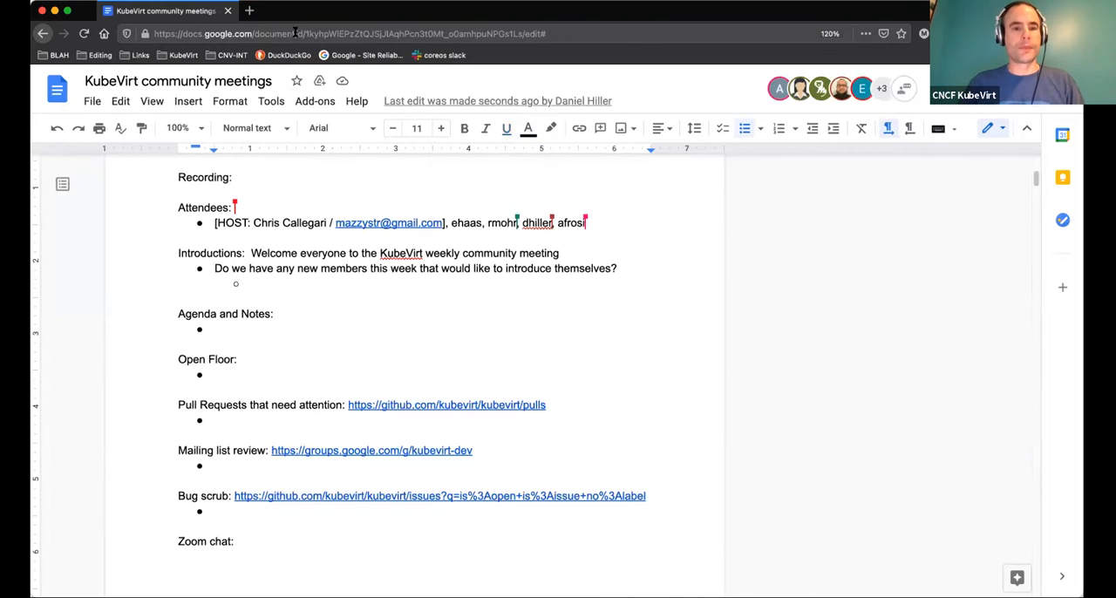
mouse_move(578, 184)
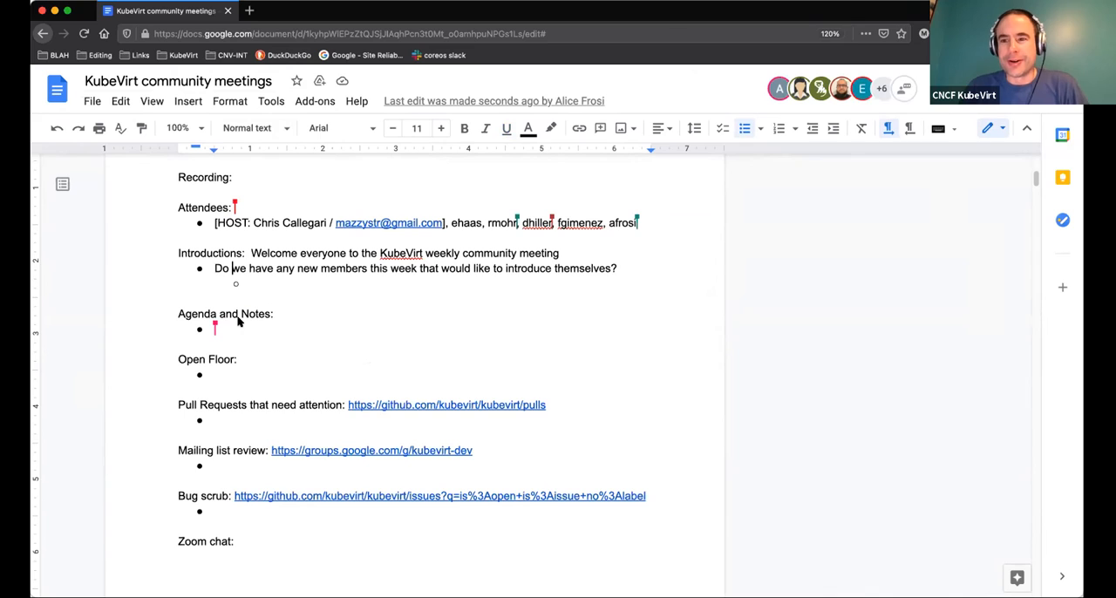
Add a 'PVC locking proposal' agenda bullet followed by its Google Docs URL
type("OV")
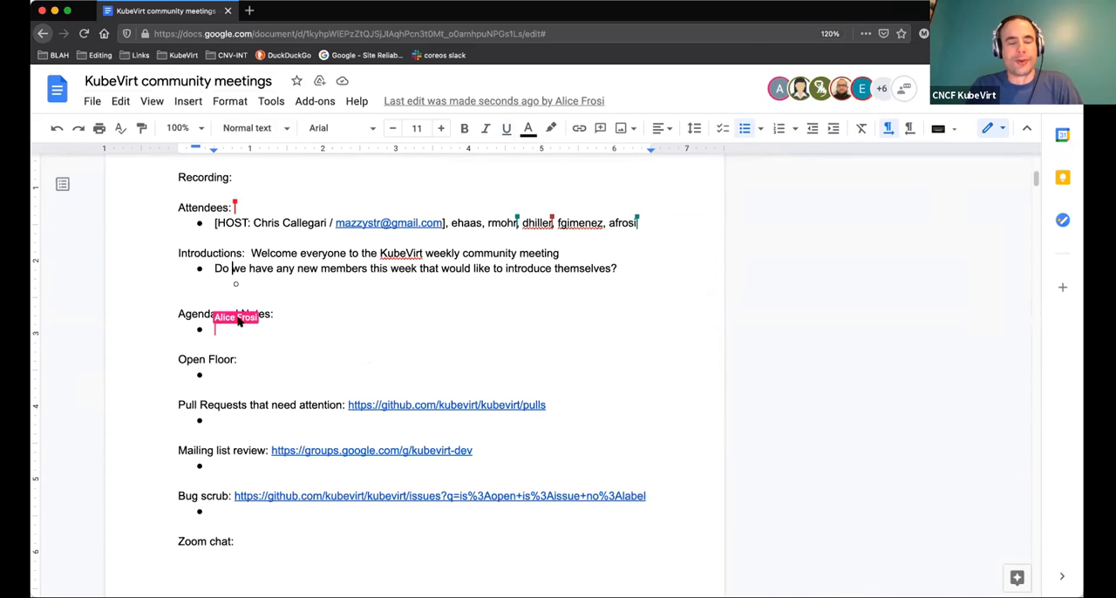
type("PVC io")
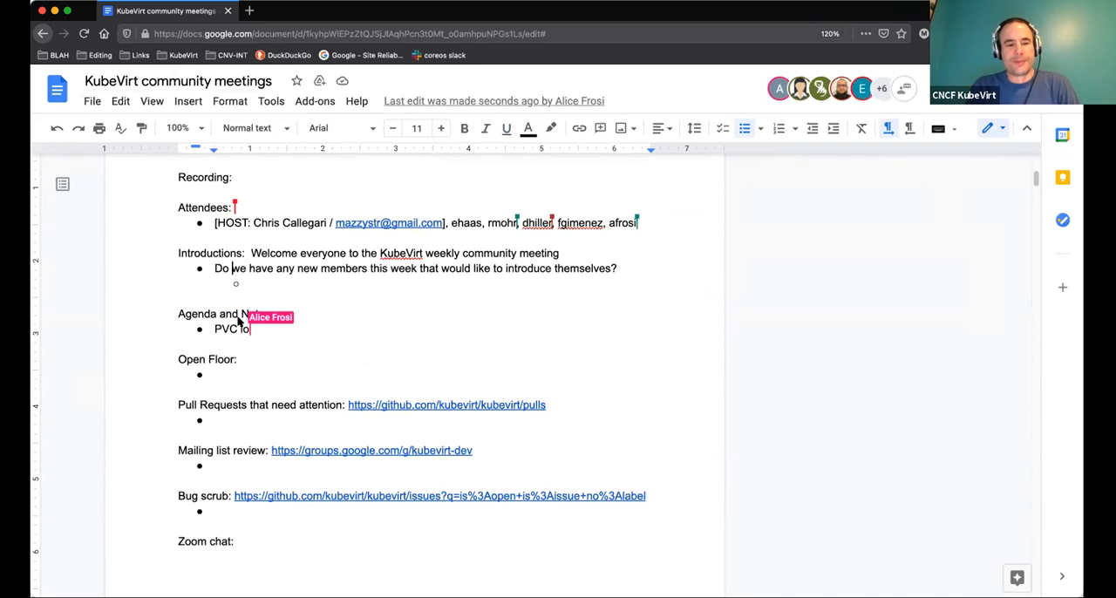
type("cking proposal")
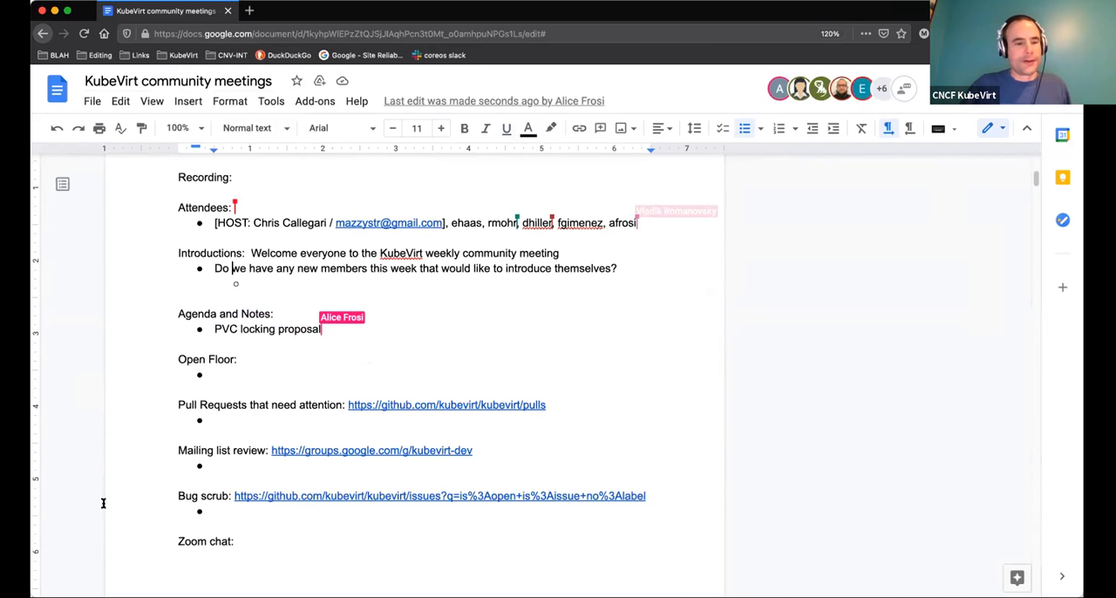
type("https://docs.google.com/document/...")
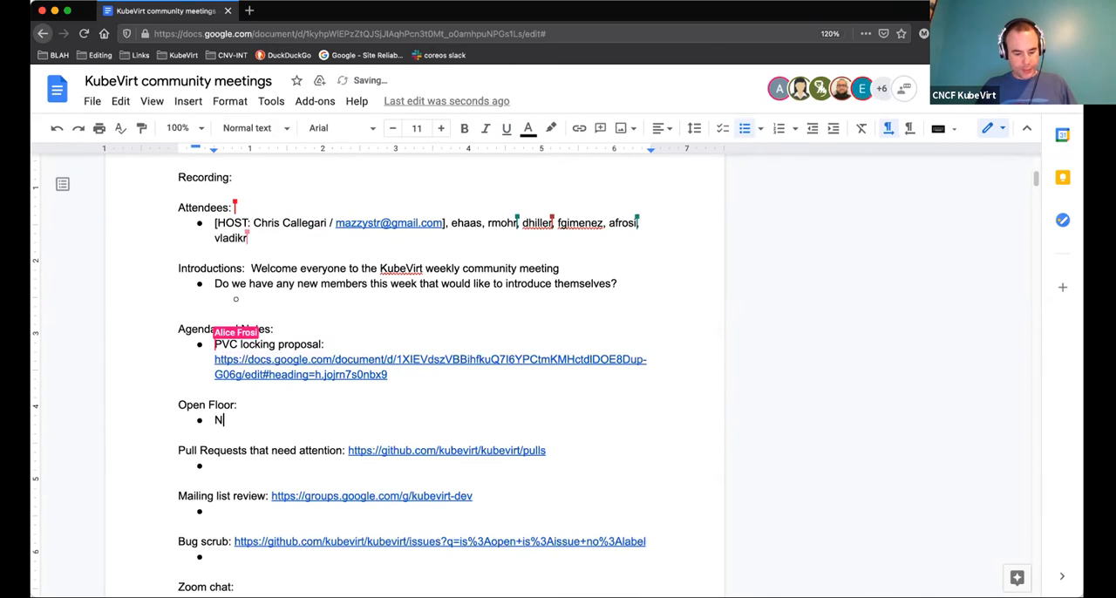
Under Open Floor, write 'New CI for website development. Read README for details'
type("ew CI")
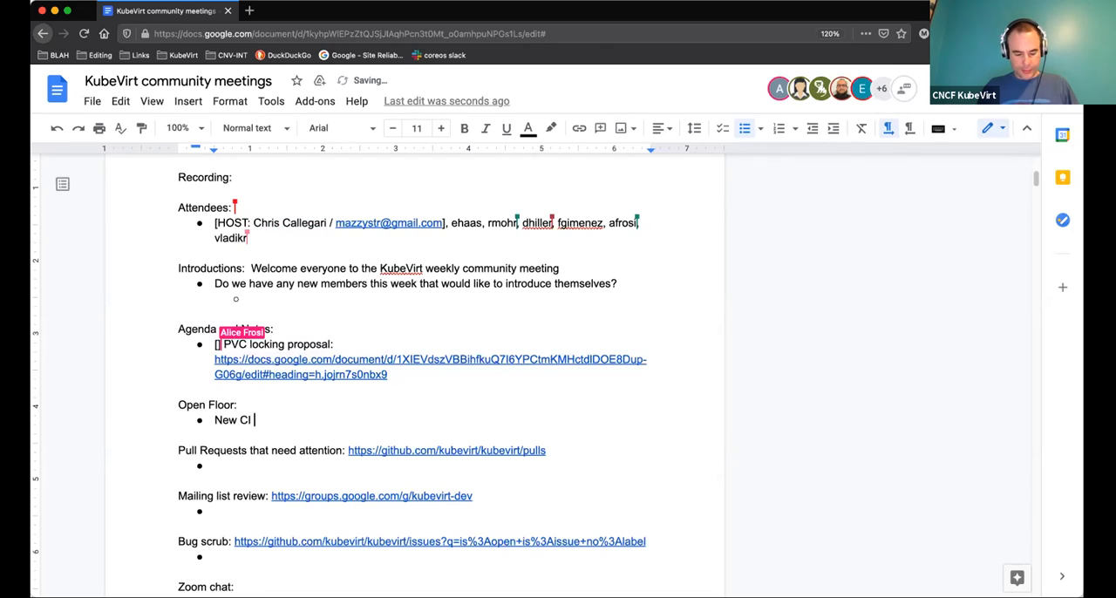
type("for website de")
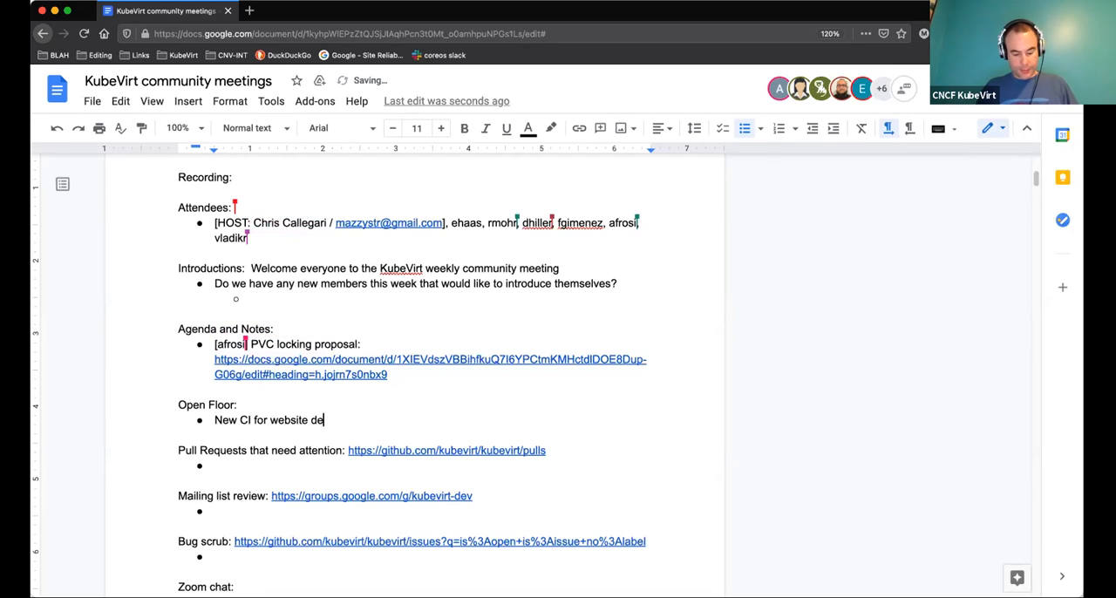
type("velopment")
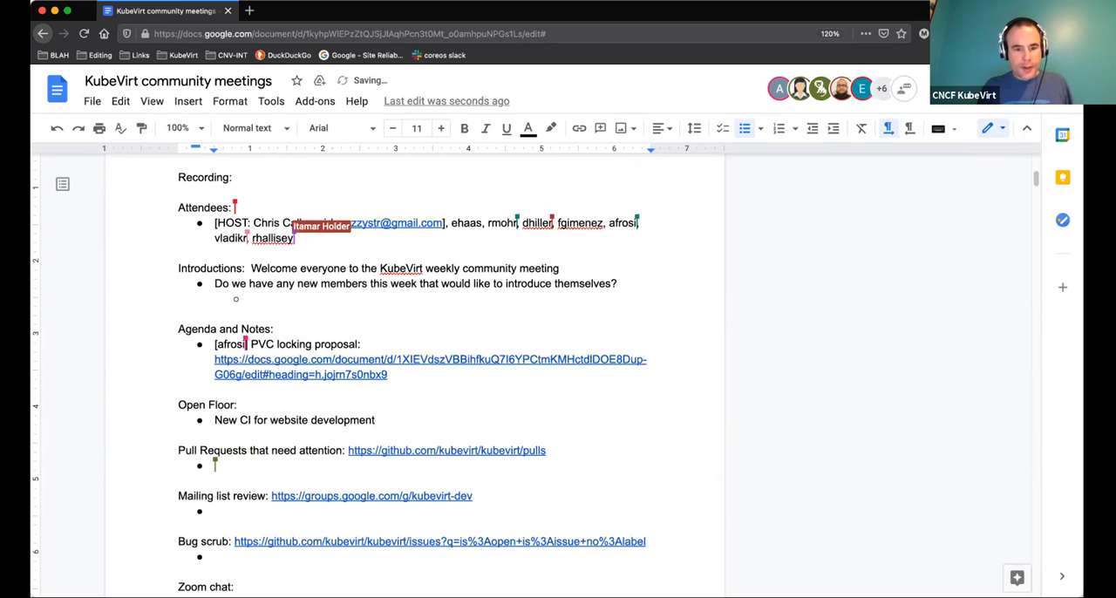
type("Re")
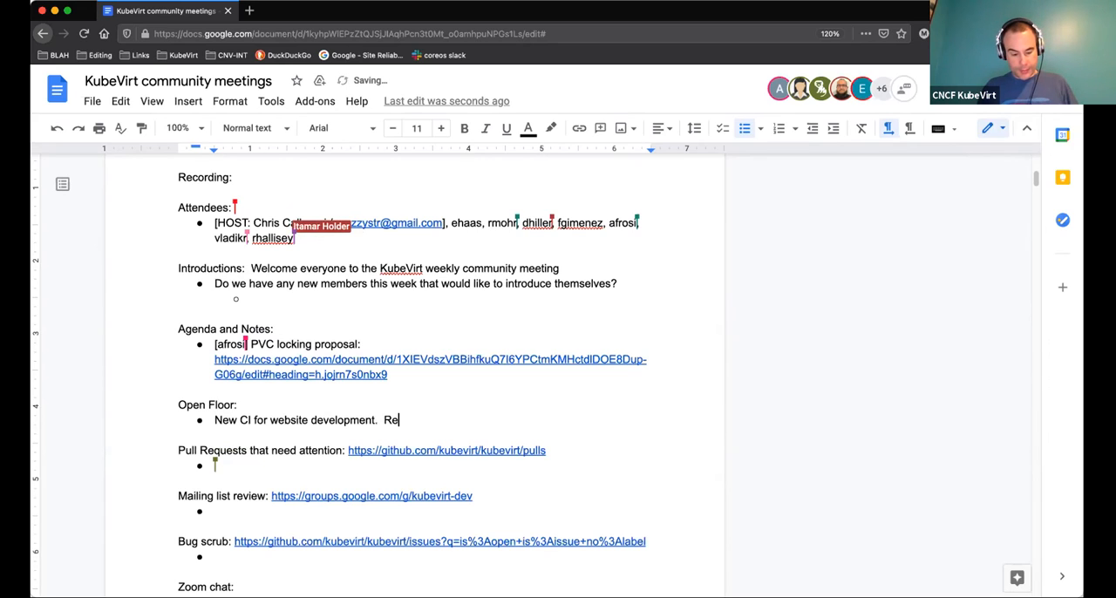
type("ad READ")
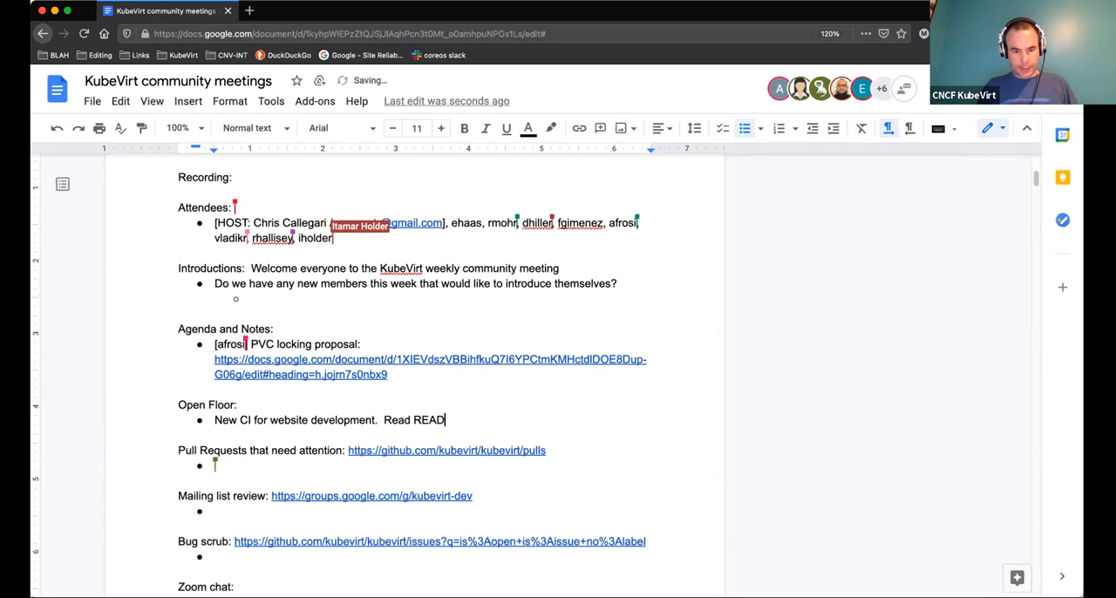
type("ME f")
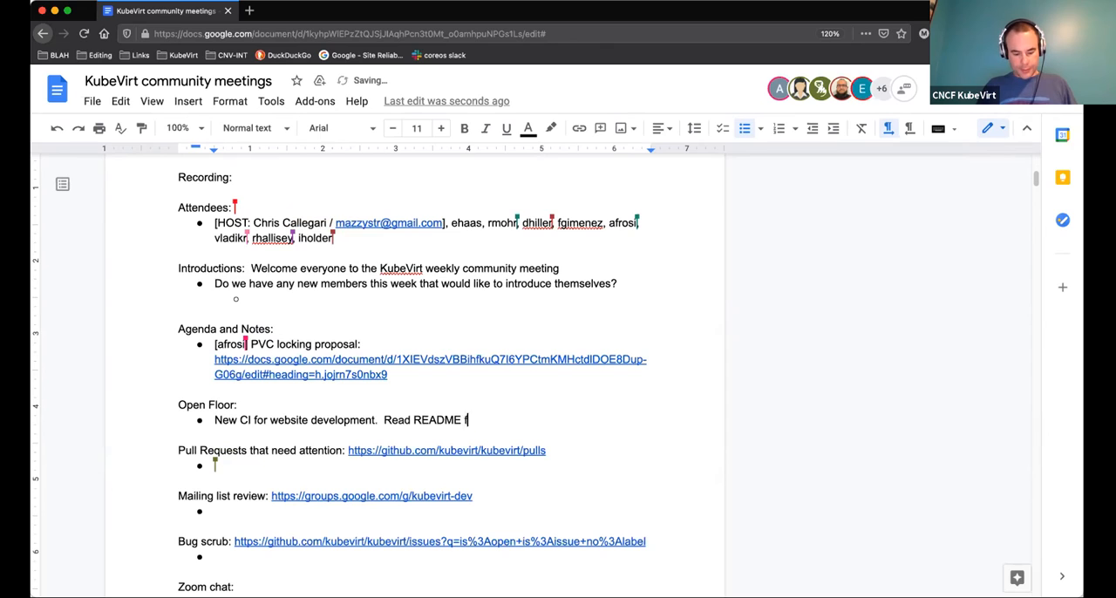
type("or details.")
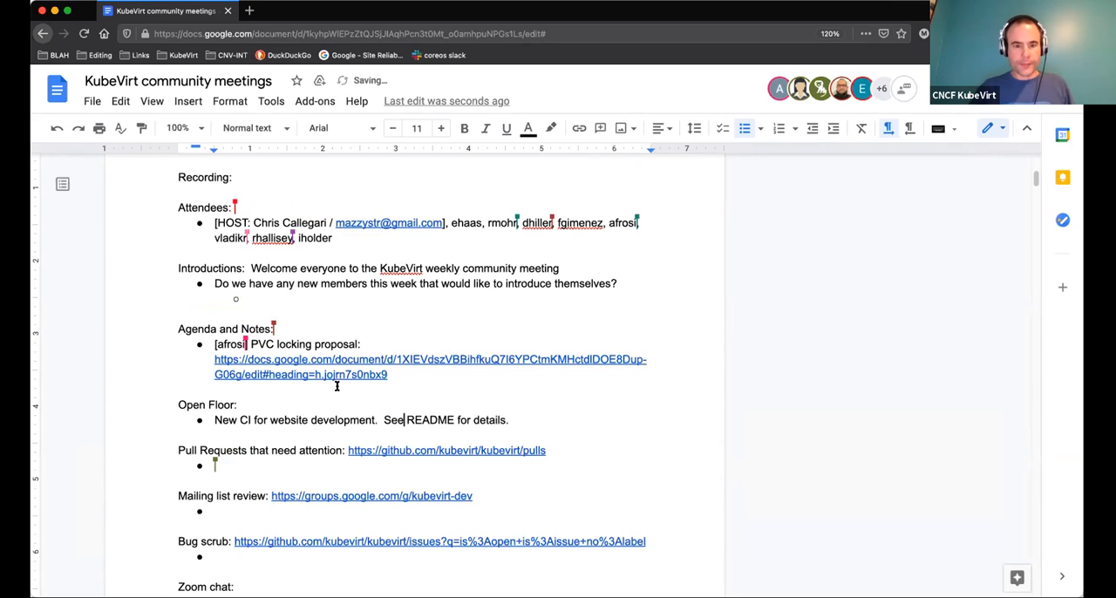
mouse_move(248, 10)
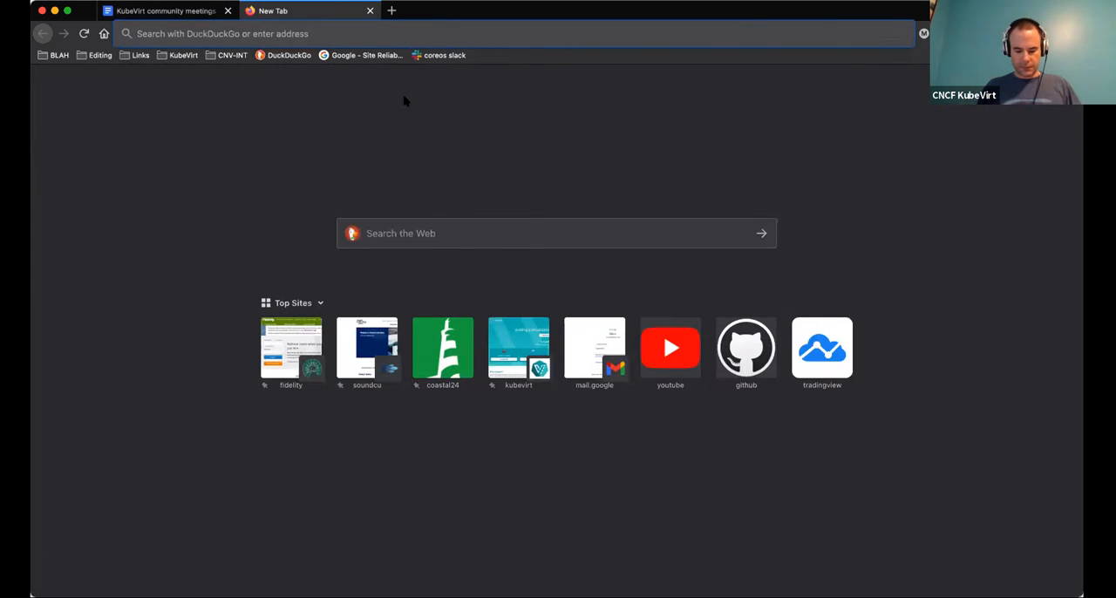
Go to kubevirt/kubevirt.github.io, open README.md and copy its page URL
type("kubevirt/kubevirt.github.io")
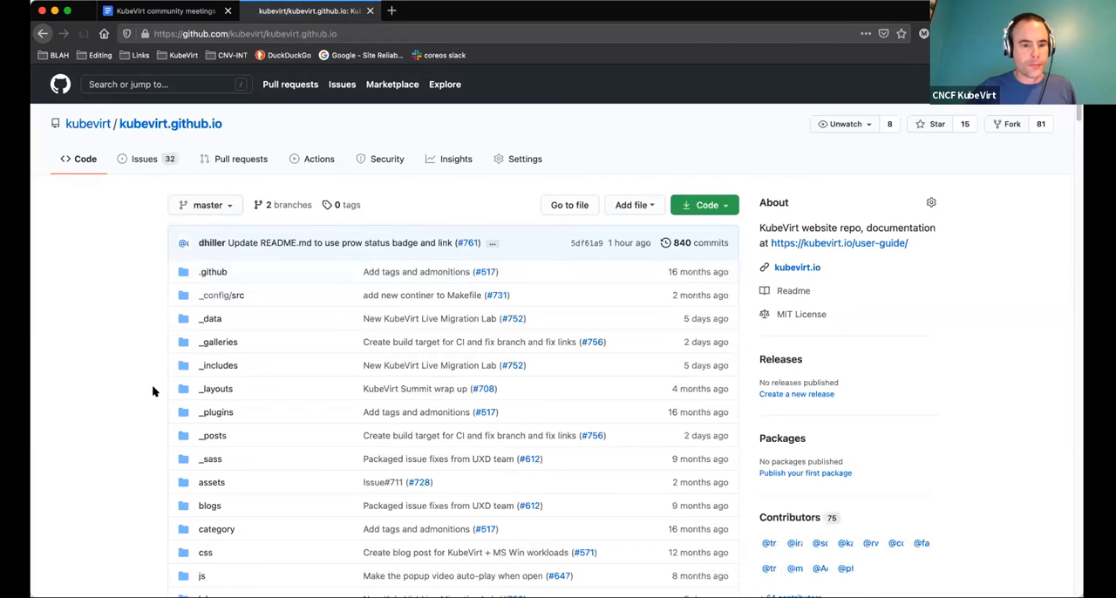
left_click(223, 276)
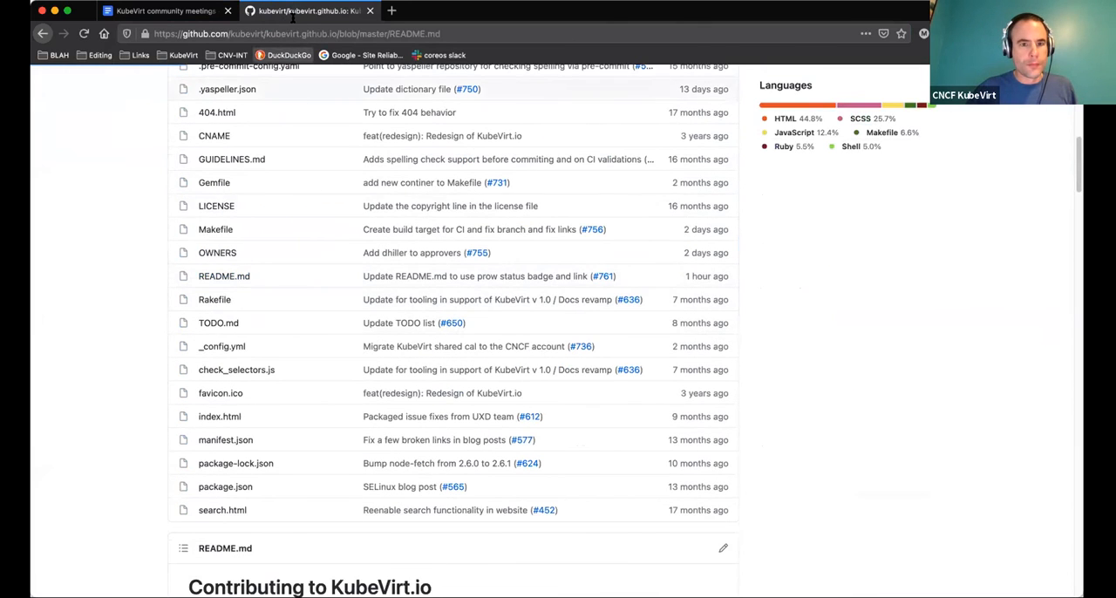
left_click(296, 33)
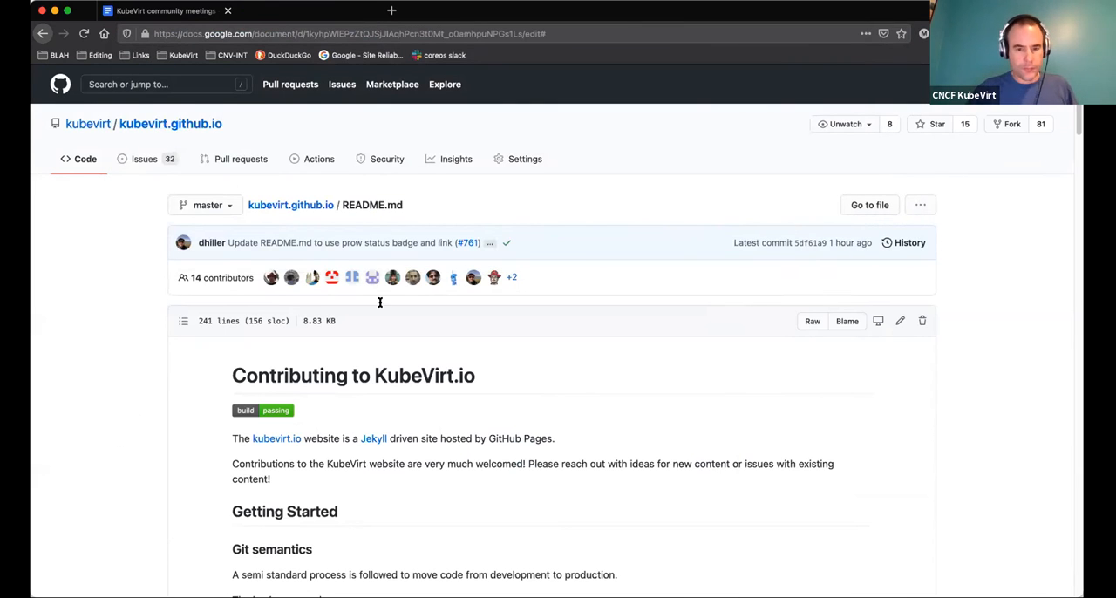
Select README in the Open Floor note and attach the copied README link
left_click(157, 10)
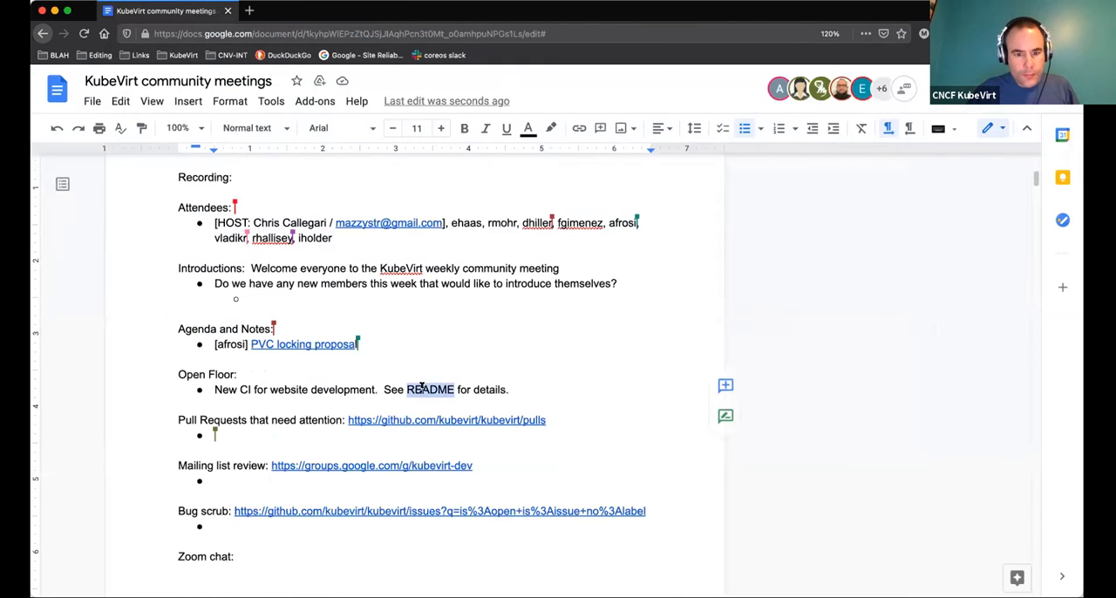
right_click(429, 390)
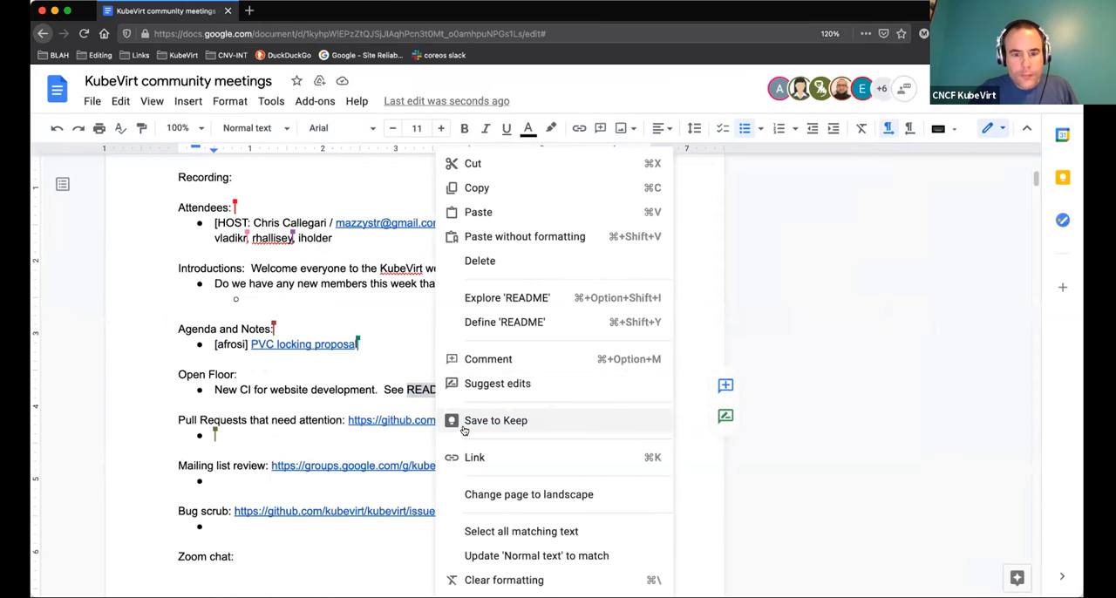
left_click(475, 457)
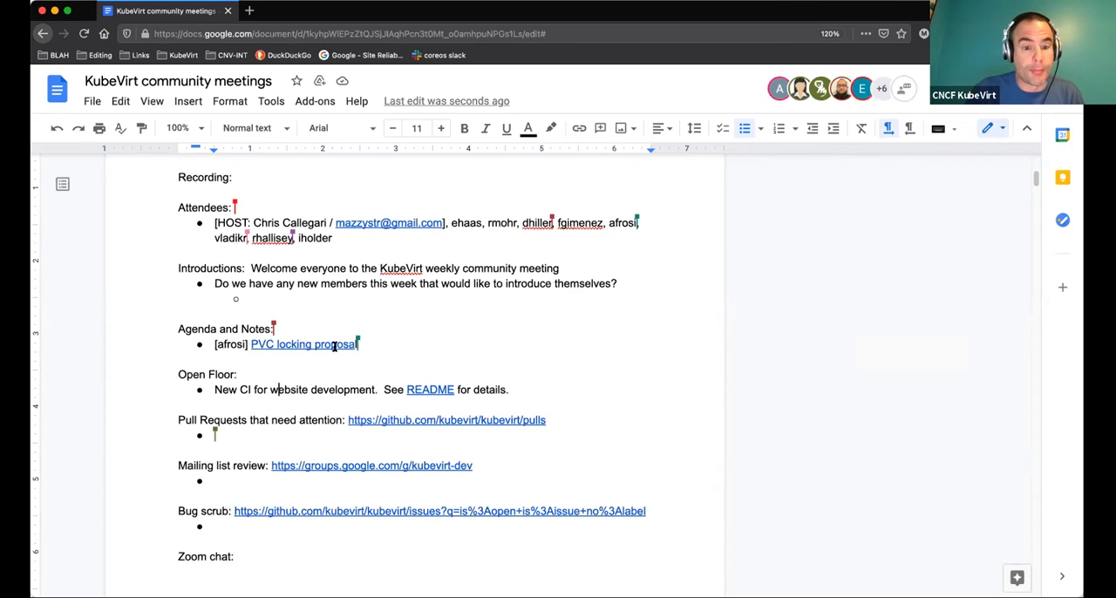
mouse_move(303, 343)
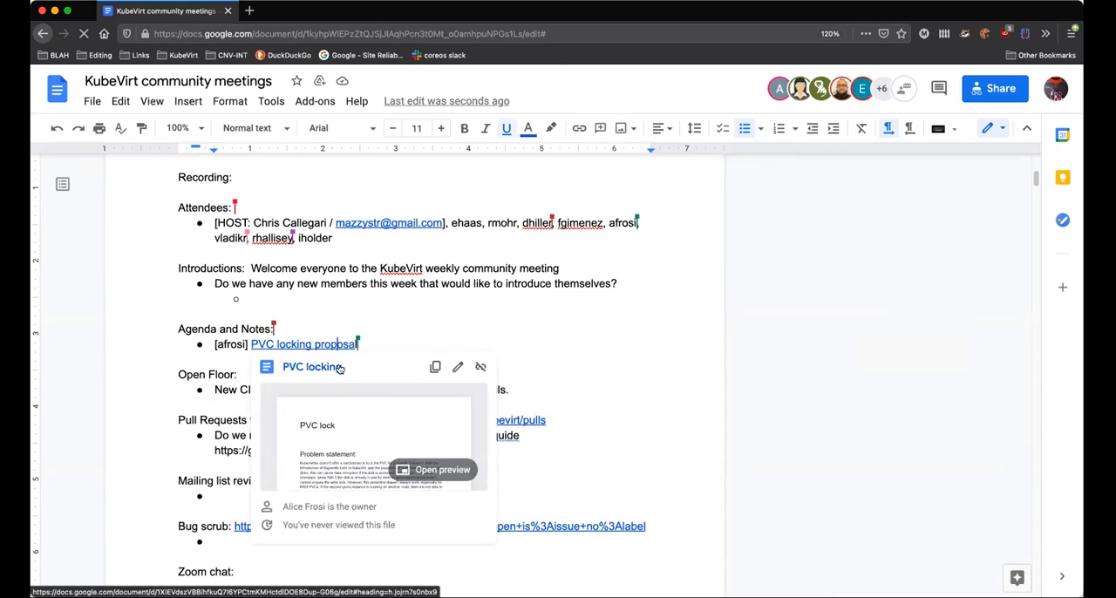
Open the PVC locking proposal link and scroll through its problem statement, motivation and proposal
left_click(442, 469)
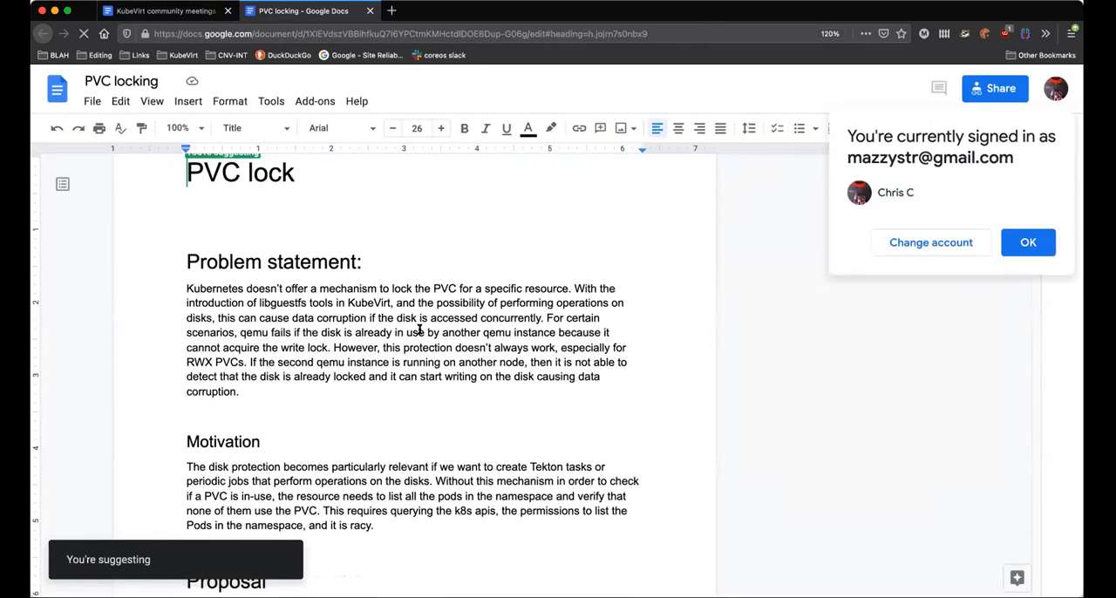
scroll("down", 3)
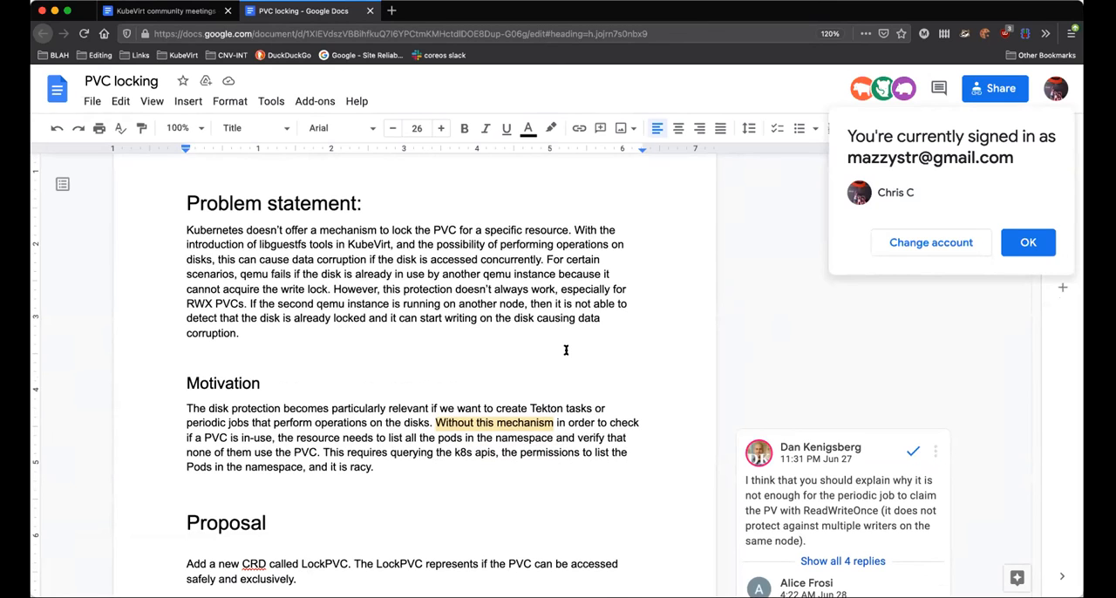
scroll("up", 3)
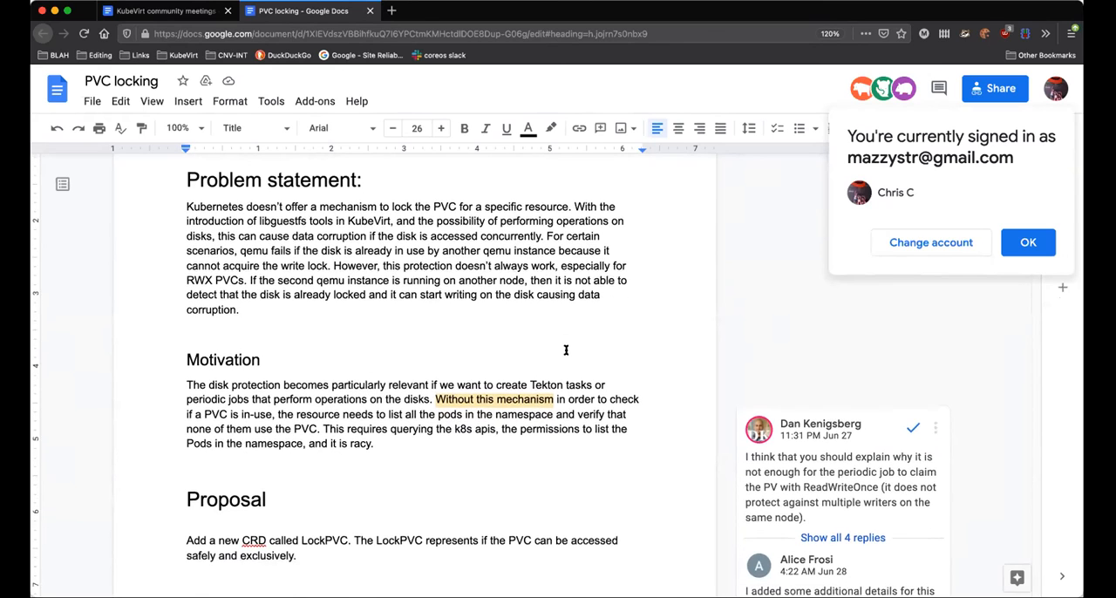
scroll("down", 3)
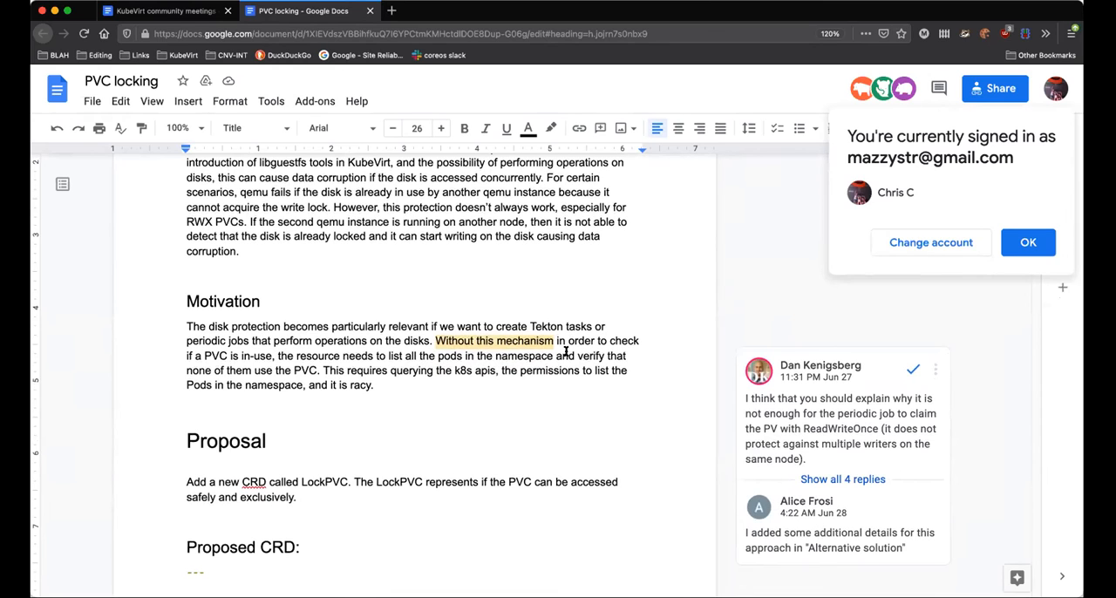
scroll("down", 3)
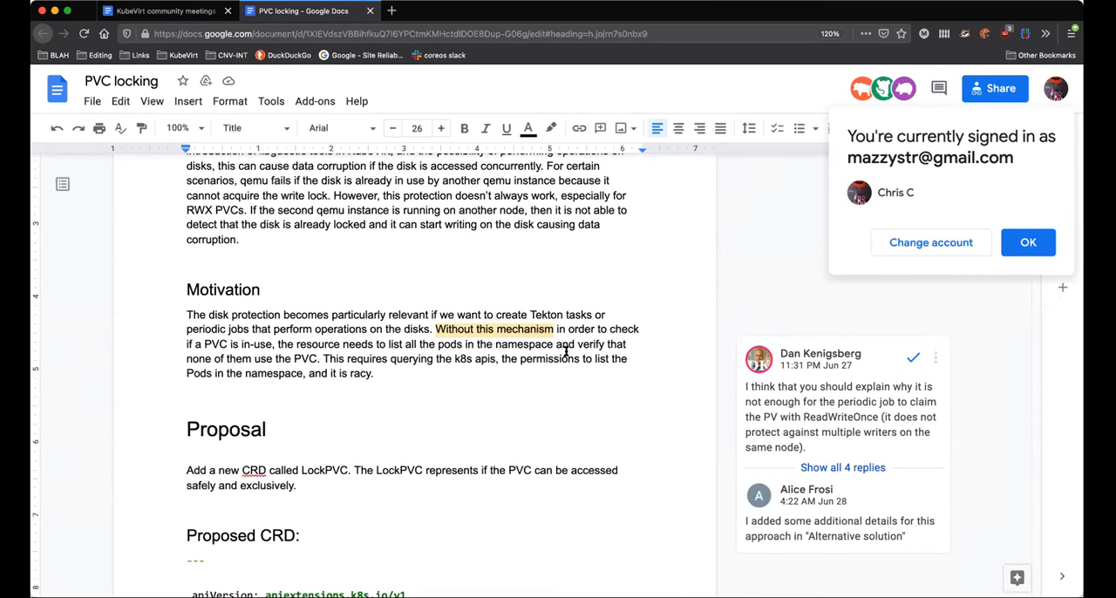
scroll("up", 3)
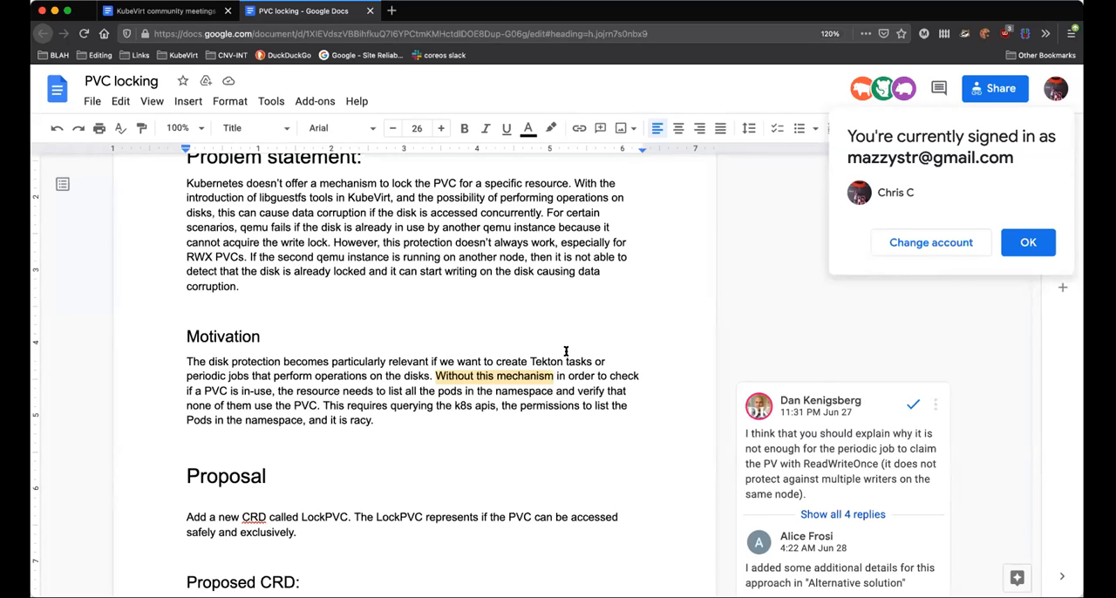
mouse_move(620, 338)
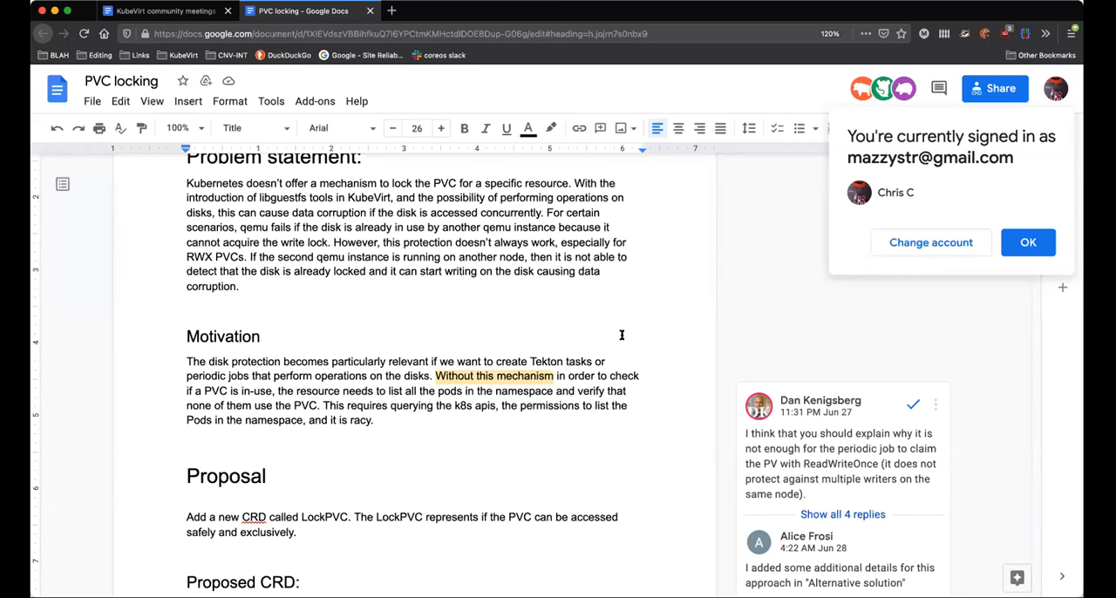
mouse_move(459, 344)
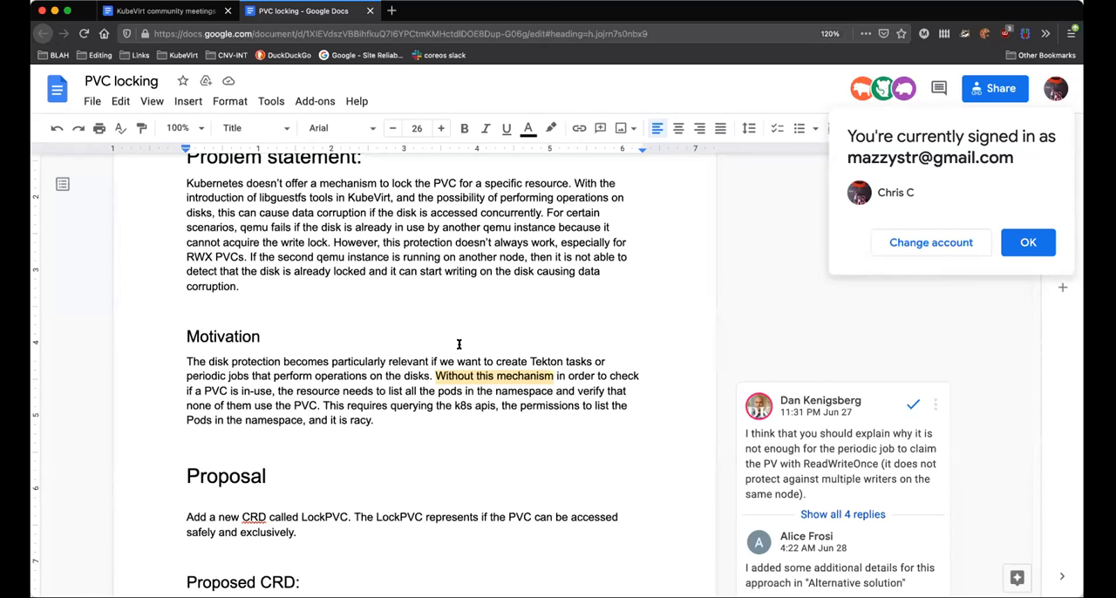
Scroll through the proposed CRD, limits, Tekton integration and special notes, then back
scroll("down", 3)
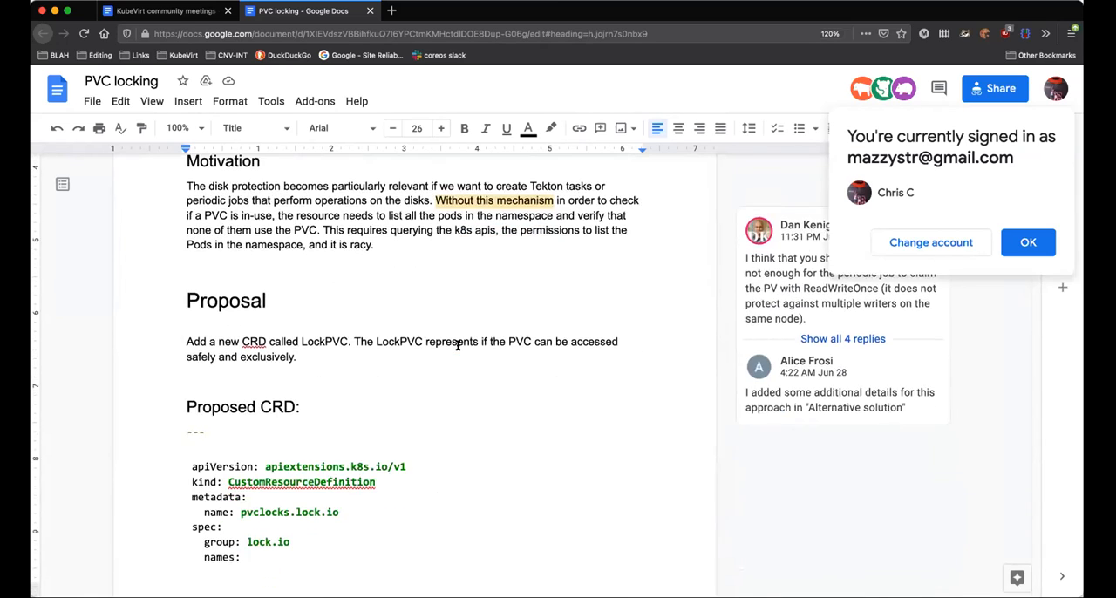
scroll("down", 3)
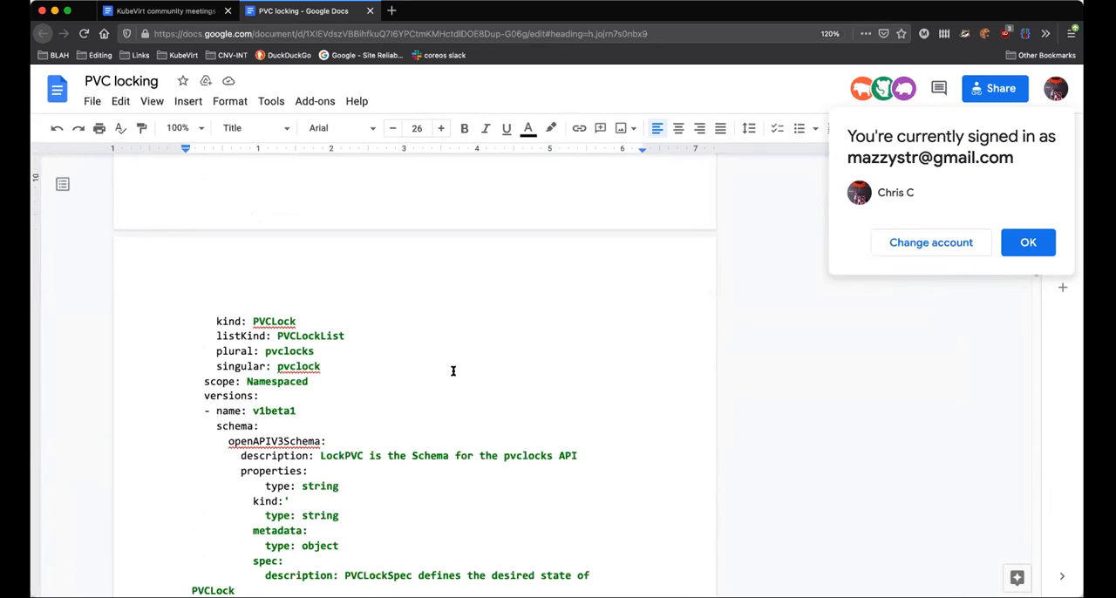
scroll("down", 3)
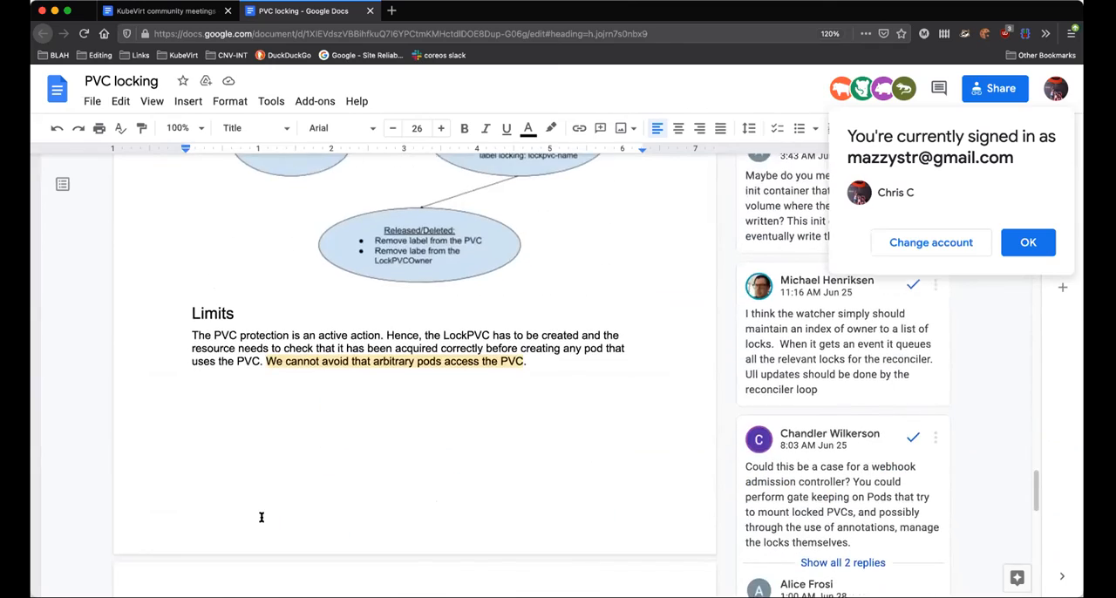
scroll("down", 3)
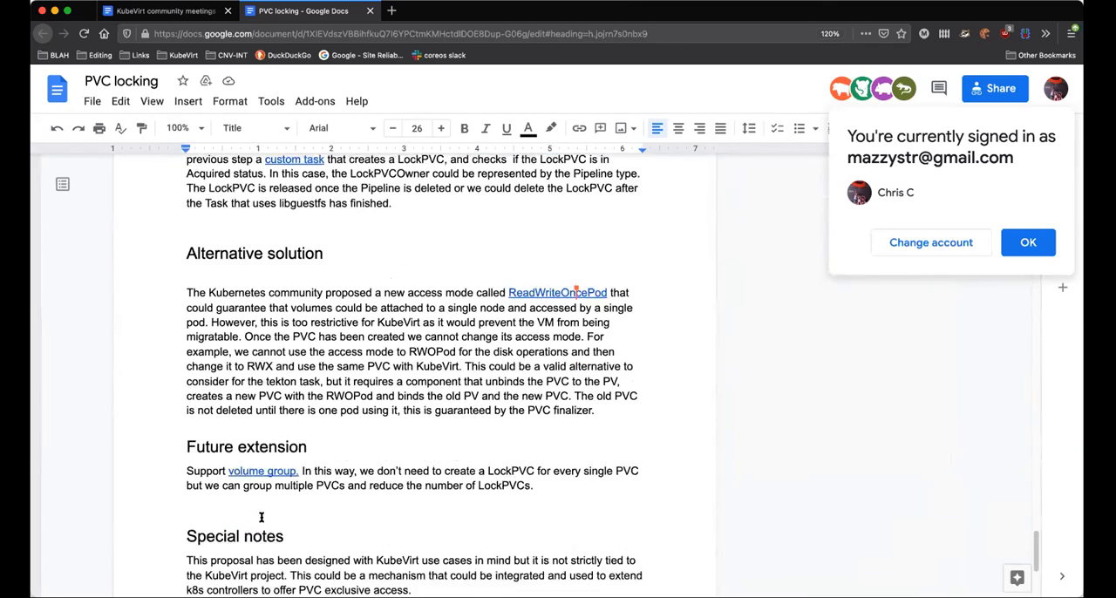
scroll("up", 3)
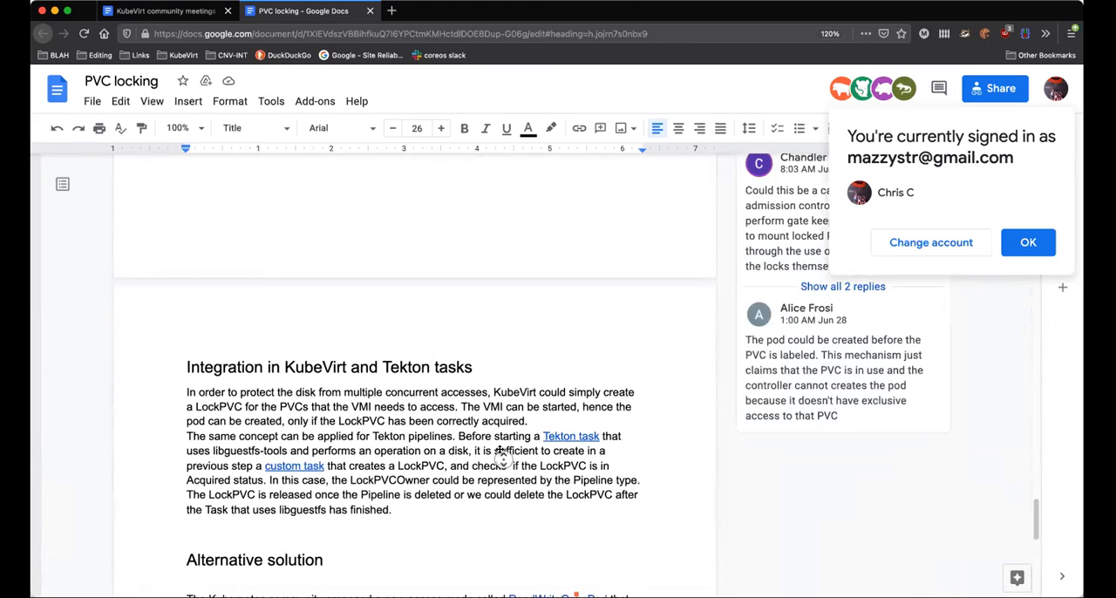
scroll("up", 3)
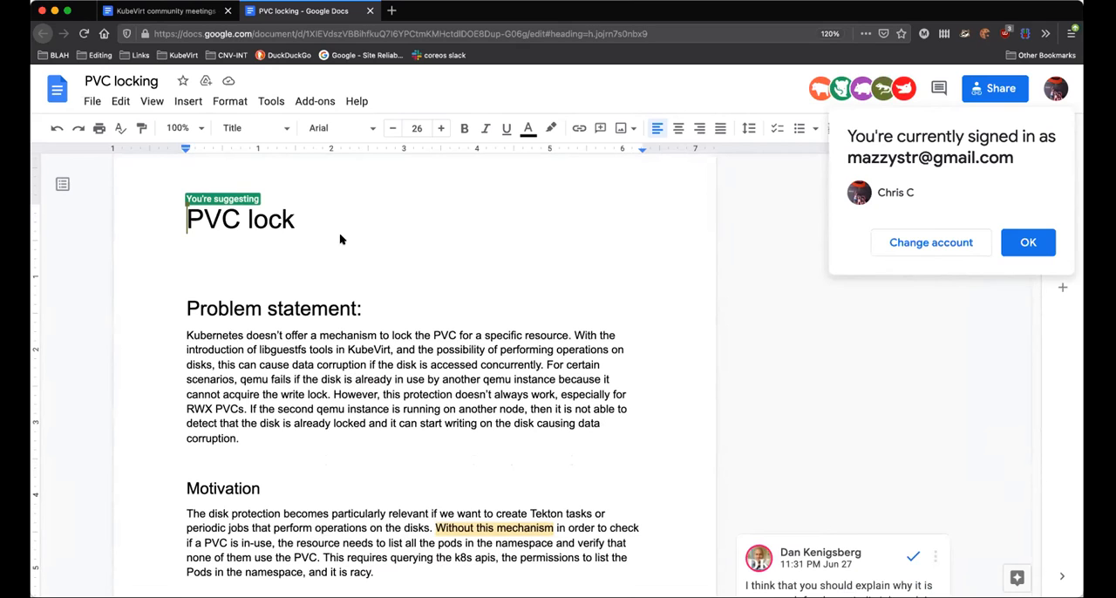
scroll("down", 3)
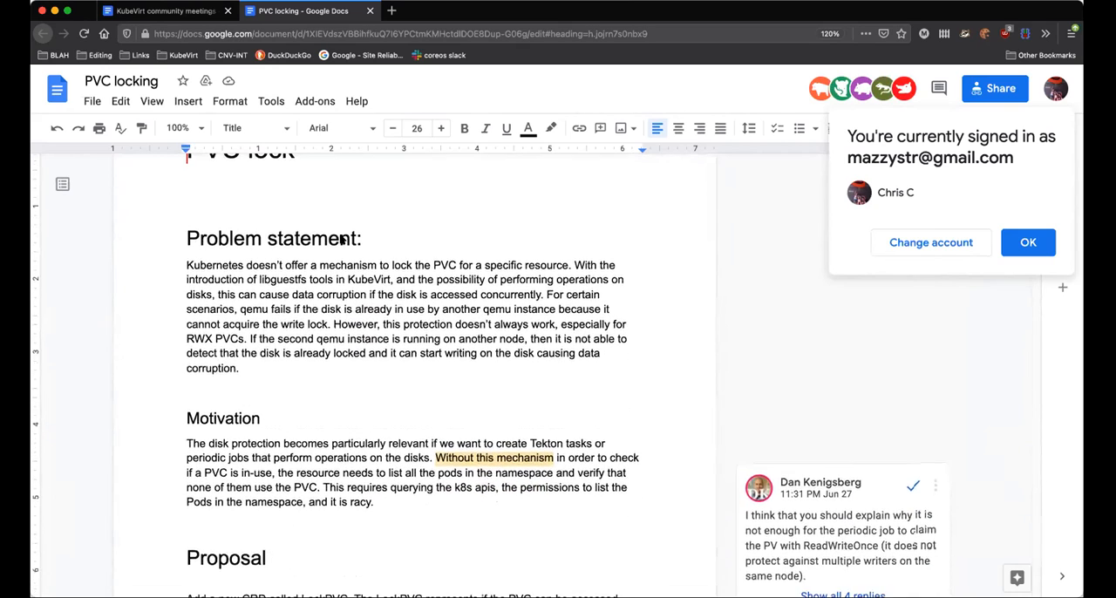
scroll("down", 3)
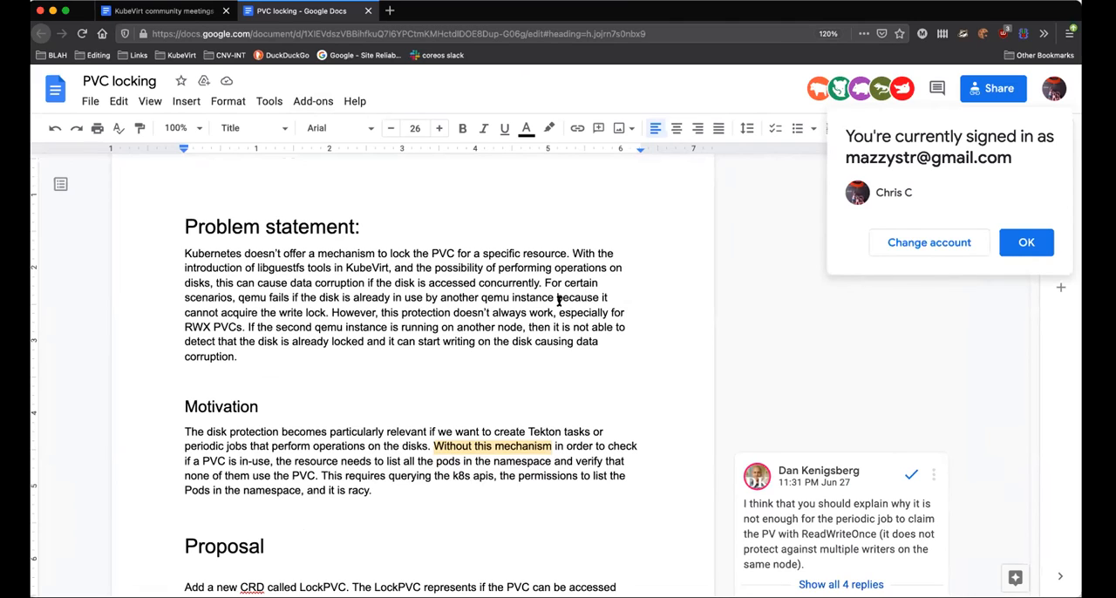
mouse_move(511, 177)
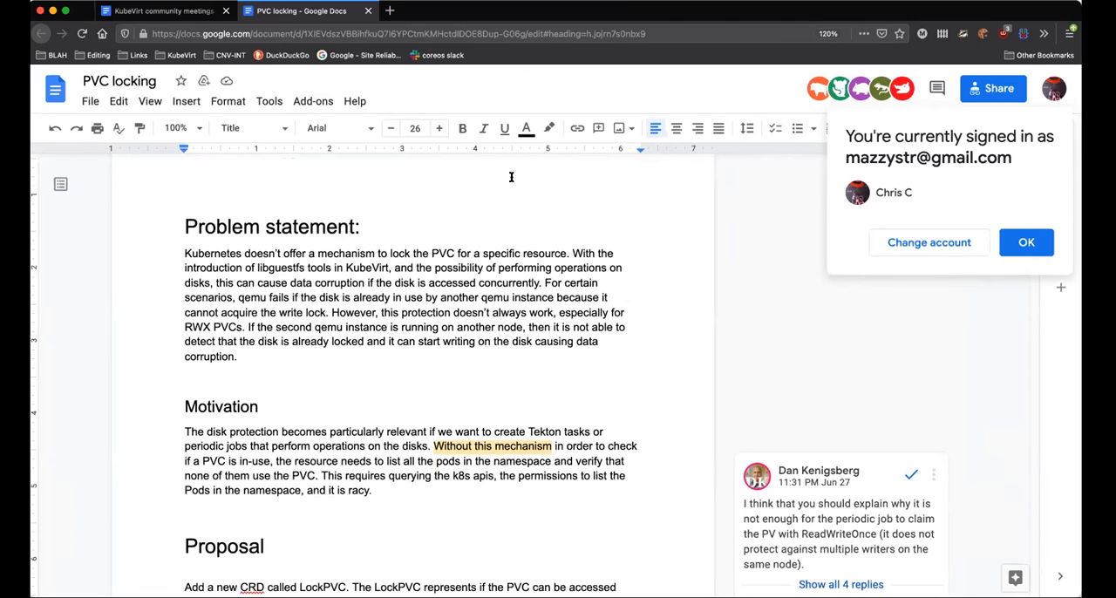
mouse_move(550, 128)
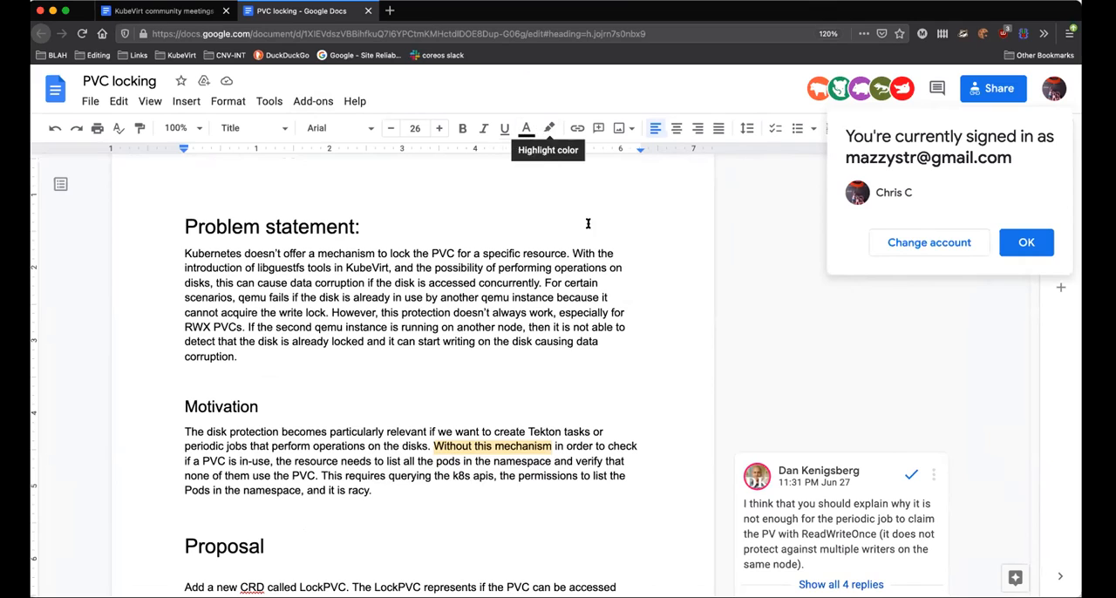
mouse_move(627, 285)
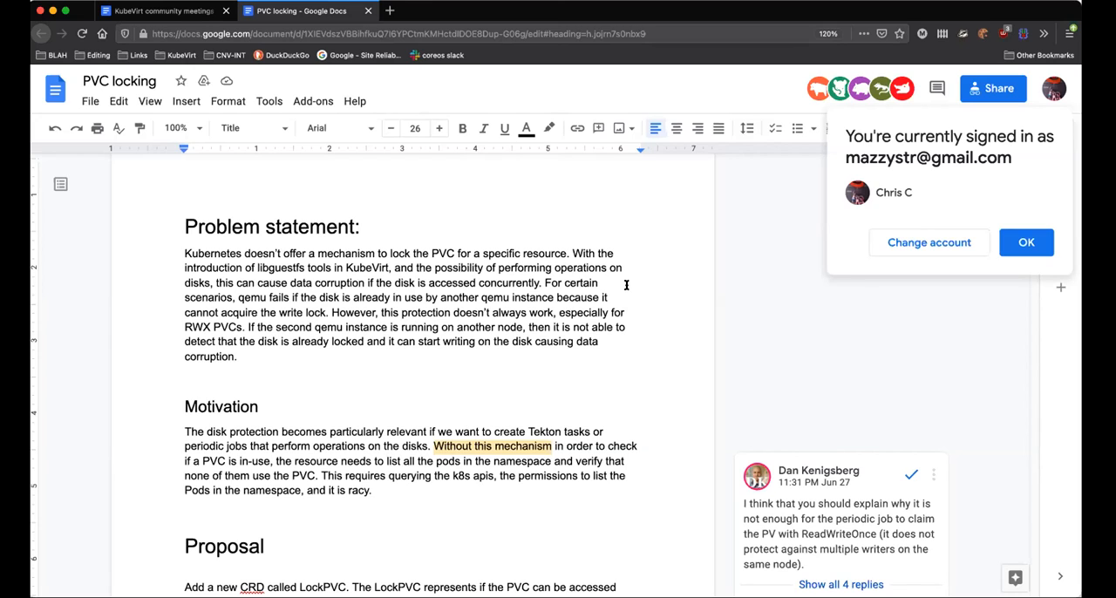
mouse_move(679, 225)
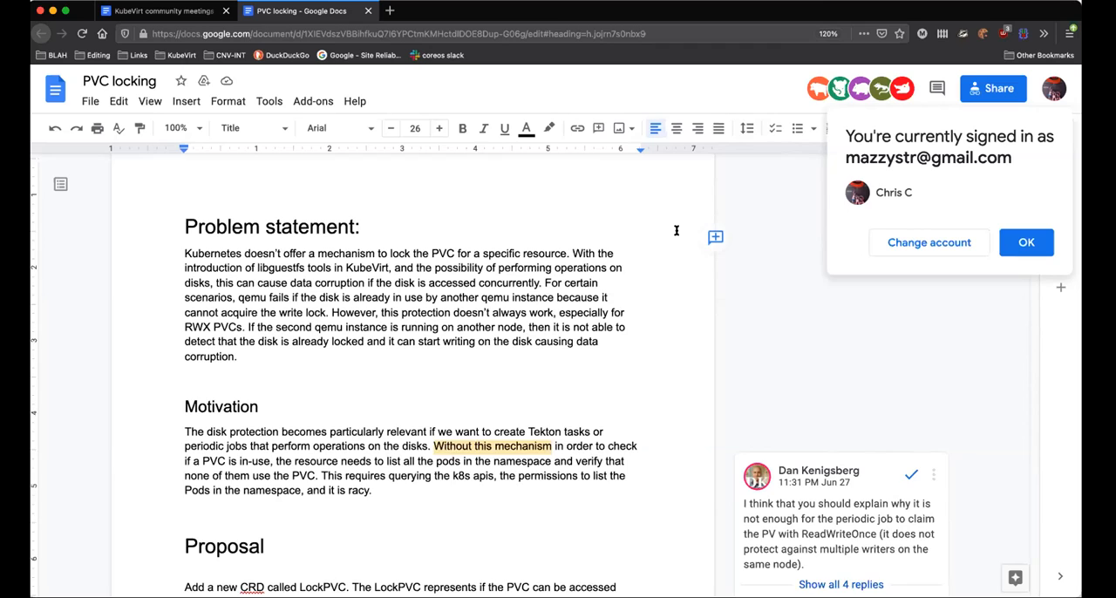
scroll("down", 3)
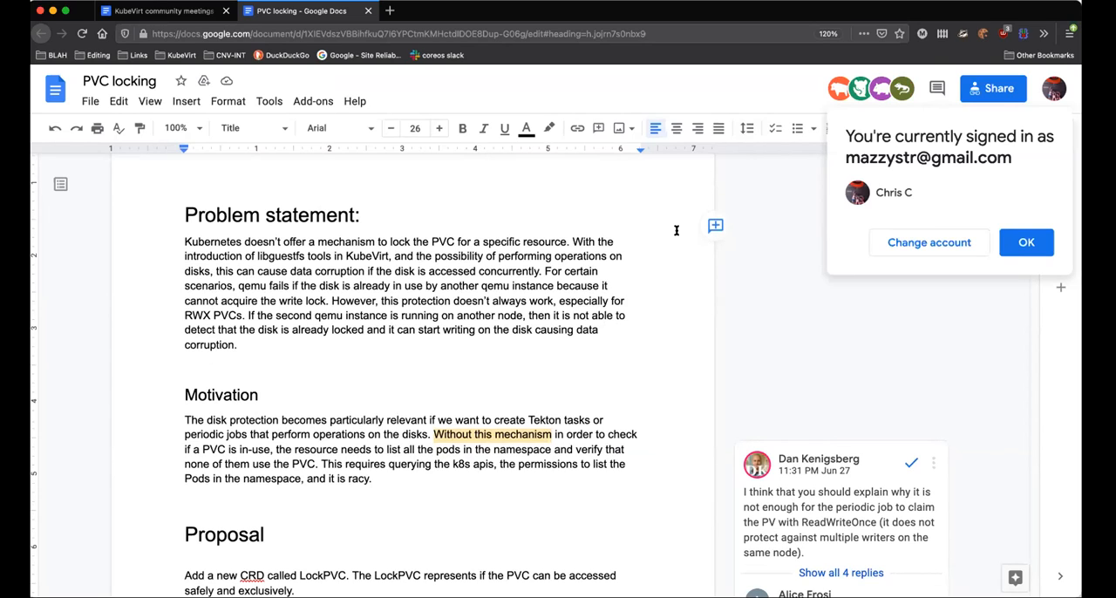
mouse_move(672, 238)
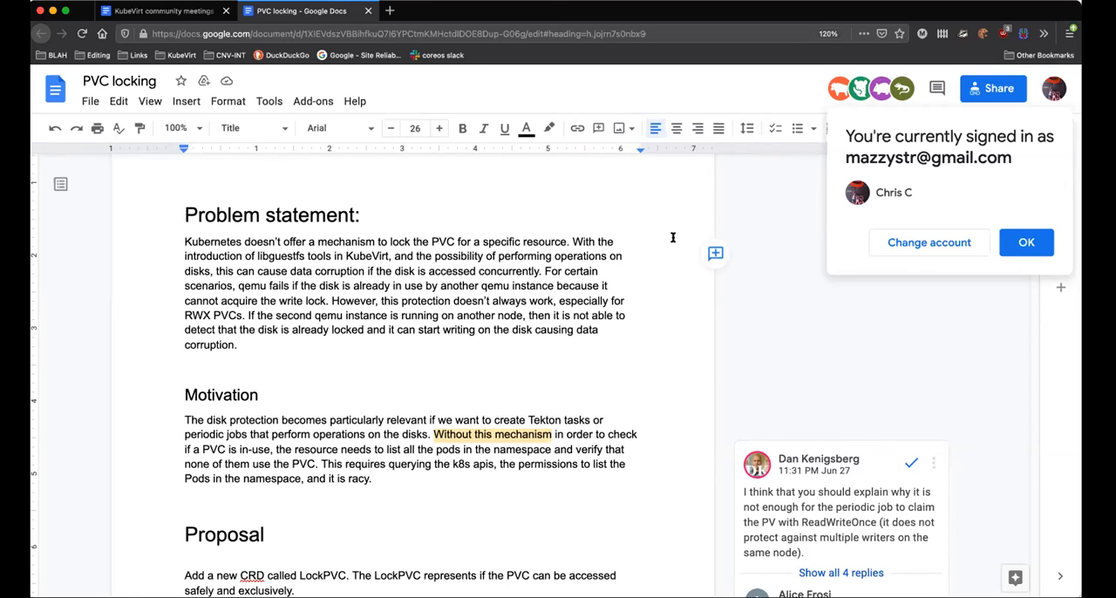
mouse_move(446, 176)
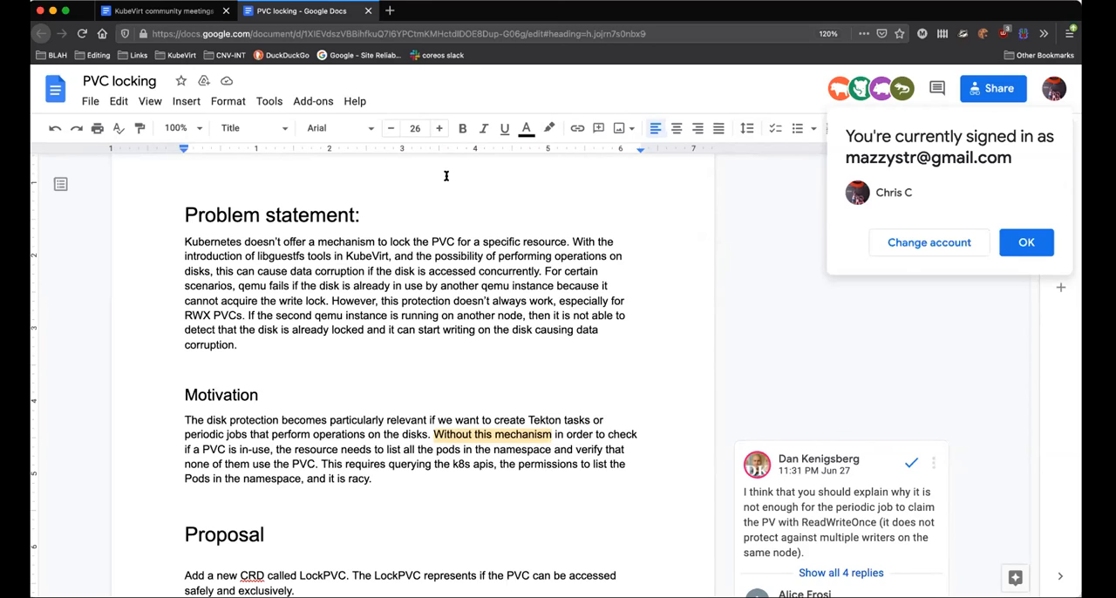
mouse_move(397, 201)
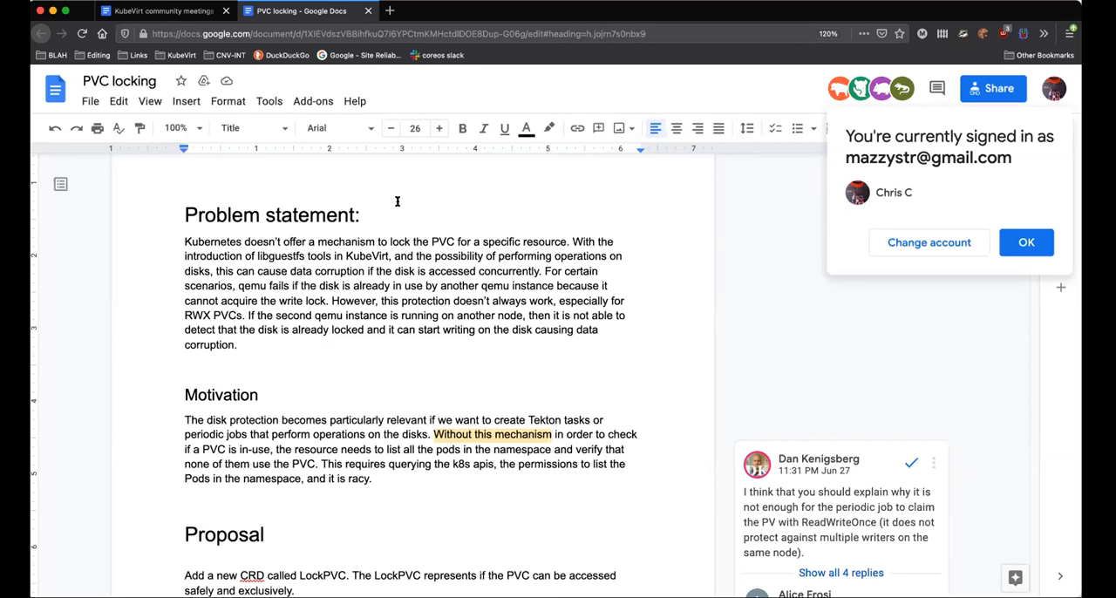
mouse_move(287, 169)
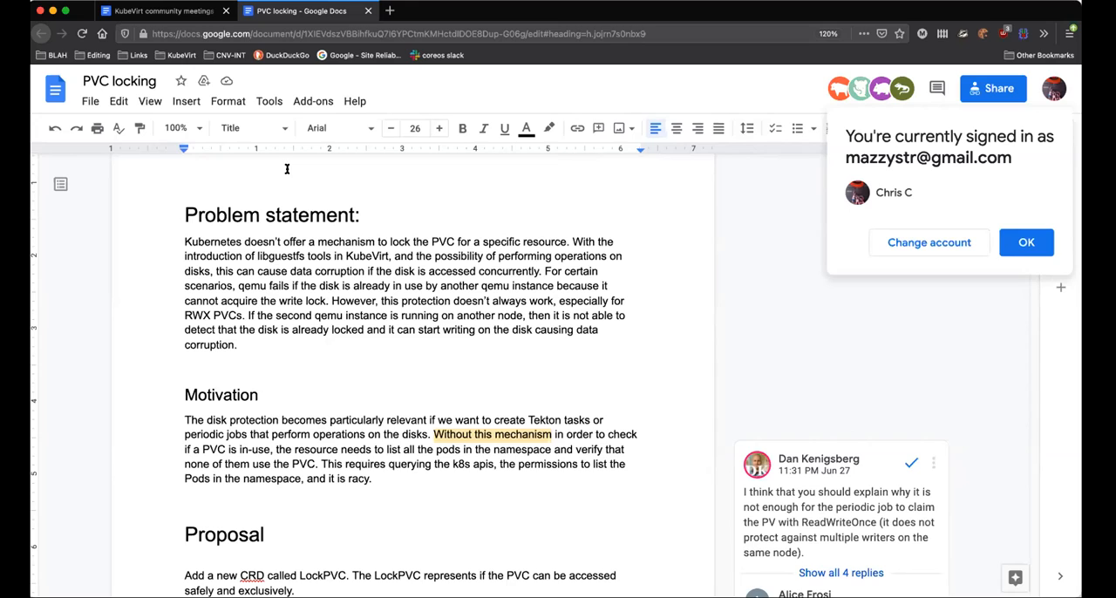
mouse_move(253, 128)
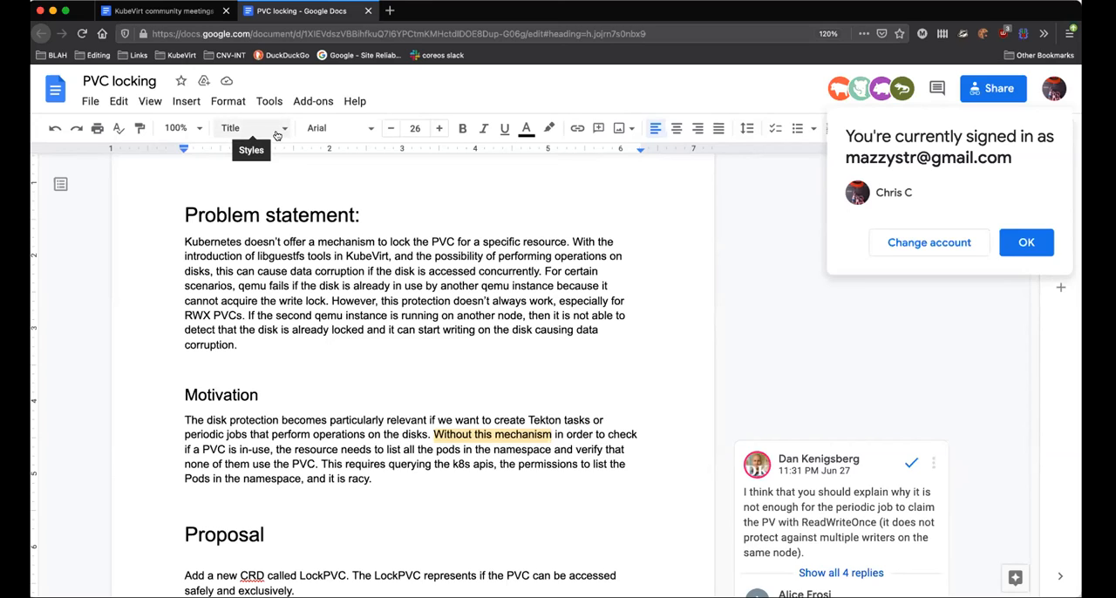
mouse_move(284, 139)
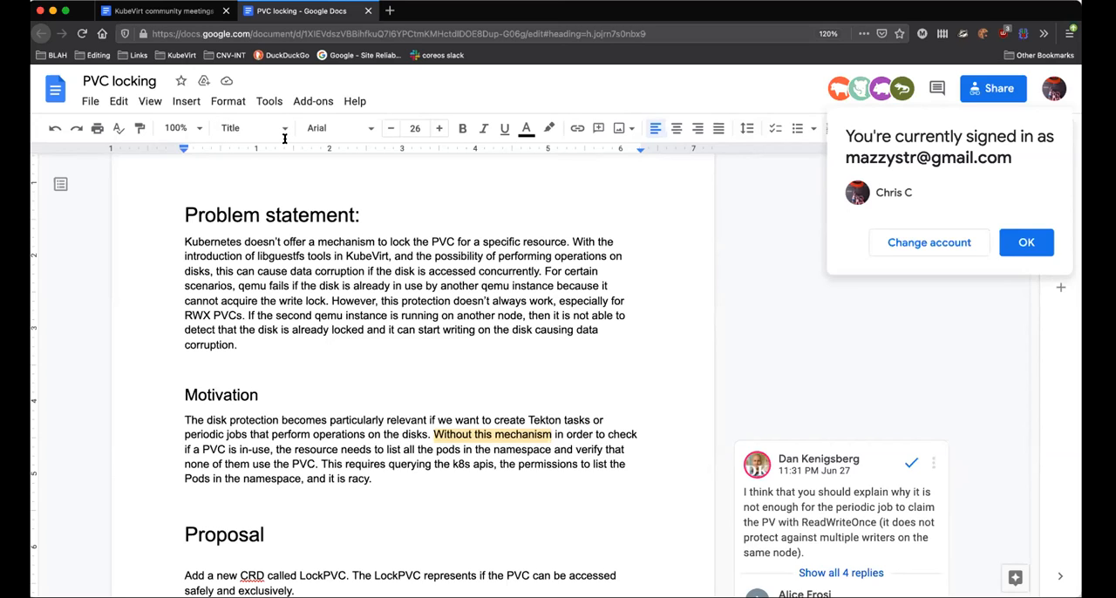
mouse_move(293, 161)
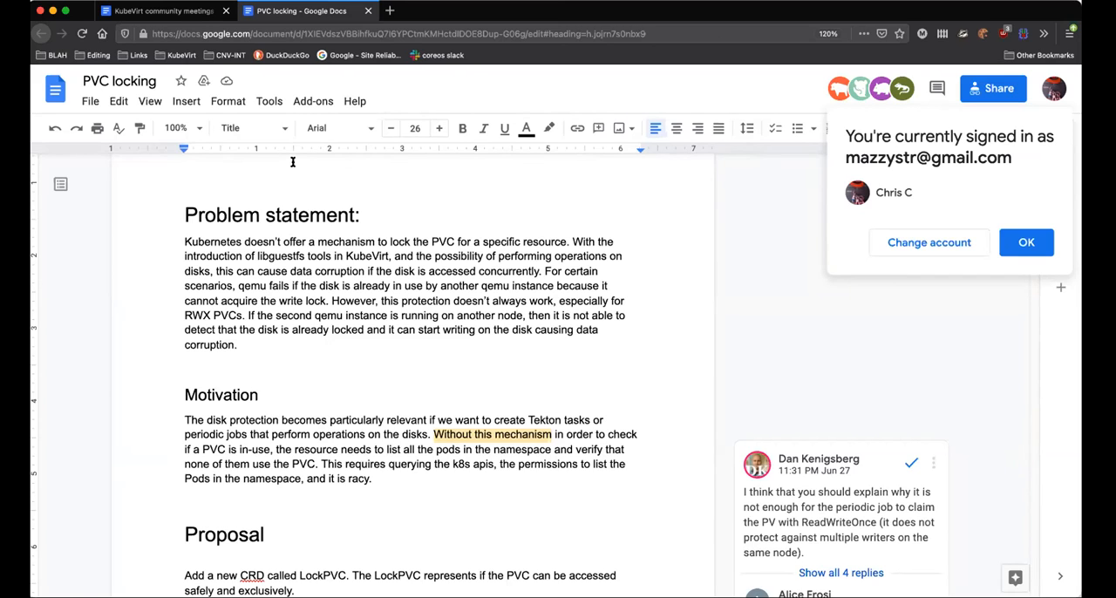
mouse_move(1009, 285)
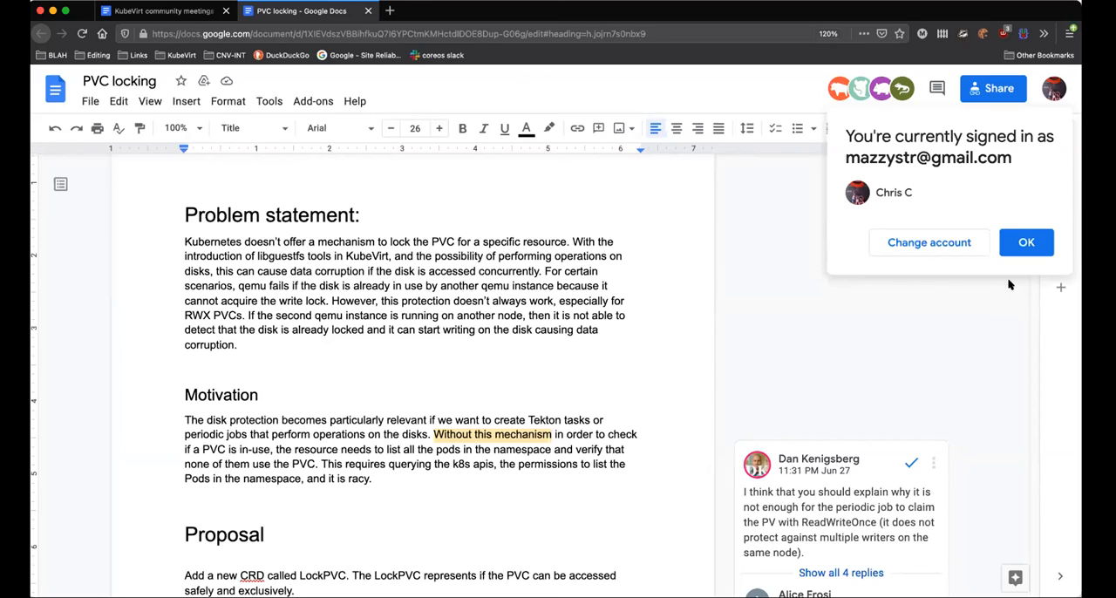
mouse_move(950, 496)
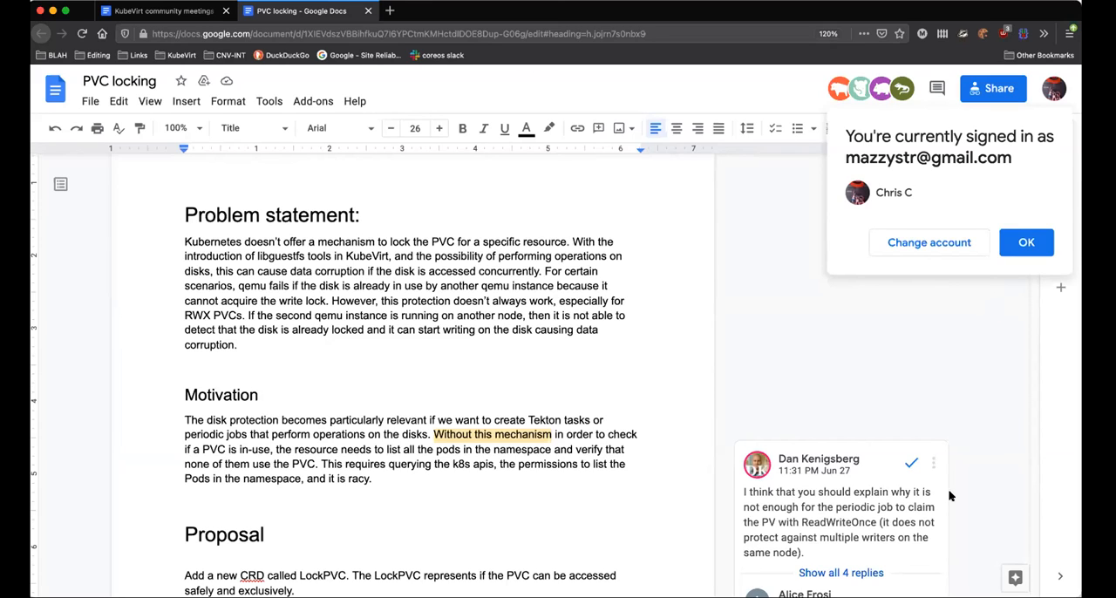
mouse_move(994, 542)
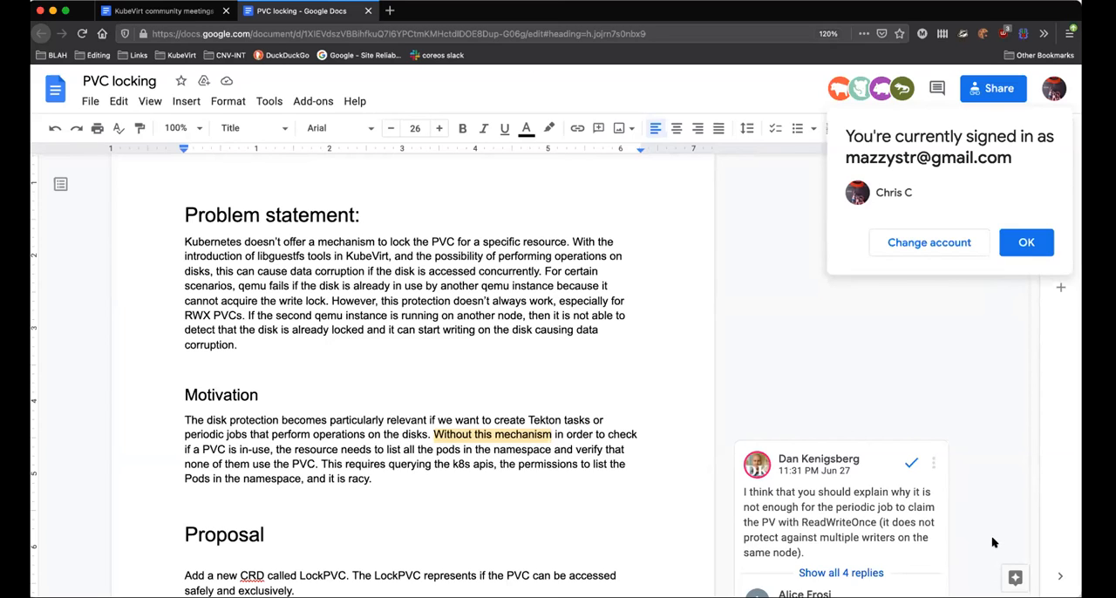
mouse_move(891, 510)
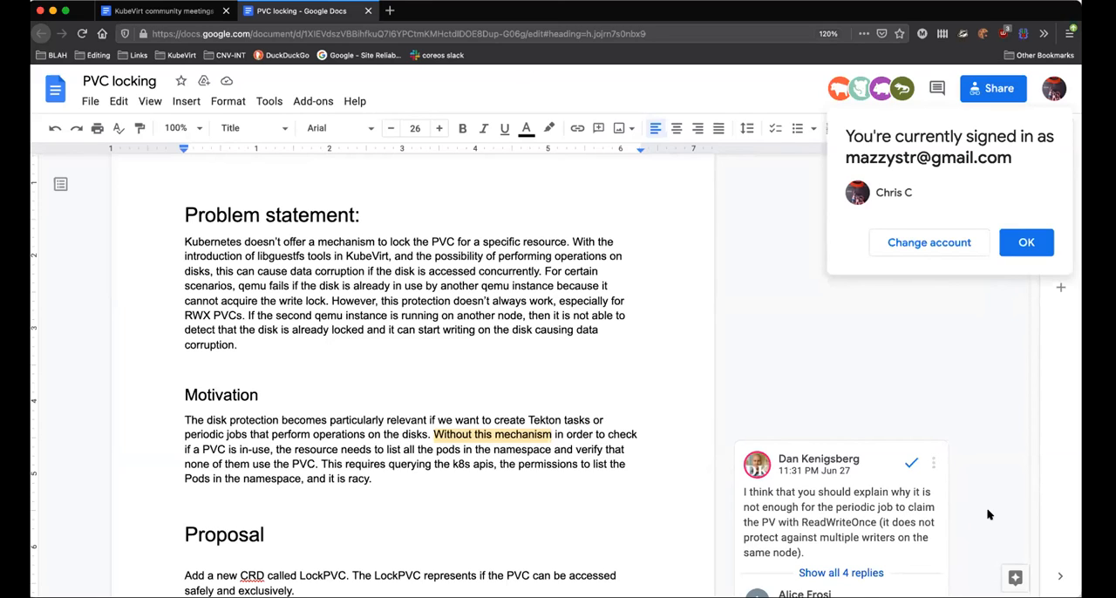
mouse_move(977, 48)
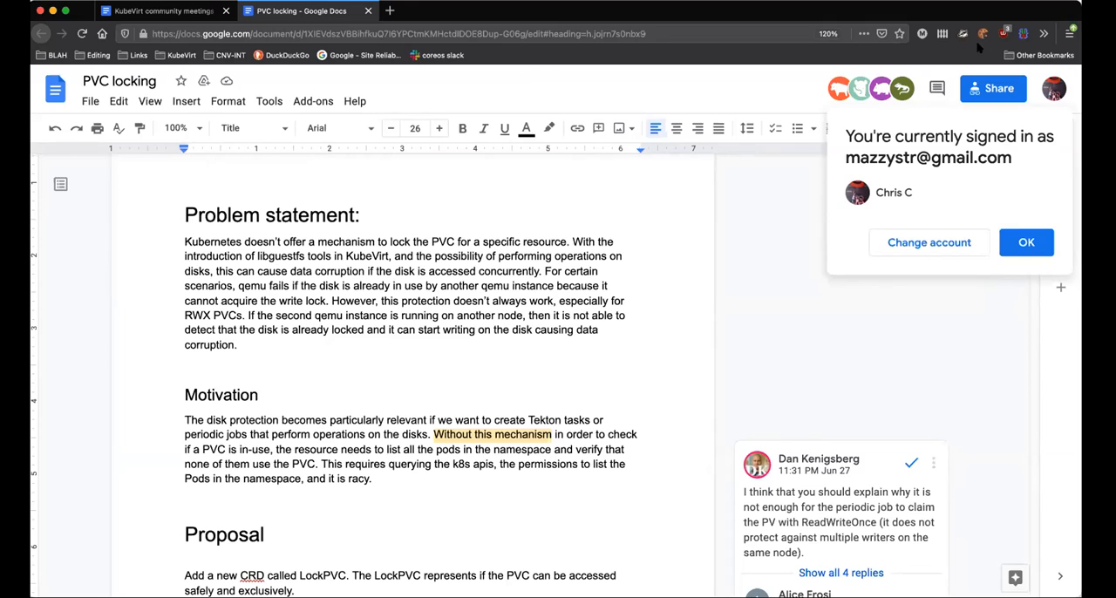
mouse_move(953, 361)
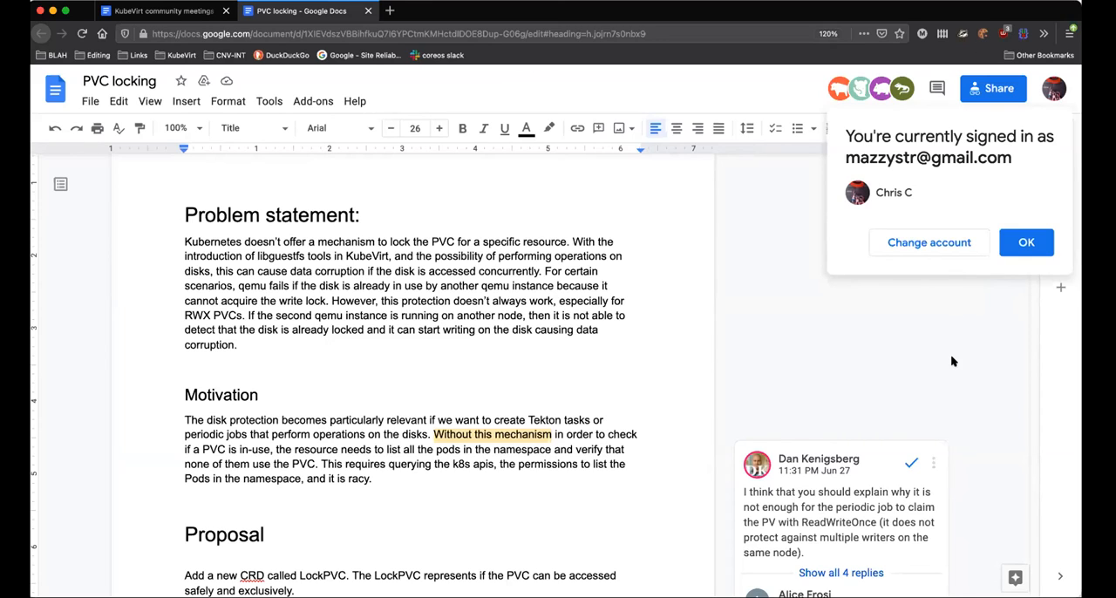
mouse_move(969, 420)
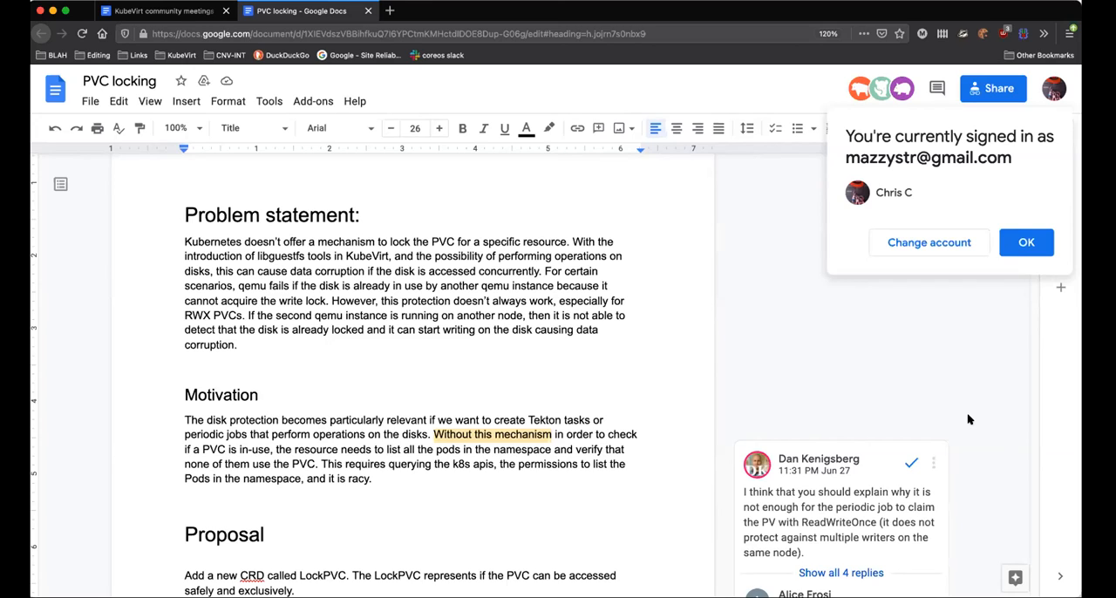
mouse_move(971, 420)
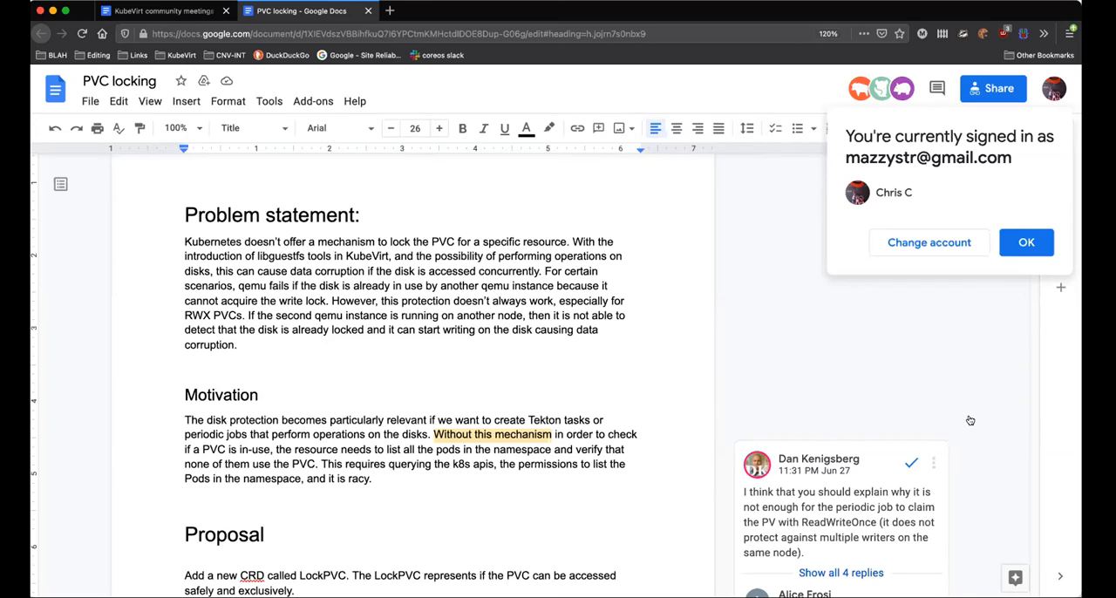
mouse_move(833, 87)
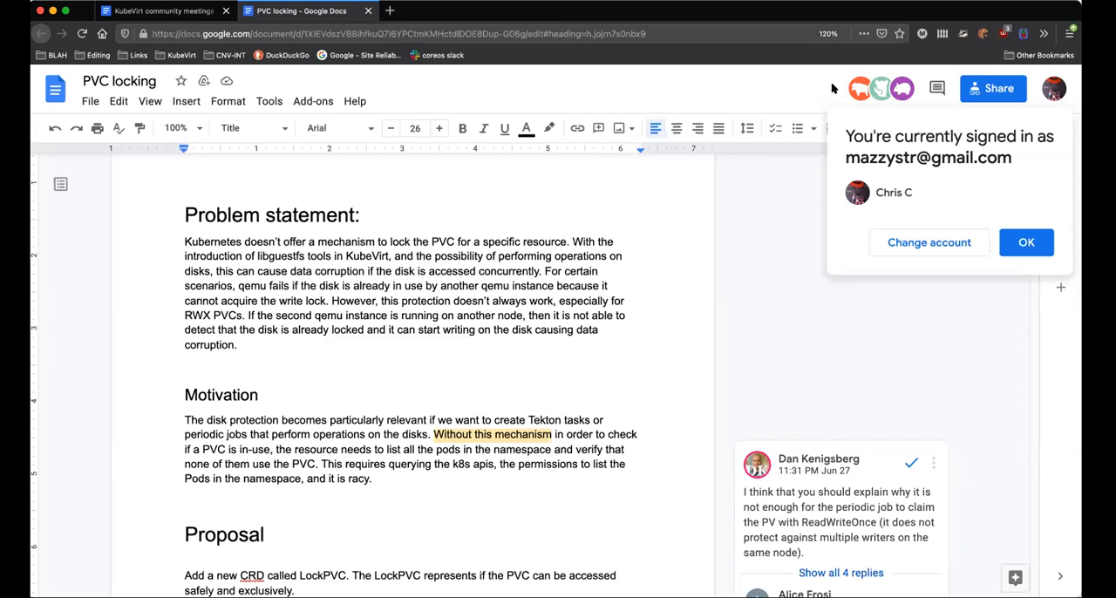
mouse_move(883, 89)
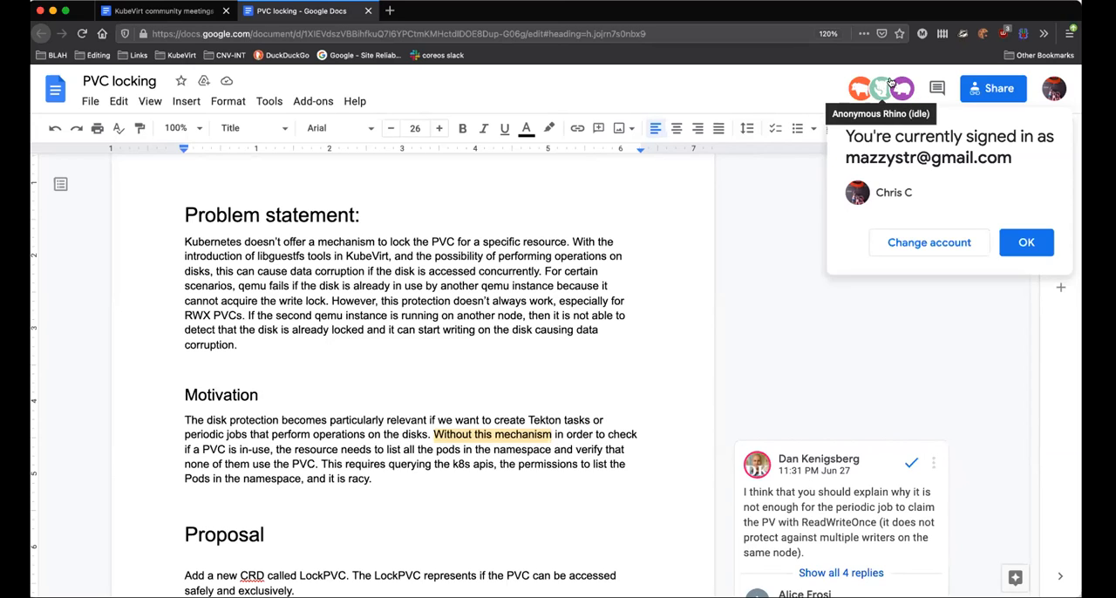
mouse_move(855, 296)
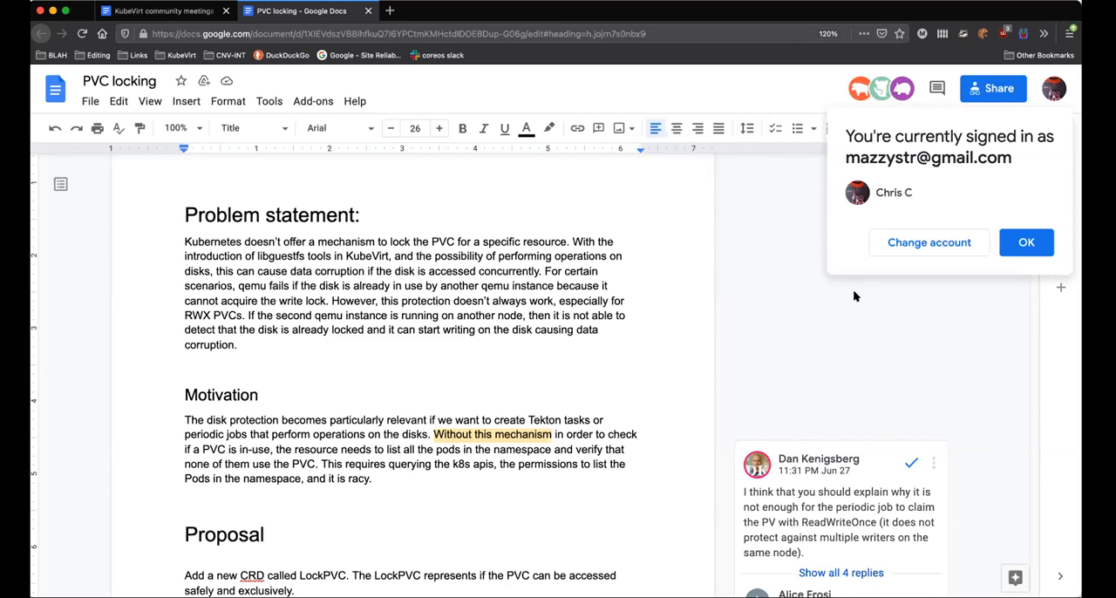
scroll("down", 3)
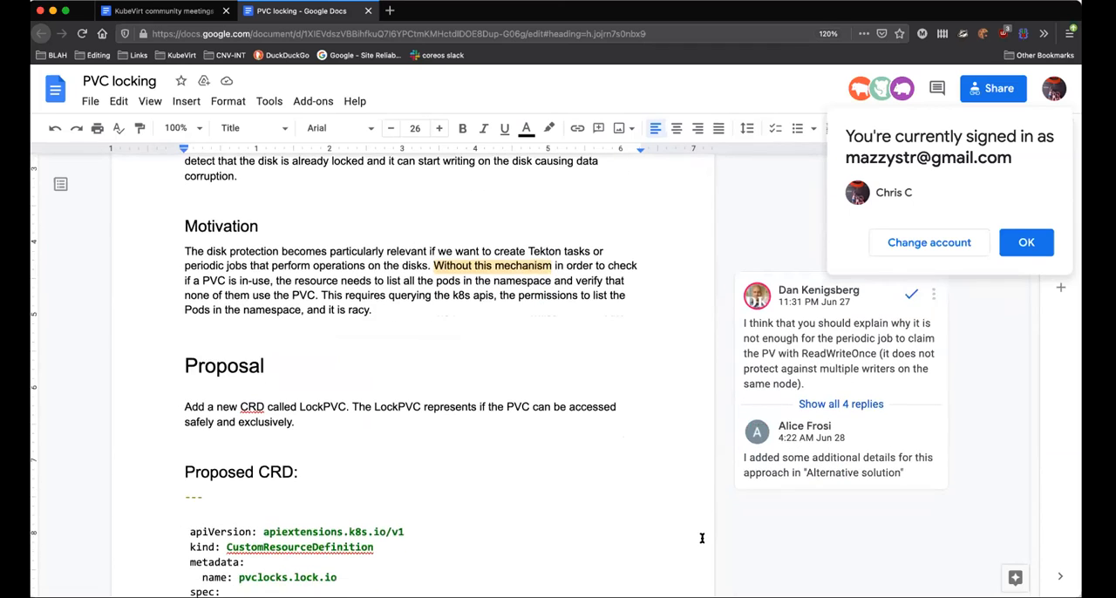
scroll("down", 3)
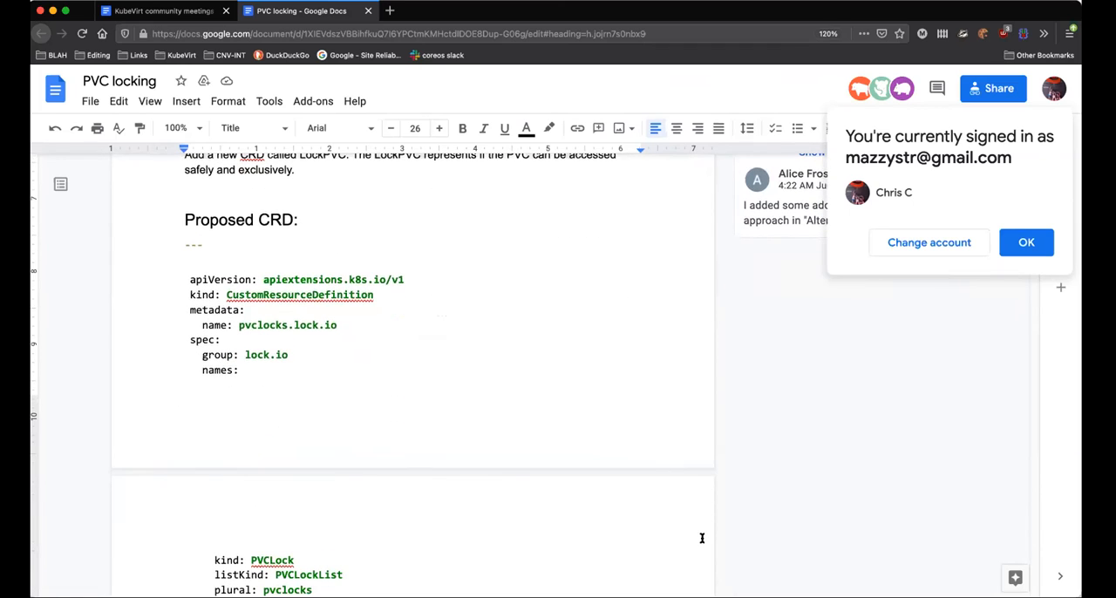
scroll("down", 3)
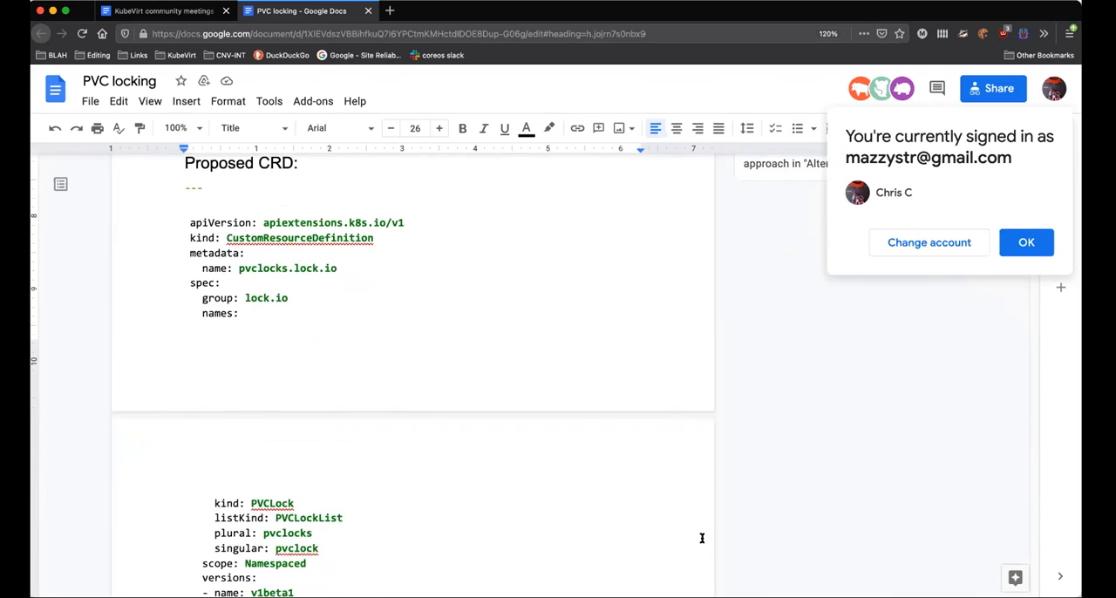
scroll("down", 3)
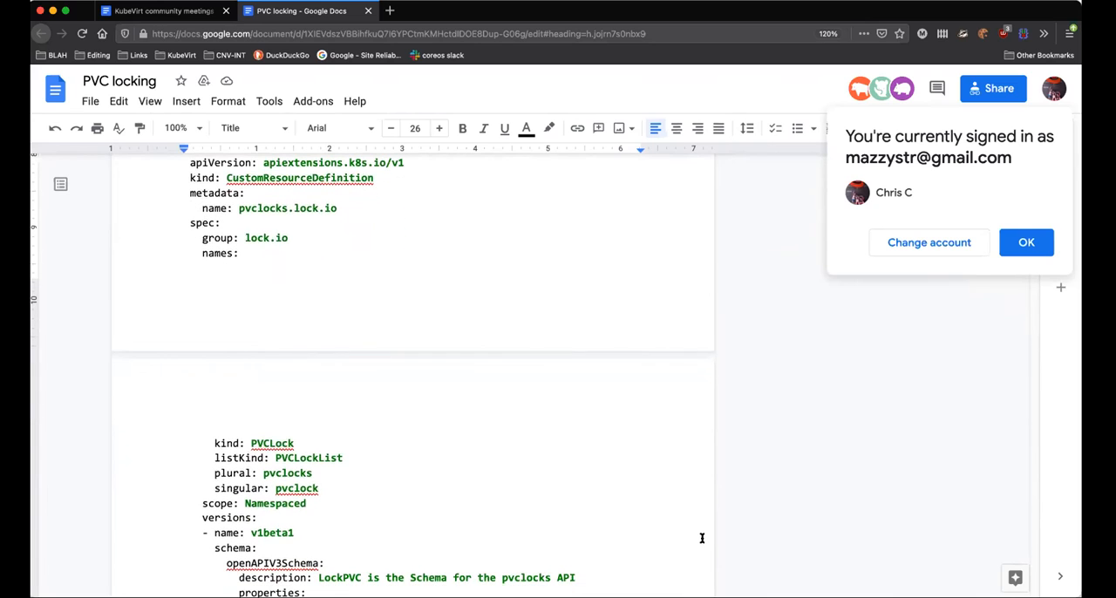
scroll("down", 3)
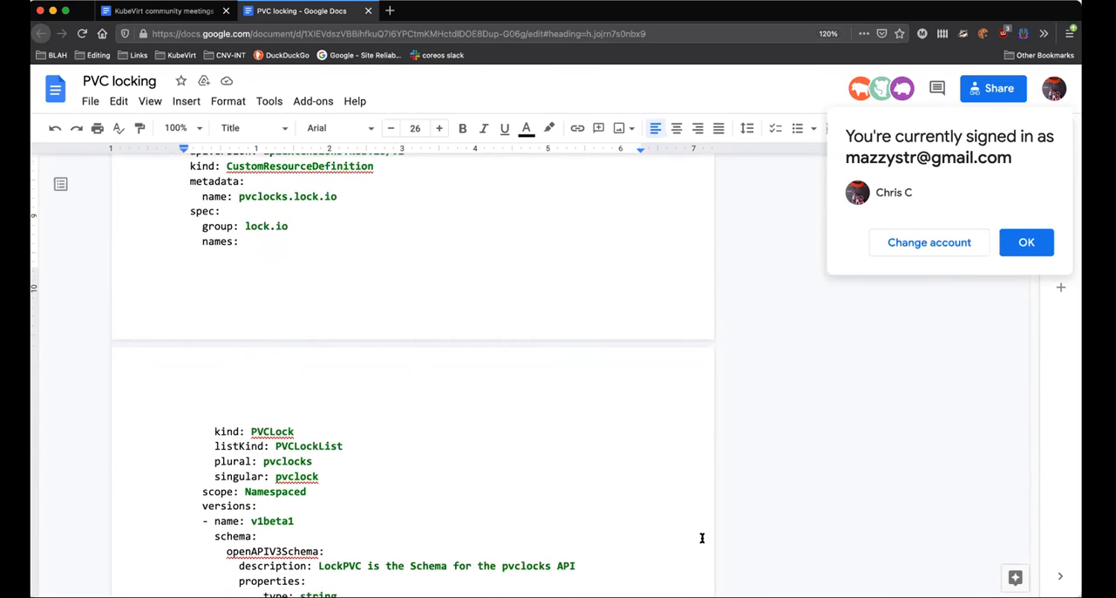
scroll("down", 3)
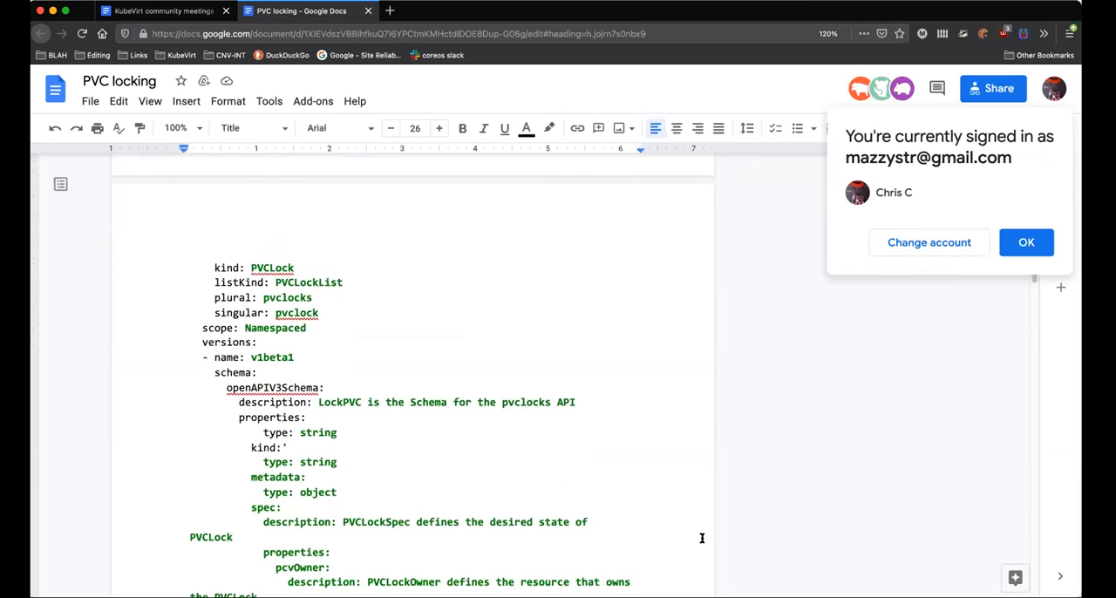
scroll("down", 3)
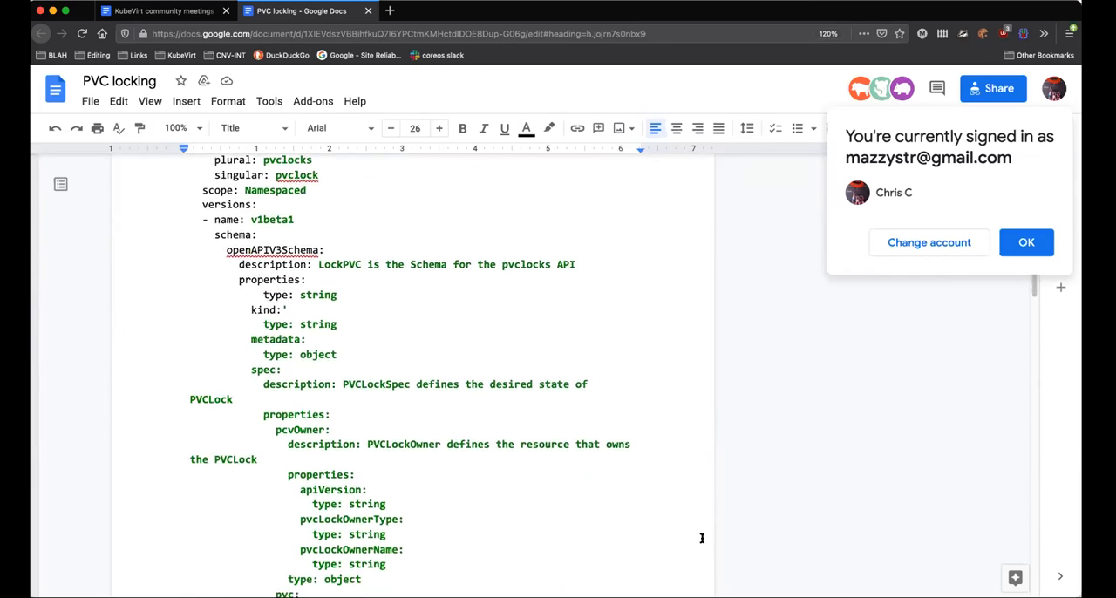
scroll("down", 3)
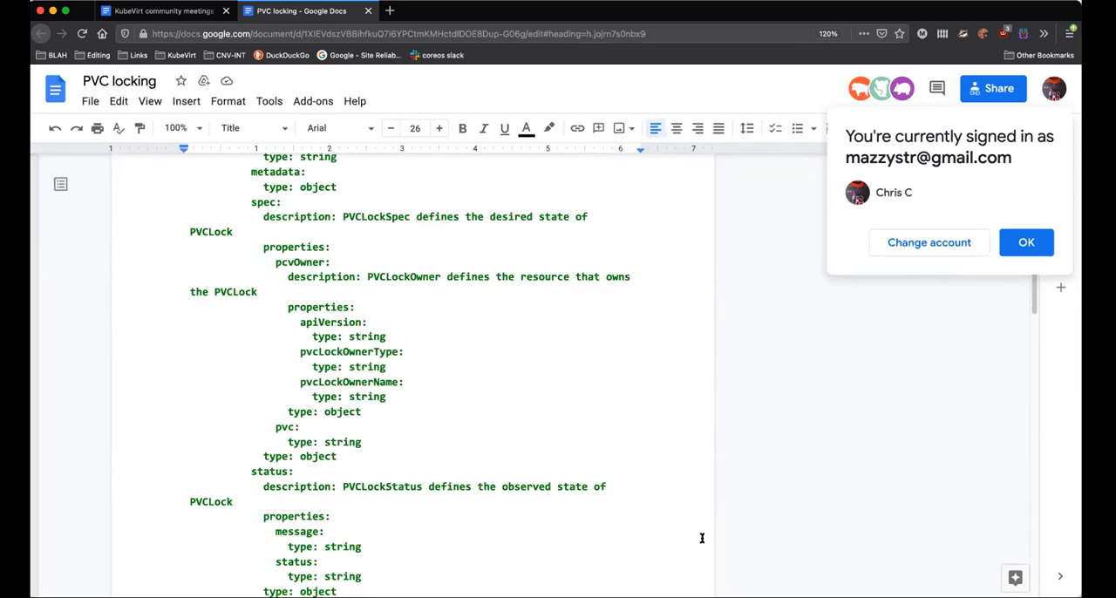
scroll("down", 3)
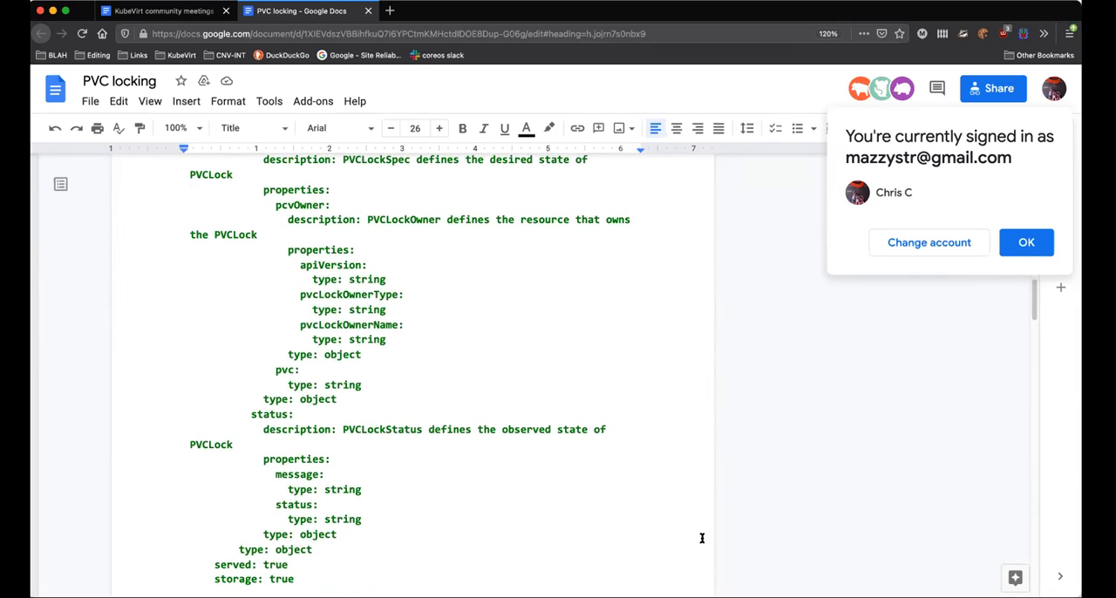
scroll("up", 3)
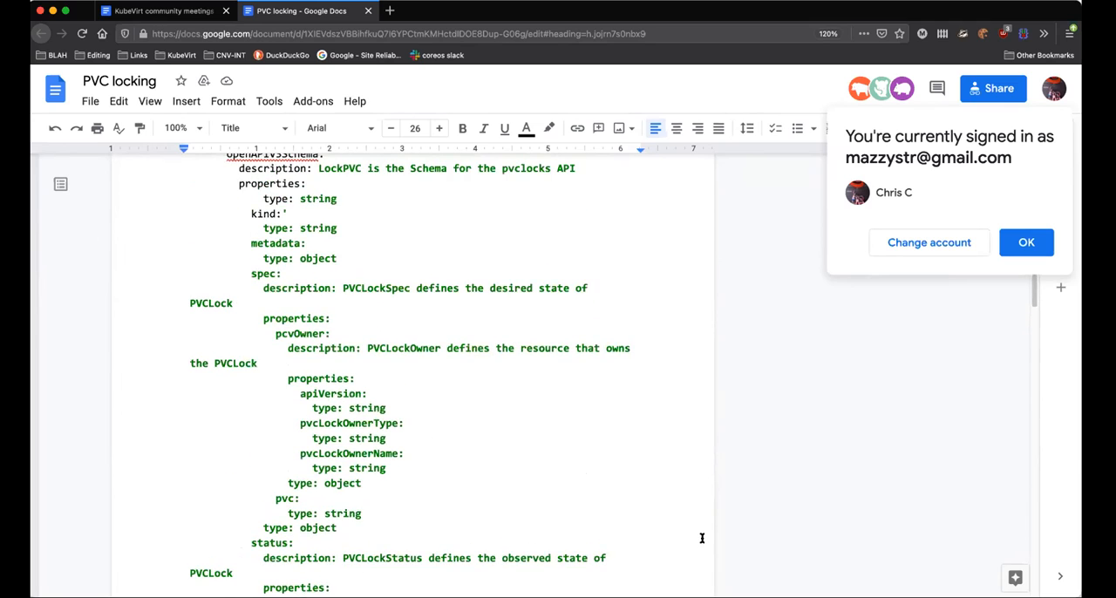
scroll("up", 3)
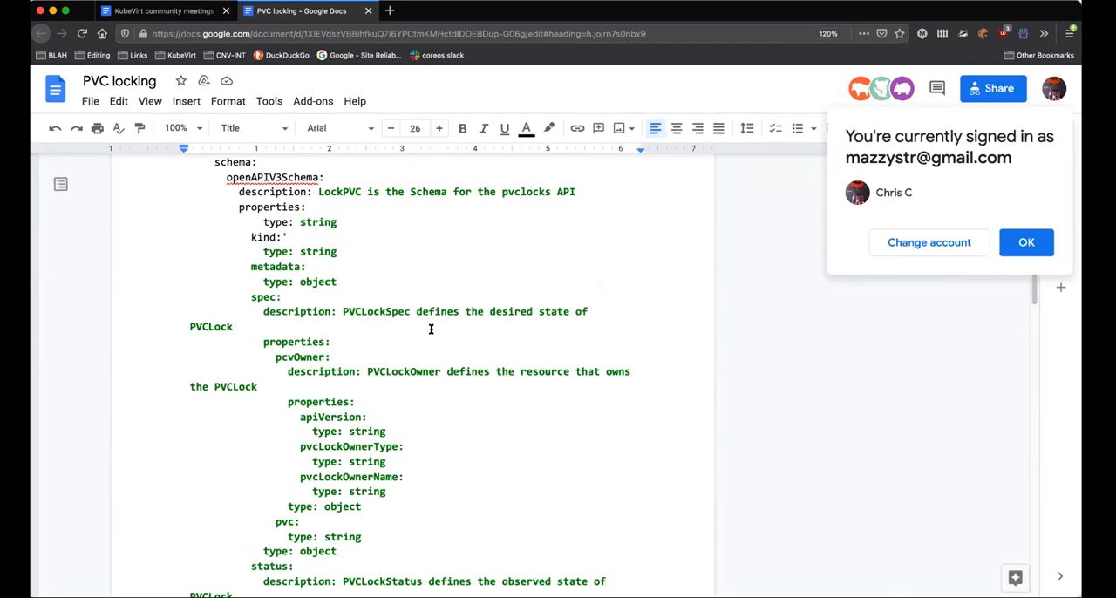
mouse_move(508, 443)
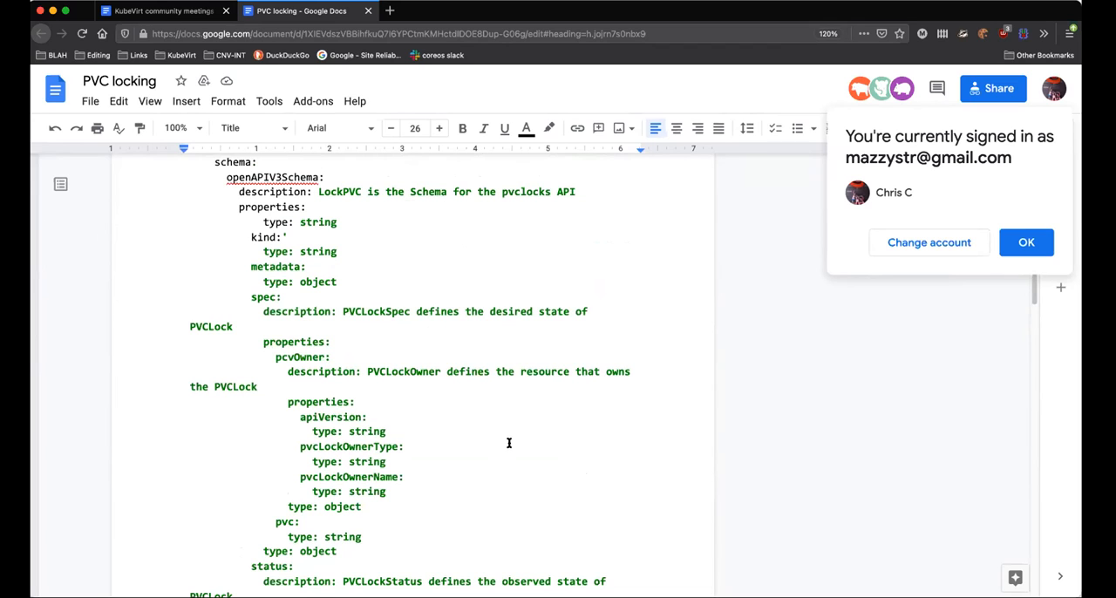
scroll("down", 3)
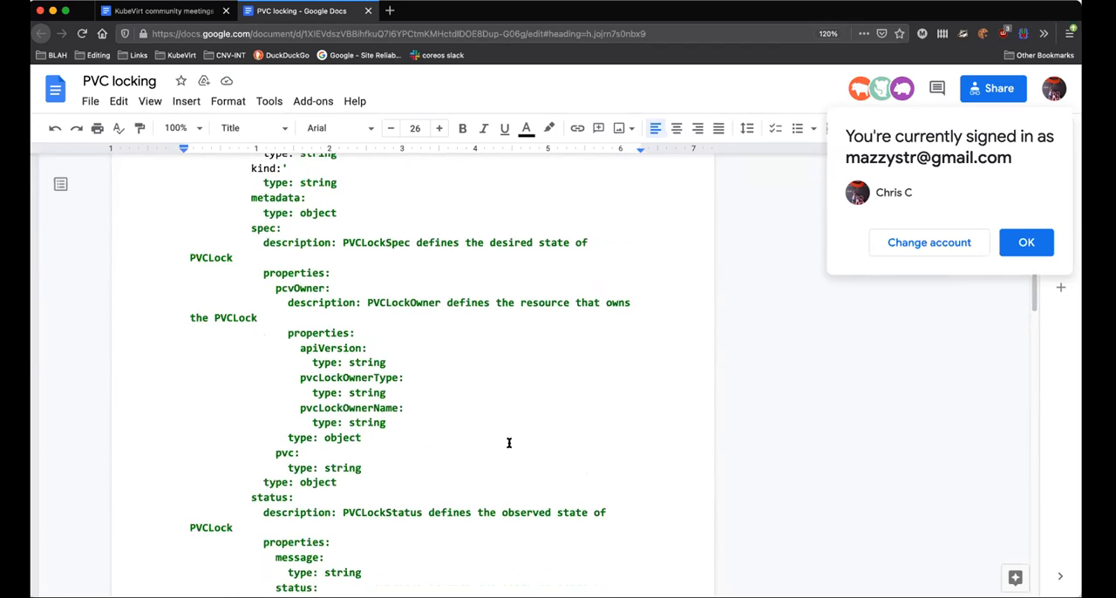
scroll("down", 3)
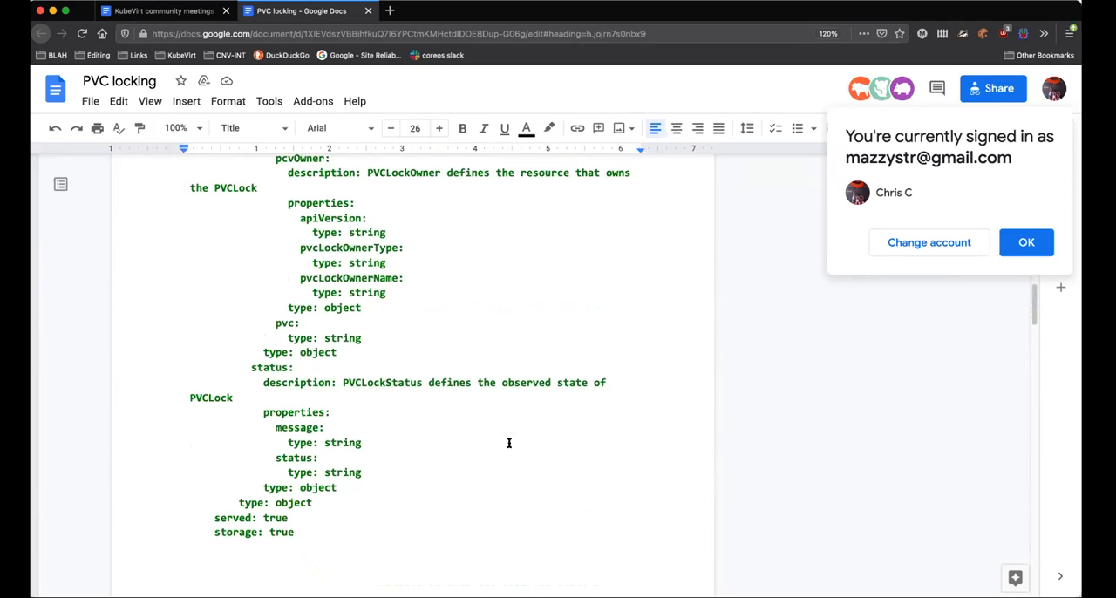
scroll("down", 3)
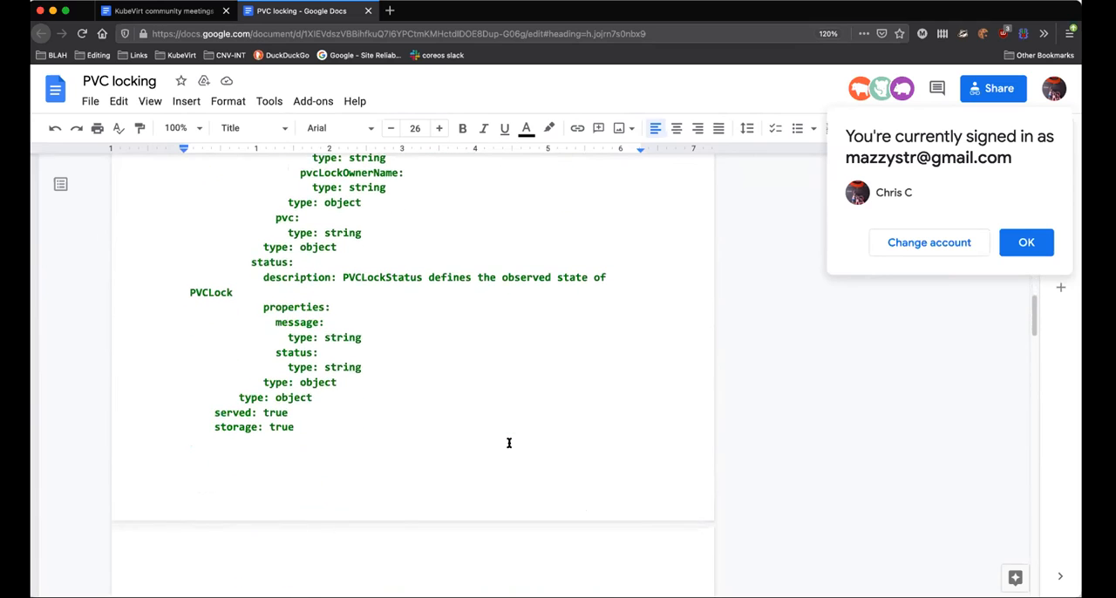
scroll("down", 3)
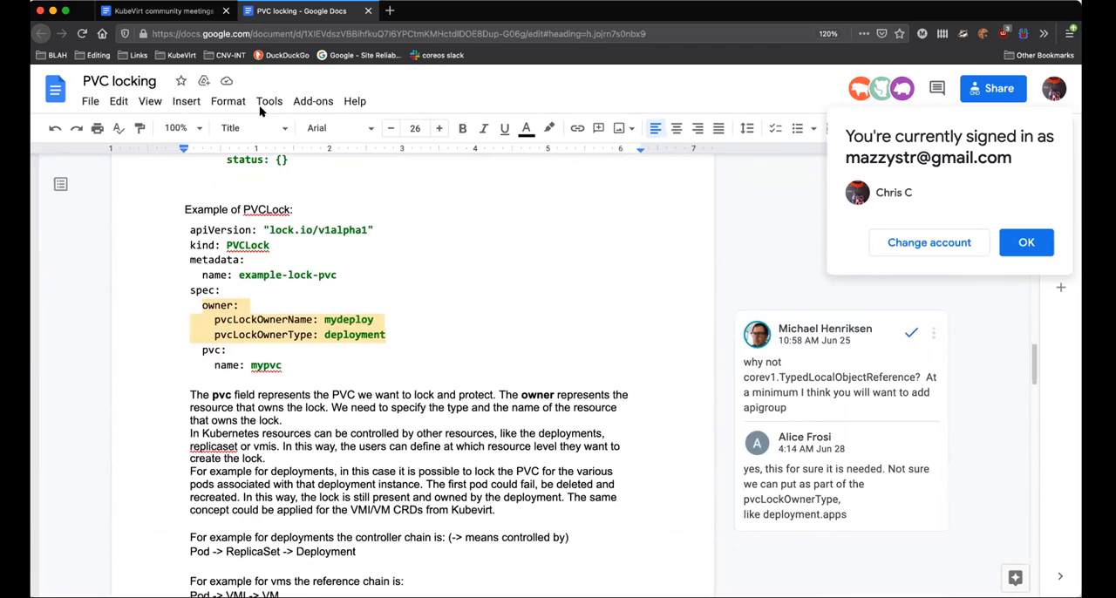
mouse_move(162, 11)
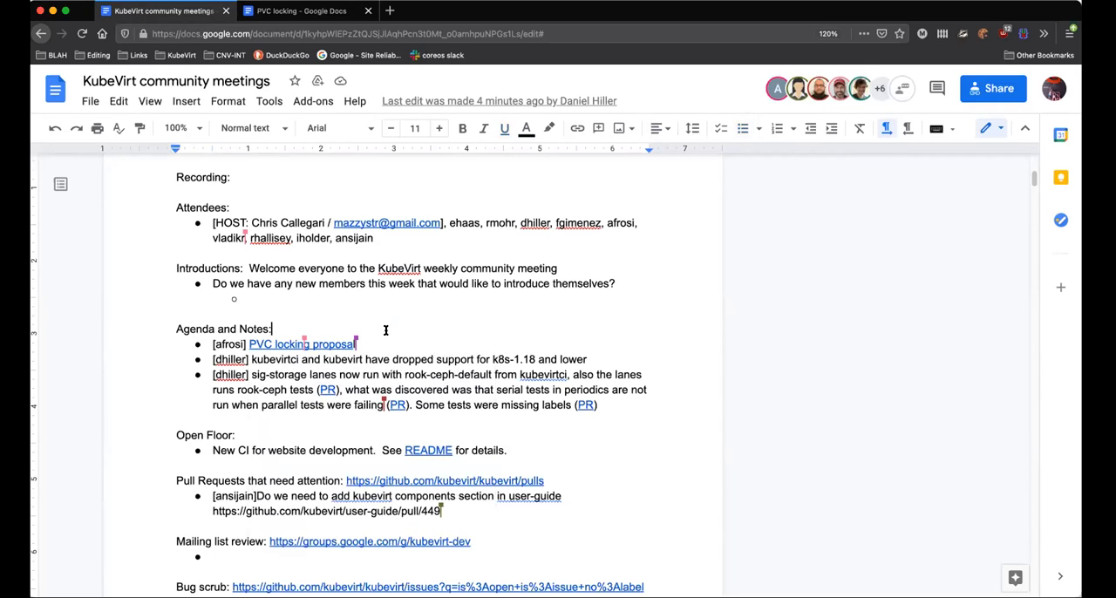
Add the sub-bullet 'Take proposal to Kubernetes/SIG Storage' under the PVC locking item
key("enter")
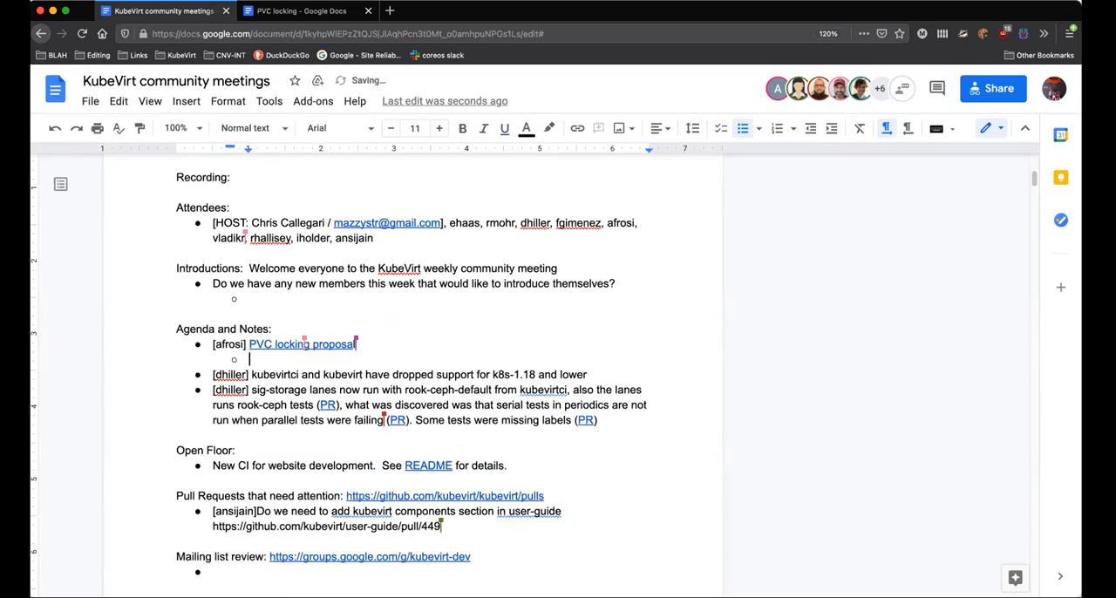
type("Take pro")
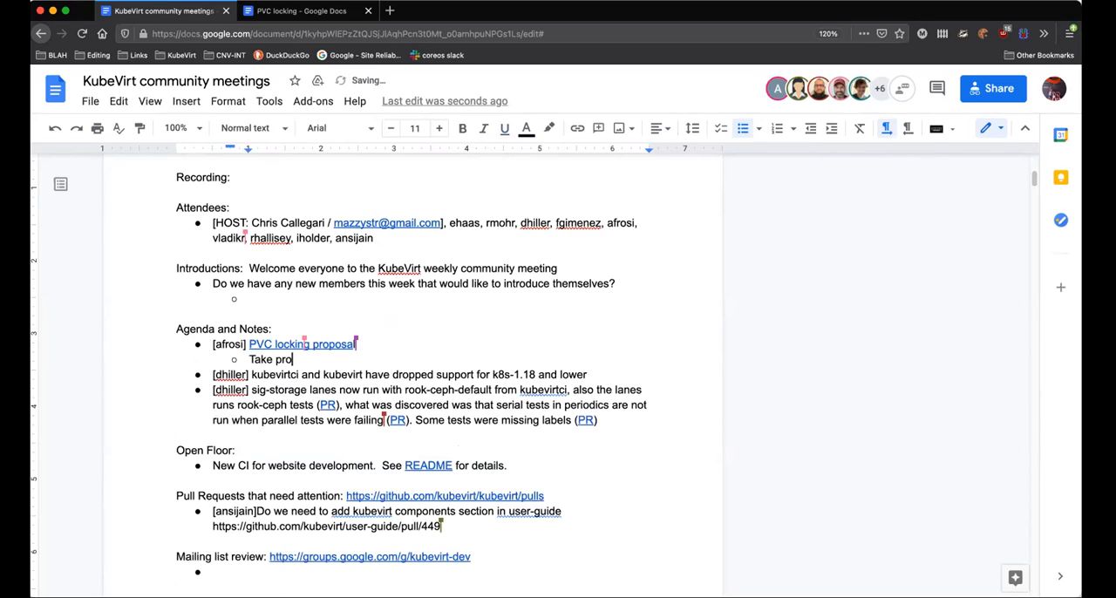
type("posal to")
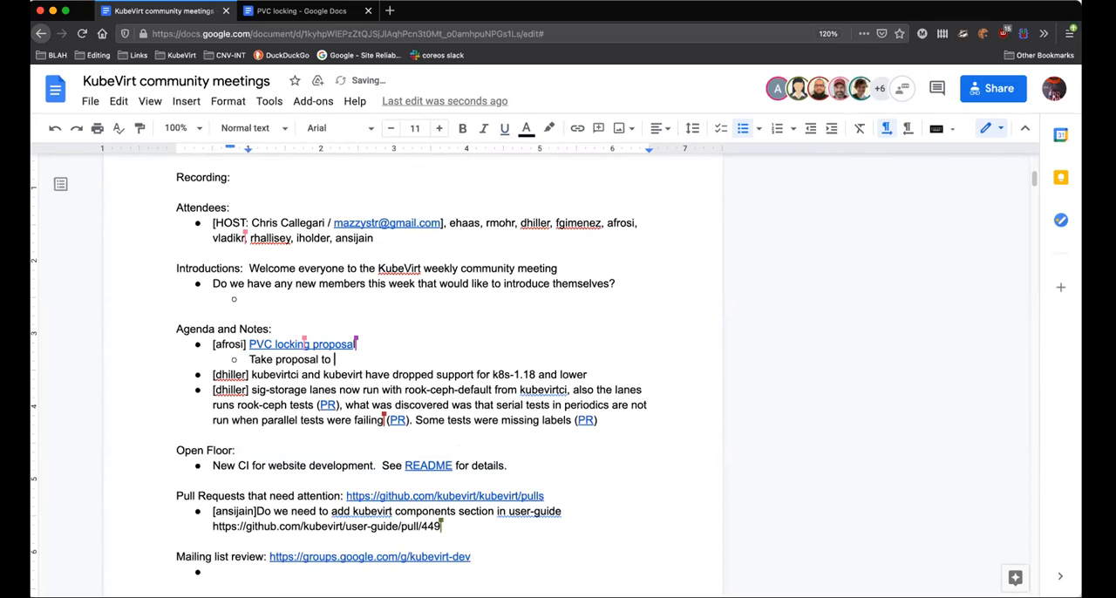
type("Kuberne")
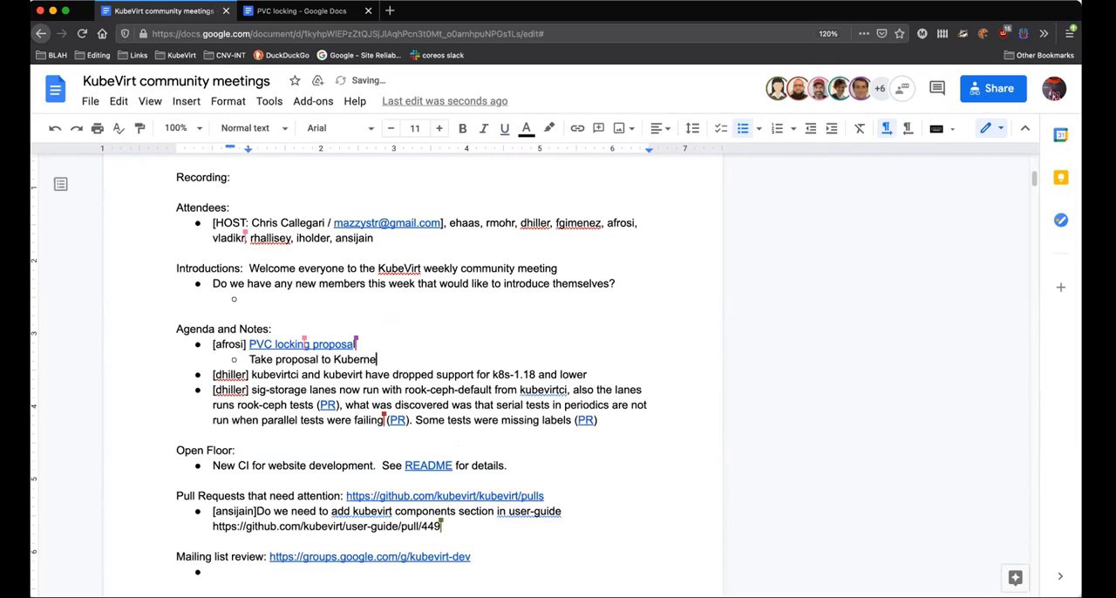
type("tes")
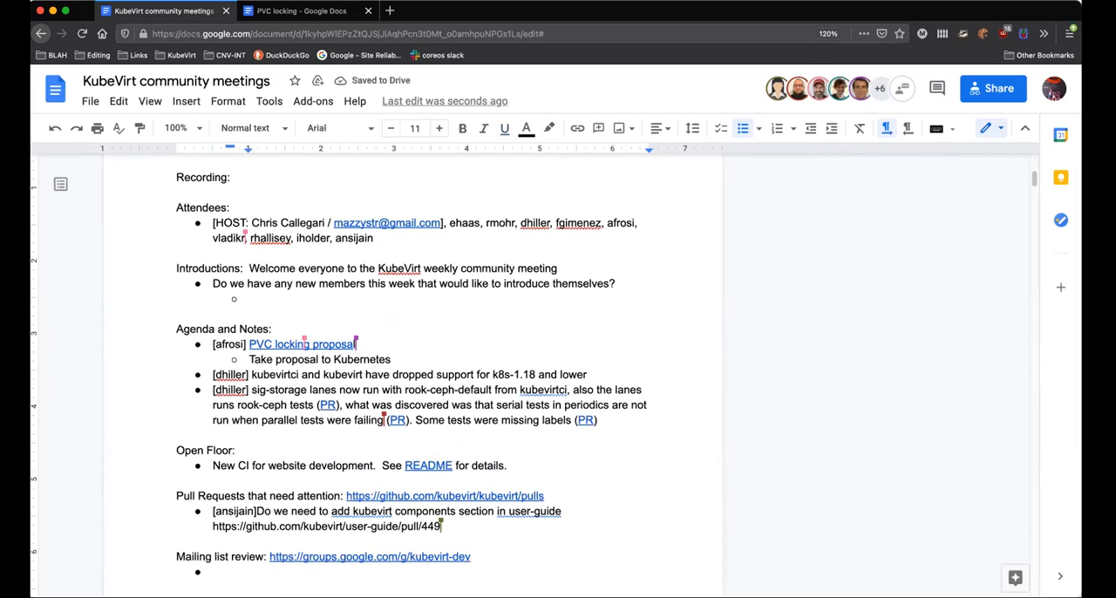
type("SIG Storage")
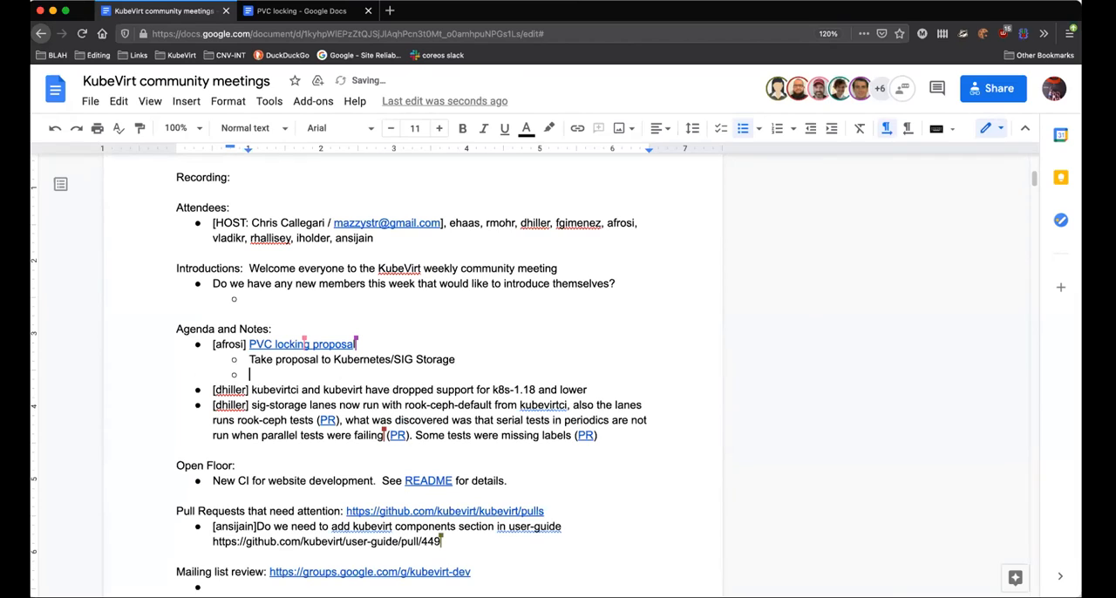
Type 'Virtual machine maintenance mode?' as the PVC locking item's second sub-point
type("vir")
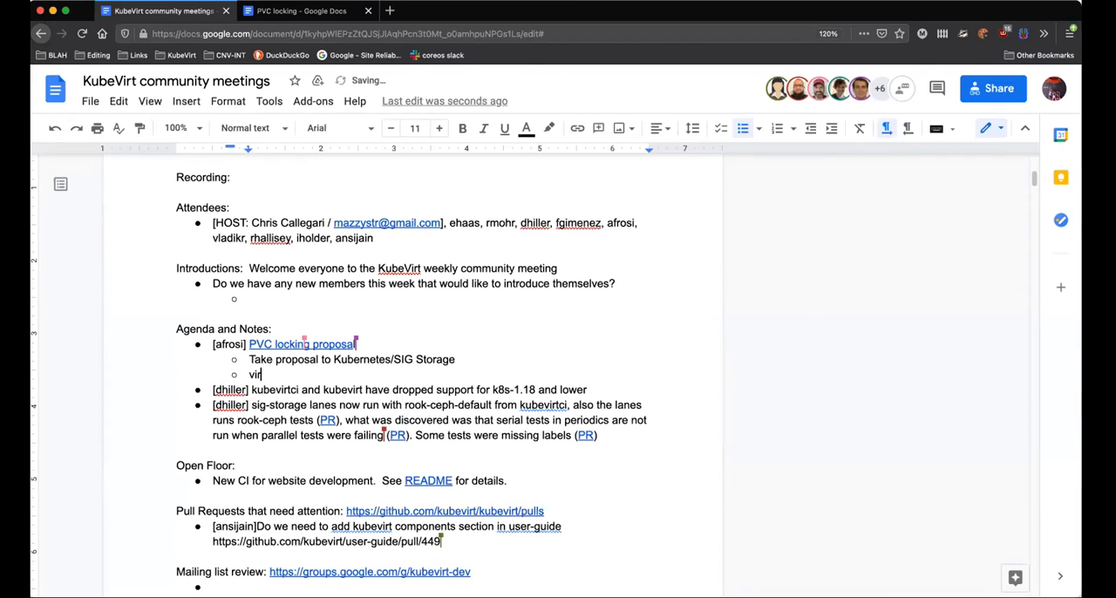
type("Virtual m")
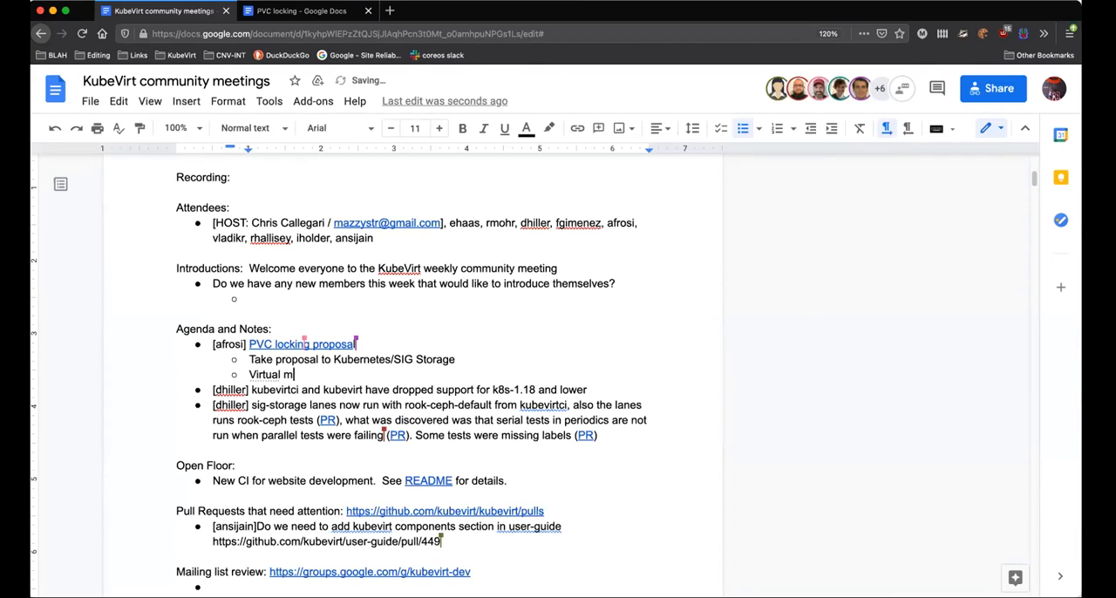
type("achine ma")
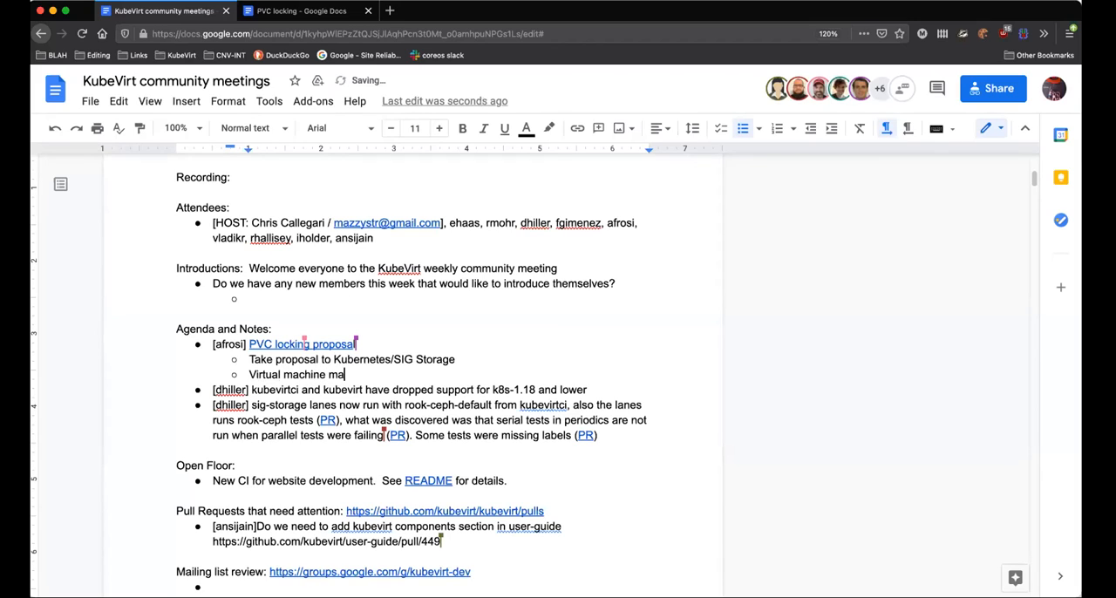
type("intenance mode")
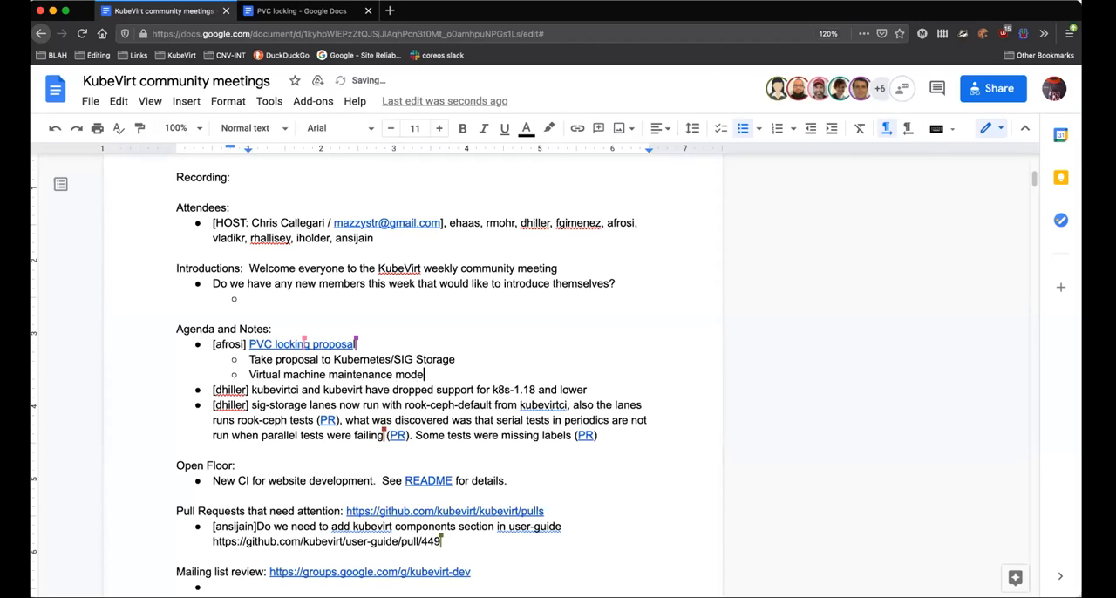
type("?")
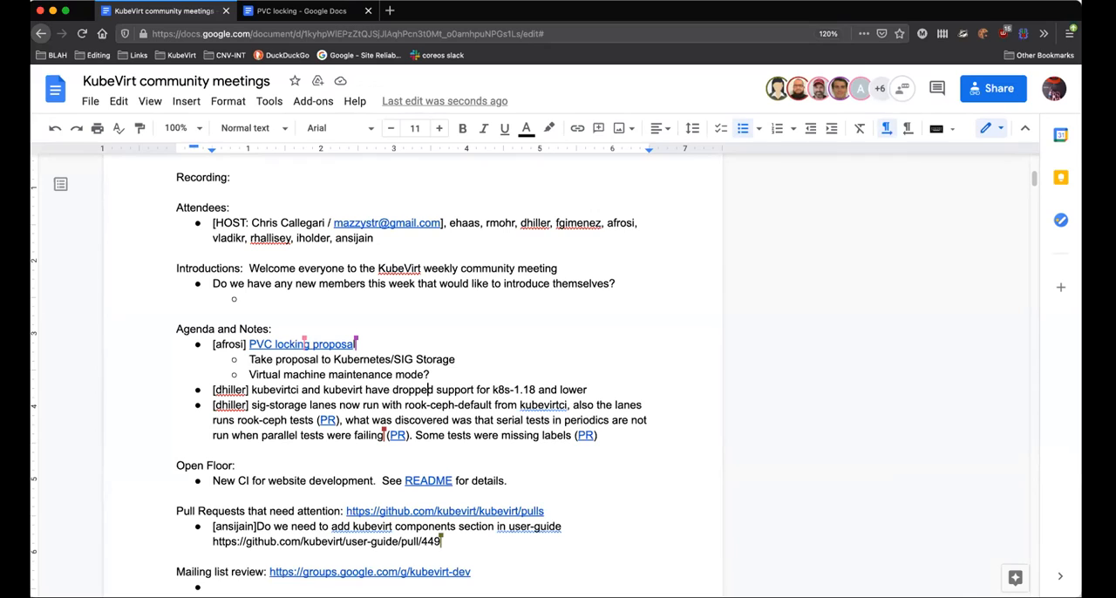
mouse_move(355, 343)
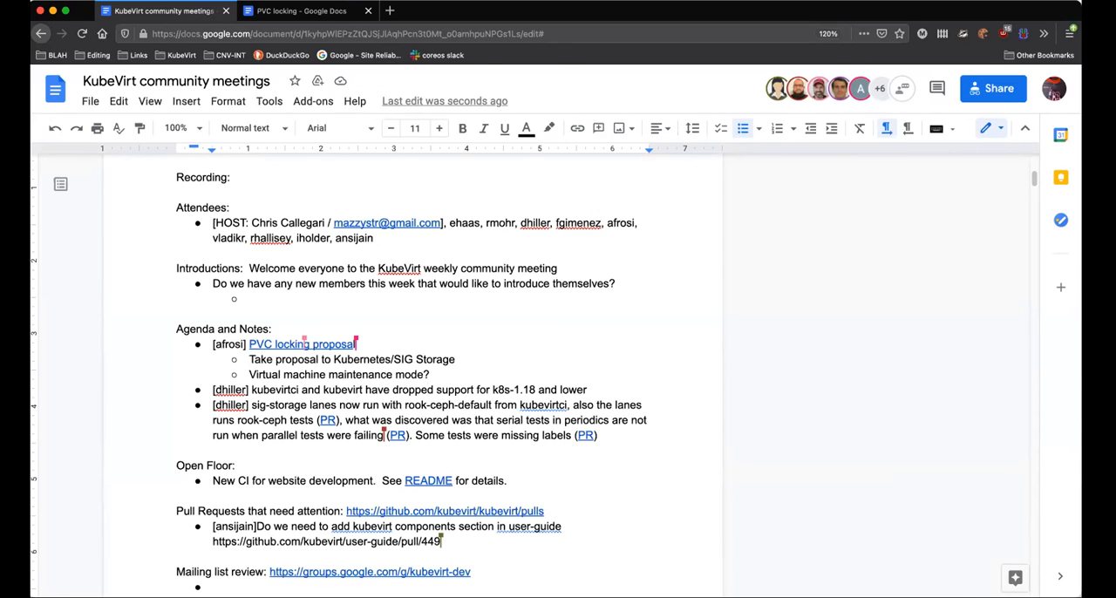
mouse_move(578, 222)
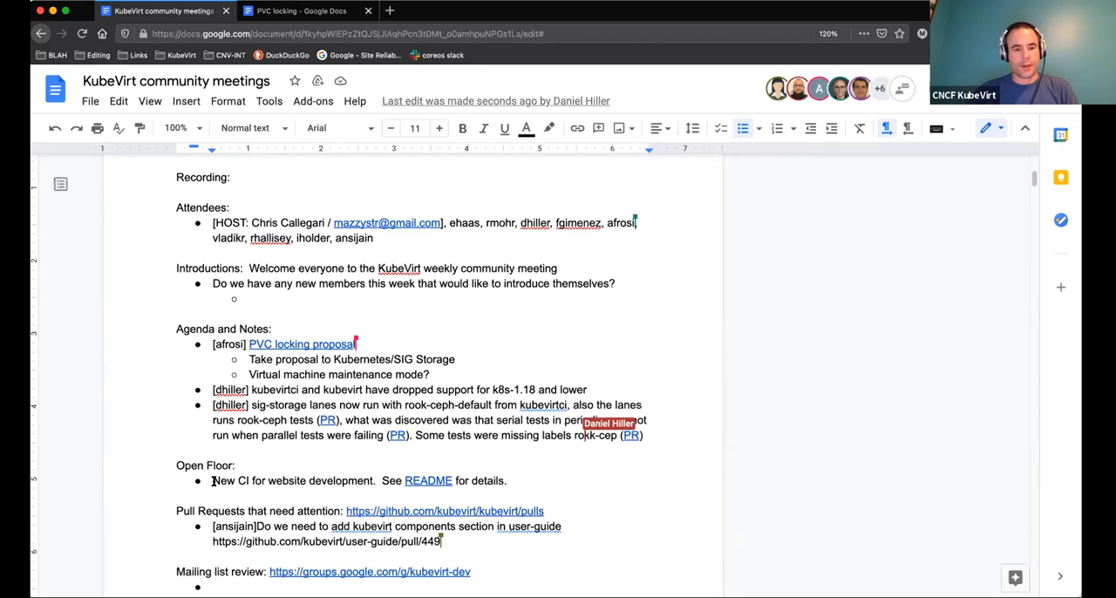
Scroll the meeting notes up and back down to reach the Open Floor CI bullet
scroll("up", 3)
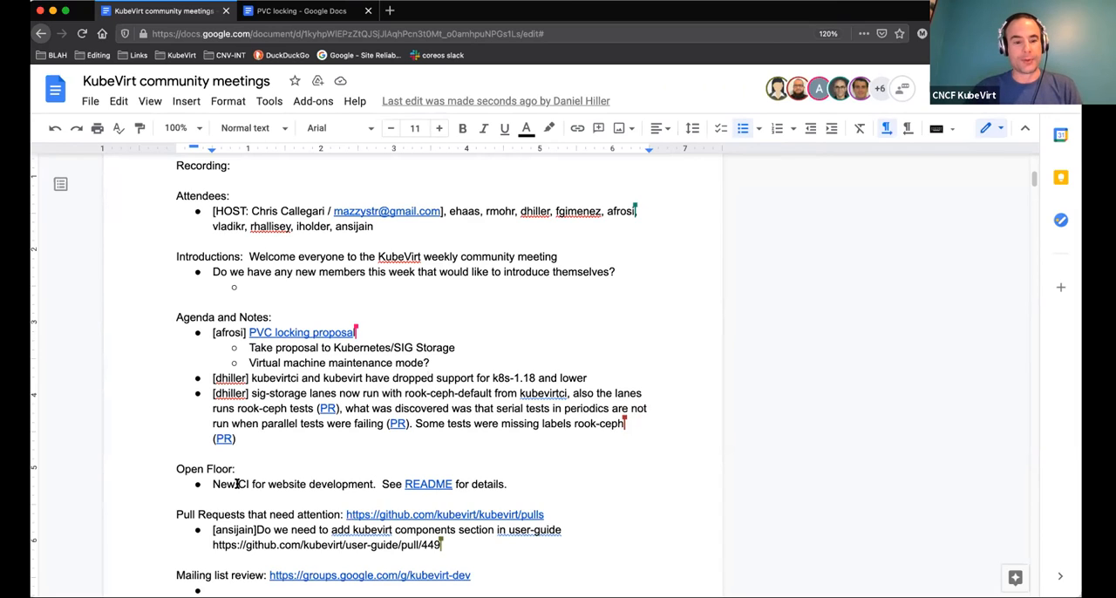
mouse_move(553, 476)
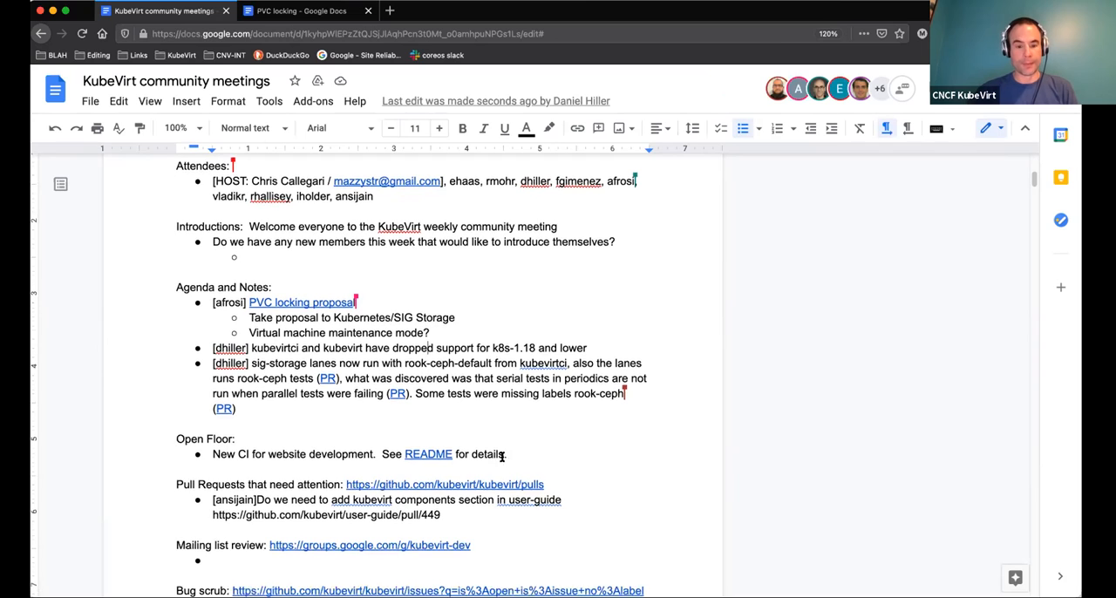
scroll("up", 3)
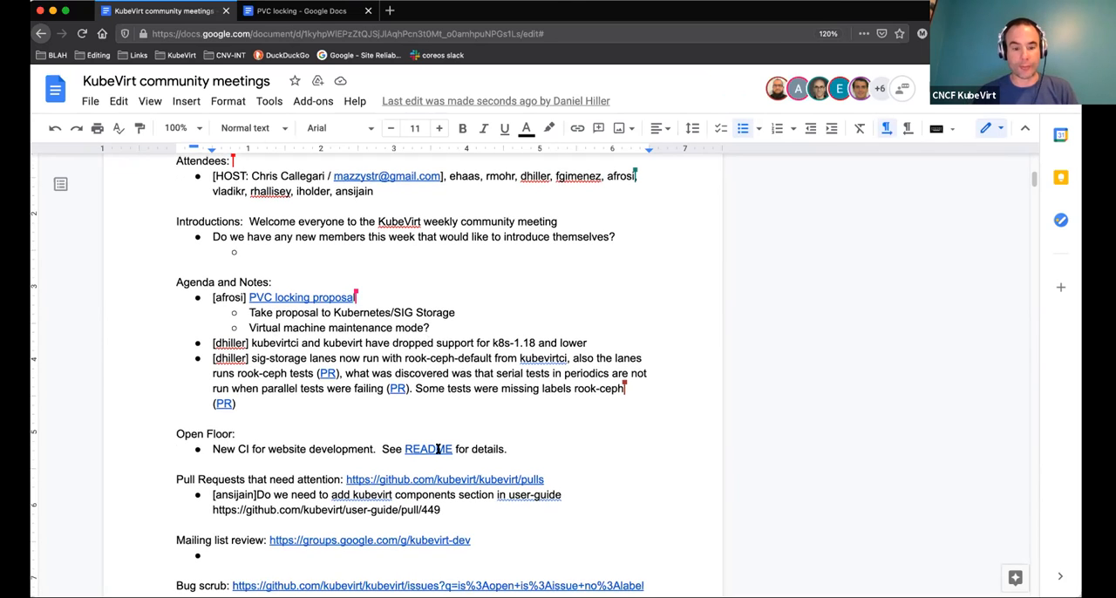
scroll("down", 3)
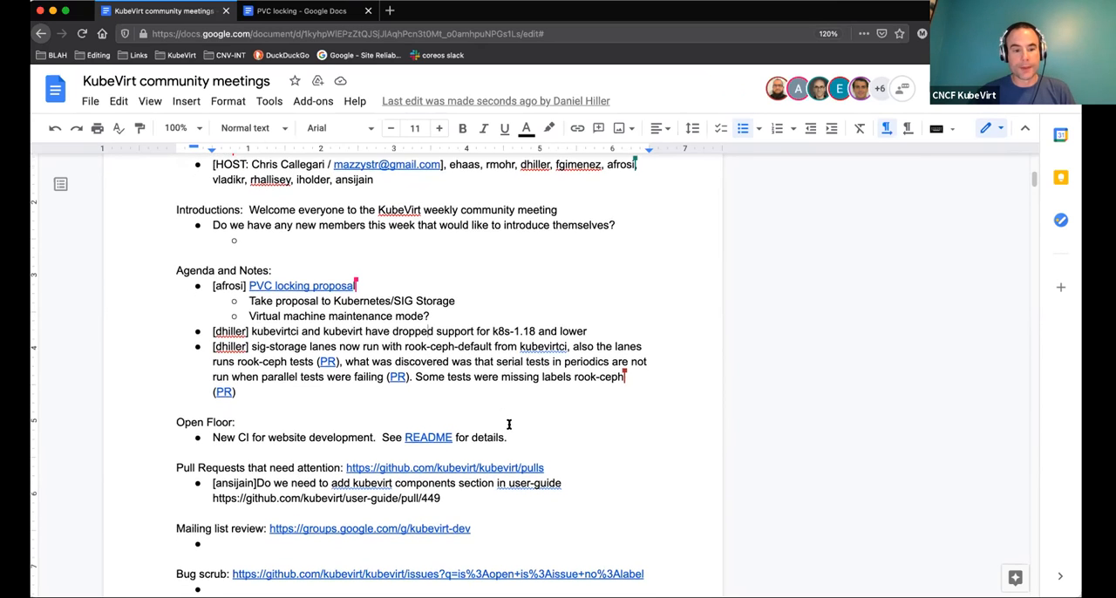
scroll("down", 3)
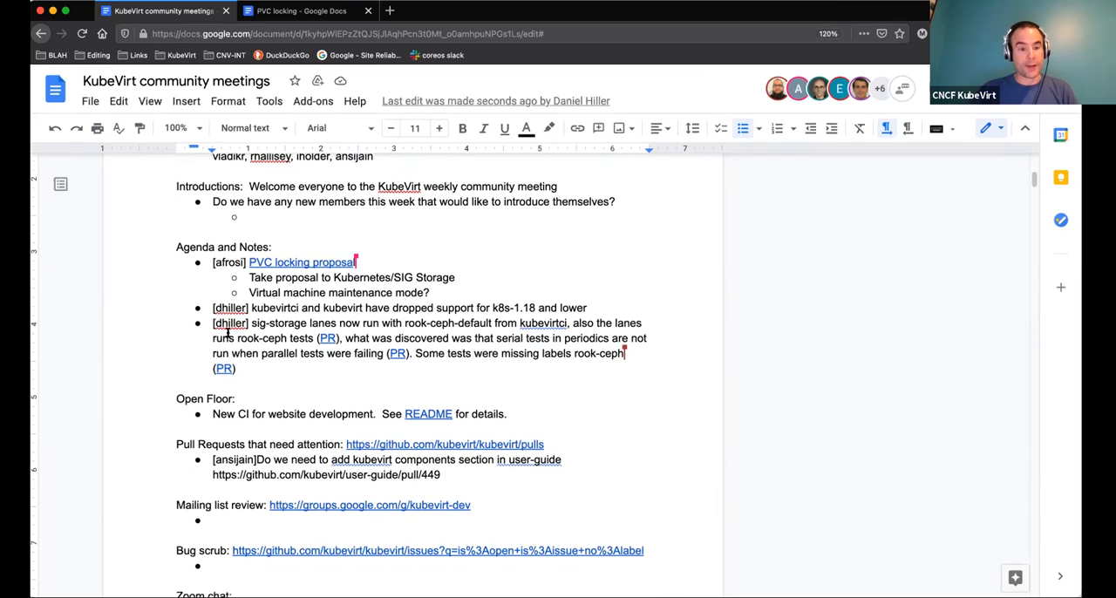
mouse_move(353, 362)
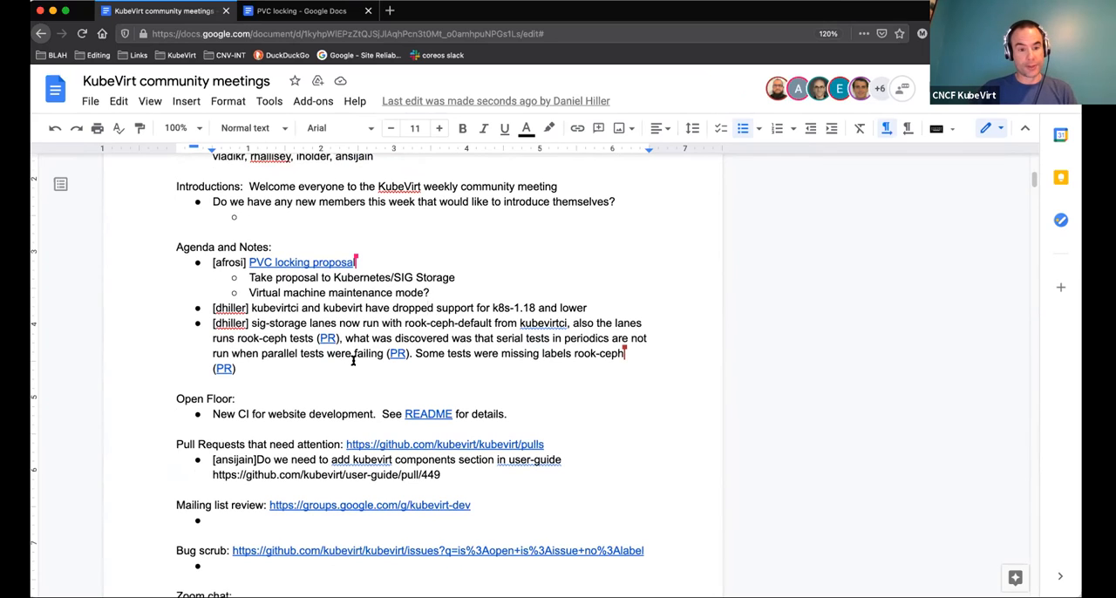
mouse_move(540, 413)
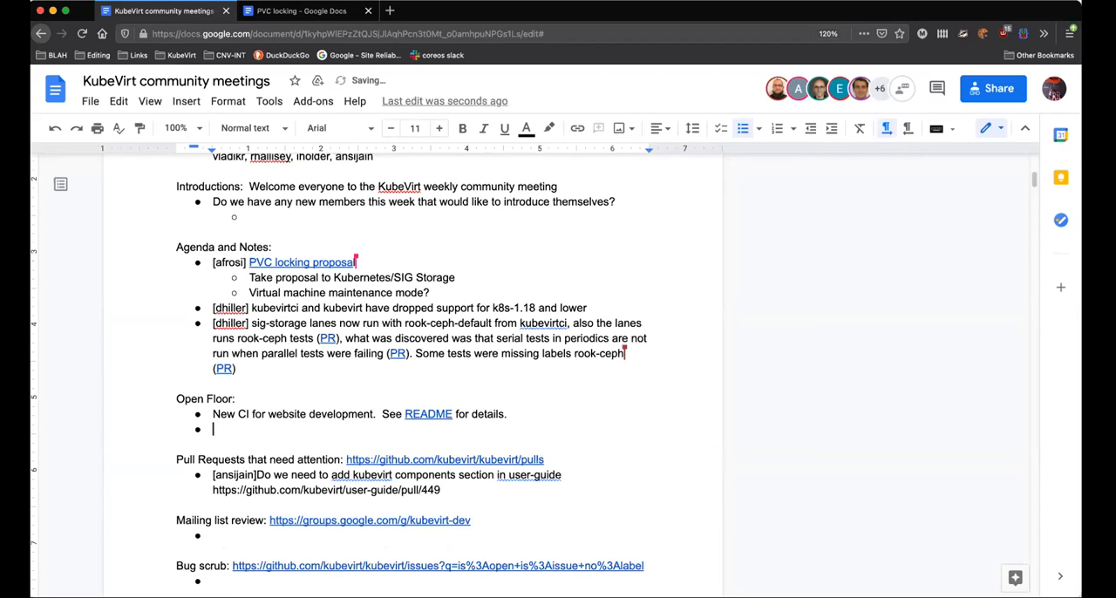
type("Rhali")
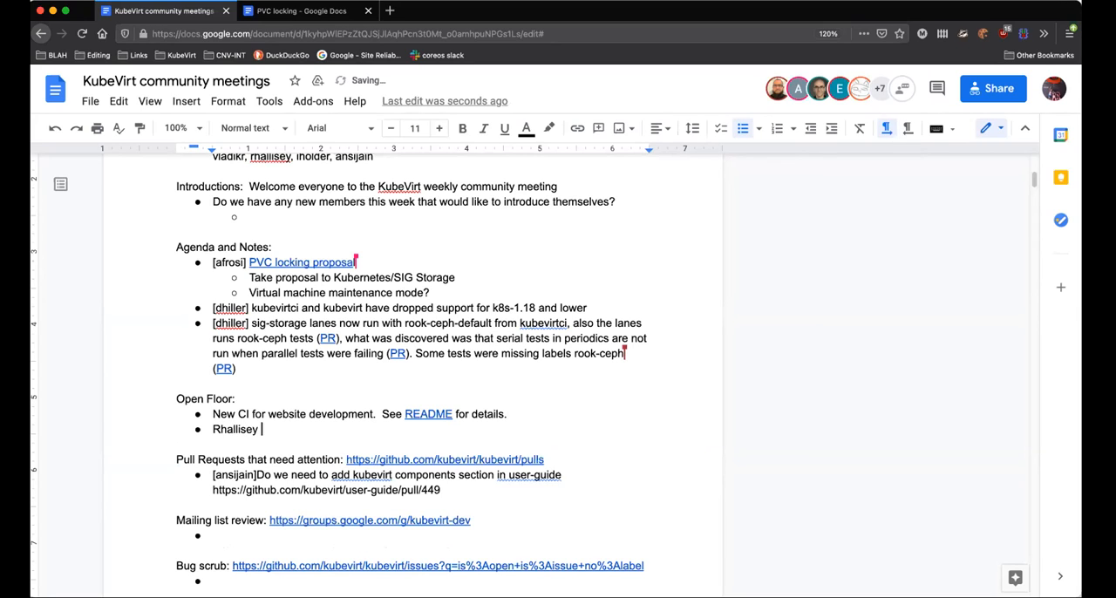
type("No")
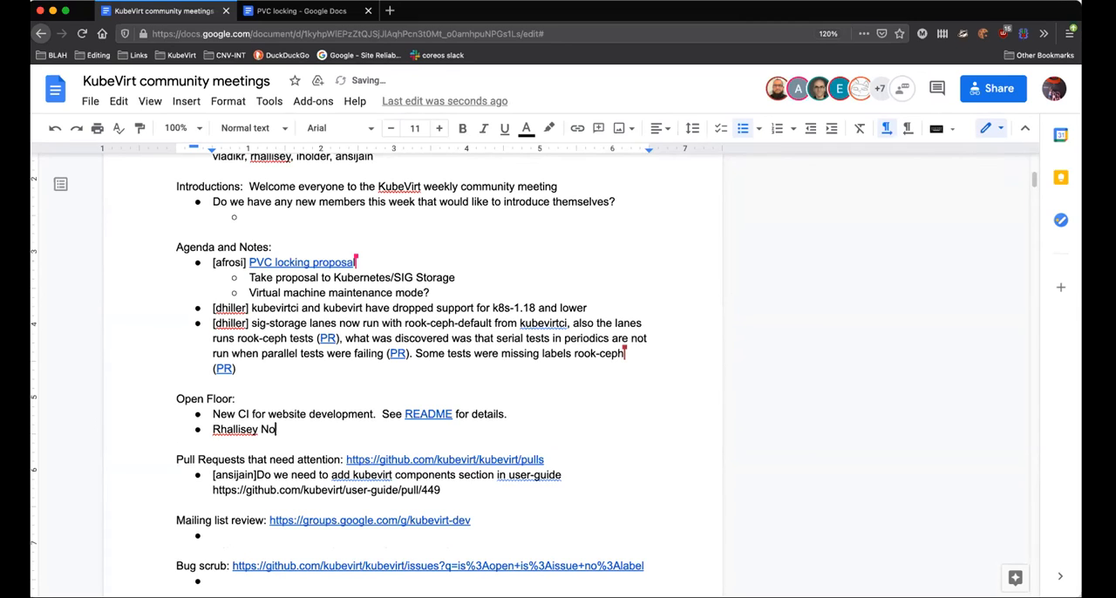
type("tice")
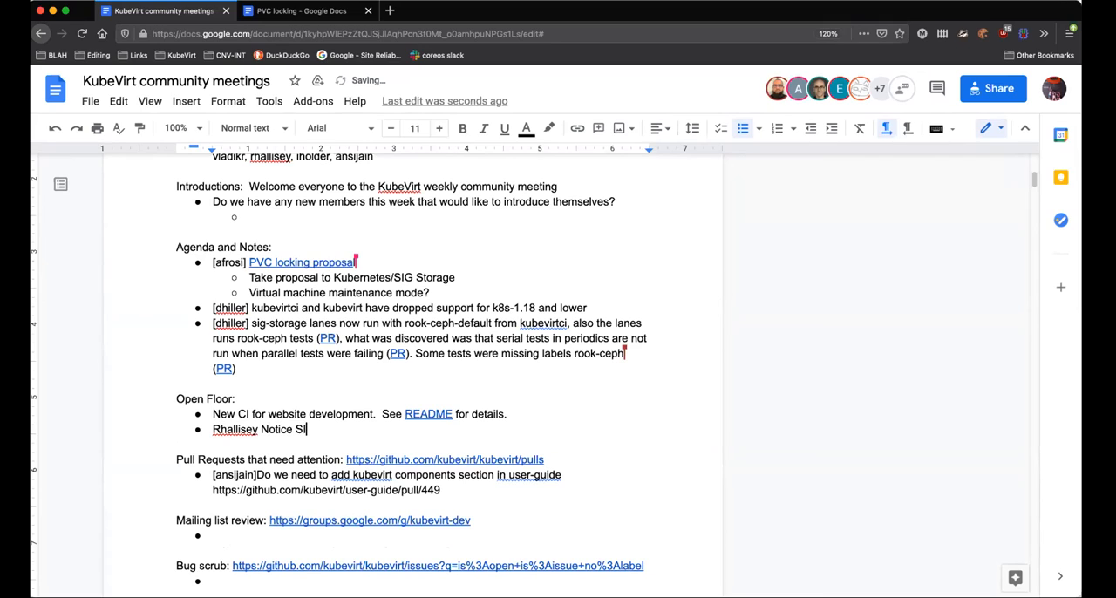
type("SIG Scale")
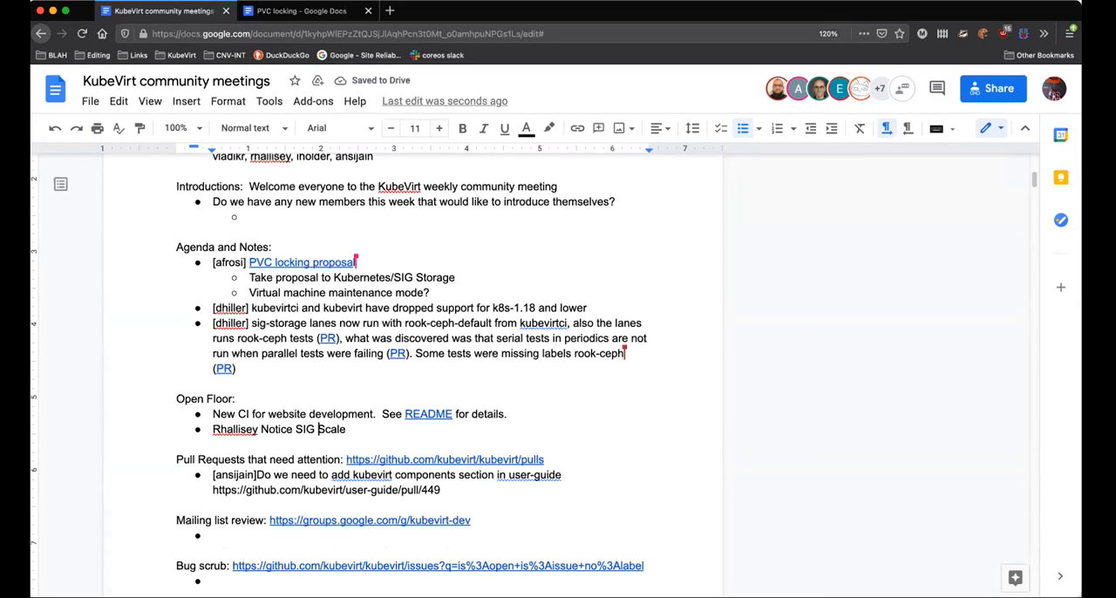
type("Perf&")
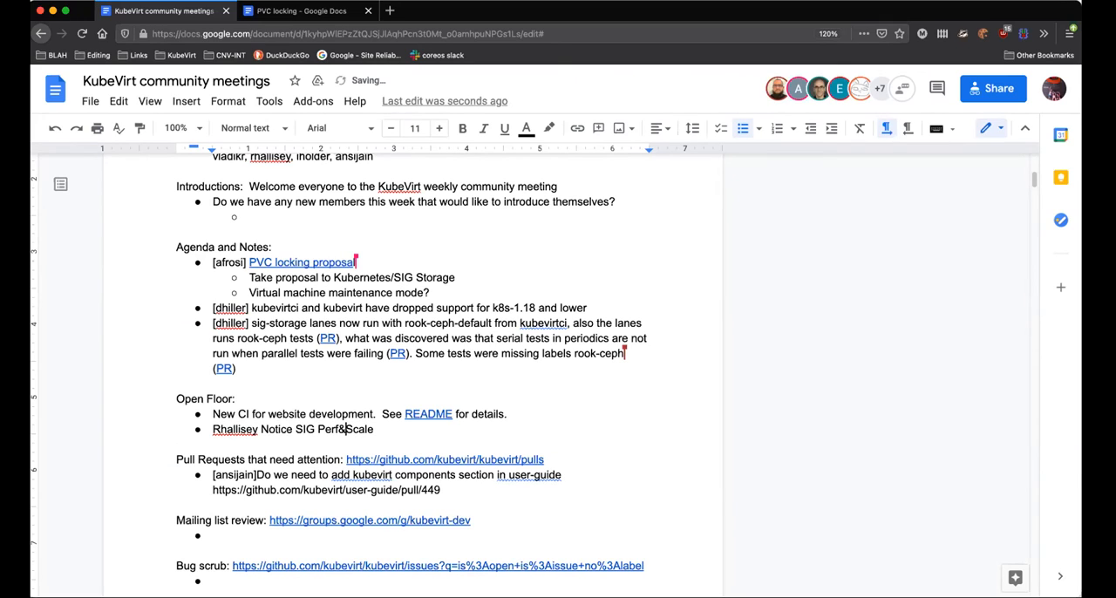
type("mee")
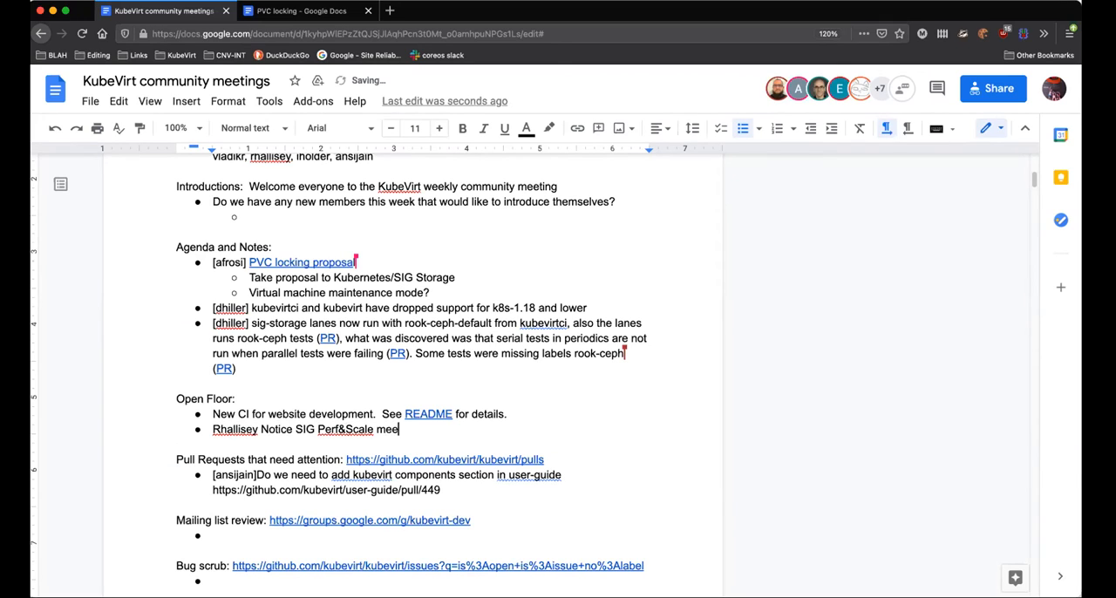
type("ting changed")
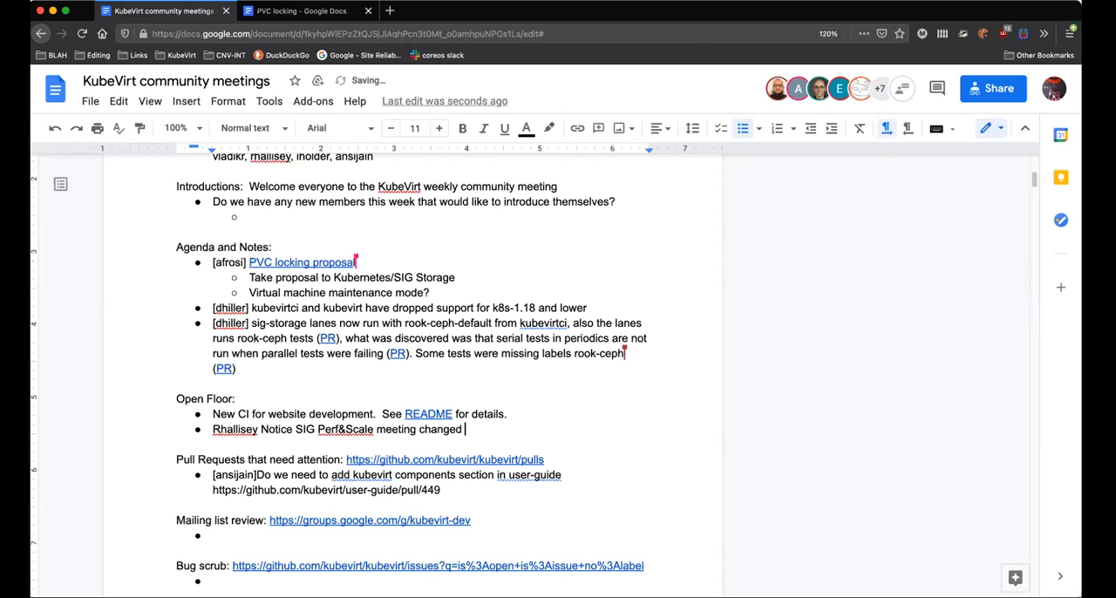
type("from")
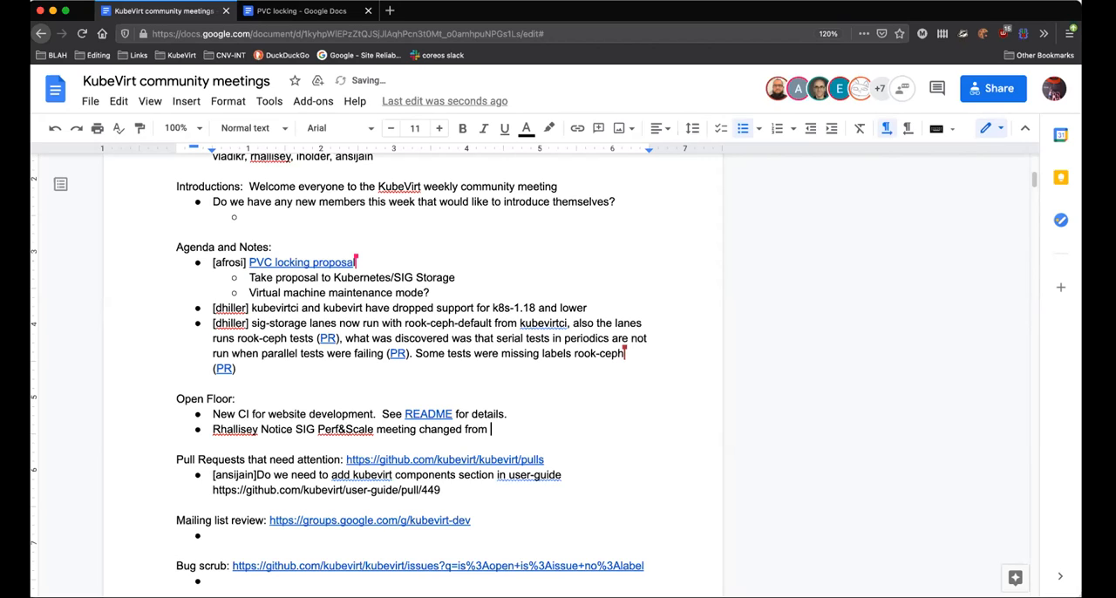
type("bi-we")
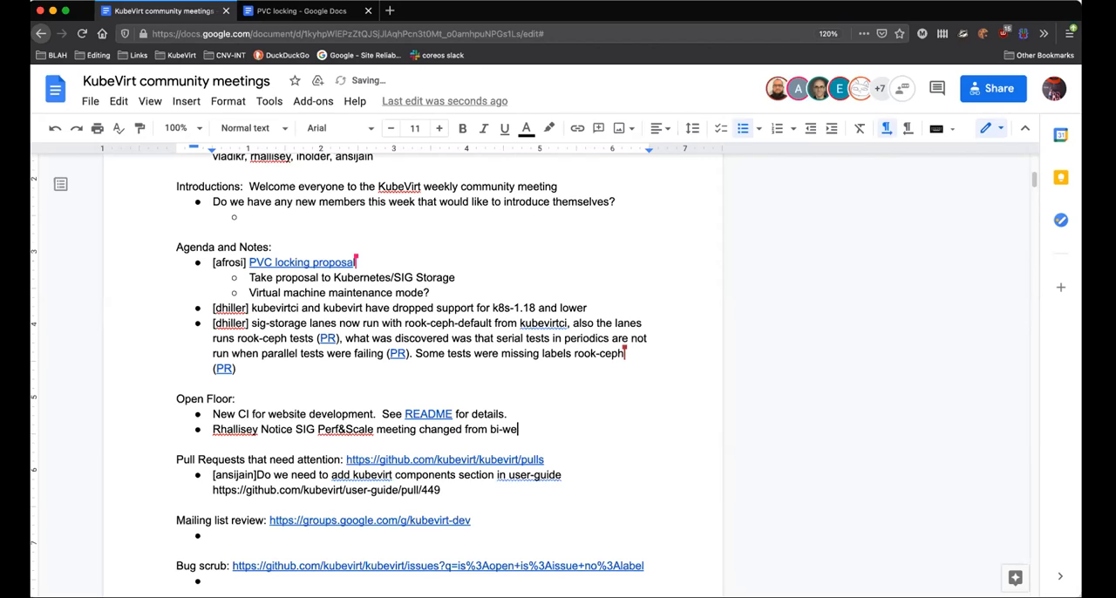
type("ekly to wee")
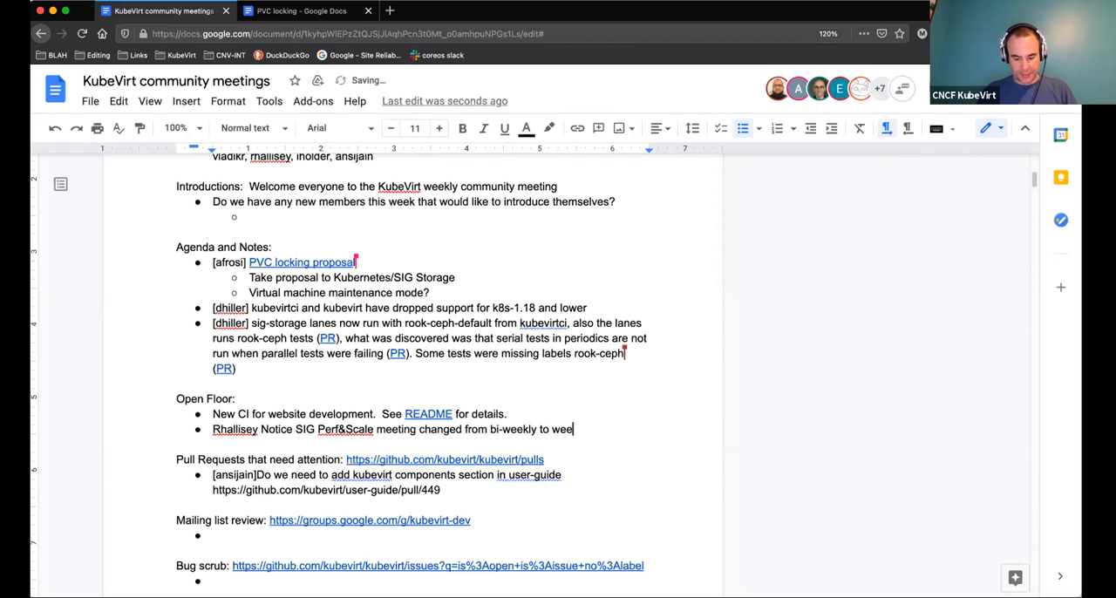
type("kly")
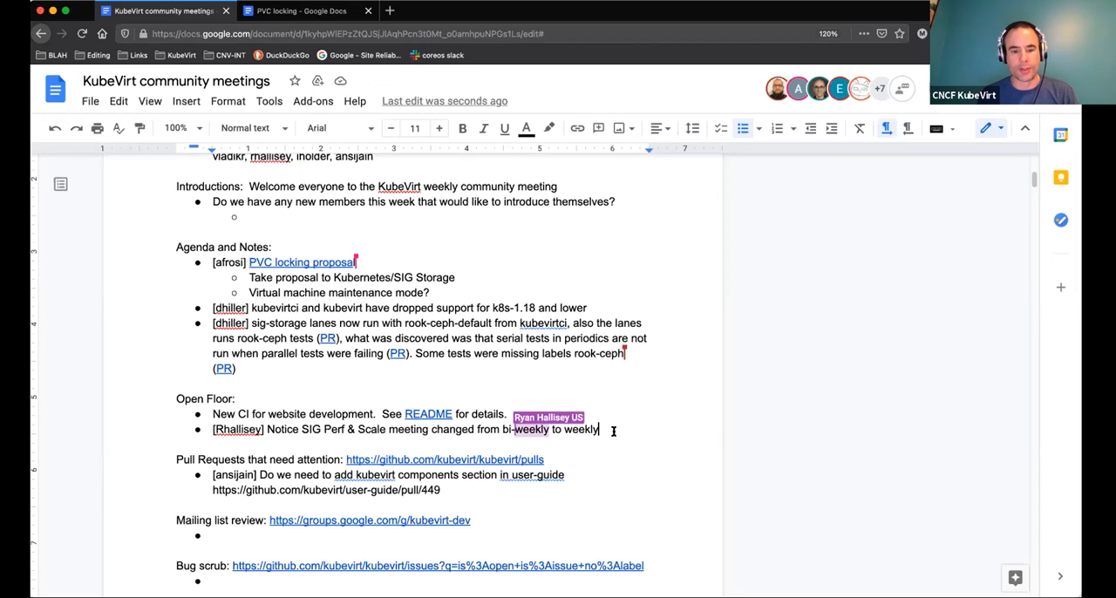
Replace 'bi-weekly' with 'bi-monthly' in the Perf & Scale note
type("bi-month")
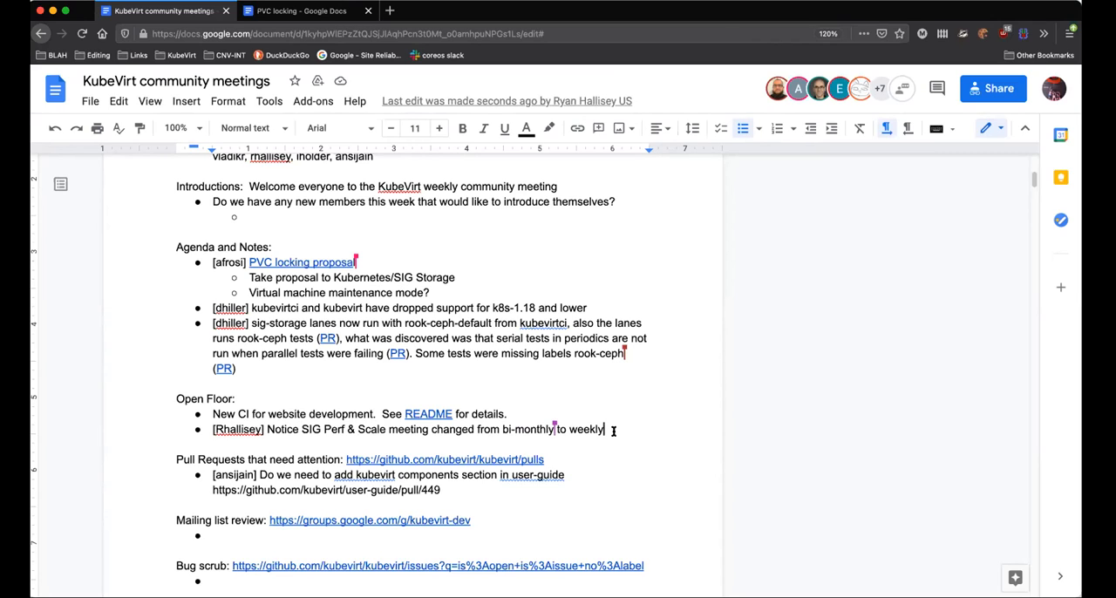
mouse_move(590, 474)
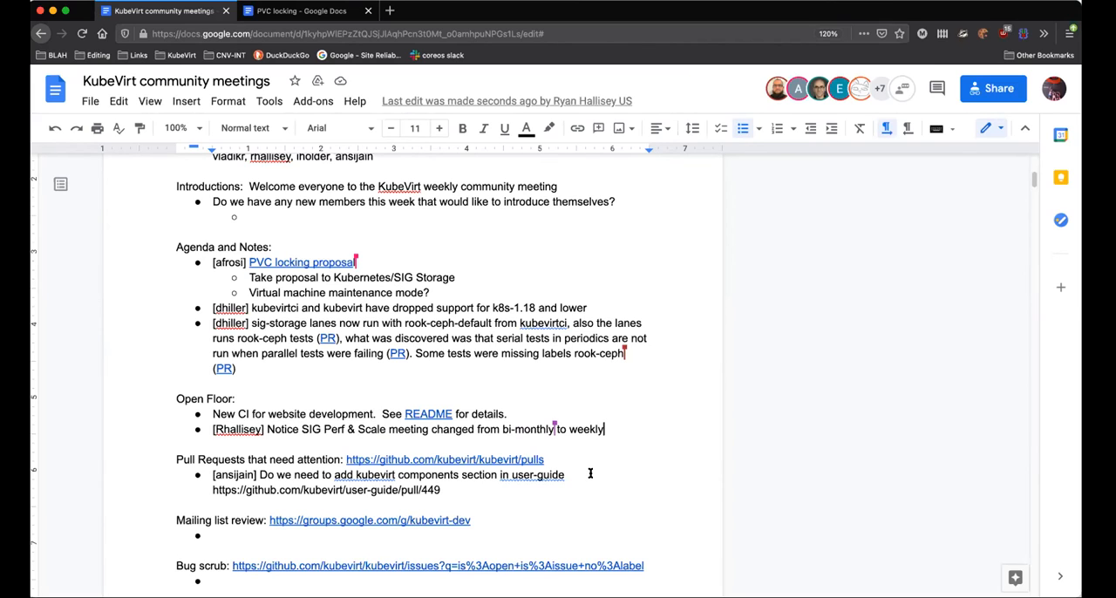
scroll("down", 3)
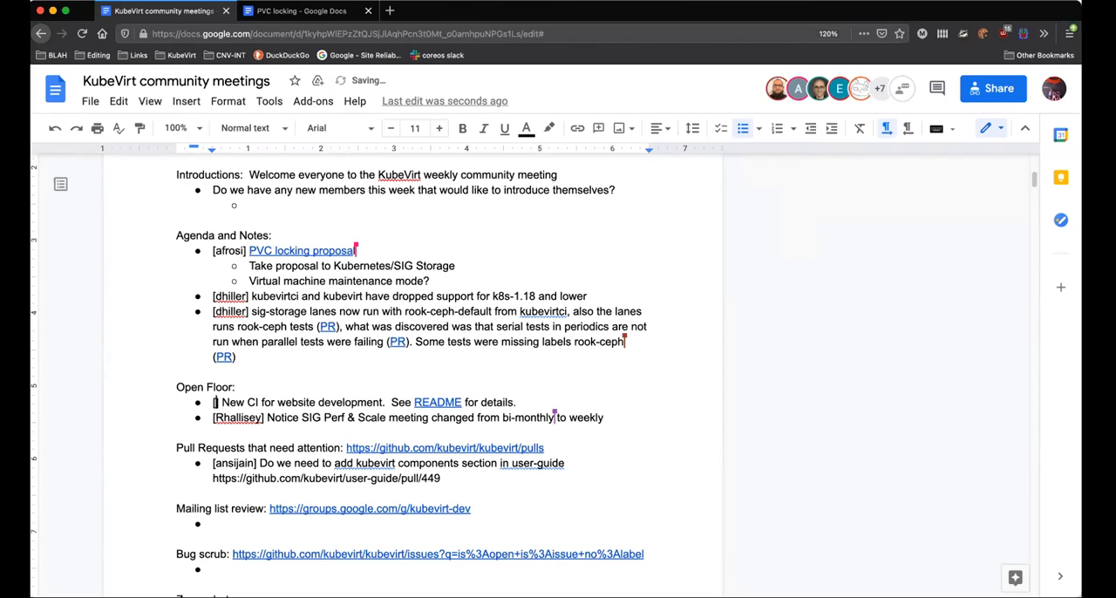
type("[ccallega")
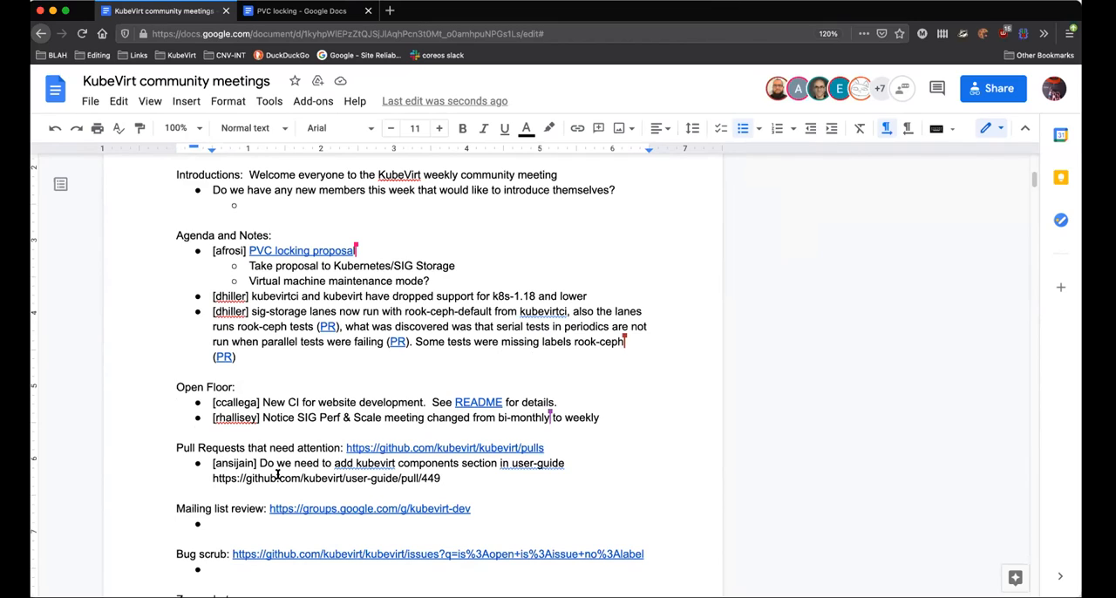
mouse_move(548, 440)
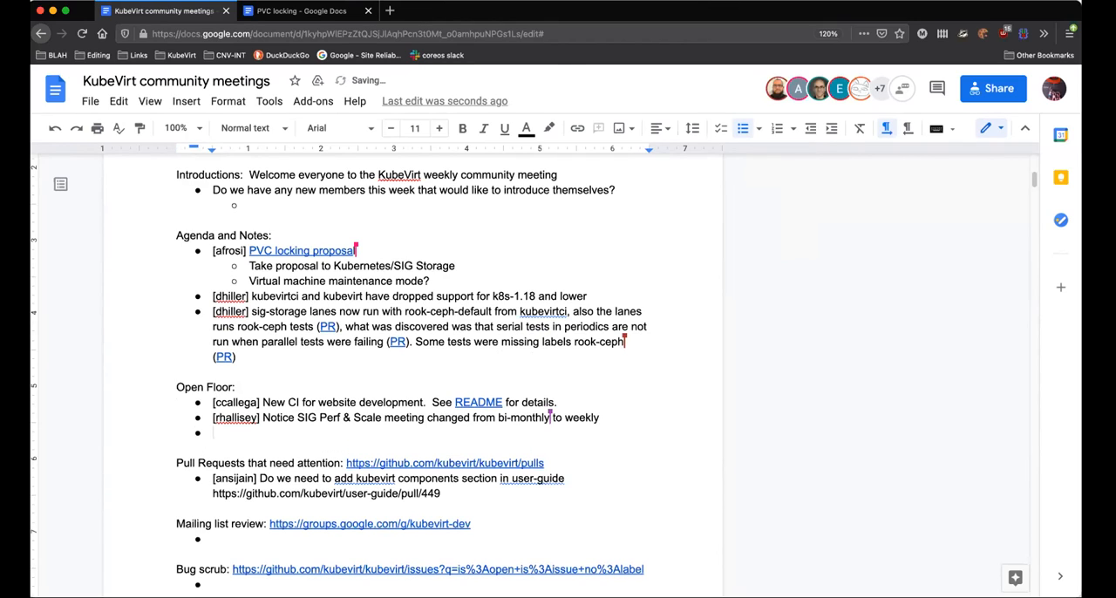
Draft a third Open Floor note tagged [dhiller] about CI node logs
type("[dh")
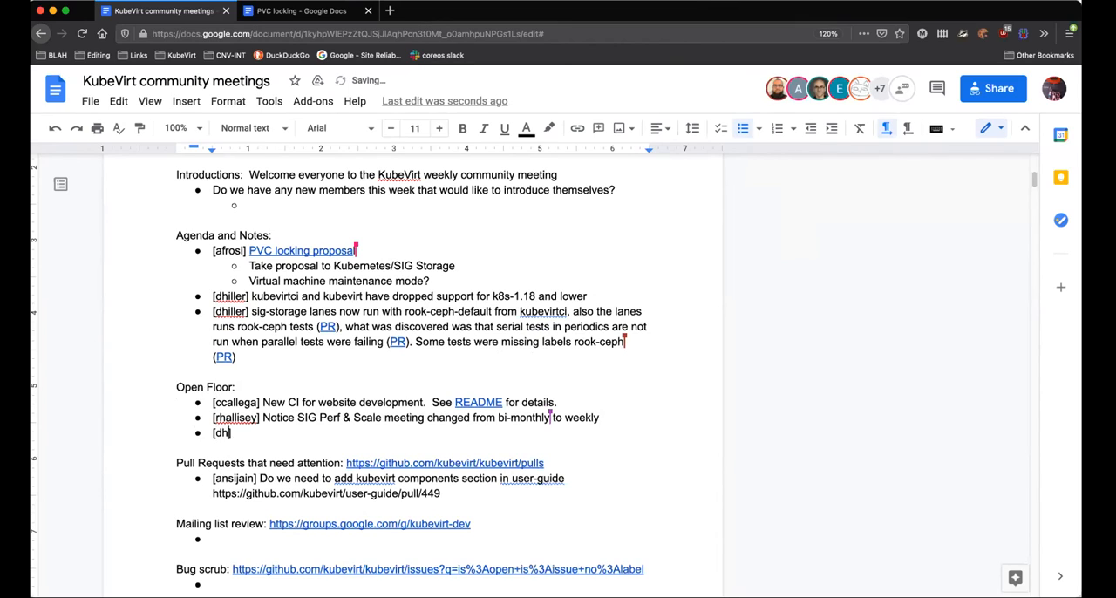
type("iller]")
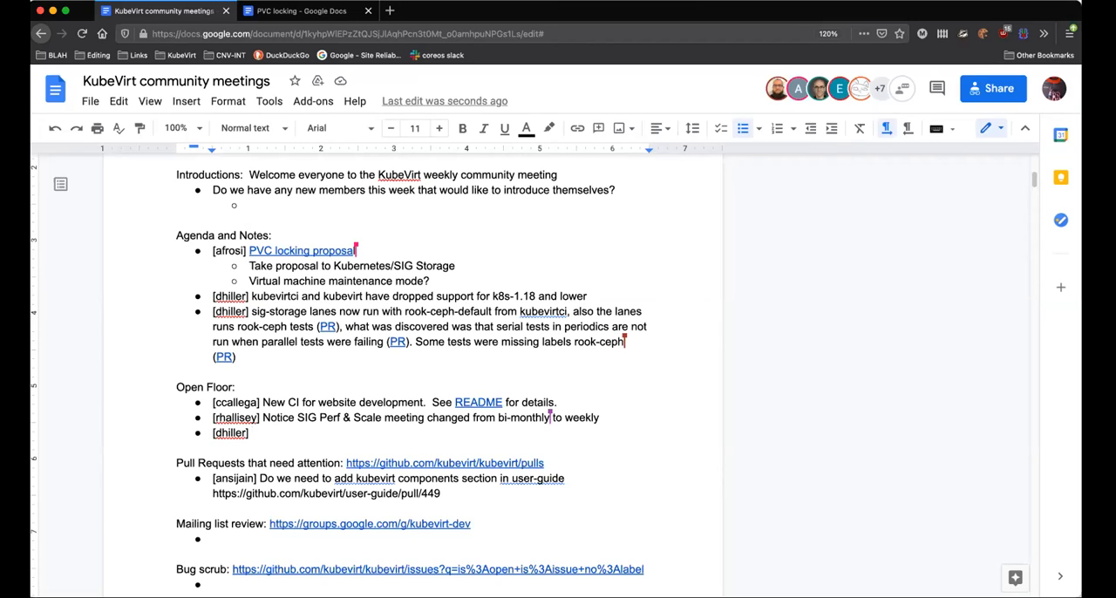
type("CI nodes")
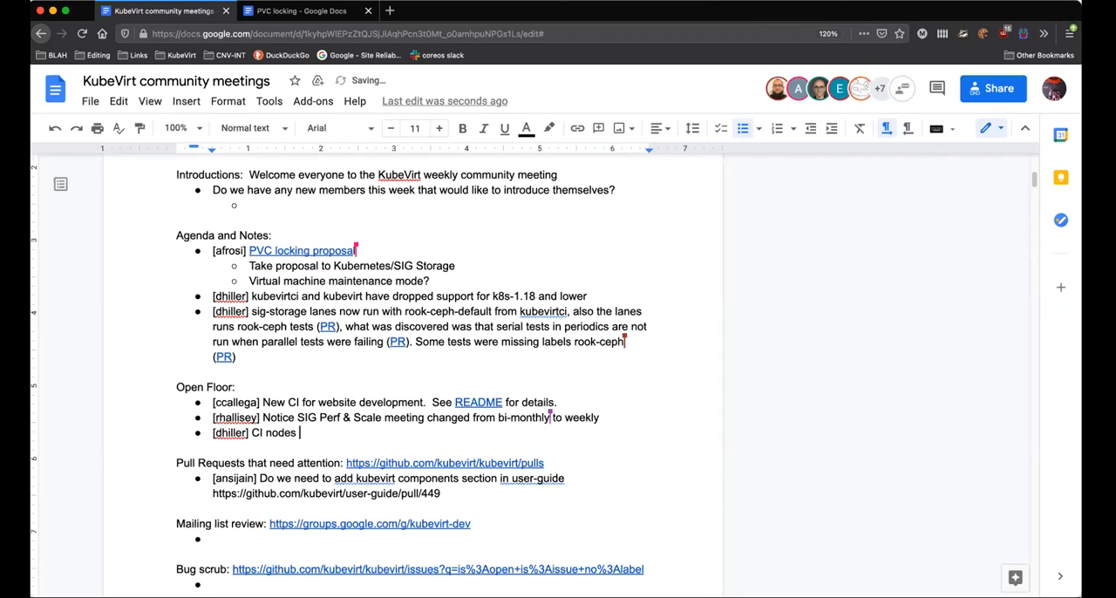
type("logs for")
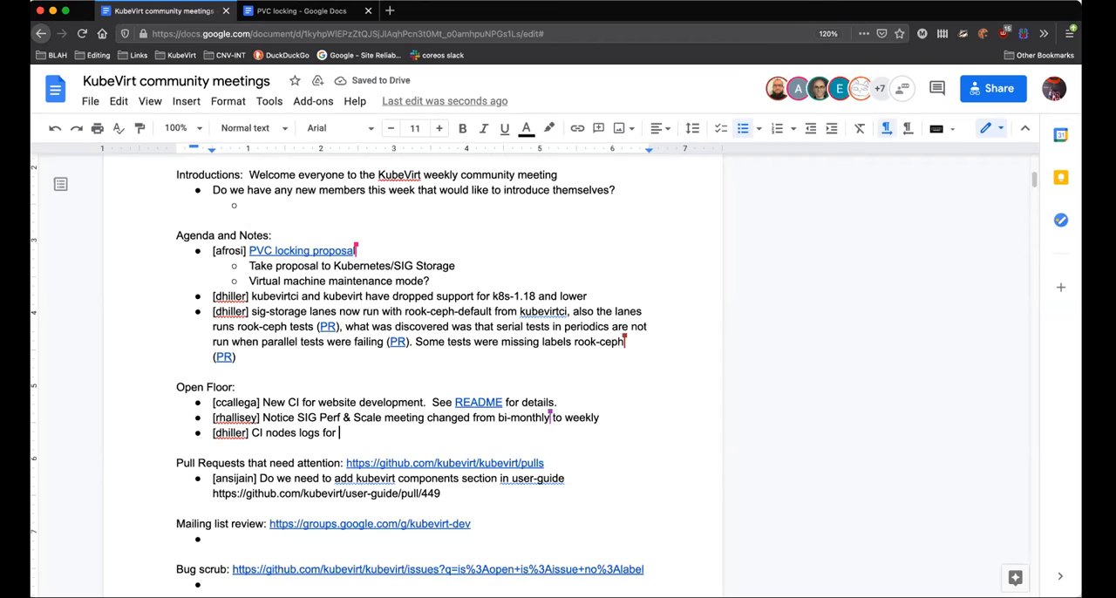
type("?")
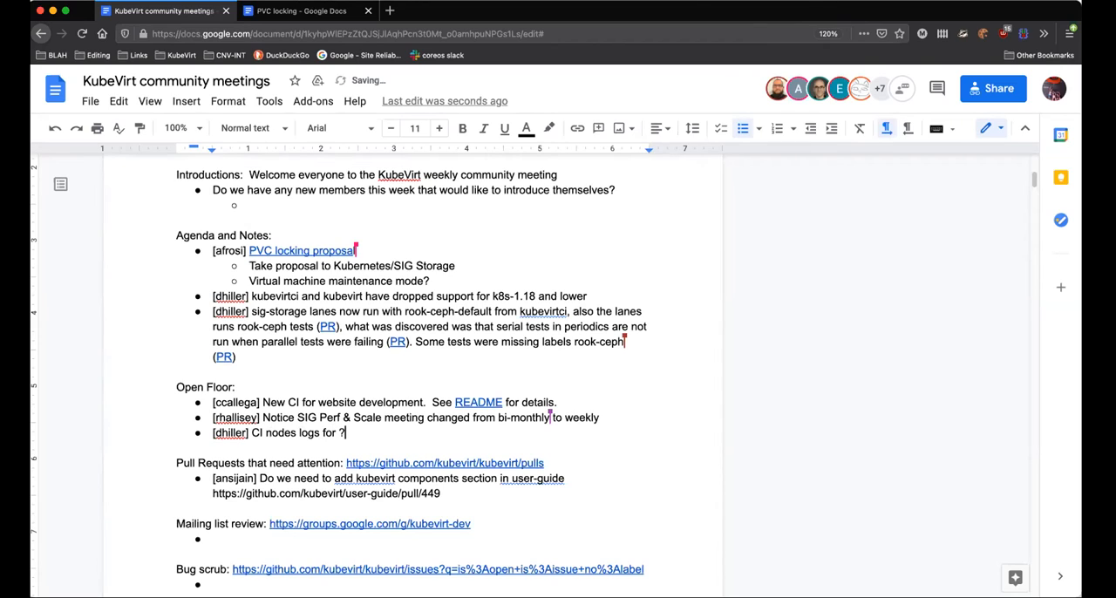
mouse_move(277, 433)
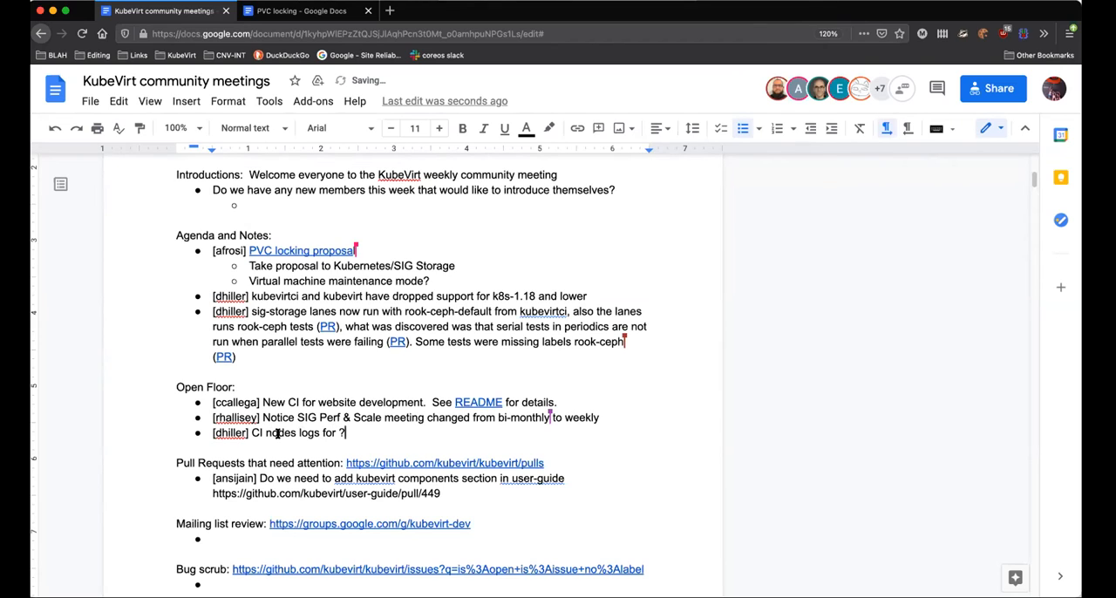
Reword the [dhiller] note to read 'Provide CI pod logs'
type("pod")
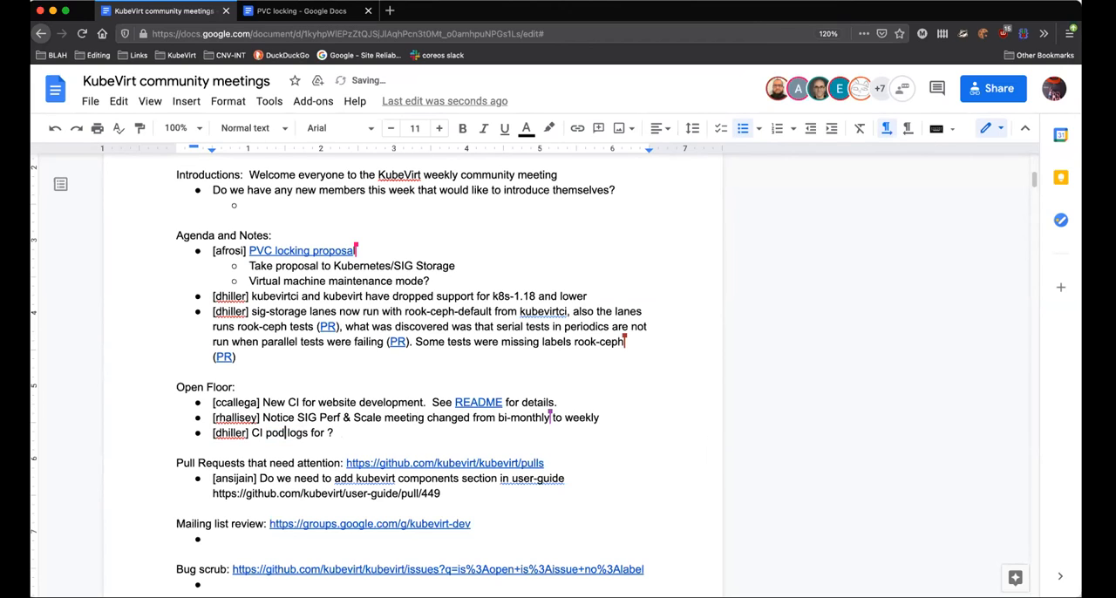
key("Backspace")
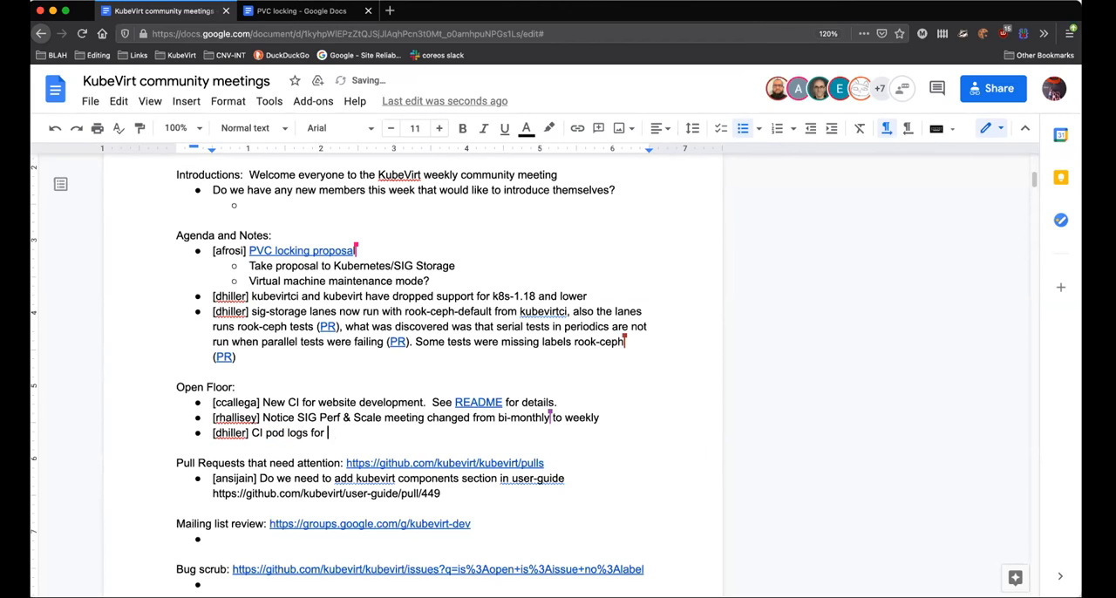
key("backspace")
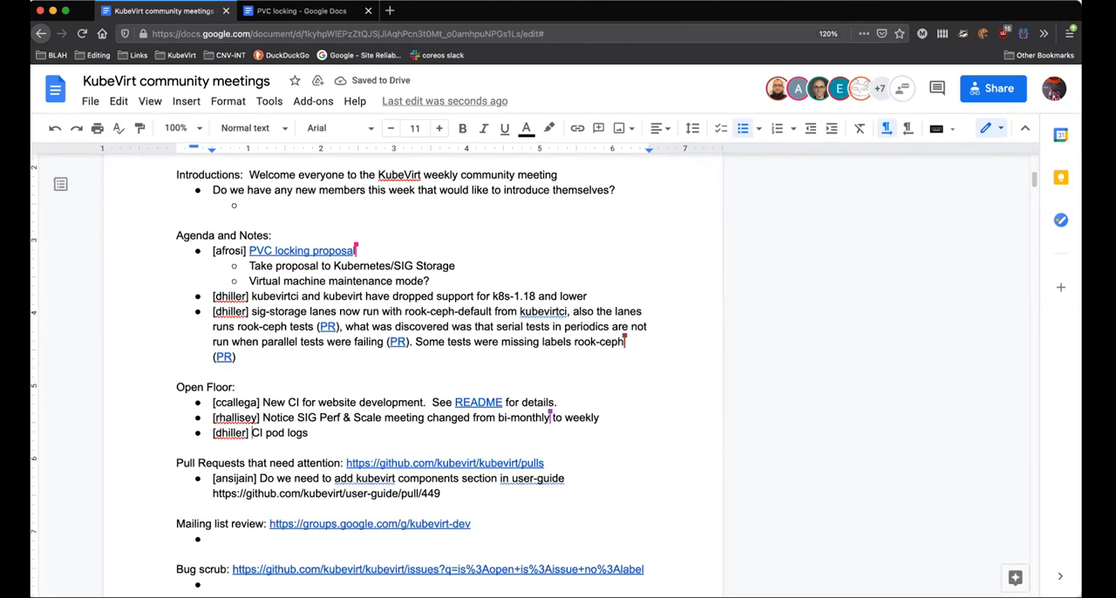
type("POC")
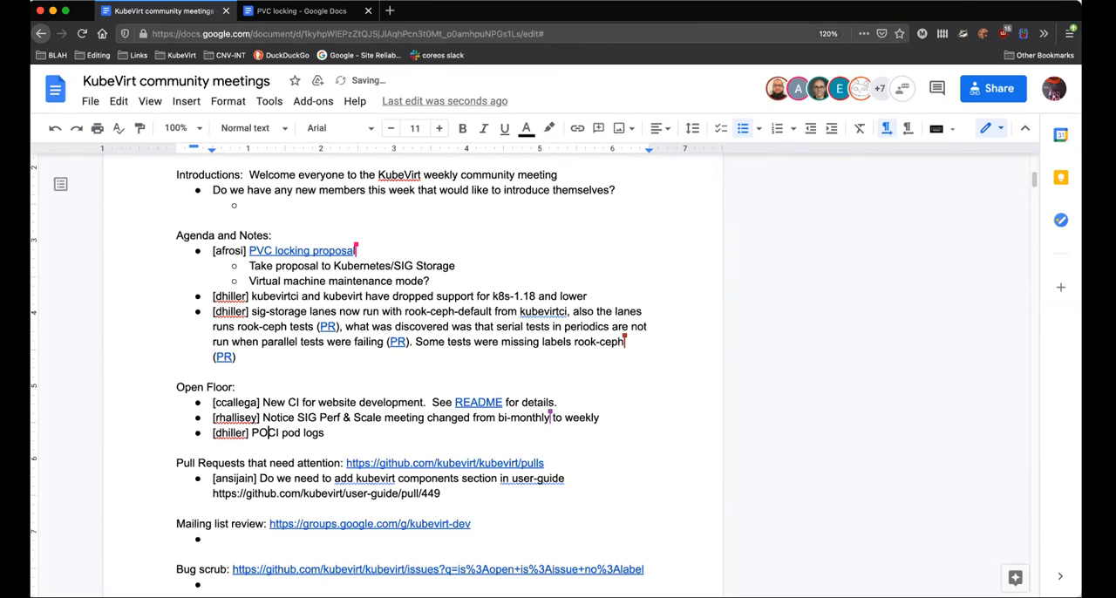
type("Provide CI")
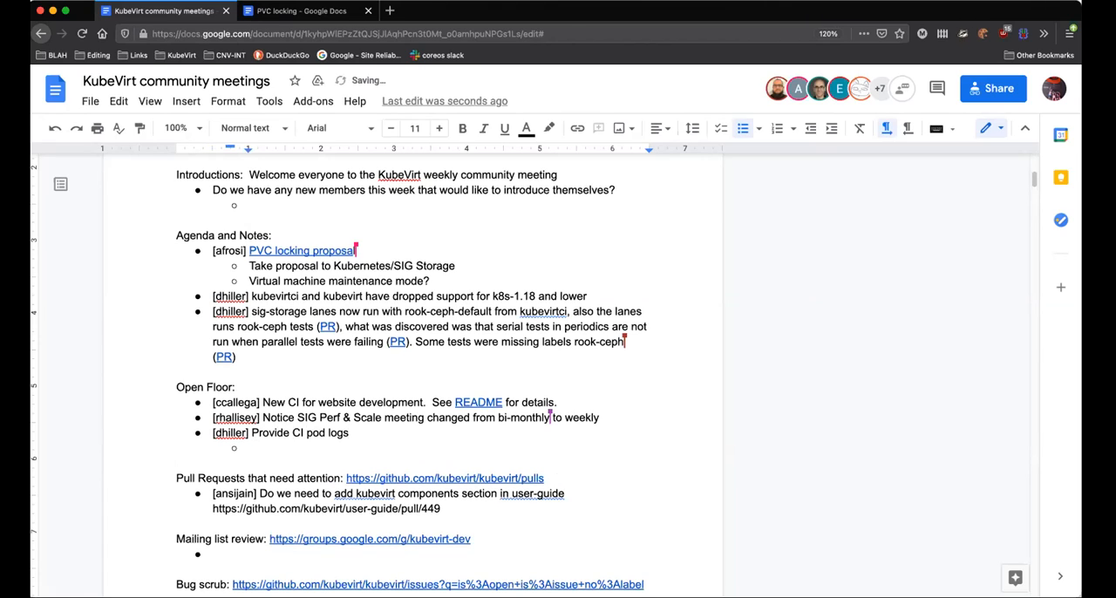
type("@f")
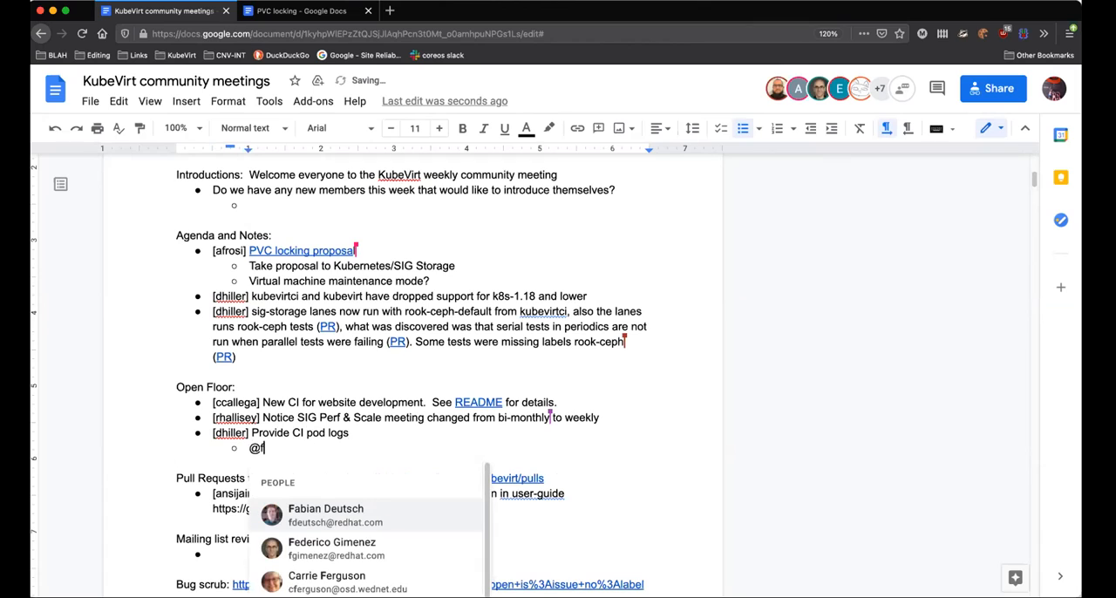
type("r")
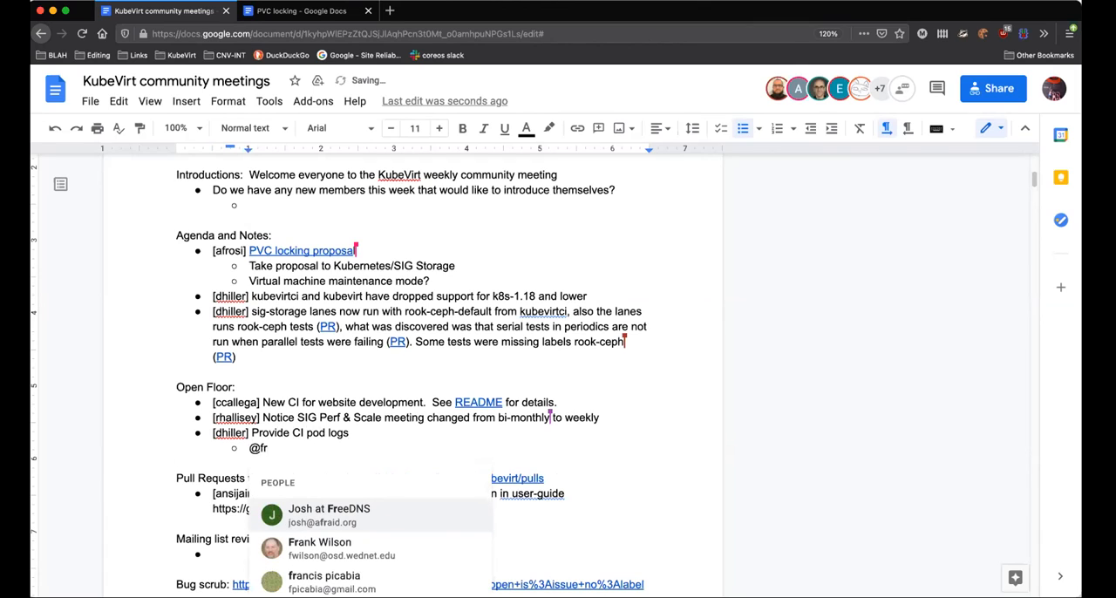
type("im")
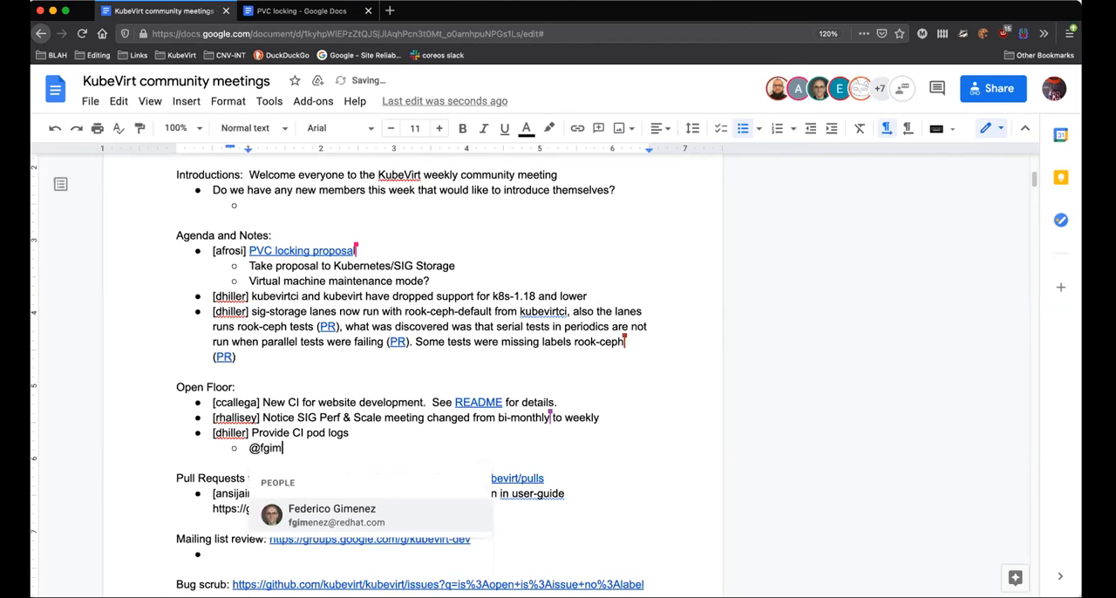
left_click(331, 514)
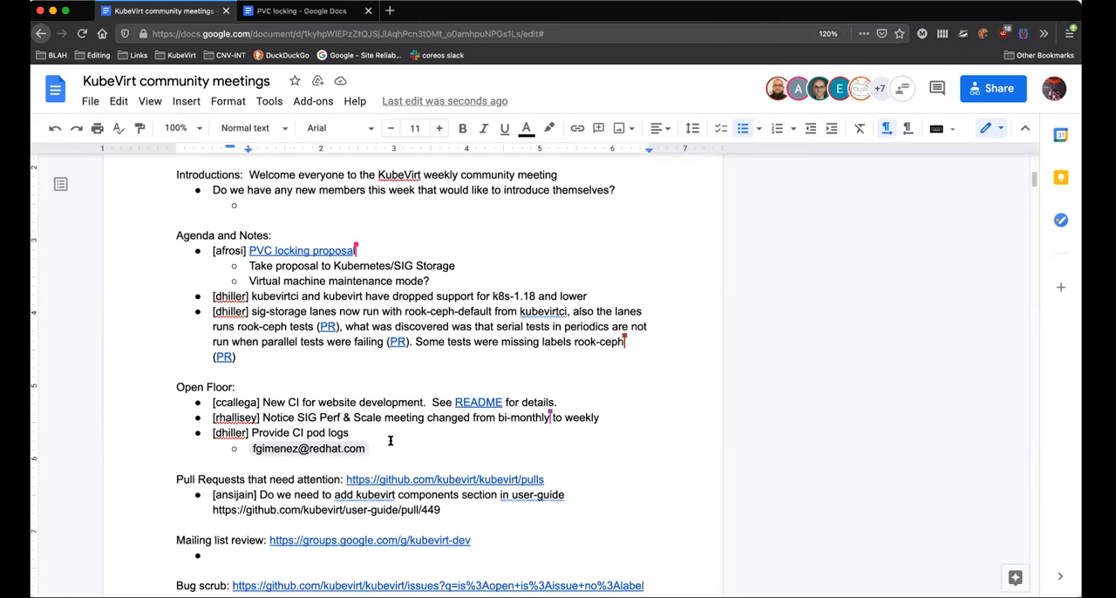
mouse_move(382, 465)
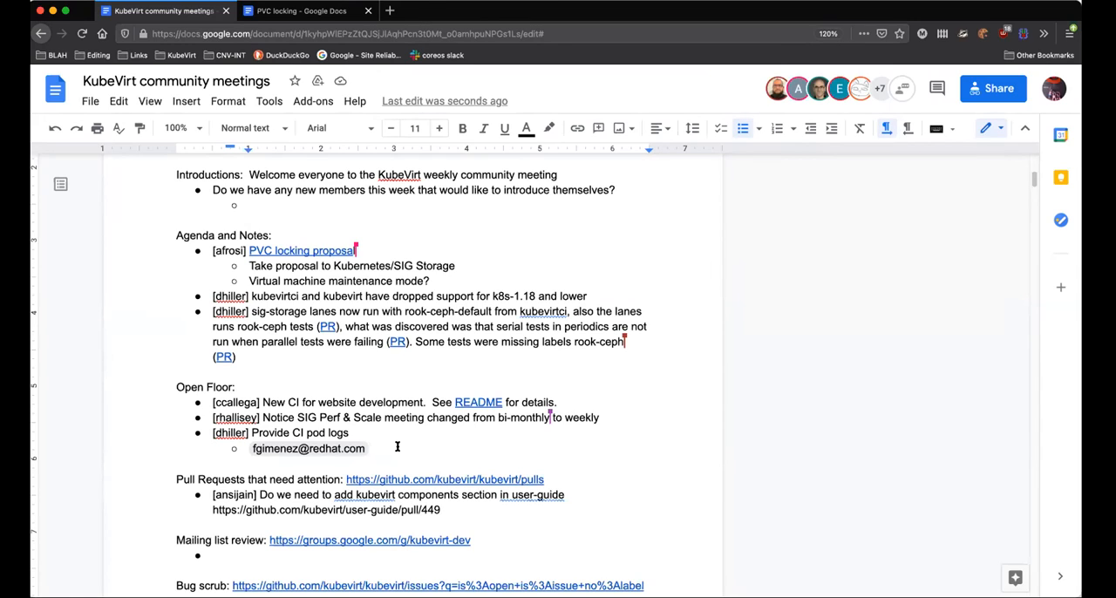
Add 'GitHub Issue?' after the mention in the pod-logs sub-bullet
type("GitHu")
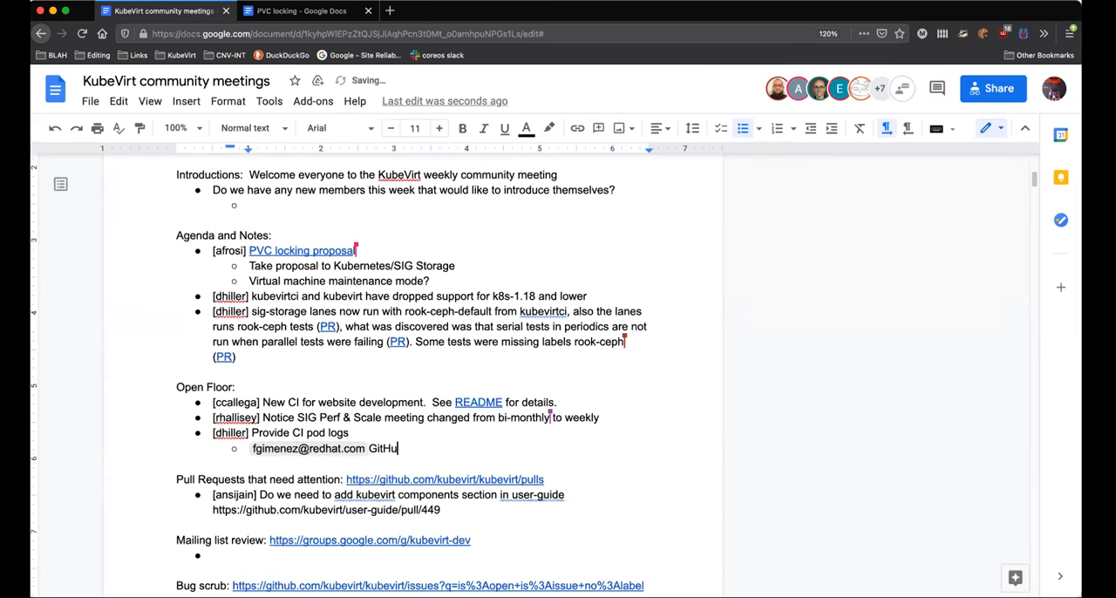
type("b Issue")
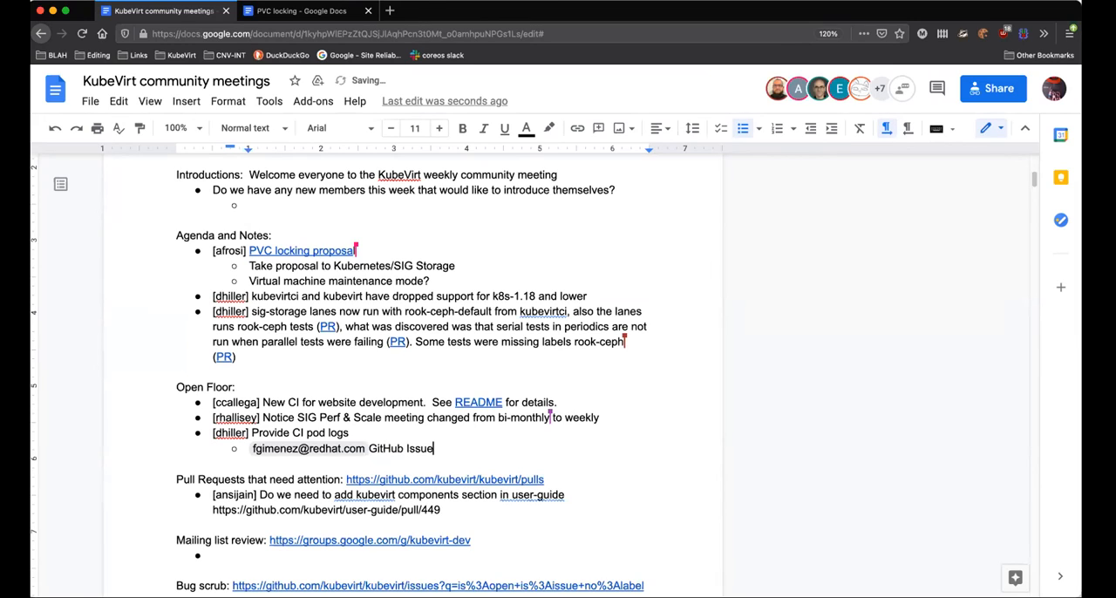
type("?")
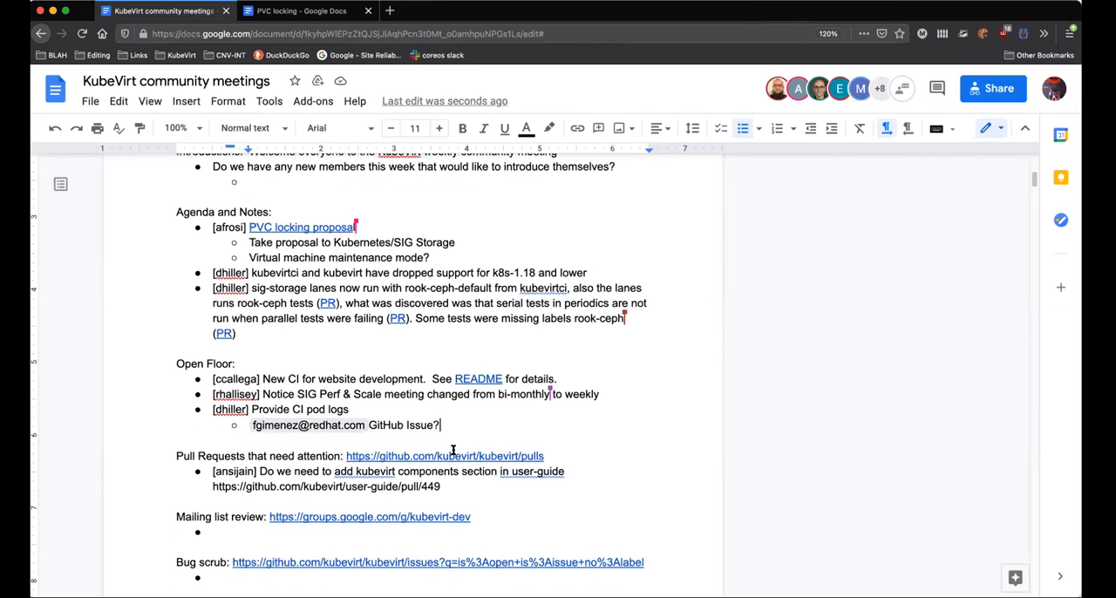
scroll("down", 3)
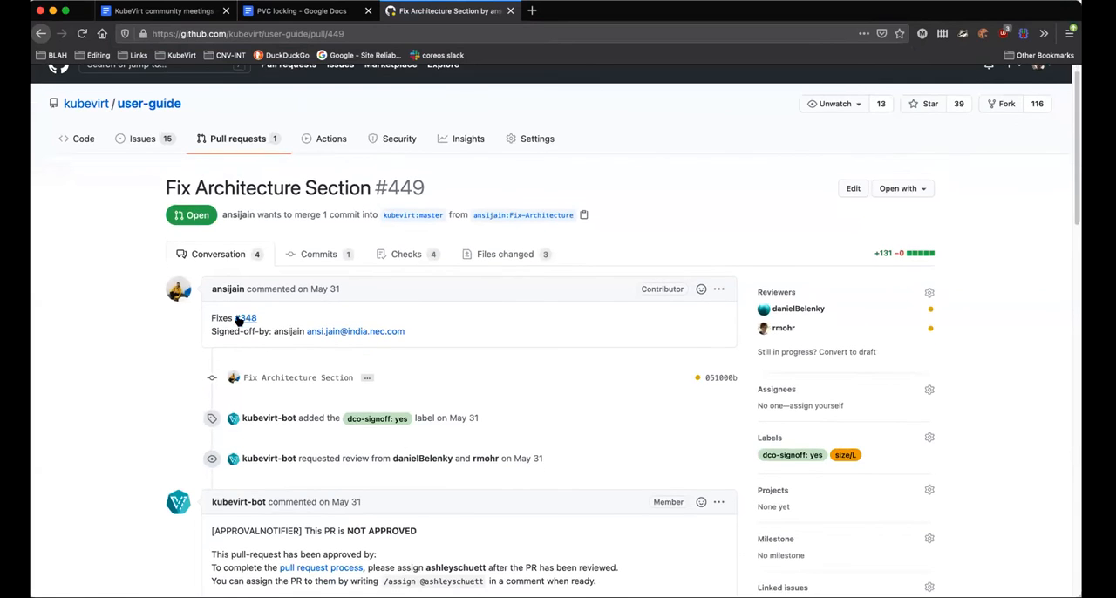
Read through PR #449's conversation and pending reviewers, then start a new browser tab
scroll("up", 3)
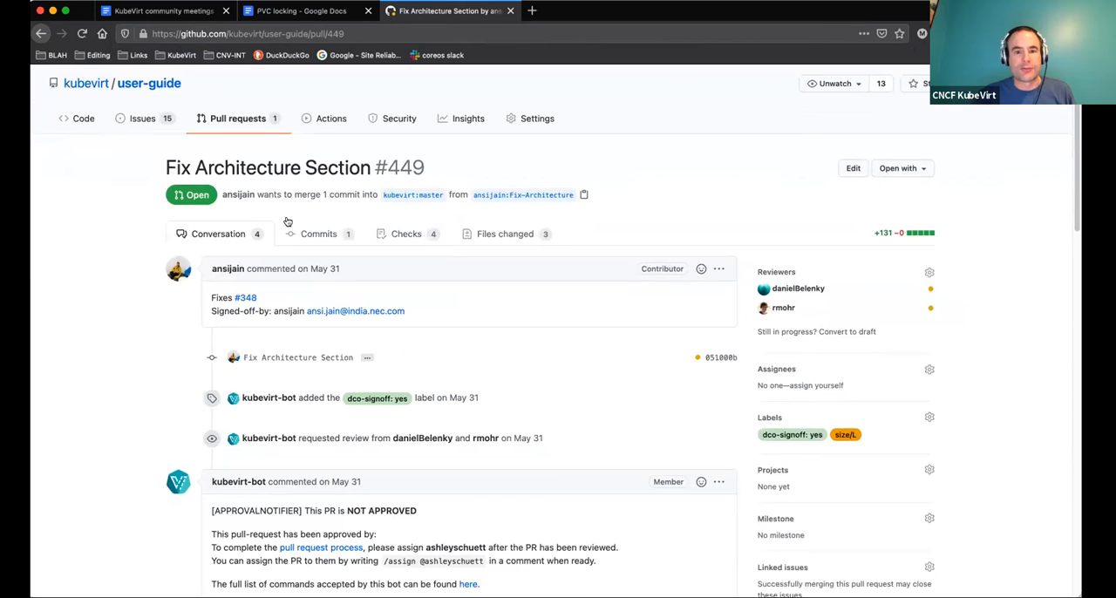
scroll("down", 3)
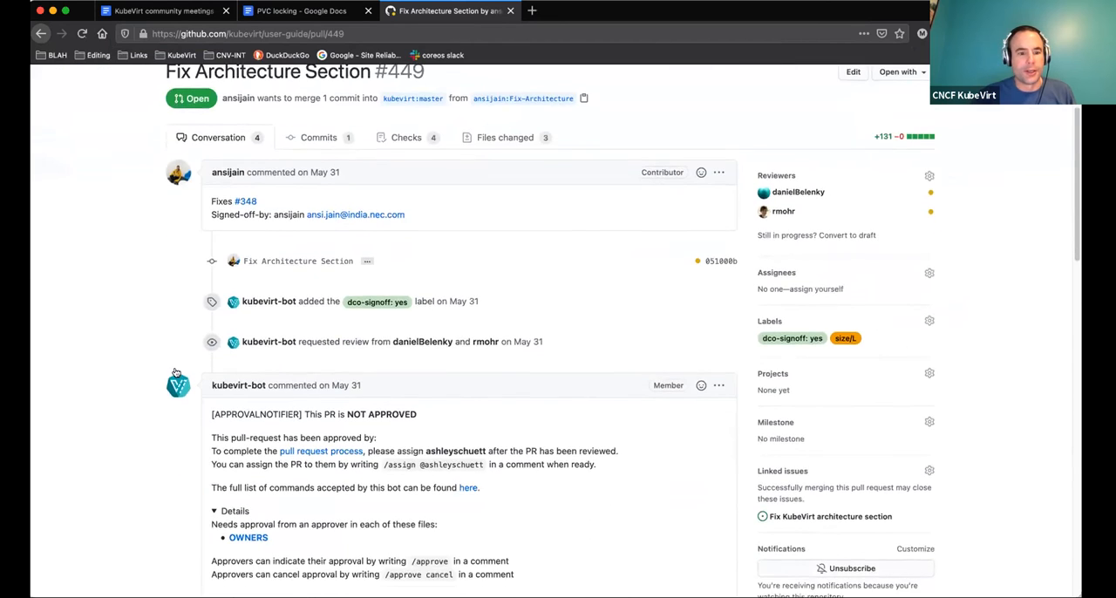
scroll("down", 3)
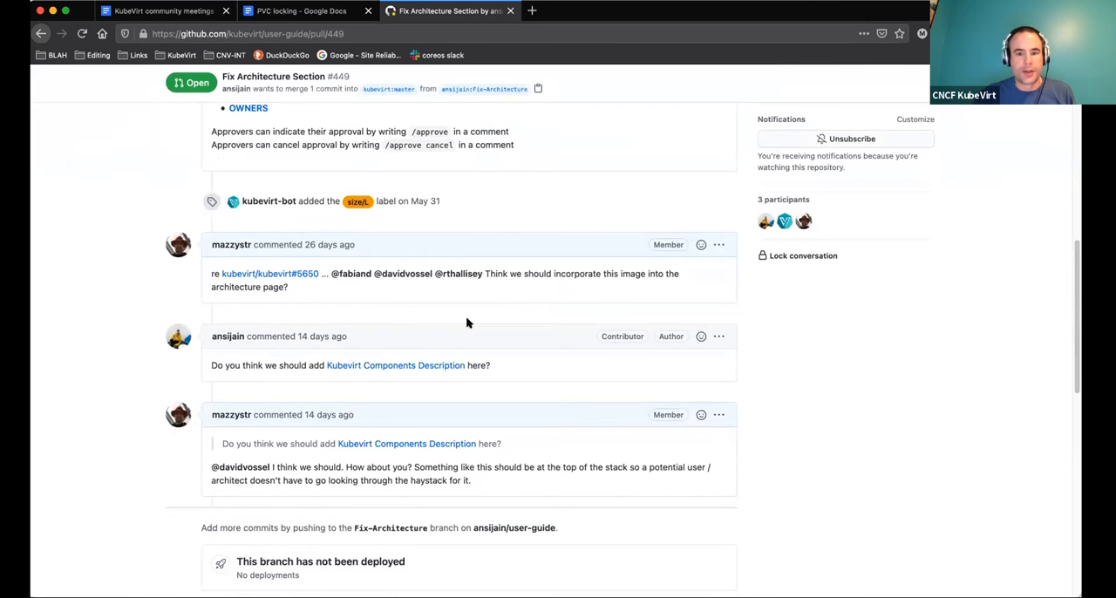
scroll("down", 3)
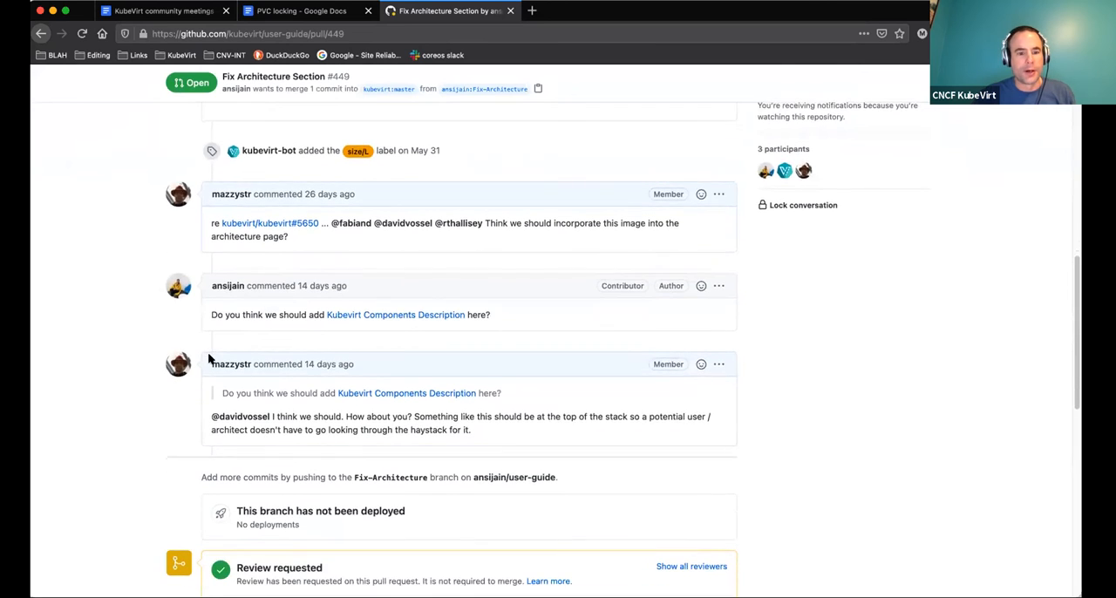
scroll("down", 3)
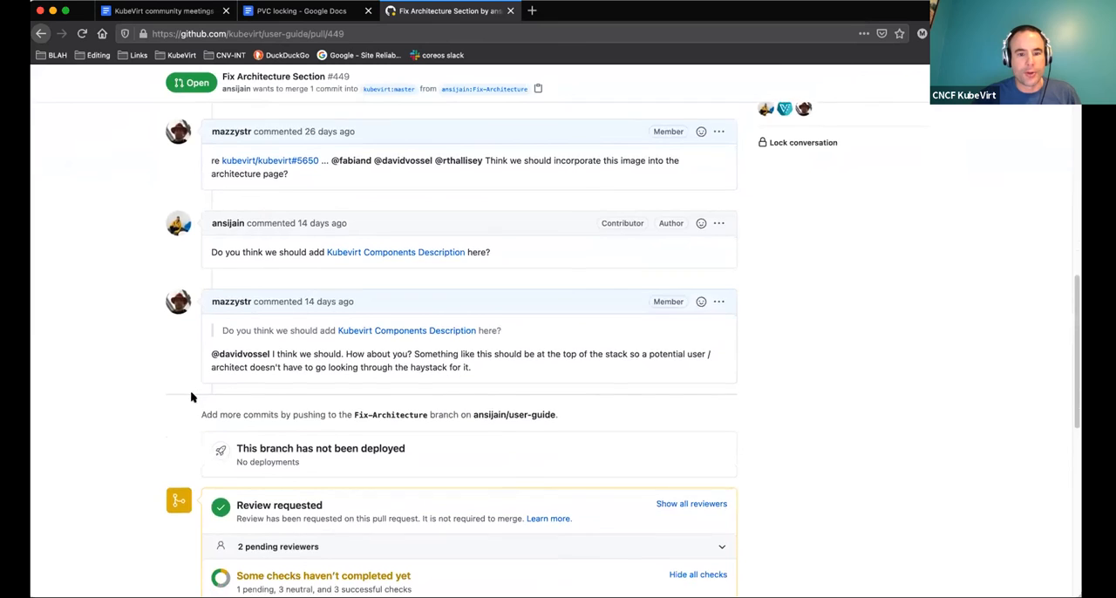
scroll("down", 3)
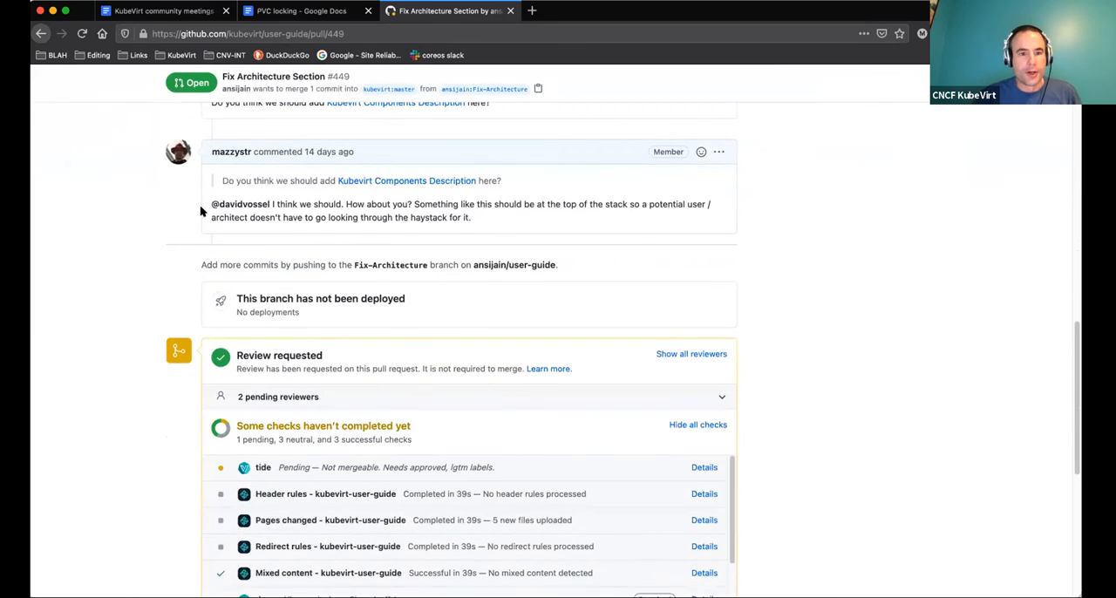
mouse_move(418, 208)
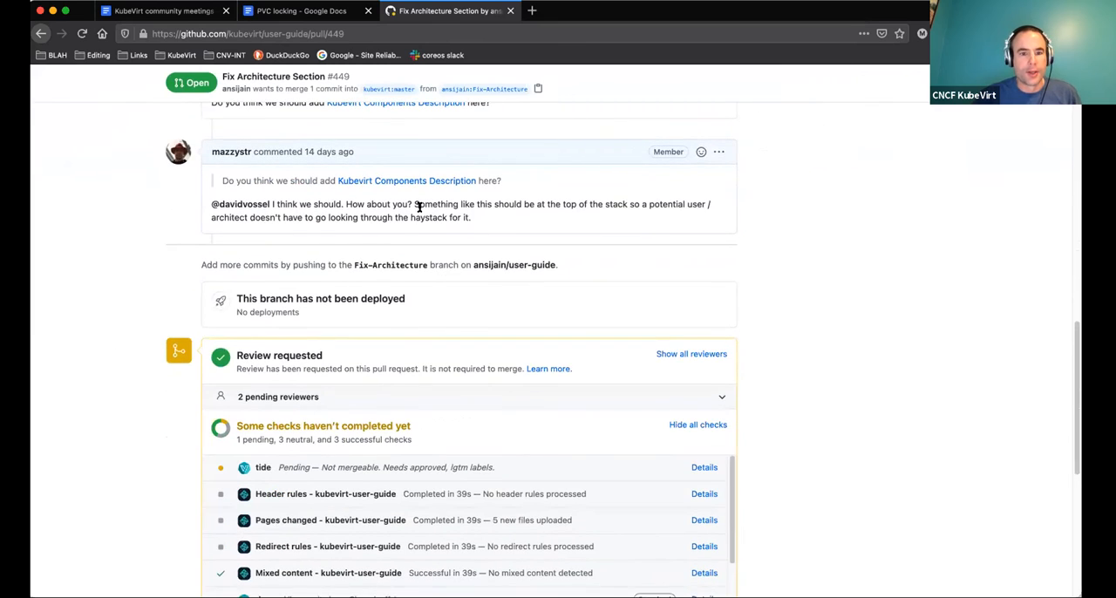
mouse_move(633, 215)
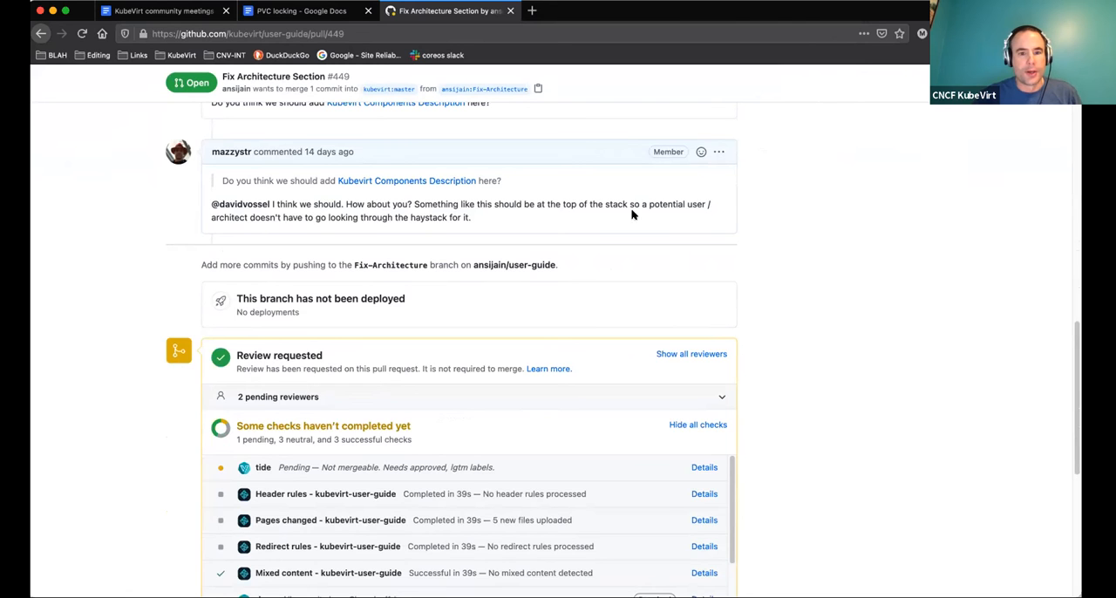
scroll("up", 3)
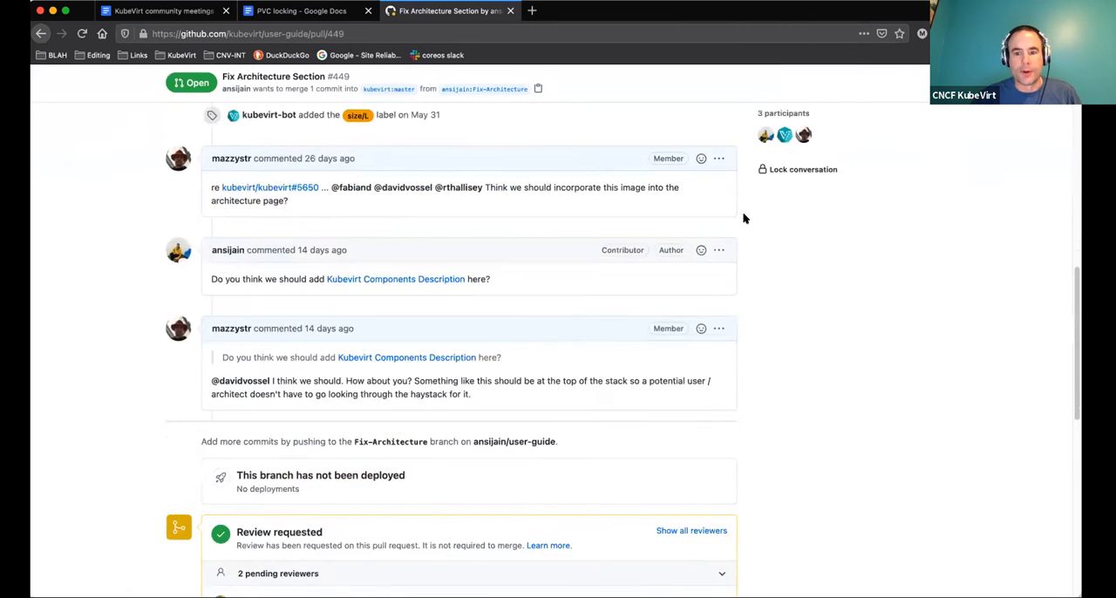
scroll("up", 3)
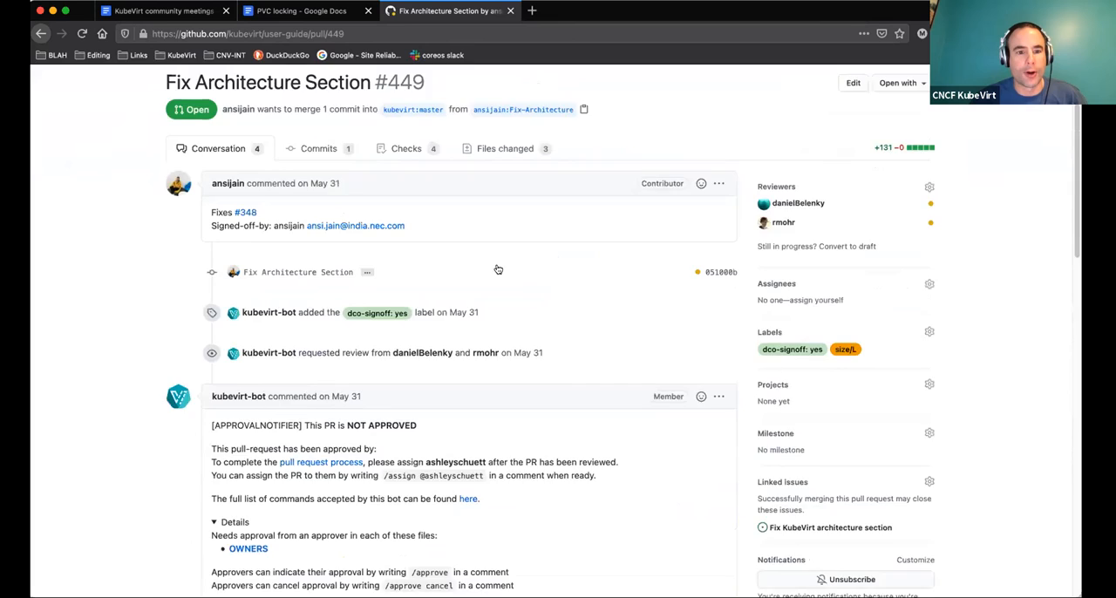
scroll("up", 3)
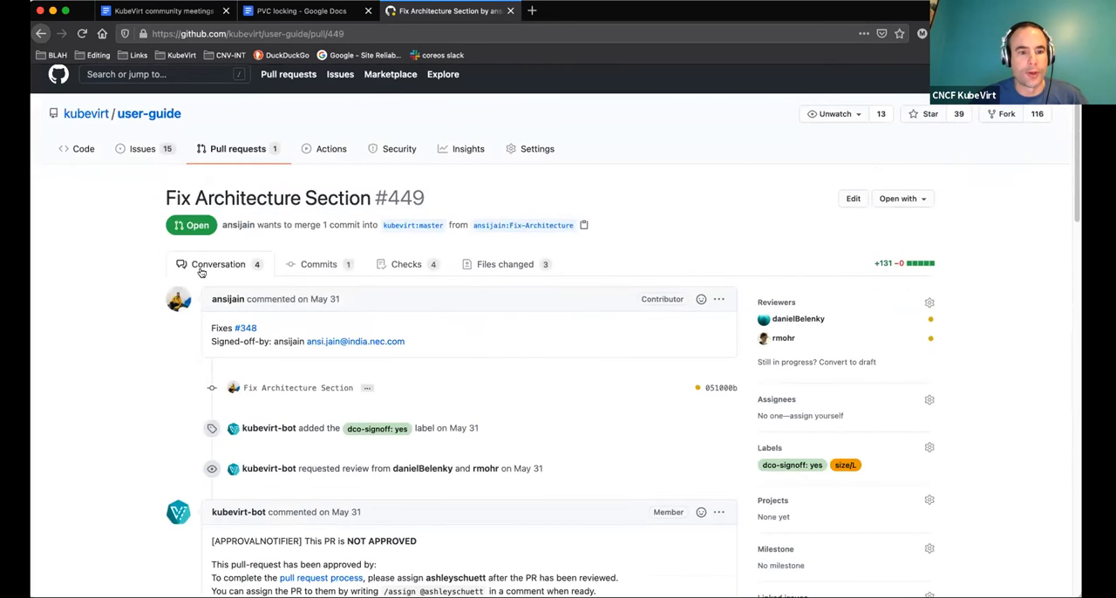
mouse_move(148, 252)
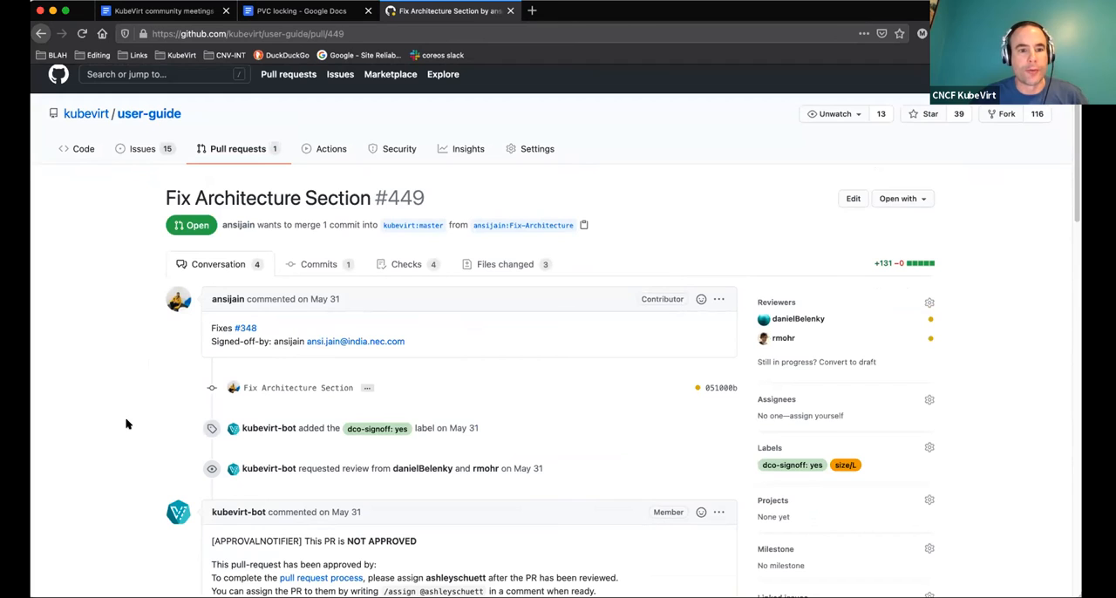
mouse_move(527, 394)
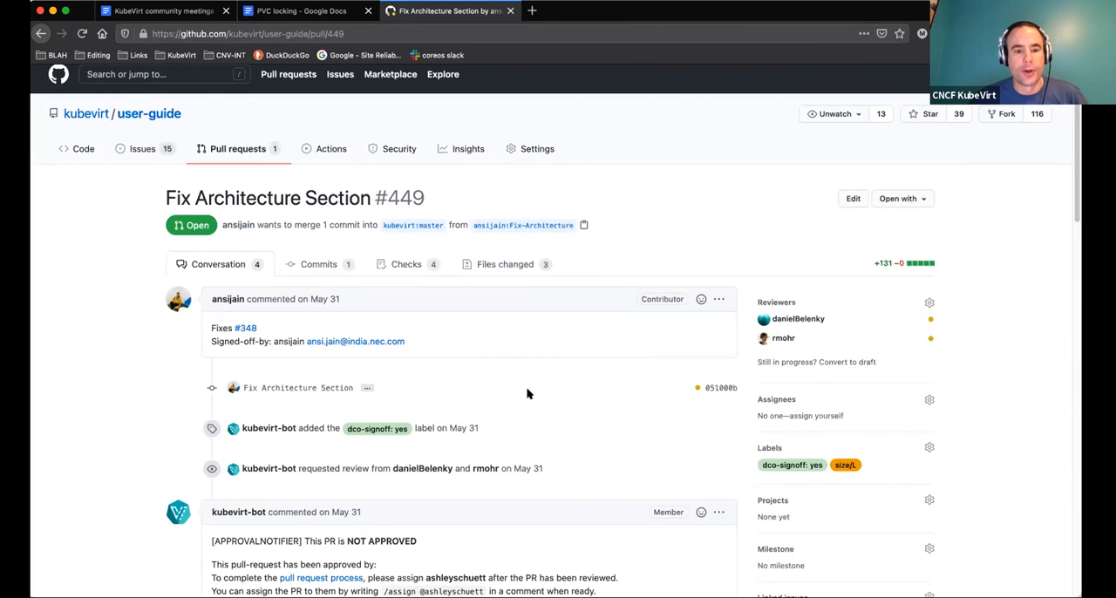
mouse_move(981, 165)
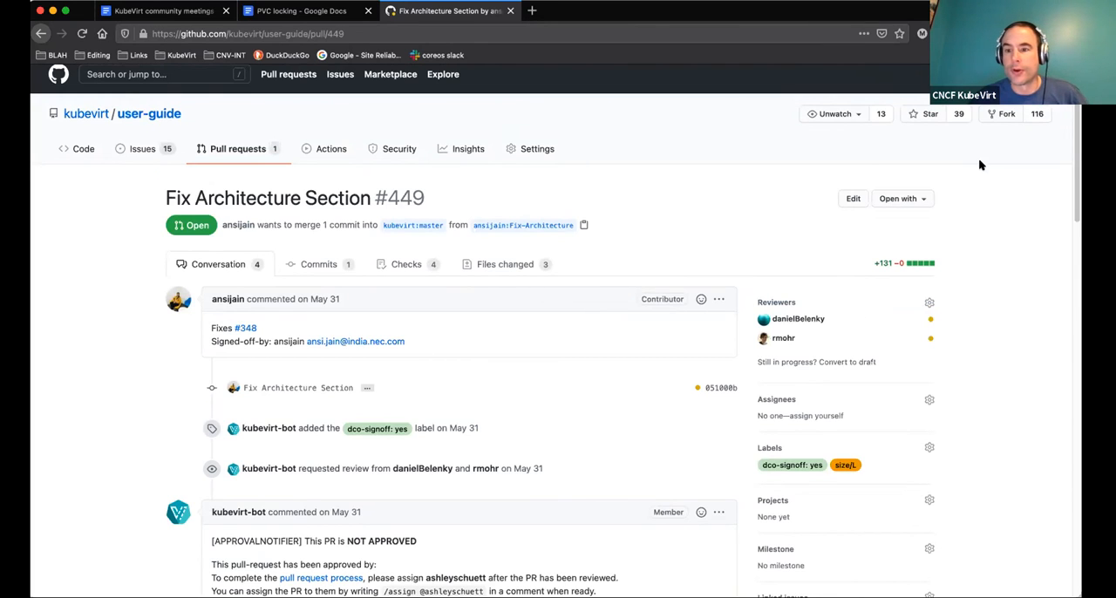
mouse_move(970, 162)
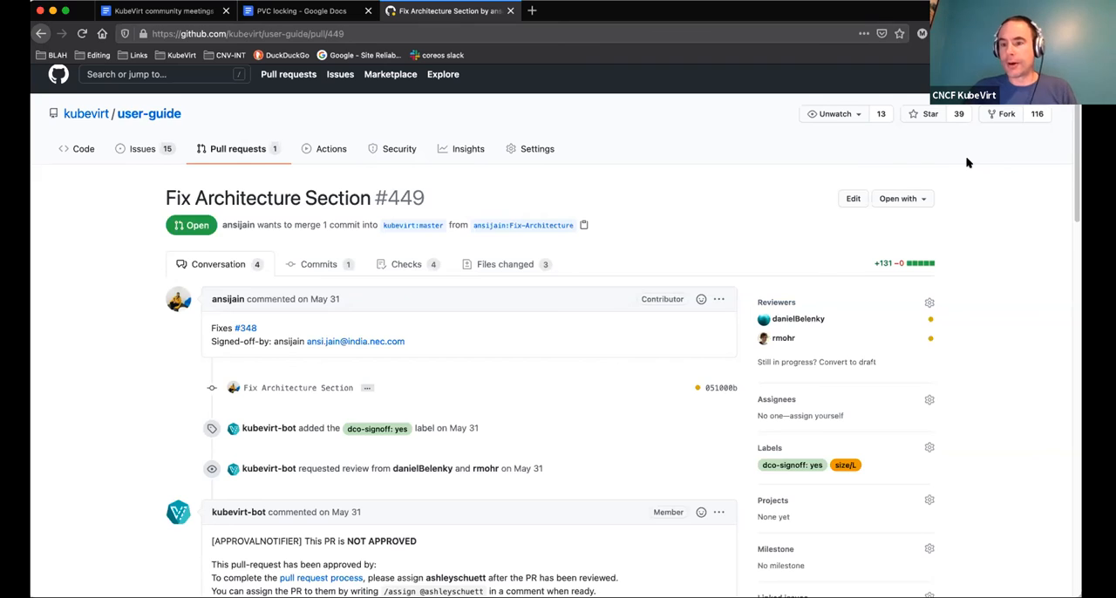
mouse_move(958, 148)
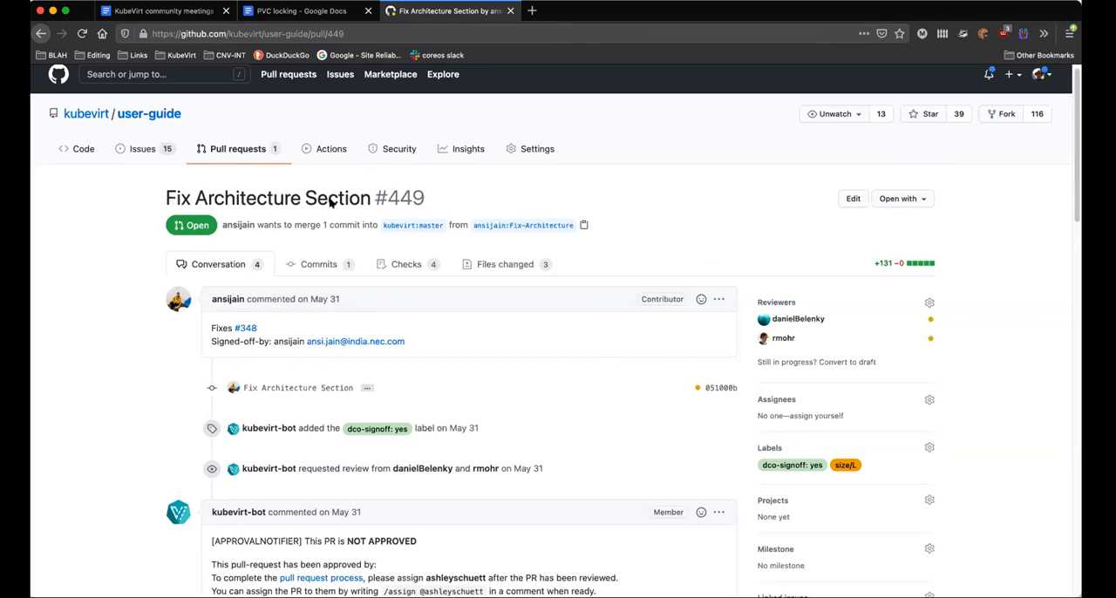
mouse_move(1009, 182)
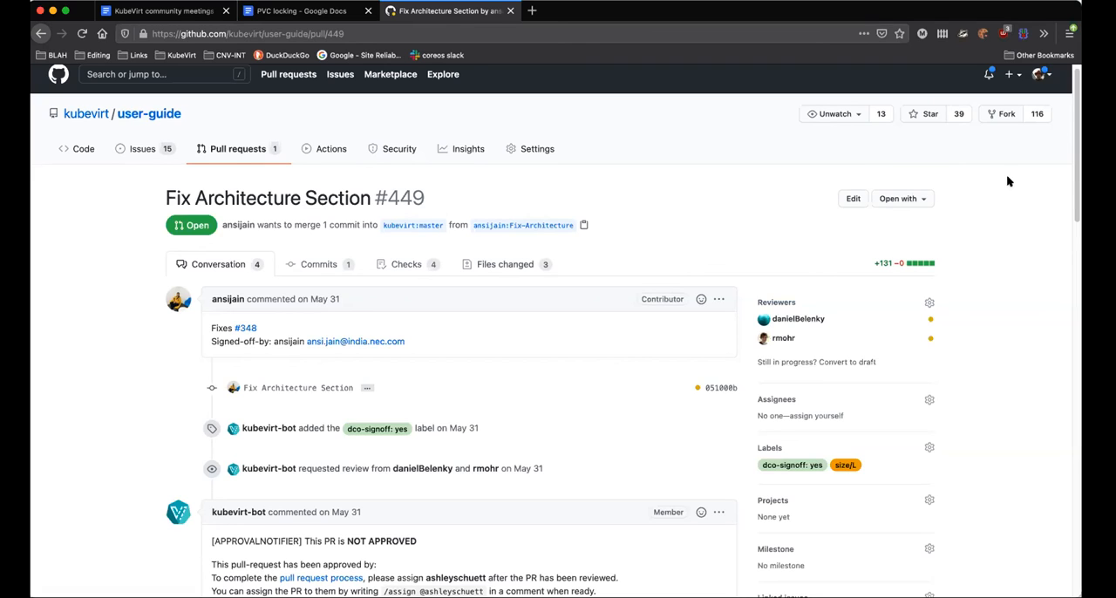
scroll("down", 3)
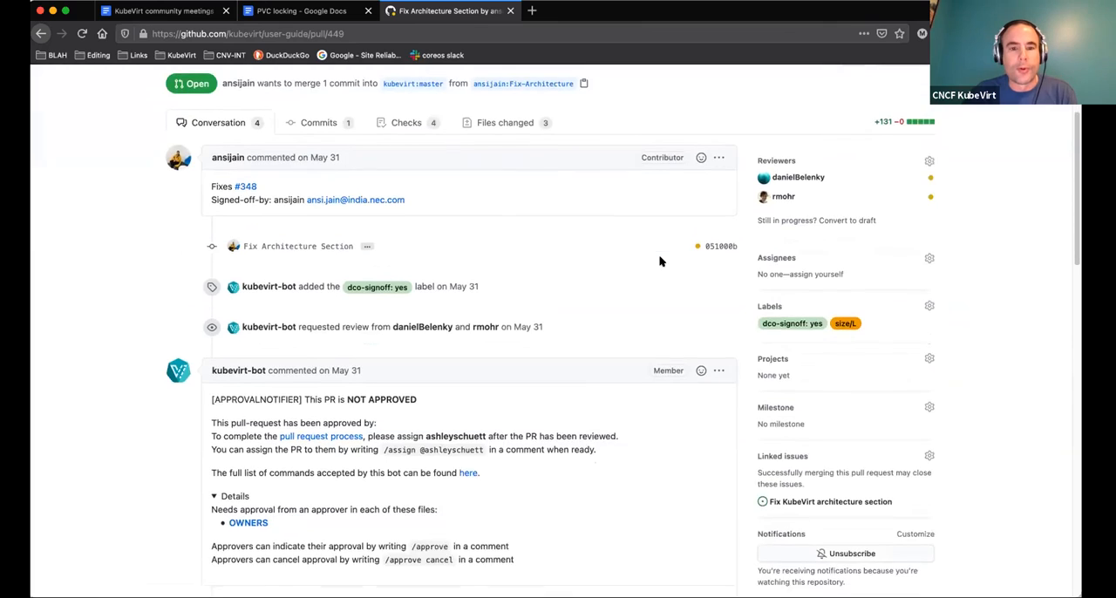
scroll("up", 3)
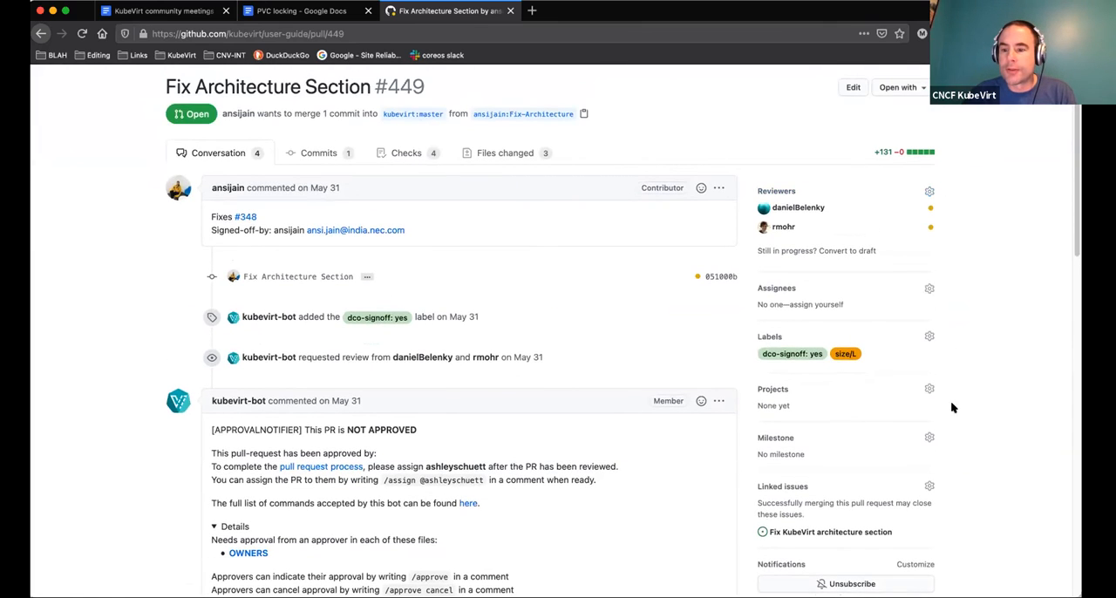
mouse_move(947, 446)
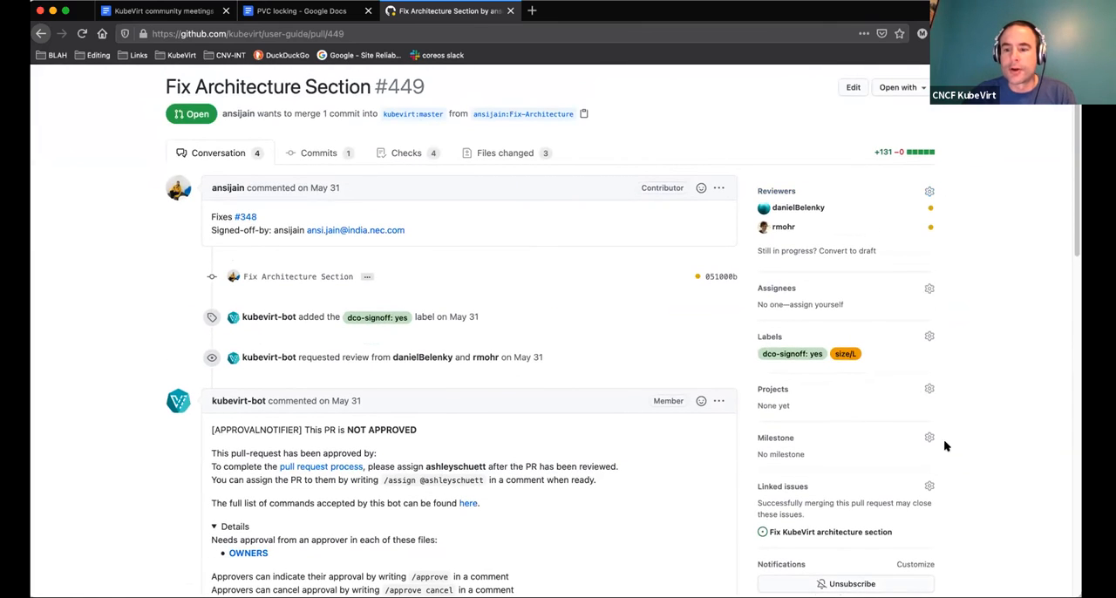
scroll("down", 3)
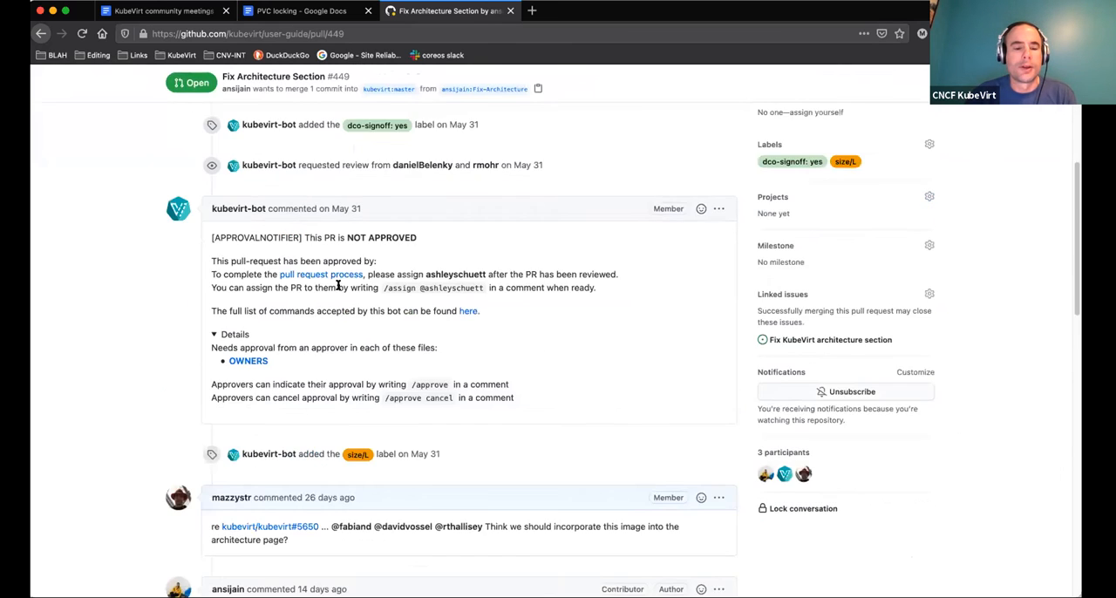
scroll("down", 3)
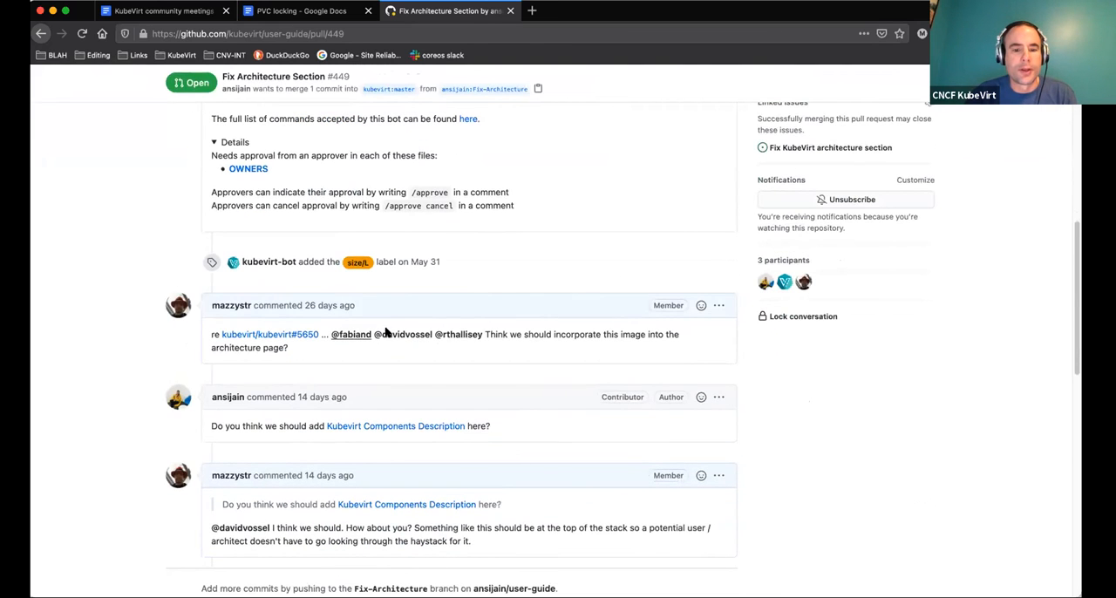
mouse_move(525, 350)
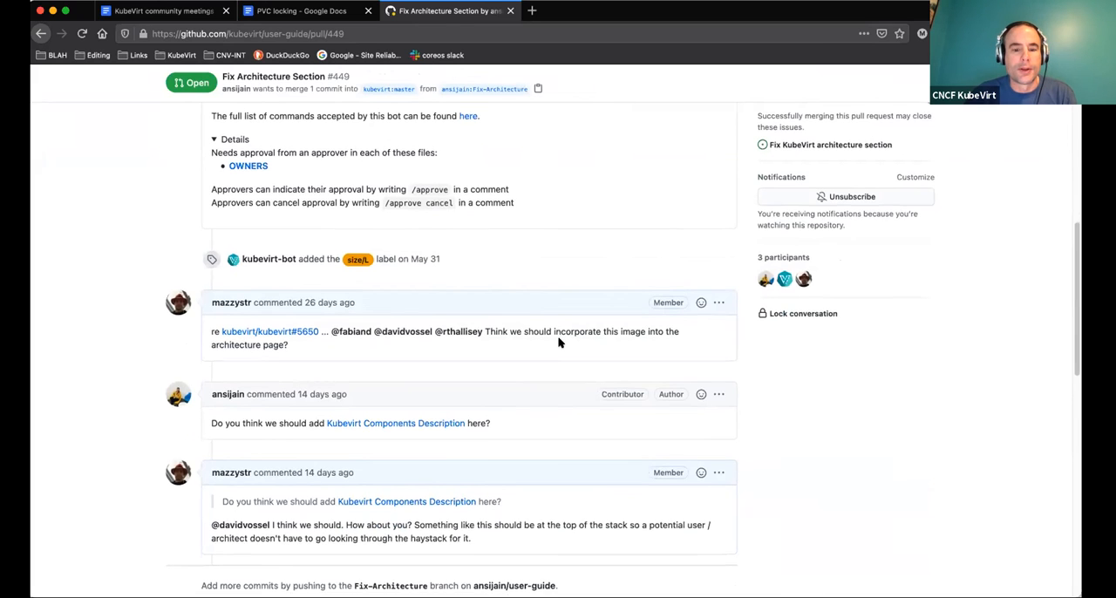
scroll("down", 3)
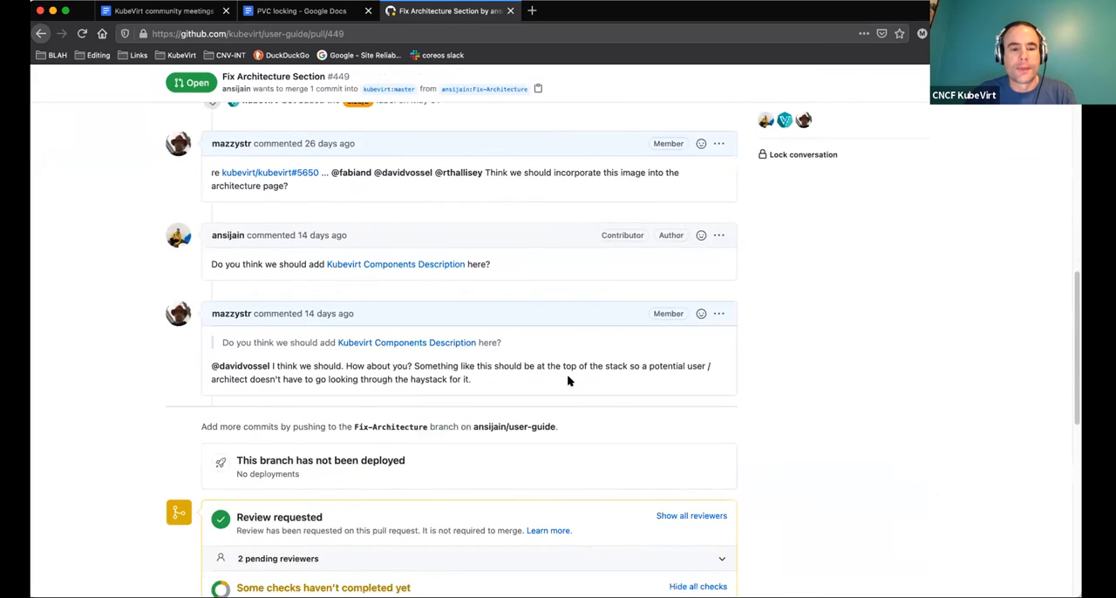
mouse_move(920, 373)
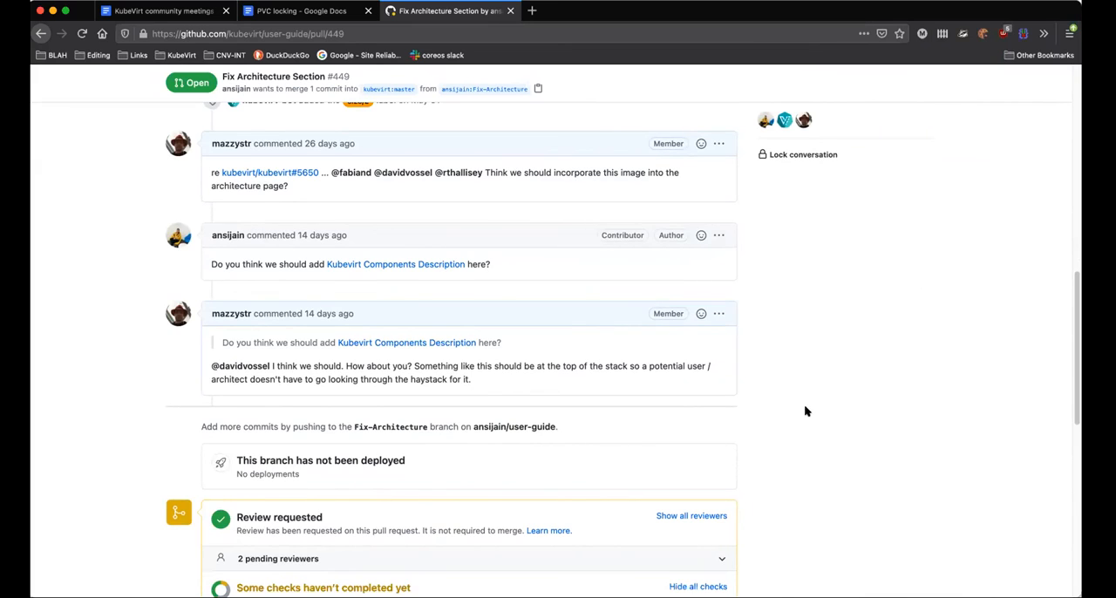
mouse_move(307, 366)
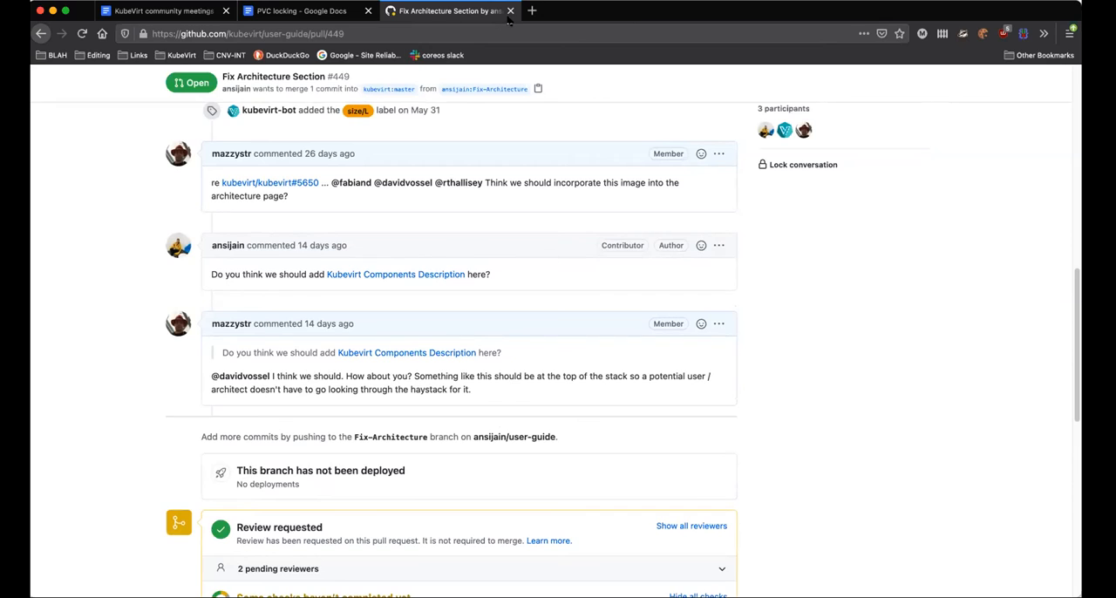
left_click(532, 10)
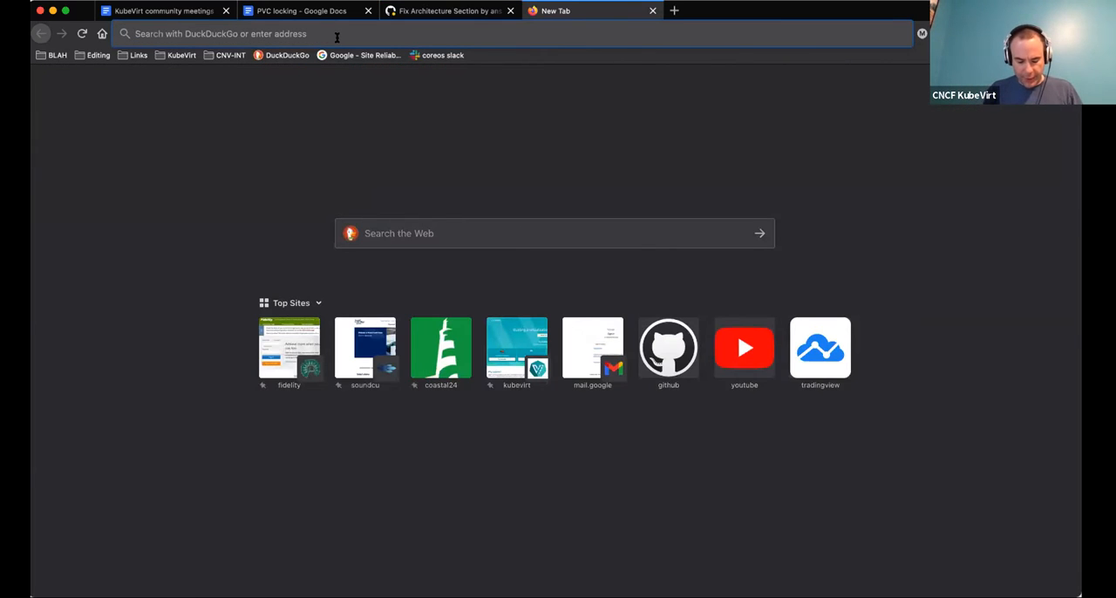
Skim the kubevirt.io user guide's Architecture page, then go back to PR #449
type("kubevirt.io/user-guide/")
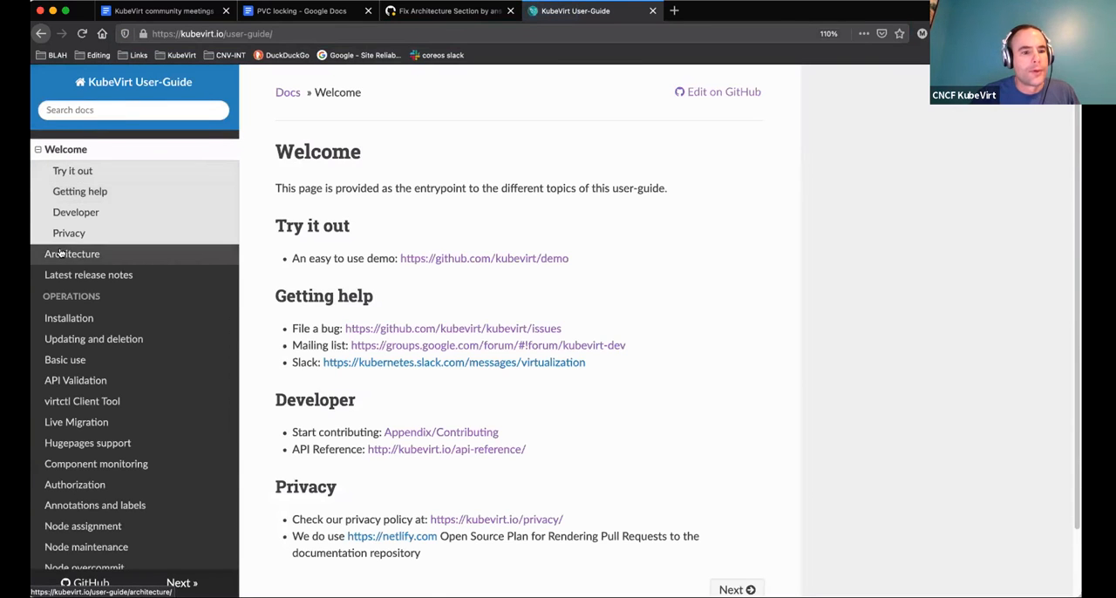
left_click(71, 254)
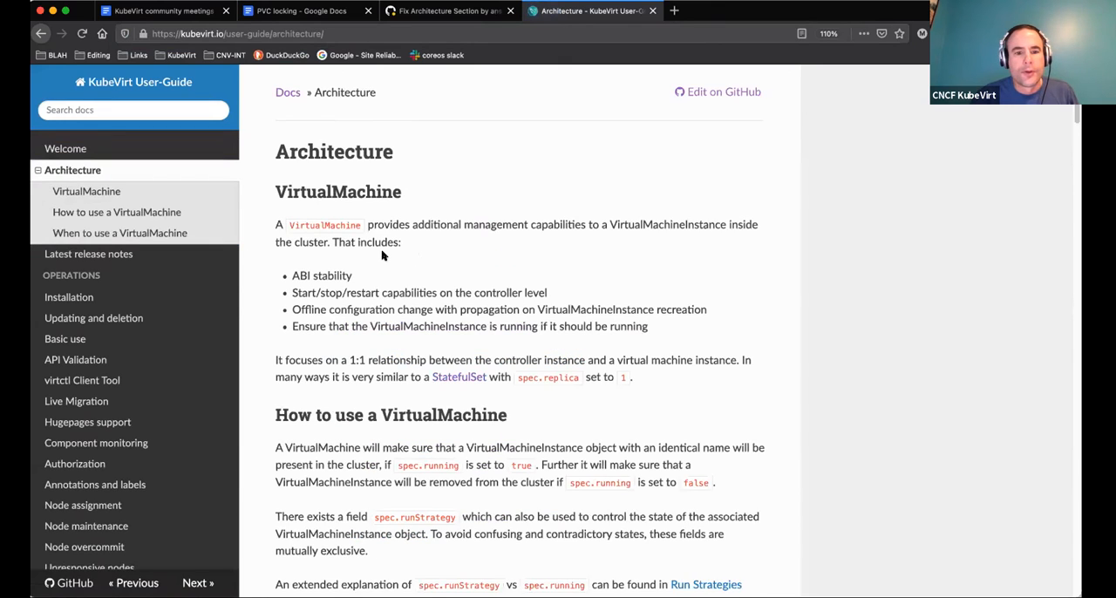
scroll("down", 3)
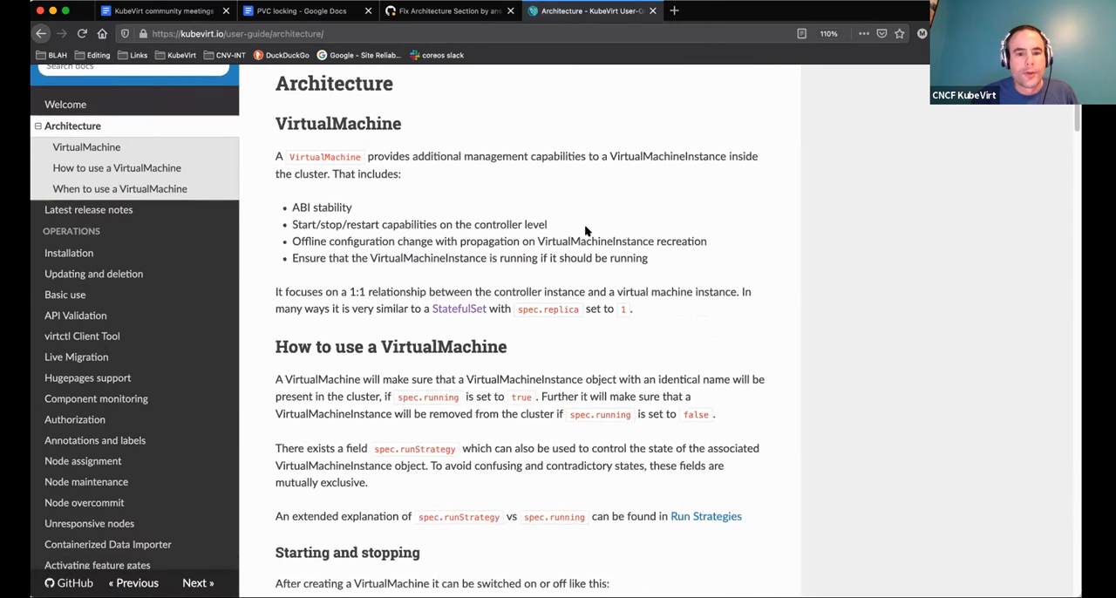
scroll("down", 3)
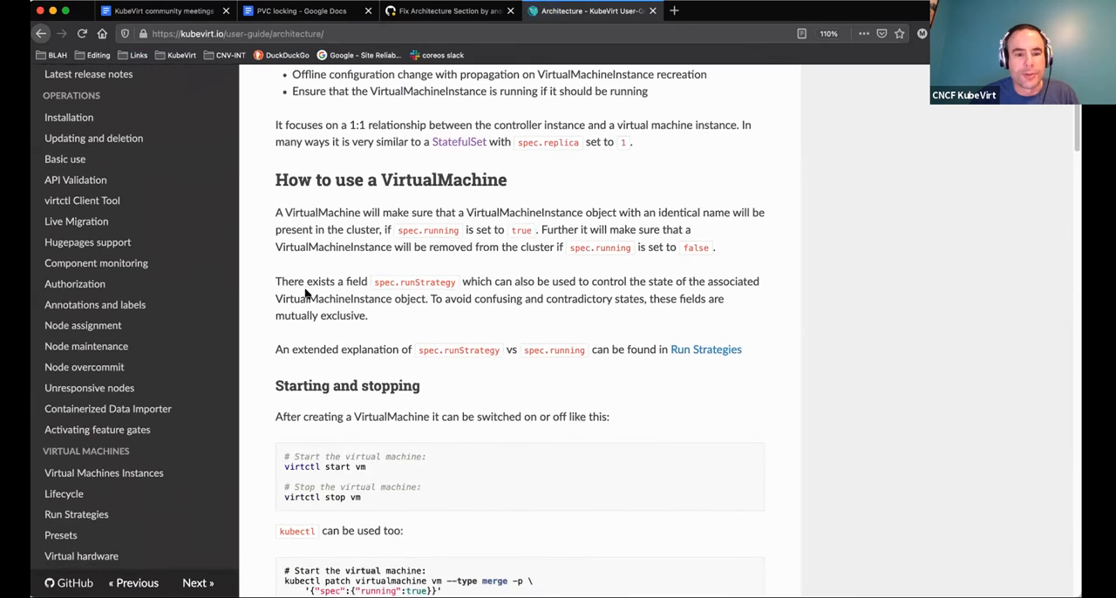
scroll("down", 3)
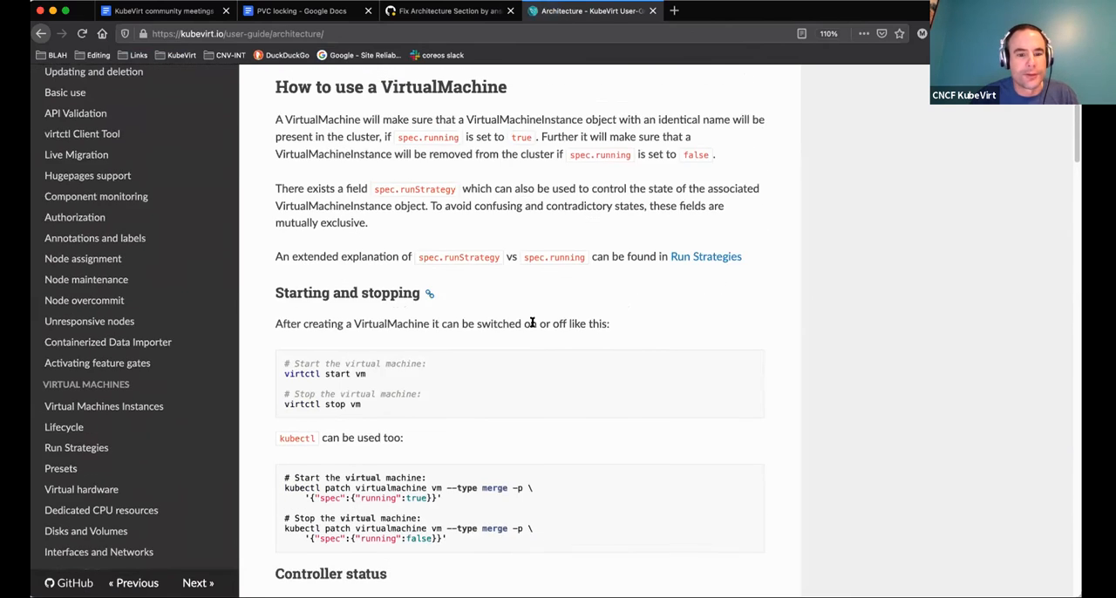
scroll("down", 3)
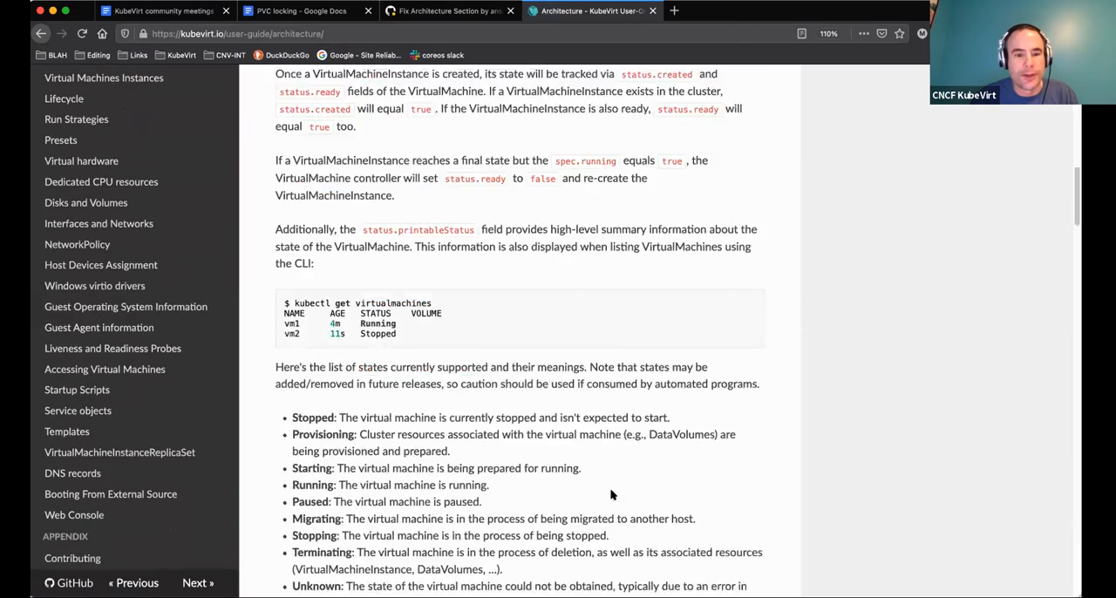
scroll("down", 3)
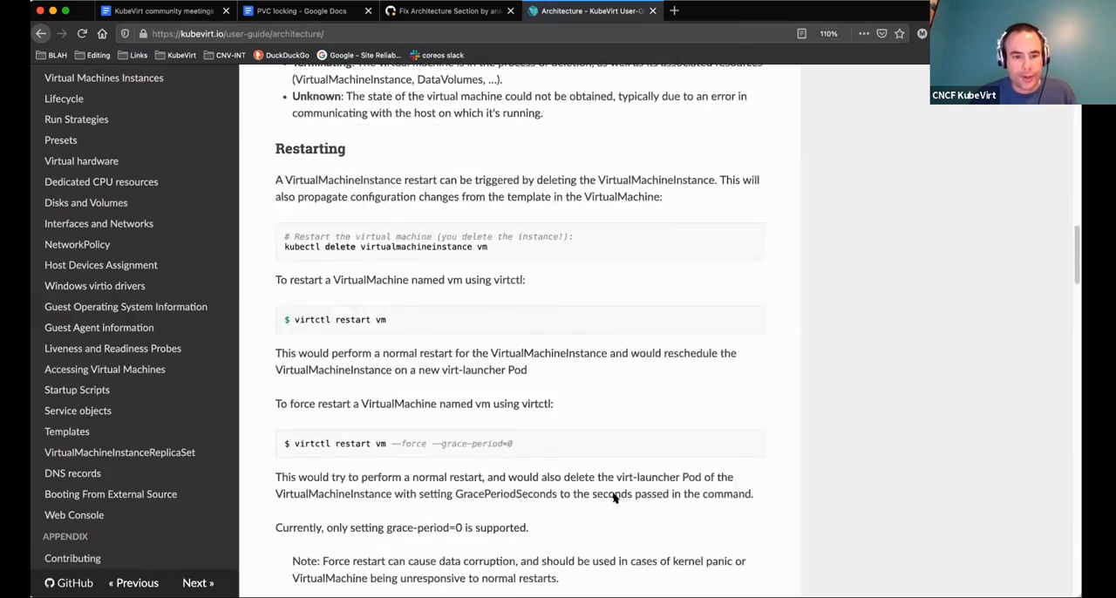
scroll("down", 3)
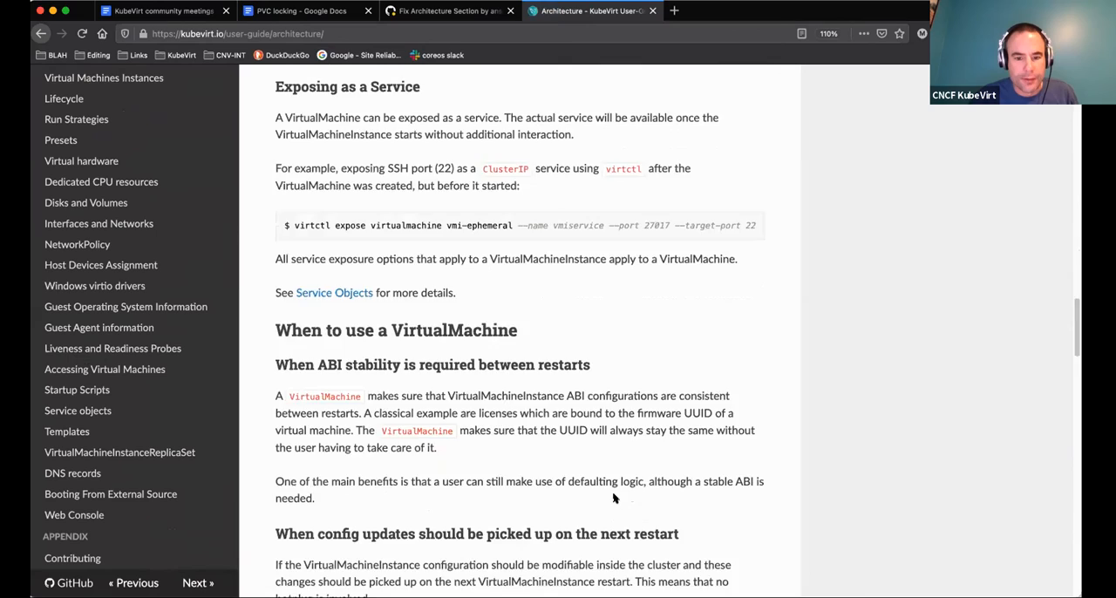
scroll("up", 3)
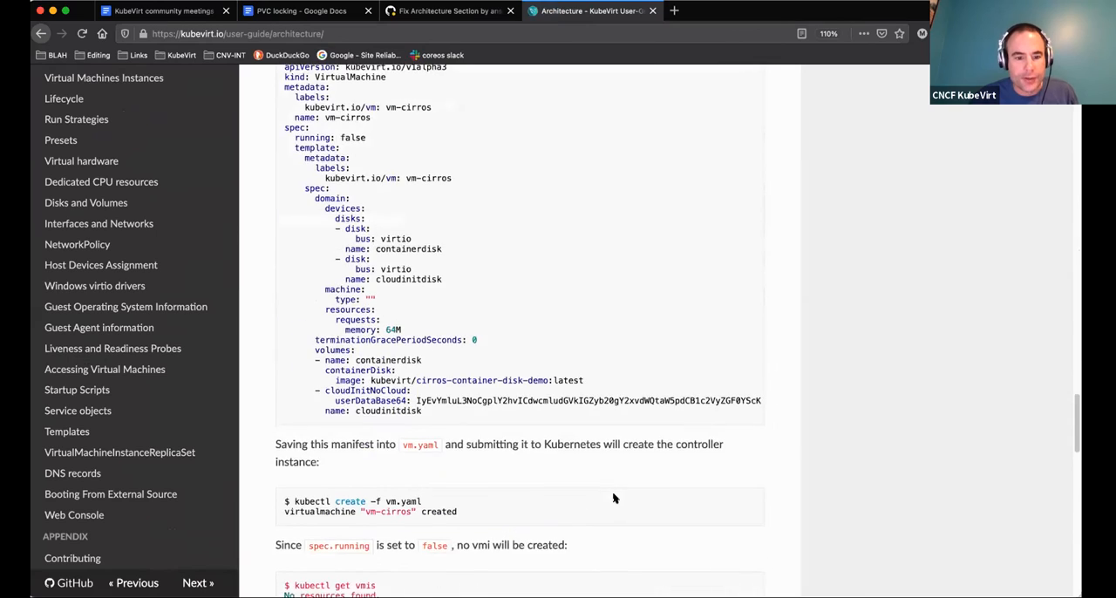
scroll("up", 3)
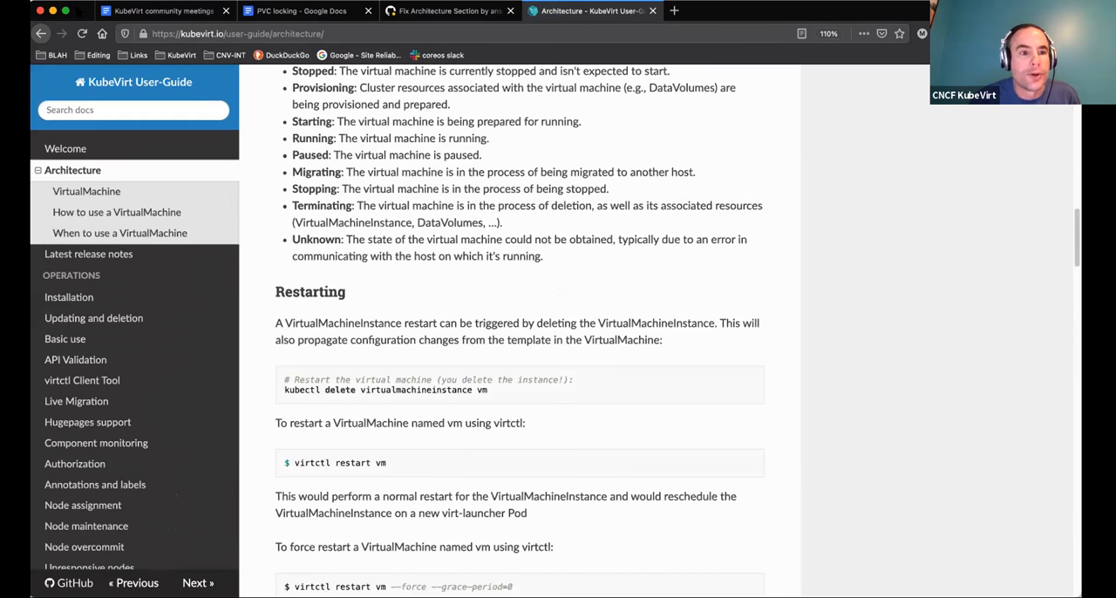
left_click(441, 10)
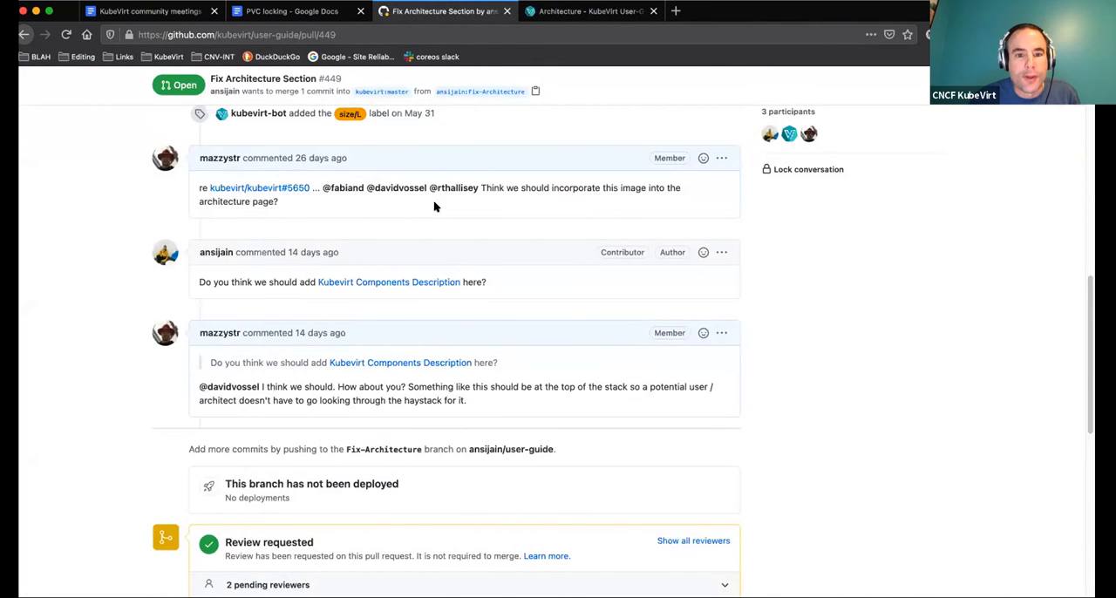
Read PR #449's docs/architecture.md additions down to the Razor section, then return to top
left_click(502, 250)
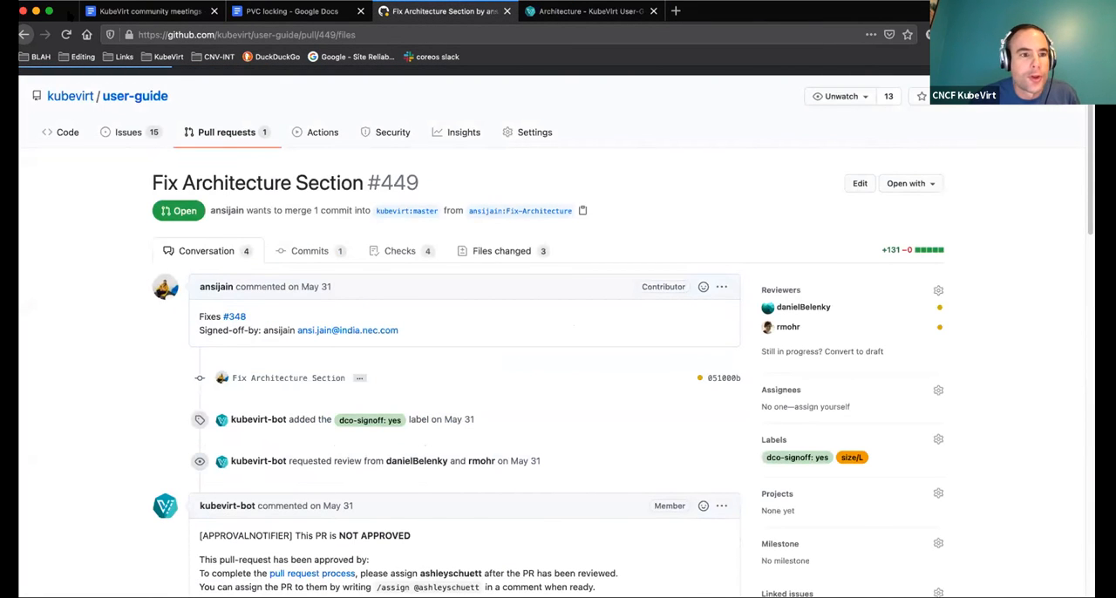
left_click(502, 251)
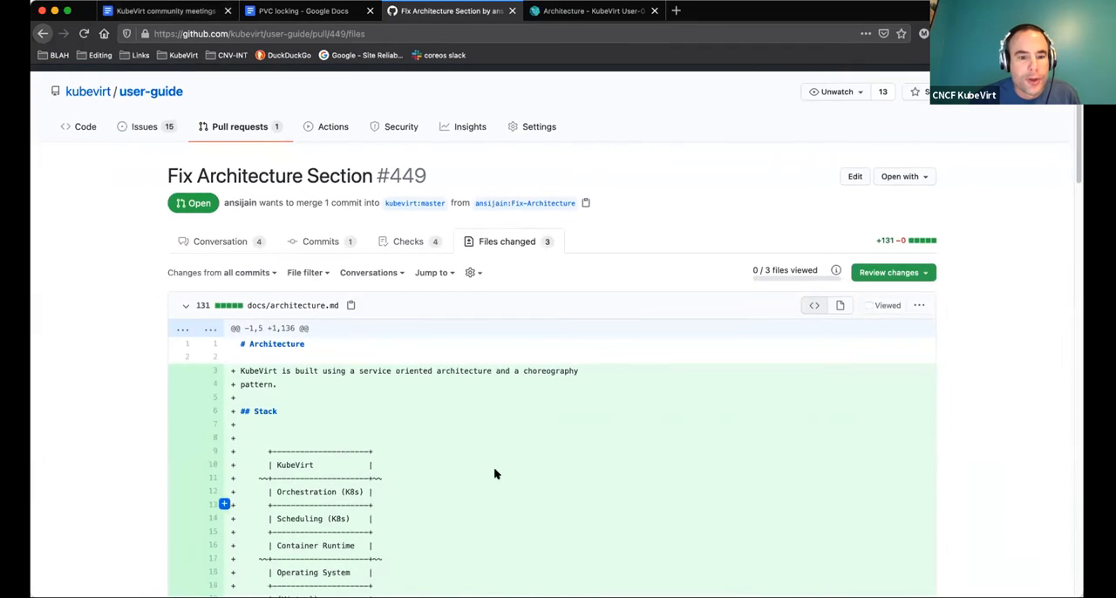
scroll("down", 3)
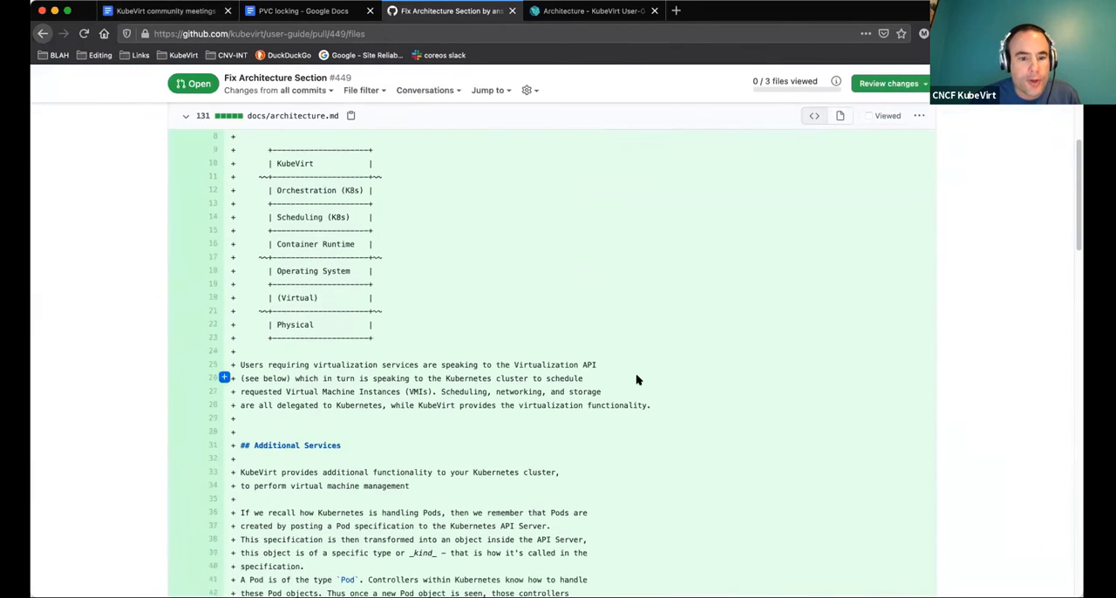
scroll("down", 3)
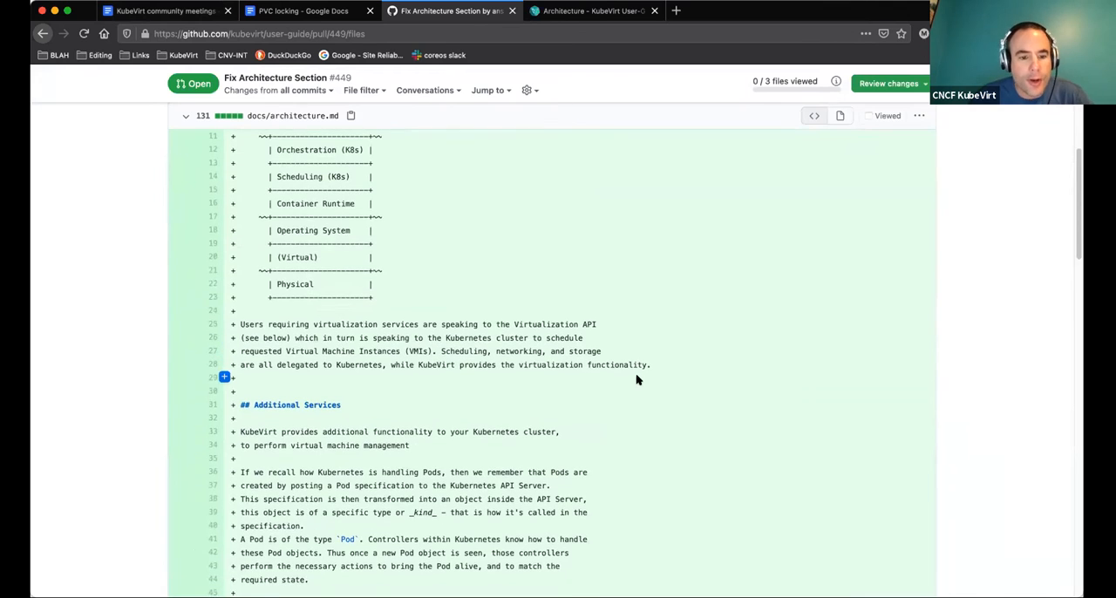
scroll("down", 3)
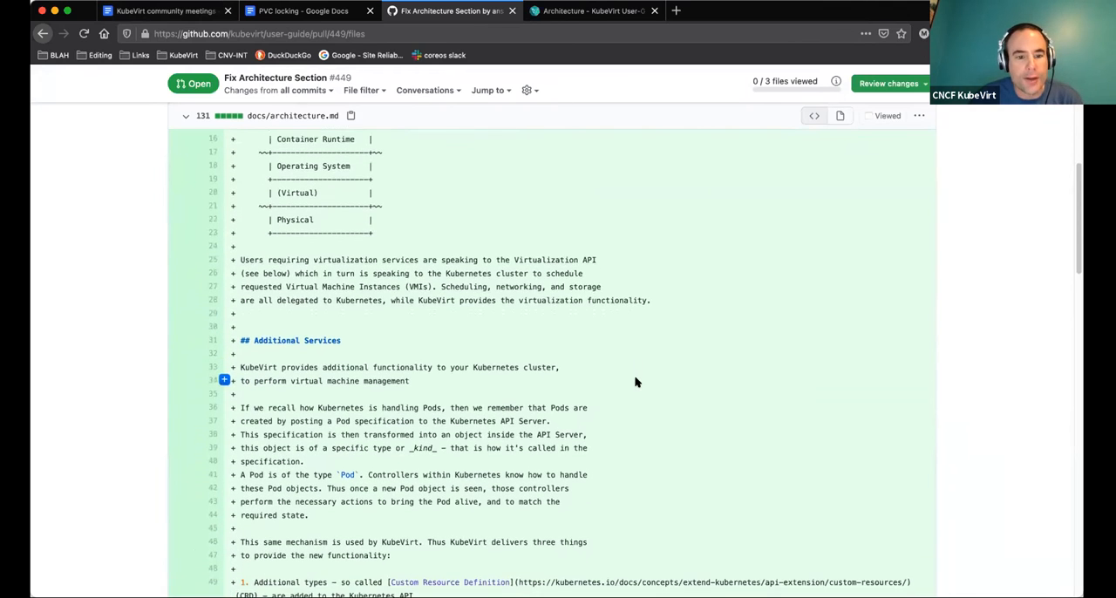
scroll("down", 3)
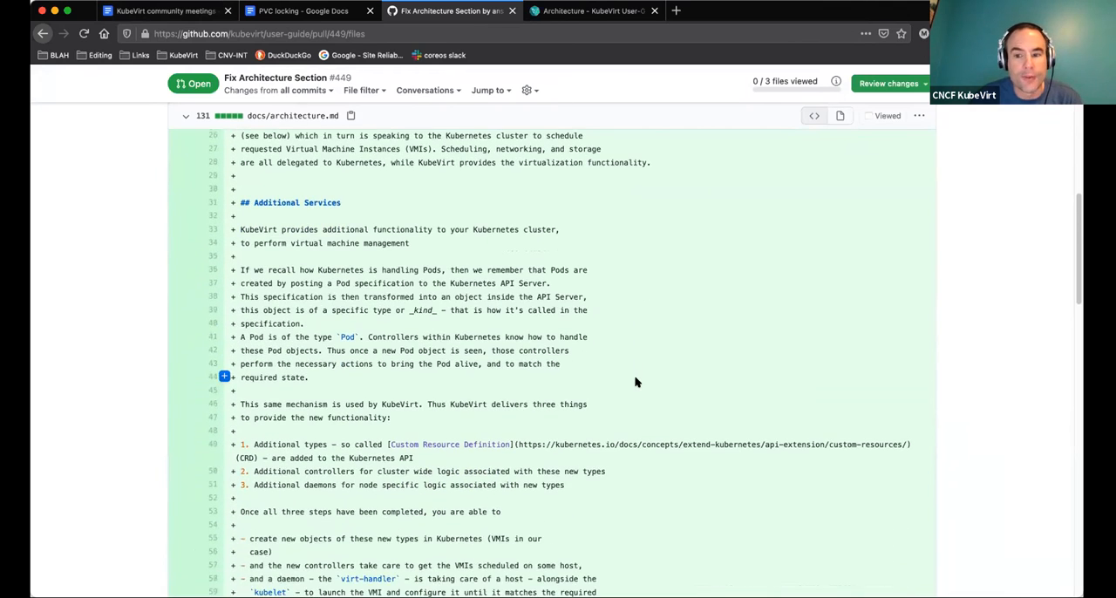
scroll("down", 3)
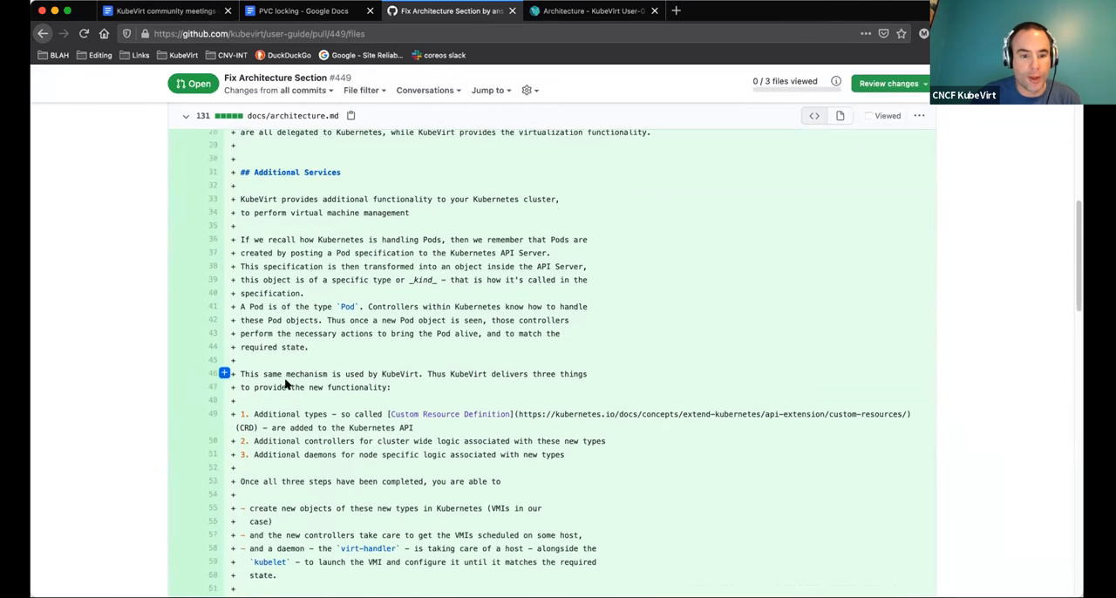
scroll("down", 3)
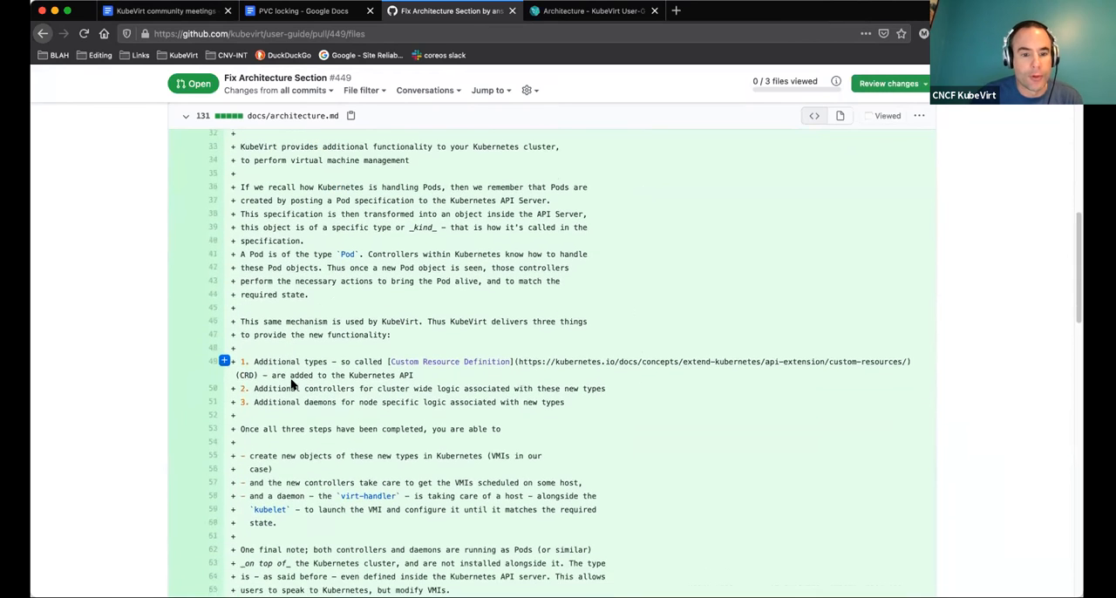
scroll("down", 3)
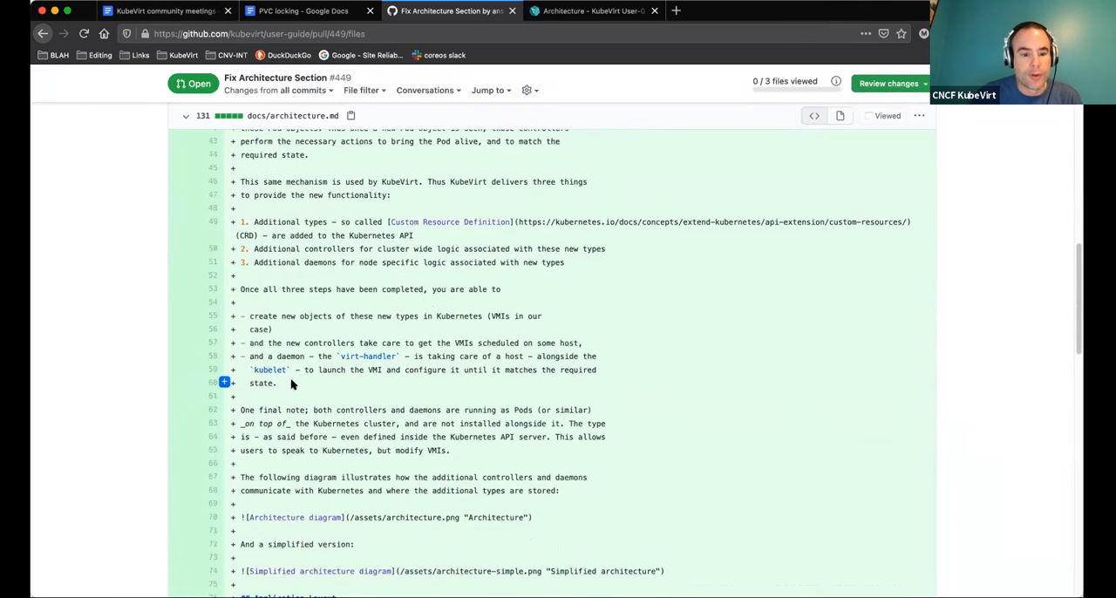
scroll("down", 3)
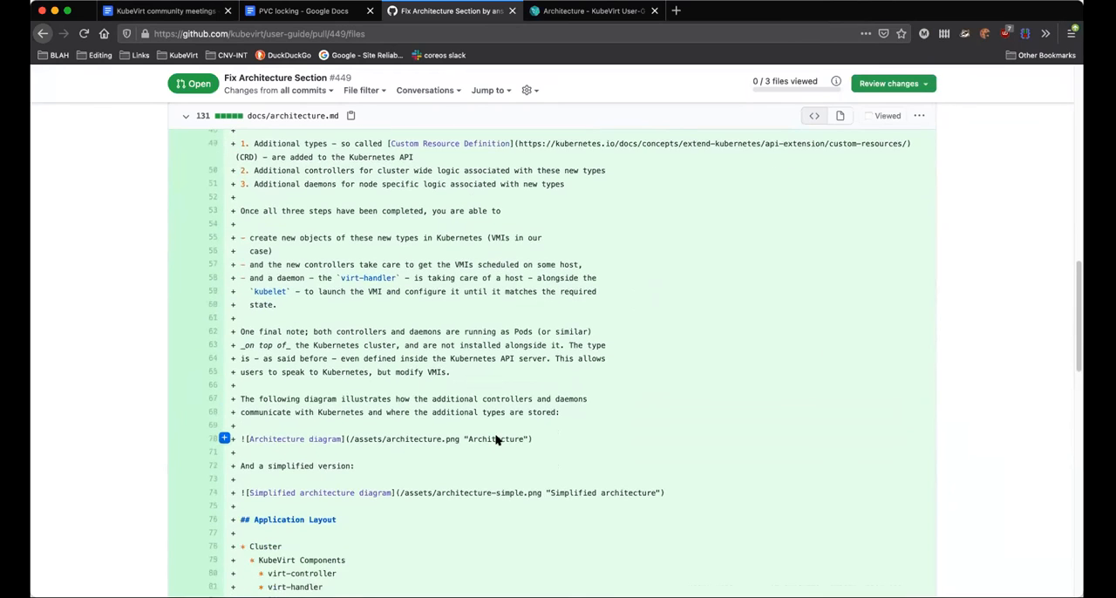
scroll("down", 3)
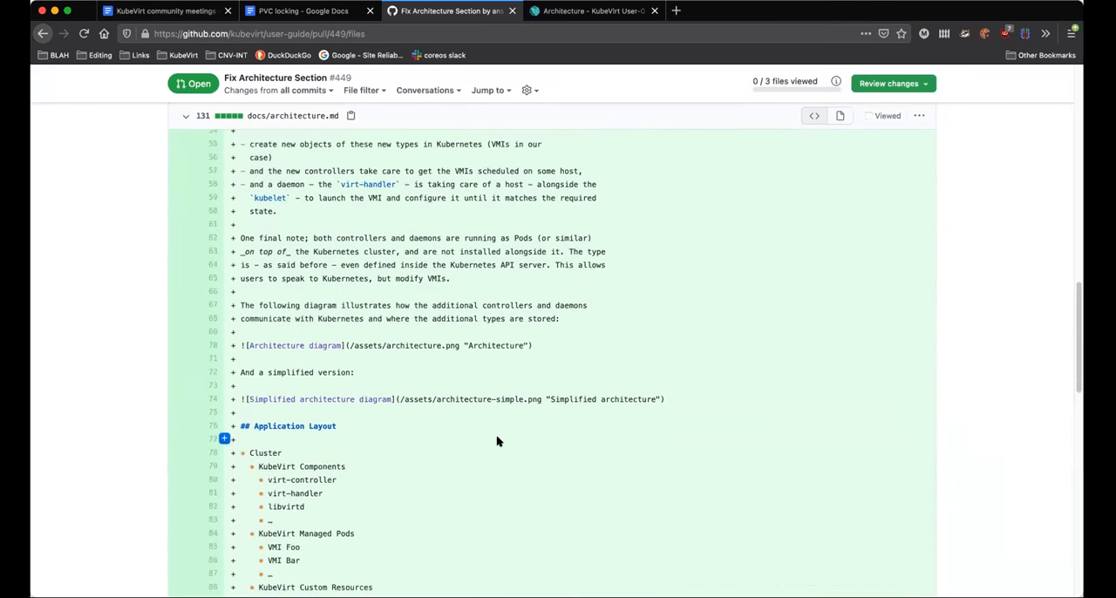
scroll("down", 3)
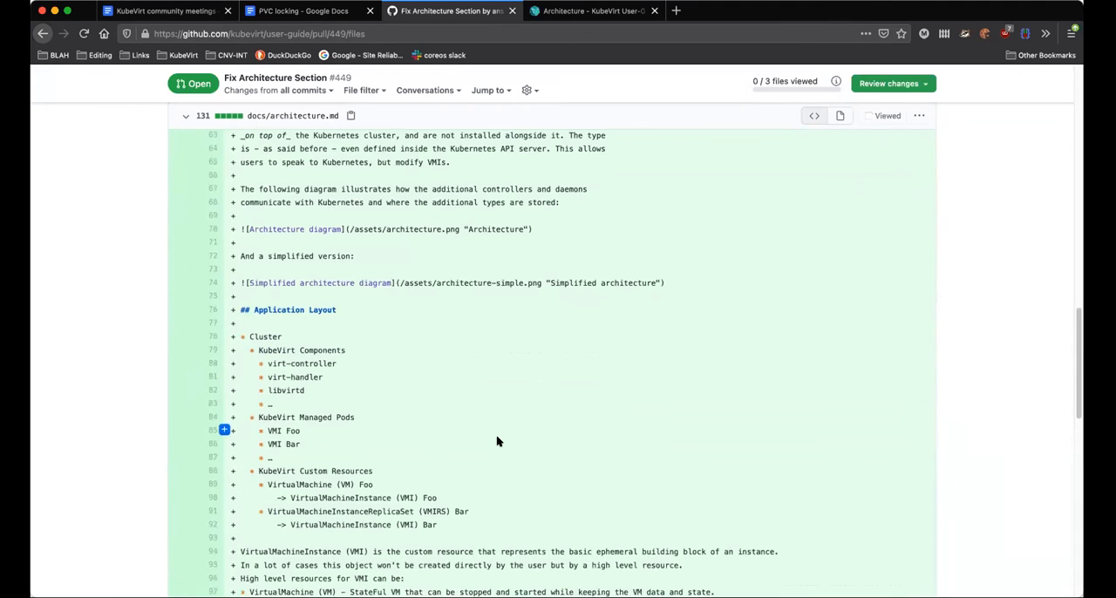
scroll("down", 3)
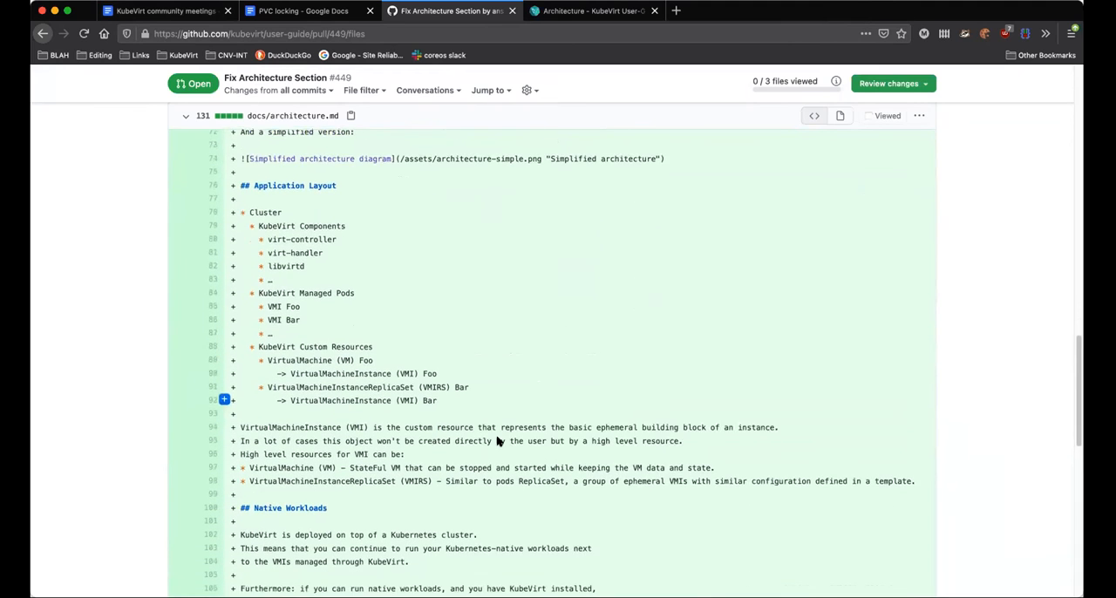
scroll("down", 3)
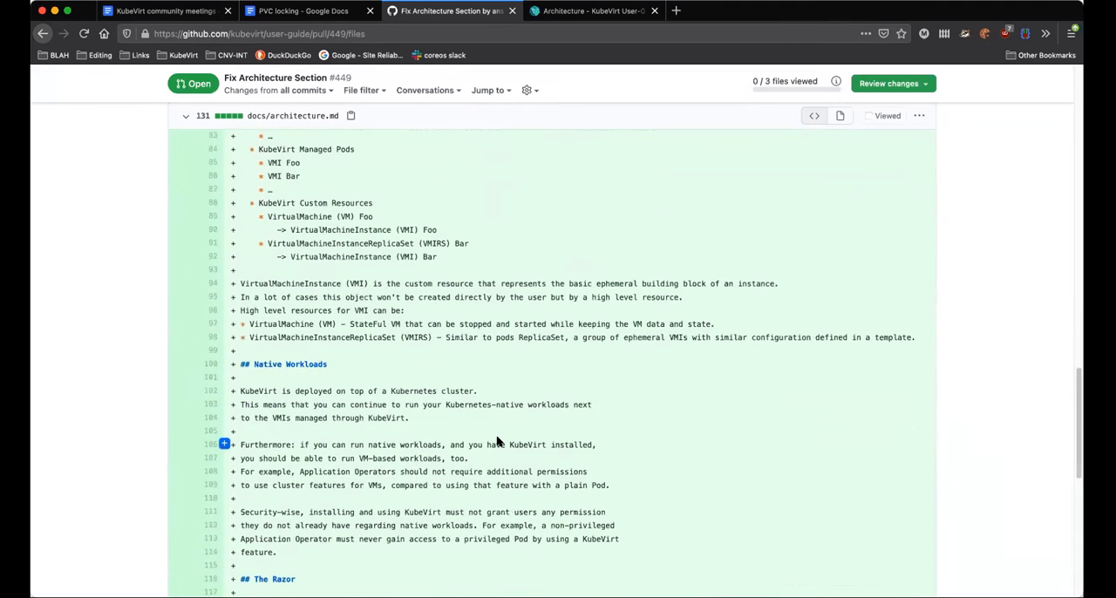
scroll("down", 3)
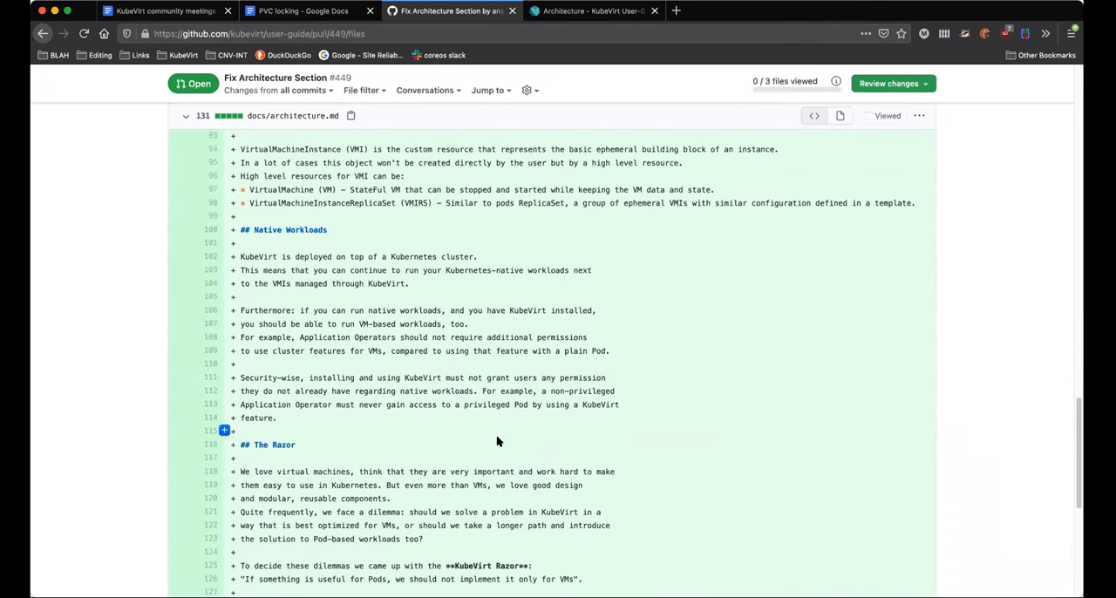
scroll("down", 3)
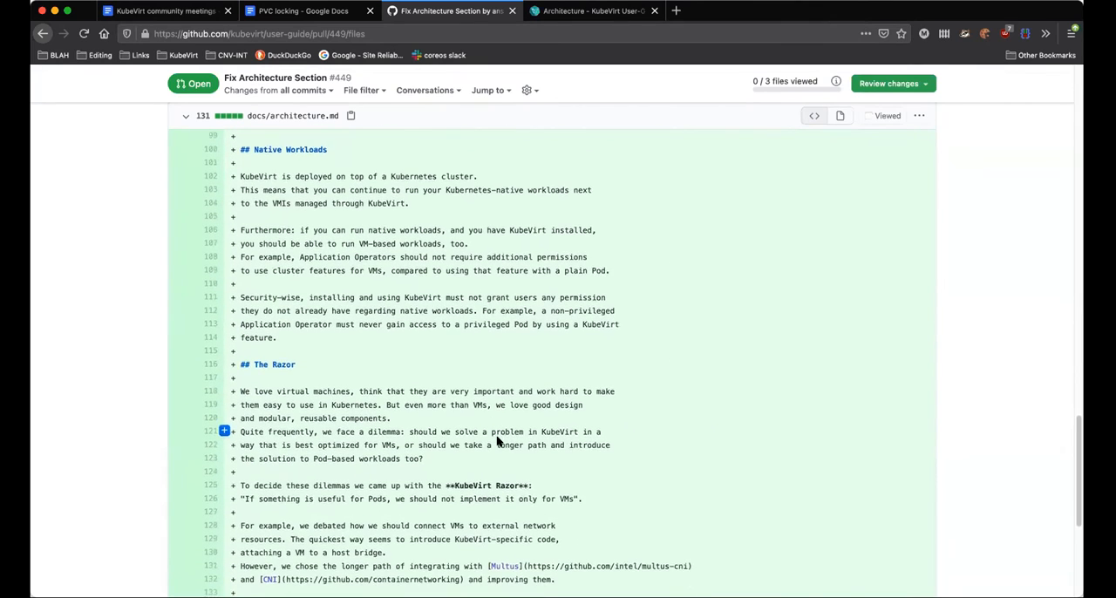
scroll("down", 3)
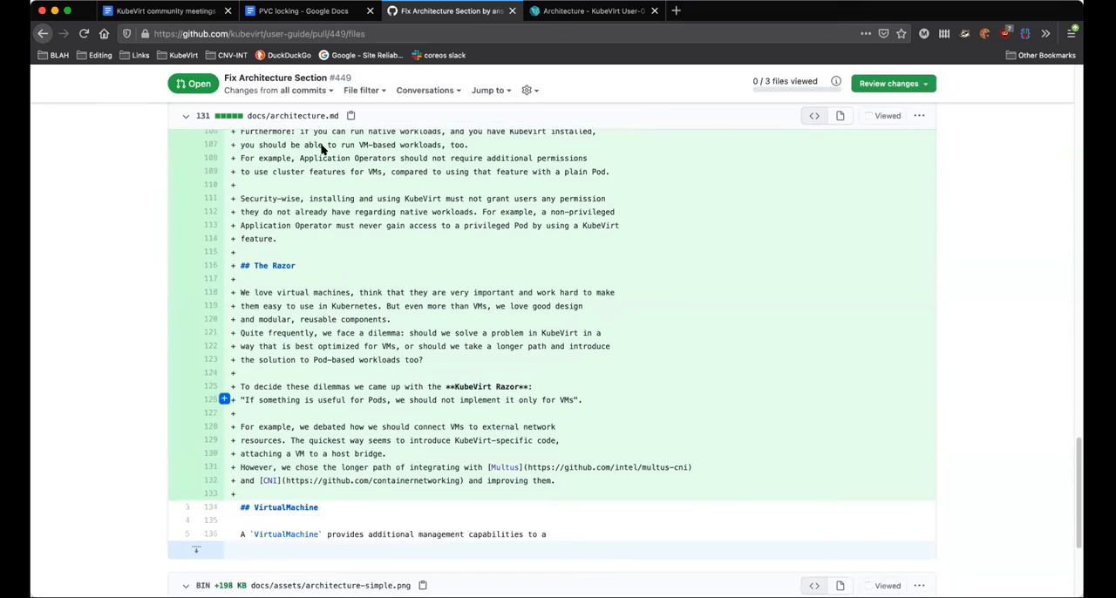
mouse_move(417, 135)
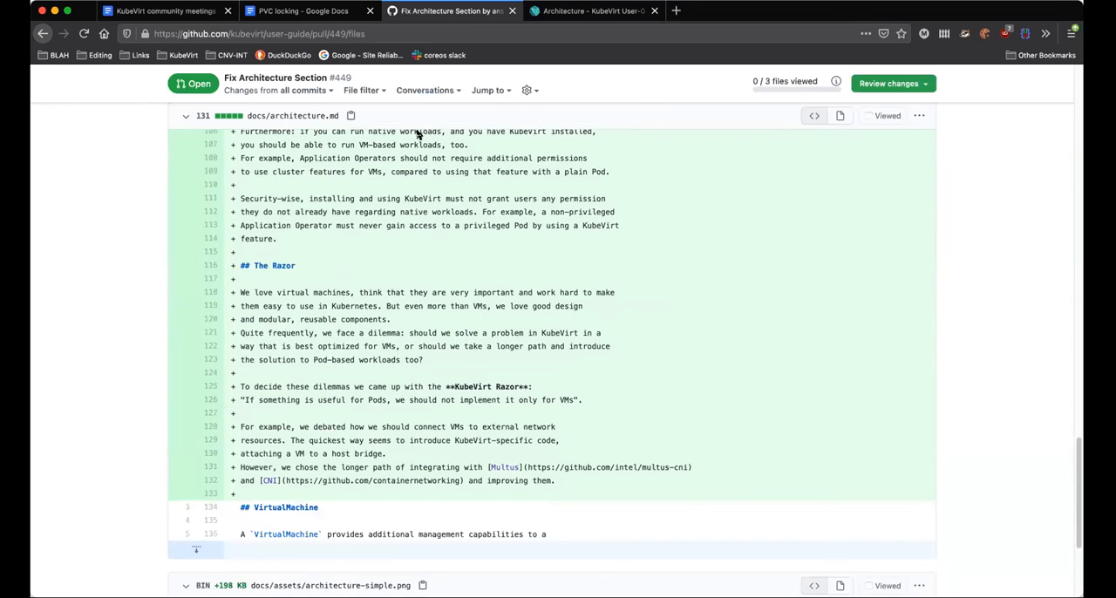
scroll("down", 3)
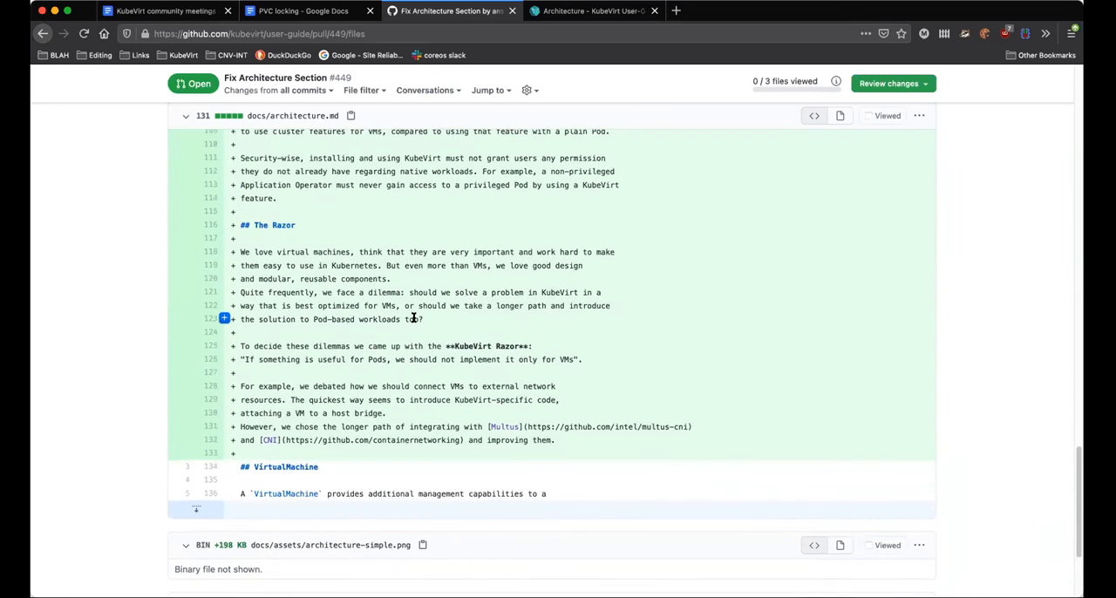
mouse_move(166, 480)
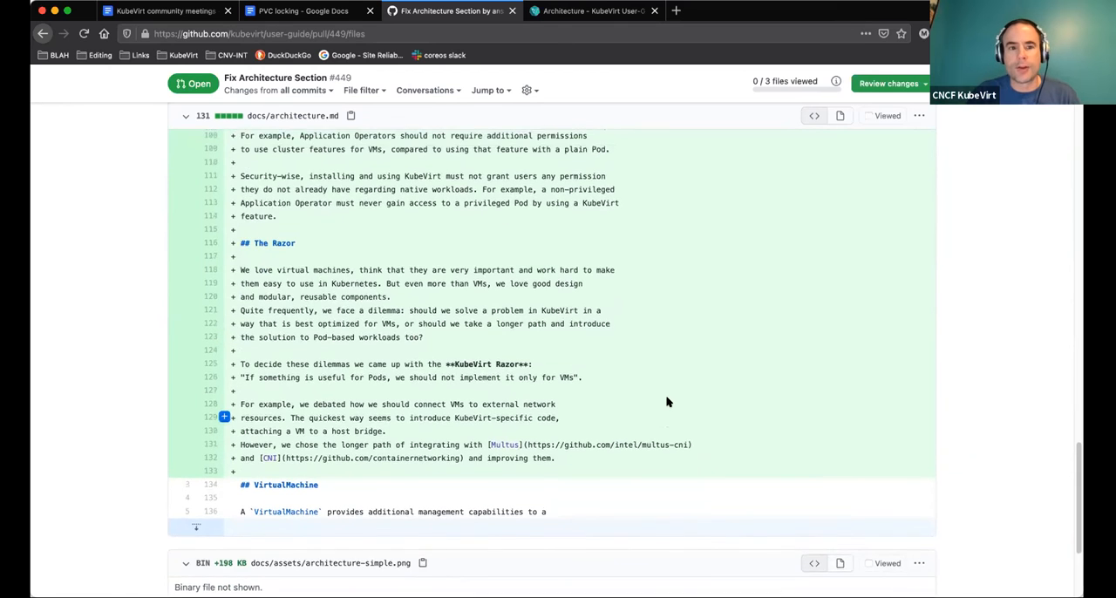
left_click(259, 33)
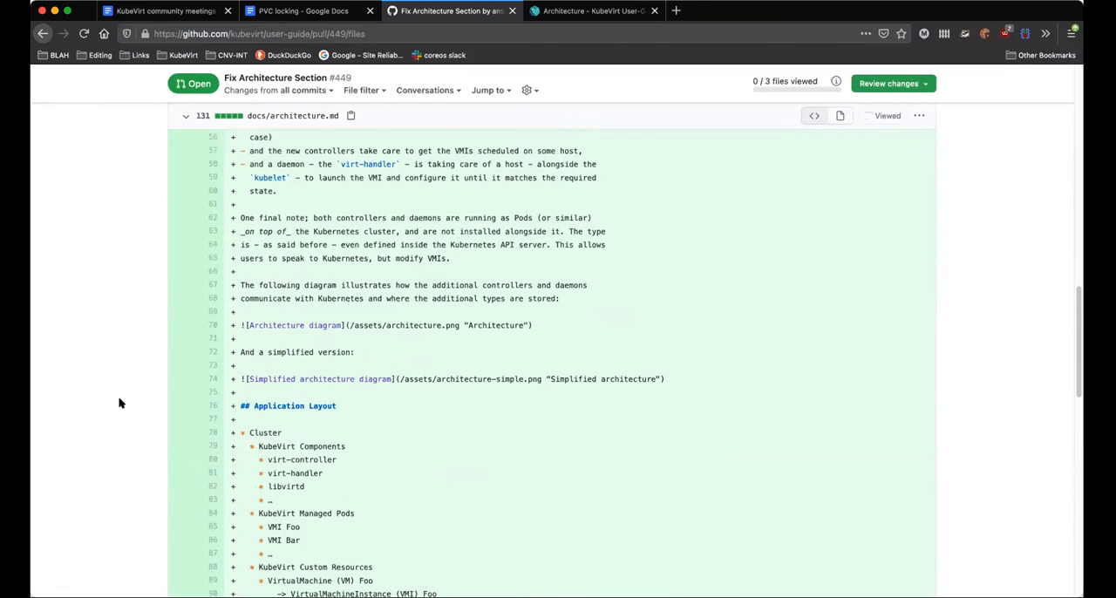
scroll("up", 3)
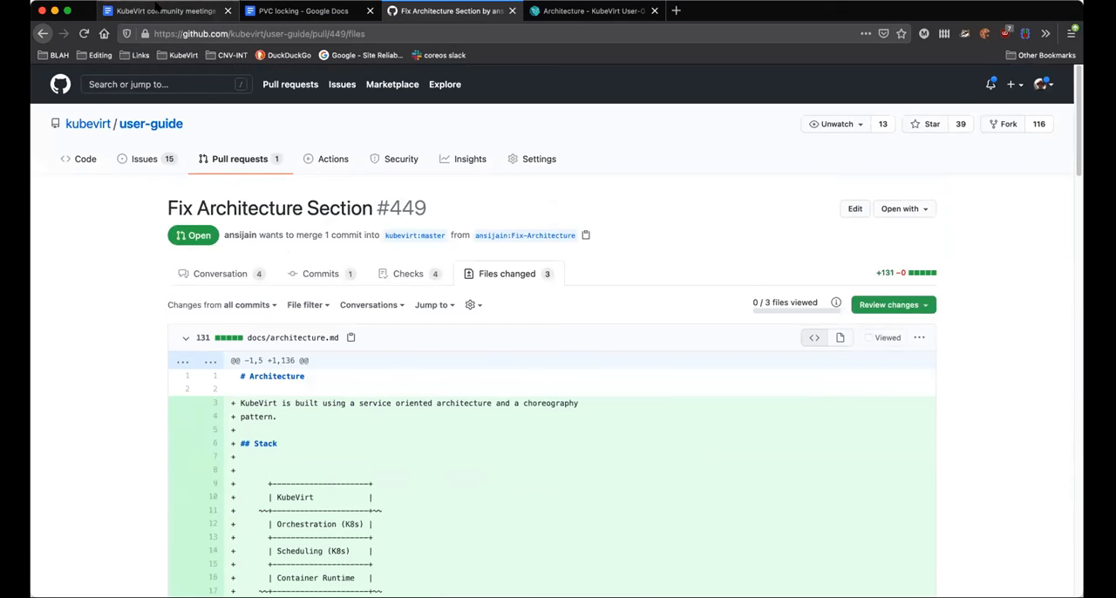
left_click(164, 11)
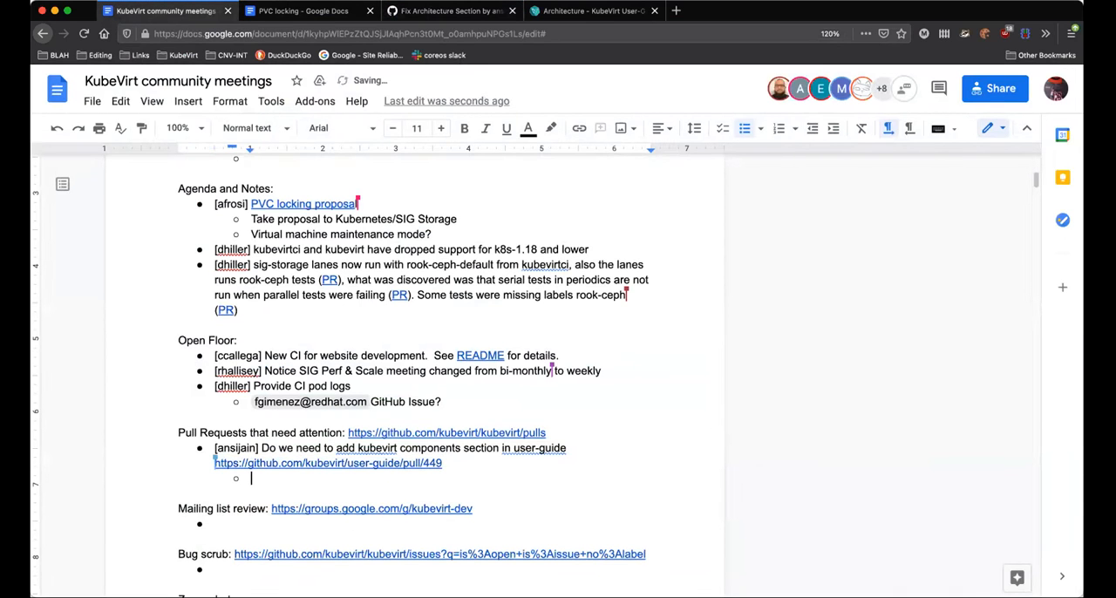
type("@rhal")
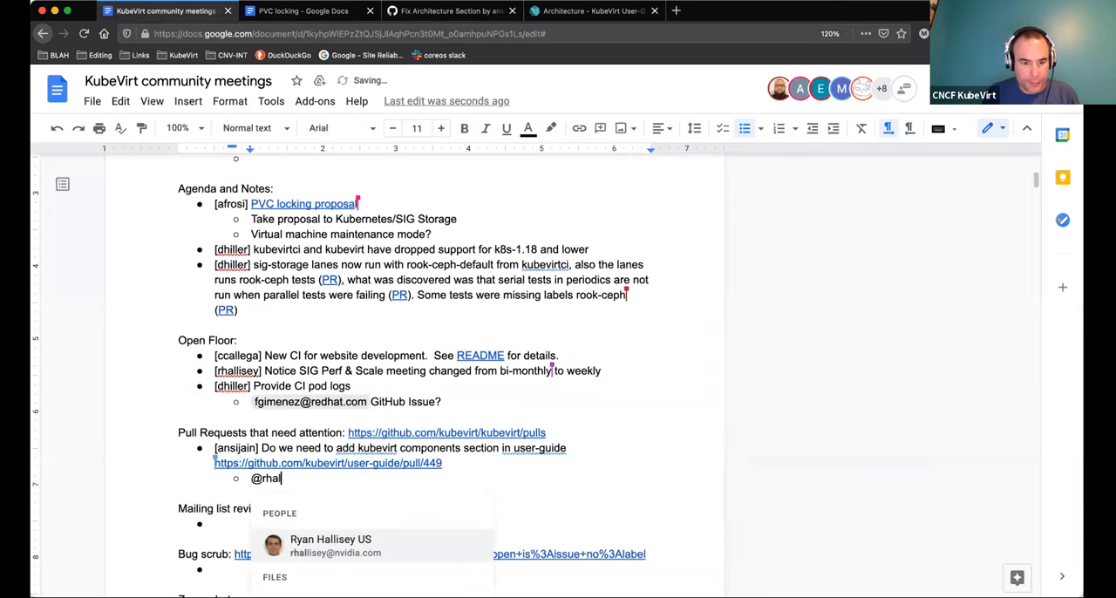
left_click(330, 545)
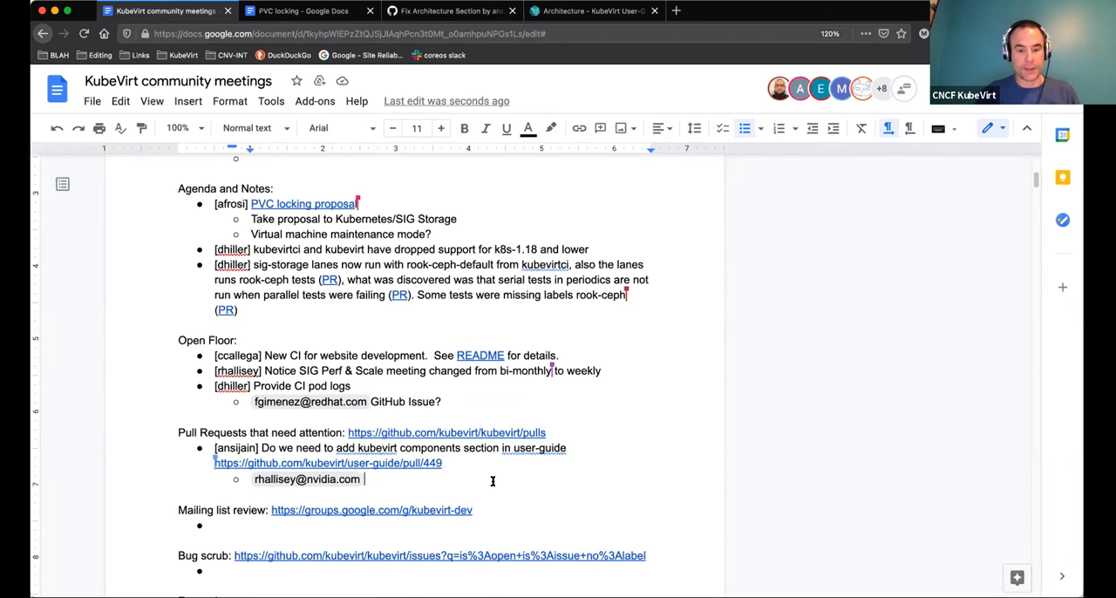
scroll("up", 3)
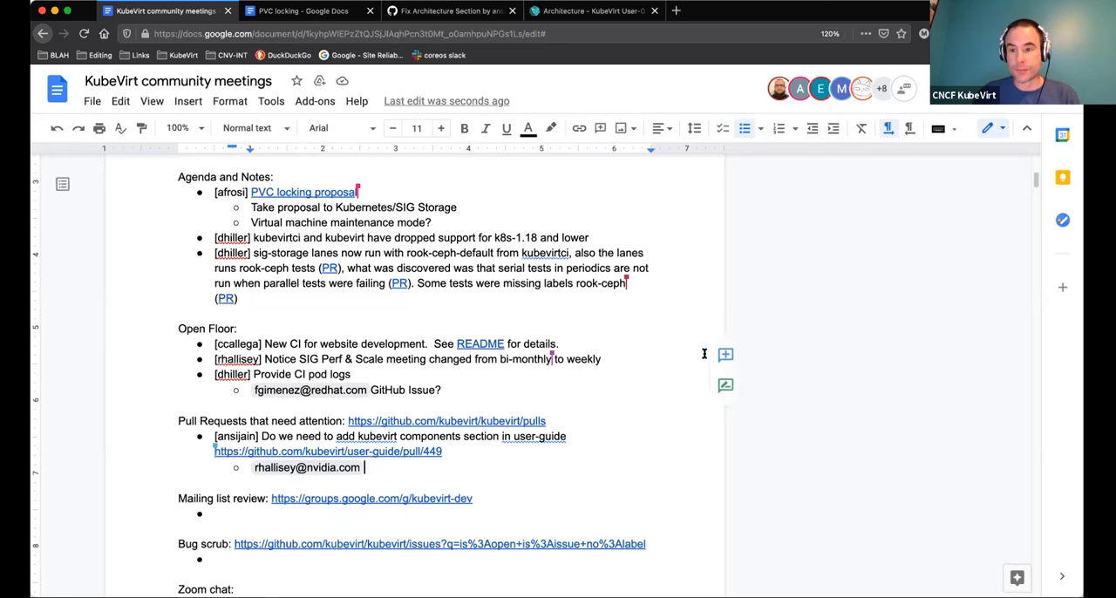
mouse_move(826, 401)
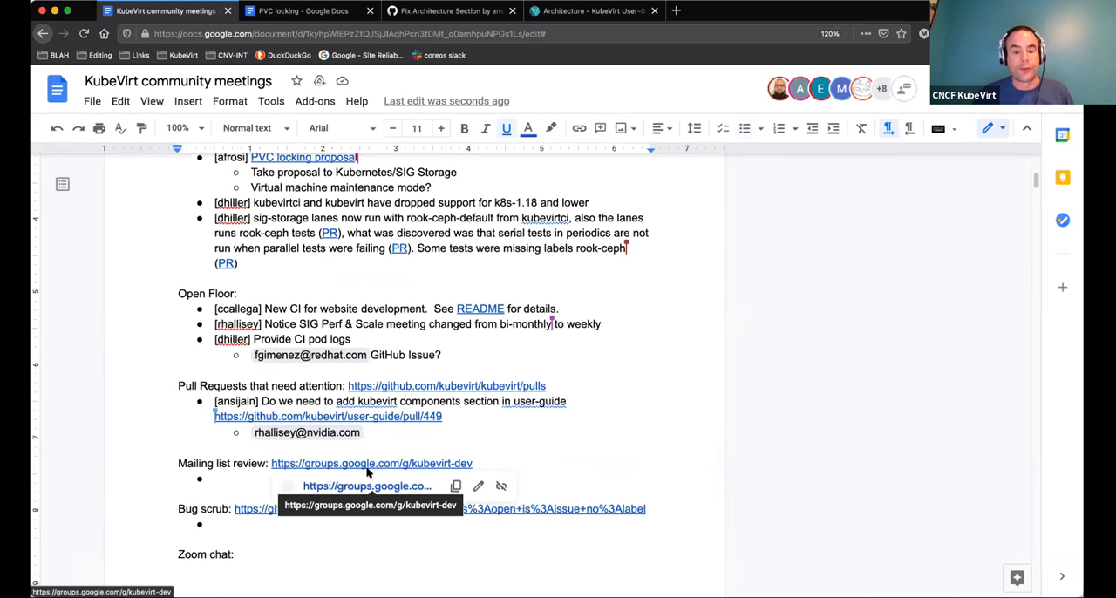
left_click(372, 463)
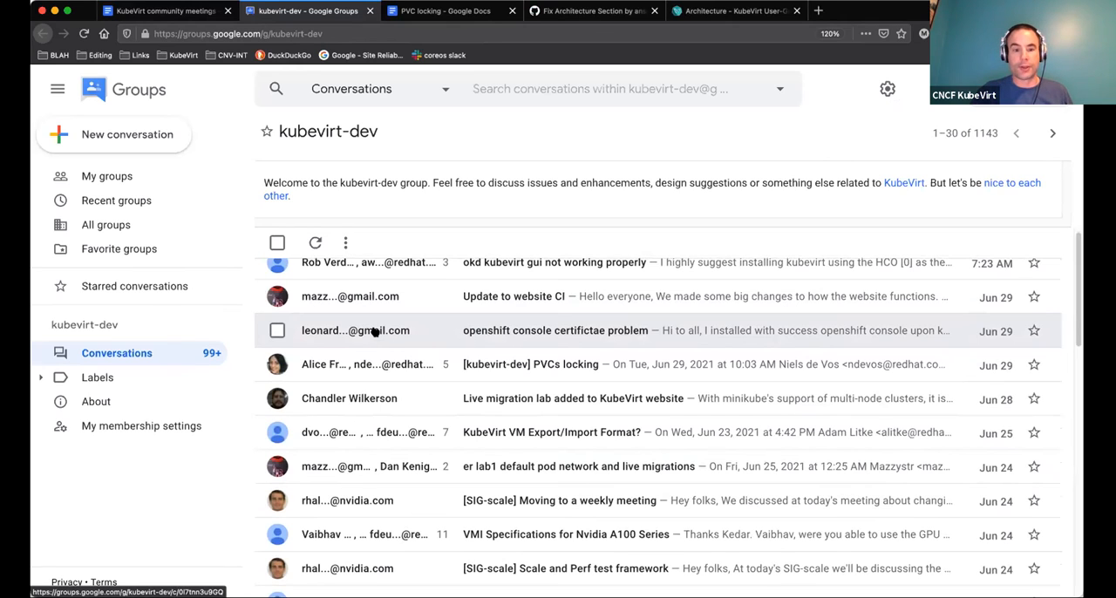
Open the 'openshift console certificate problem' thread from kubevirt-dev conversations
left_click(554, 330)
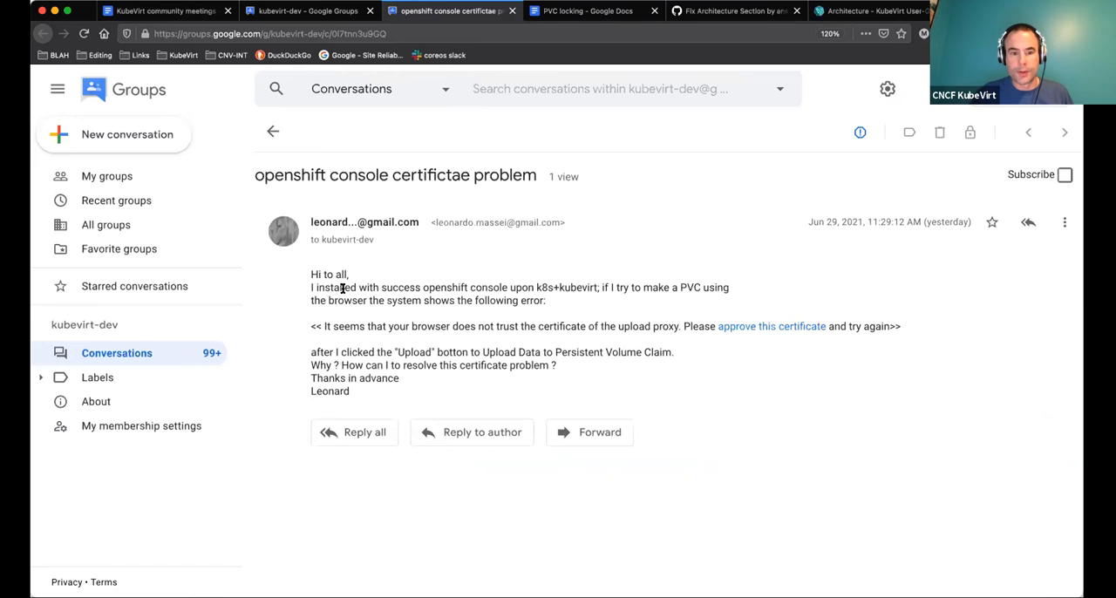
mouse_move(331, 296)
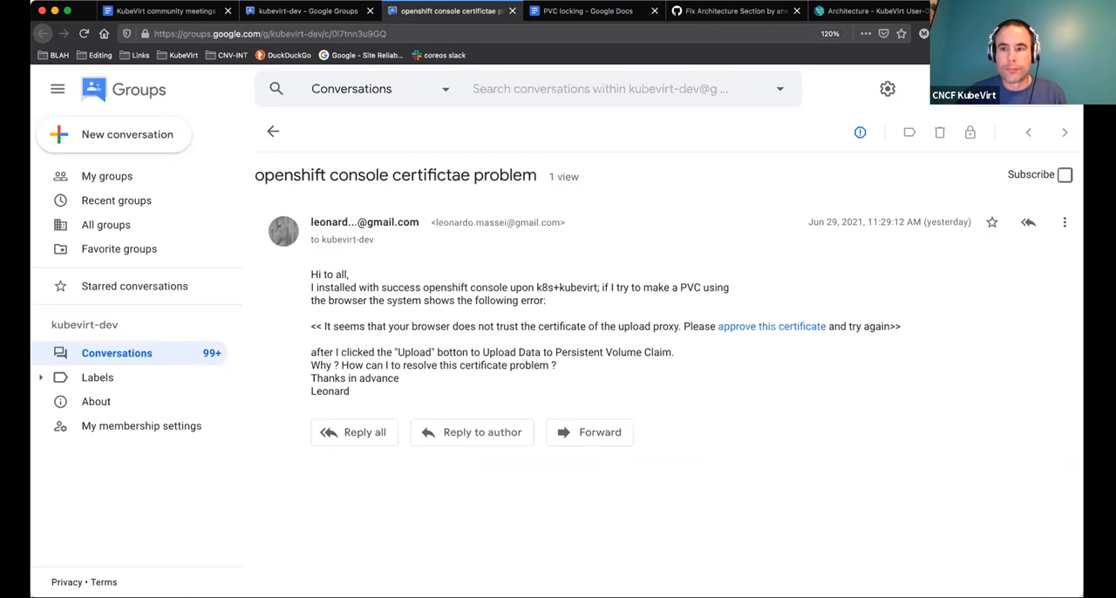
mouse_move(469, 407)
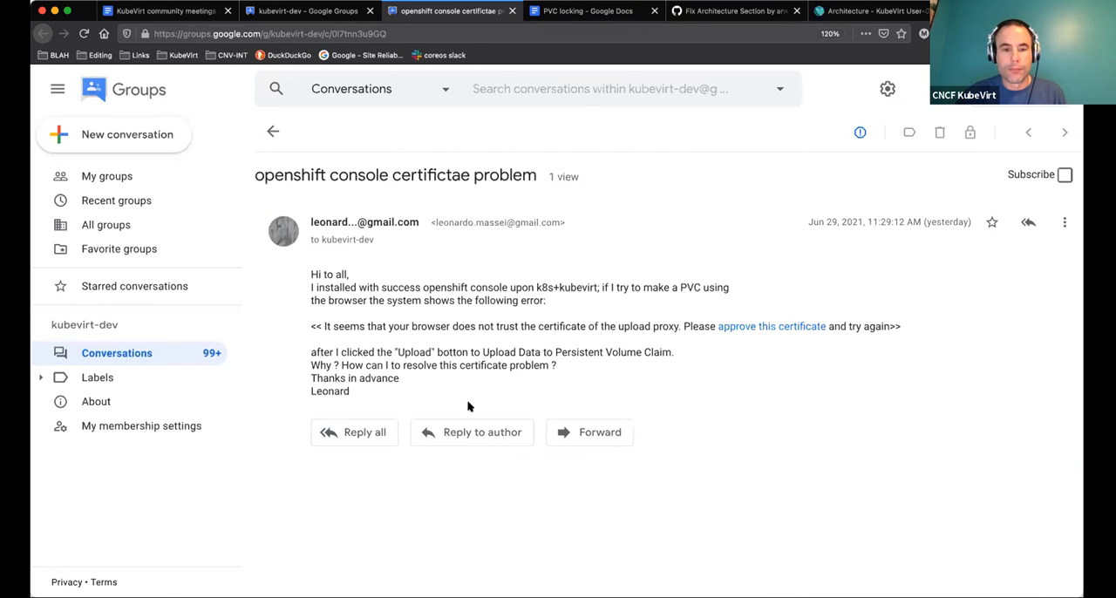
mouse_move(378, 330)
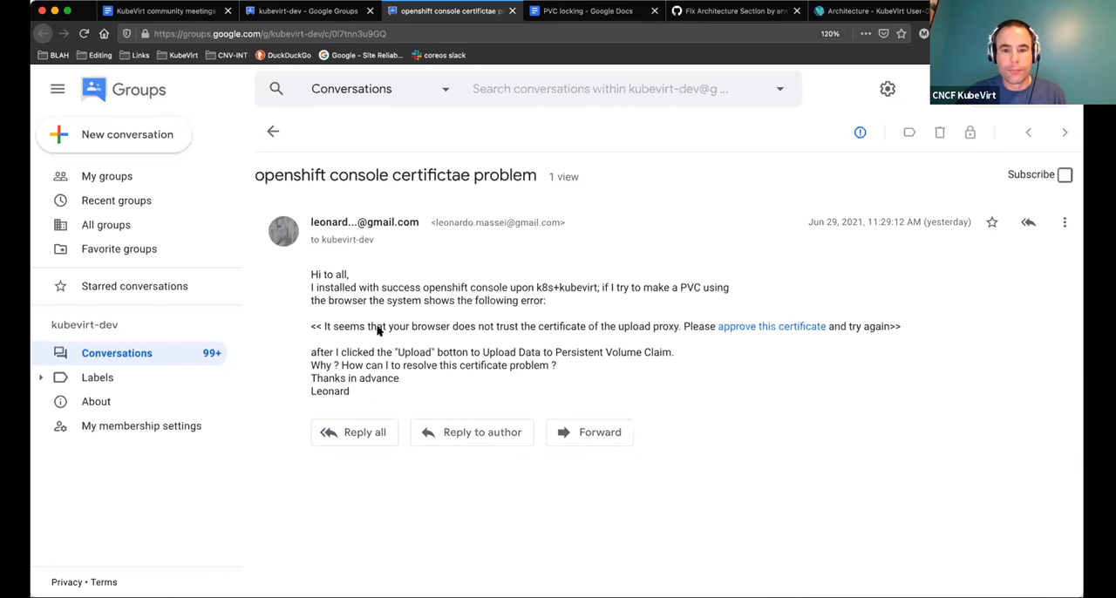
mouse_move(417, 389)
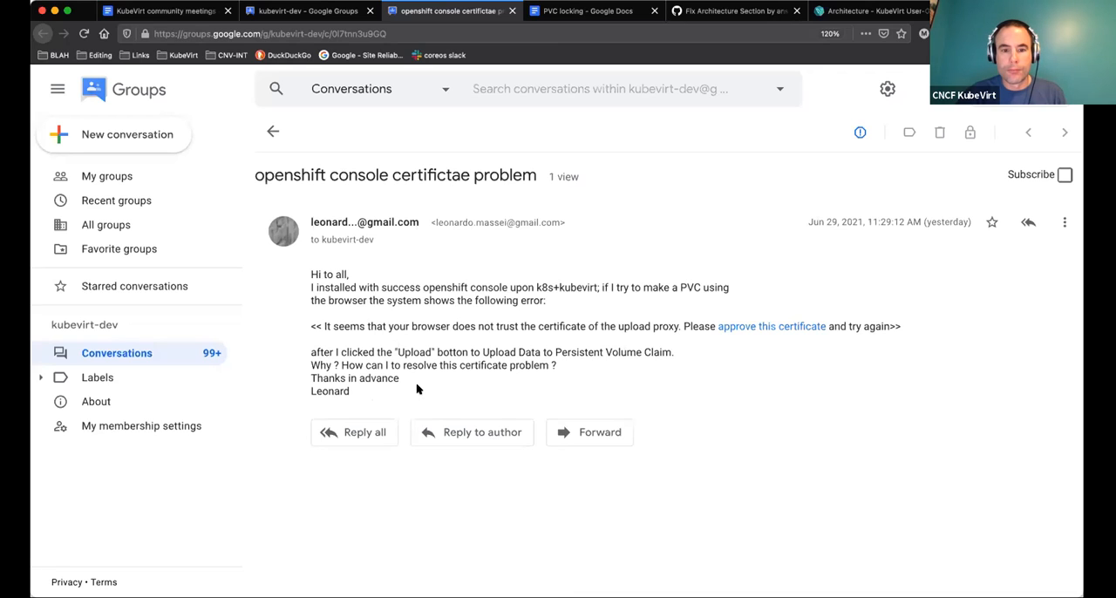
mouse_move(443, 377)
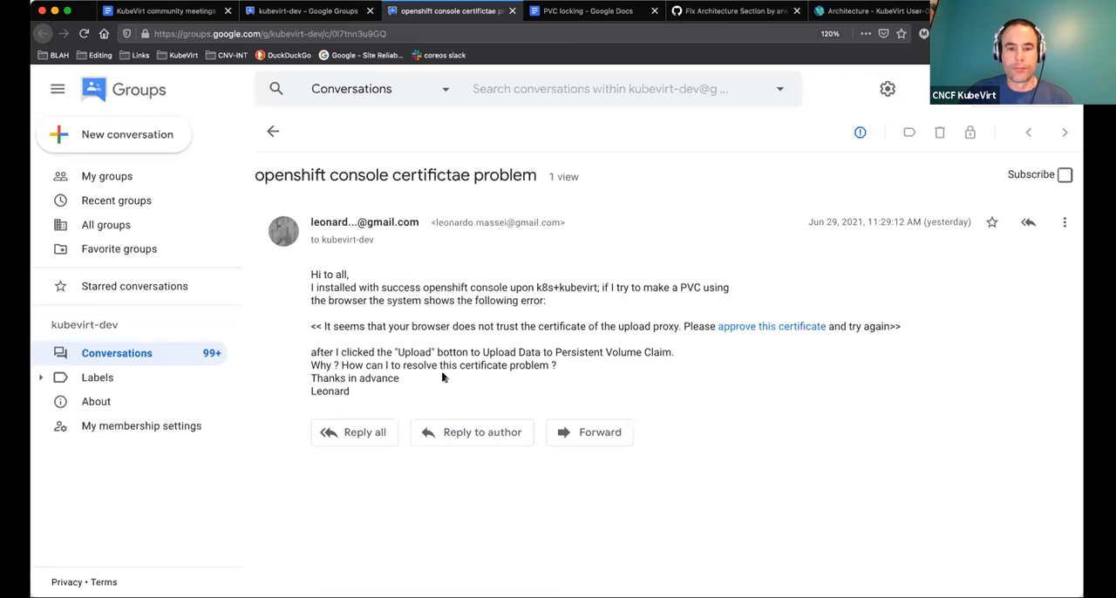
mouse_move(533, 367)
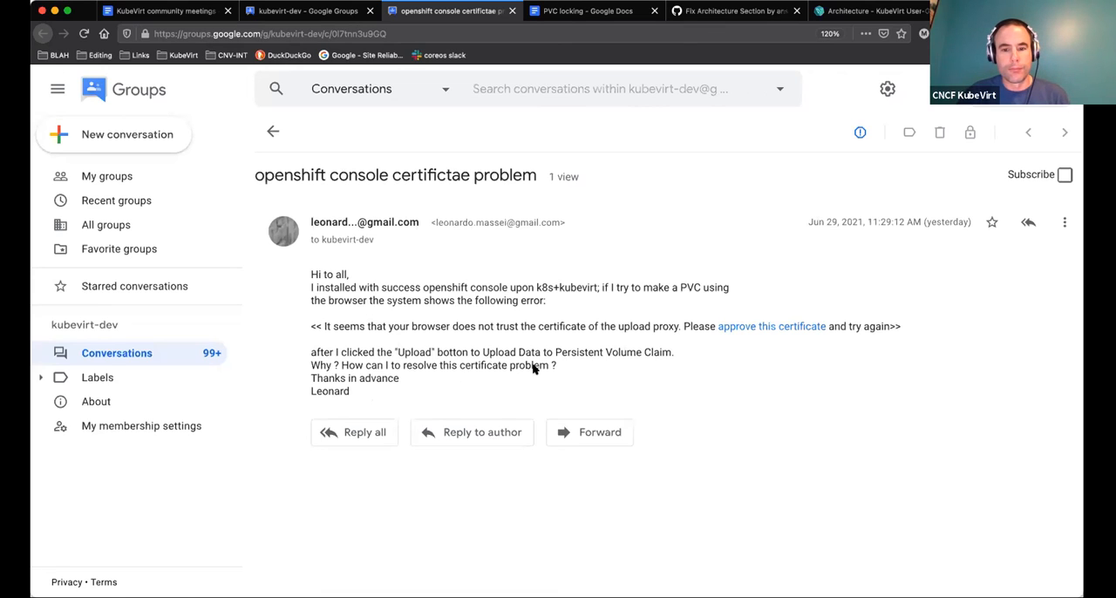
mouse_move(651, 380)
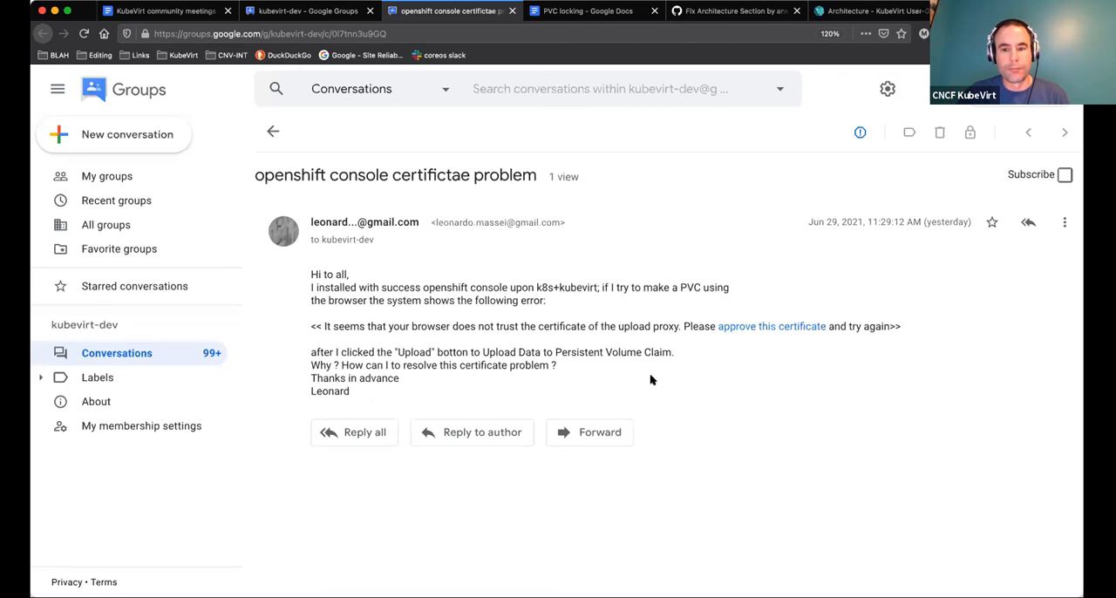
mouse_move(734, 388)
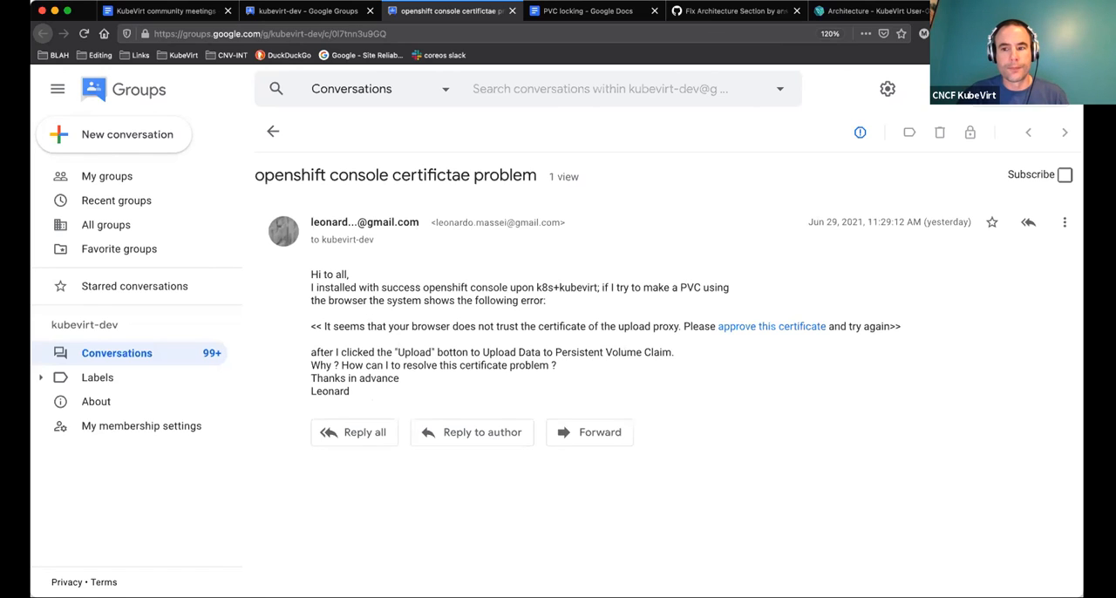
mouse_move(402, 397)
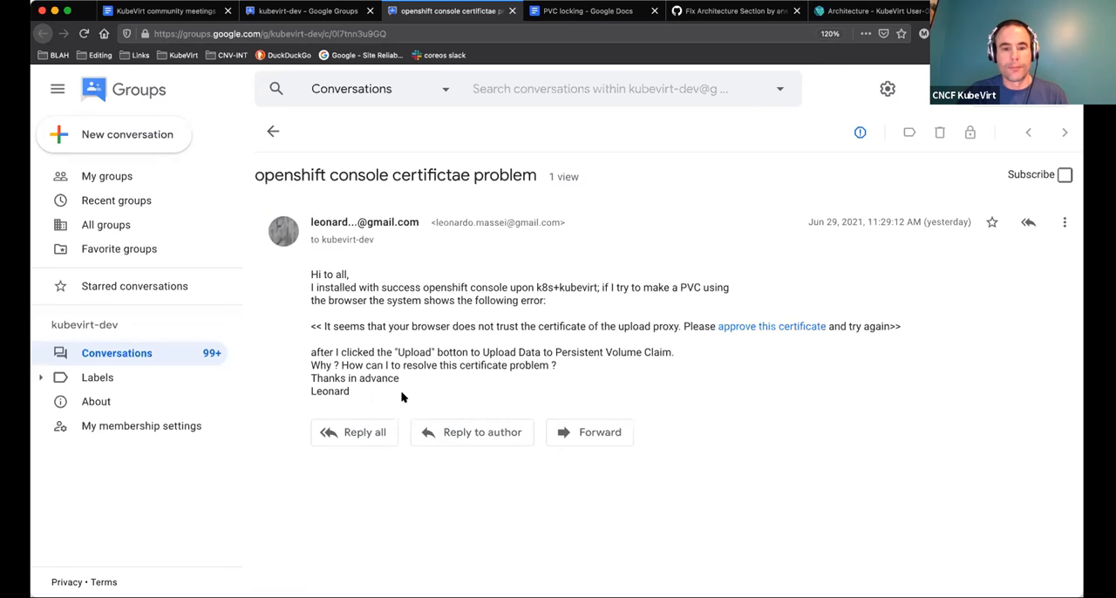
mouse_move(457, 406)
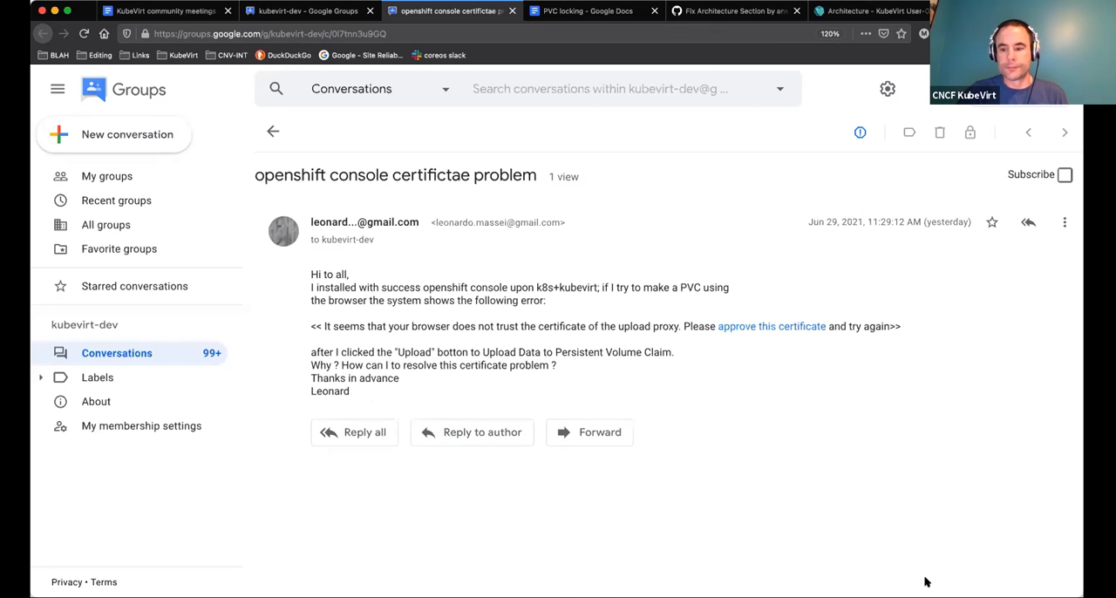
mouse_move(915, 304)
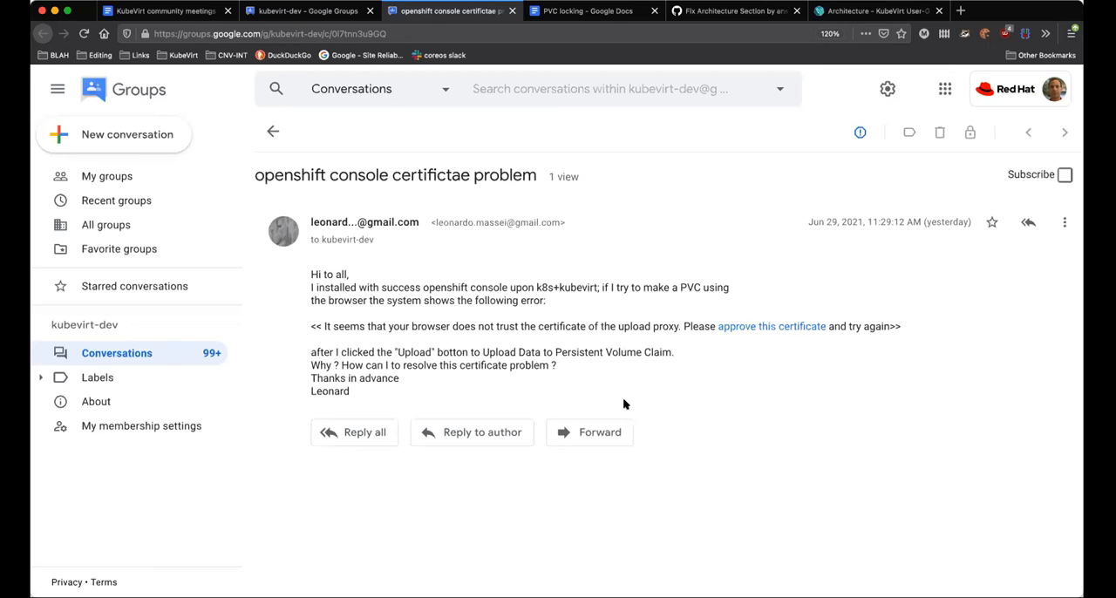
mouse_move(581, 366)
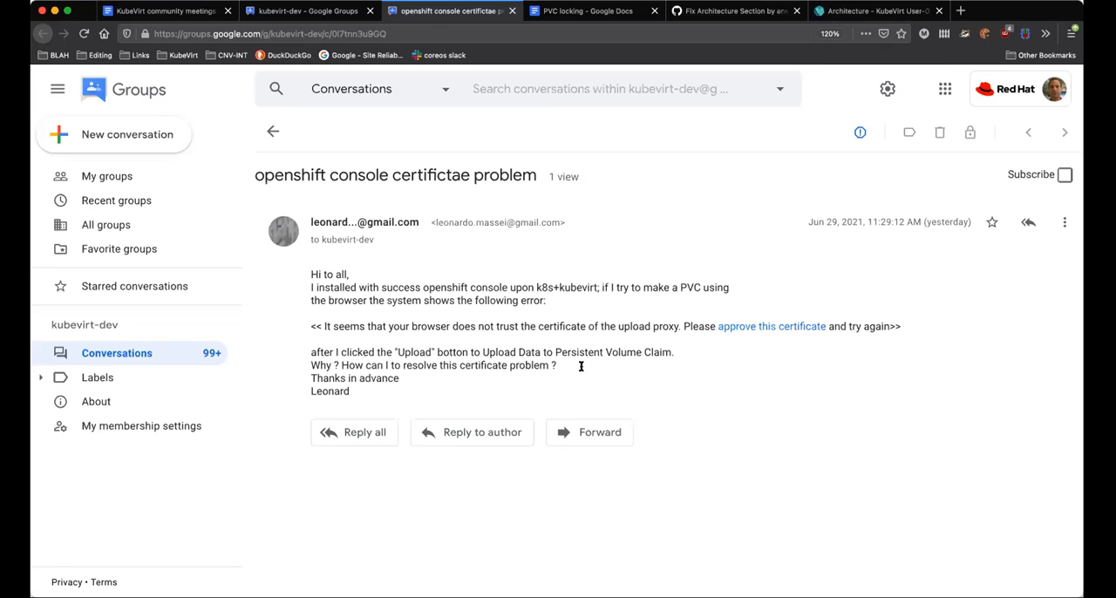
mouse_move(398, 173)
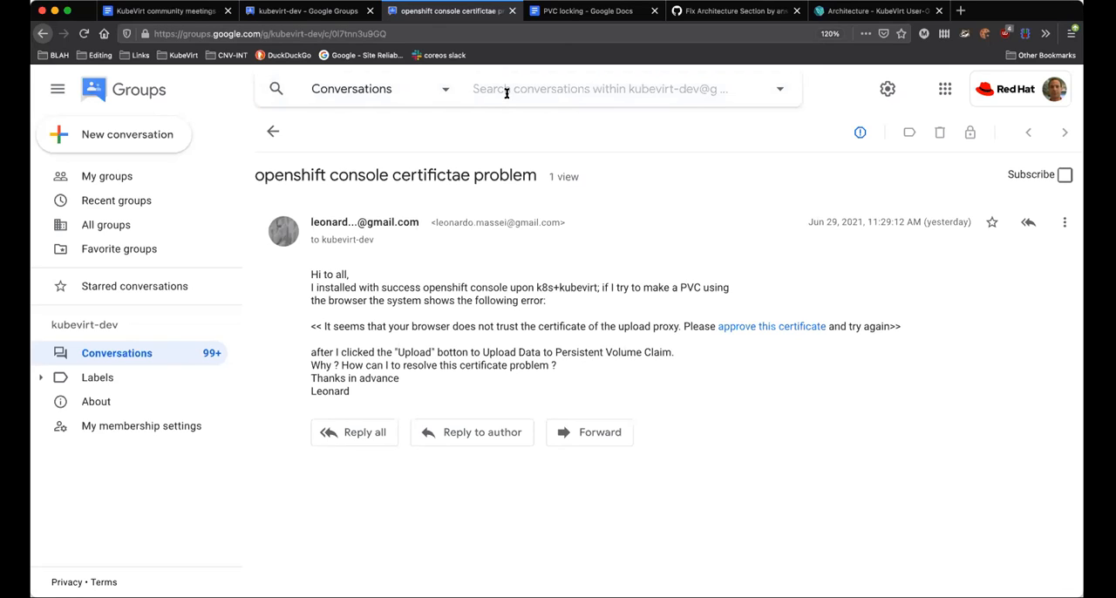
Search the kubevirt-dev group conversations for 'certificate'
type("certificate")
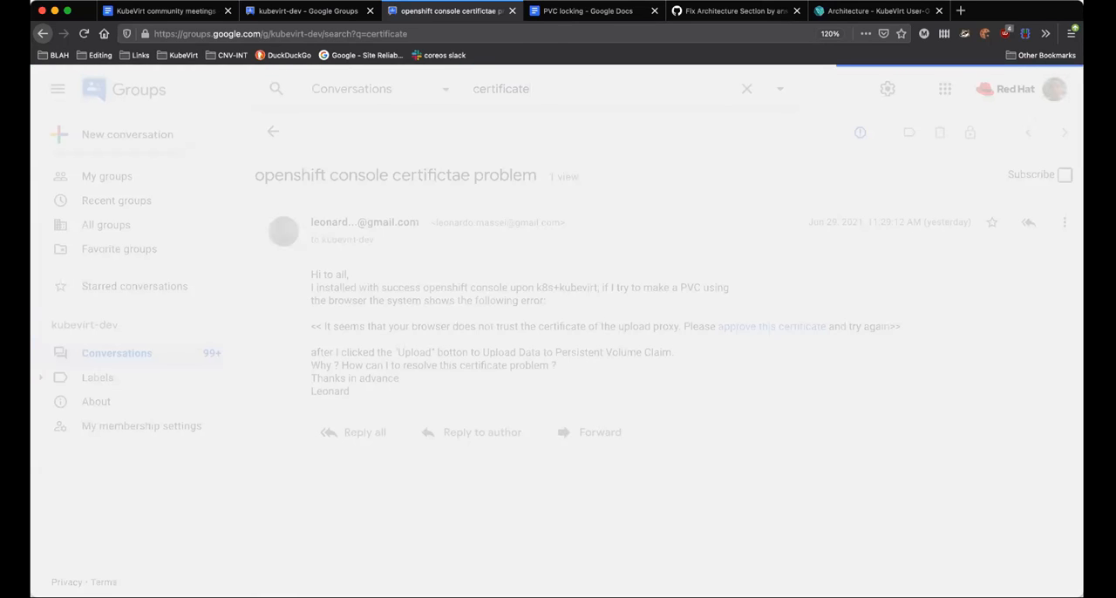
Search kubevirt-dev for 'certificate' and open the openshift console certifictae problem thread
left_click(273, 132)
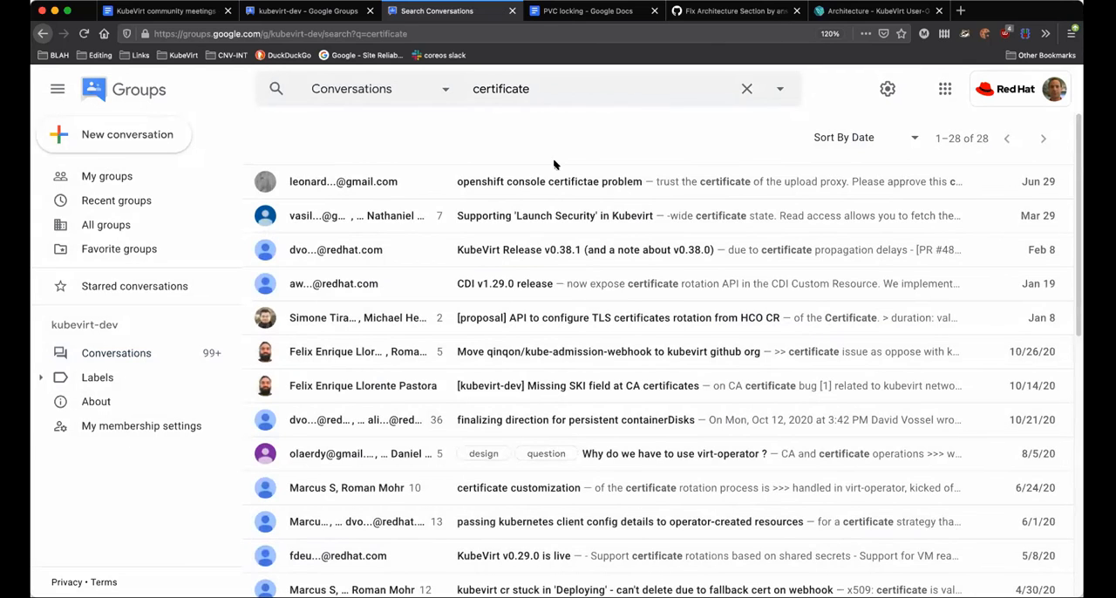
mouse_move(561, 351)
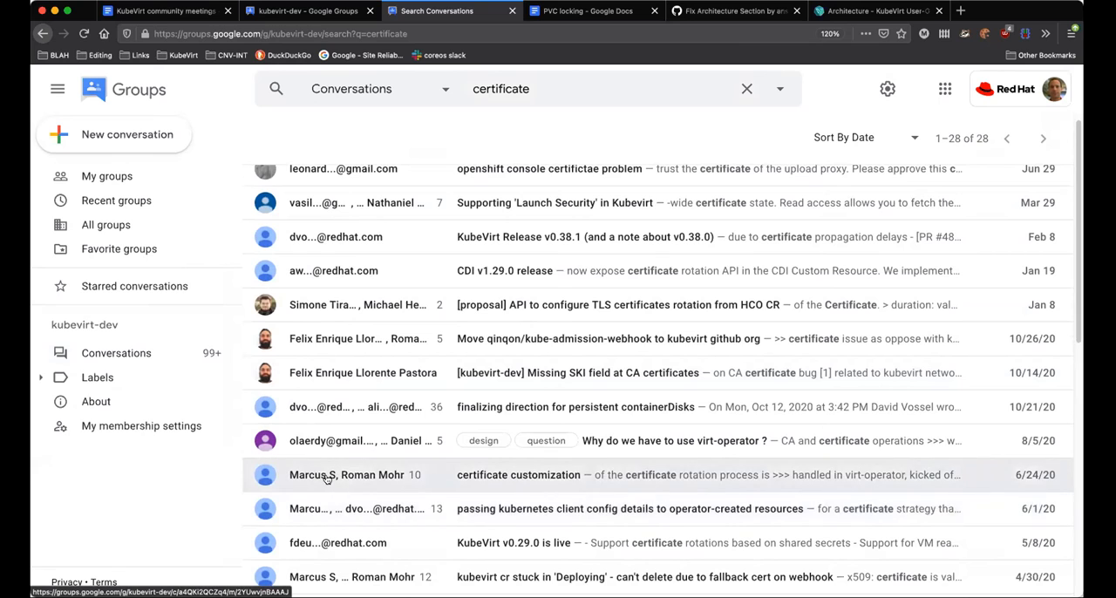
mouse_move(478, 242)
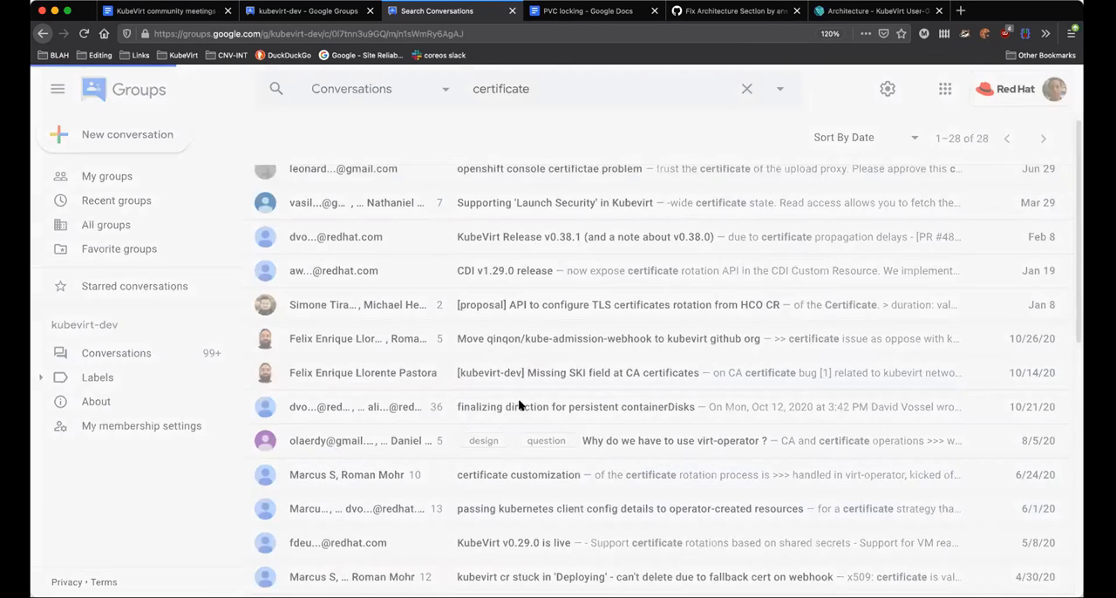
left_click(550, 168)
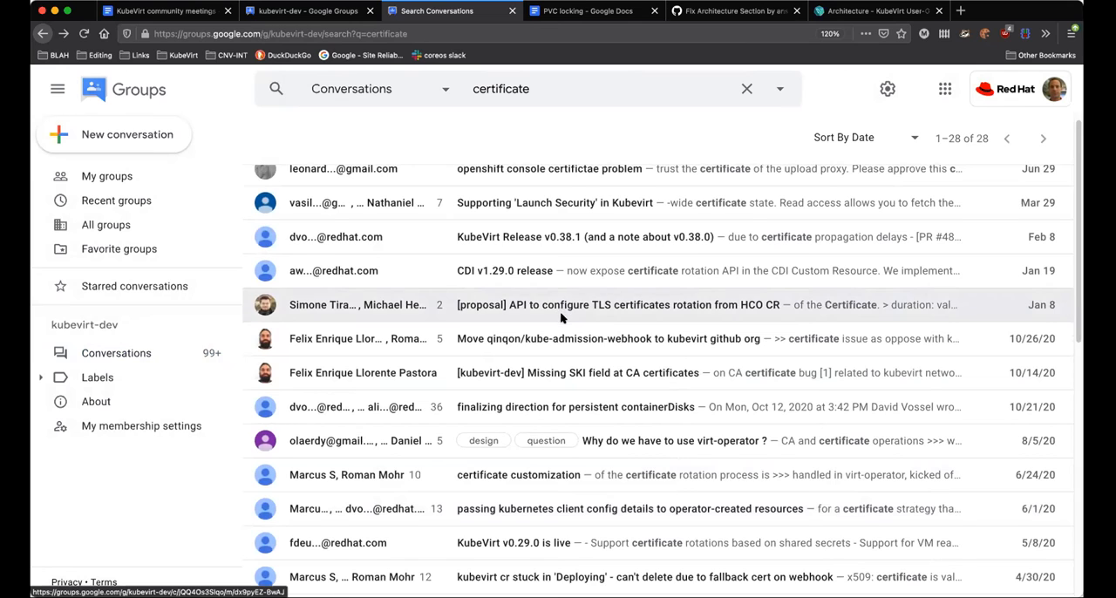
scroll("up", 3)
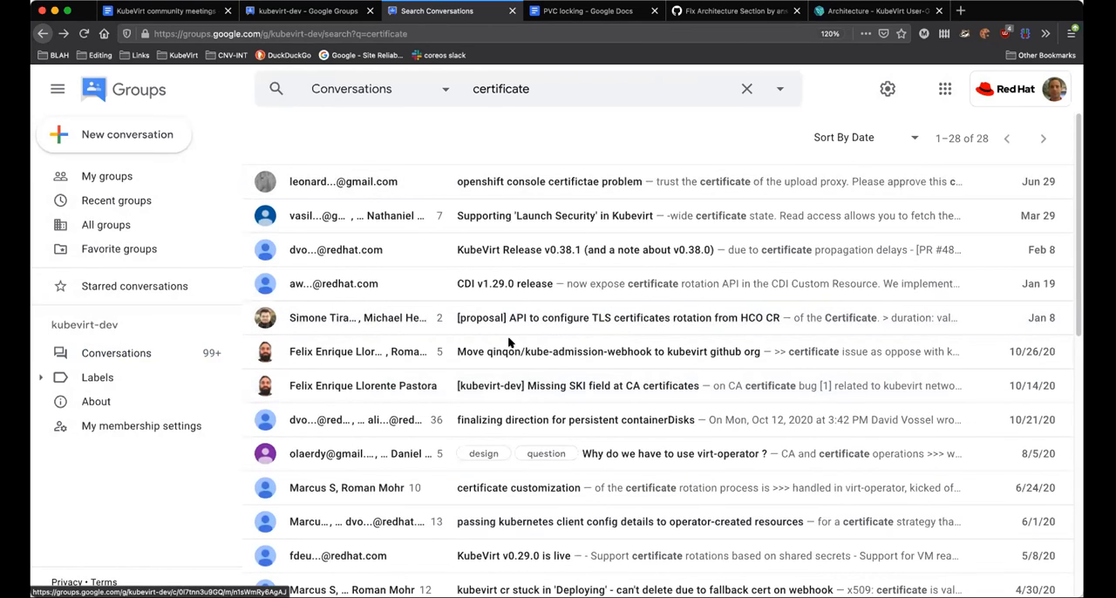
left_click(549, 181)
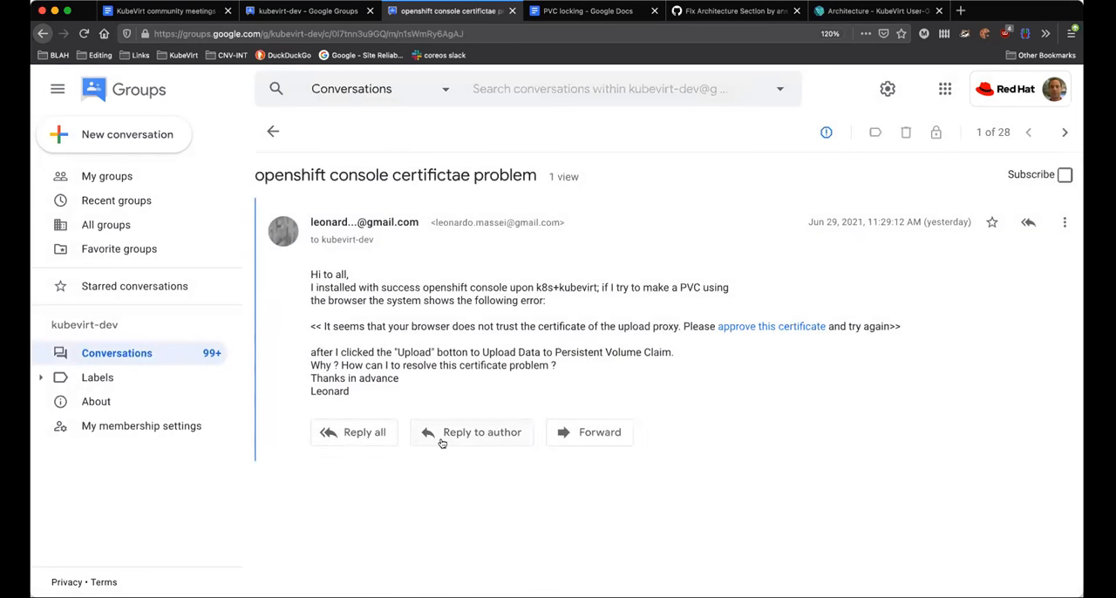
Begin a private Reply to author on the certifictae problem thread, focusing the empty body
left_click(482, 432)
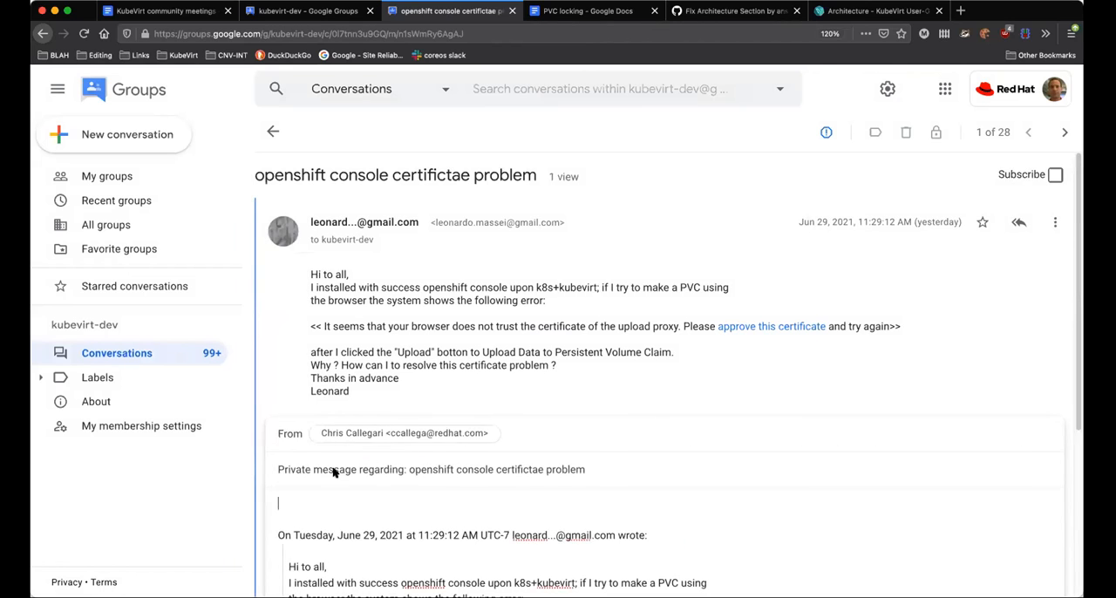
scroll("down", 3)
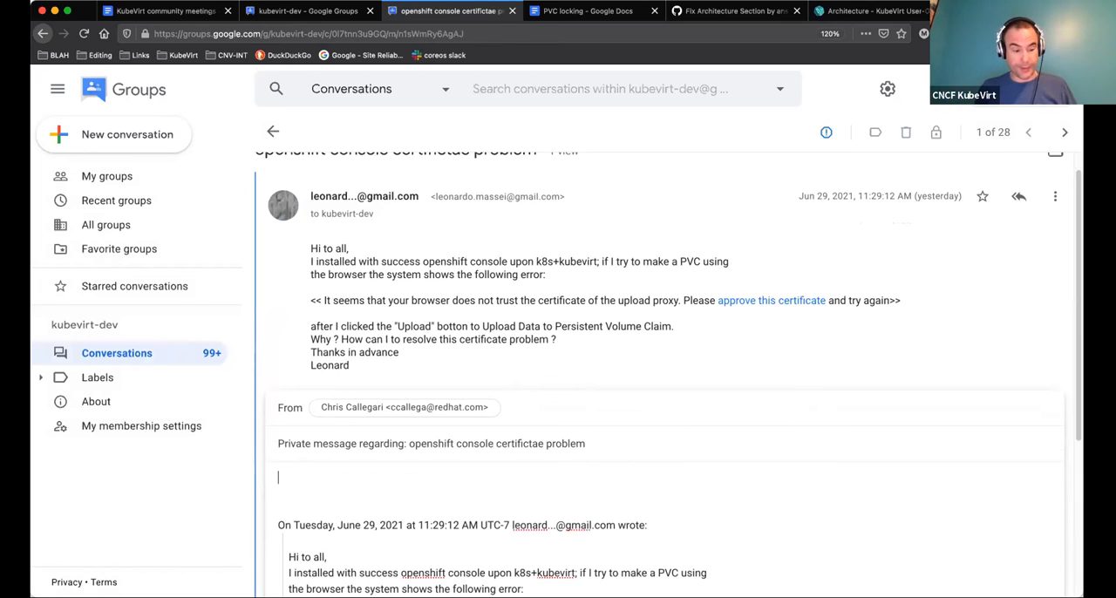
scroll("up", 3)
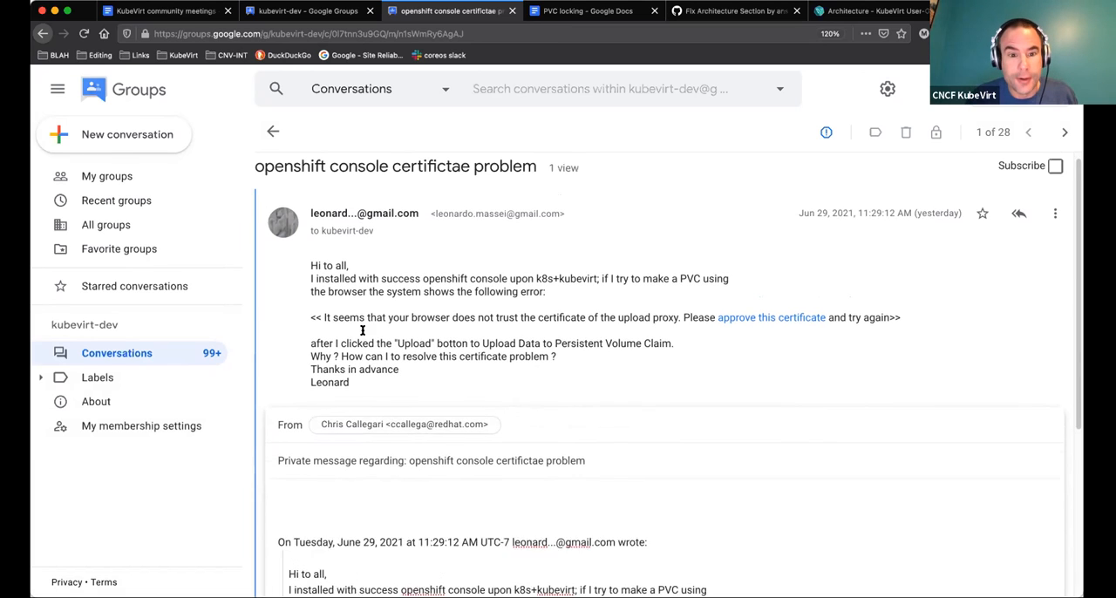
scroll("up", 3)
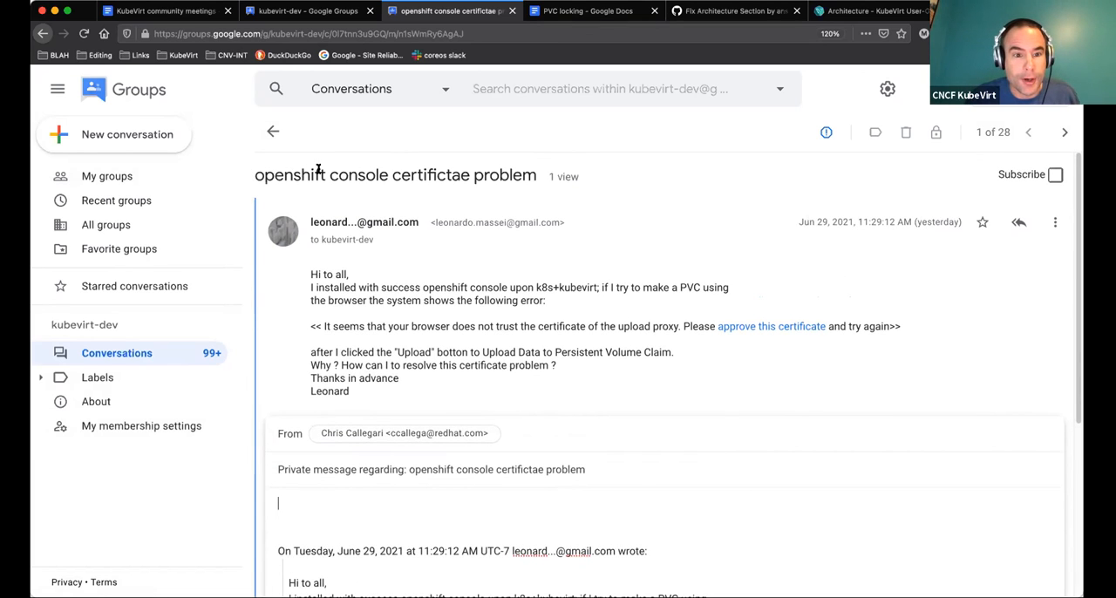
double_click(289, 174)
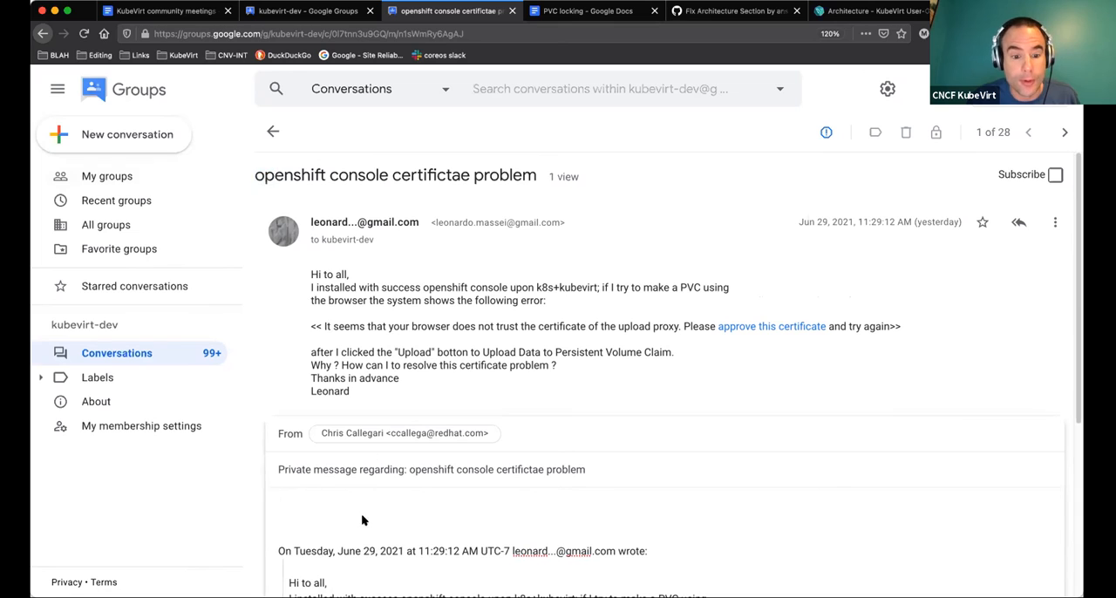
left_click(315, 501)
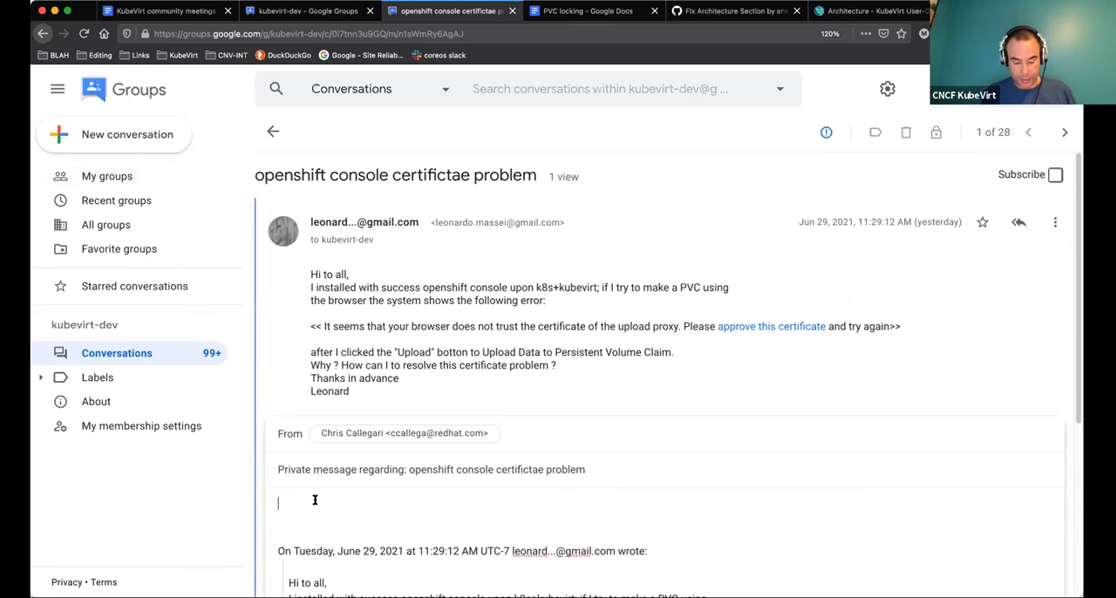
Write in the reply asking whether they created a Bugzilla or support ticket with Red Hat
type("Have you c")
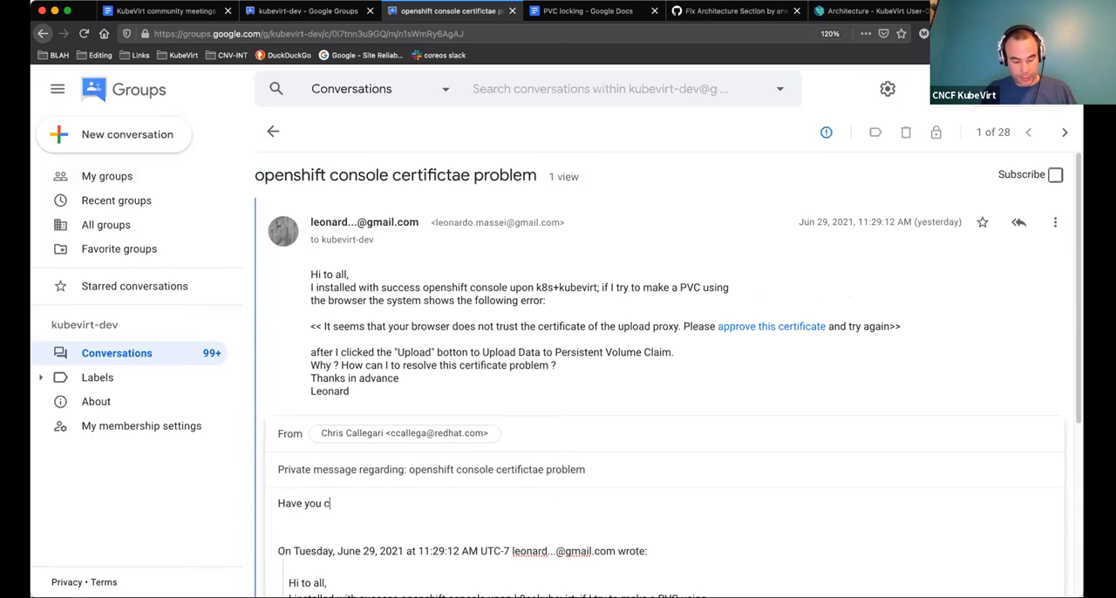
type("reated a bu")
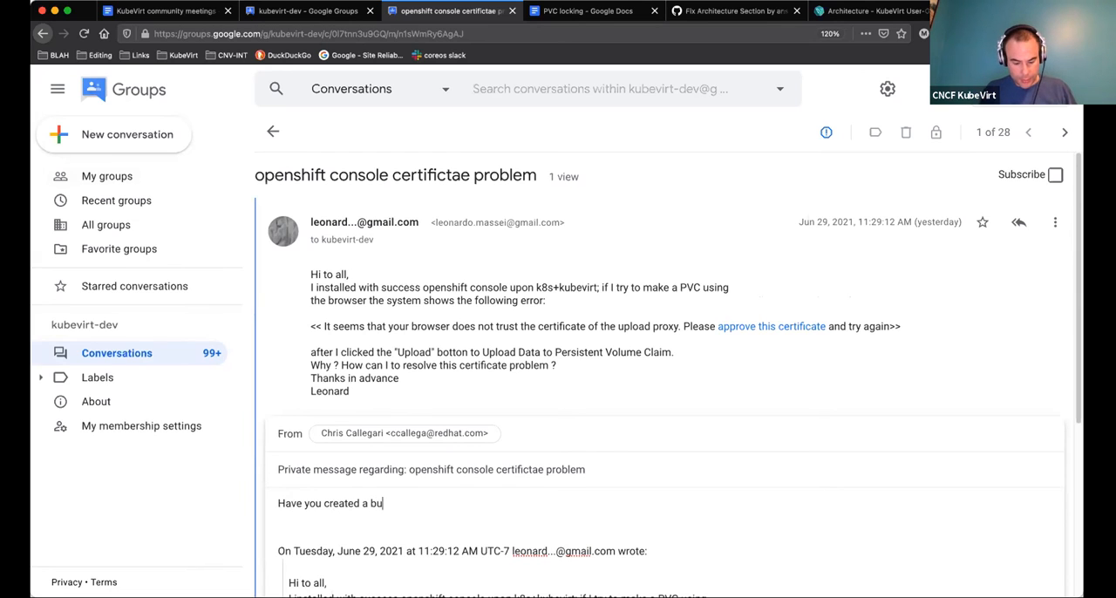
type("gzilla or")
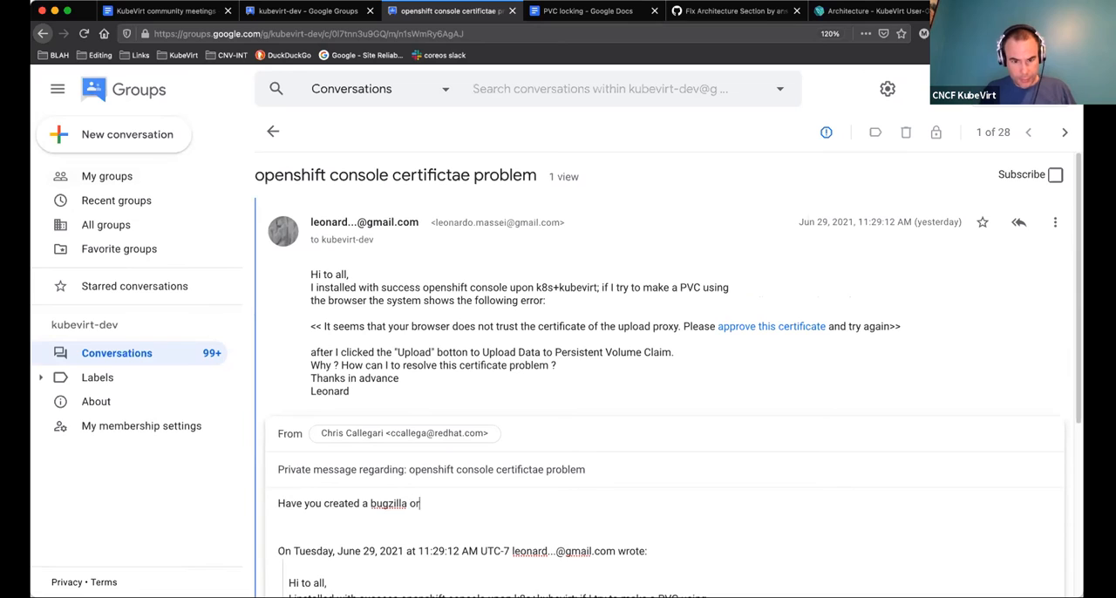
type("support t")
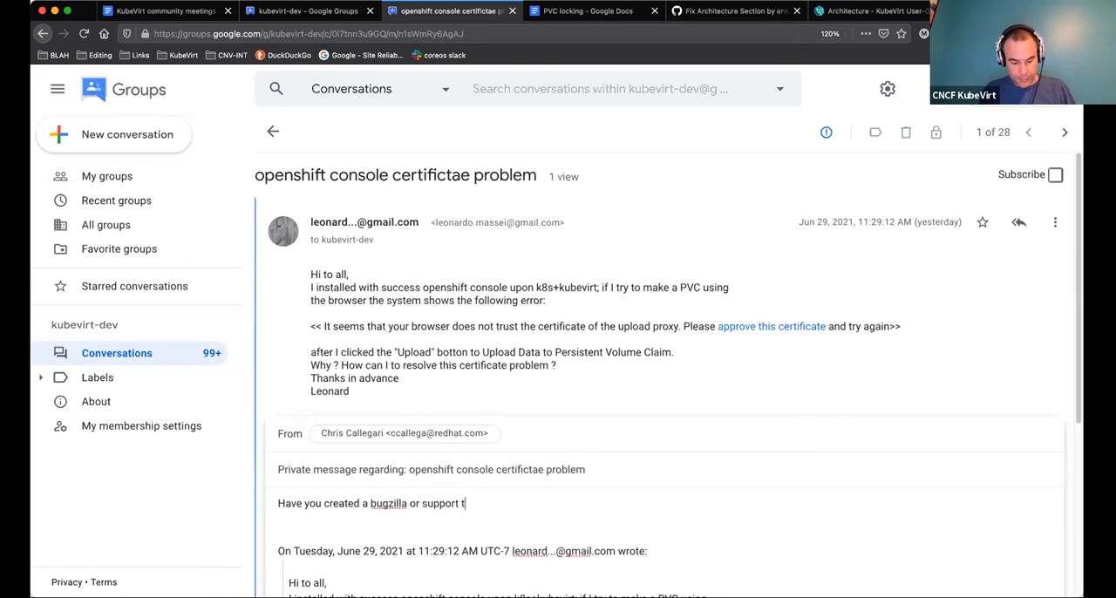
type("icket with")
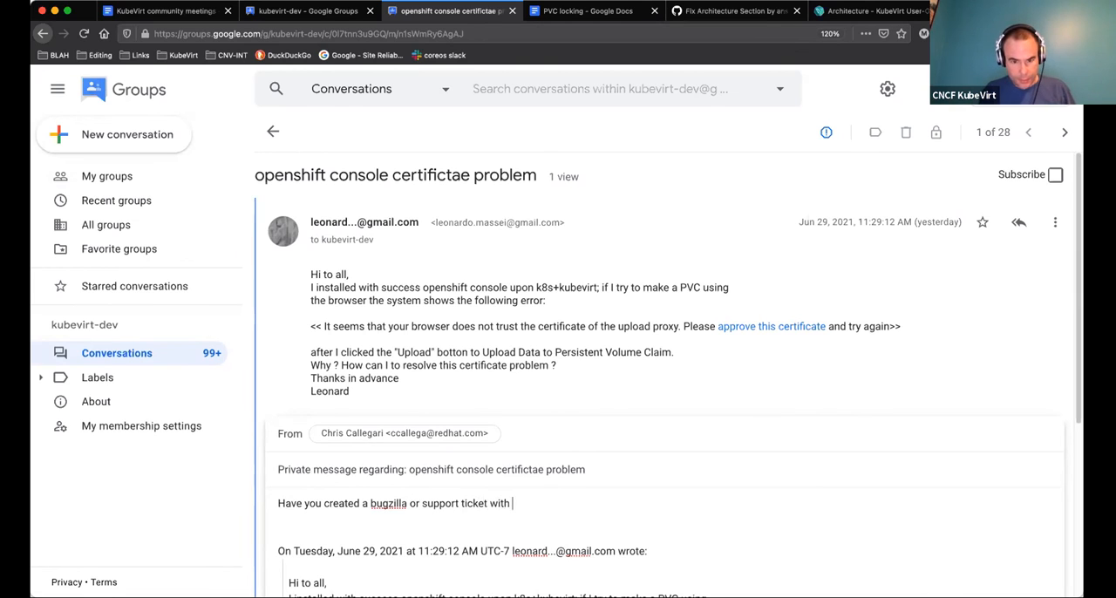
type("Red Hat?")
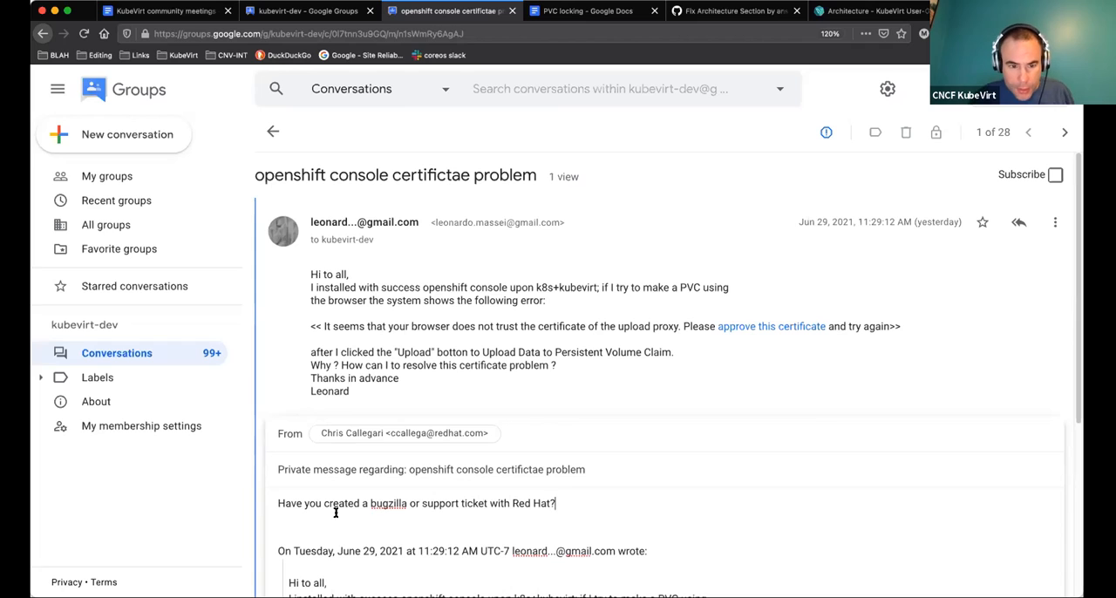
type("Thanks,")
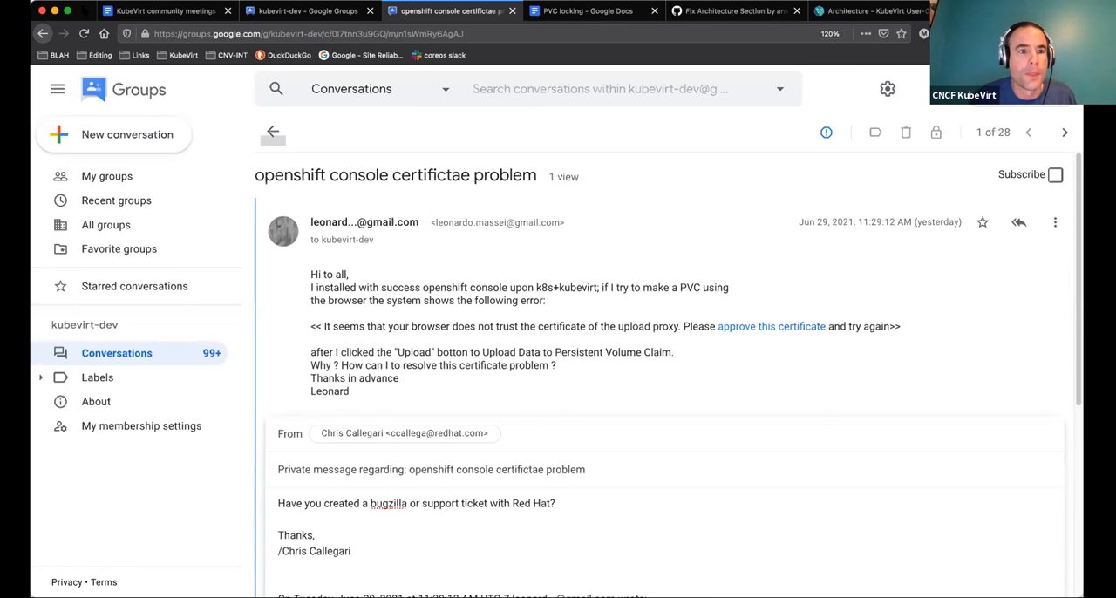
scroll("down", 3)
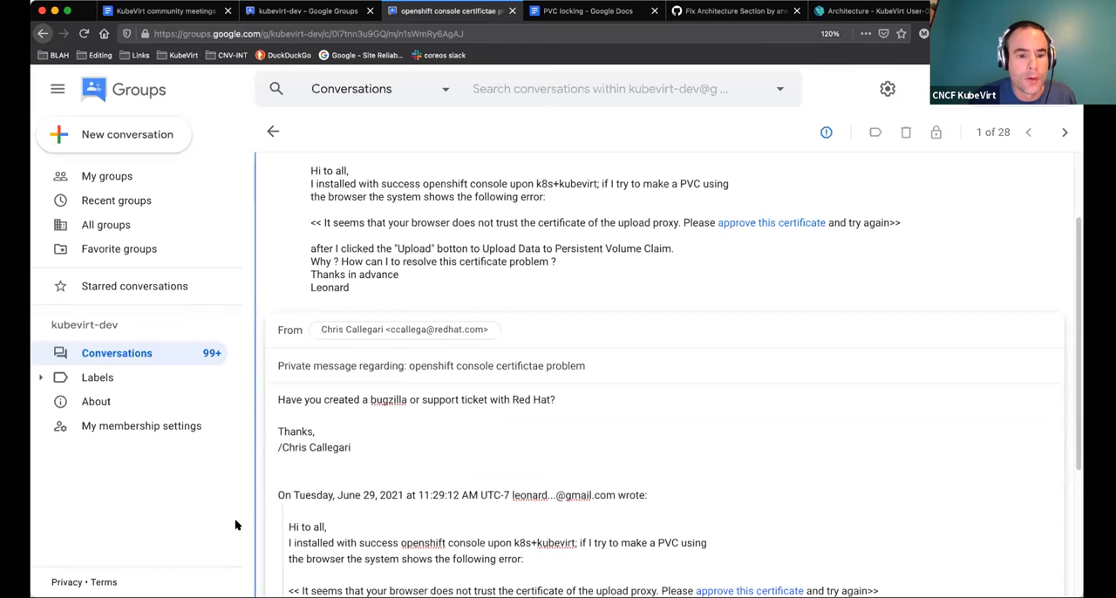
scroll("down", 3)
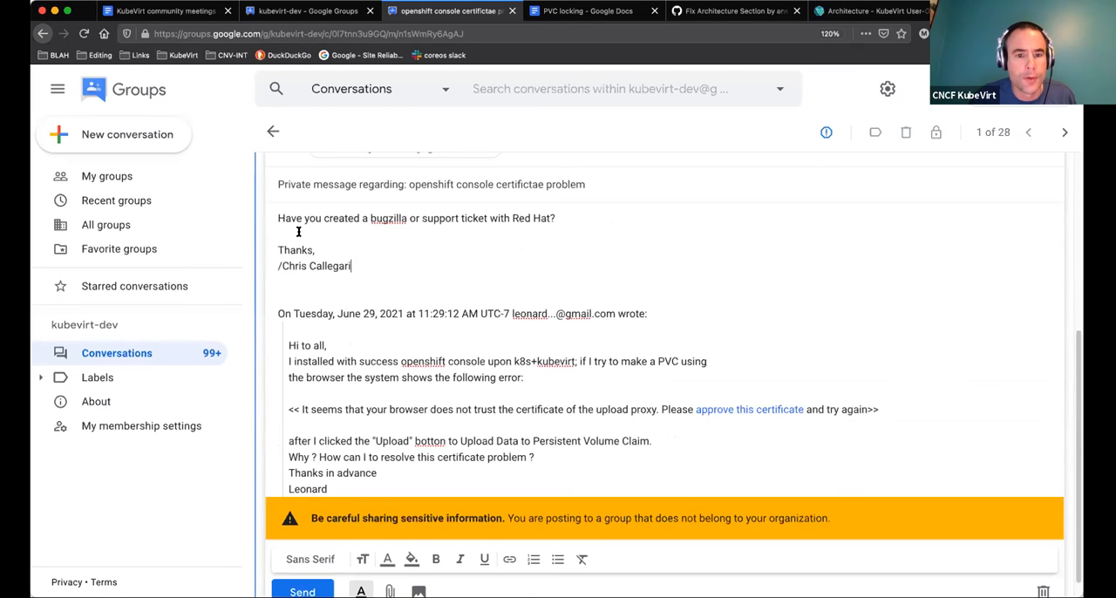
Add the suggestion to deploy using the hyperconverged operator and send the reply
type("There's also")
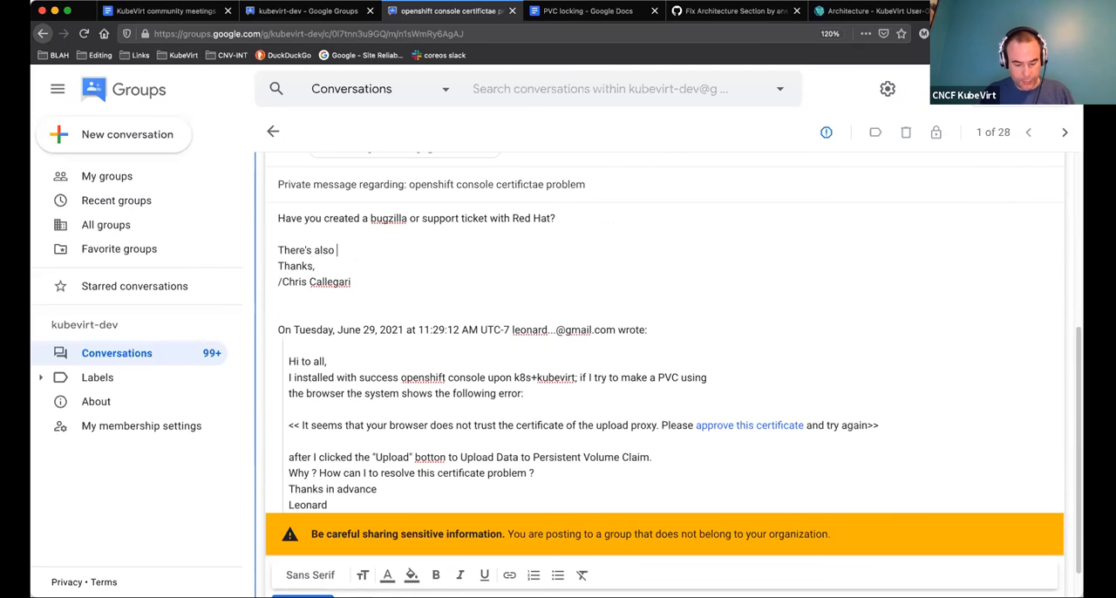
type("a suggestio")
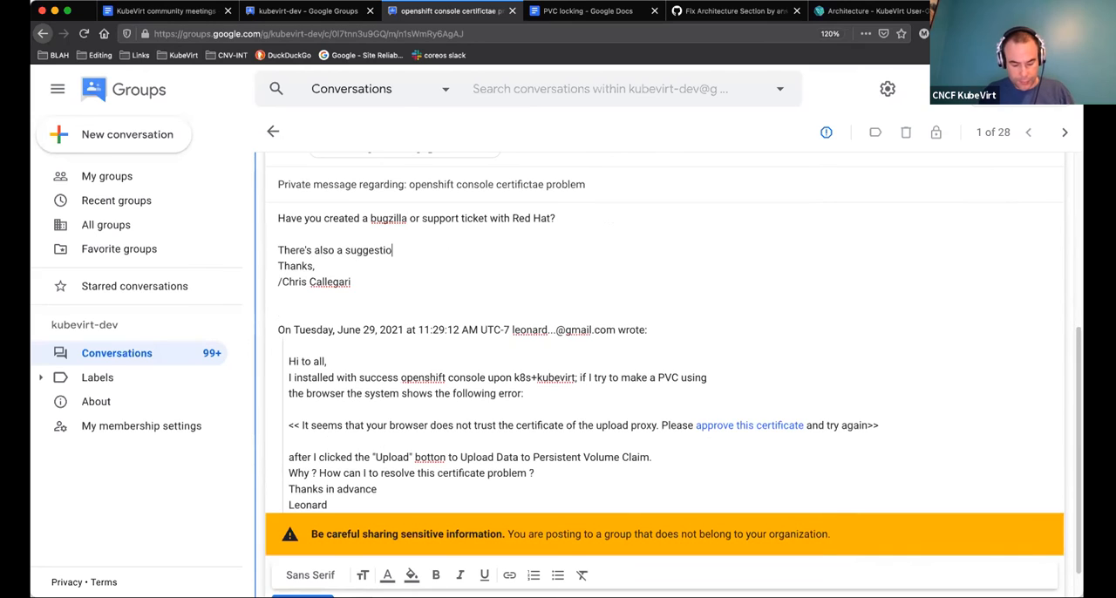
type("n that this")
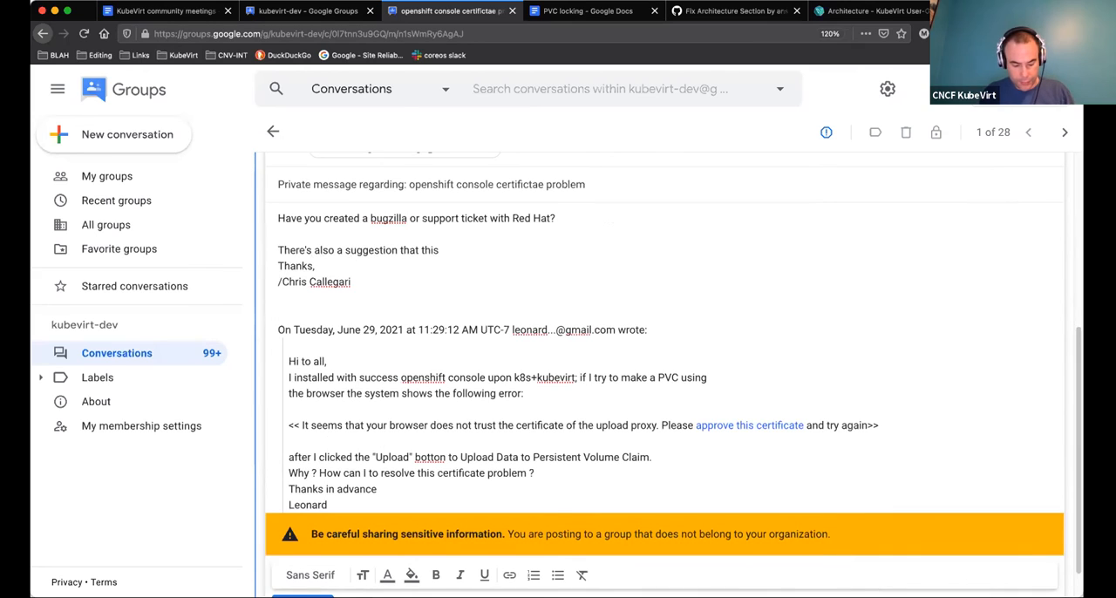
type("should be de")
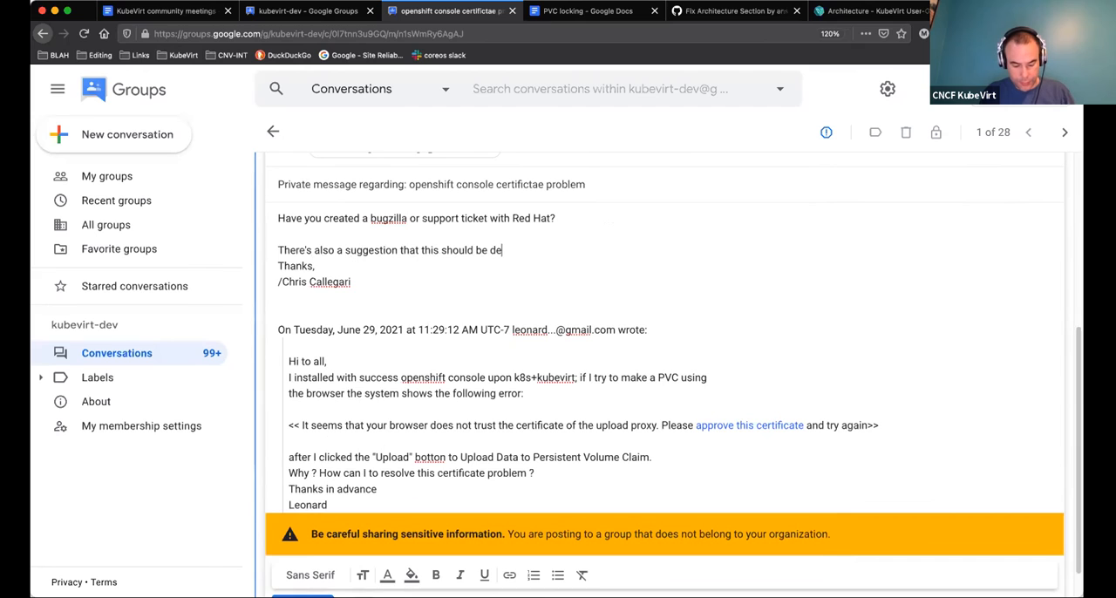
type("ployed")
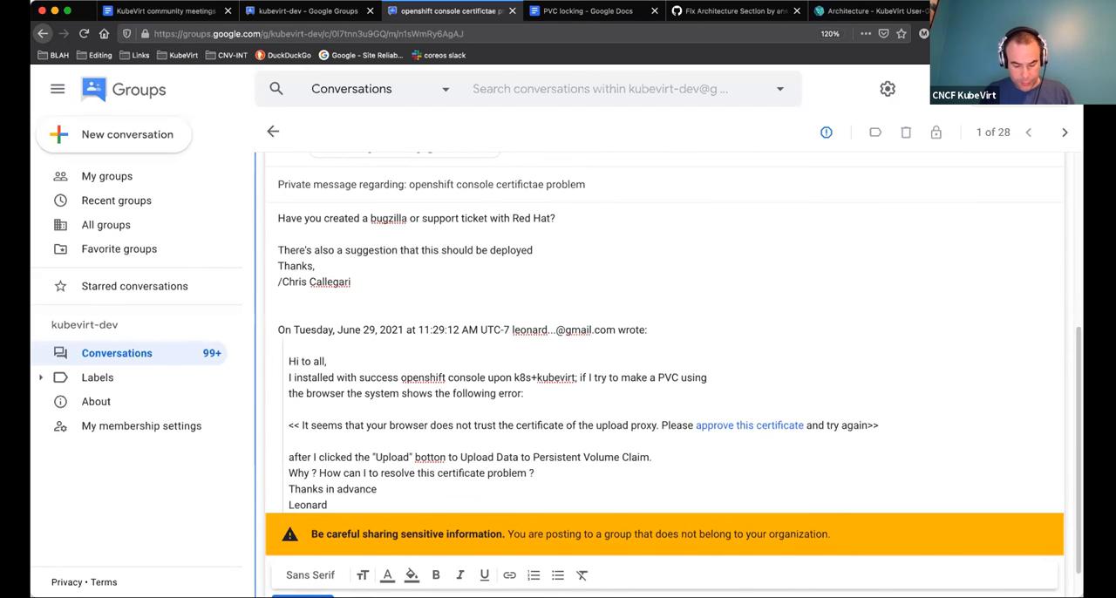
type("using the")
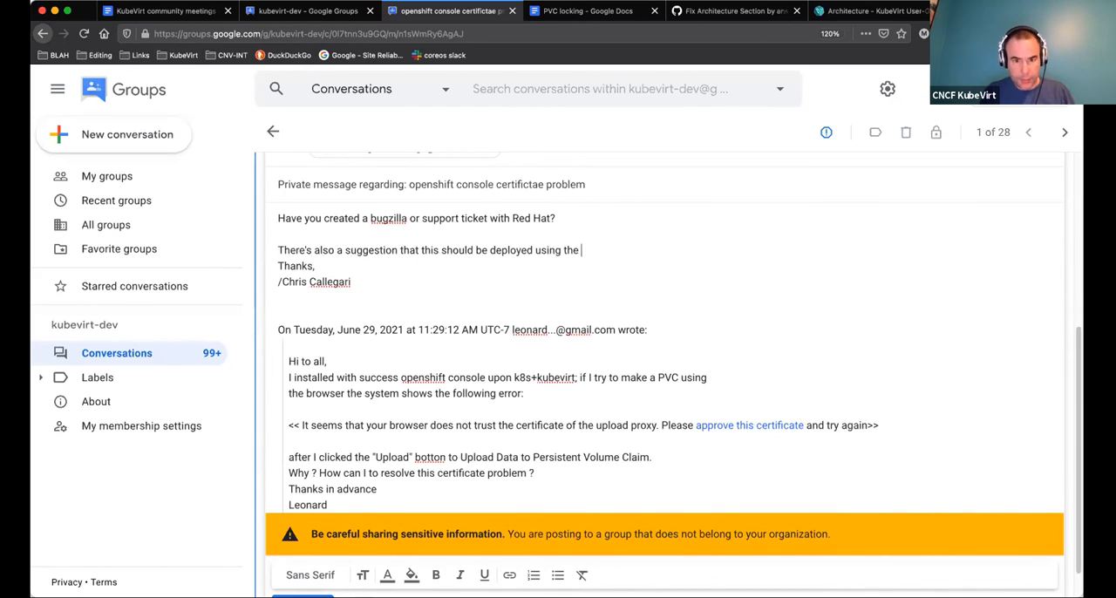
type("hyperconverged")
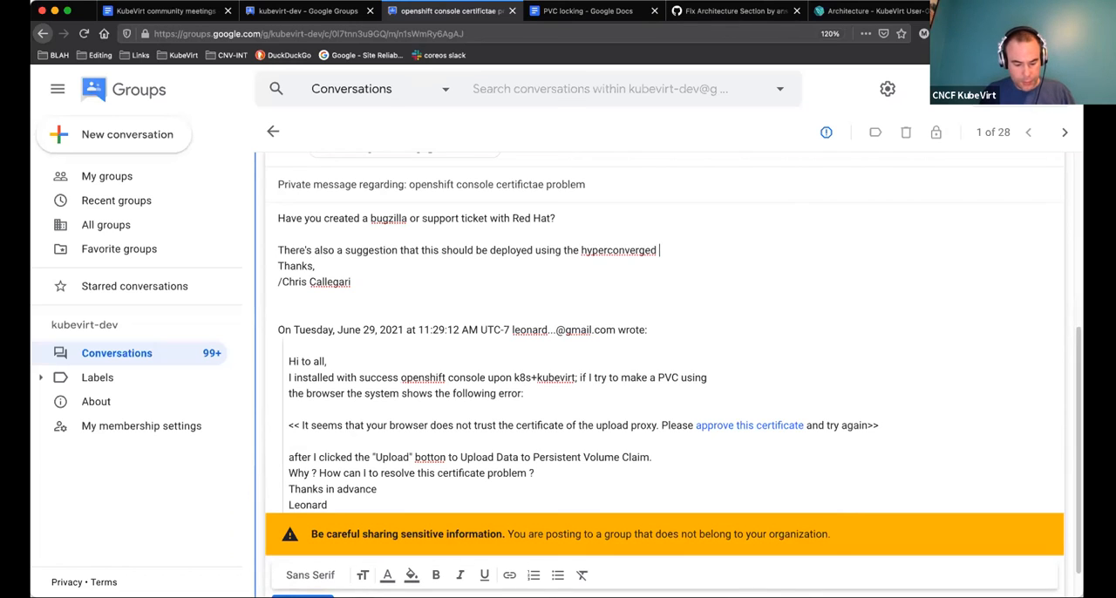
type("operator.")
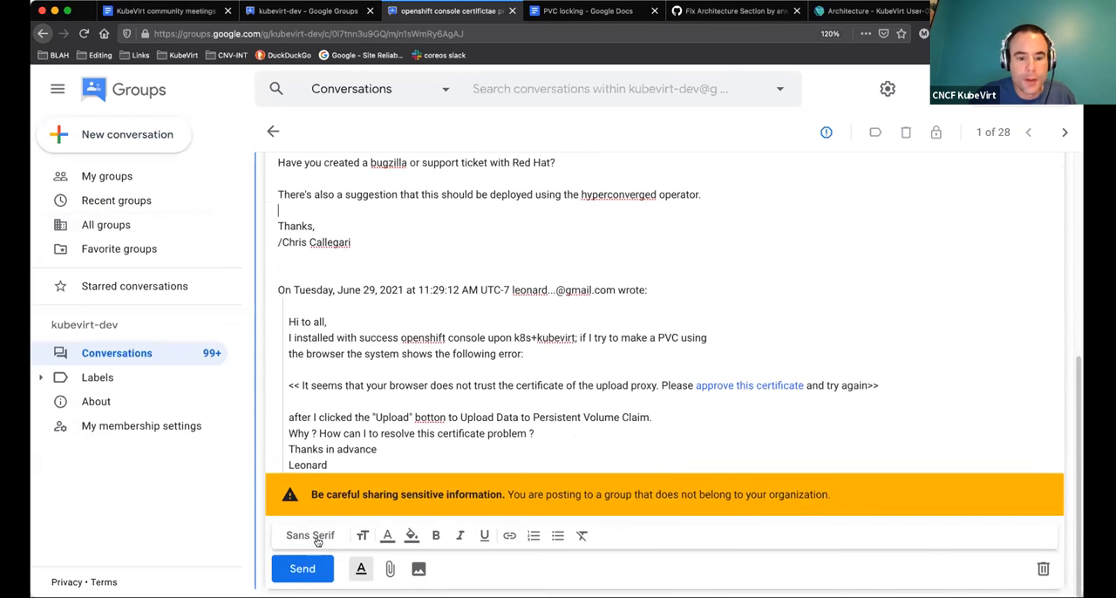
left_click(302, 568)
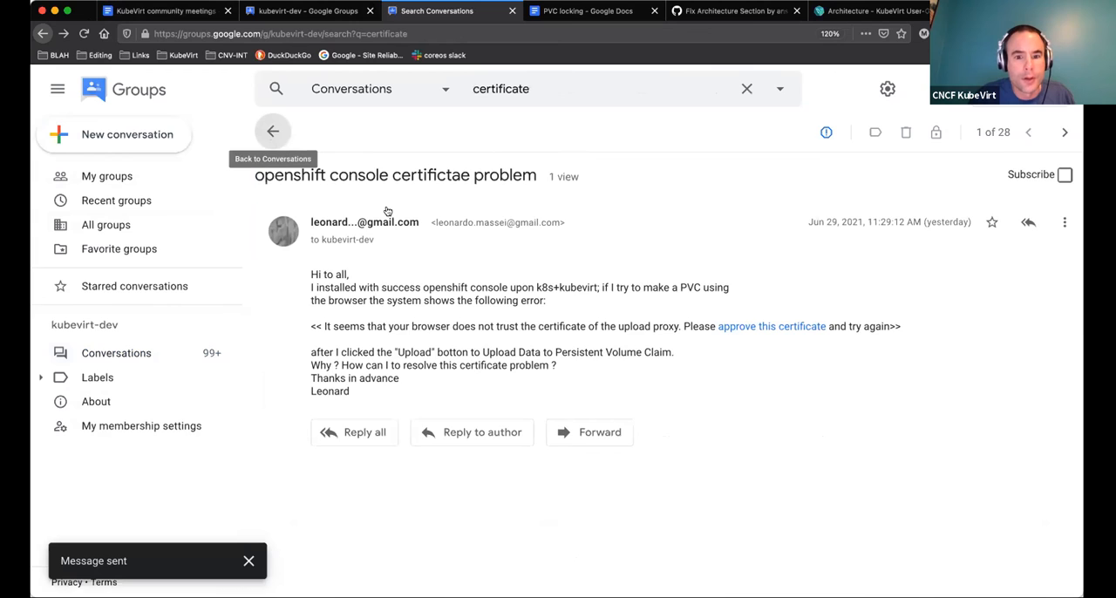
Return to the certificate results and open 'Missing SKI field at CA certificates' (result 7)
left_click(273, 130)
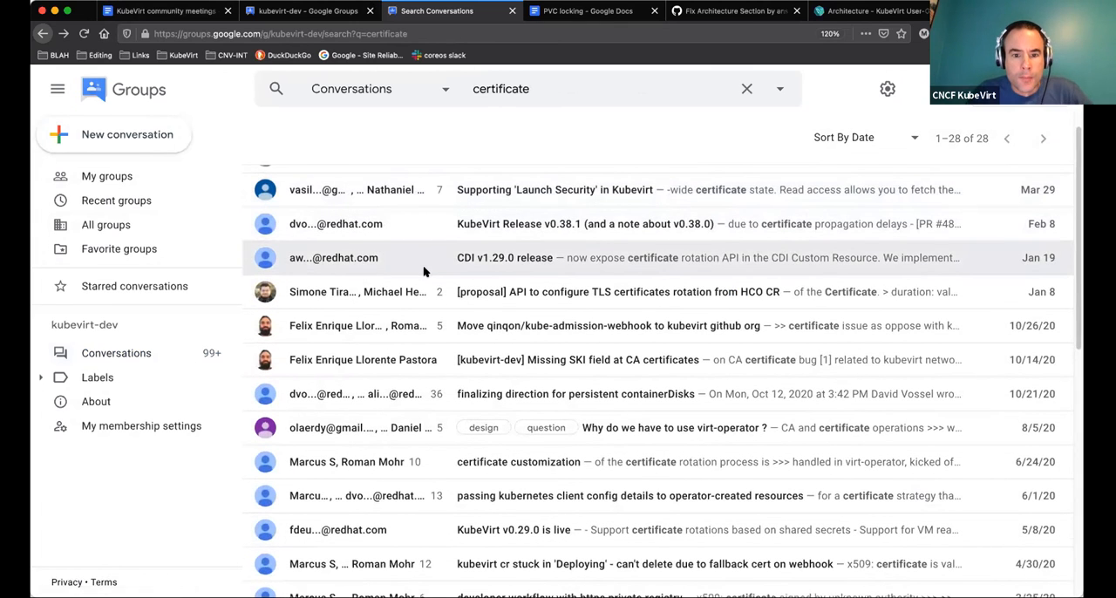
scroll("up", 3)
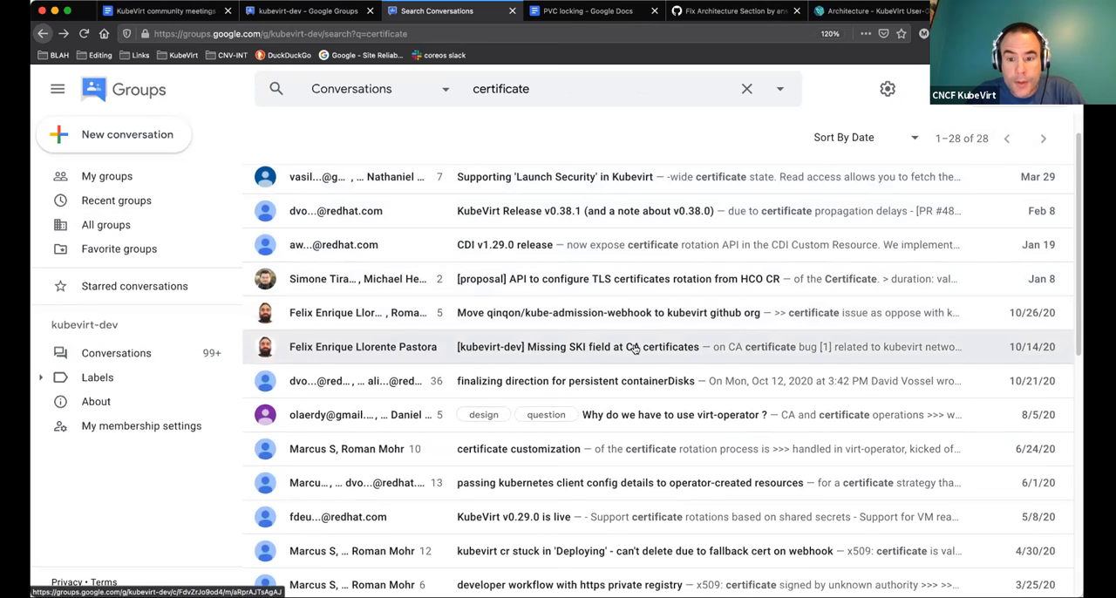
mouse_move(589, 355)
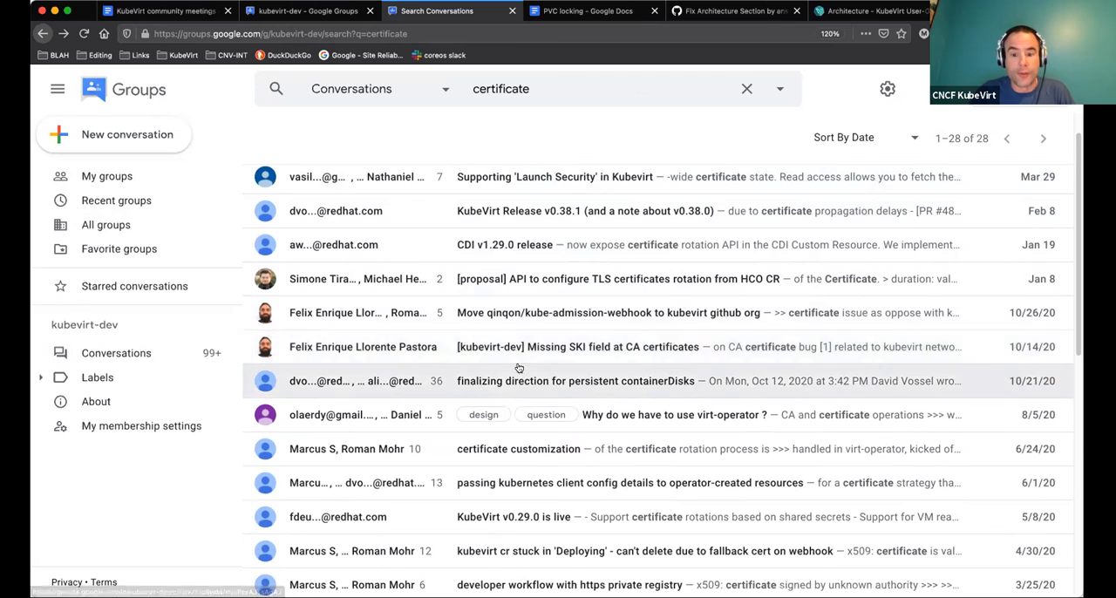
mouse_move(312, 356)
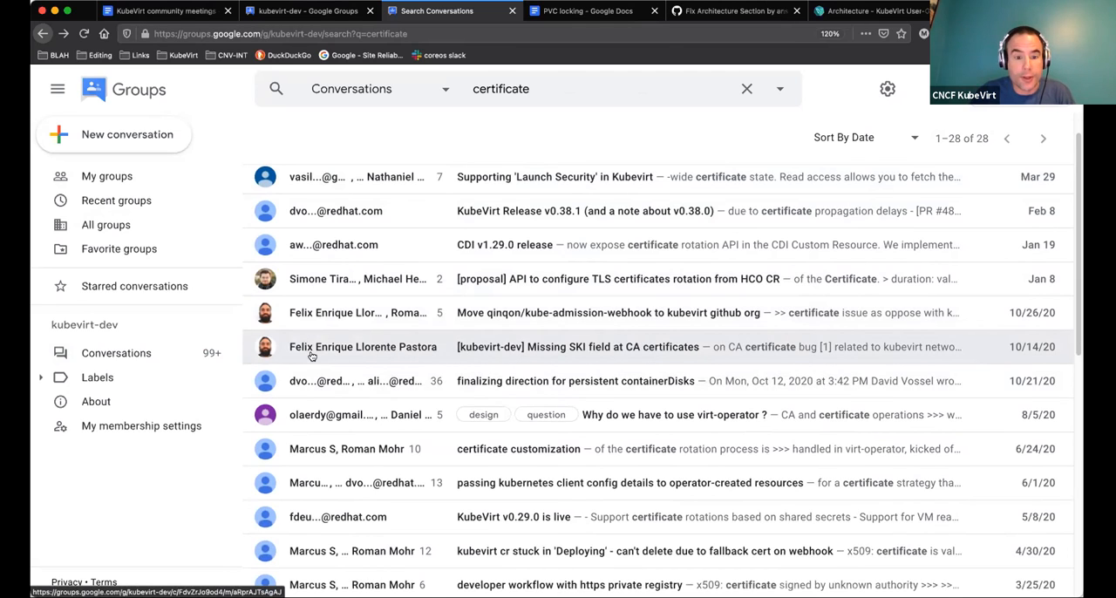
mouse_move(536, 350)
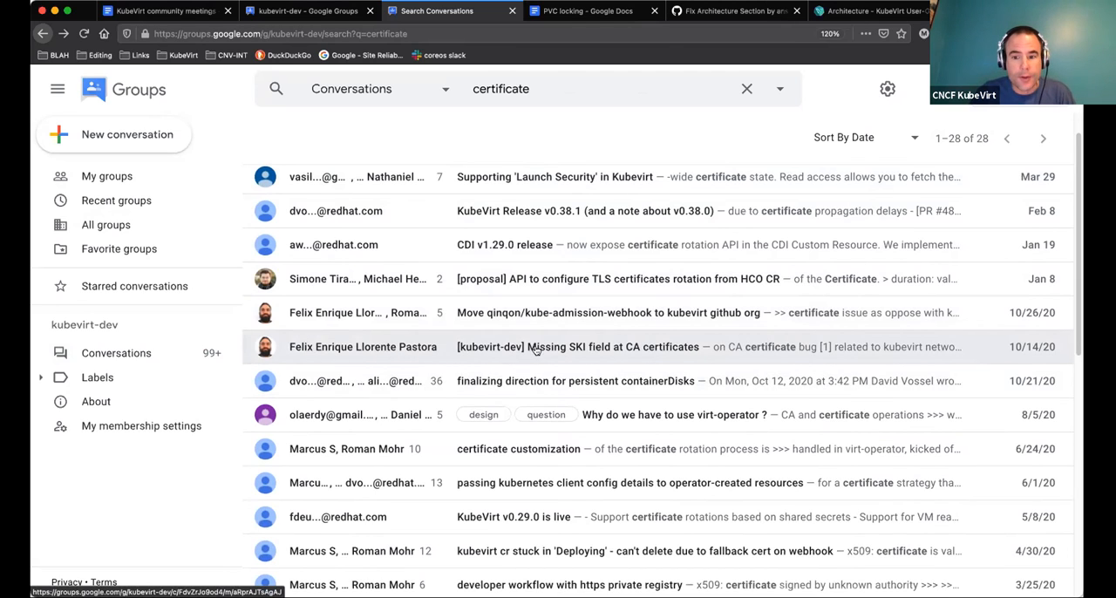
mouse_move(296, 353)
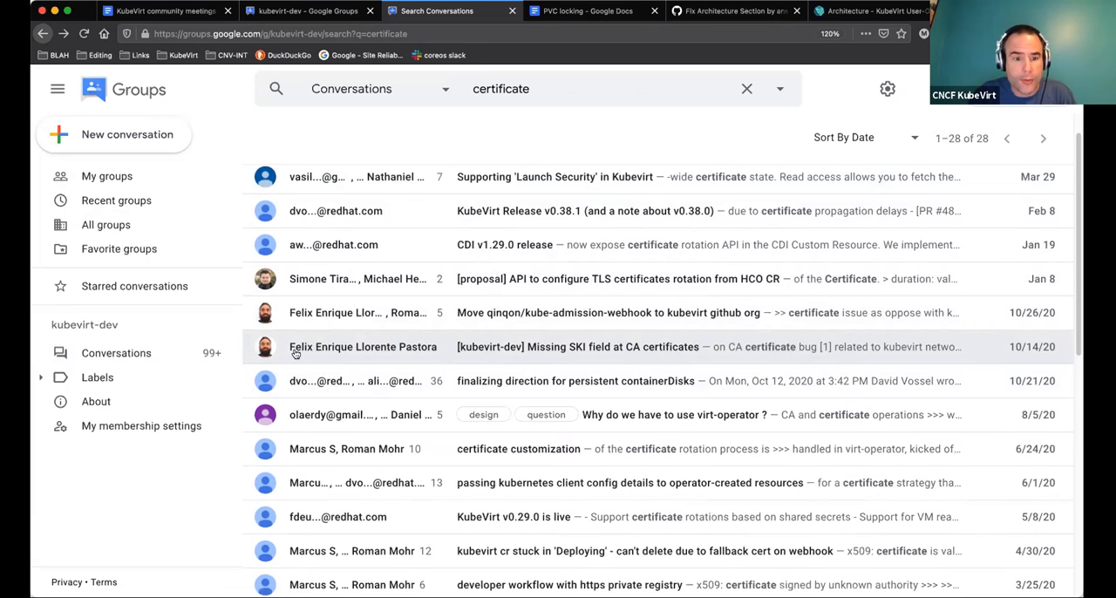
left_click(577, 347)
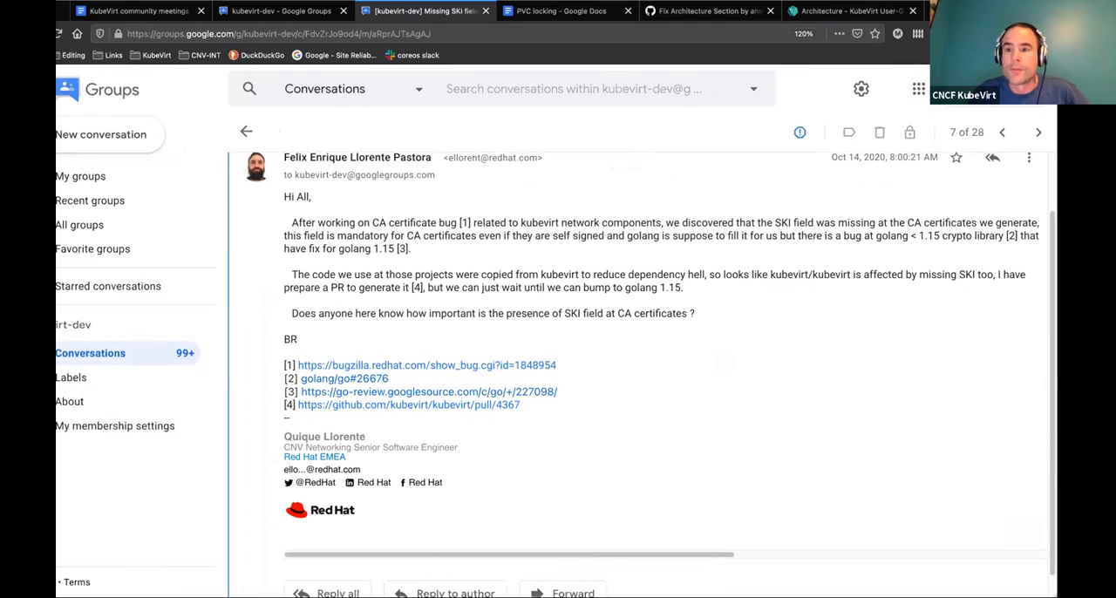
mouse_move(695, 231)
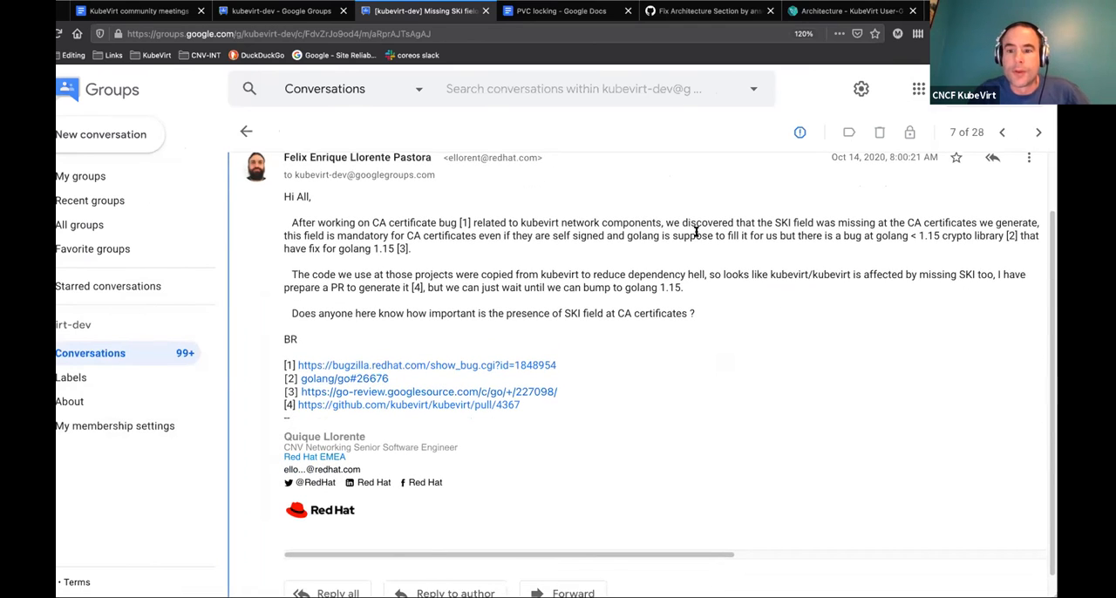
mouse_move(303, 189)
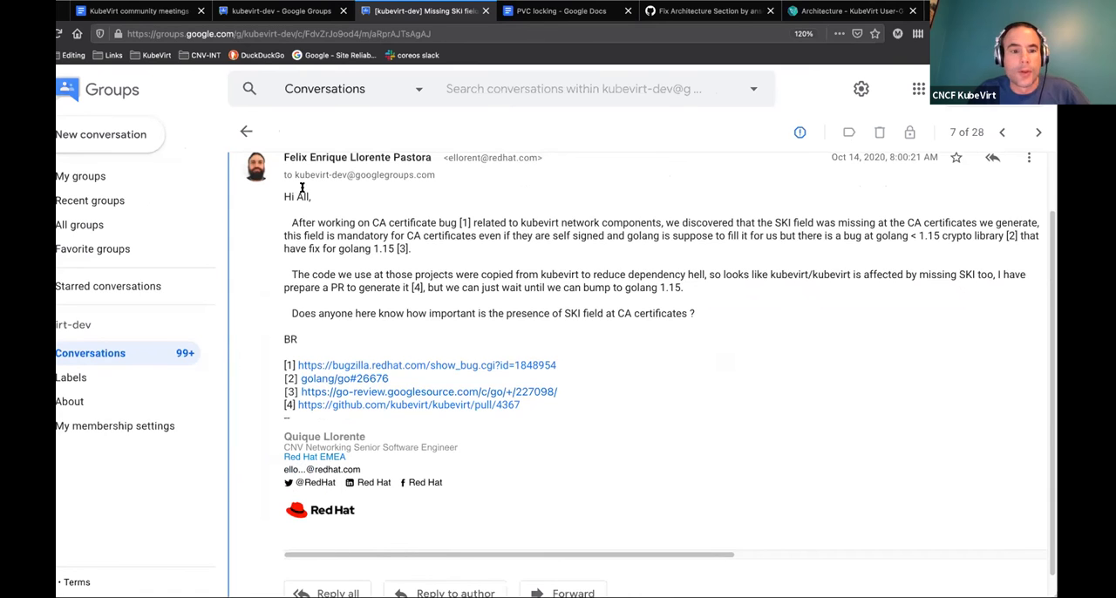
mouse_move(540, 321)
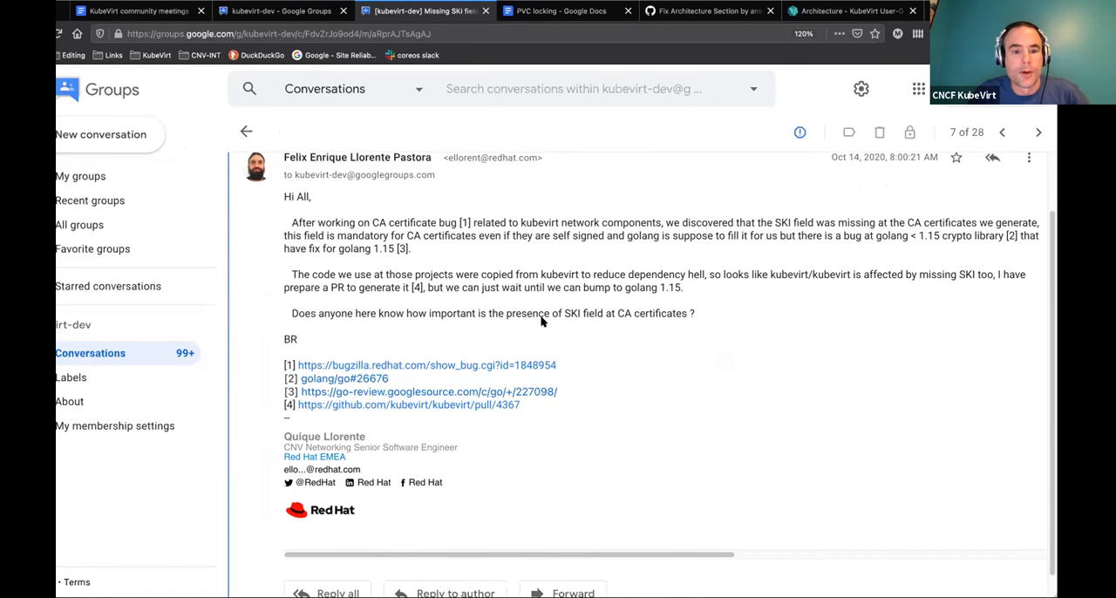
Read through the Missing SKI field thread, then go back to the 28 certificate results
scroll("down", 3)
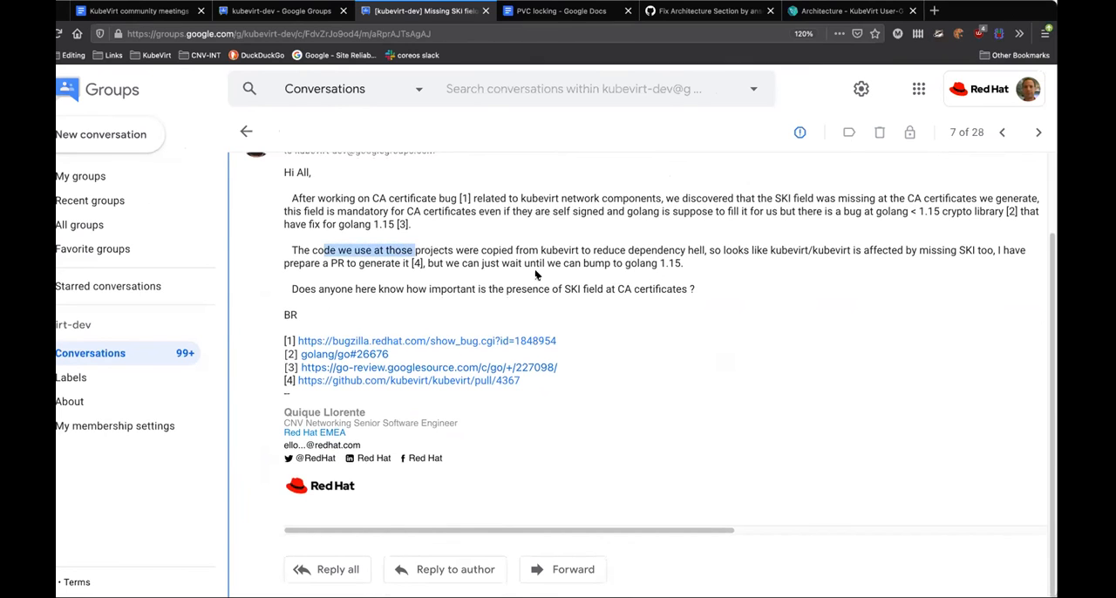
scroll("up", 3)
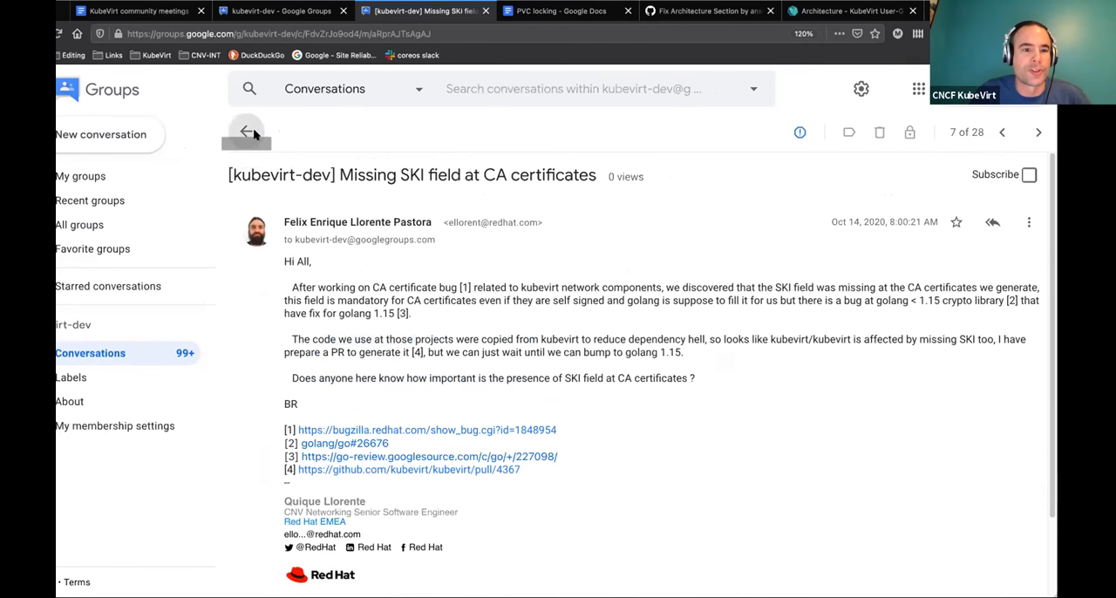
left_click(247, 132)
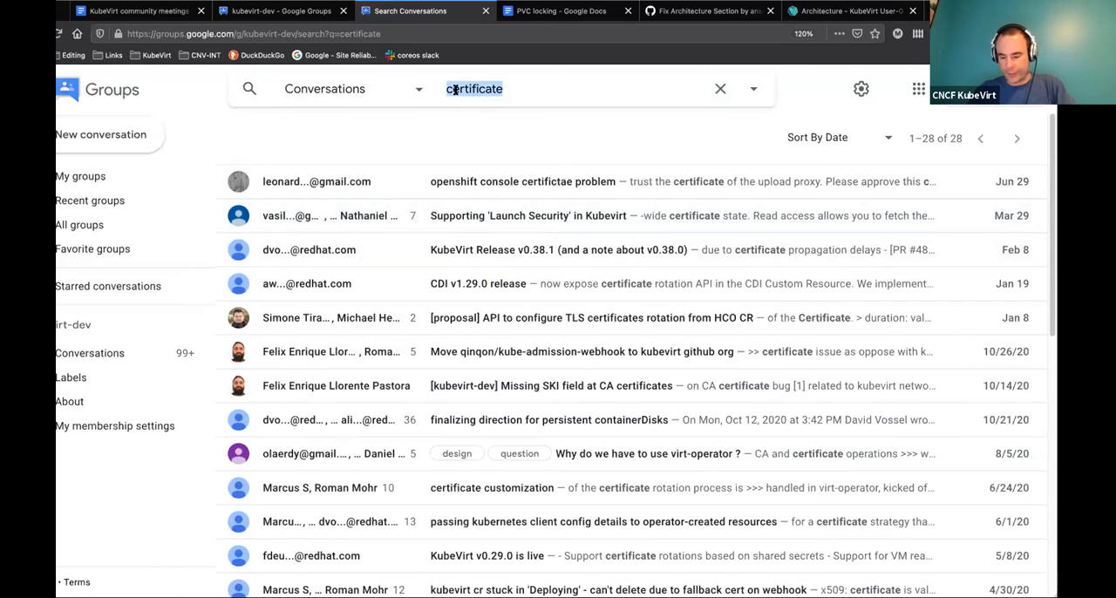
Set the Google Groups search scope to 'All groups and messages'
left_click(417, 88)
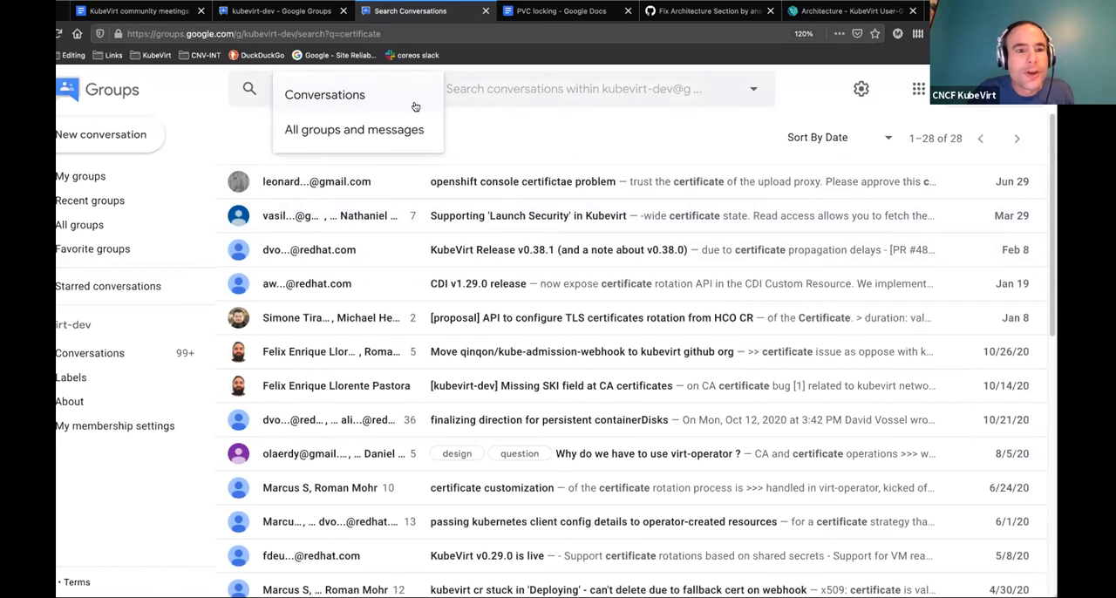
left_click(355, 129)
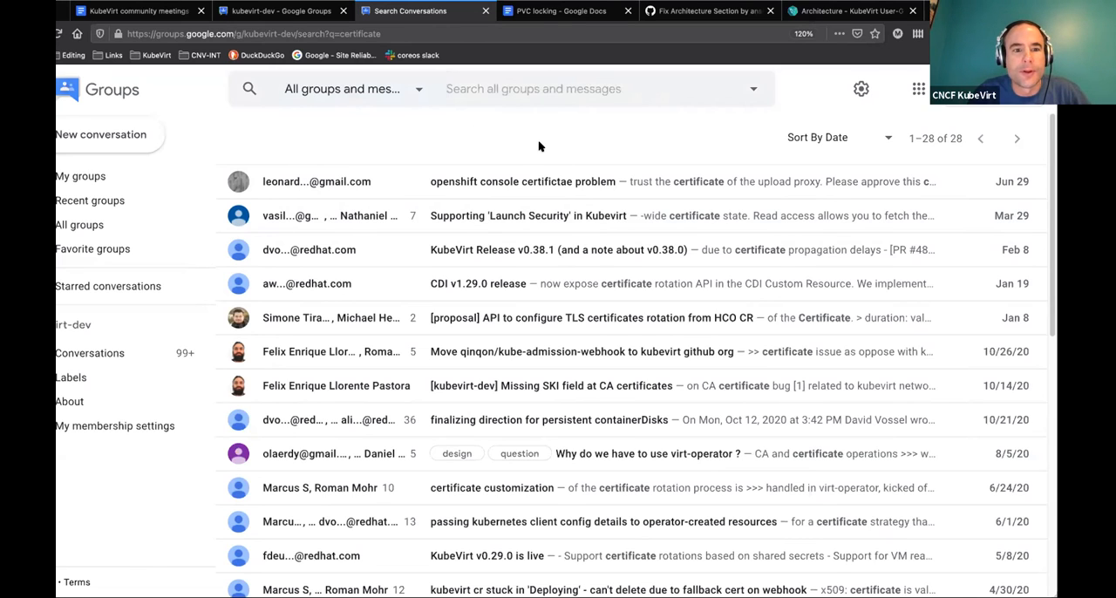
mouse_move(445, 131)
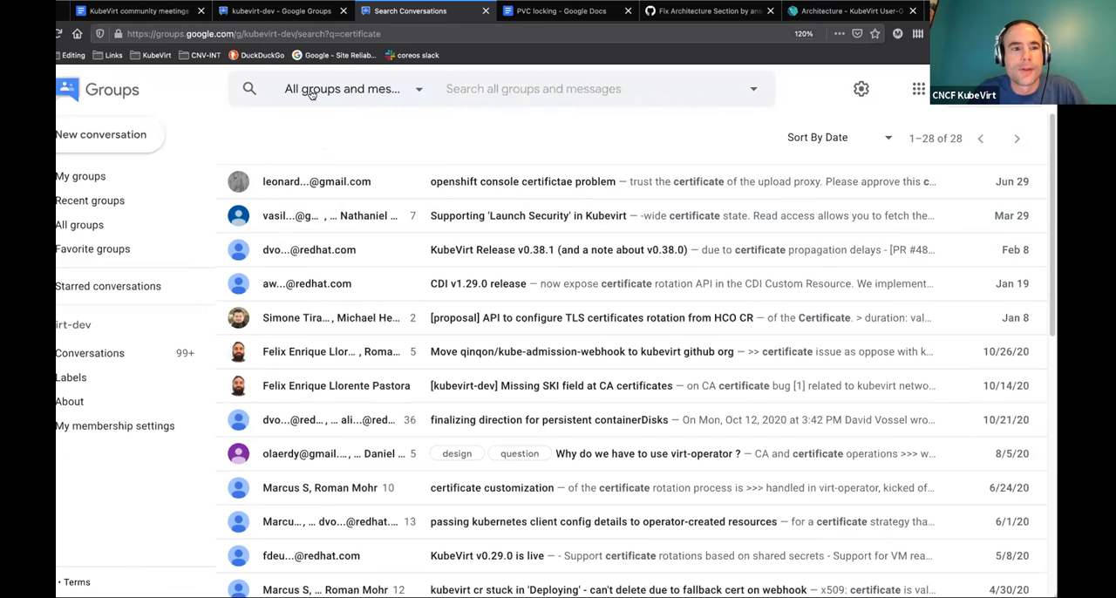
mouse_move(389, 164)
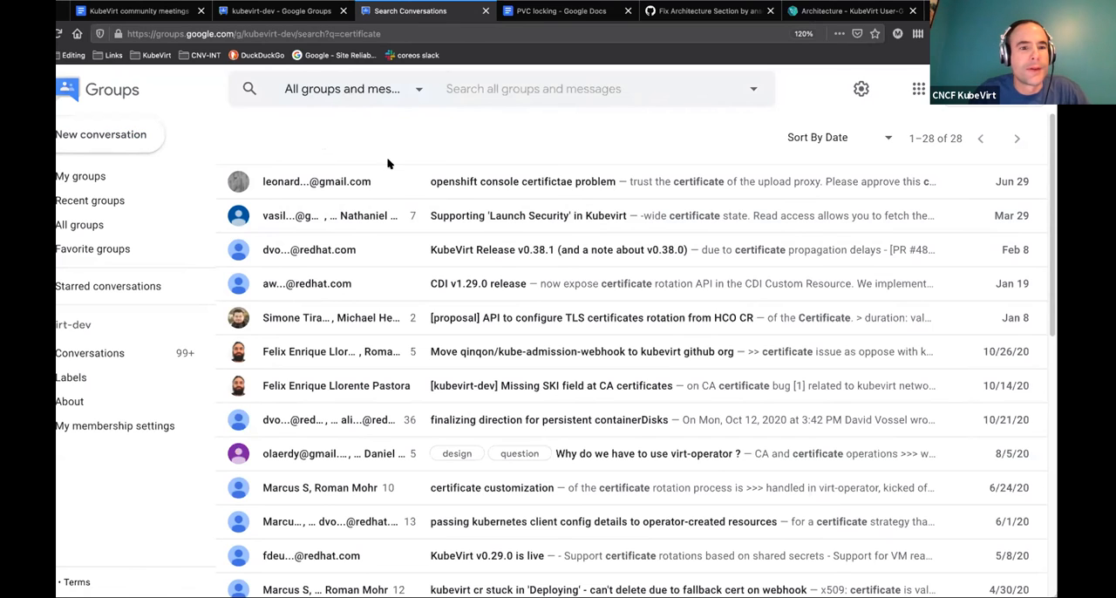
mouse_move(743, 89)
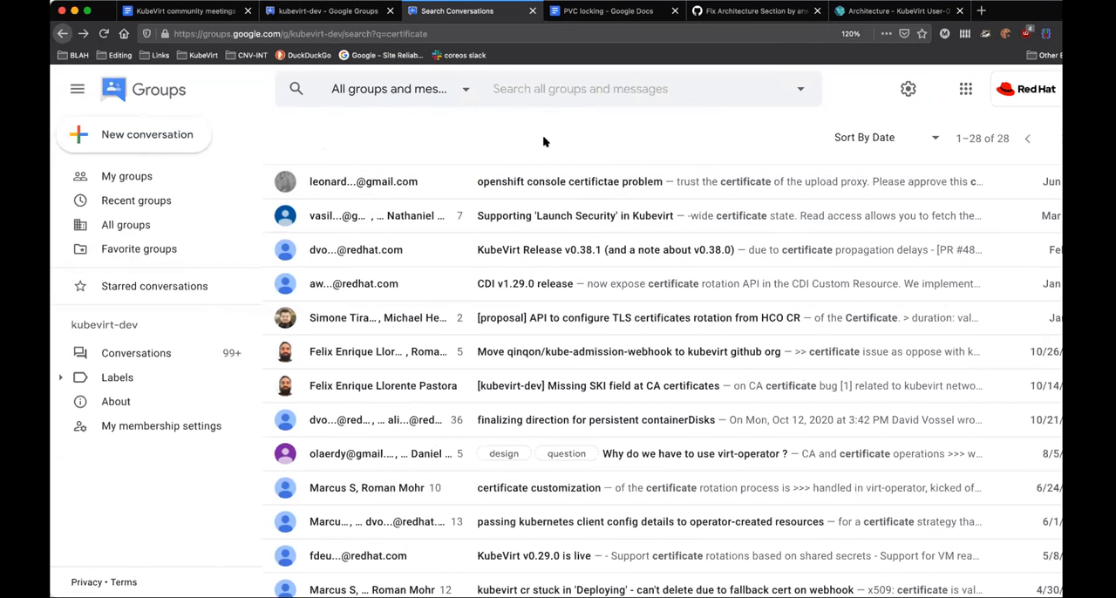
left_click(800, 88)
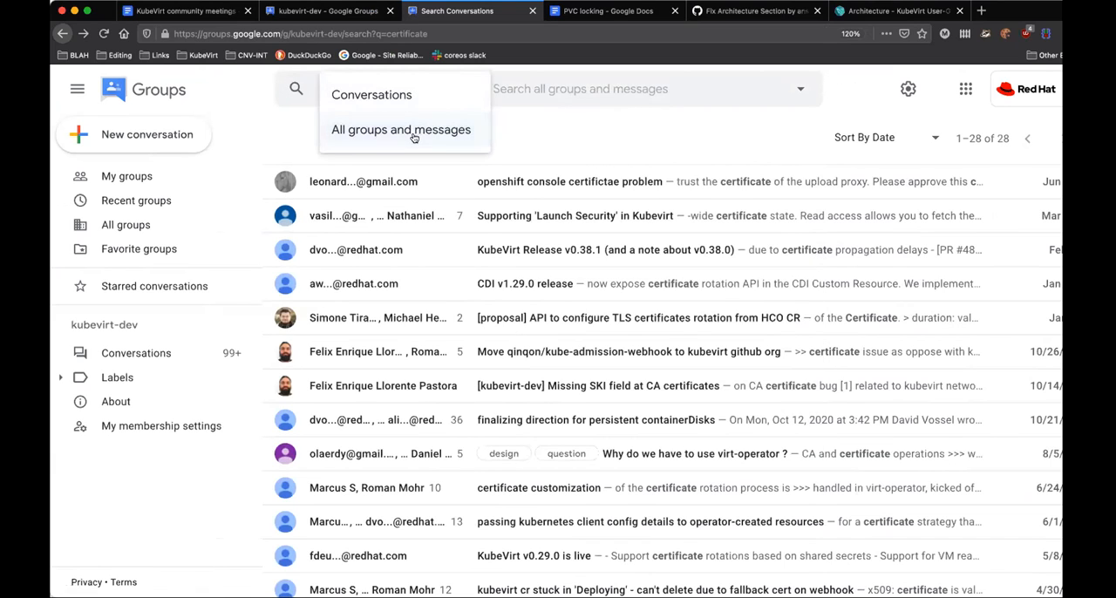
left_click(401, 129)
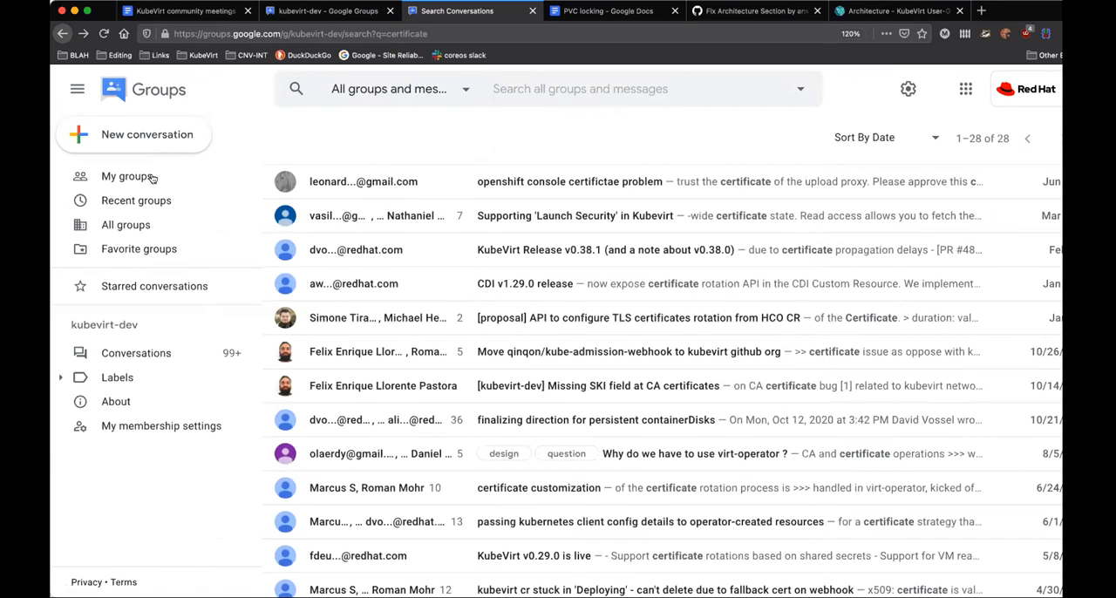
Filter My groups by 'kubevirt' and open the kubevirt-dev group
left_click(127, 175)
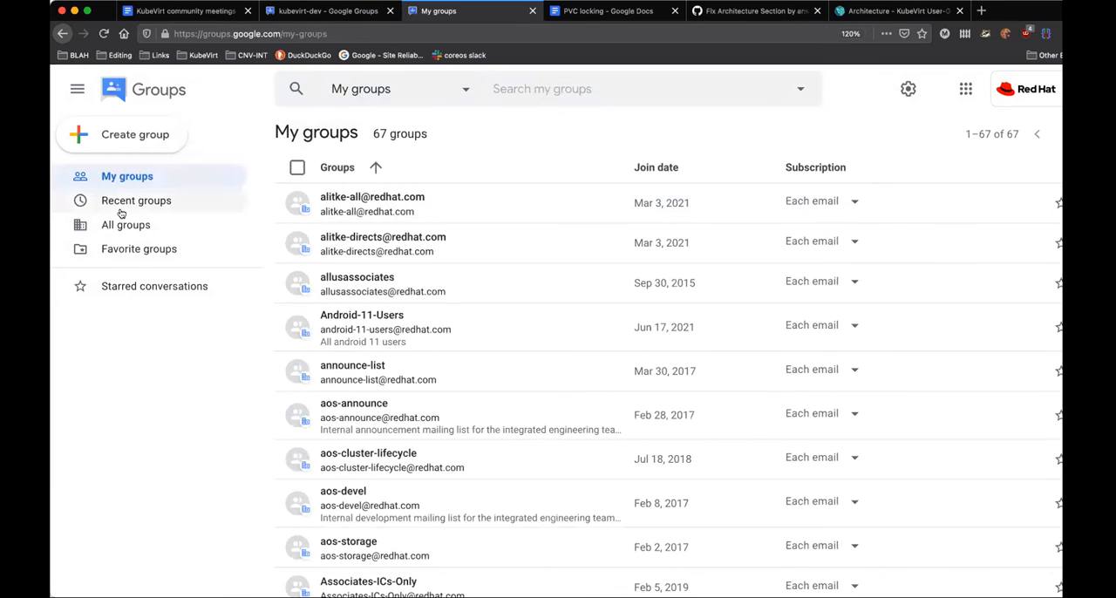
mouse_move(127, 253)
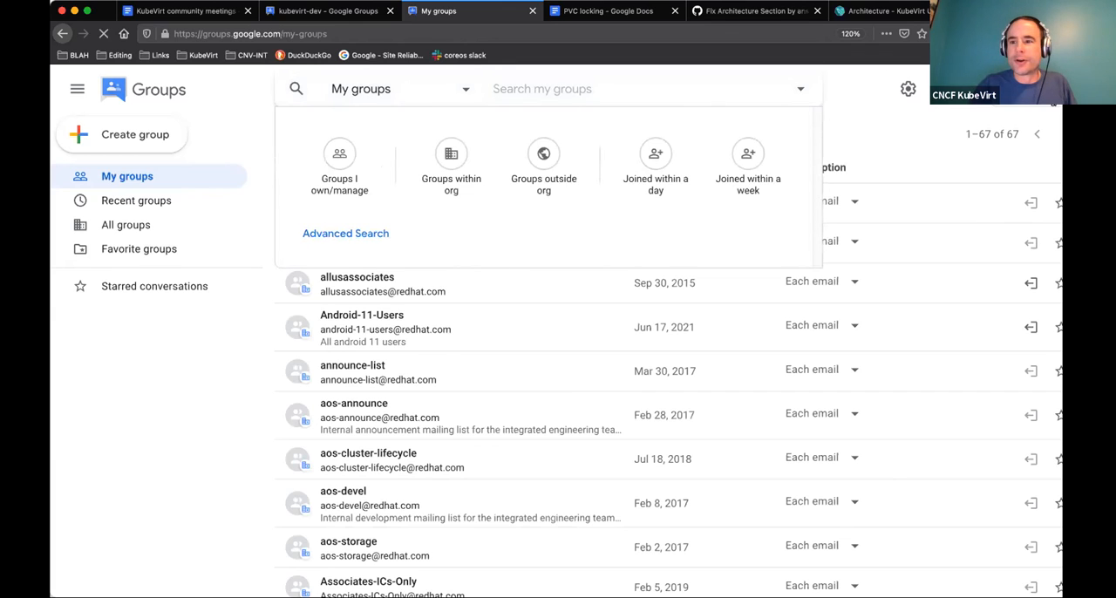
type("kubevirt")
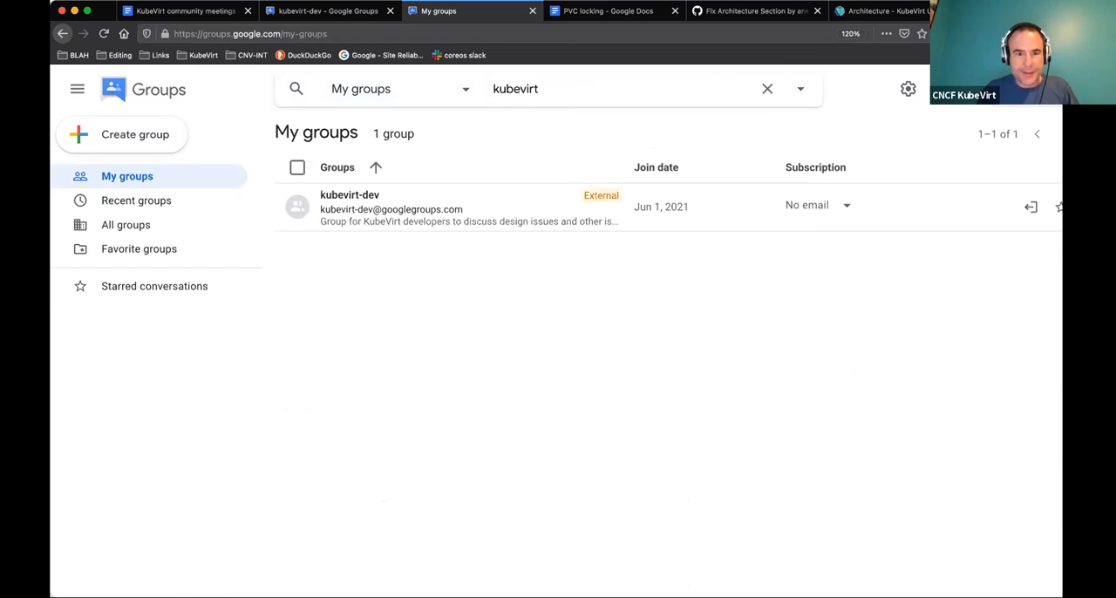
left_click(350, 195)
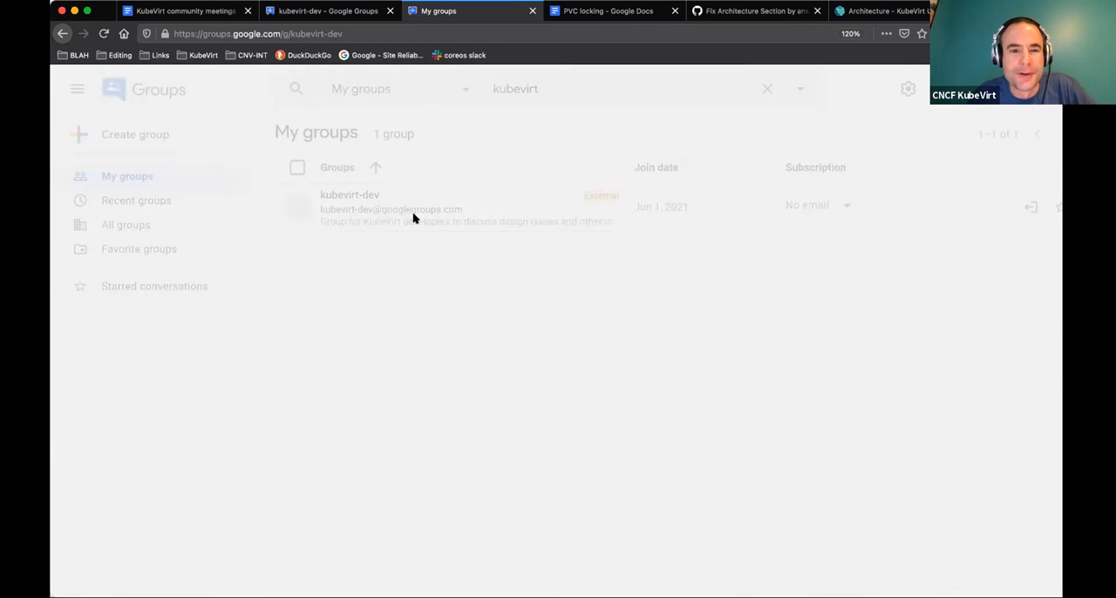
Browse kubevirt-dev's 1,143 conversations and scroll back up to the newest
left_click(350, 206)
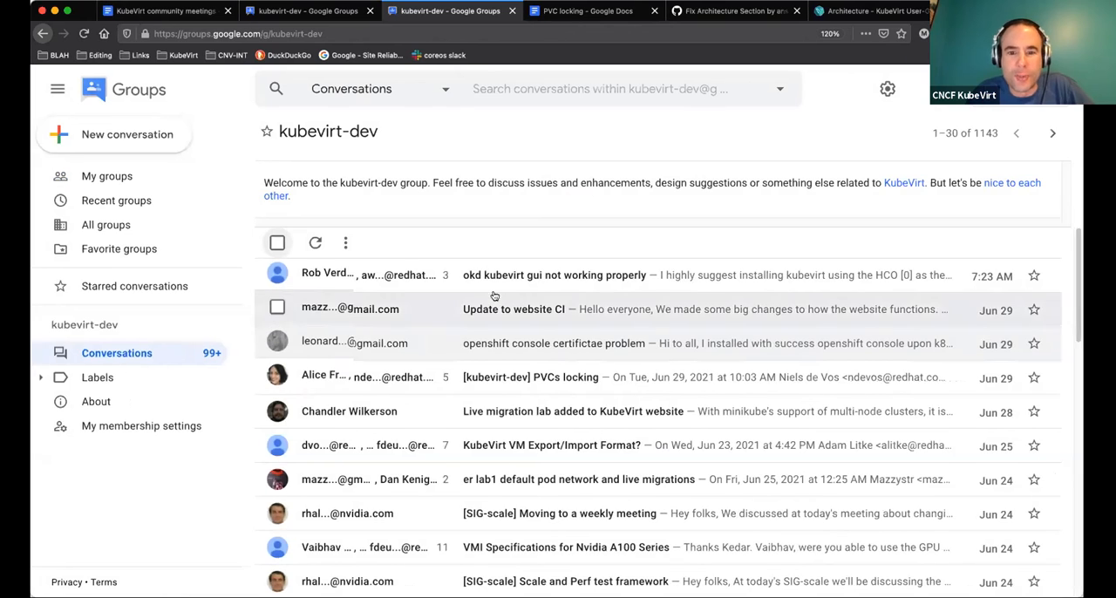
scroll("down", 3)
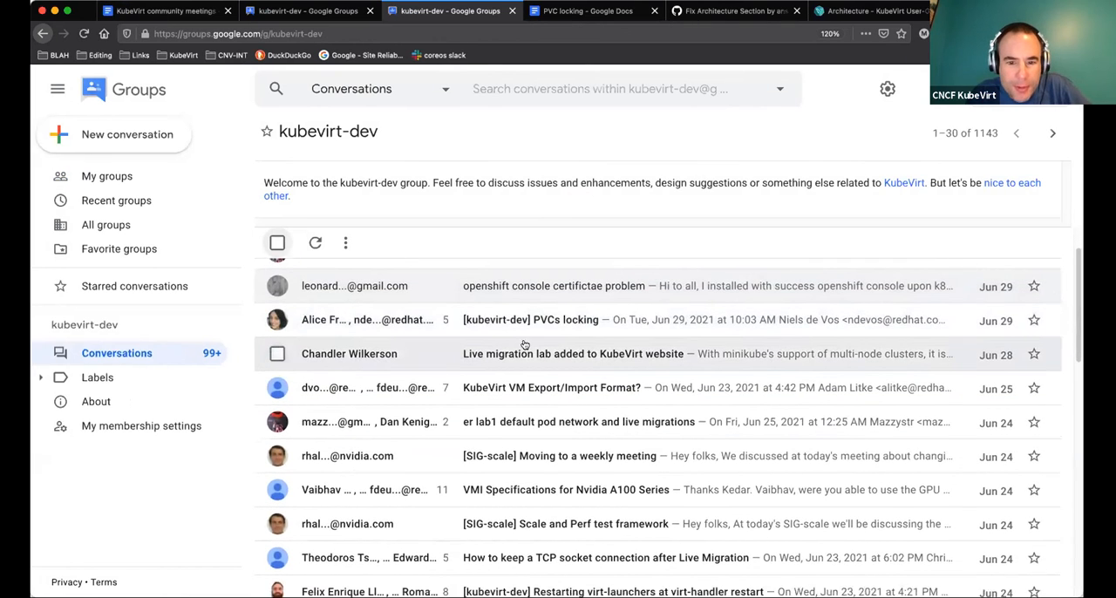
scroll("up", 3)
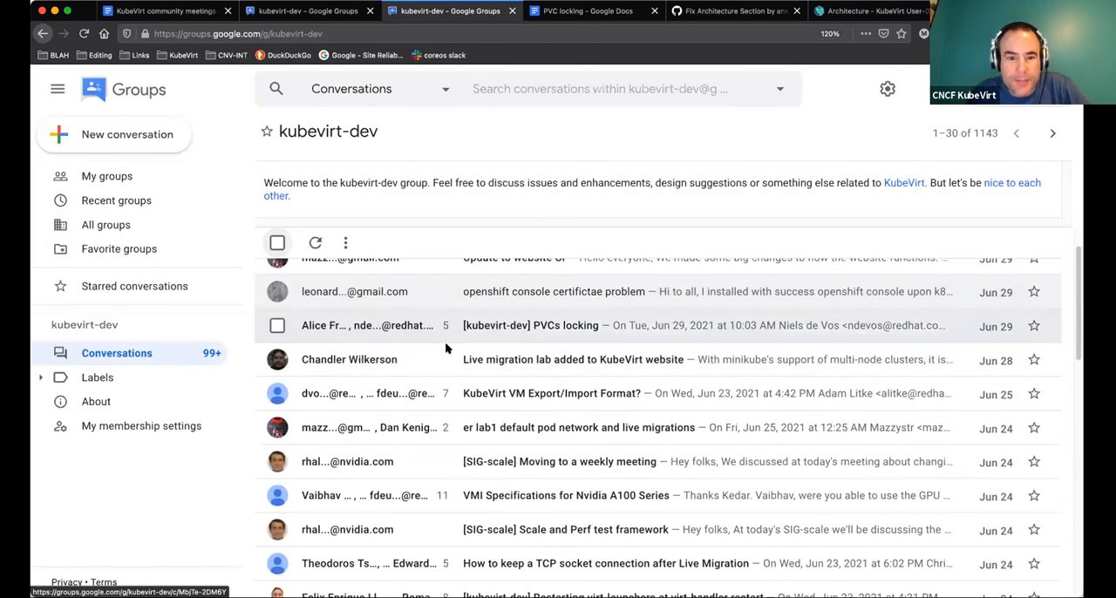
scroll("down", 3)
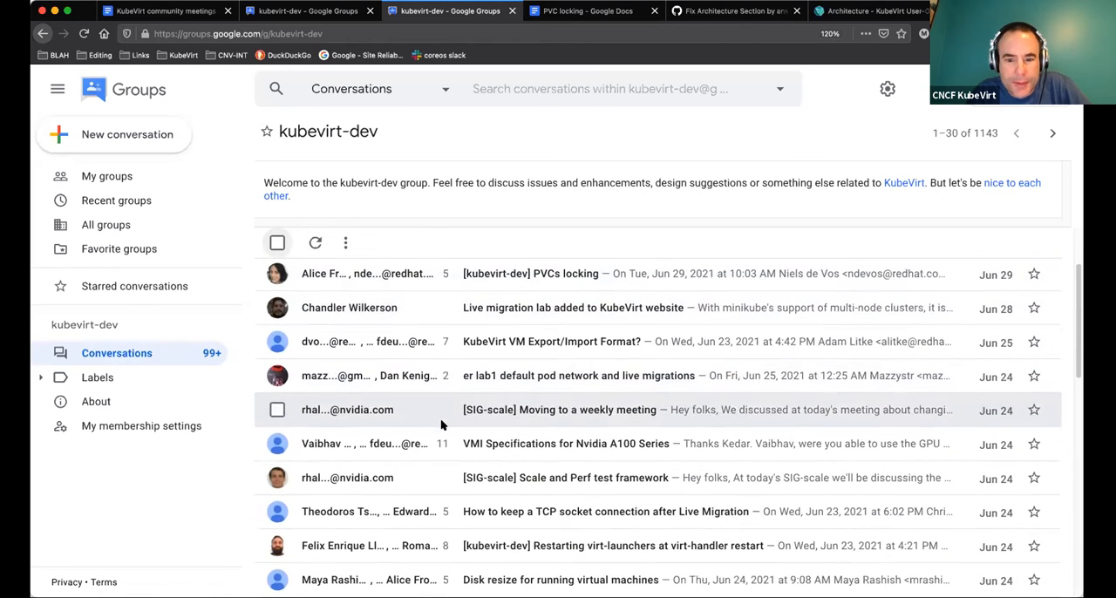
scroll("down", 3)
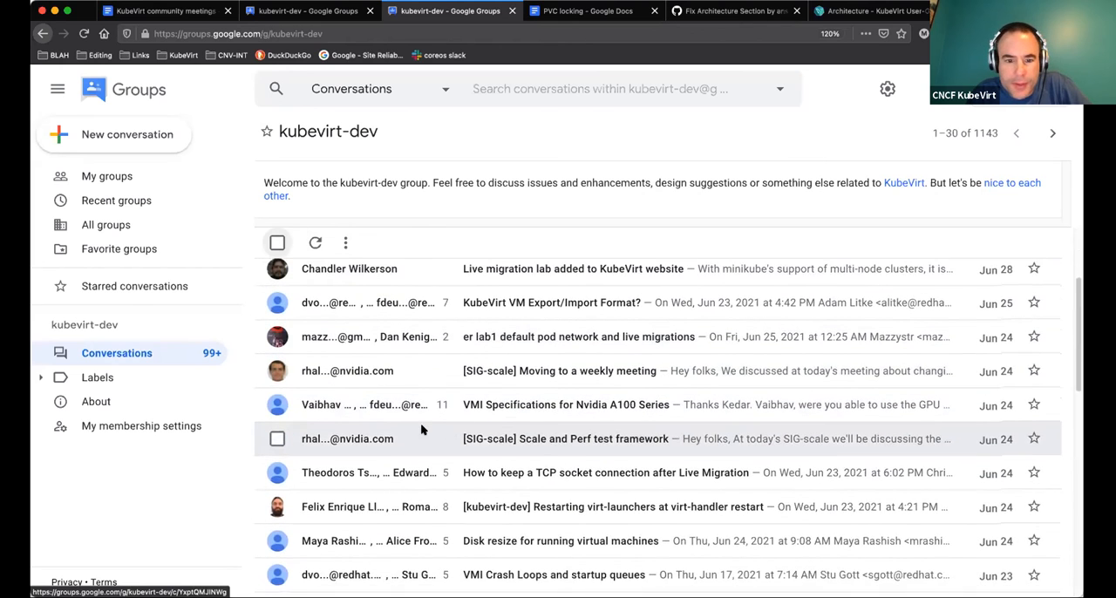
scroll("down", 3)
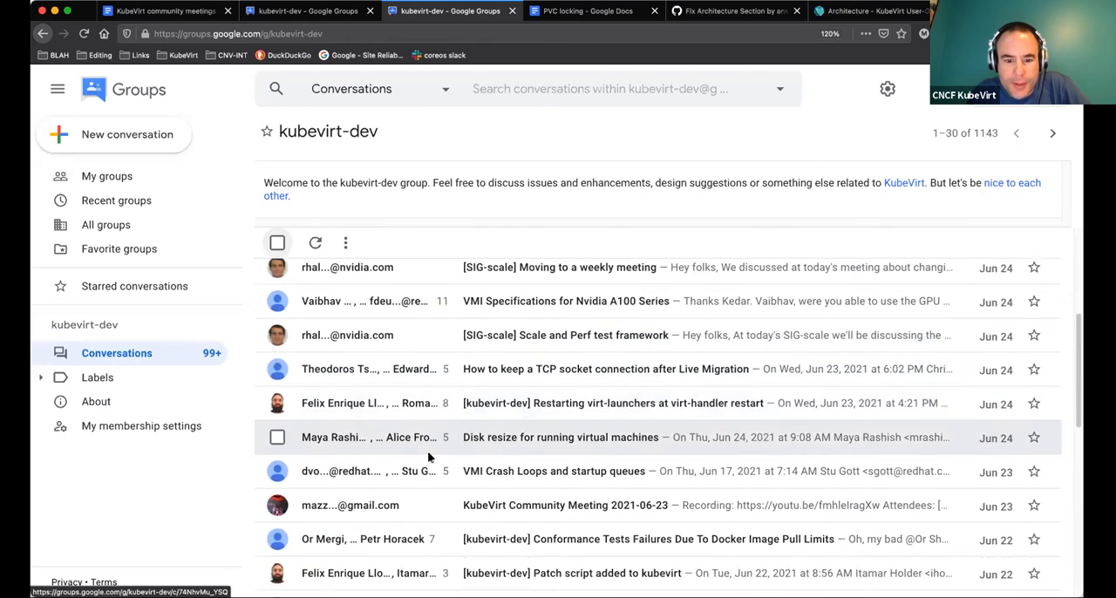
scroll("down", 3)
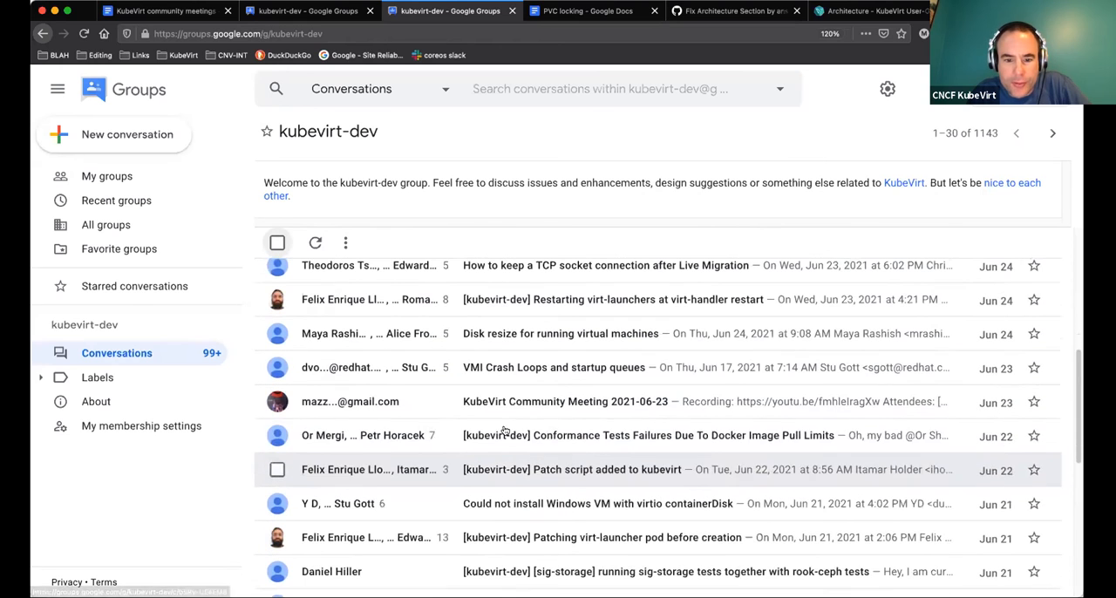
scroll("up", 3)
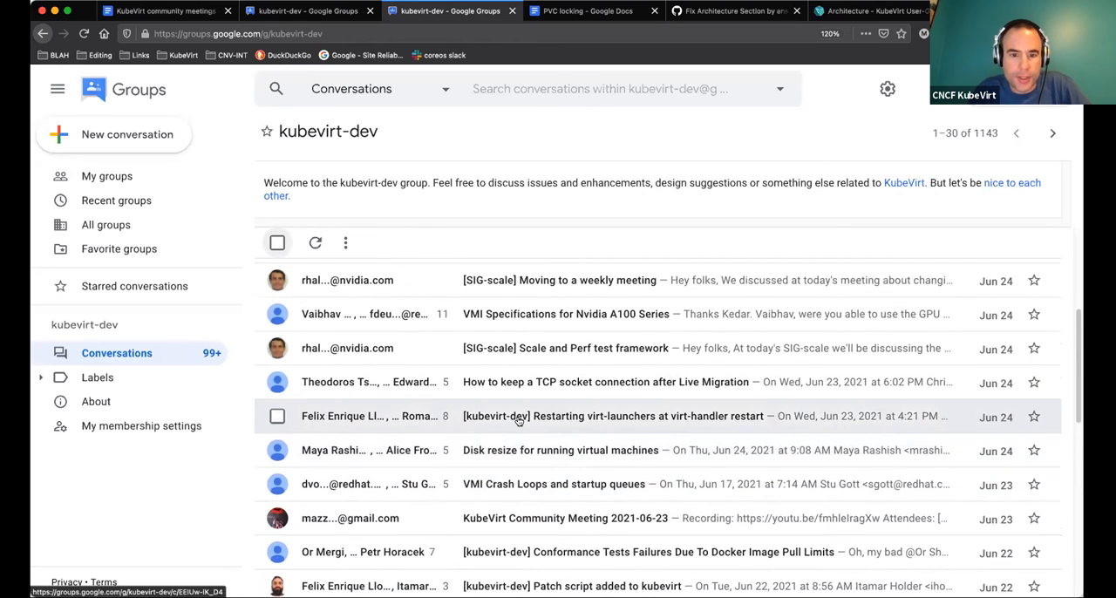
scroll("up", 3)
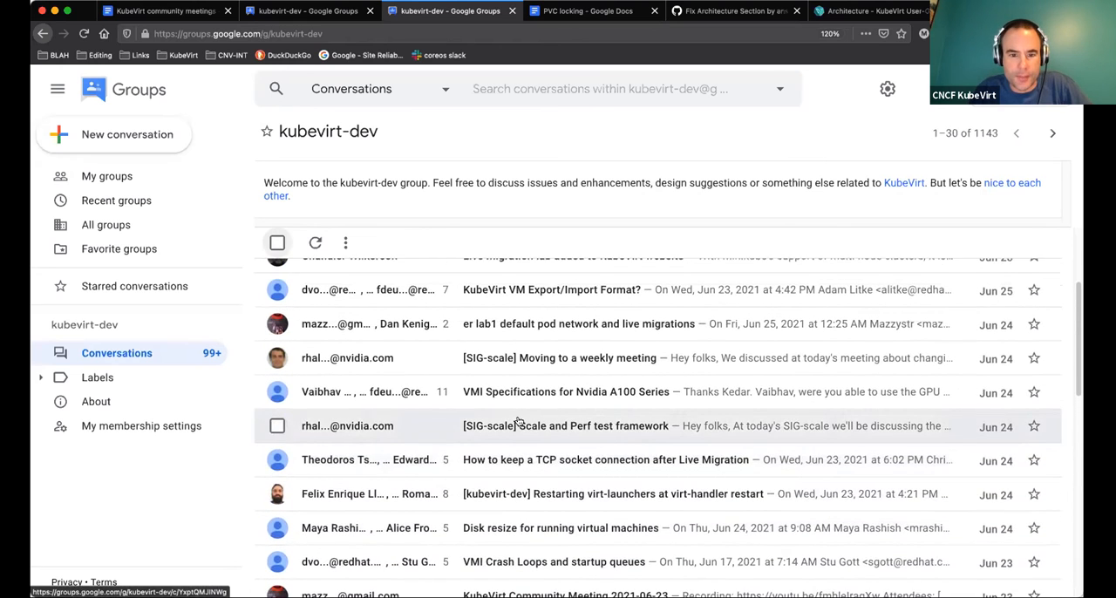
scroll("up", 3)
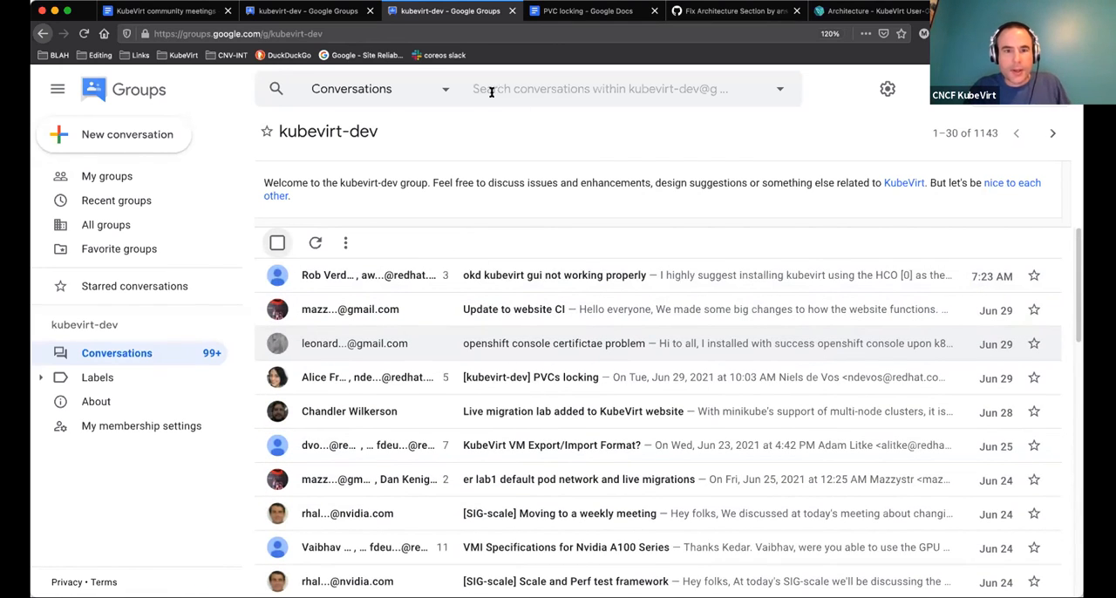
mouse_move(590, 411)
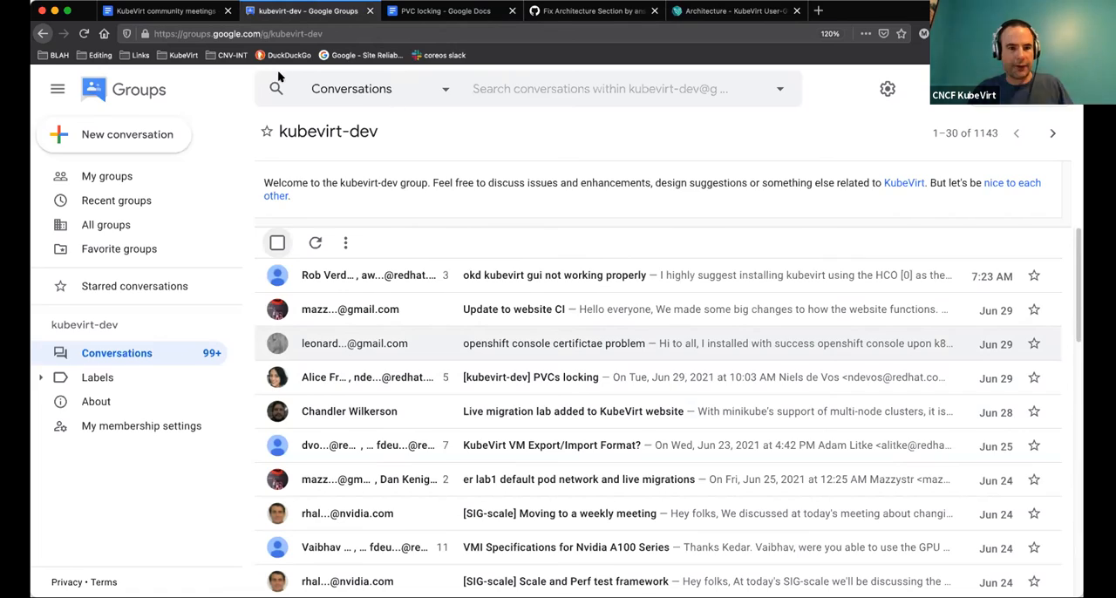
Close the duplicate Google Groups tab and the pull request review tabs
left_click(301, 10)
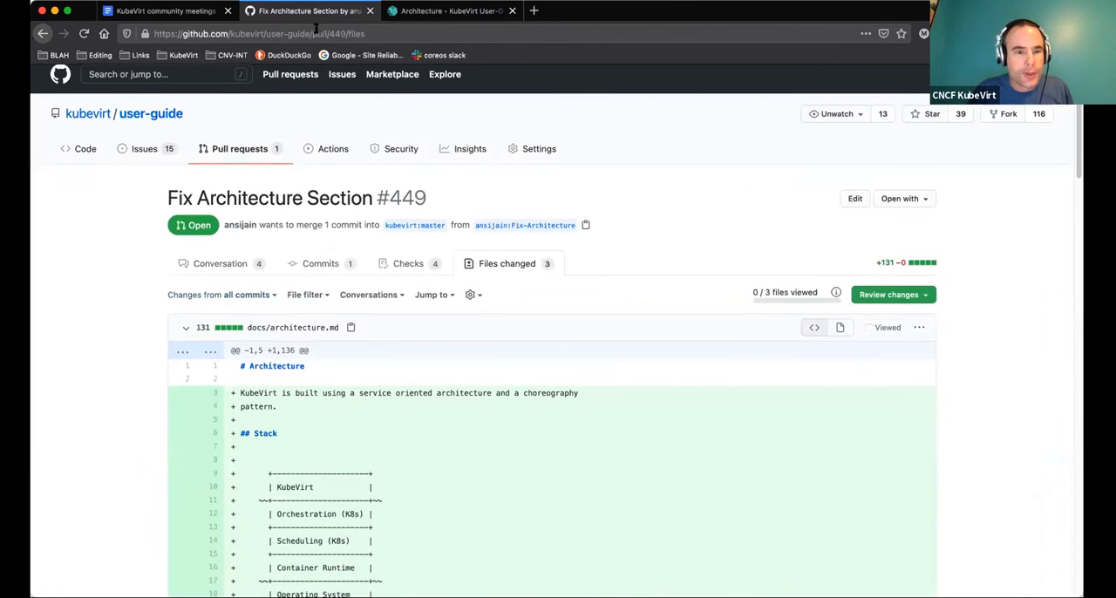
left_click(162, 10)
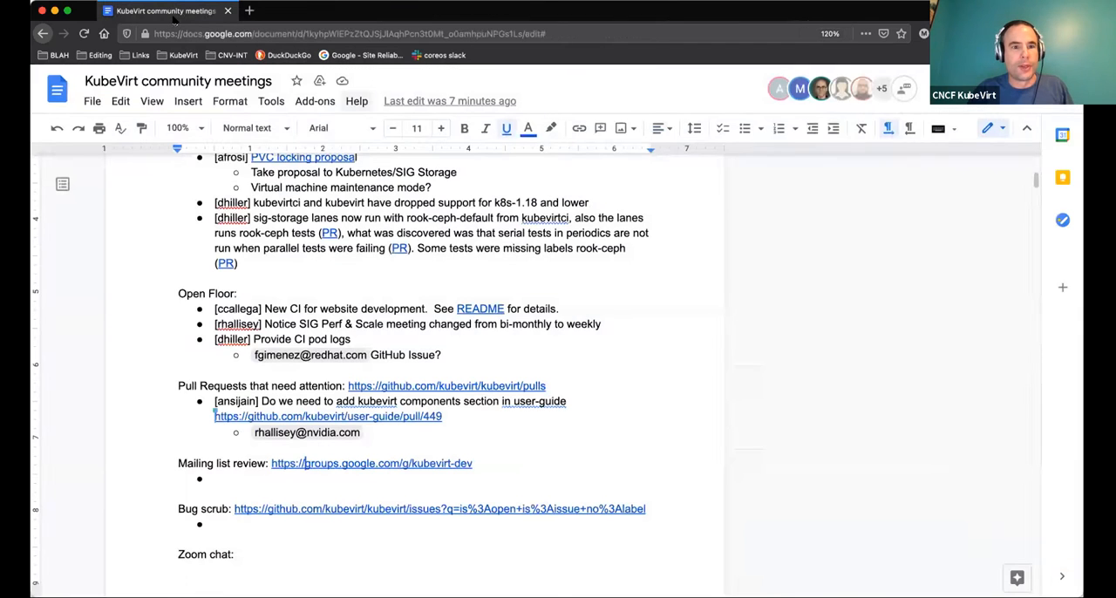
scroll("down", 3)
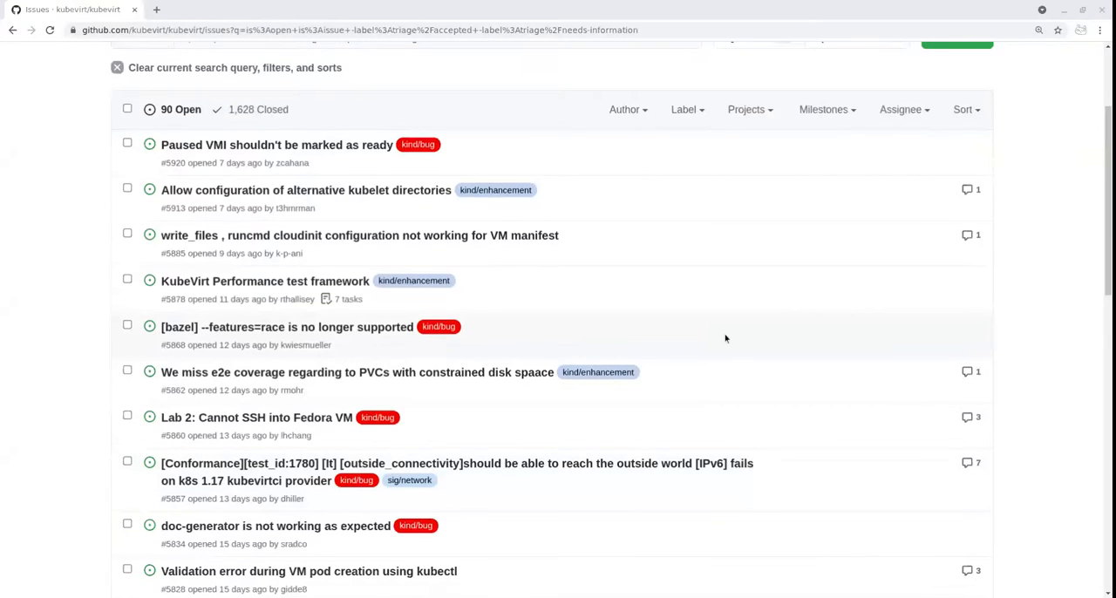
Open issue #5920 'Paused VMI shouldn't be marked as ready' in a new tab
scroll("up", 3)
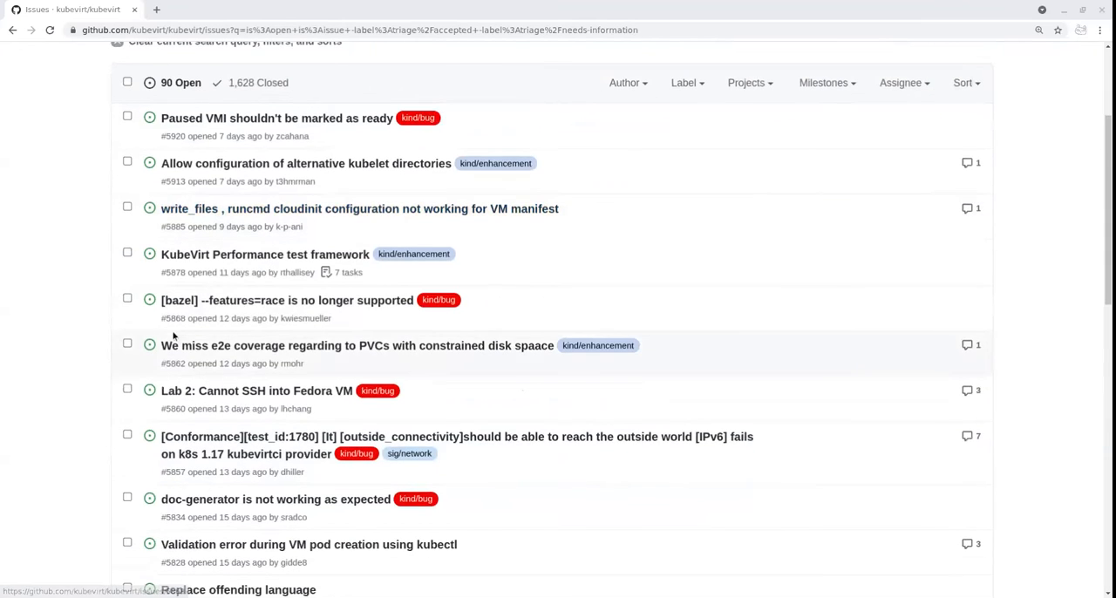
scroll("down", 3)
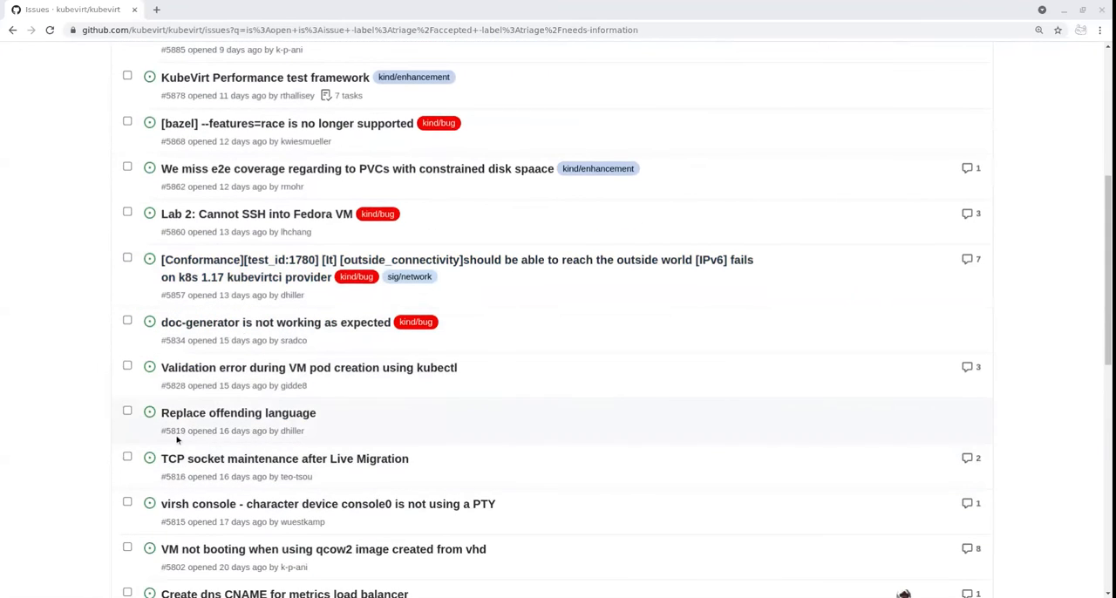
scroll("up", 3)
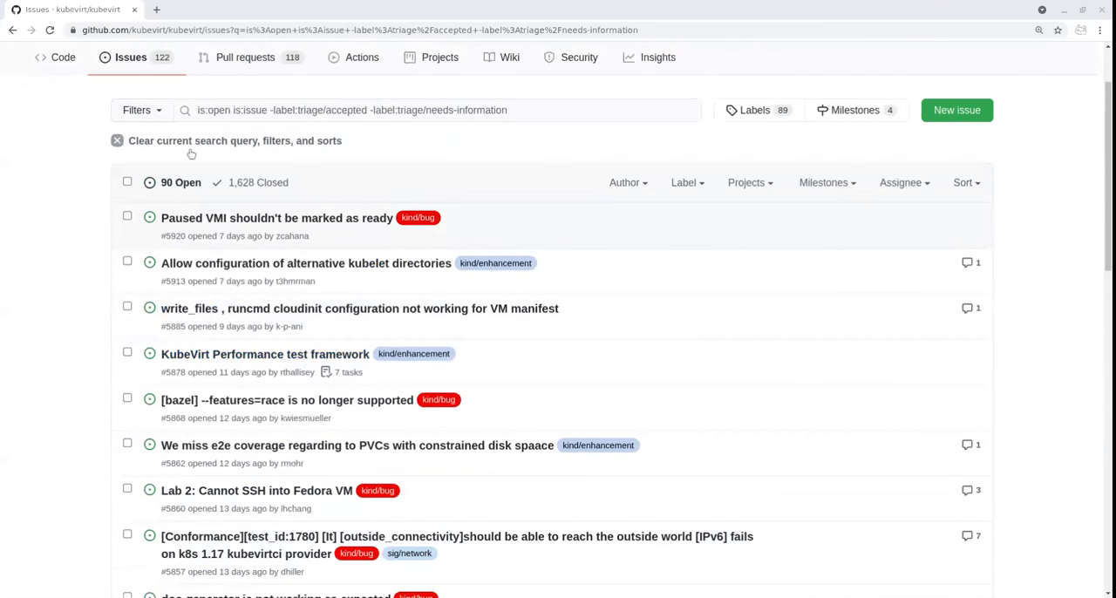
middle_click(275, 218)
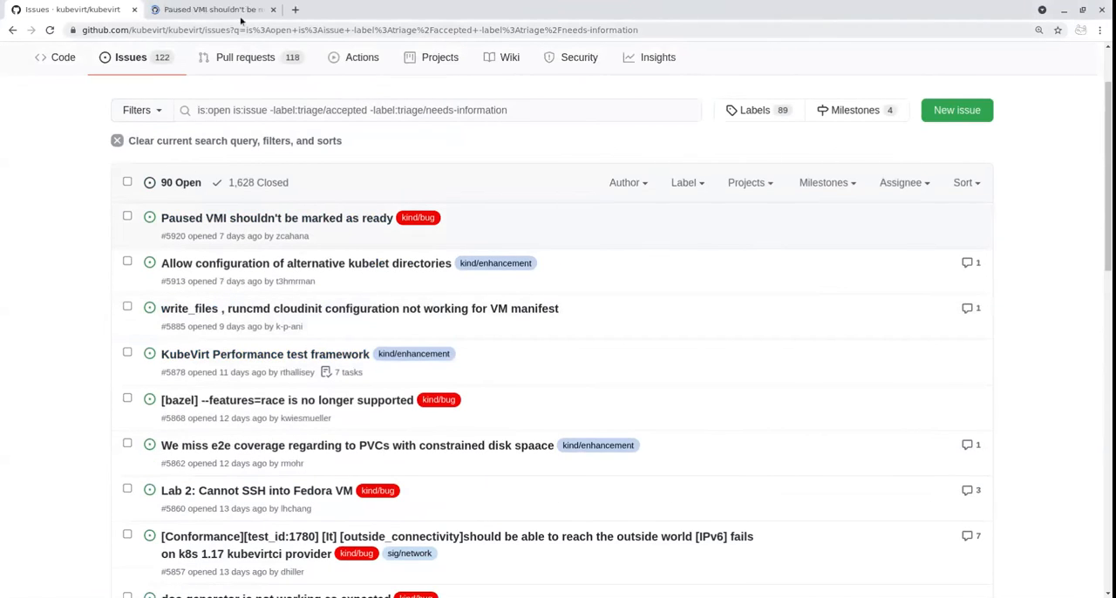
Switch to the Paused VMI issue #5920 and read its bug report, expected behaviour and reproduction steps
left_click(277, 218)
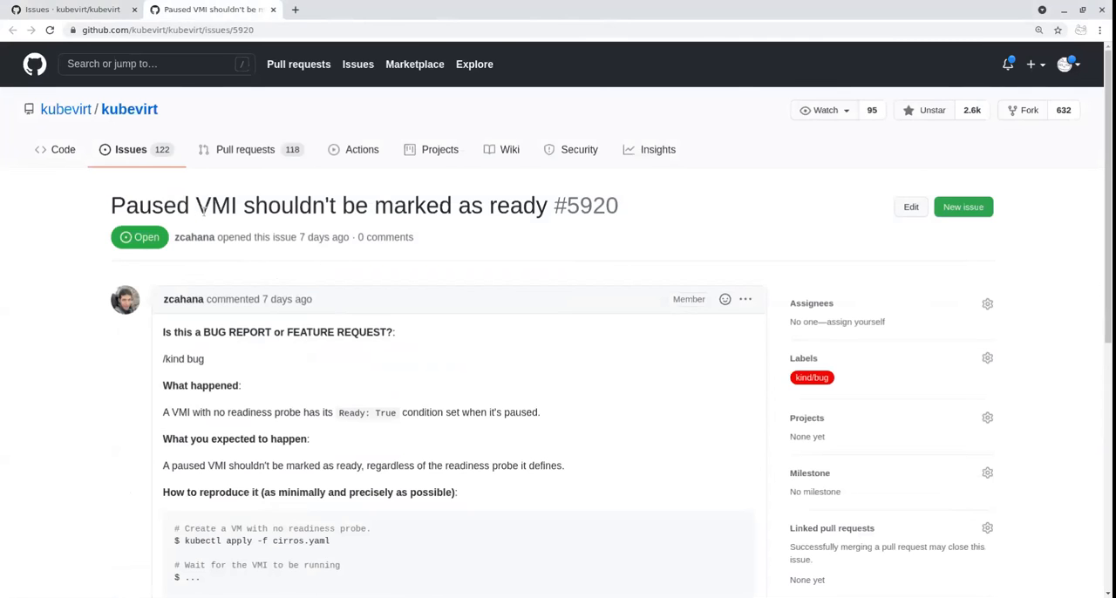
scroll("down", 3)
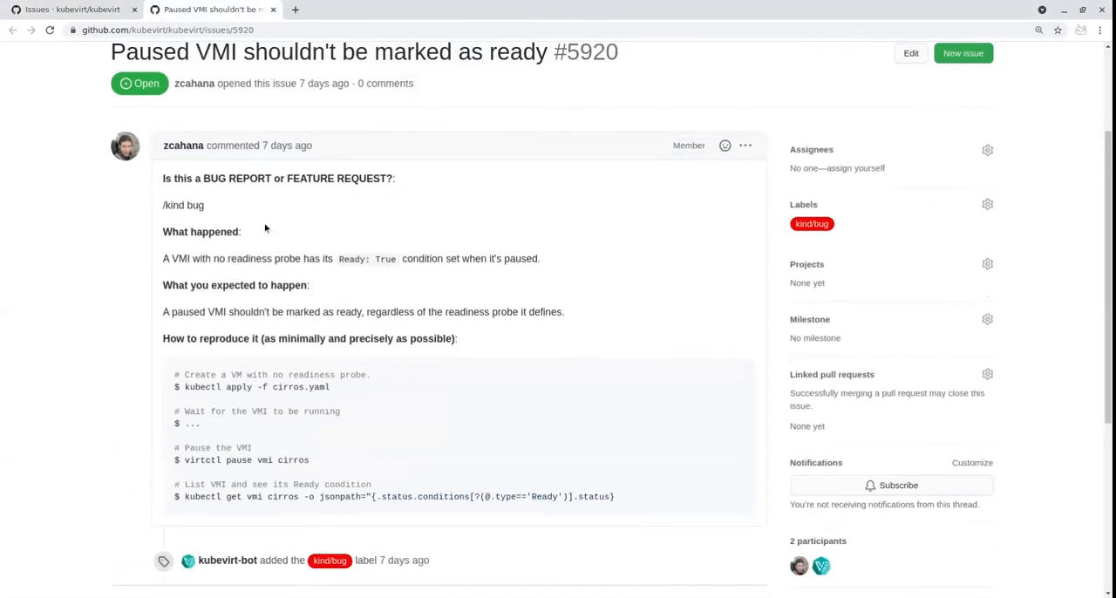
scroll("down", 3)
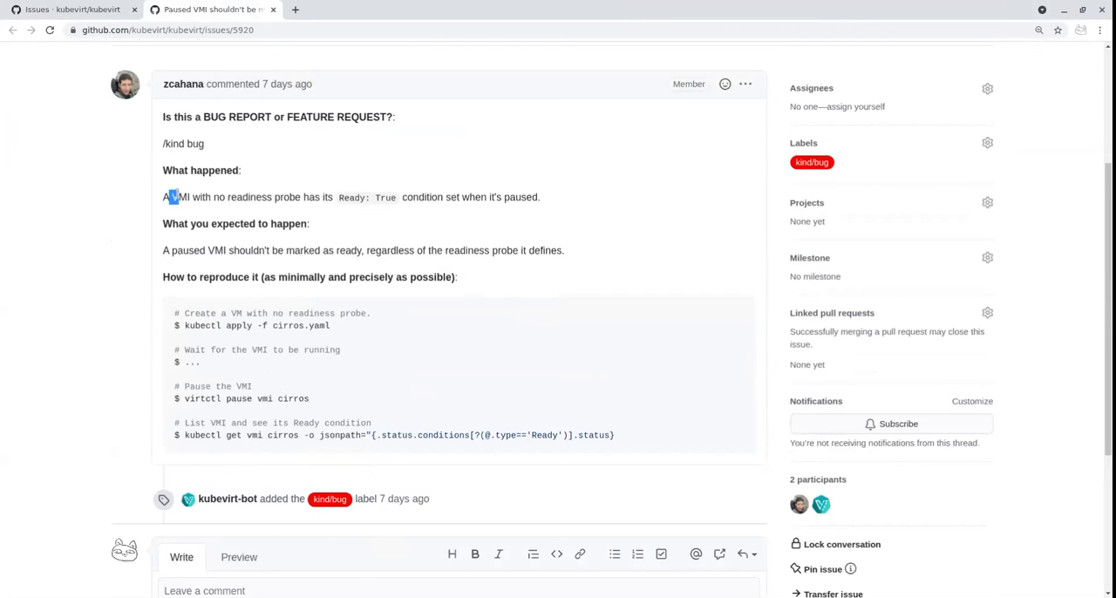
left_click(172, 197)
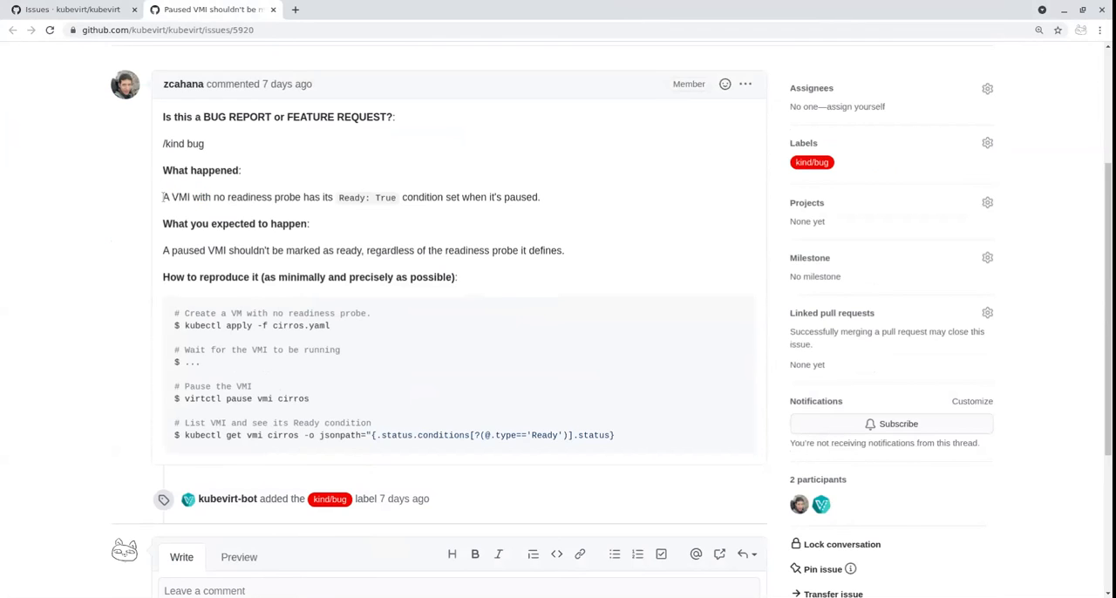
mouse_move(143, 210)
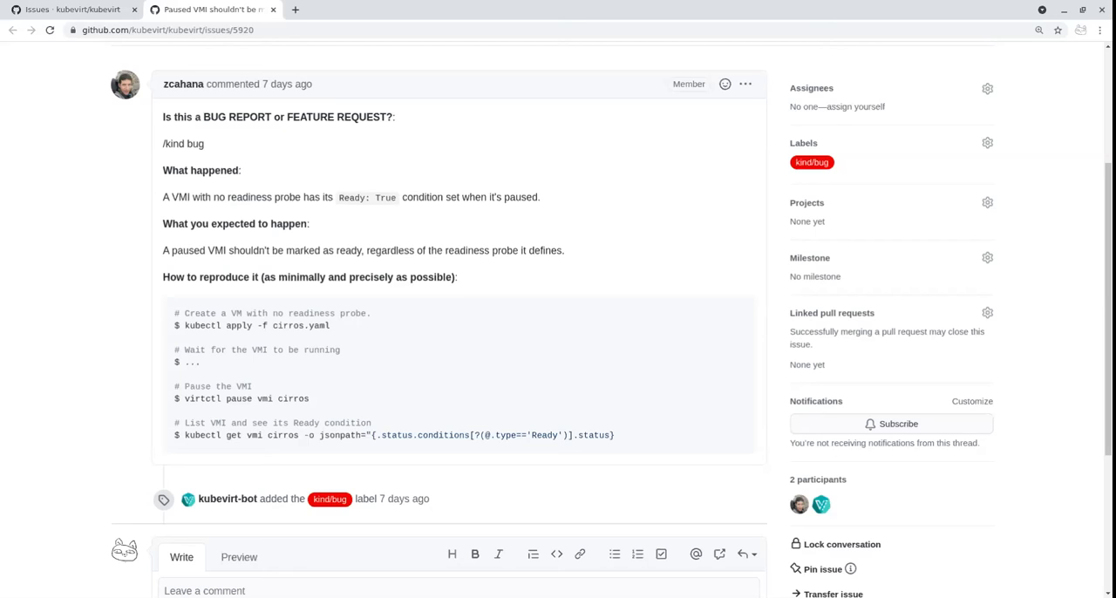
scroll("down", 3)
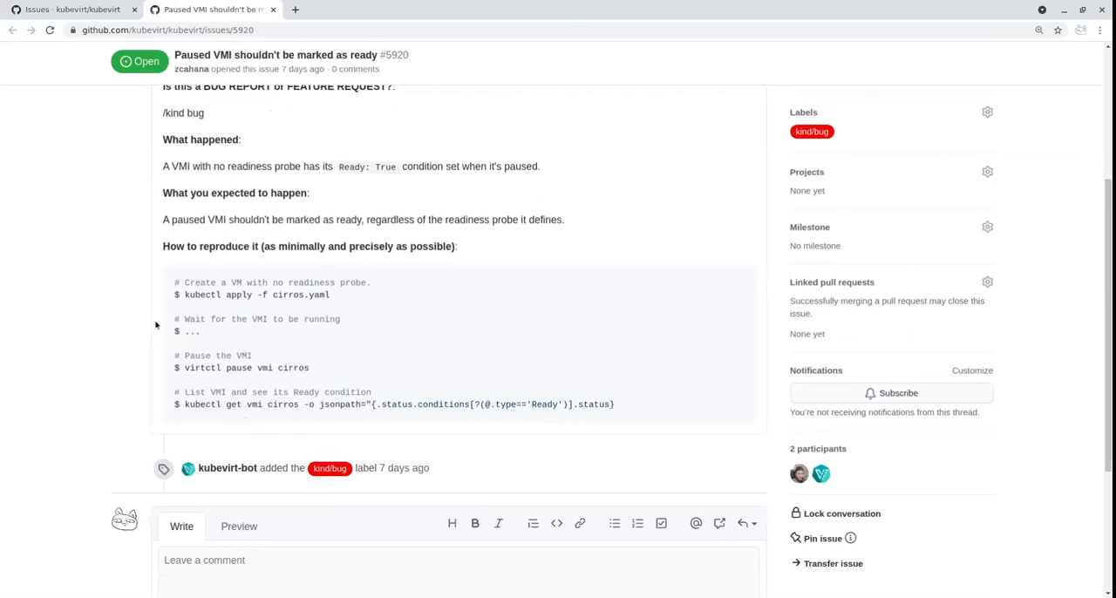
scroll("down", 3)
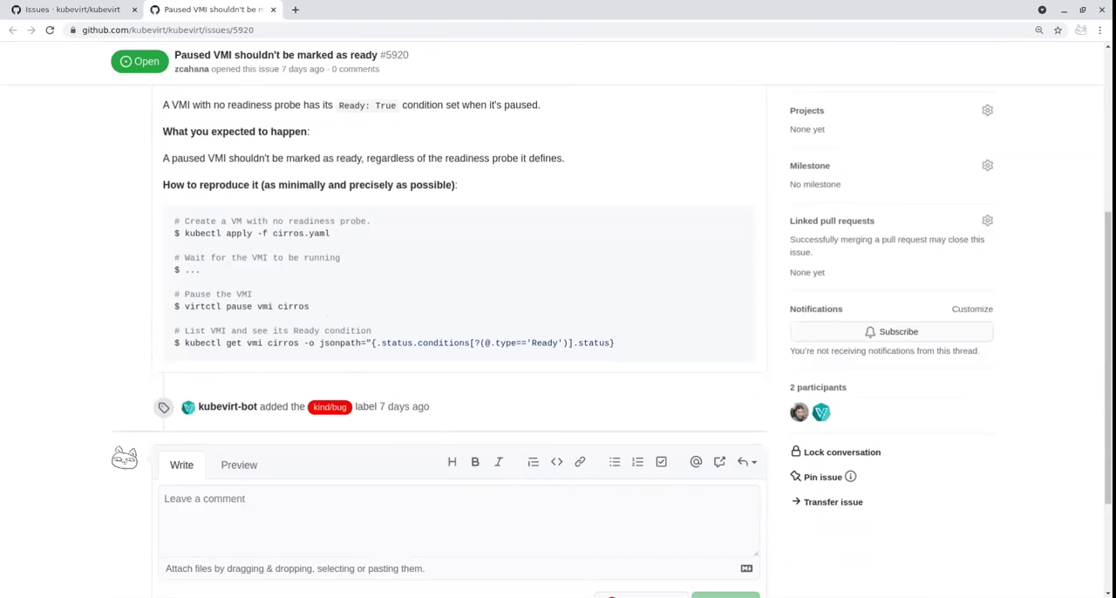
scroll("up", 3)
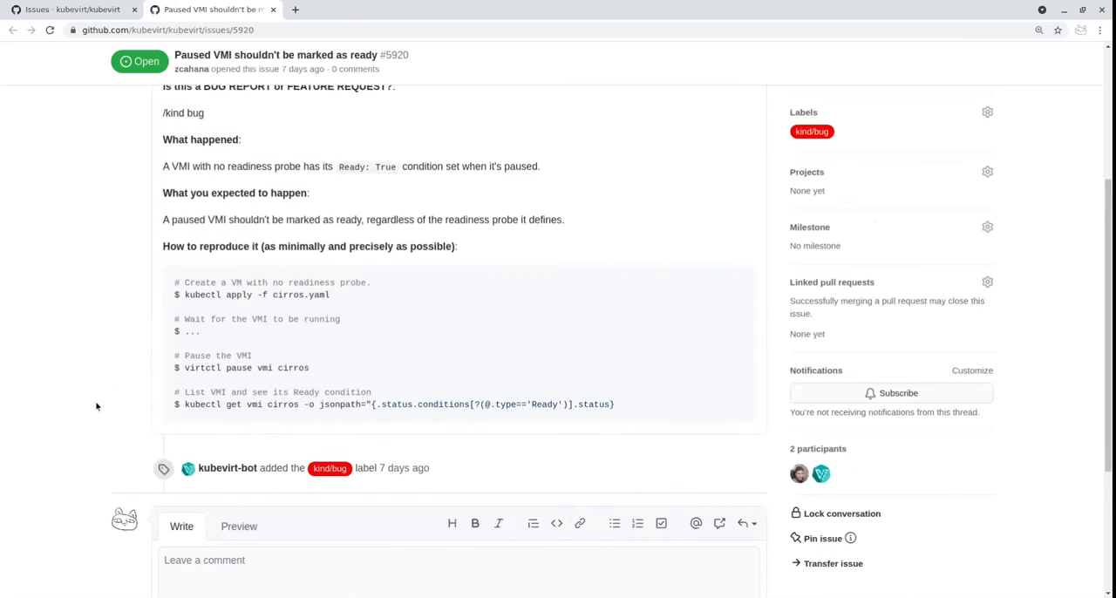
mouse_move(162, 366)
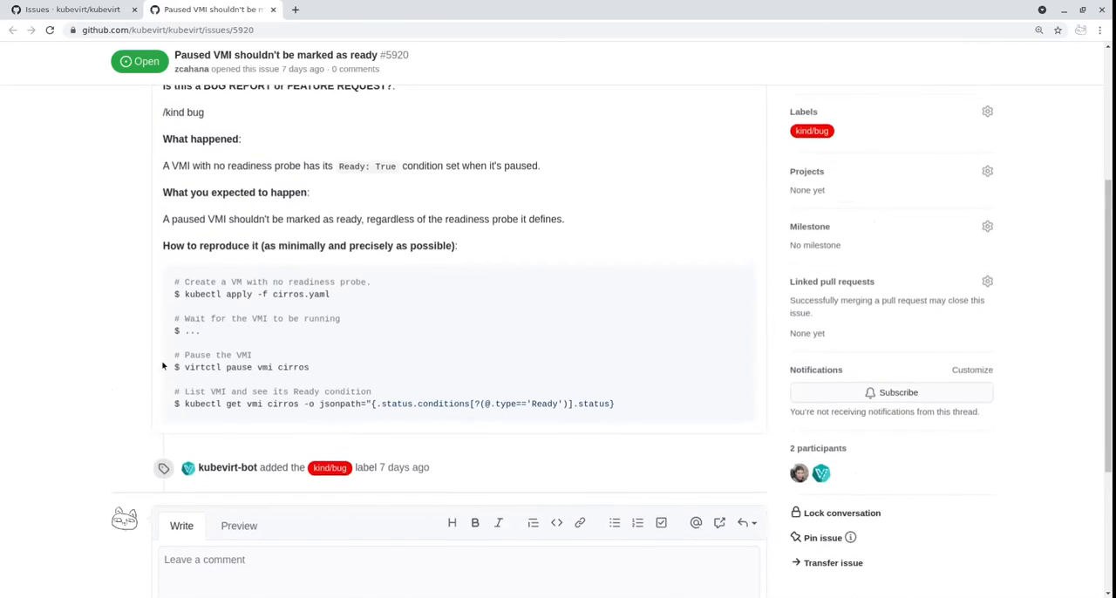
scroll("down", 3)
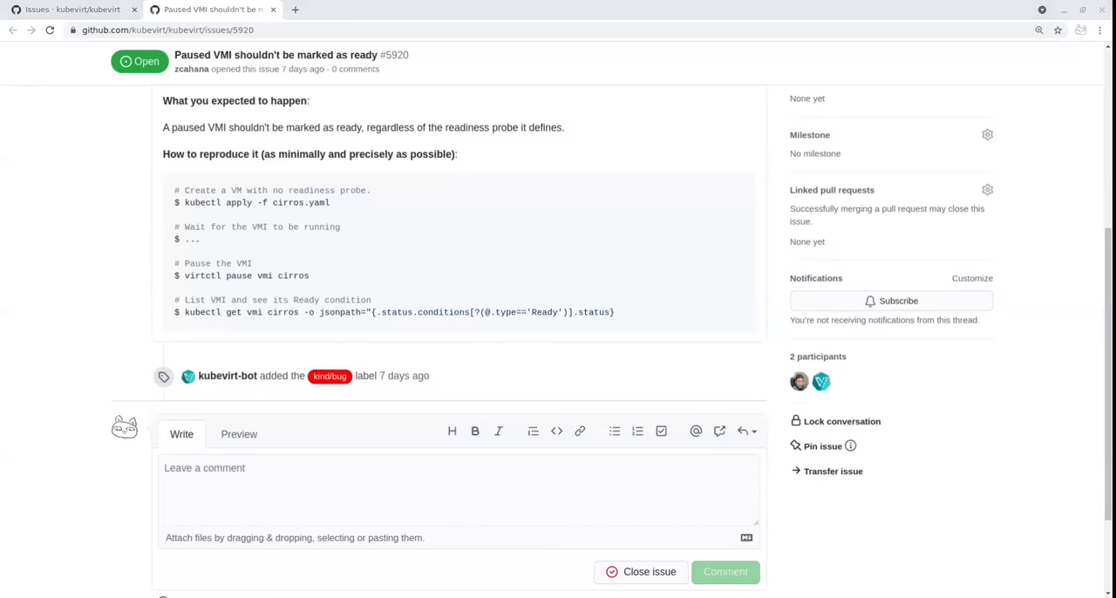
mouse_move(597, 458)
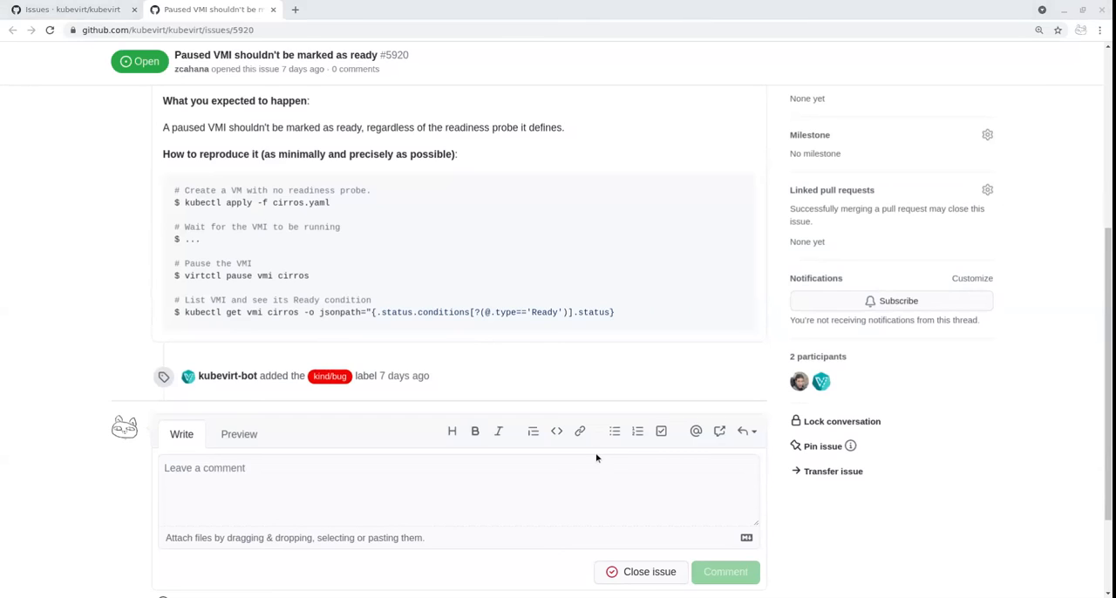
Scroll back up to zcahana's opening comment on issue #5920
scroll("up", 3)
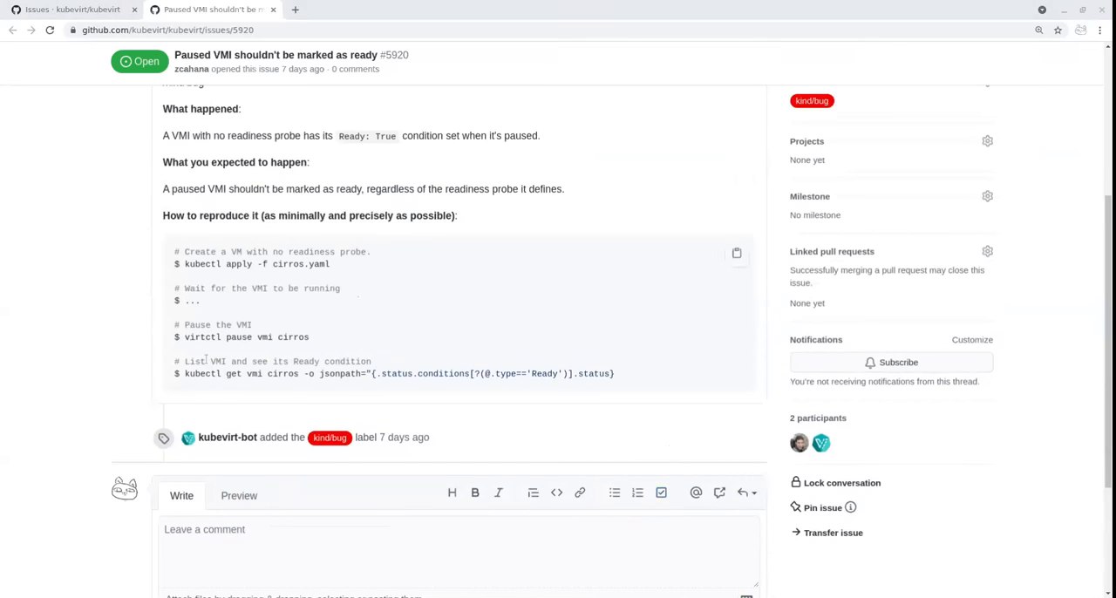
scroll("up", 3)
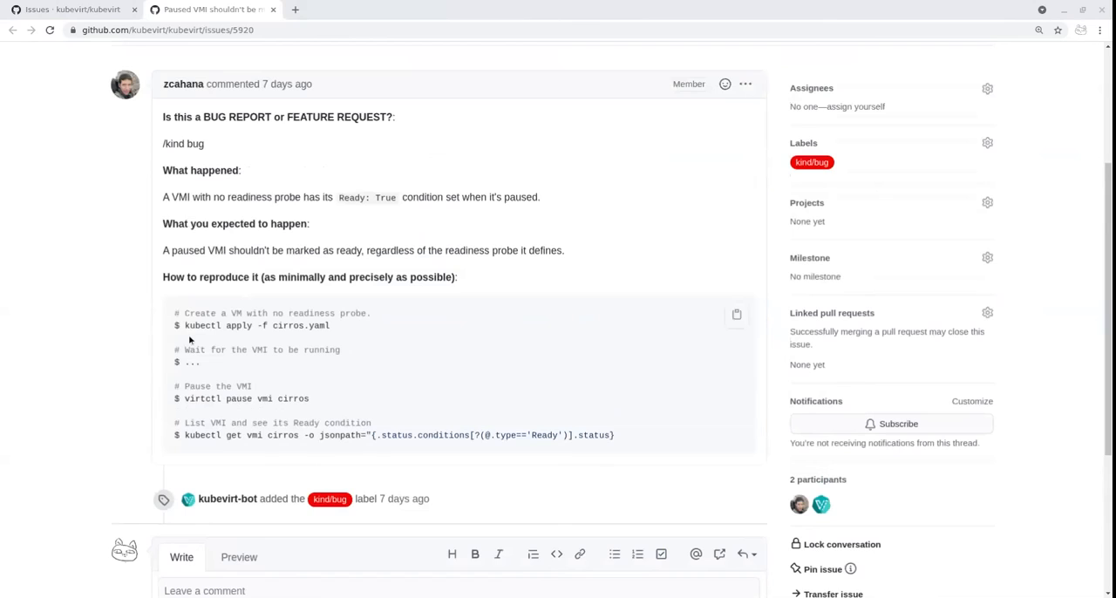
mouse_move(149, 329)
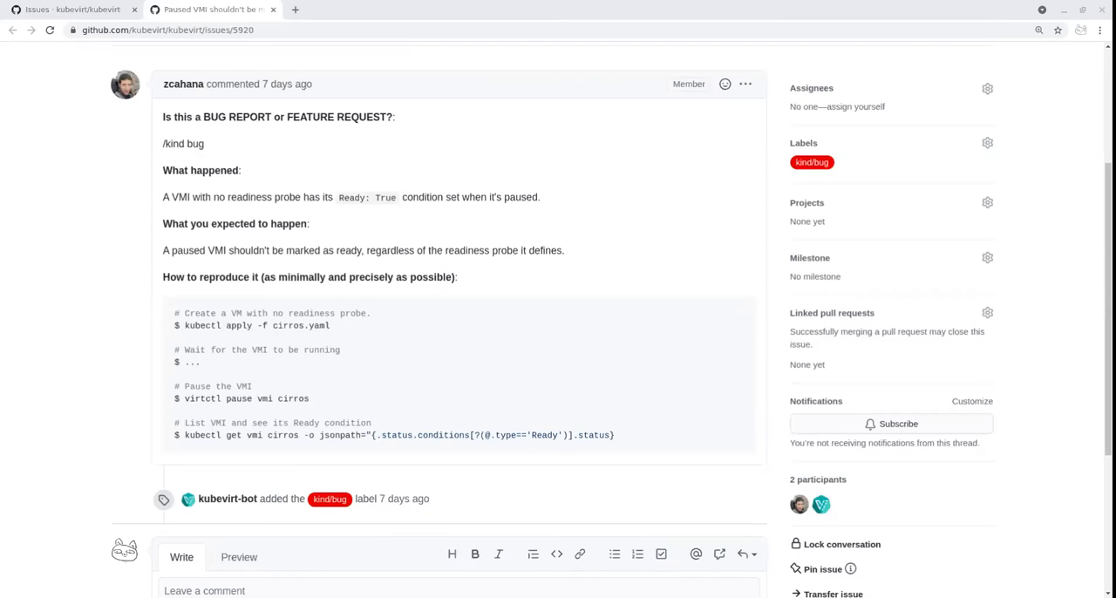
mouse_move(600, 506)
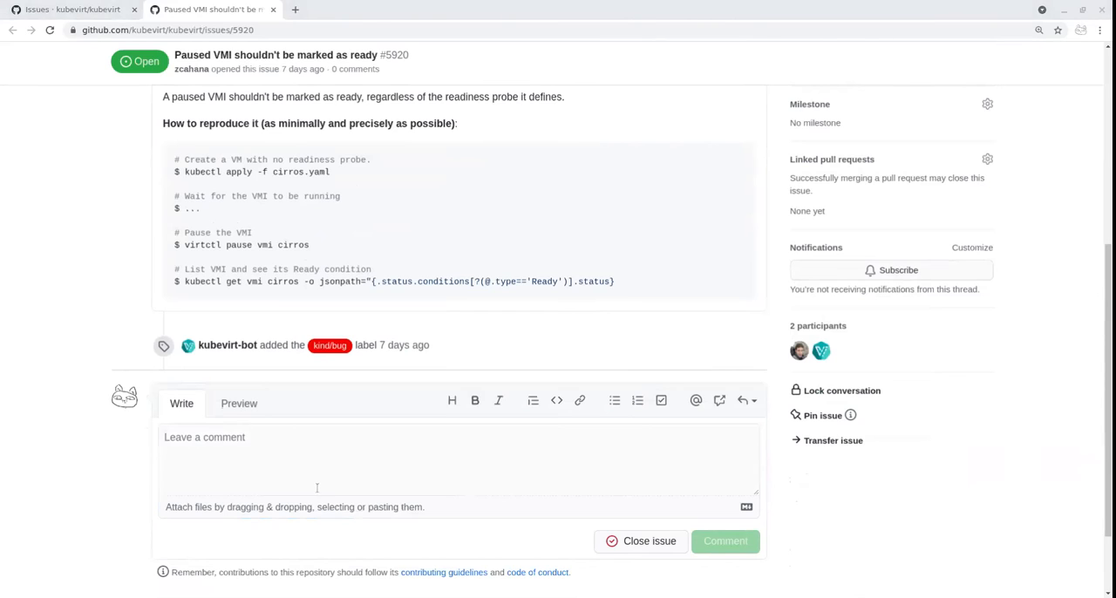
Draft the comment 'Marking as accepted, but would probably merit a design document/considerations.'
left_click(458, 463)
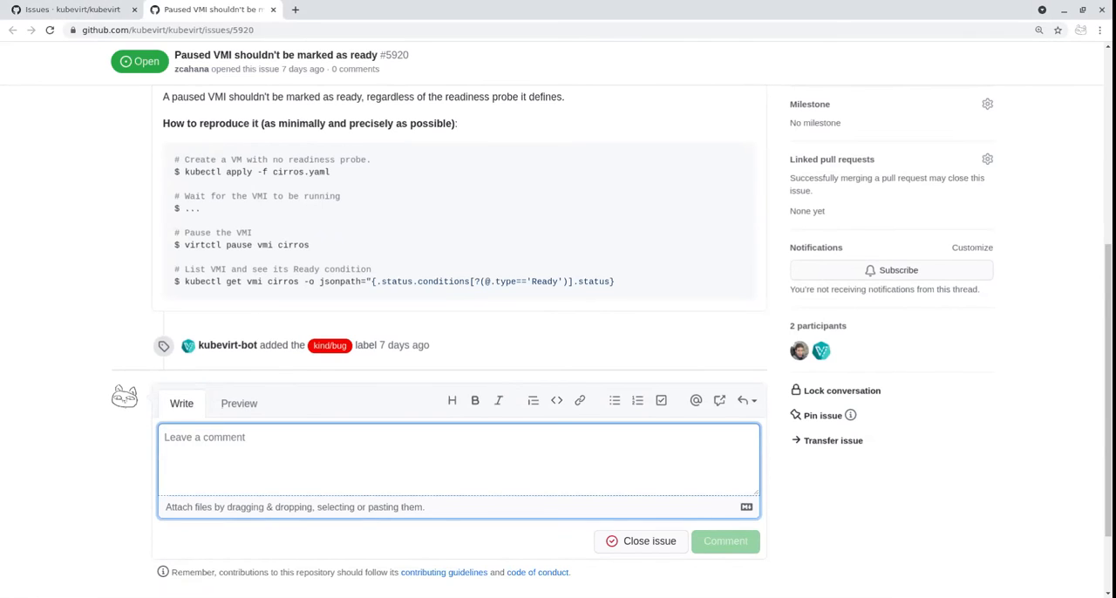
type("In ge")
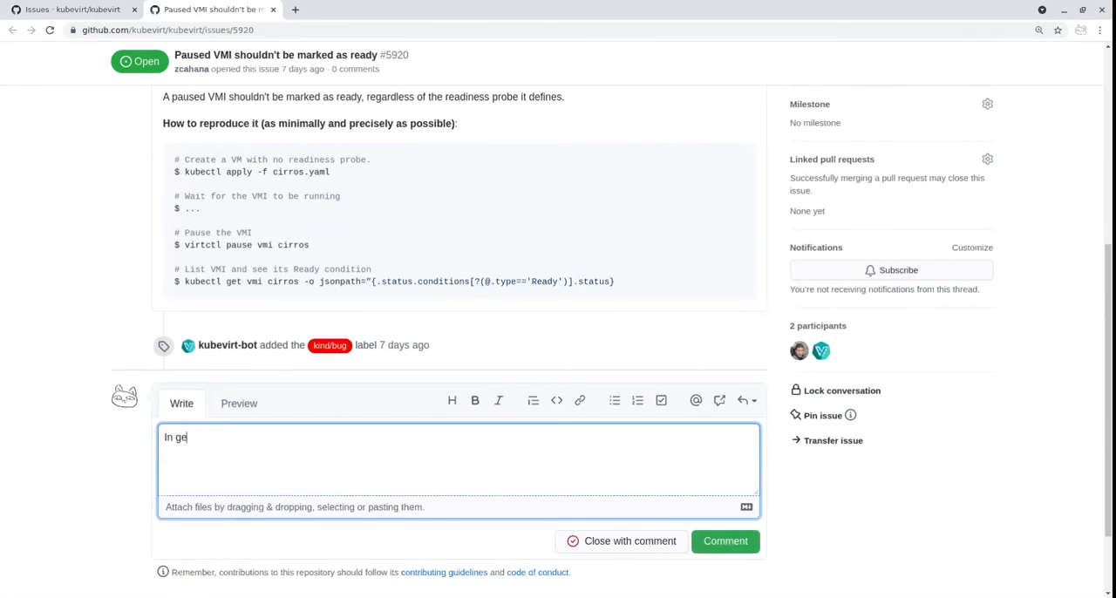
type("neral this sounds")
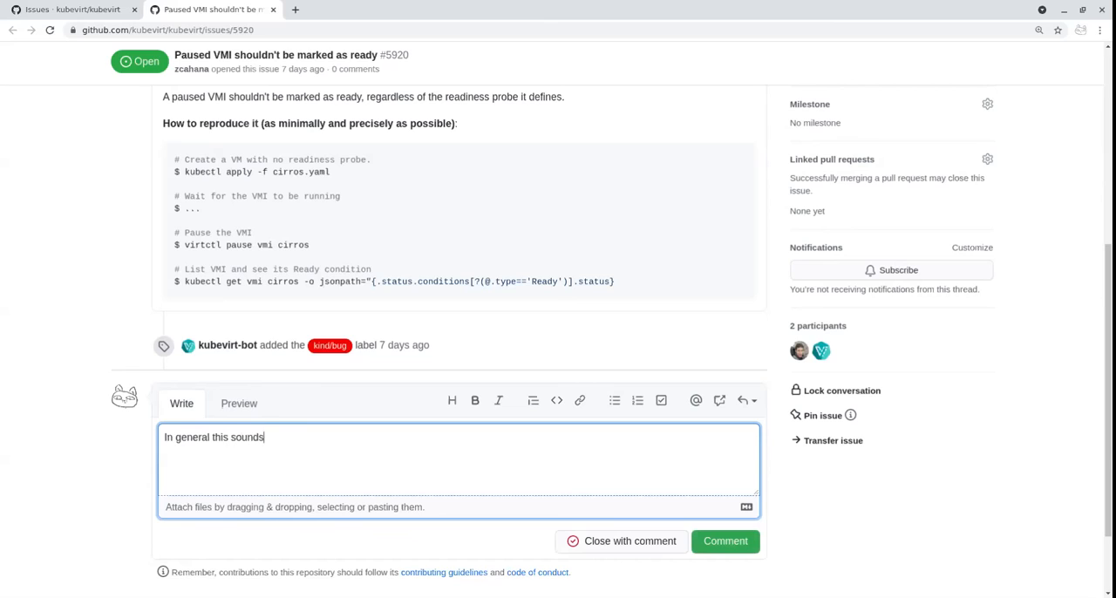
type("ri")
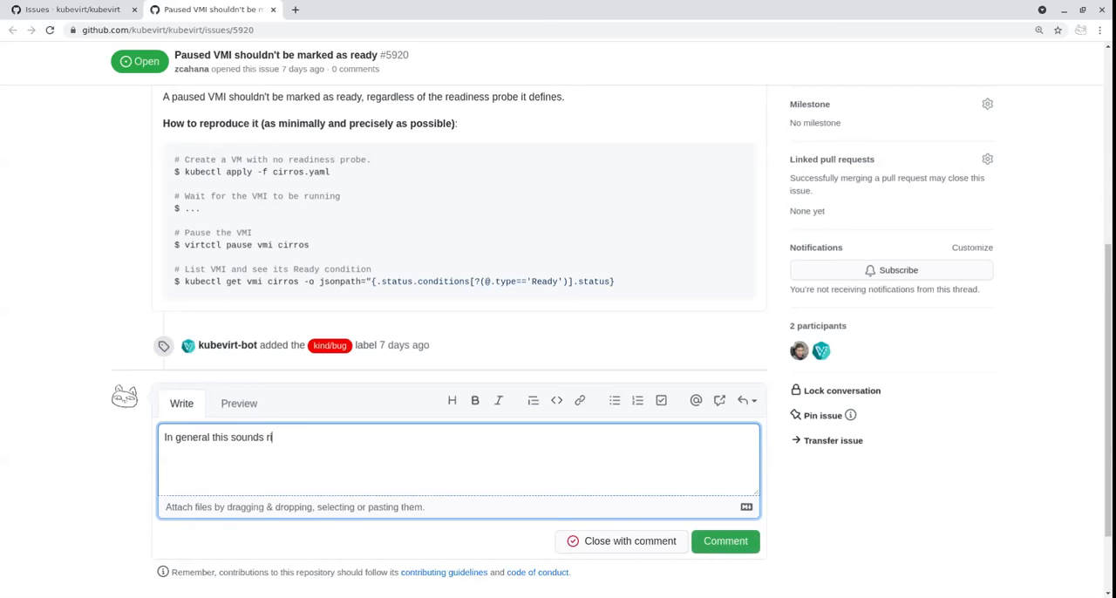
type("ght, but there ma")
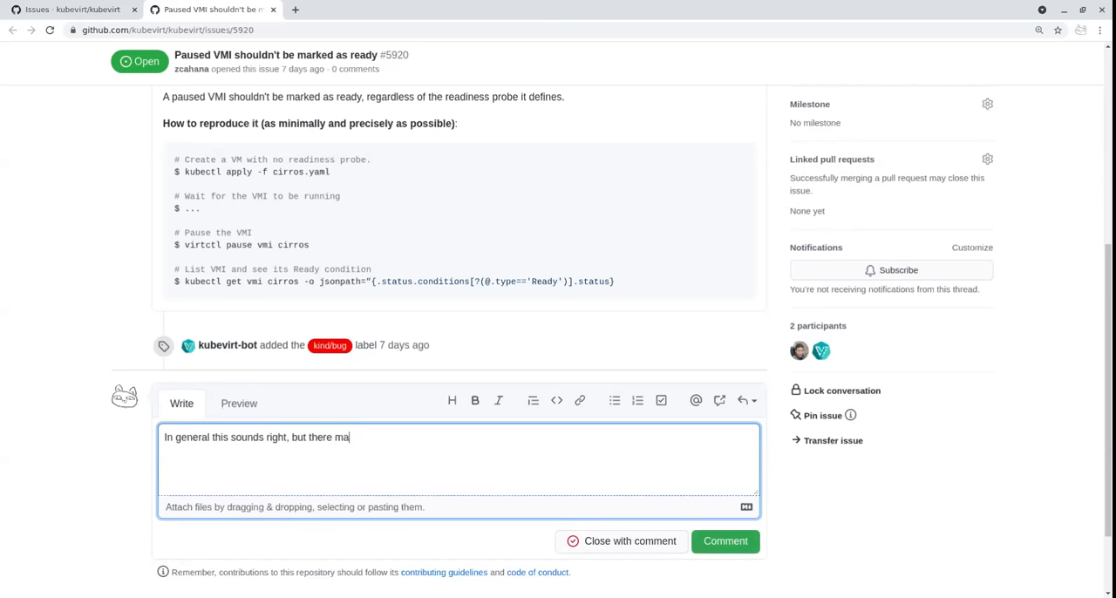
type("y be")
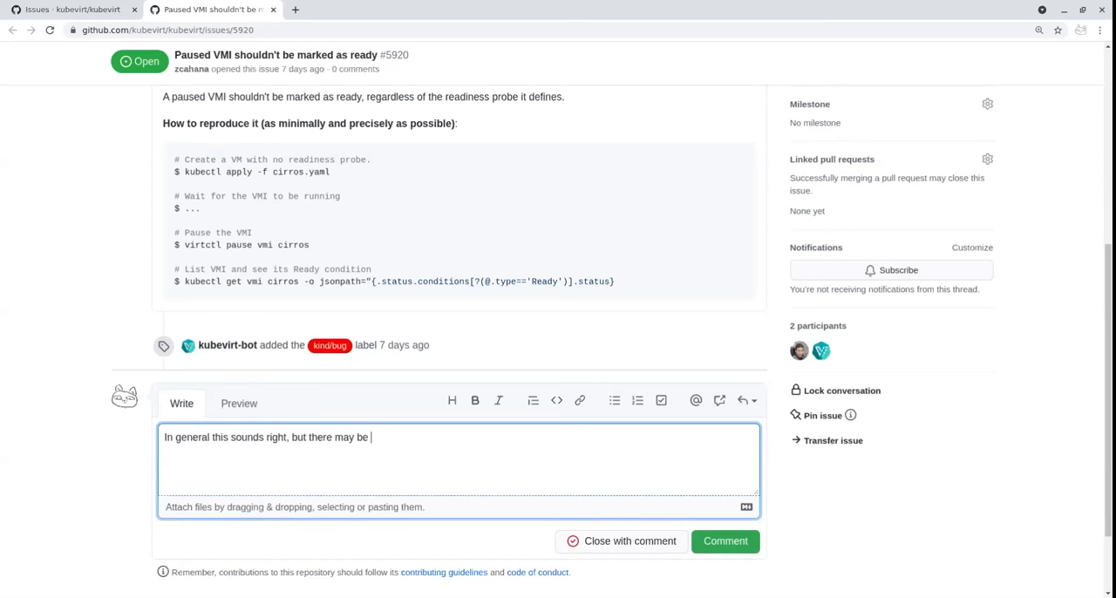
type("some consequen")
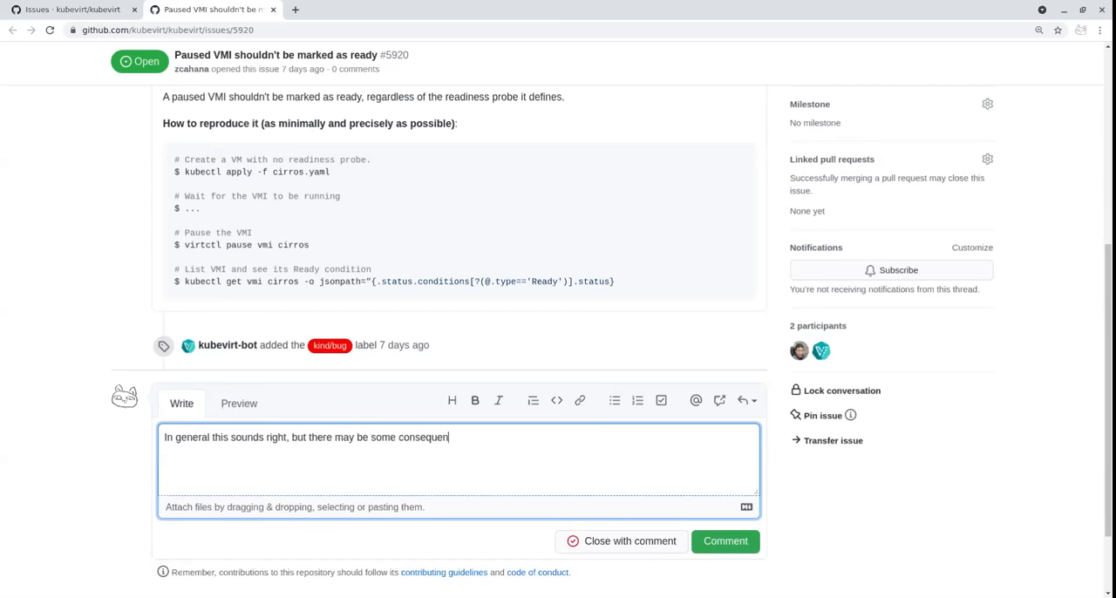
type("ces to this")
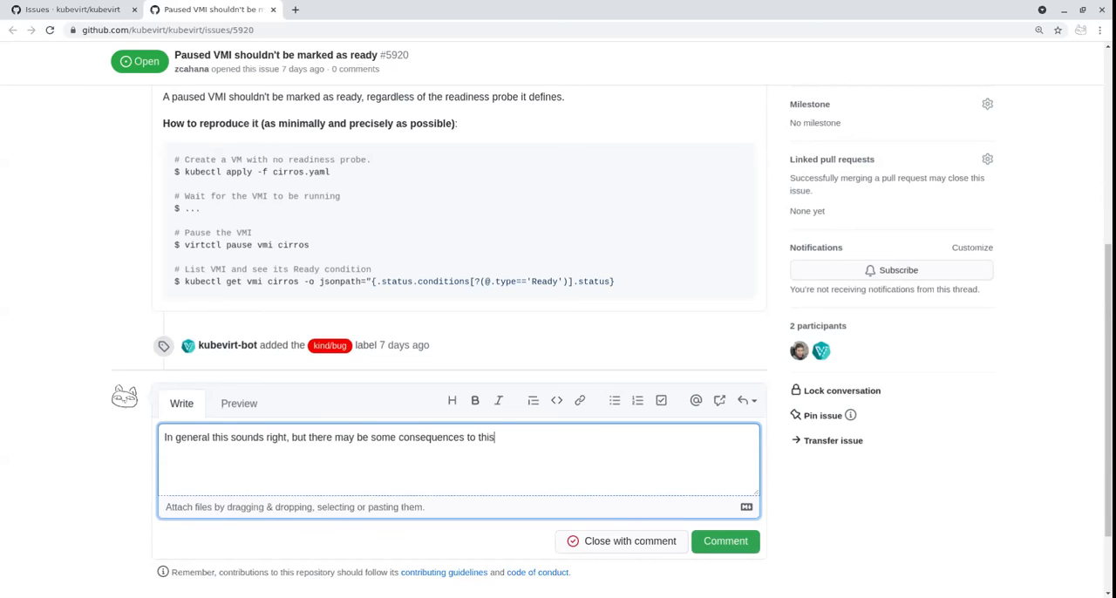
type("change we don't see now. Marki")
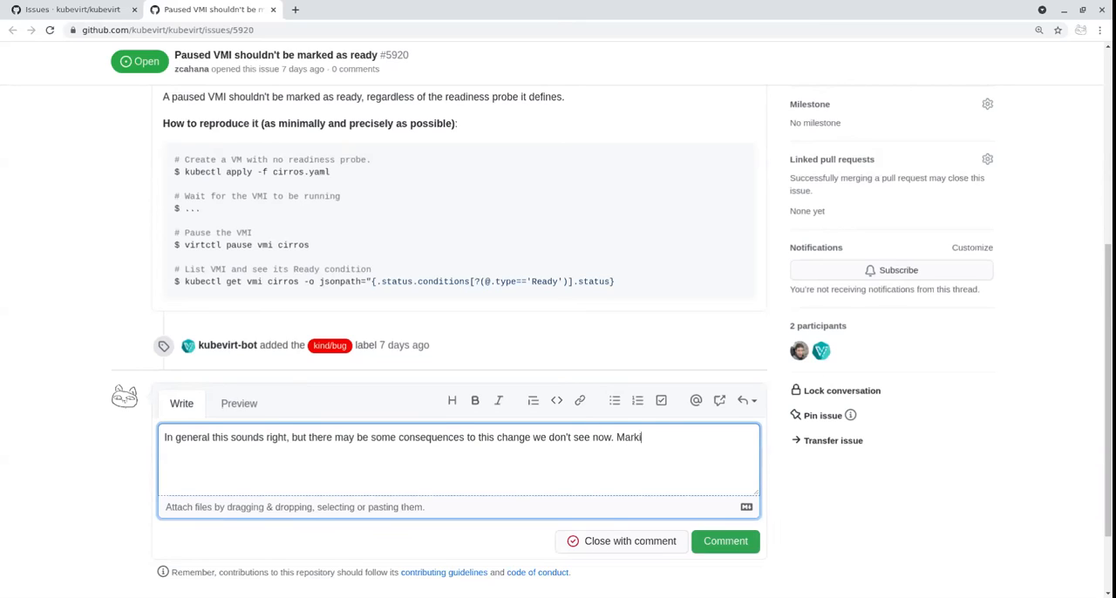
type("ng as accepted")
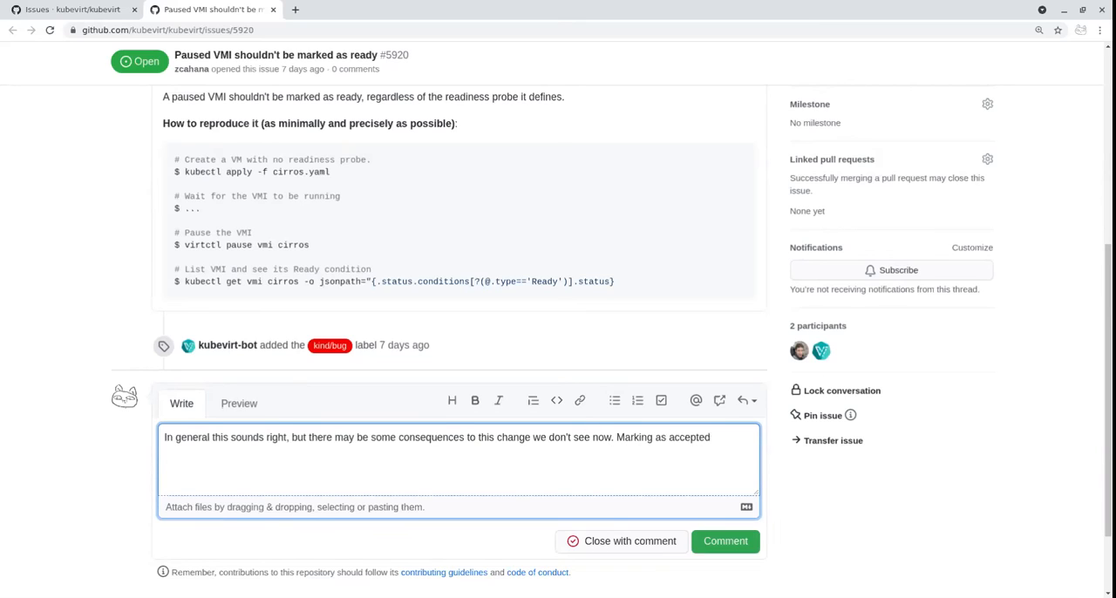
type(", but woul;d")
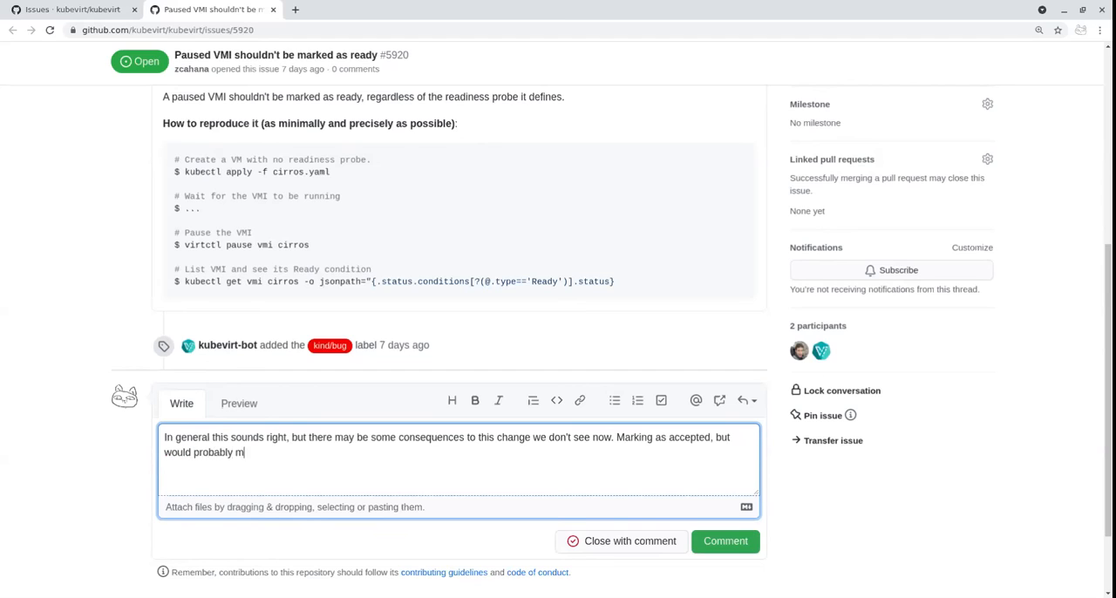
type("erit a design")
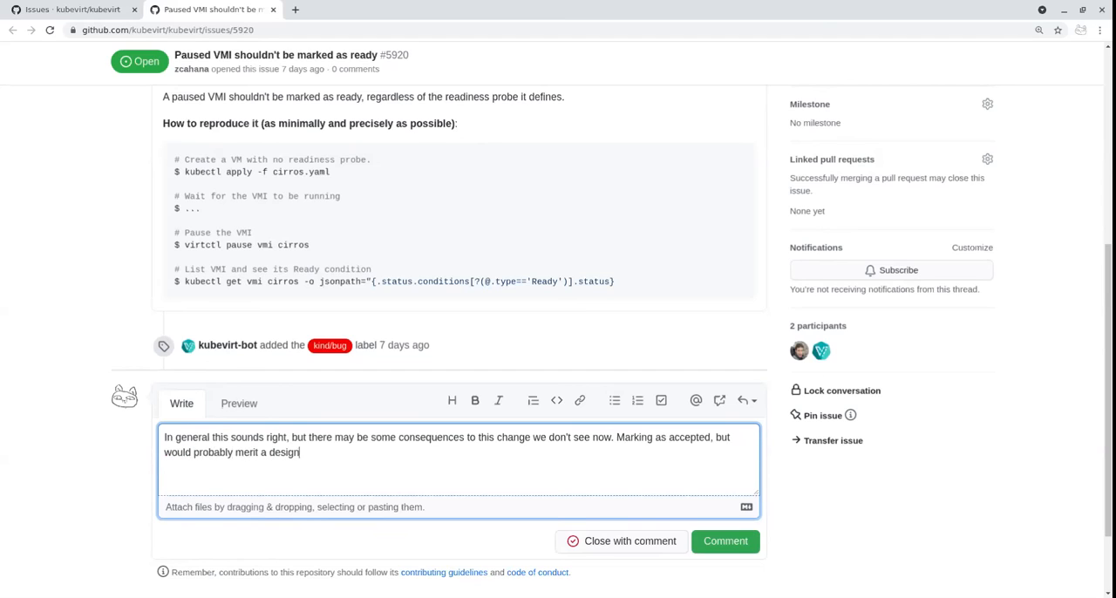
type("document/")
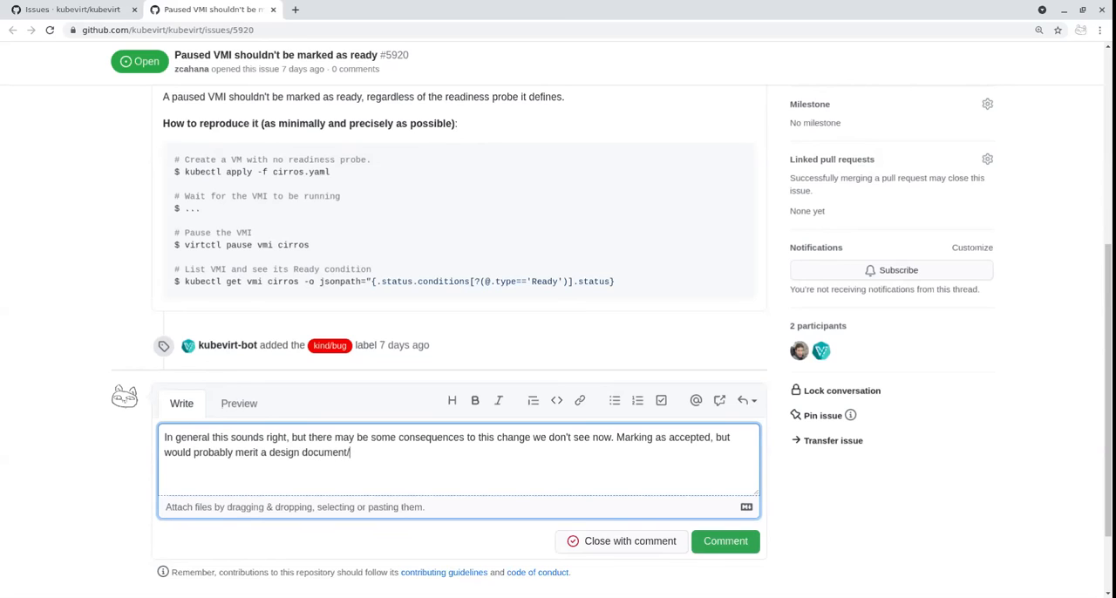
type("consideration.")
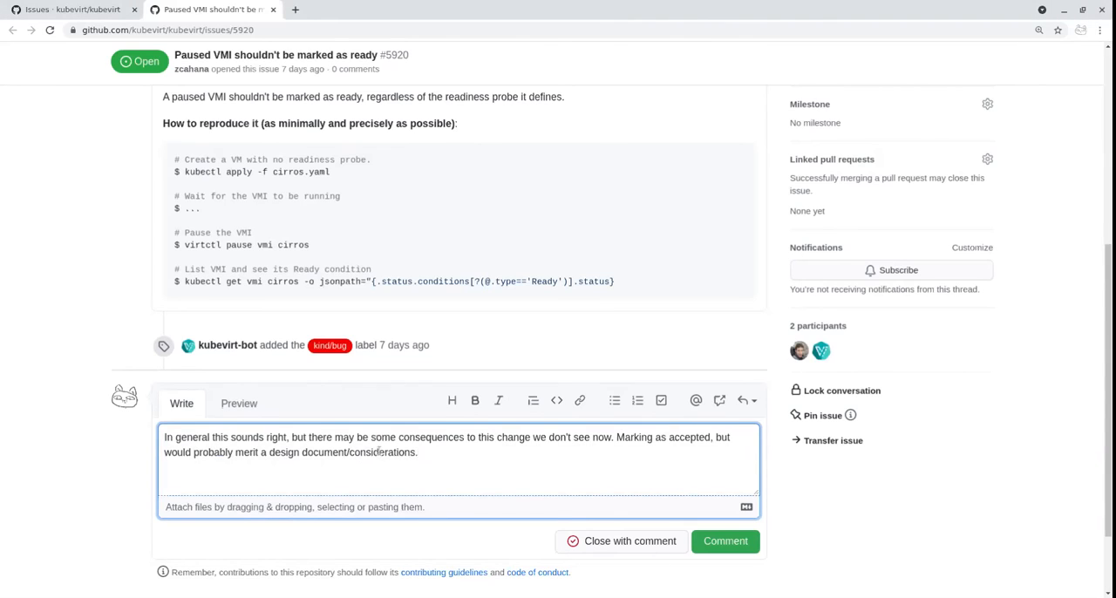
mouse_move(601, 470)
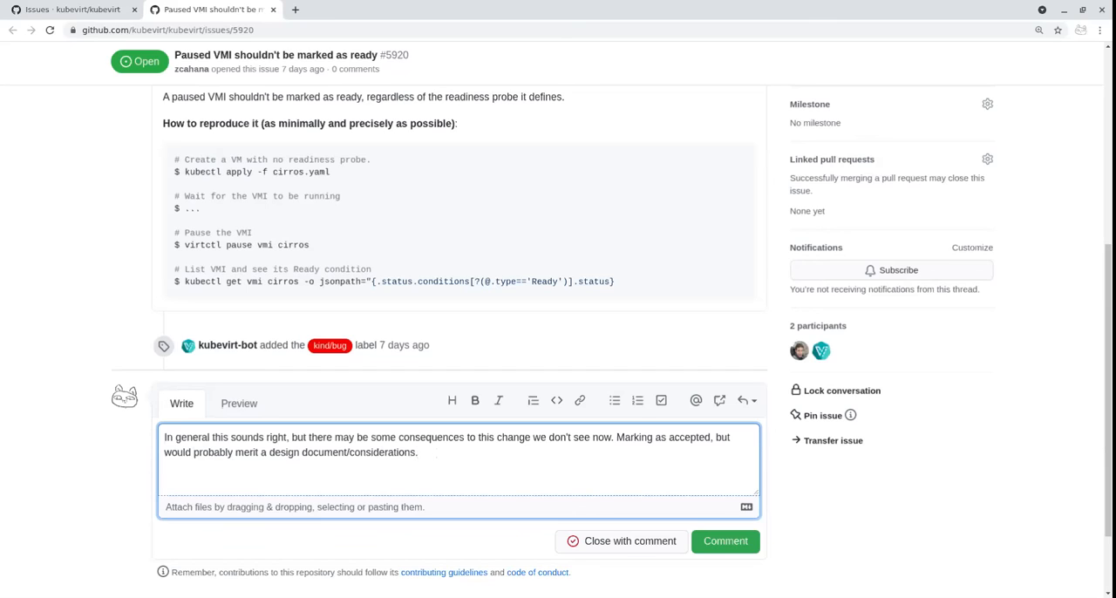
type("- to prove it does not break any")
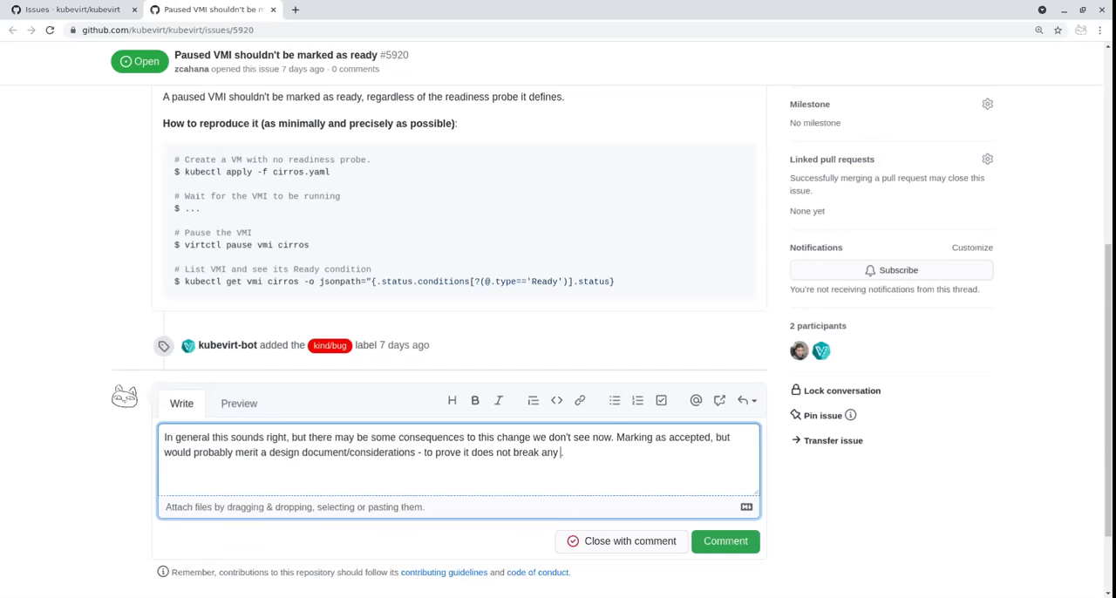
type("existing funcrt.")
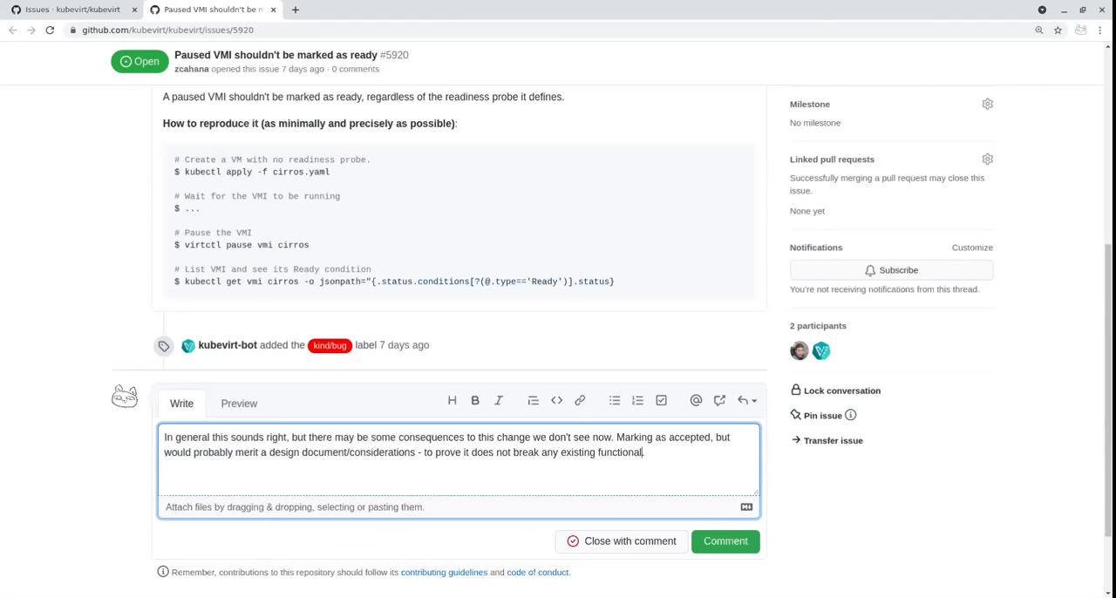
type("ity.")
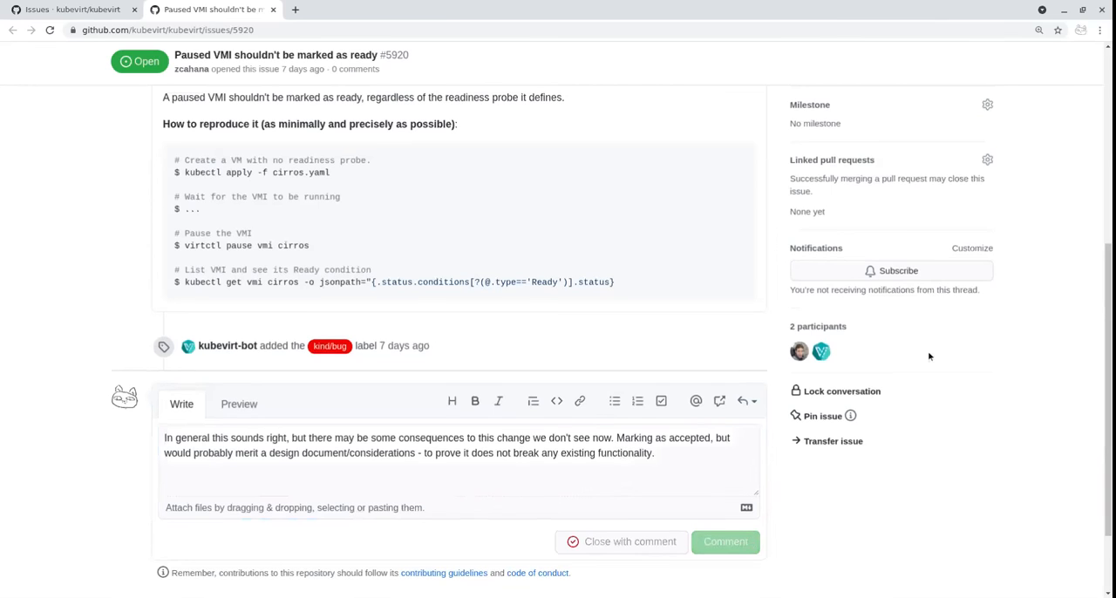
Filter labels for 'triage/' and add triage/accepted to issue #5920 beside kind/bug
left_click(987, 204)
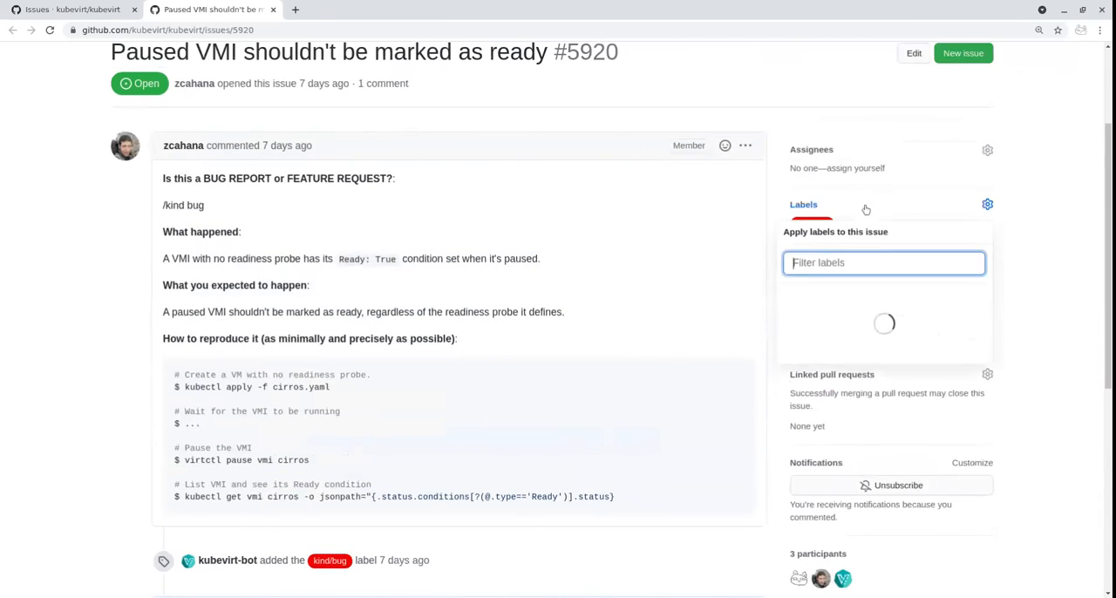
type("triage/")
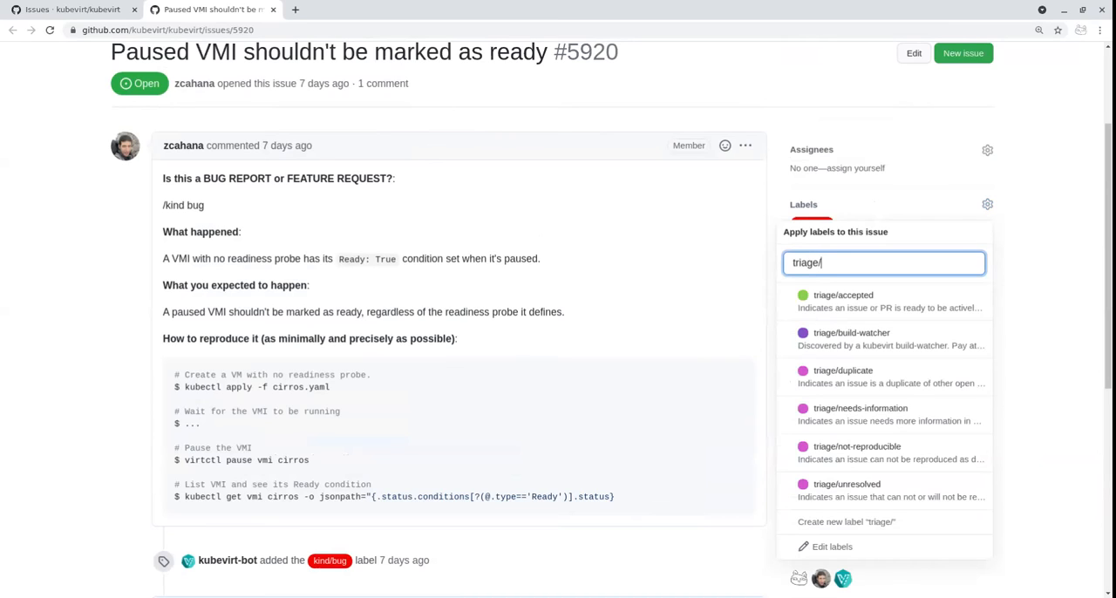
mouse_move(934, 229)
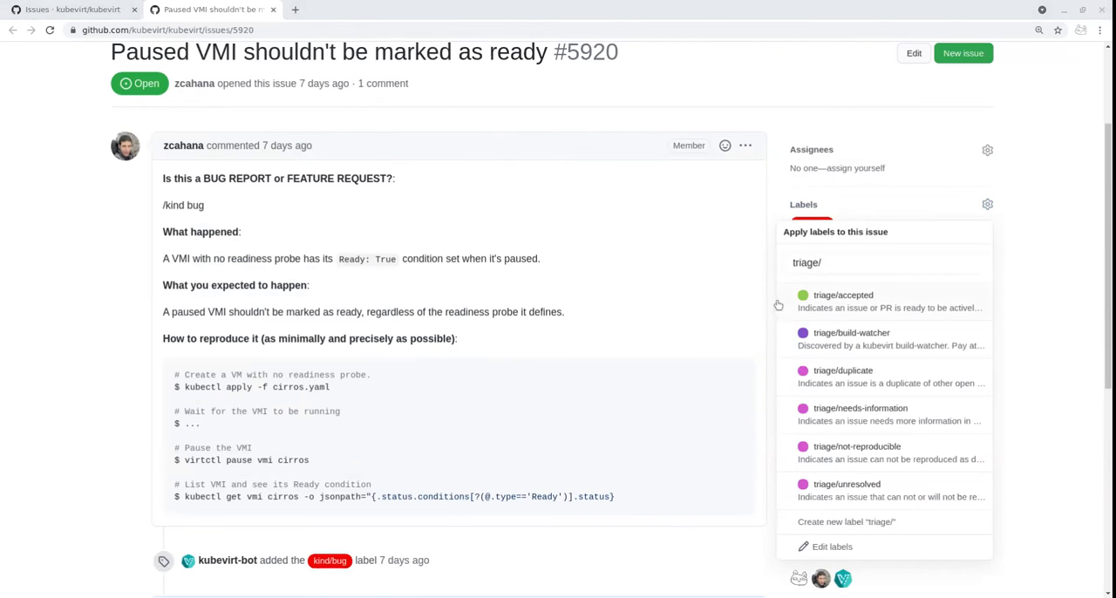
scroll("down", 3)
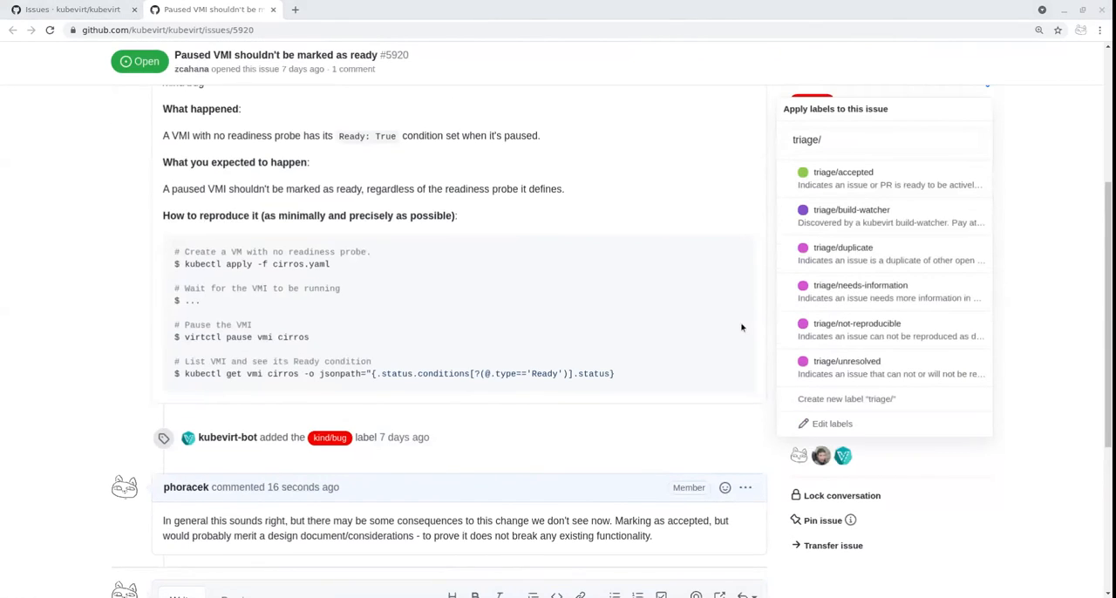
left_click(622, 260)
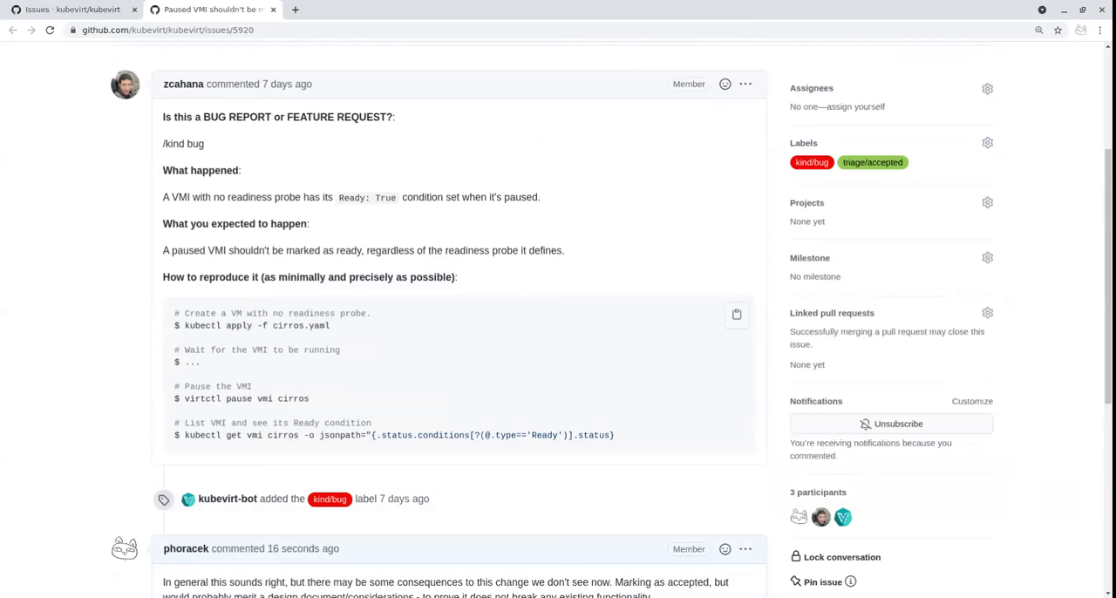
mouse_move(498, 146)
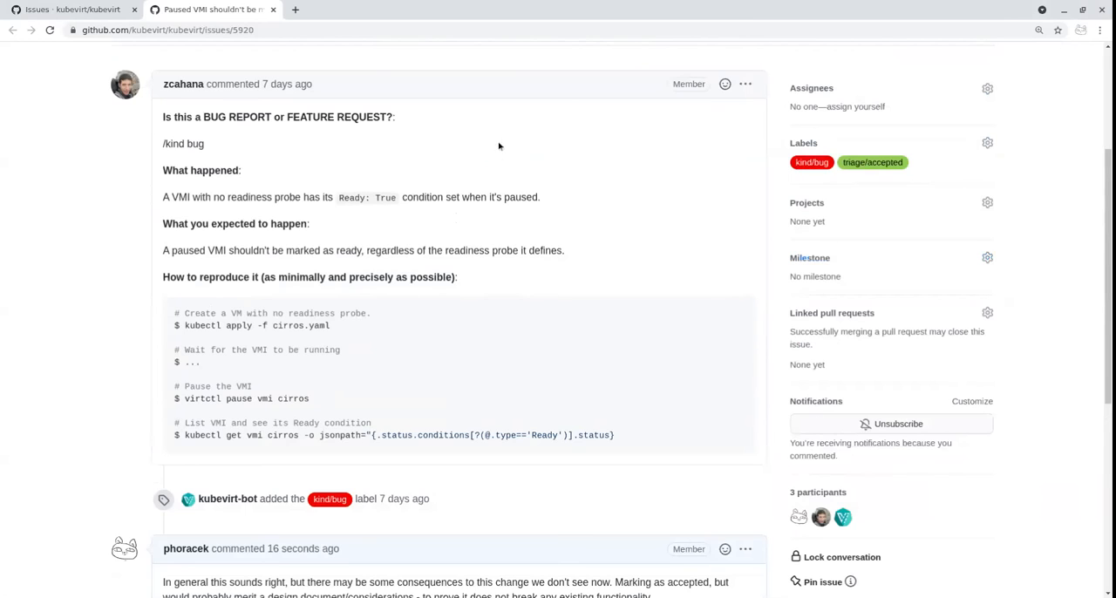
mouse_move(504, 160)
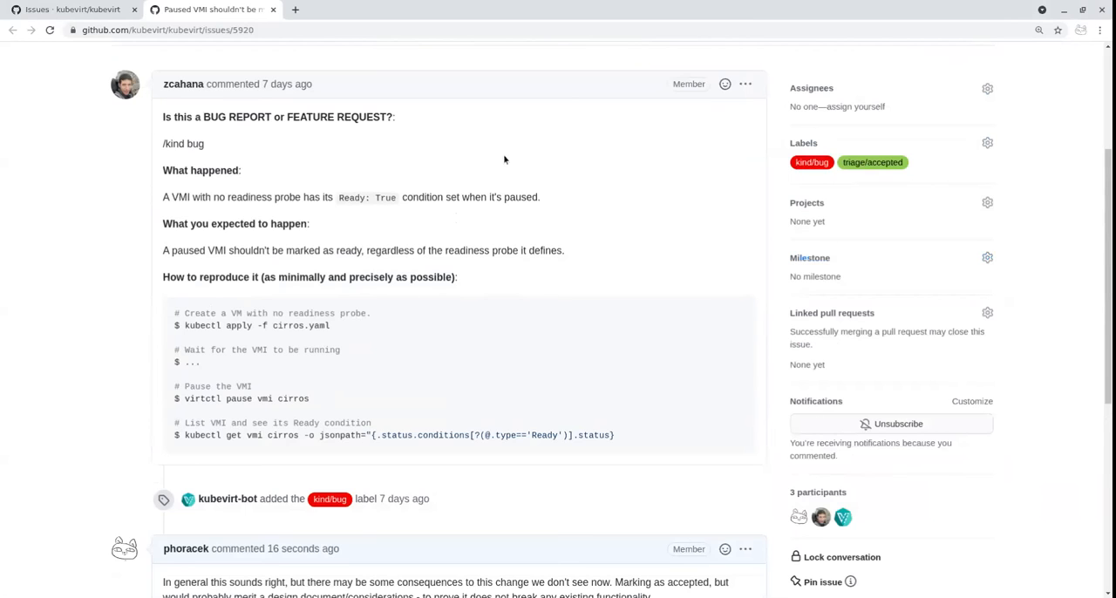
mouse_move(471, 149)
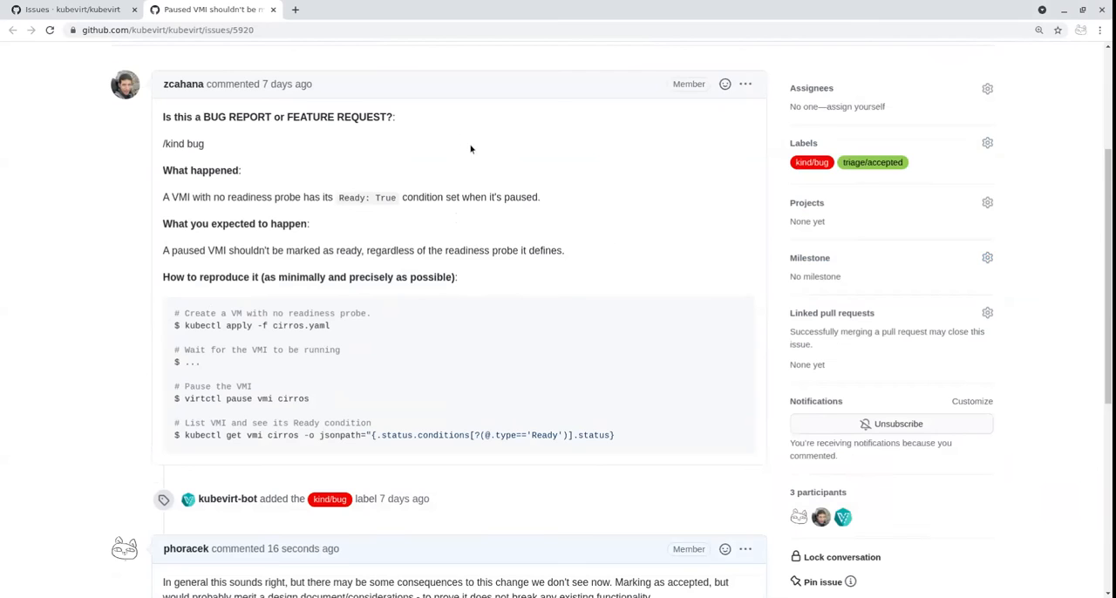
mouse_move(488, 177)
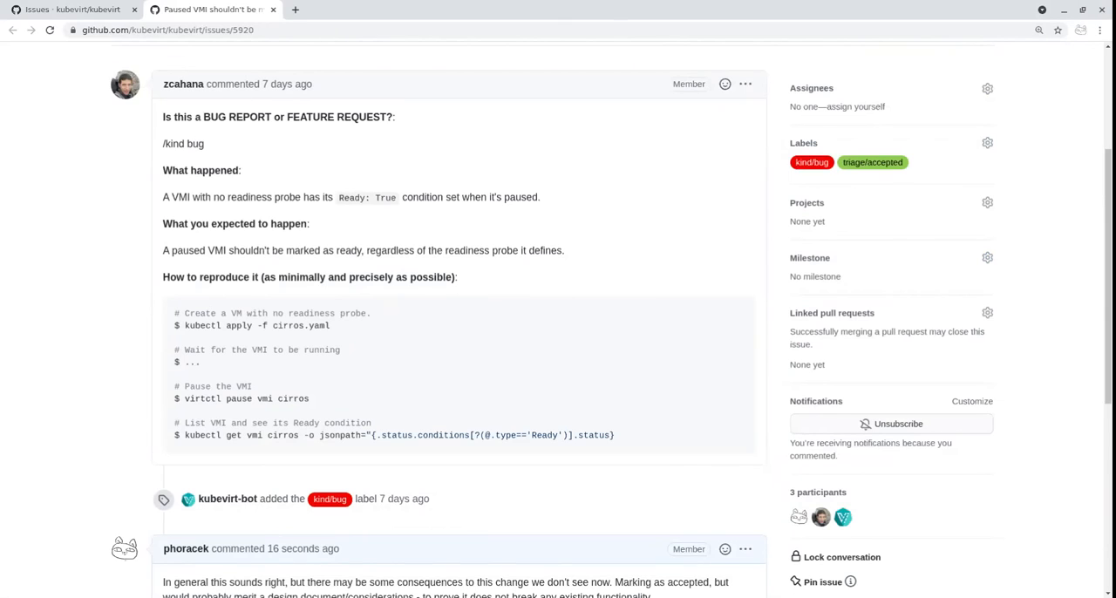
mouse_move(606, 278)
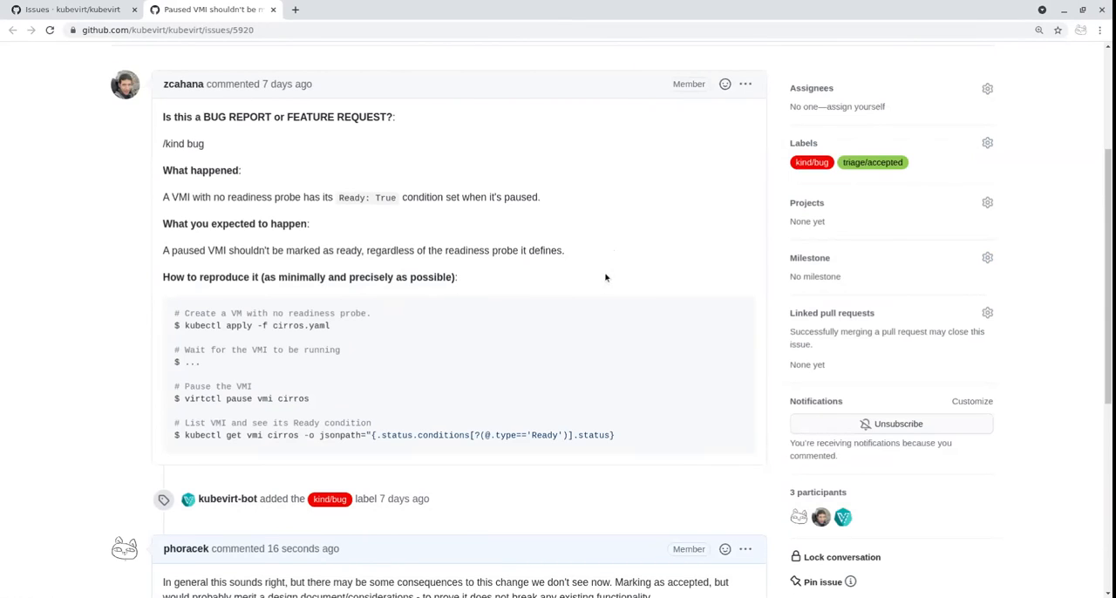
mouse_move(606, 316)
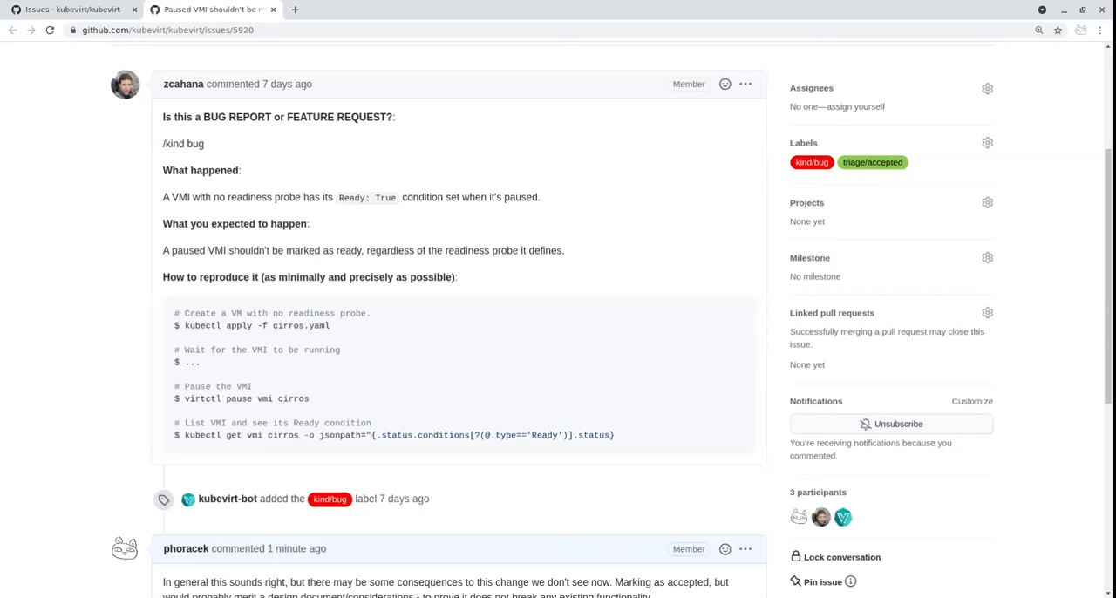
mouse_move(1009, 546)
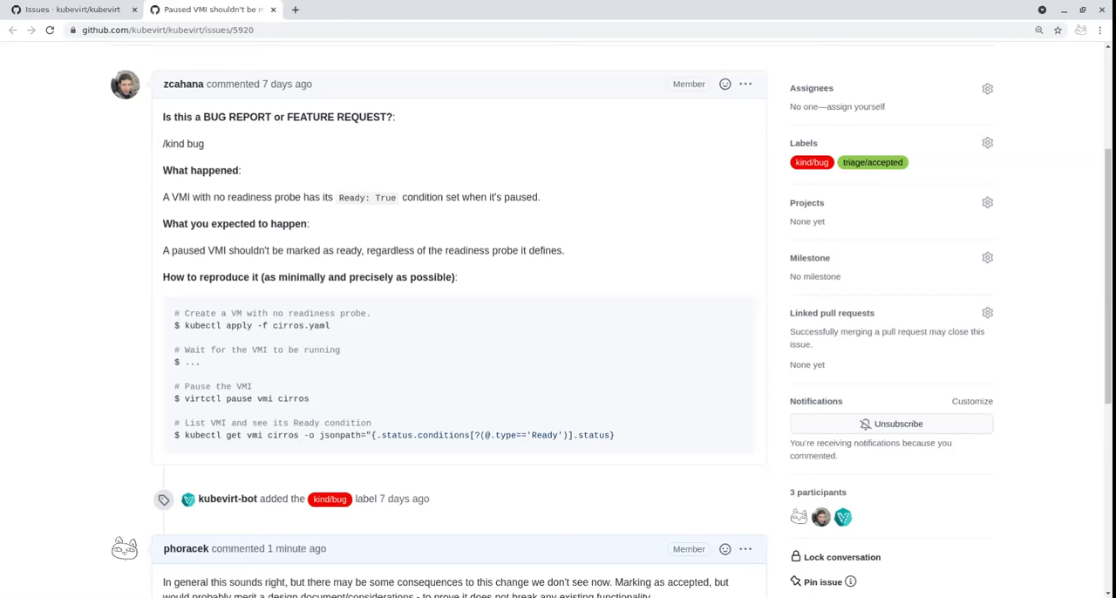
mouse_move(1030, 539)
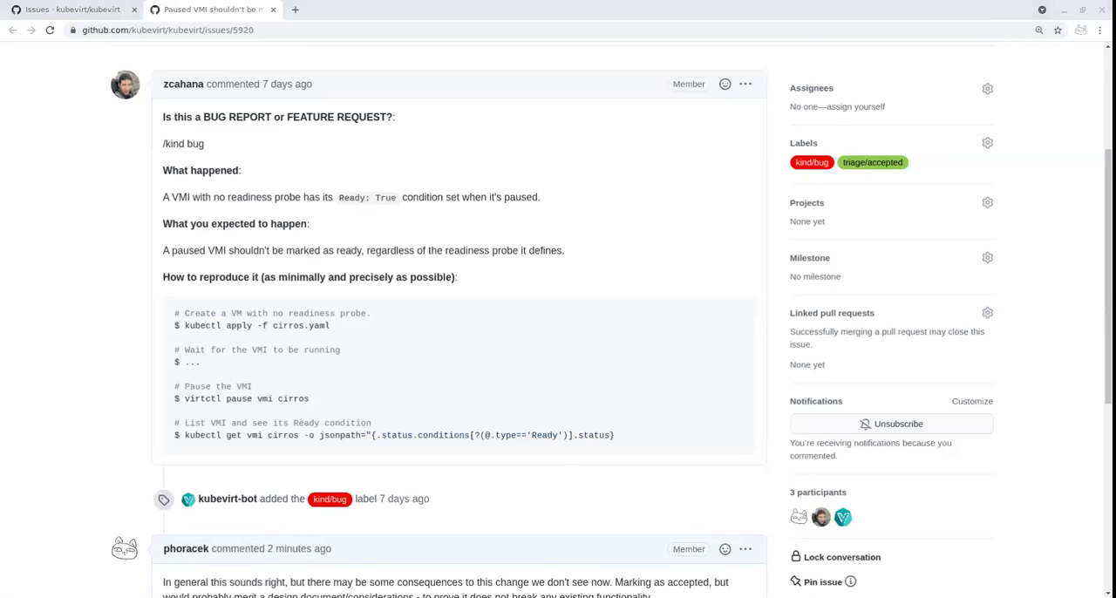
mouse_move(79, 413)
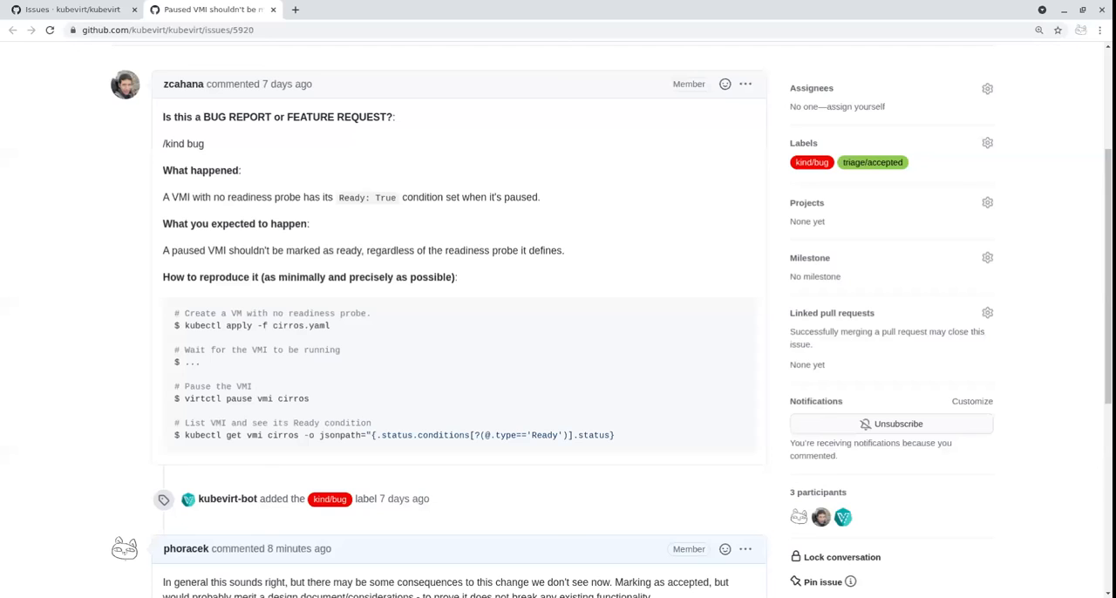
scroll("down", 3)
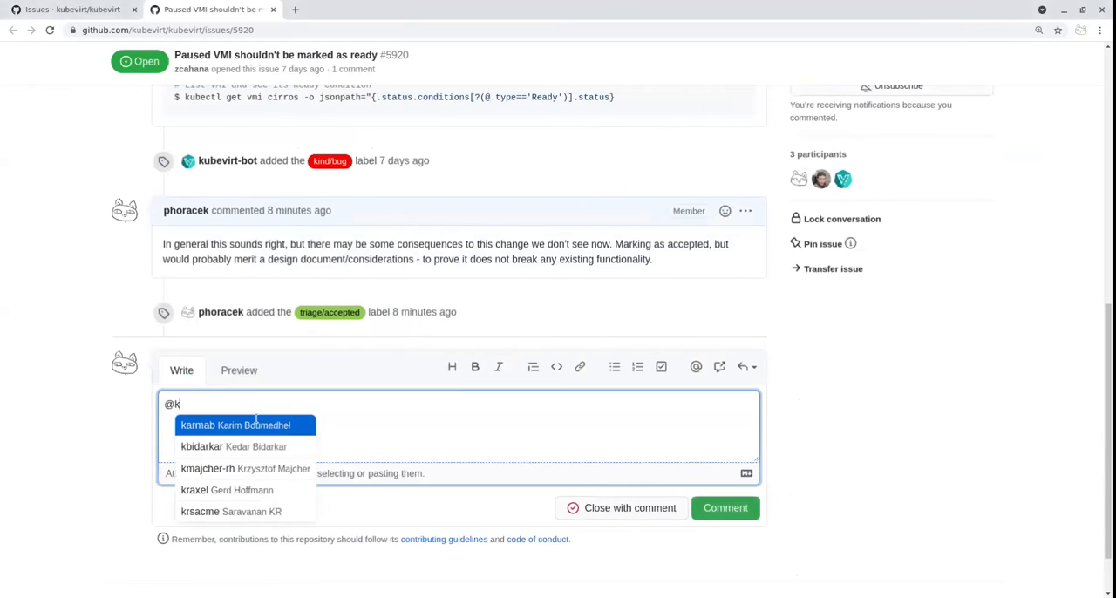
type("evin")
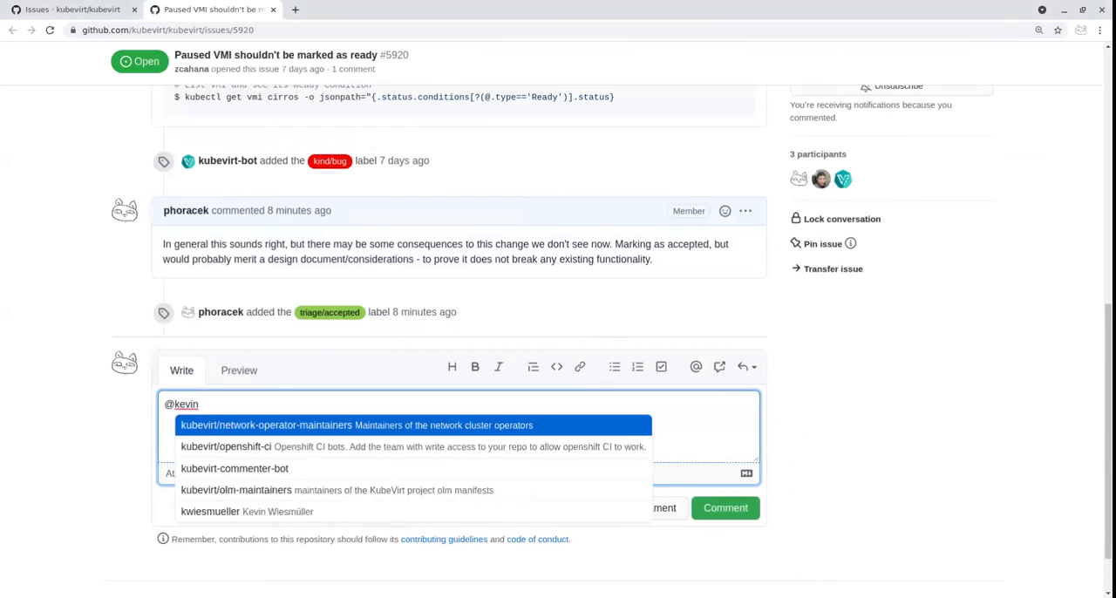
left_click(209, 512)
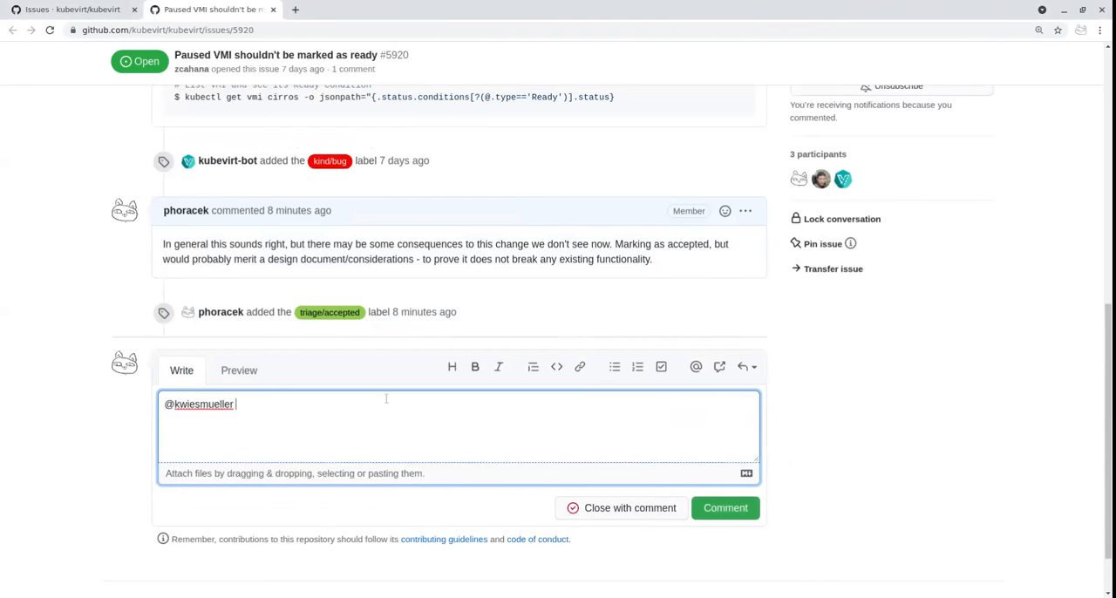
type("@")
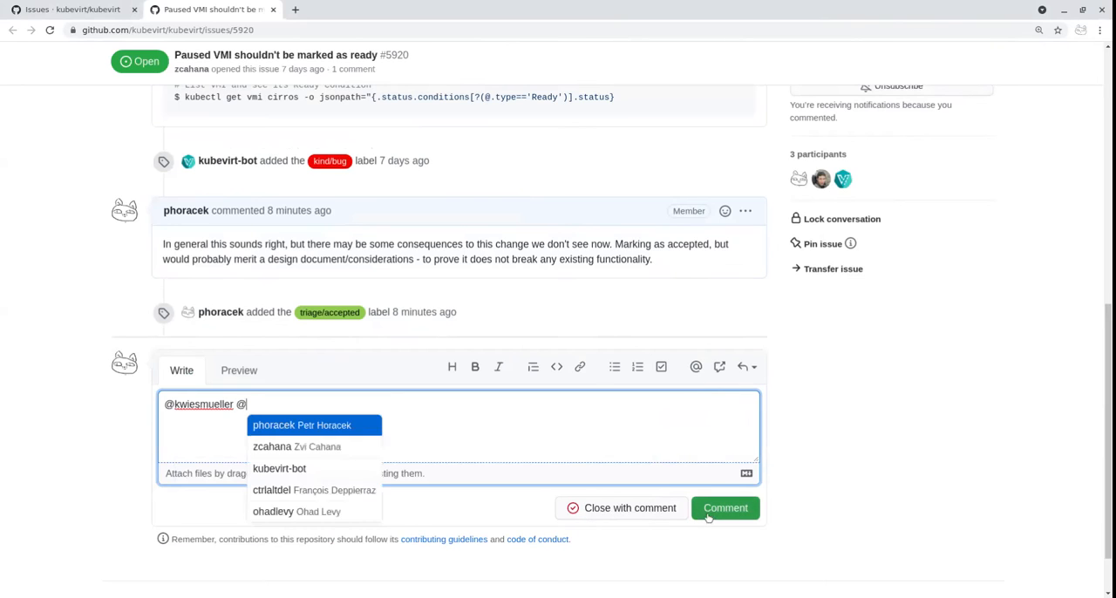
type("ryan")
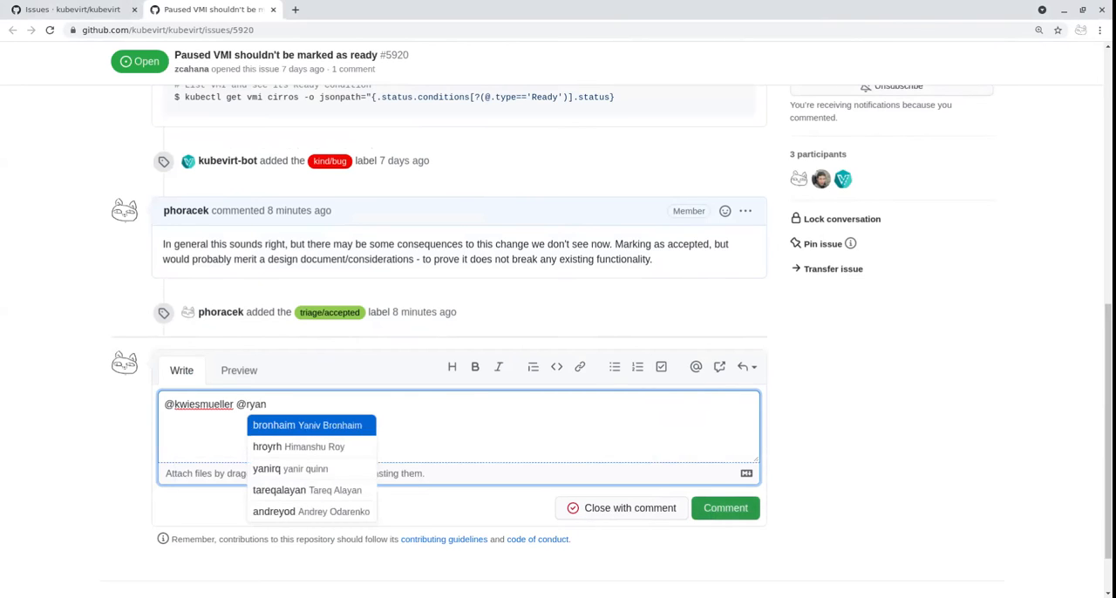
key("backspace")
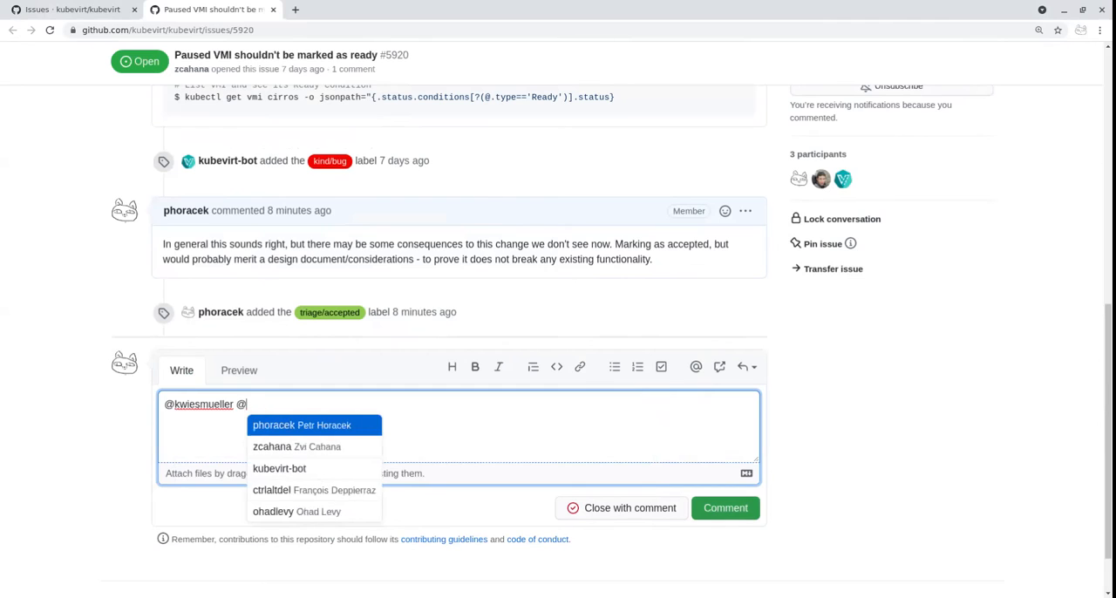
type("rha")
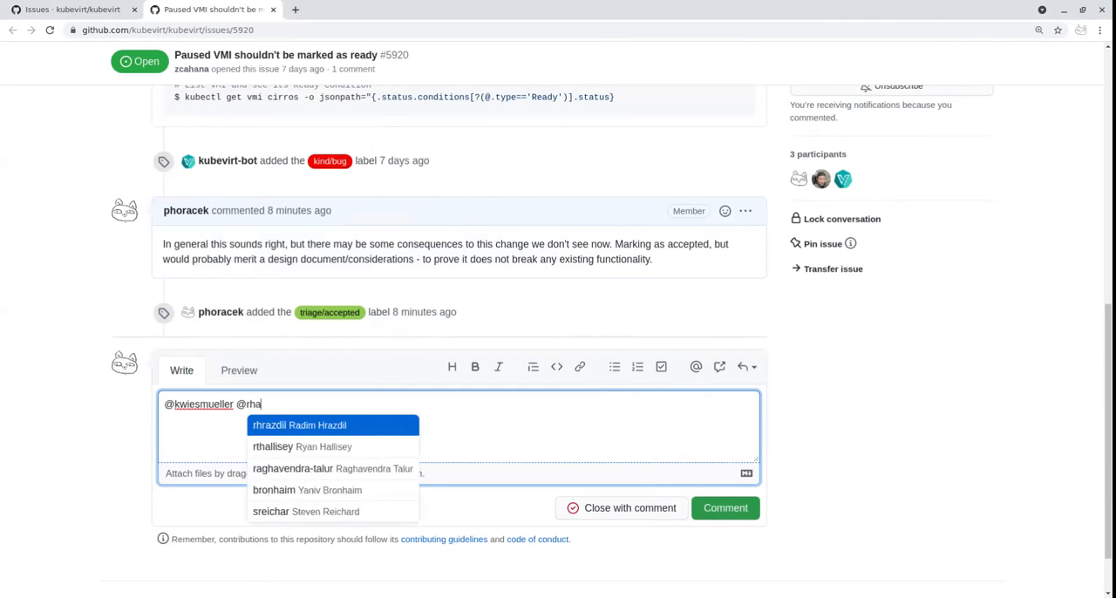
left_click(301, 447)
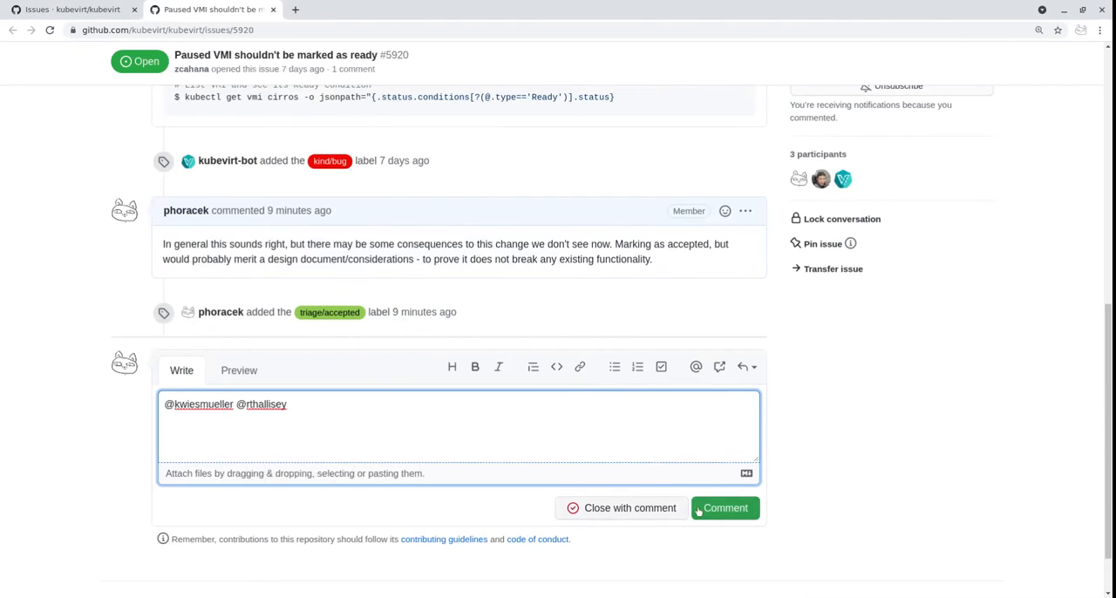
left_click(725, 508)
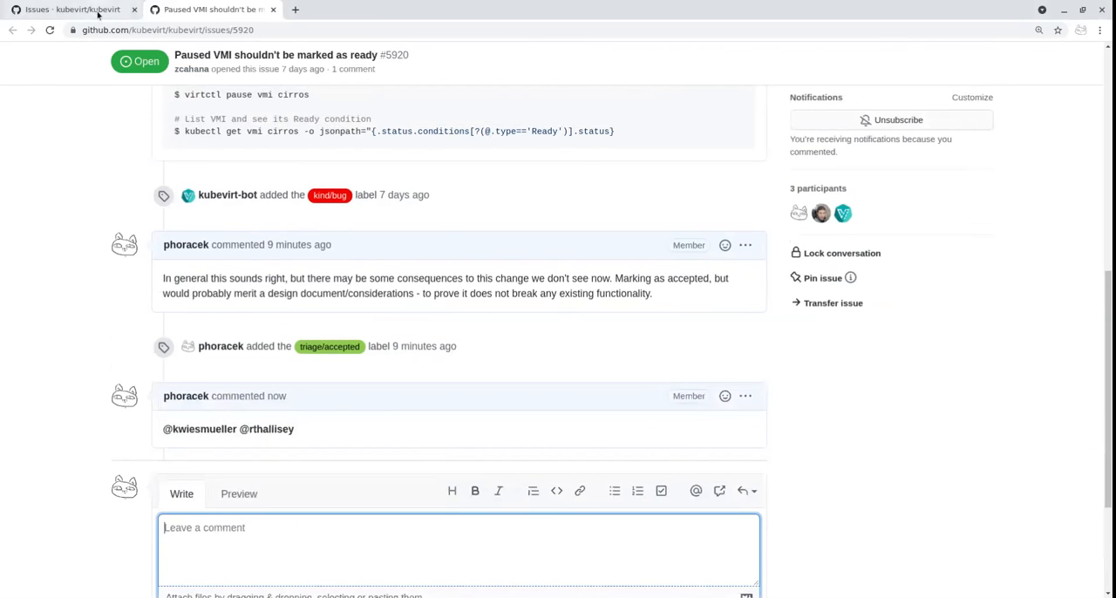
left_click(65, 9)
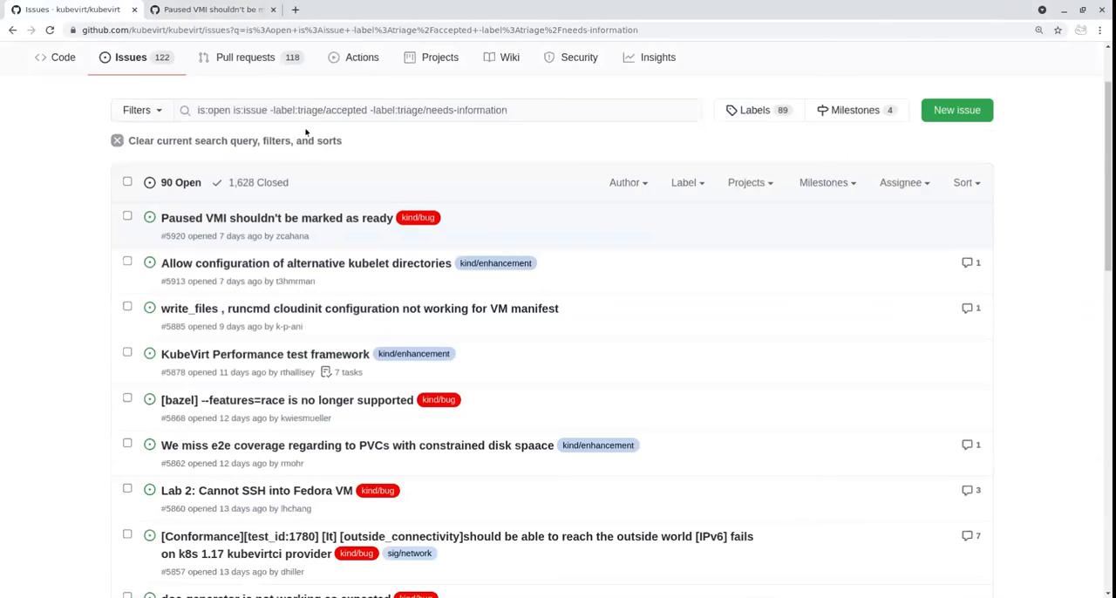
mouse_move(342, 277)
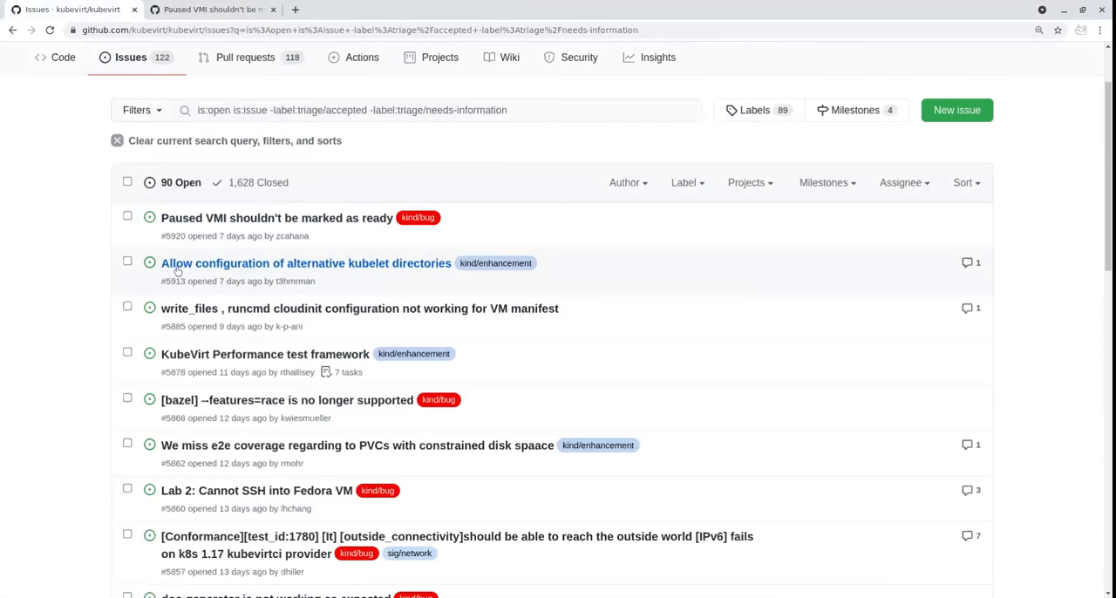
middle_click(305, 263)
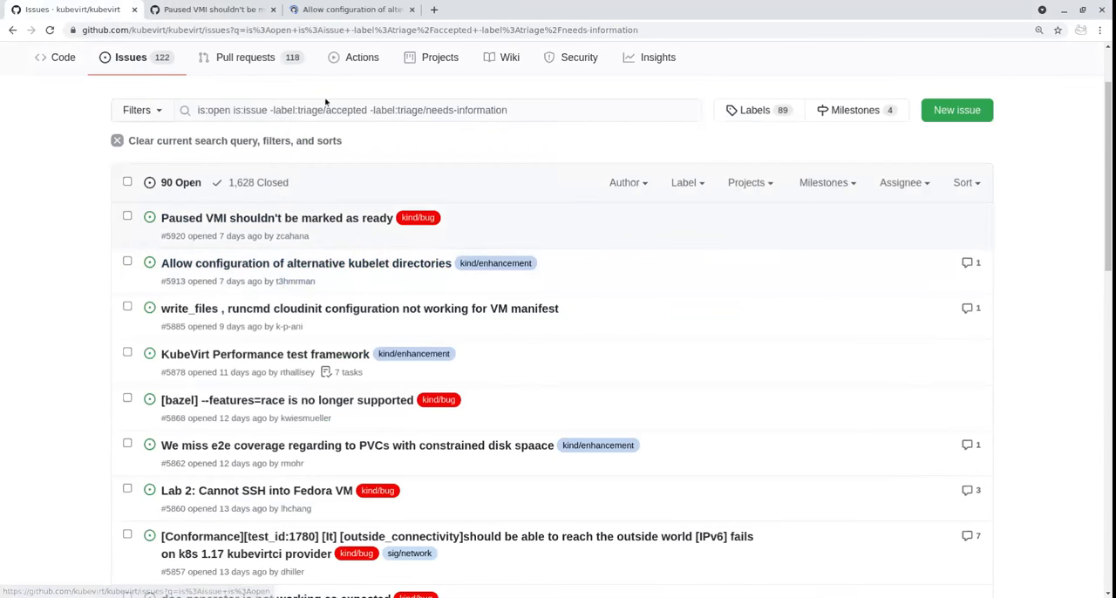
left_click(306, 263)
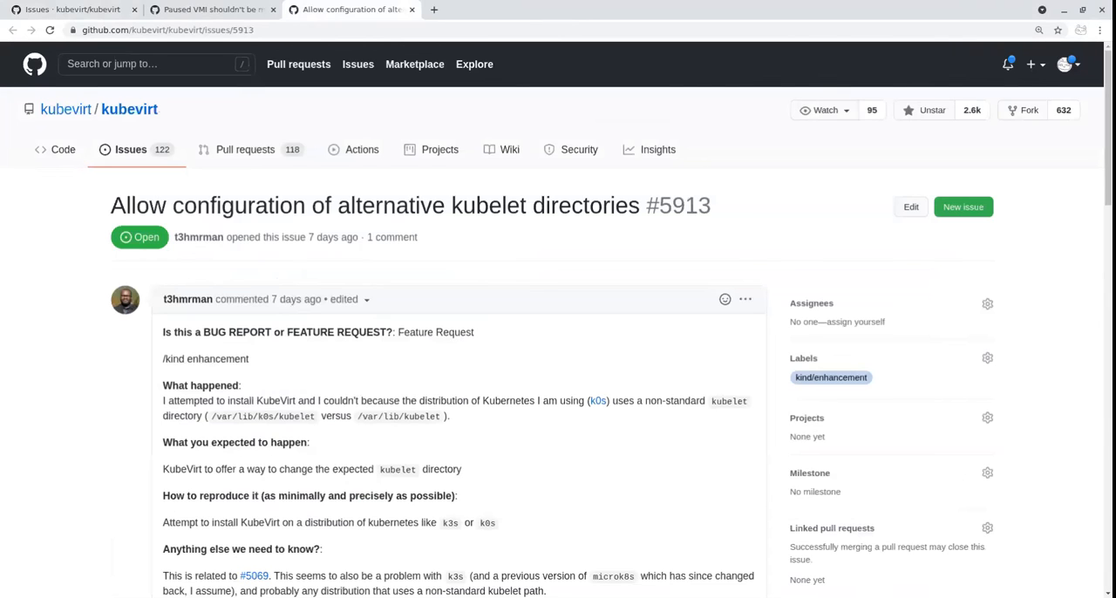
scroll("down", 3)
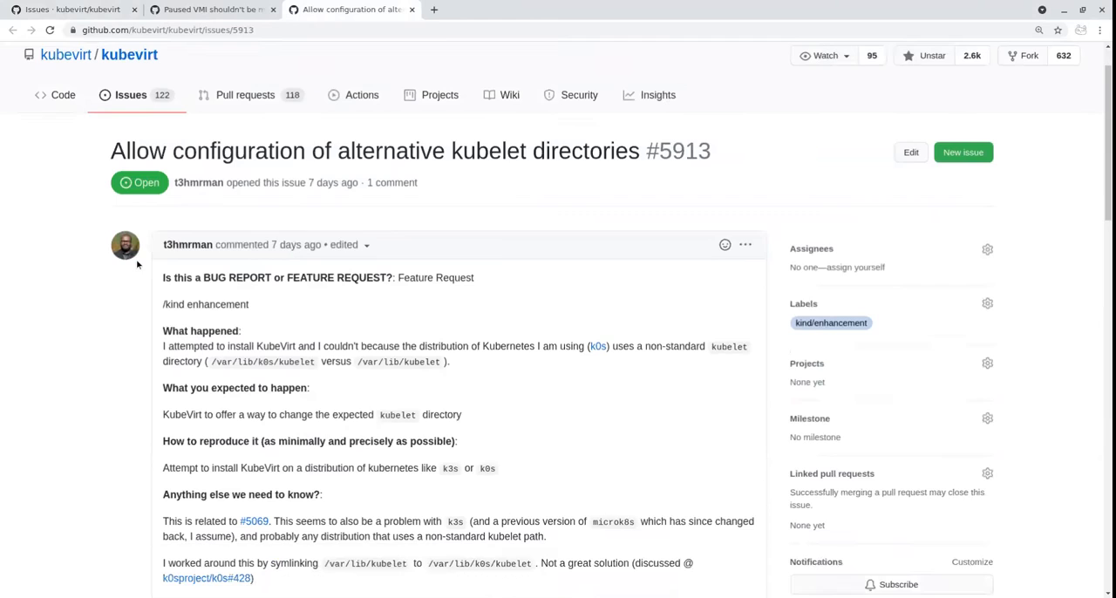
scroll("down", 3)
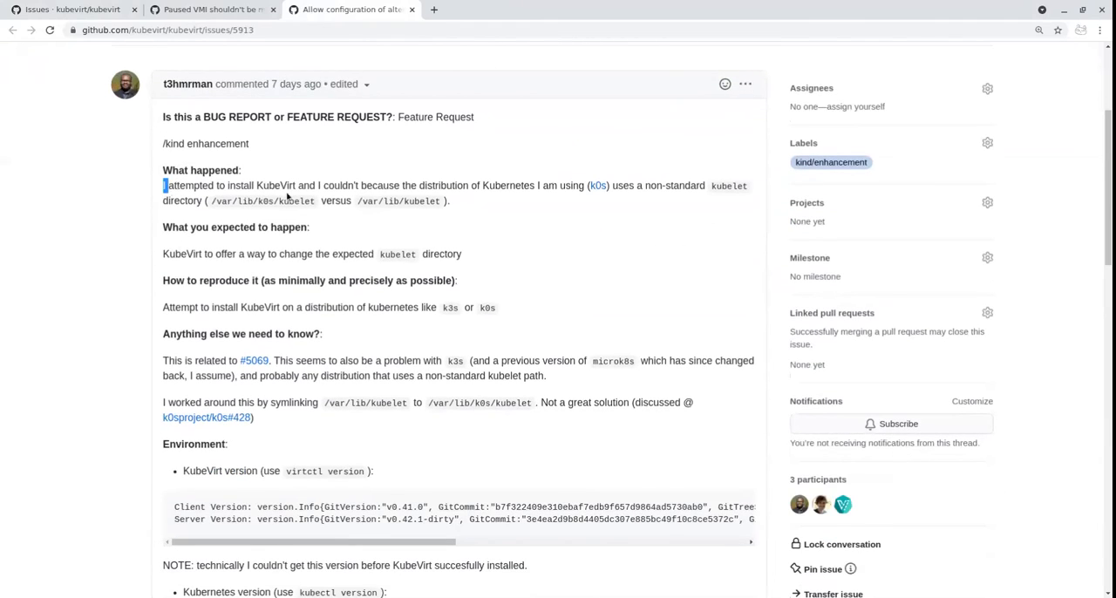
mouse_move(497, 185)
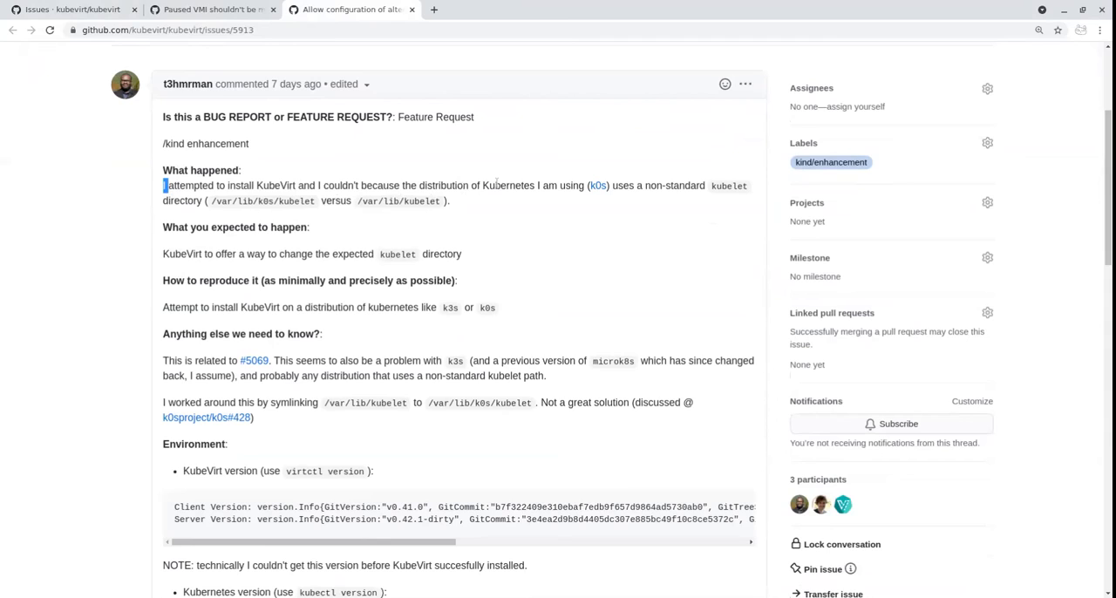
mouse_move(741, 185)
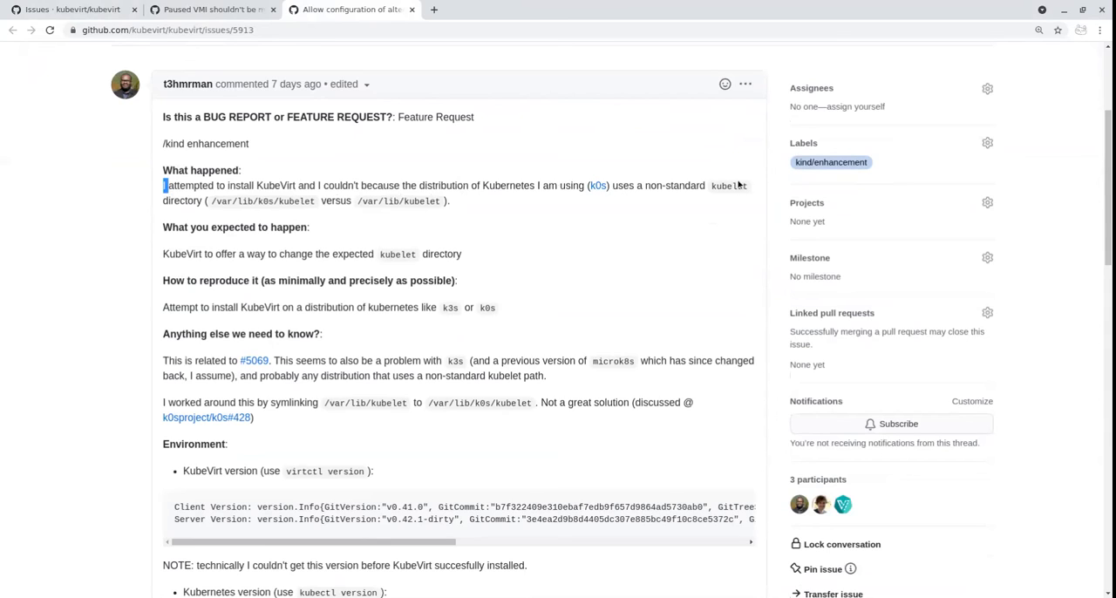
mouse_move(728, 186)
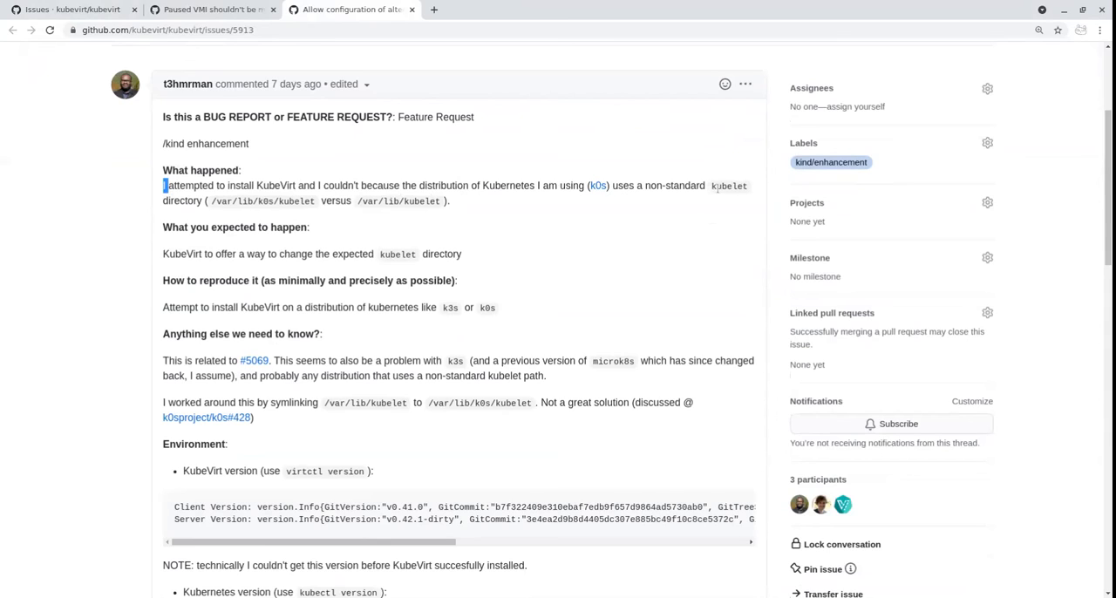
mouse_move(404, 216)
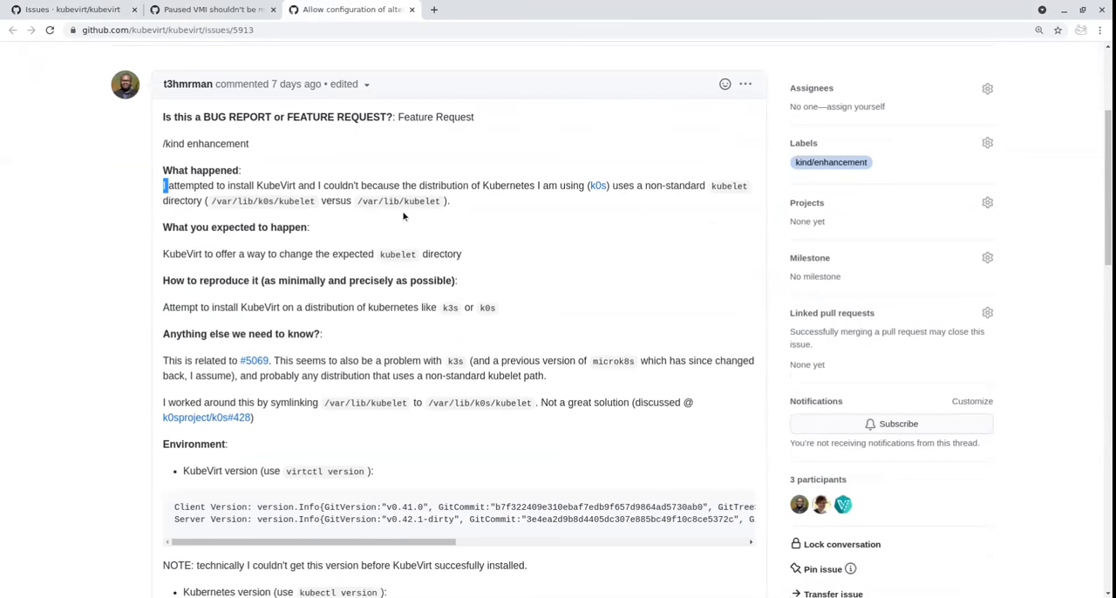
scroll("down", 3)
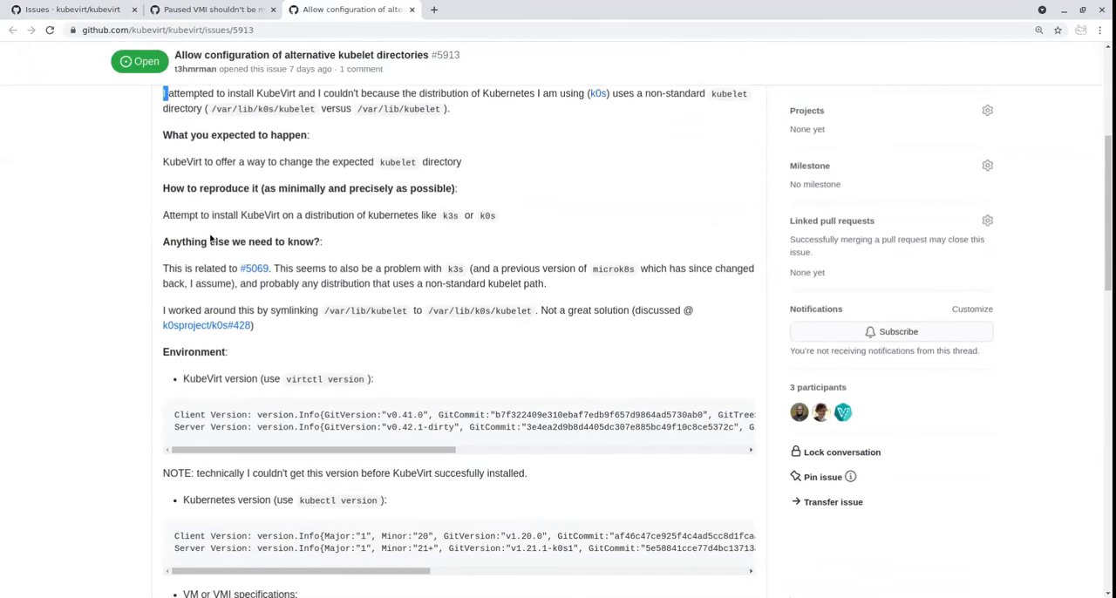
scroll("down", 3)
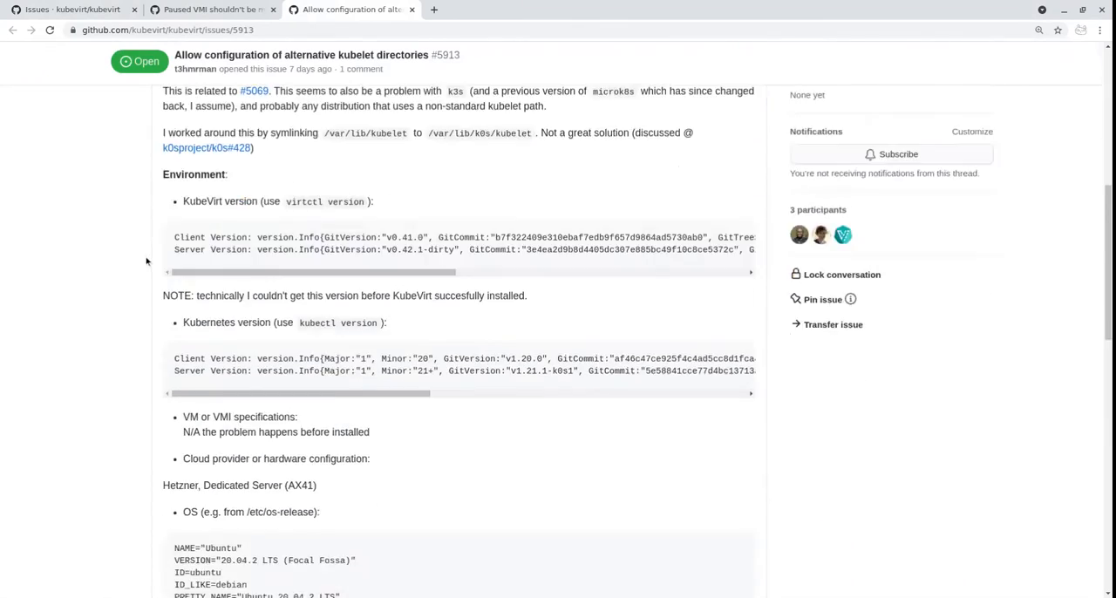
scroll("down", 3)
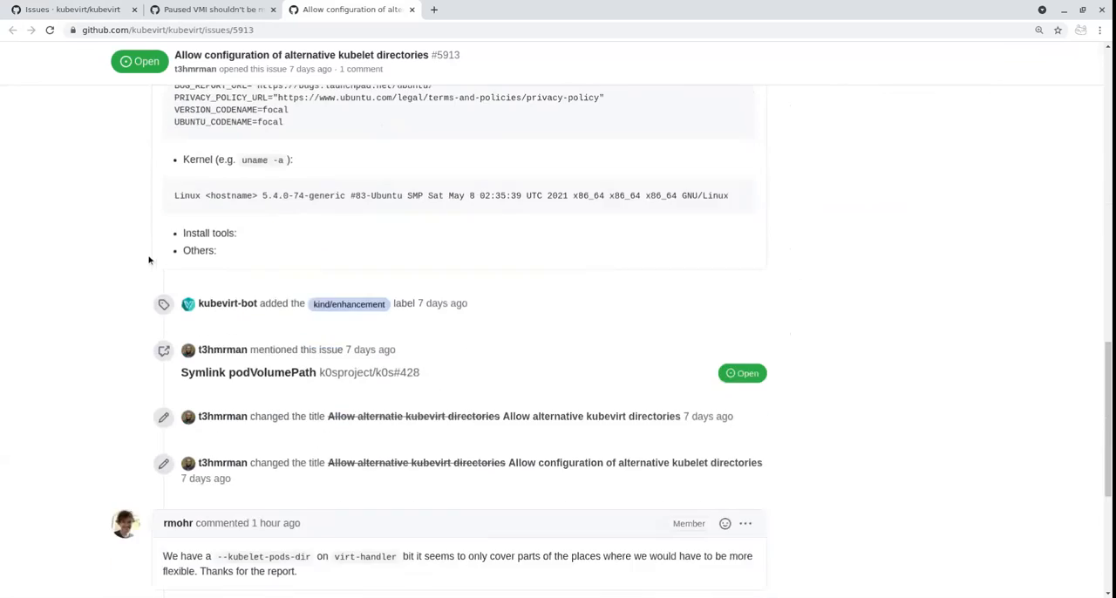
scroll("down", 3)
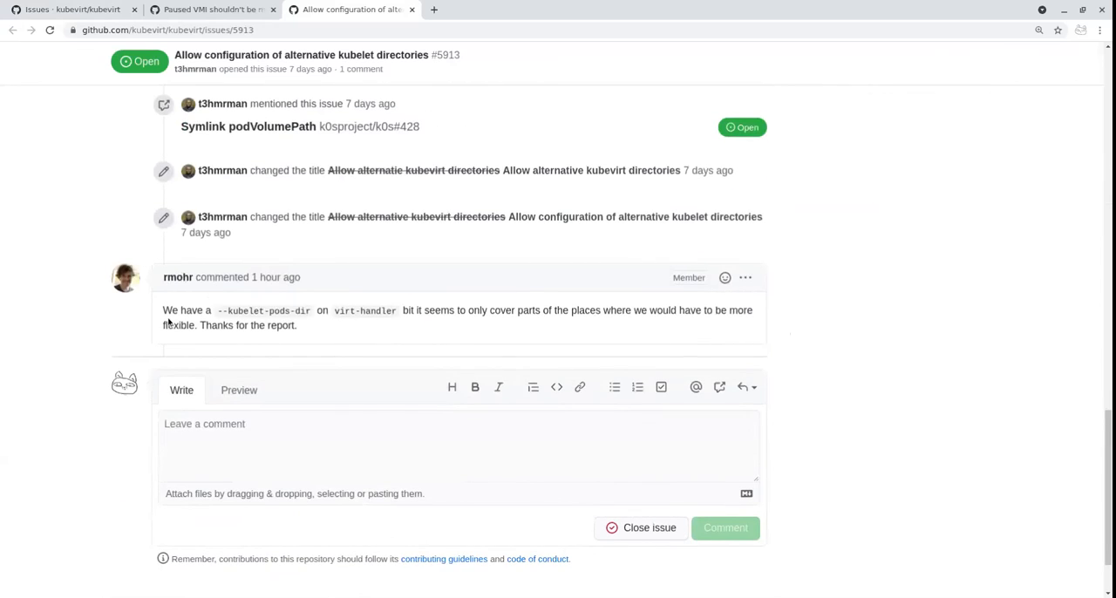
mouse_move(354, 320)
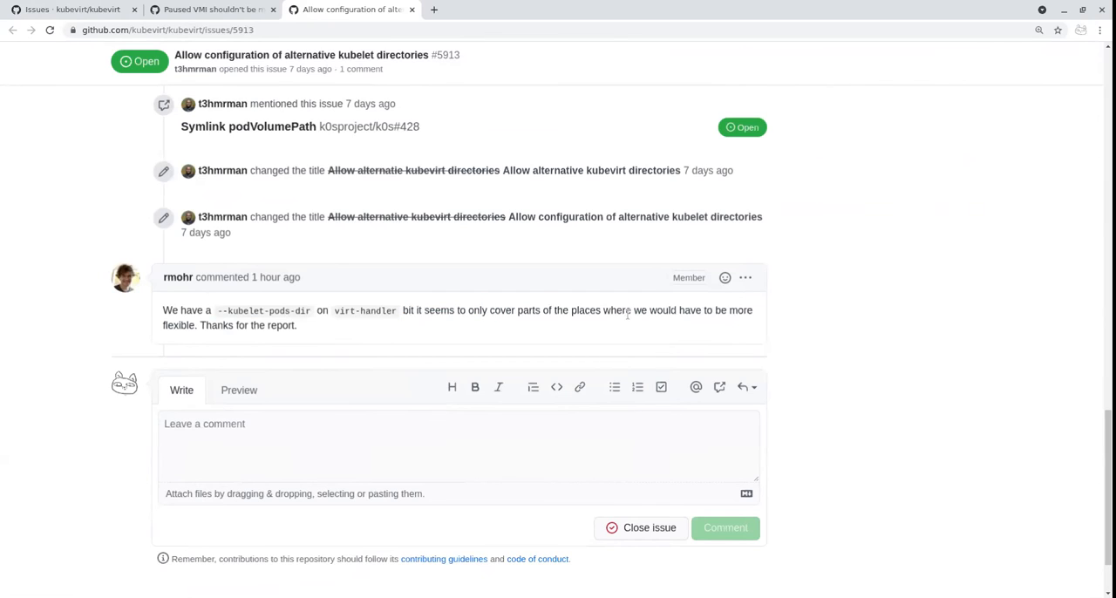
mouse_move(599, 347)
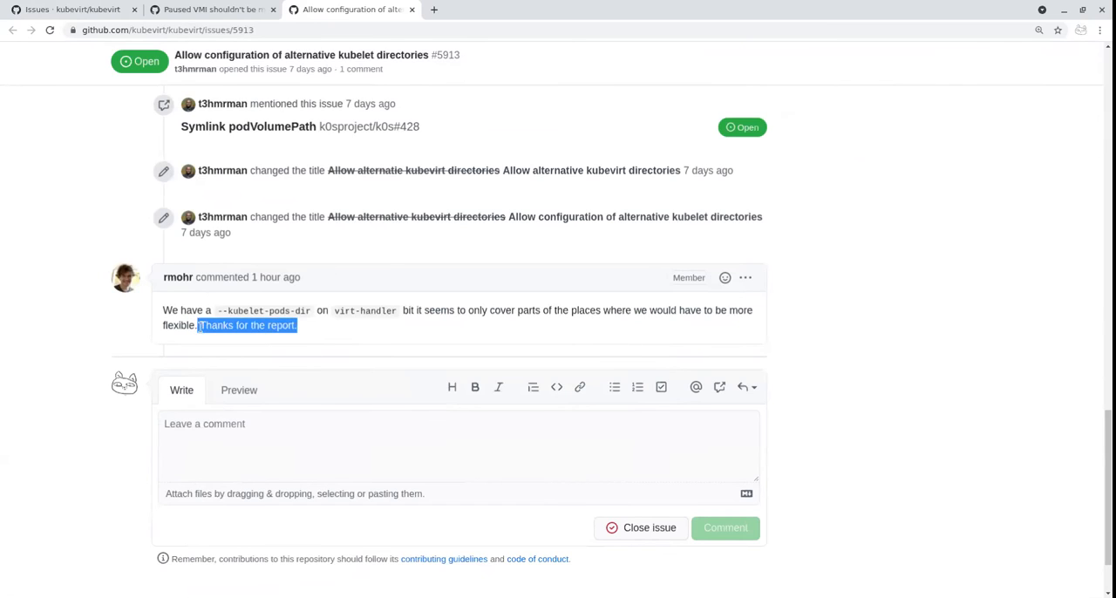
left_click(247, 326)
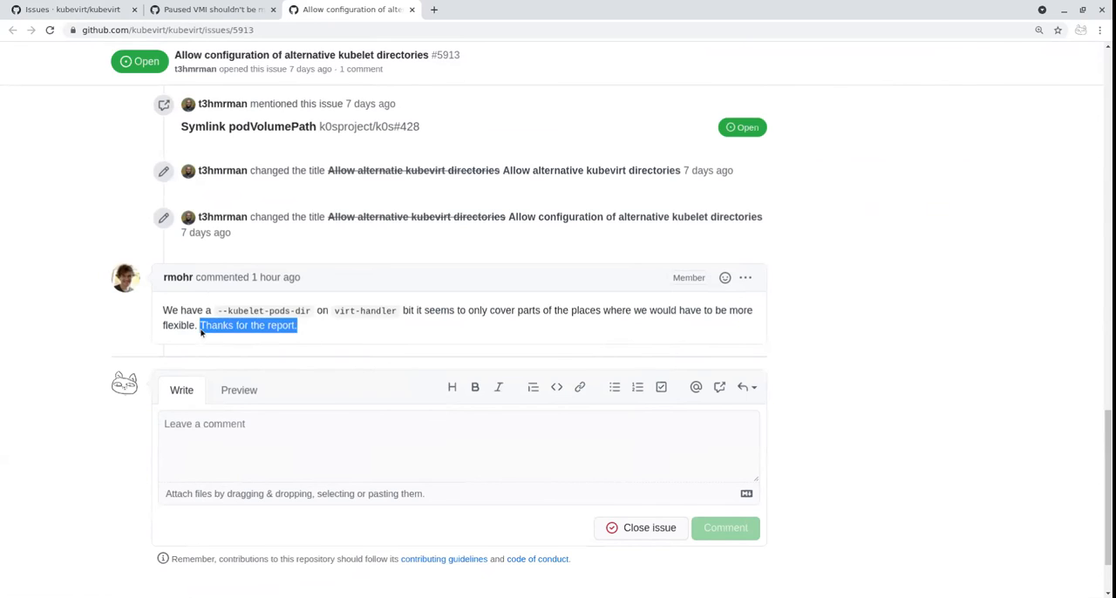
left_click(308, 325)
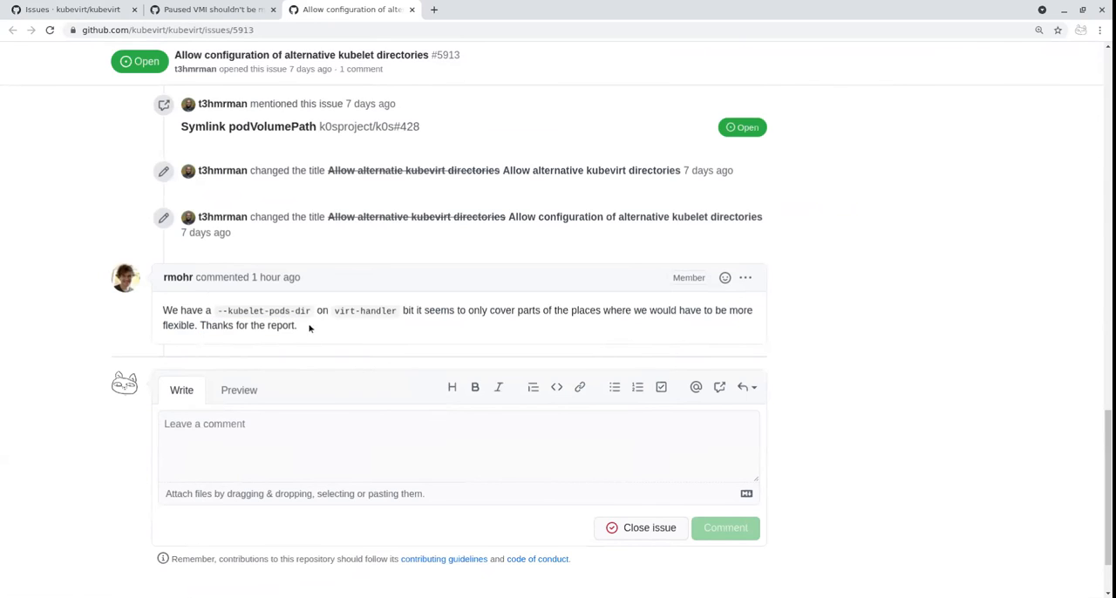
left_click_drag(164, 310, 752, 311)
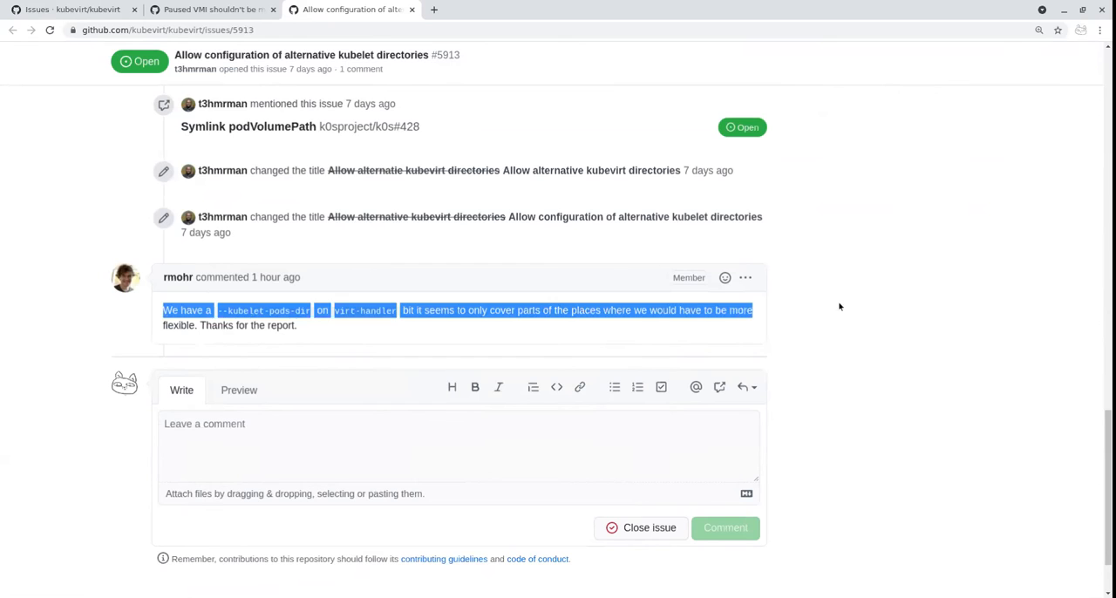
scroll("up", 3)
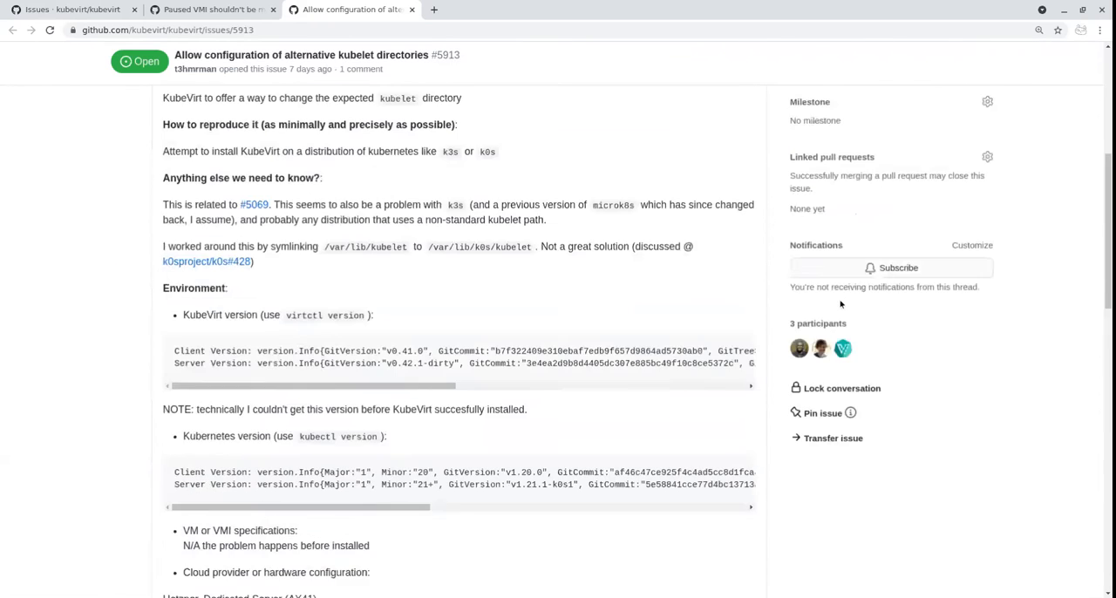
scroll("up", 3)
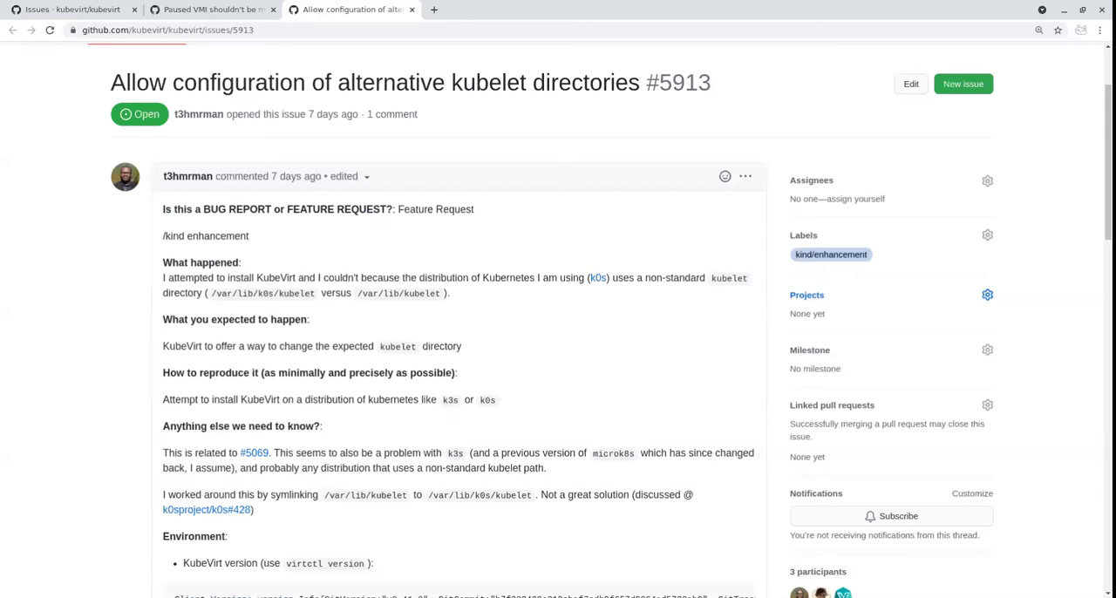
mouse_move(830, 254)
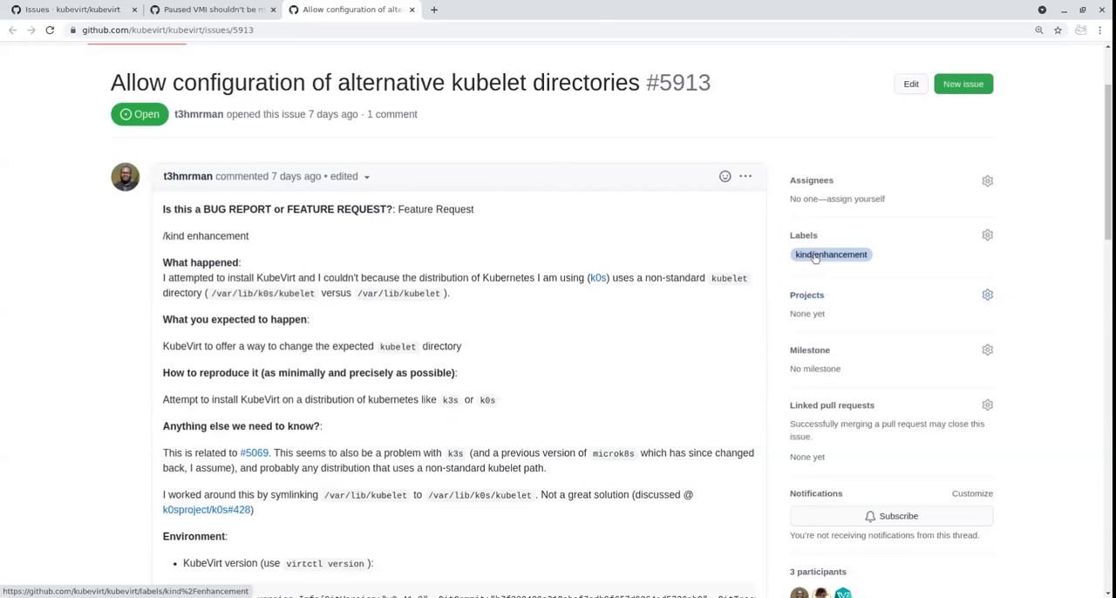
Reread issue #5913's feature request and drag the #5069 link into a new tab
scroll("down", 3)
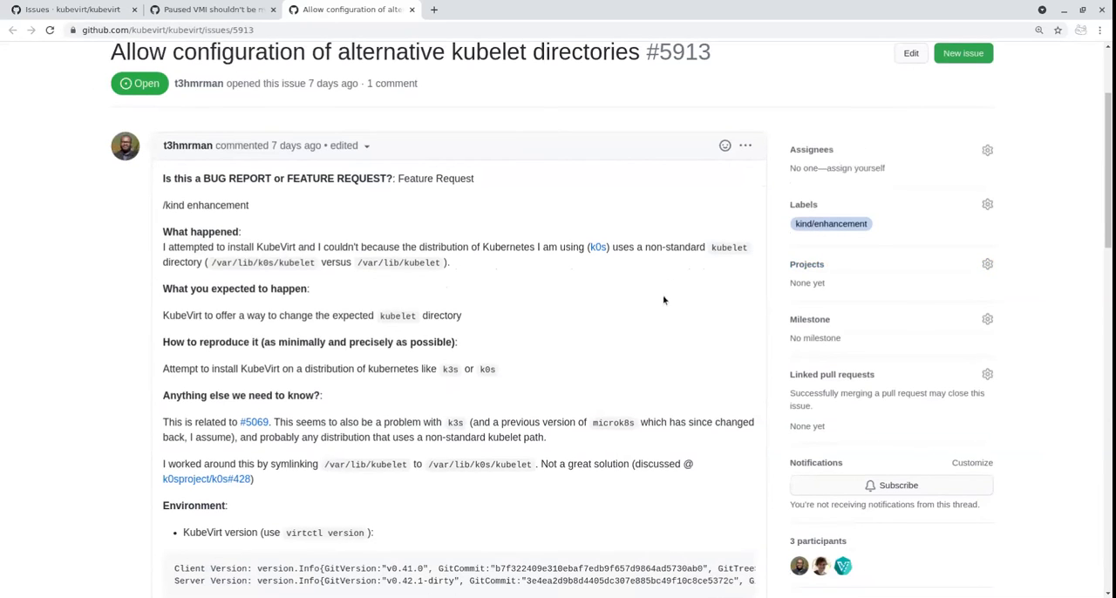
mouse_move(597, 253)
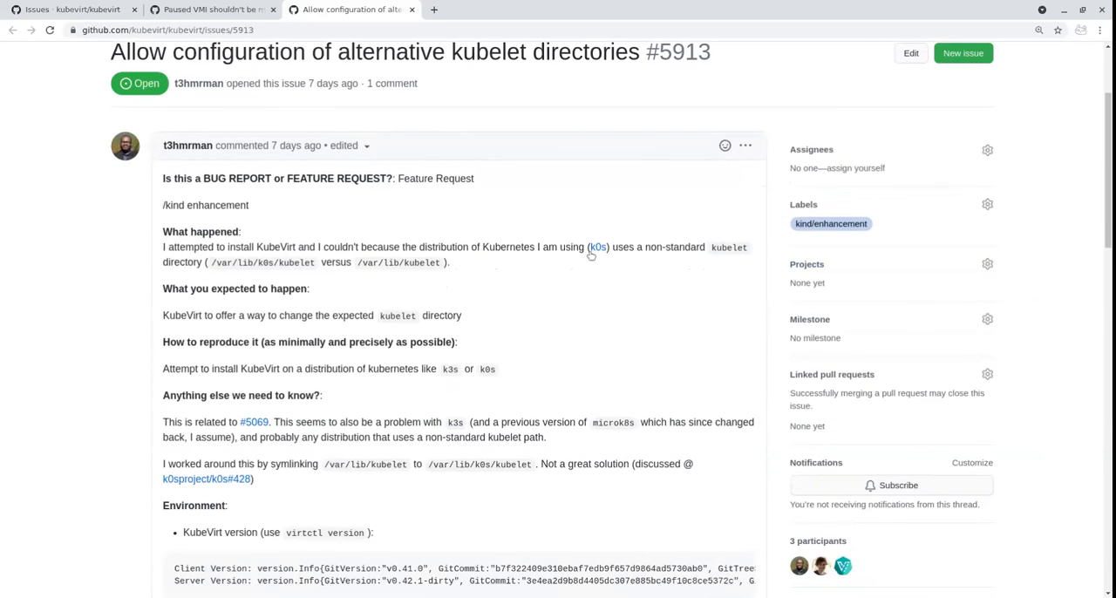
mouse_move(602, 259)
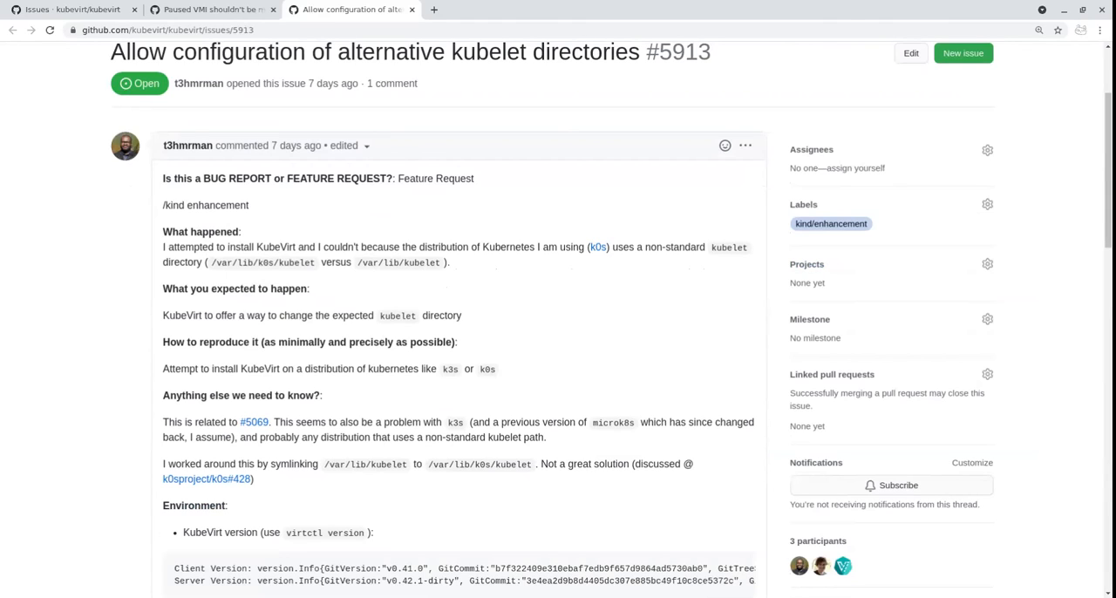
double_click(449, 369)
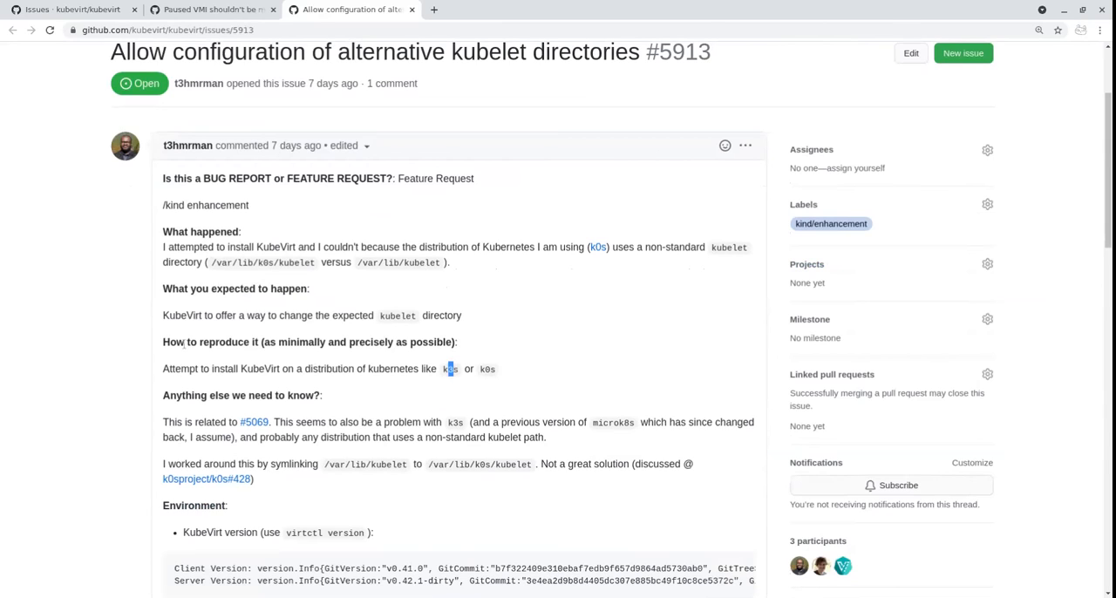
left_click_drag(162, 422, 347, 422)
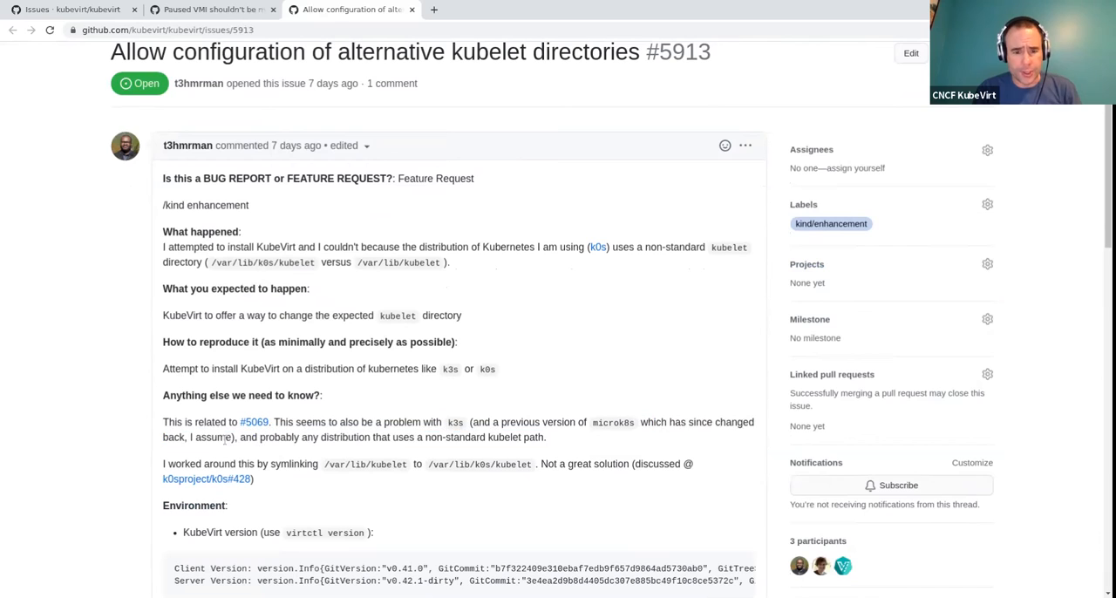
left_click_drag(241, 437, 431, 437)
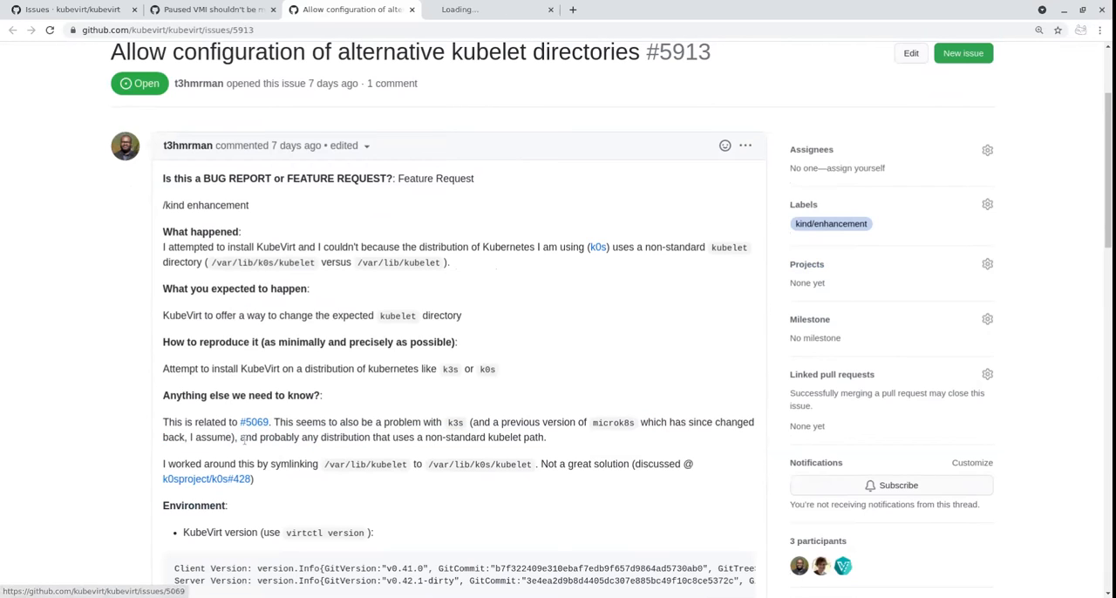
left_click(254, 422)
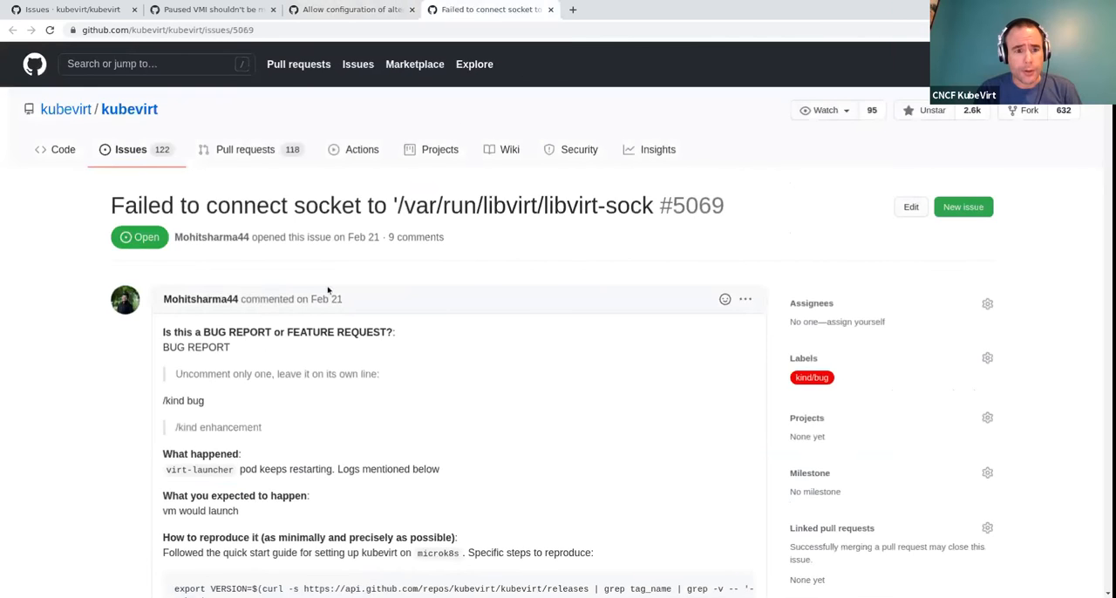
mouse_move(86, 311)
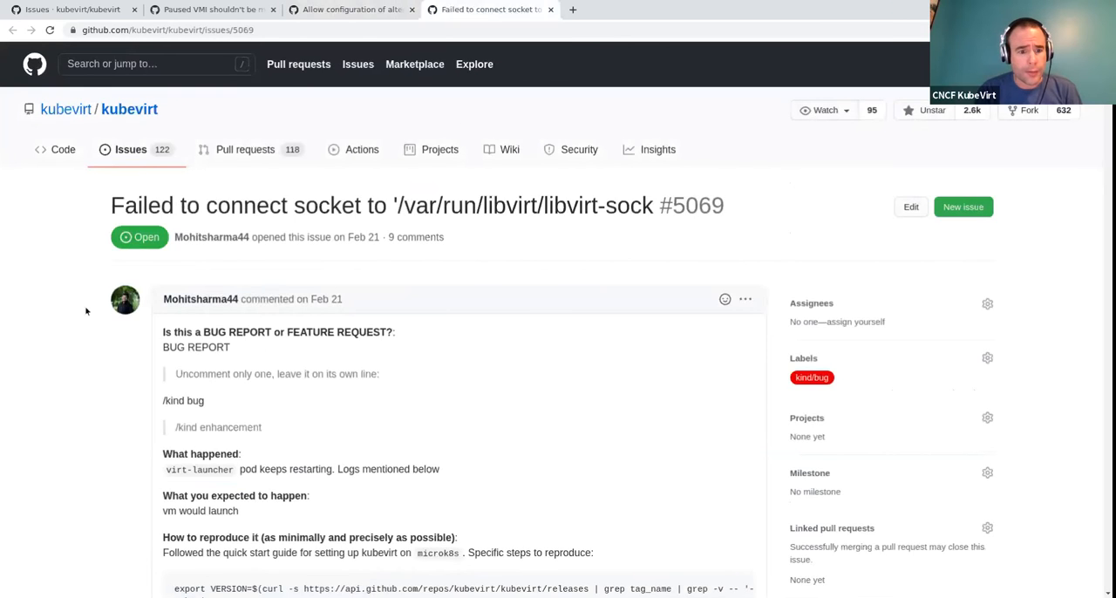
scroll("down", 3)
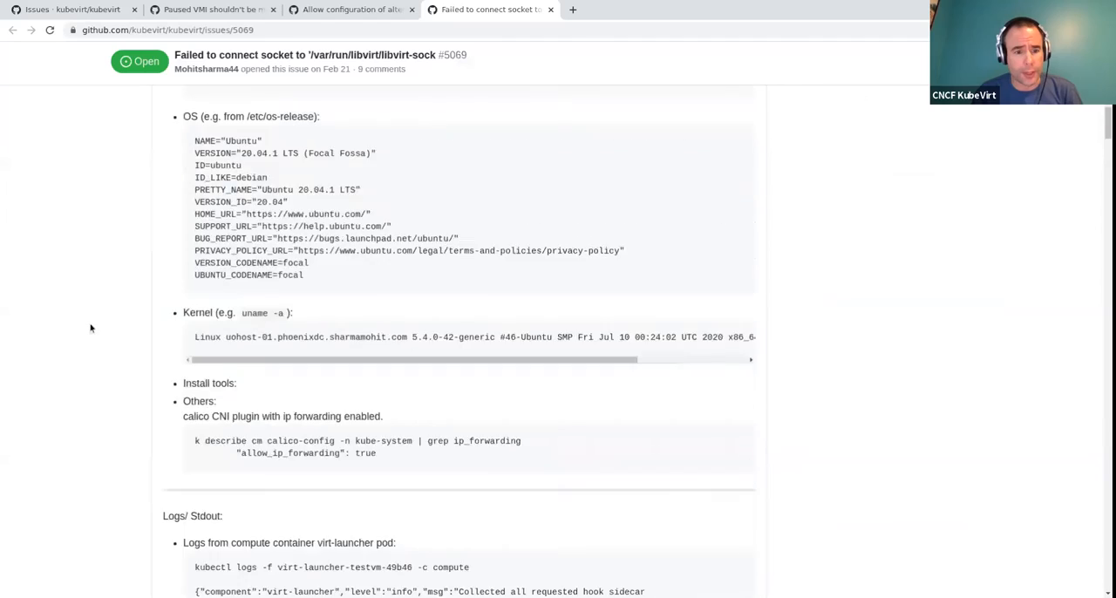
scroll("up", 3)
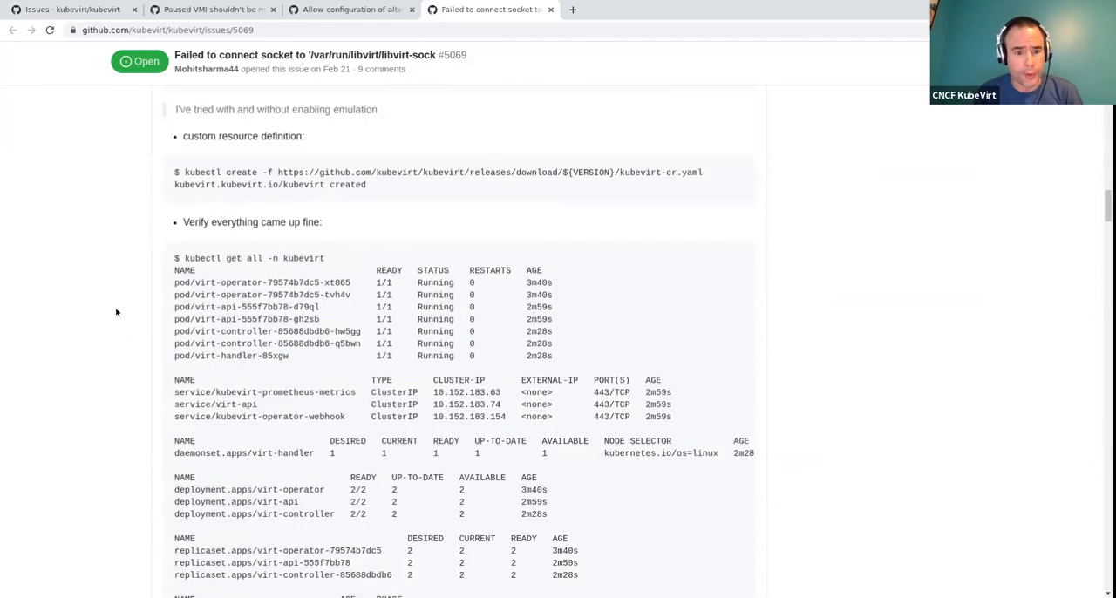
left_click(348, 9)
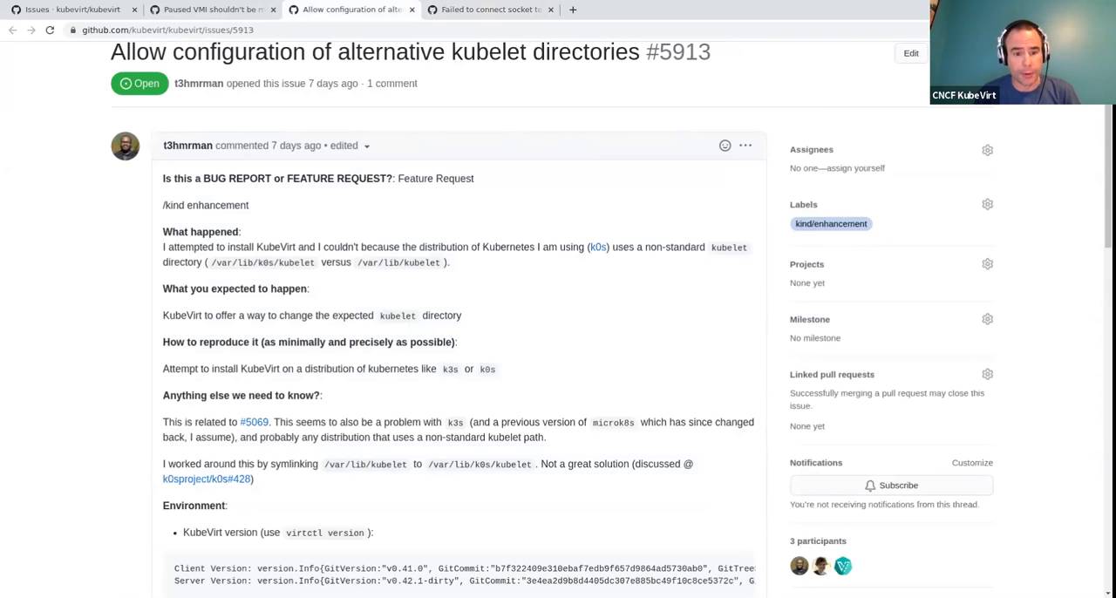
scroll("down", 3)
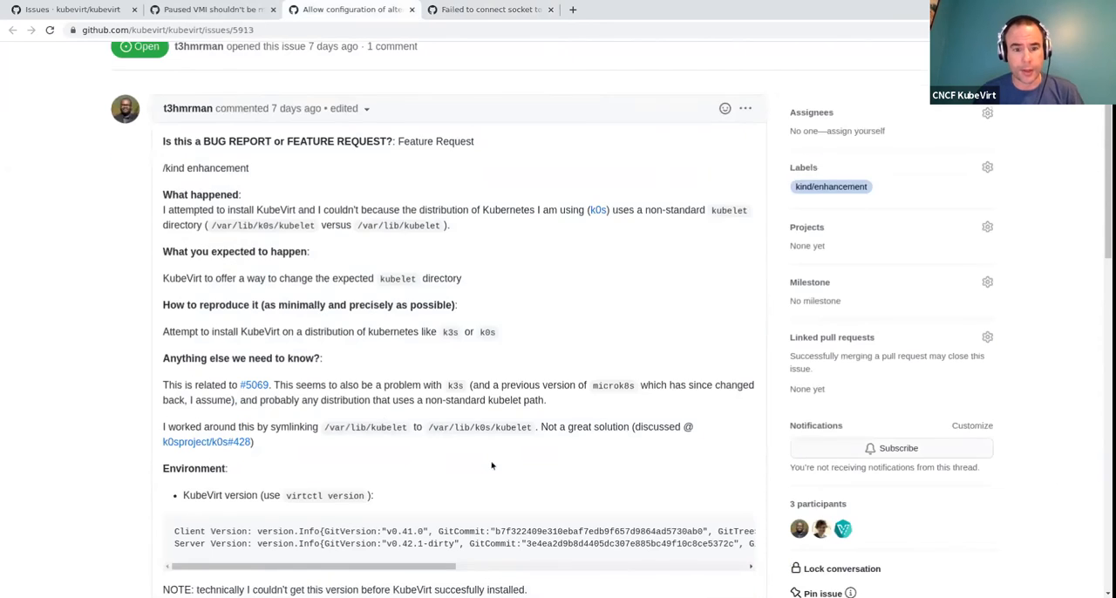
scroll("down", 3)
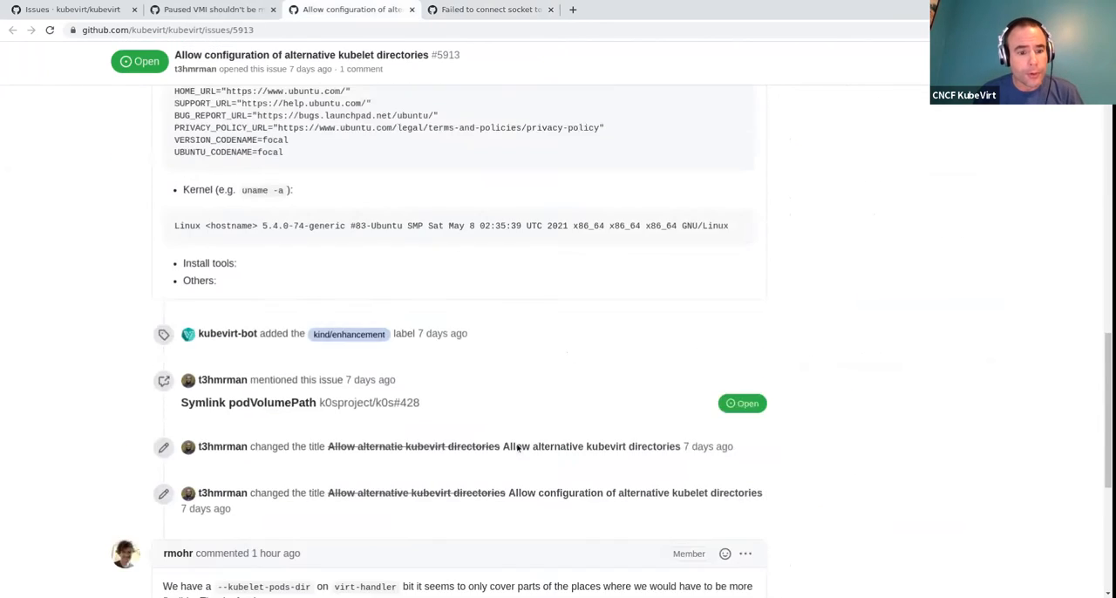
scroll("up", 3)
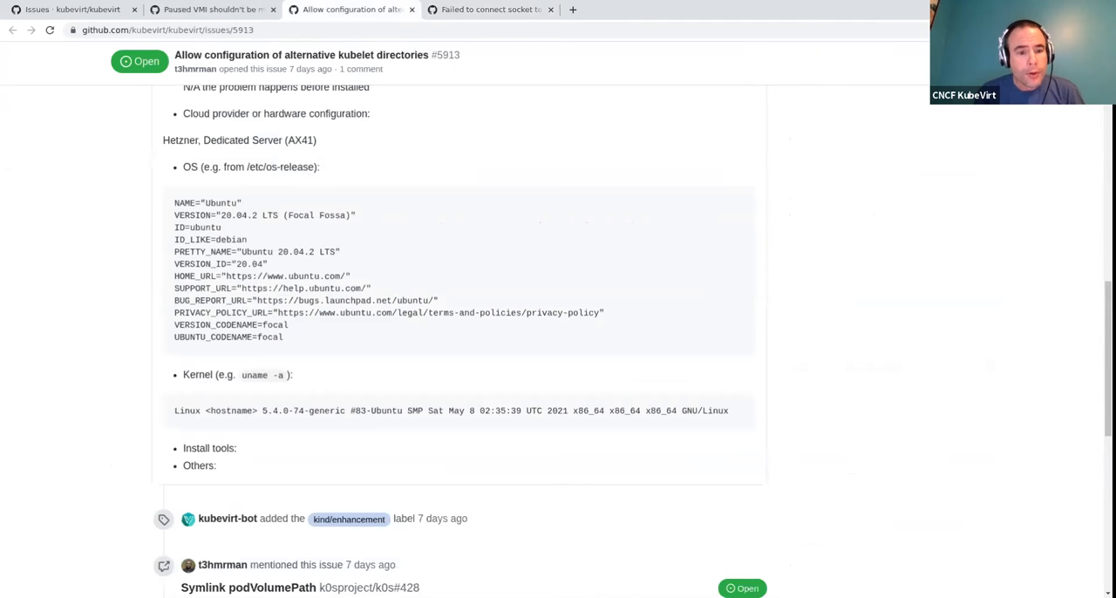
scroll("up", 3)
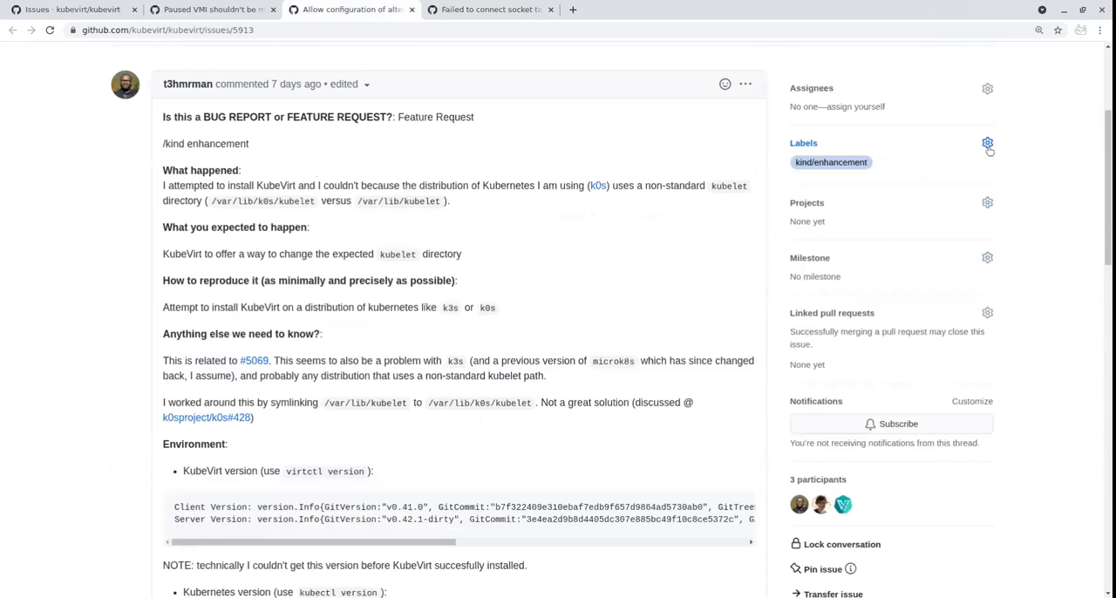
Add the triage/accepted label to issue #5913, then return to the untriaged issues list
left_click(988, 143)
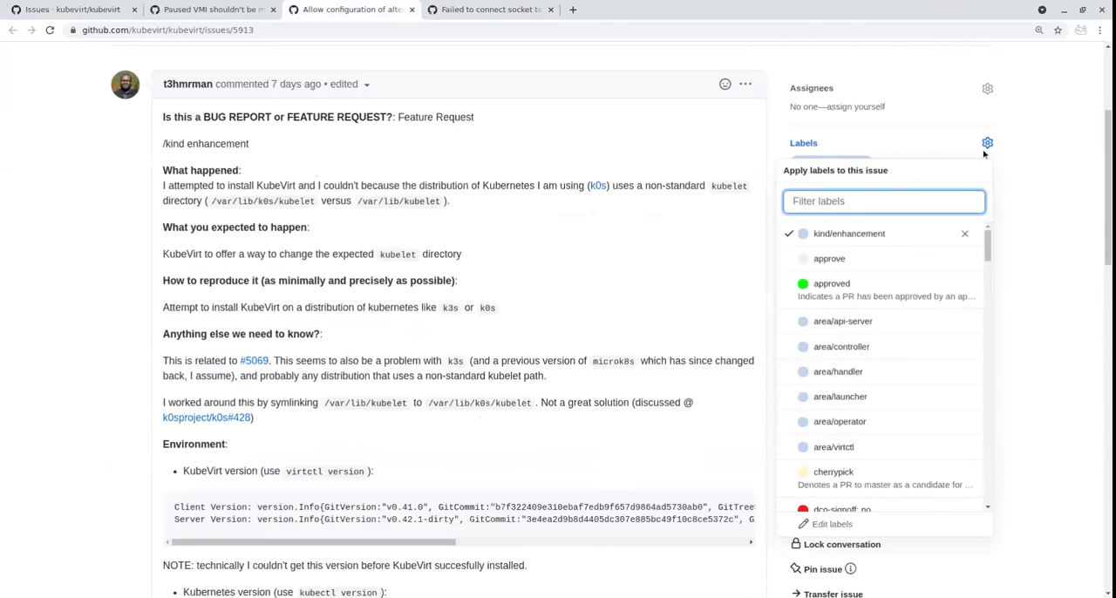
type("tria")
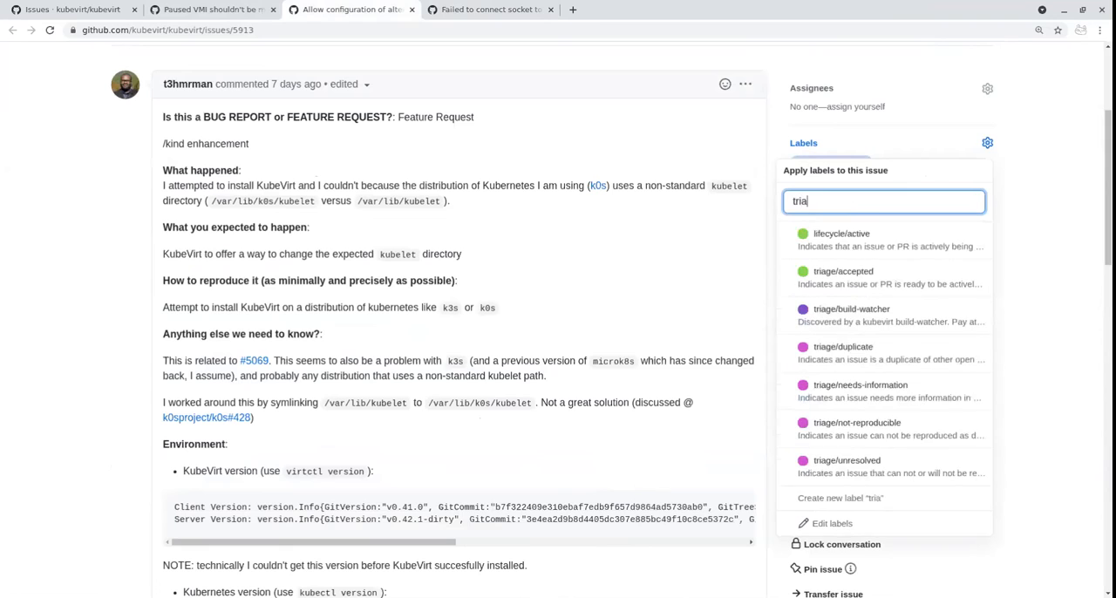
left_click(842, 233)
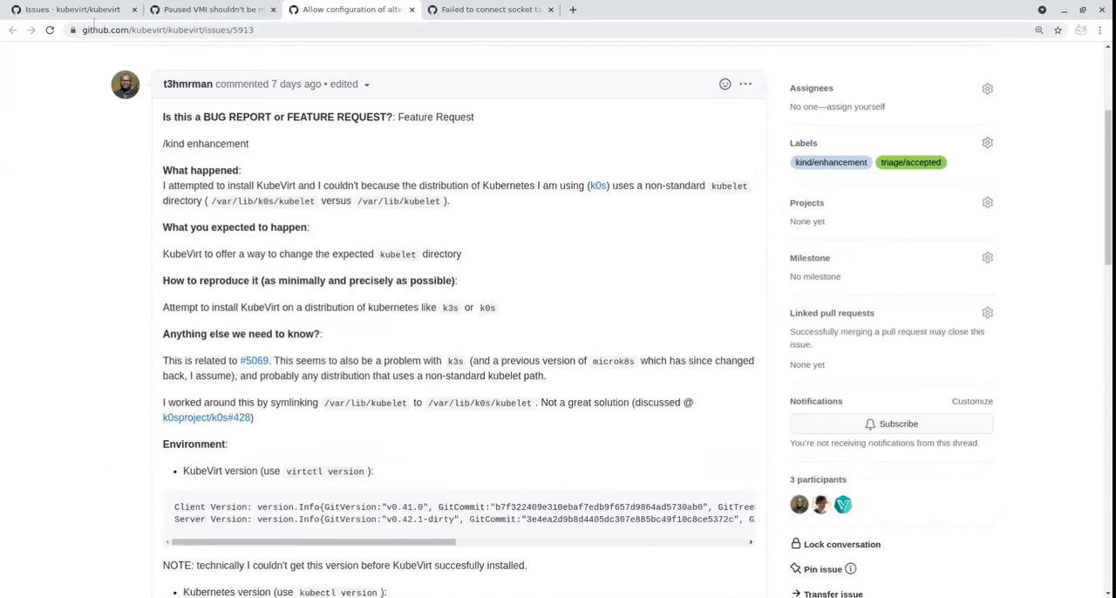
left_click(12, 30)
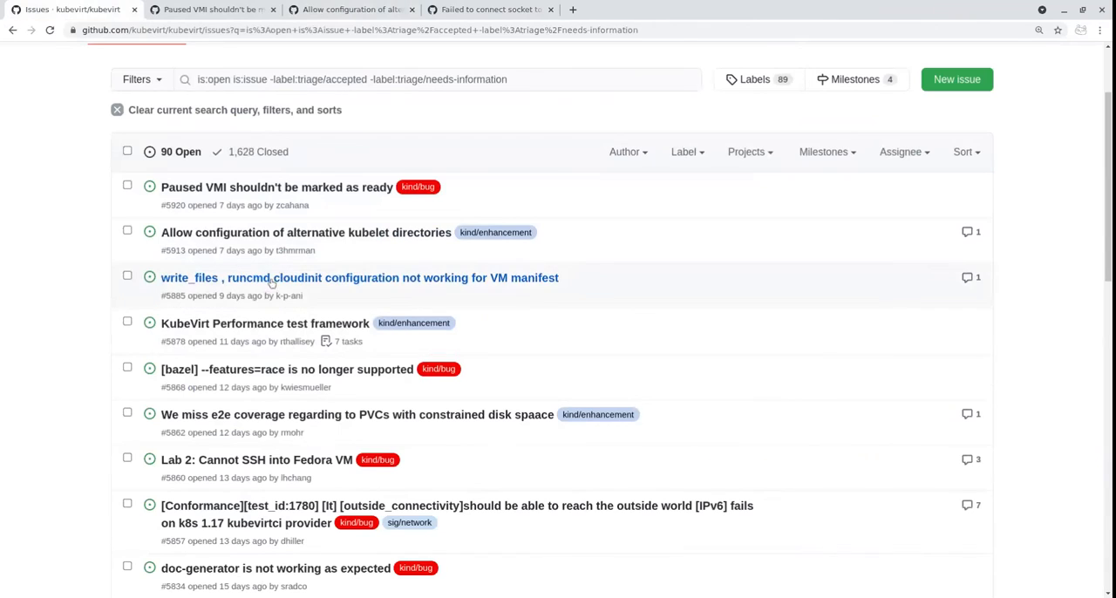
Open issue #5885 about cloudinit write_files/runcmd in a new tab and view it
left_click(358, 277)
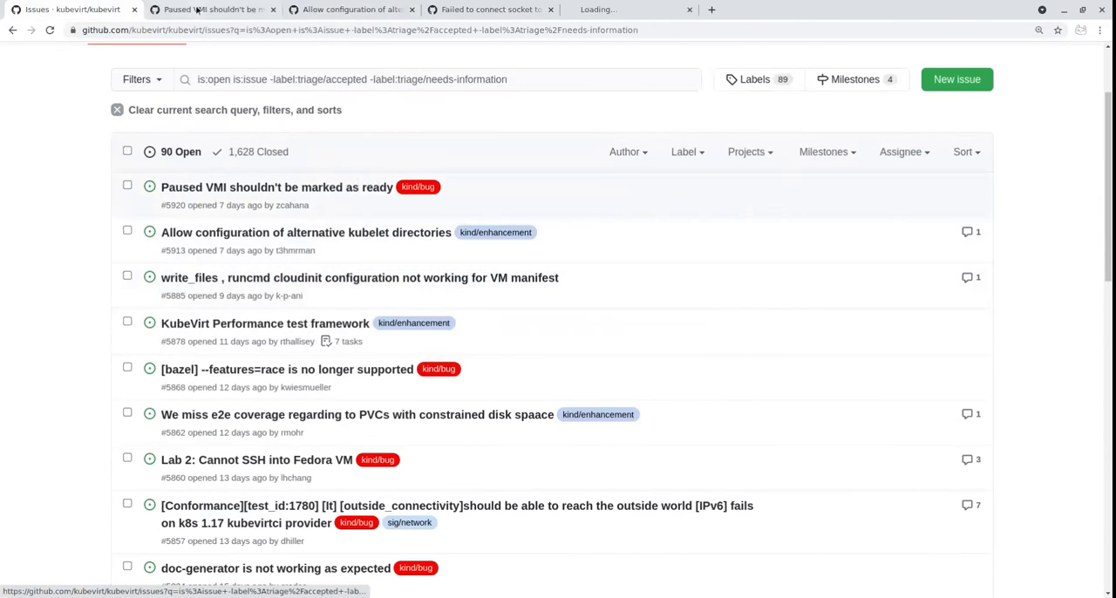
left_click(360, 278)
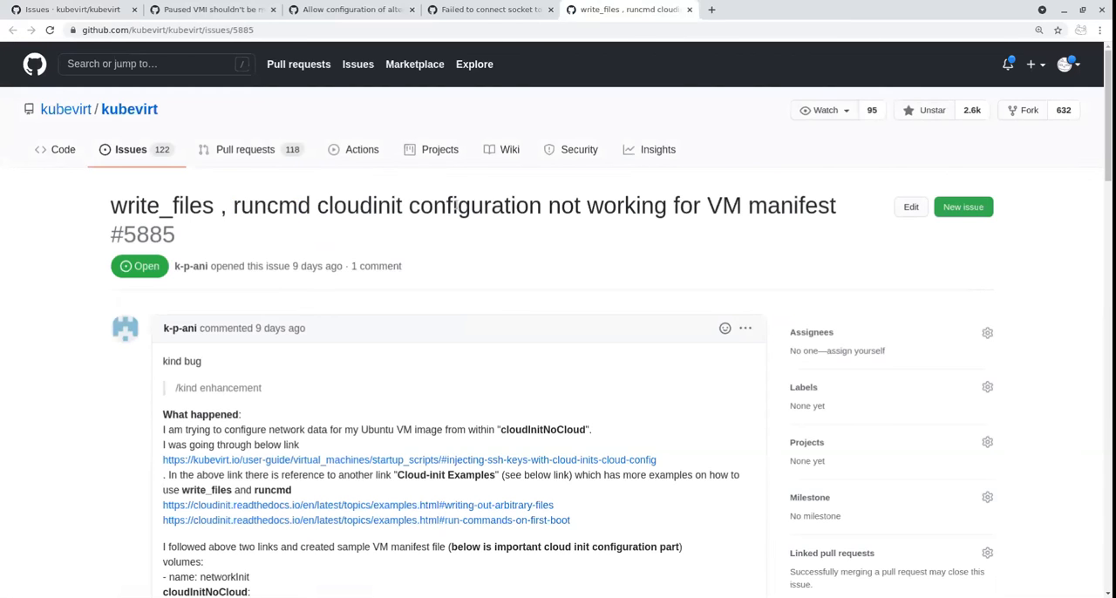
mouse_move(505, 265)
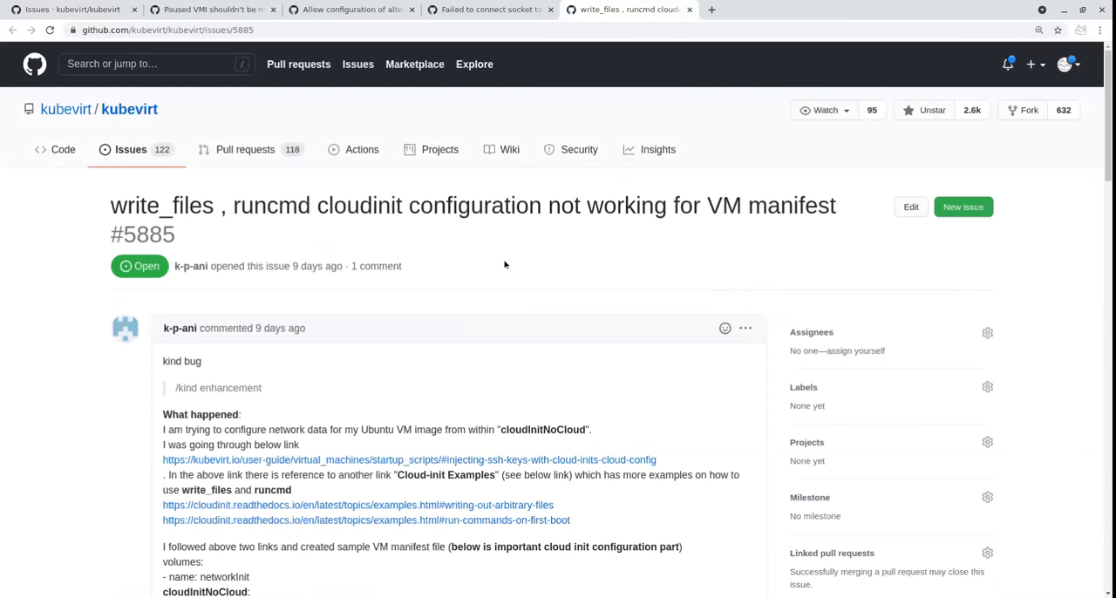
scroll("down", 3)
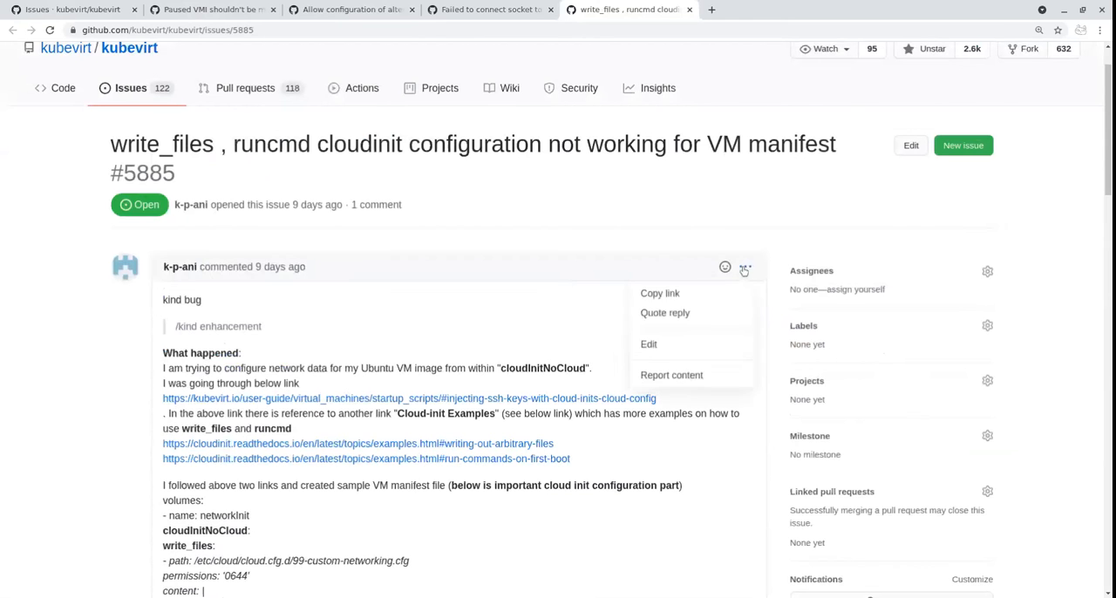
left_click(649, 344)
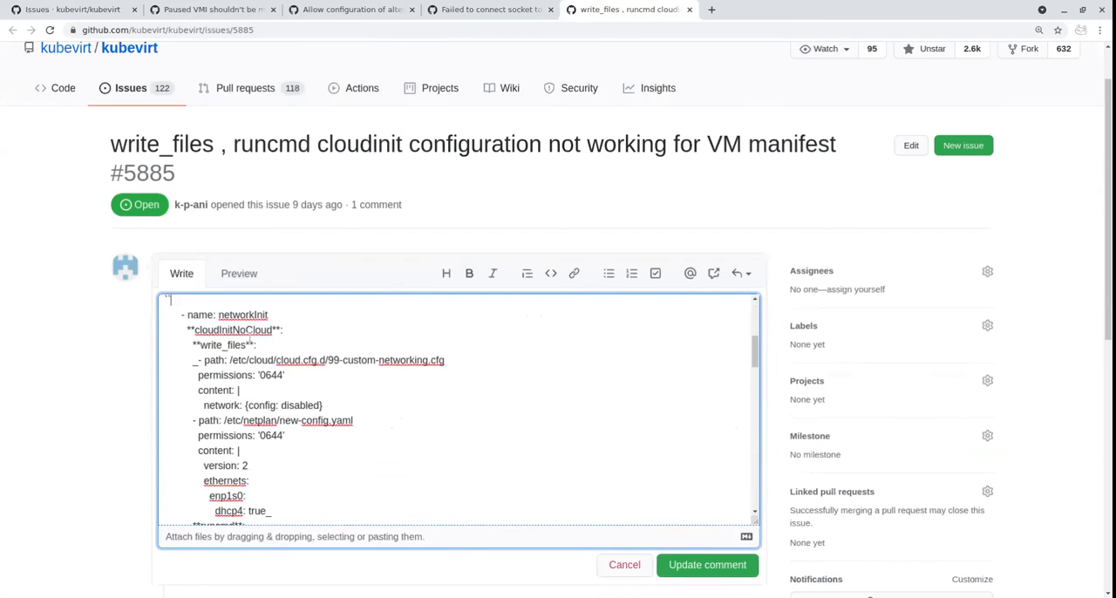
scroll("up", 3)
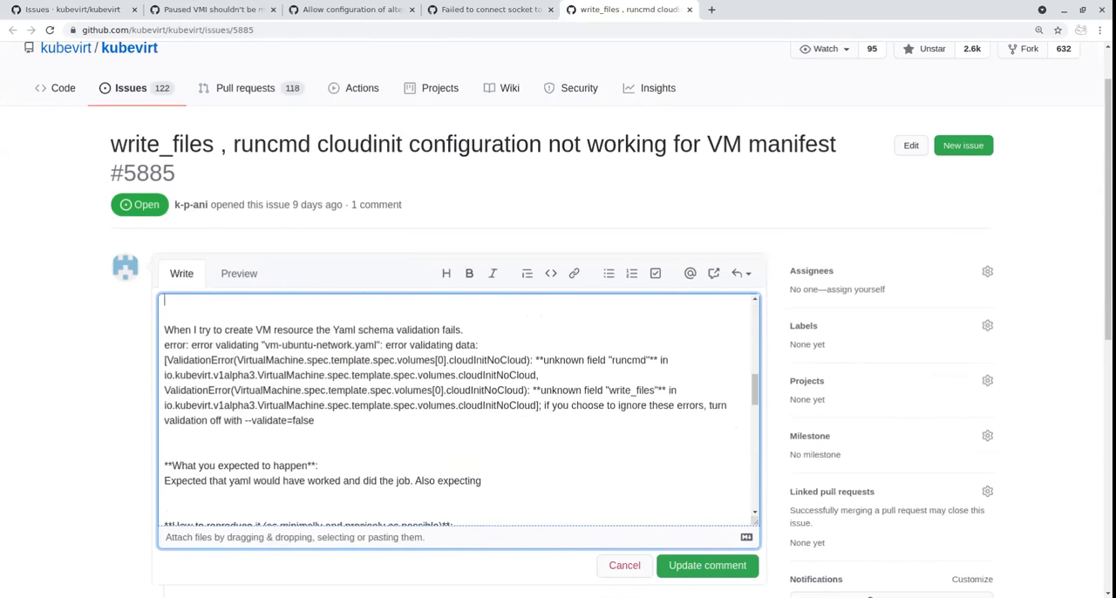
scroll("up", 3)
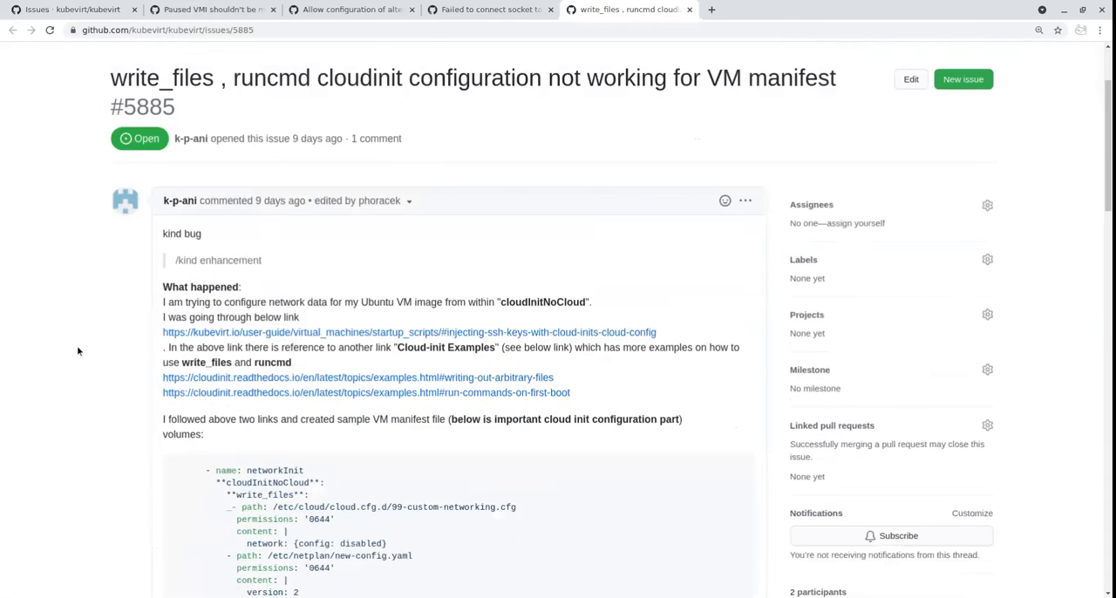
scroll("down", 3)
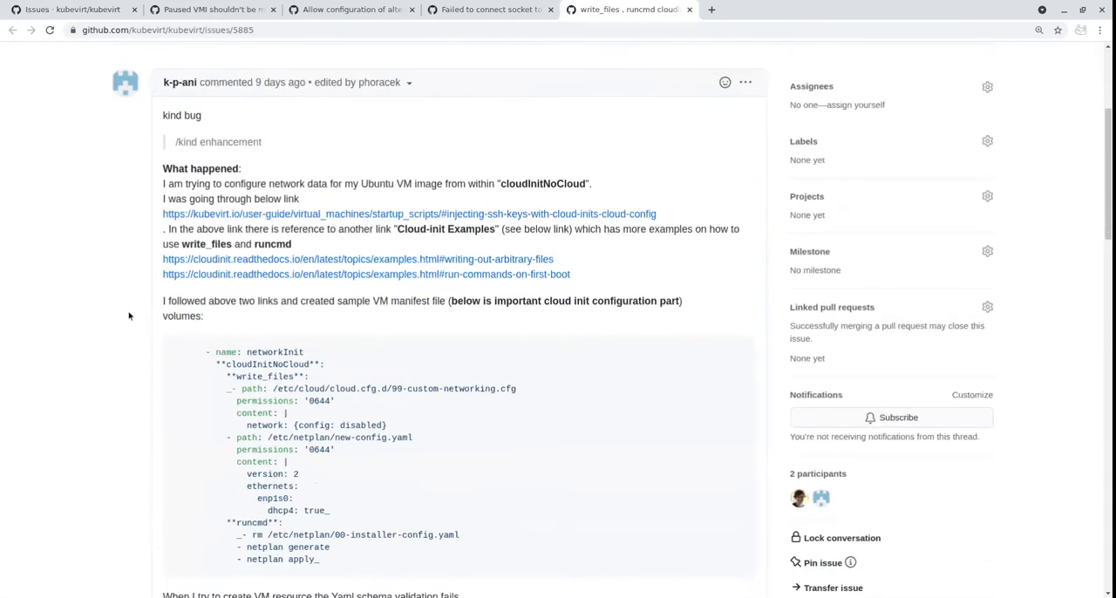
scroll("up", 3)
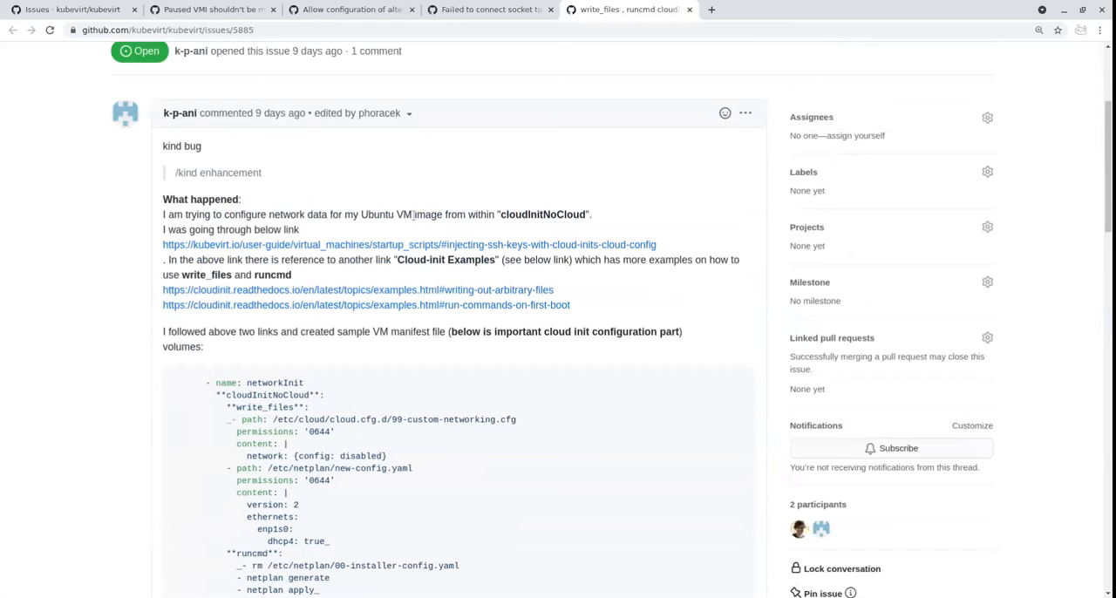
mouse_move(230, 244)
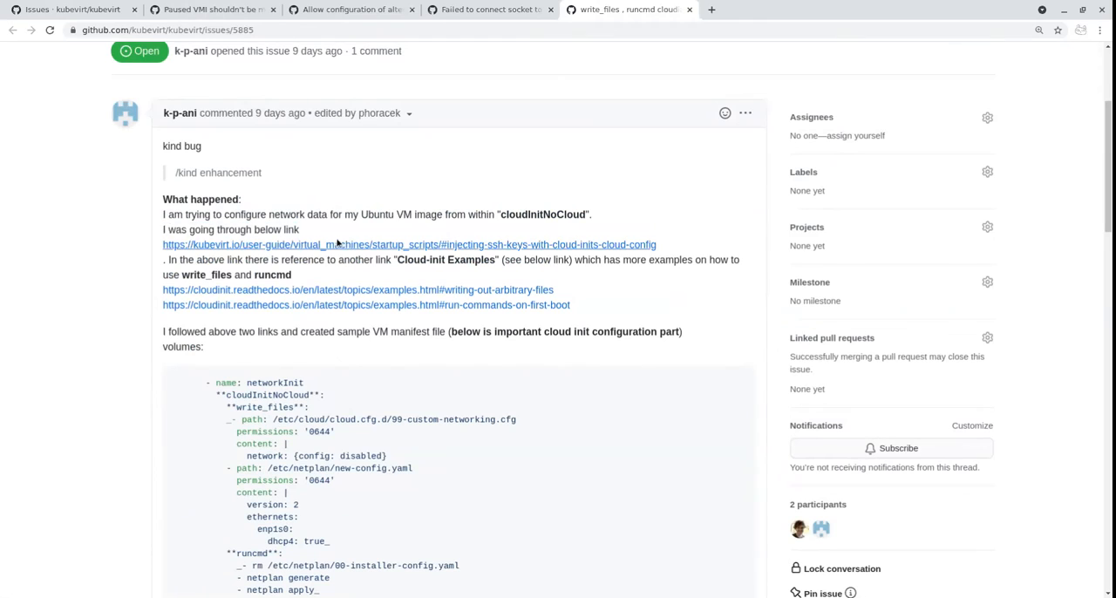
left_click_drag(170, 260, 293, 275)
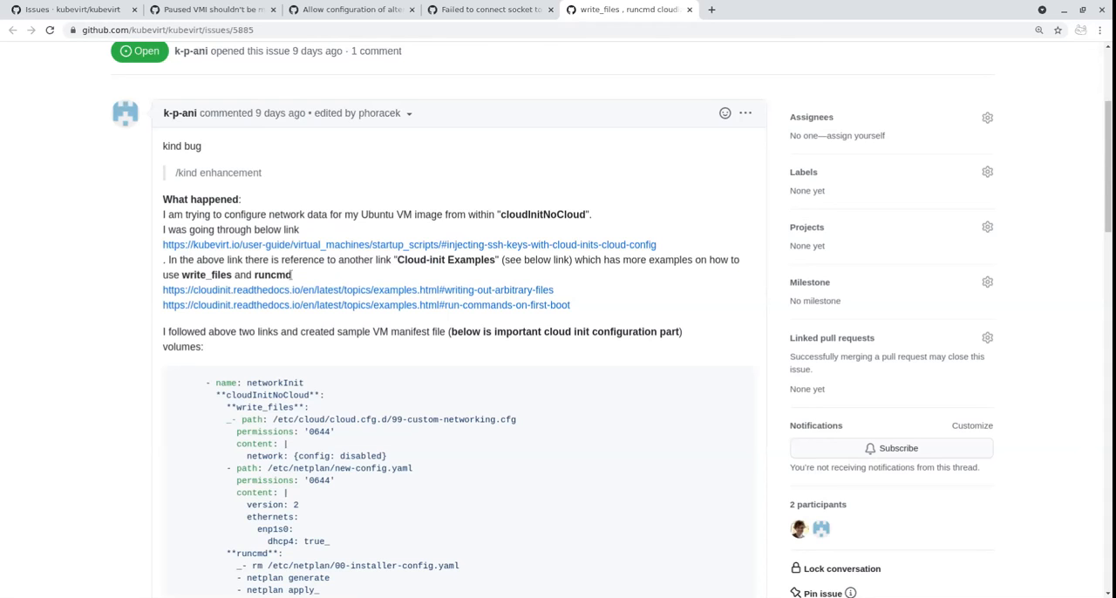
mouse_move(297, 299)
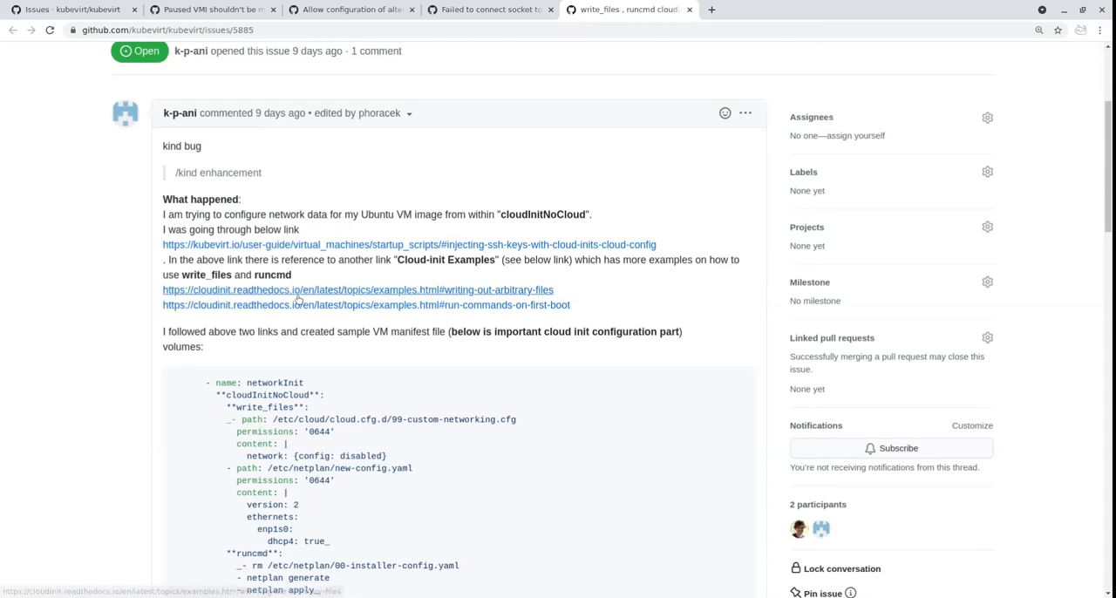
scroll("down", 3)
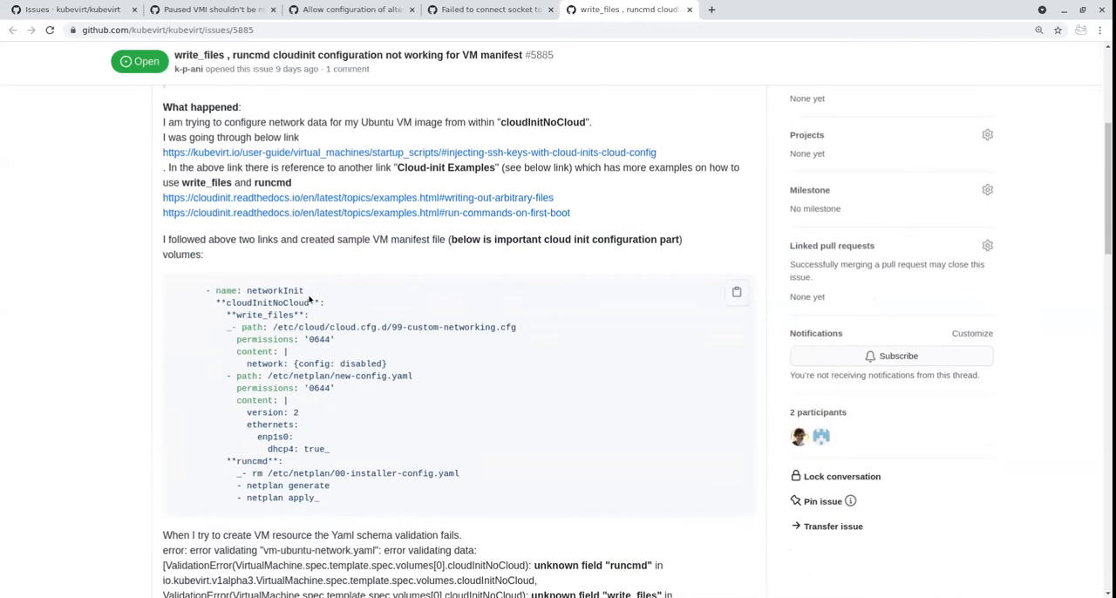
mouse_move(170, 235)
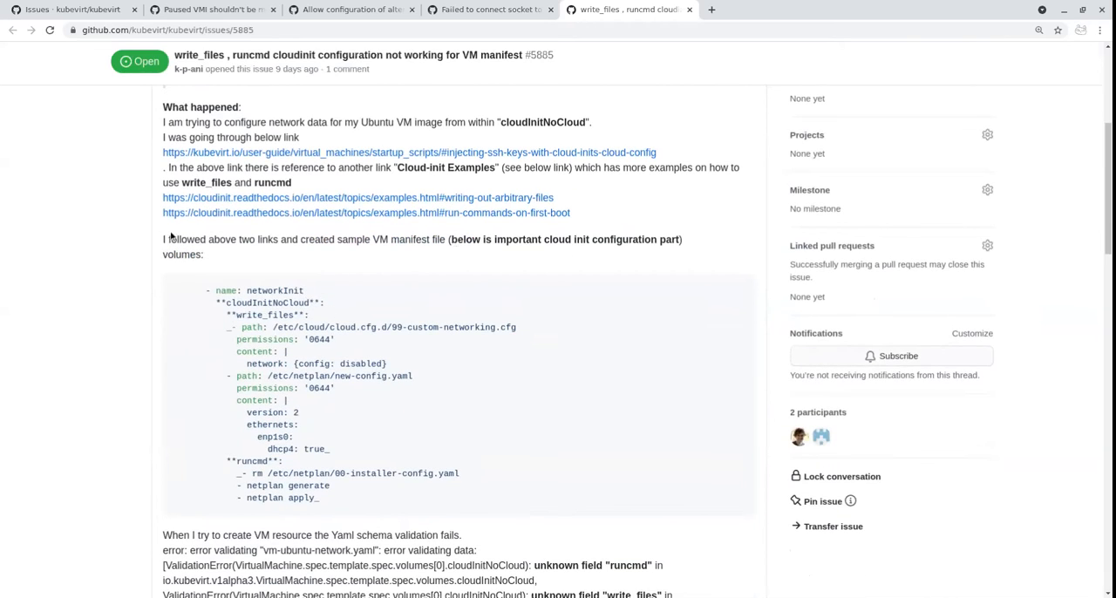
mouse_move(452, 245)
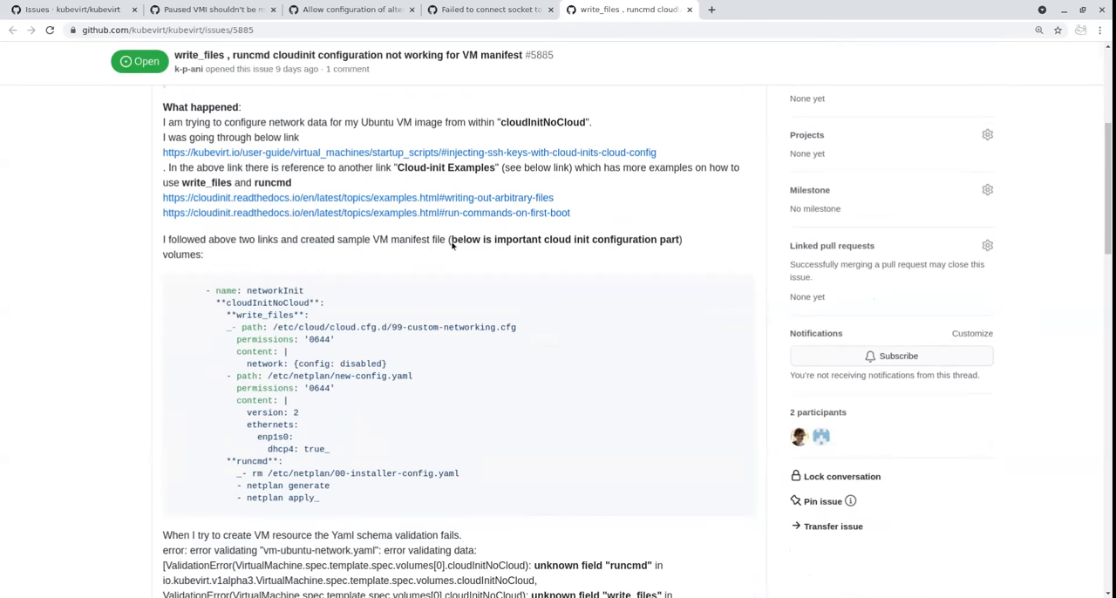
scroll("down", 3)
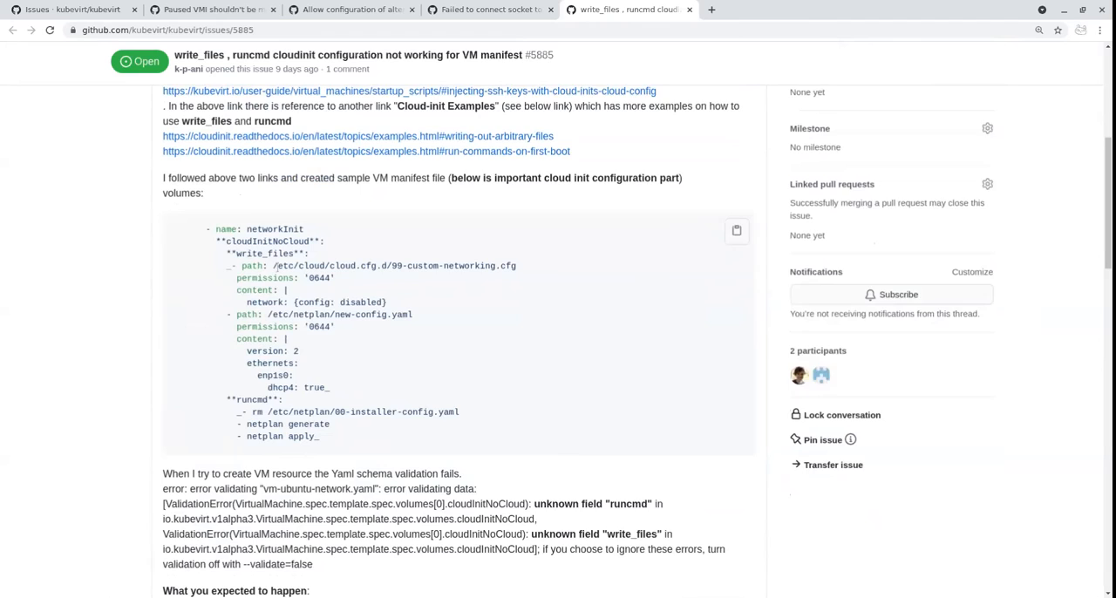
scroll("down", 3)
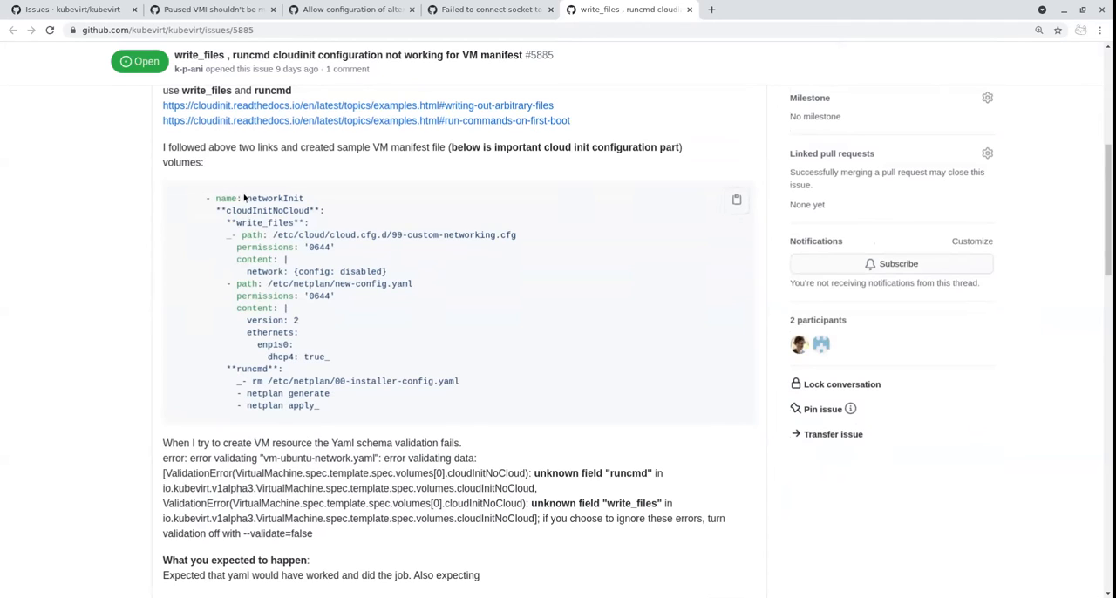
mouse_move(270, 210)
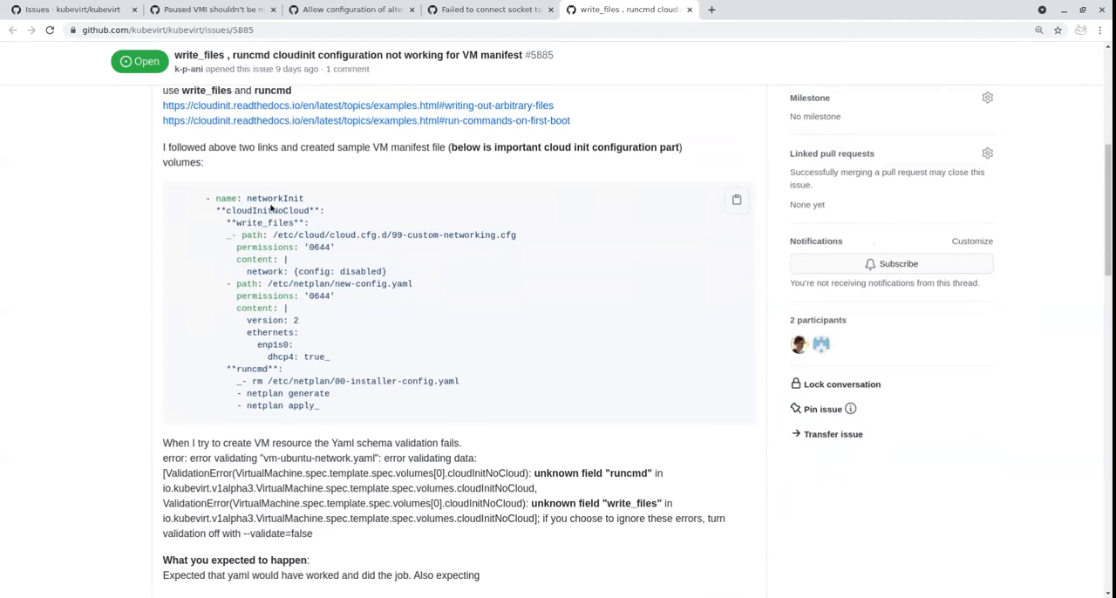
mouse_move(268, 247)
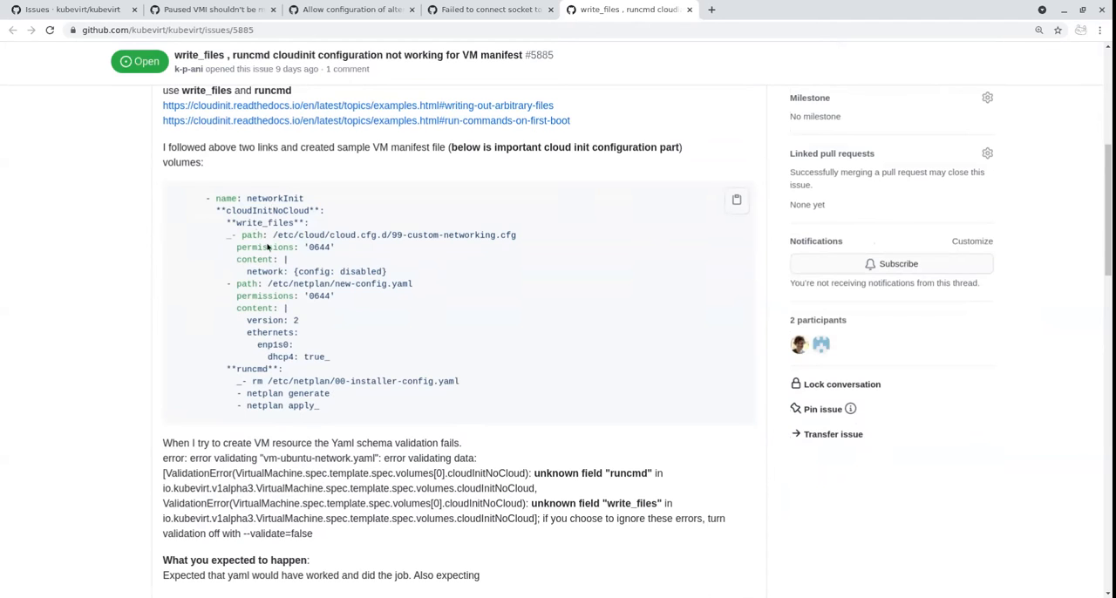
scroll("down", 3)
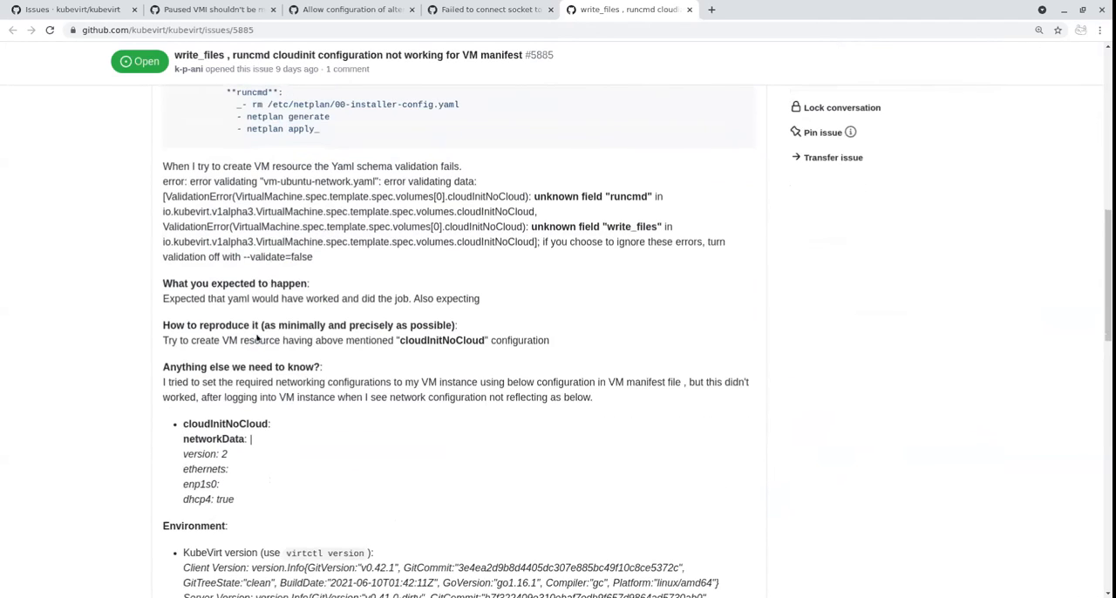
scroll("down", 3)
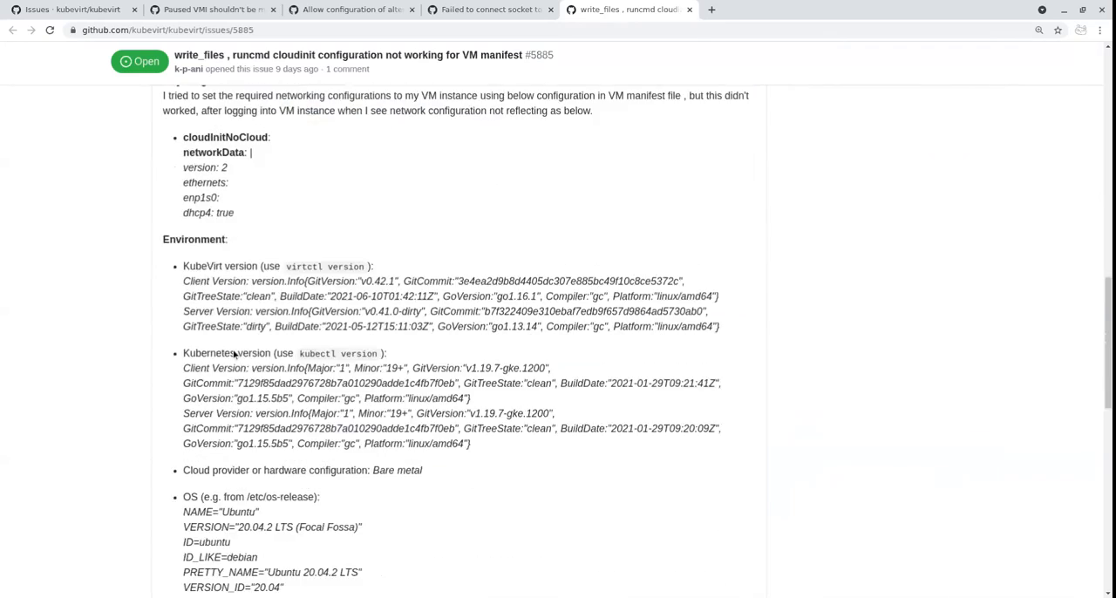
scroll("down", 3)
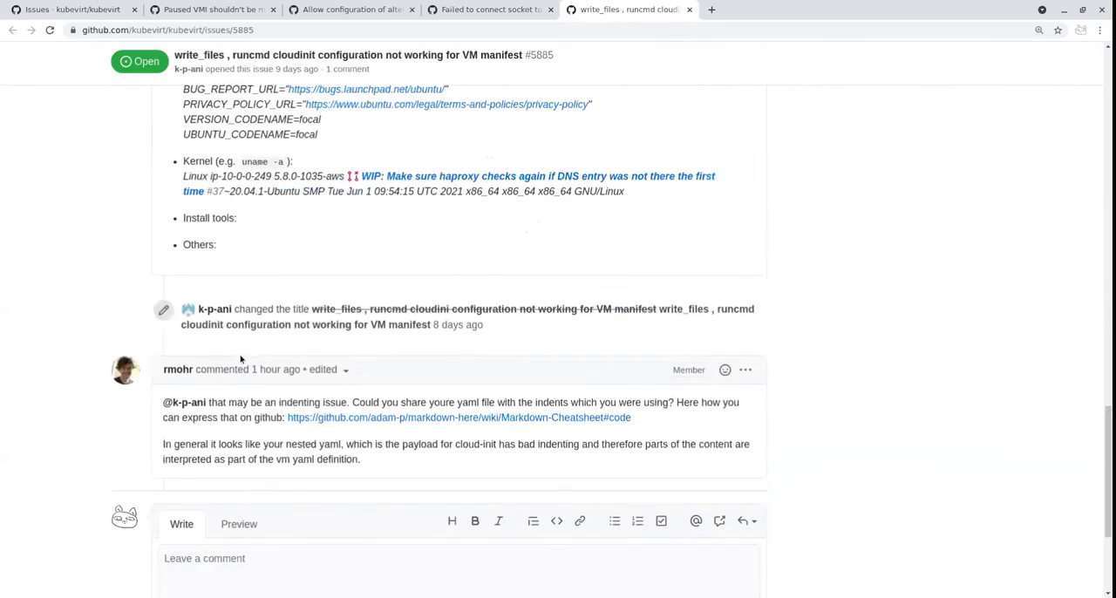
scroll("up", 3)
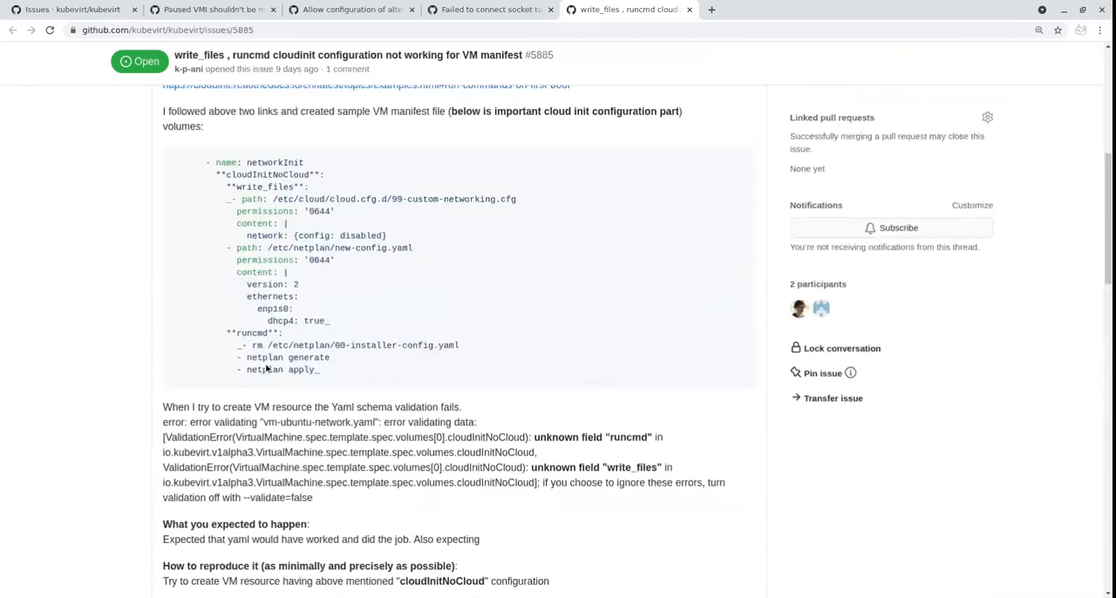
scroll("up", 3)
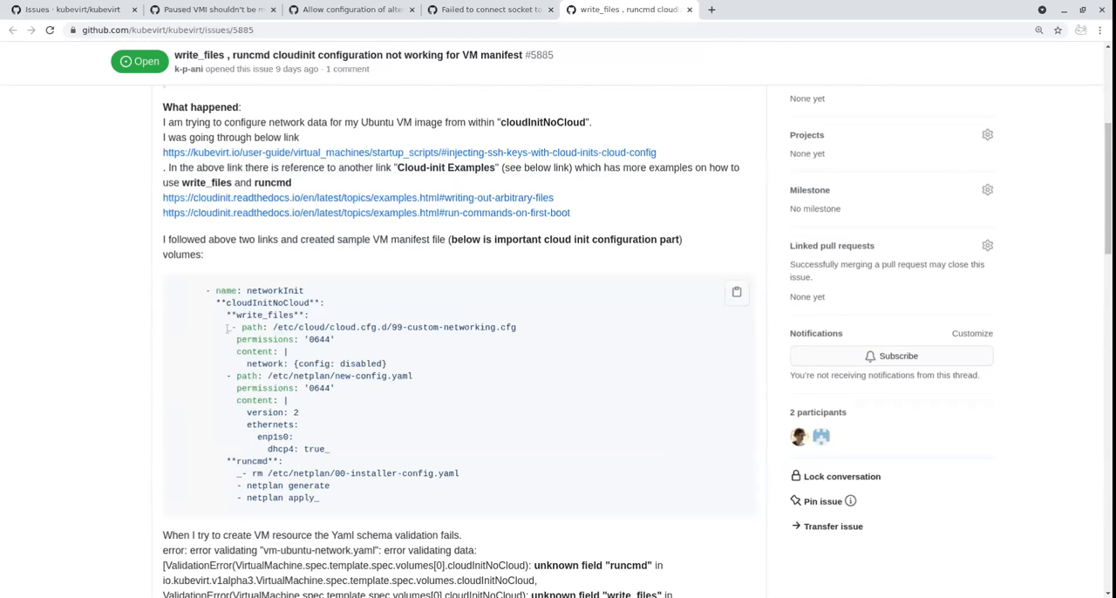
mouse_move(305, 436)
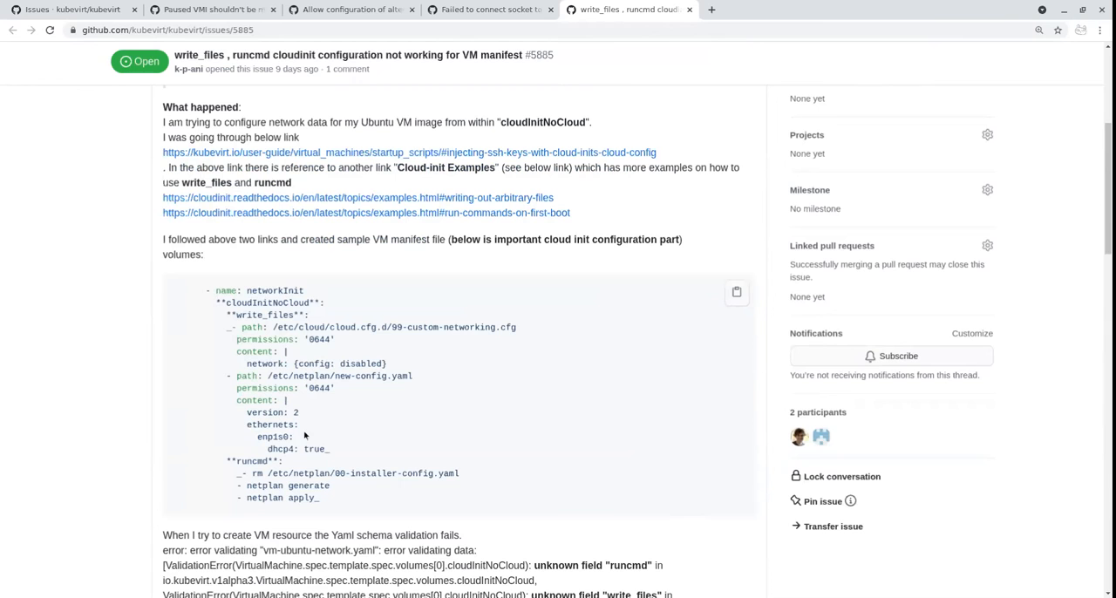
scroll("down", 3)
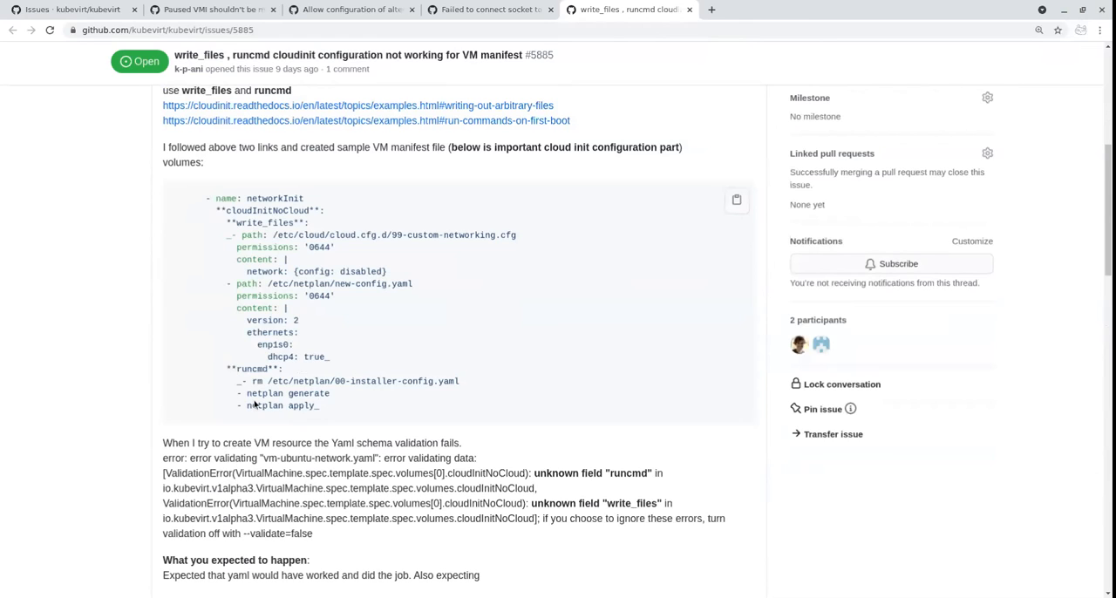
mouse_move(382, 367)
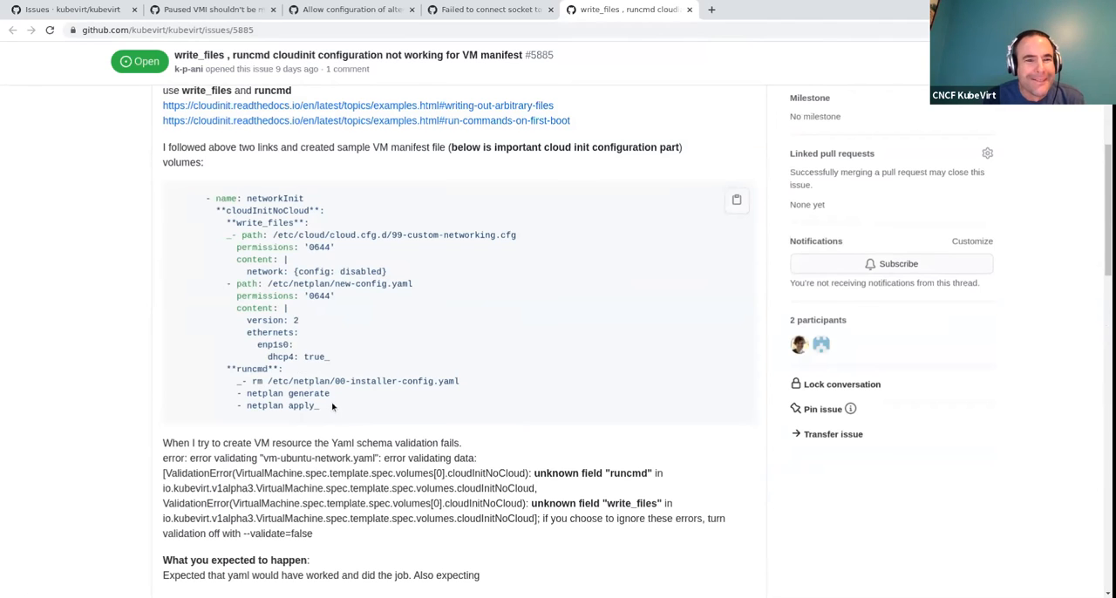
Scroll through issue #5885 and filter its label picker for 'triage'
scroll("down", 3)
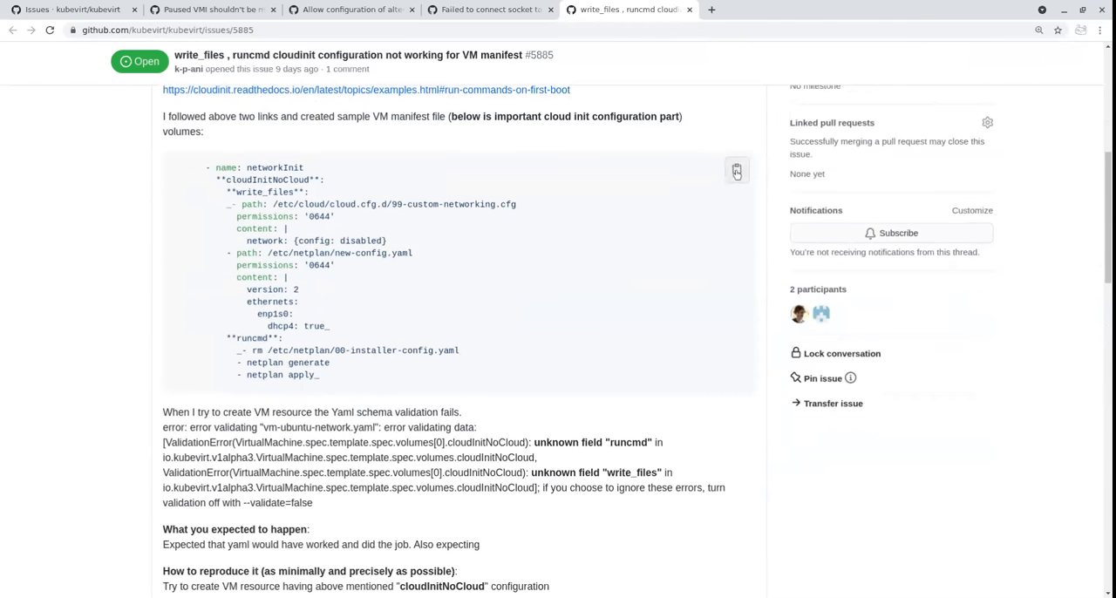
scroll("down", 3)
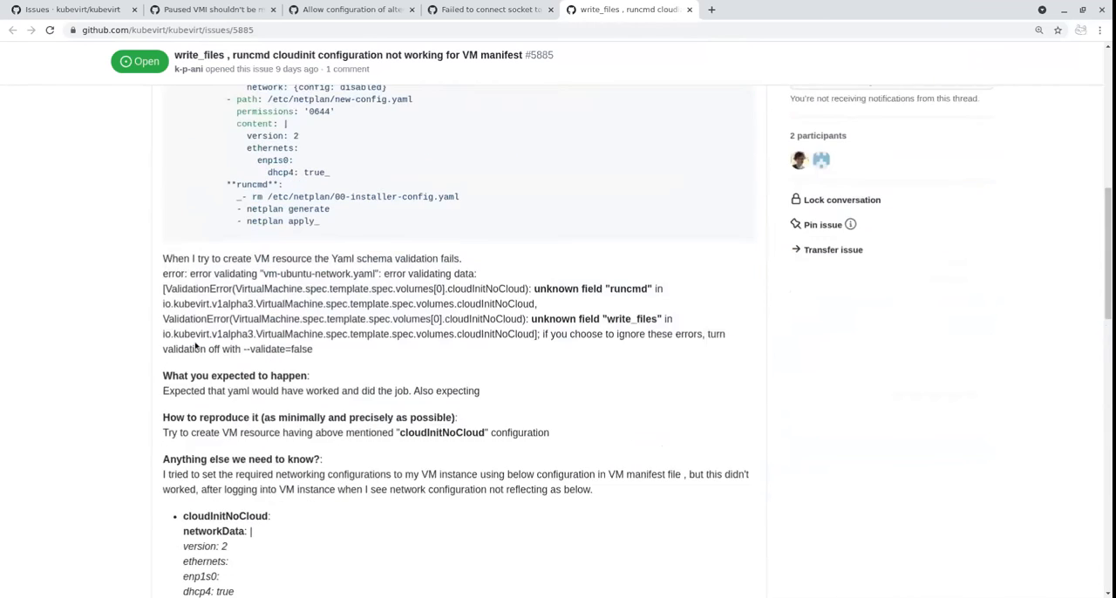
scroll("down", 3)
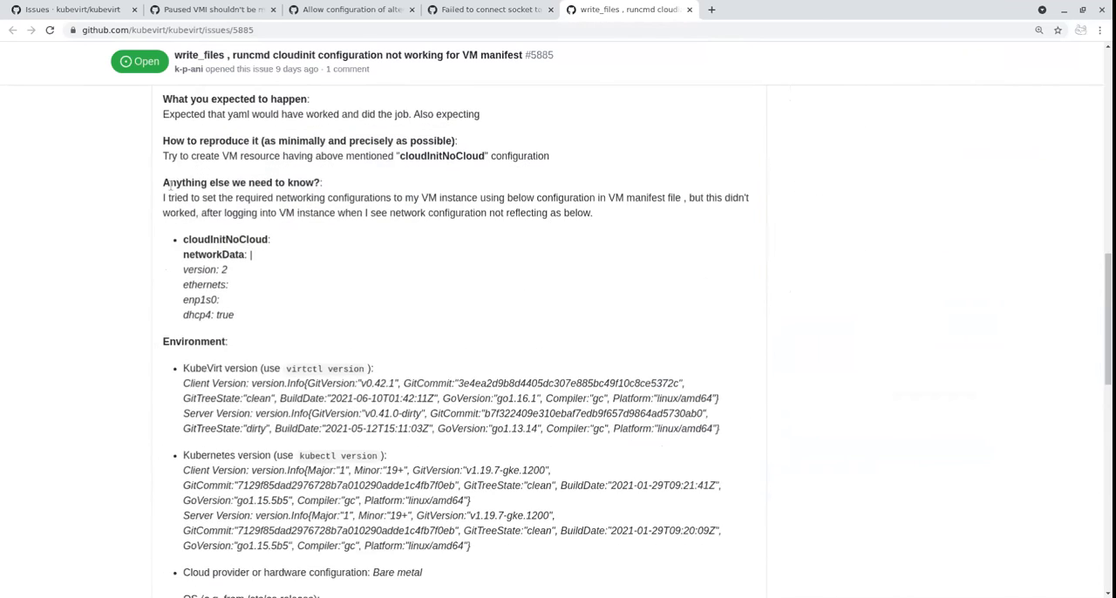
left_click_drag(163, 197, 533, 197)
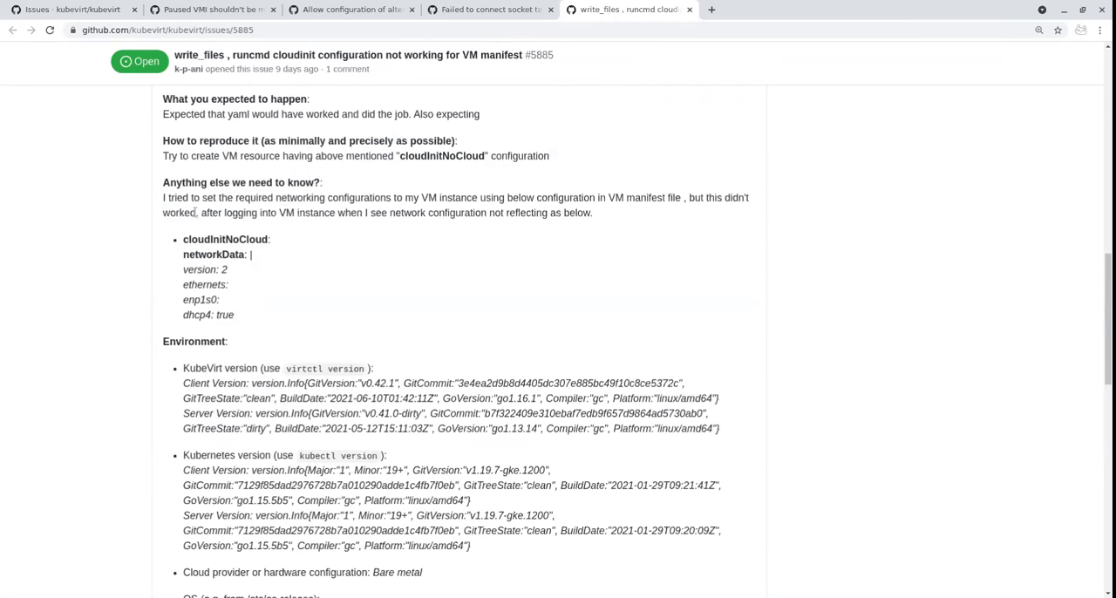
mouse_move(281, 290)
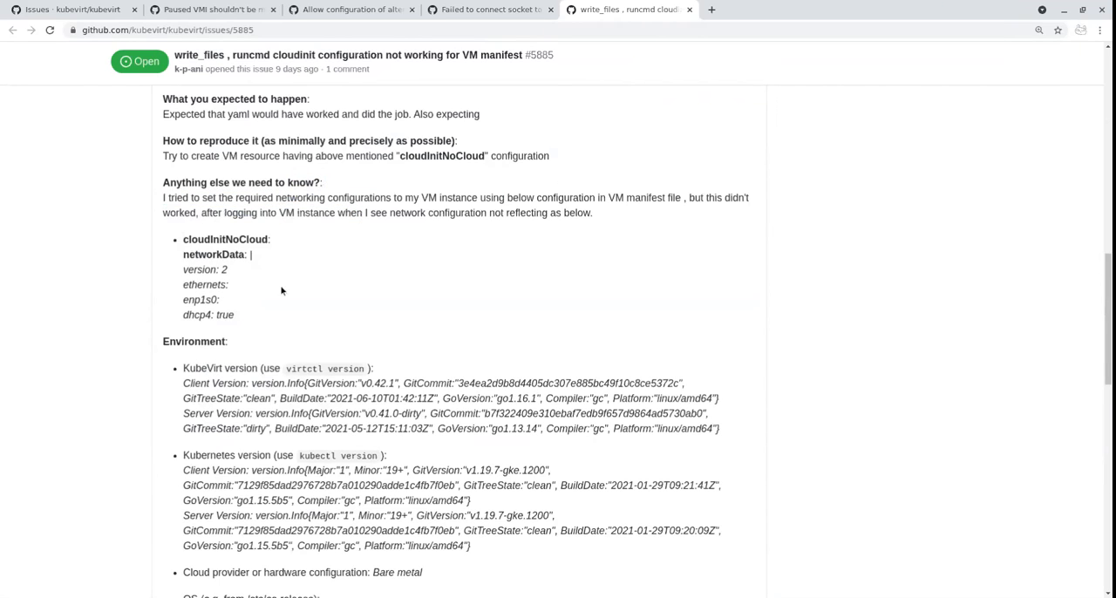
scroll("down", 3)
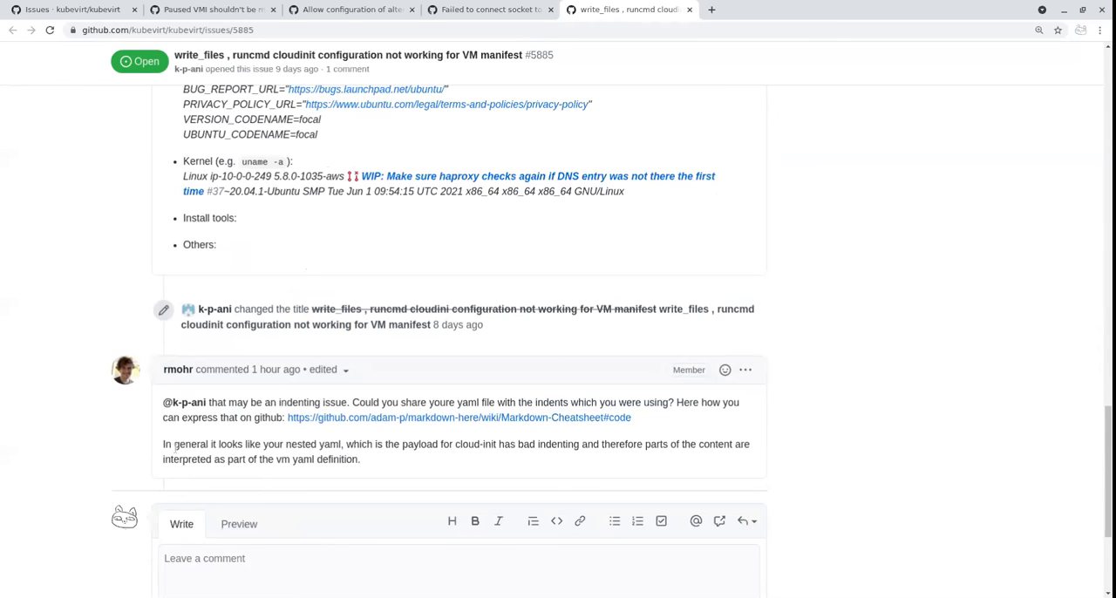
left_click_drag(163, 444, 449, 444)
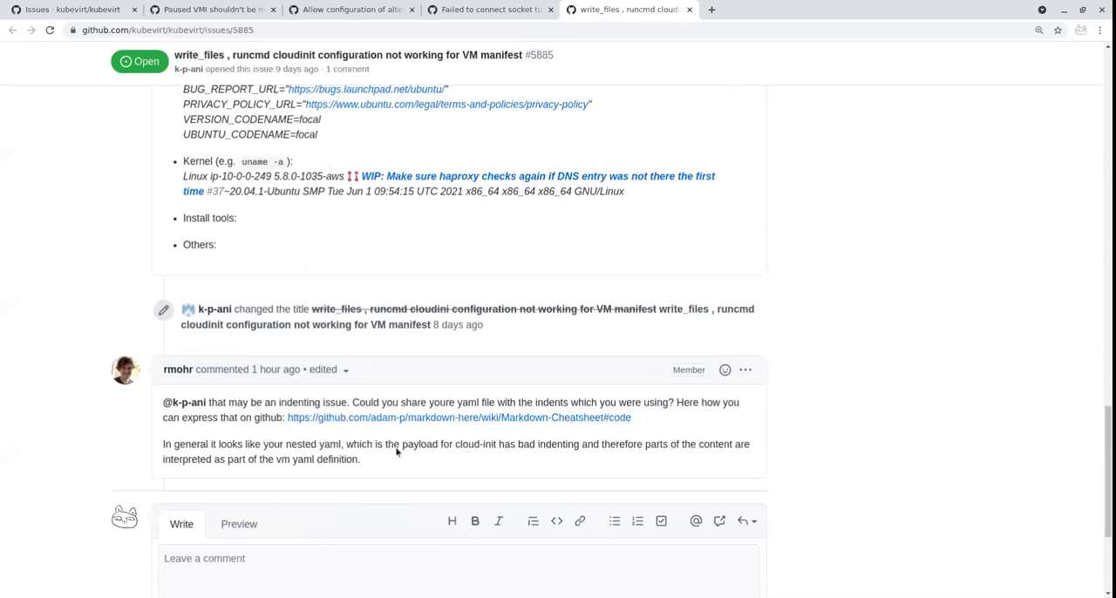
scroll("up", 3)
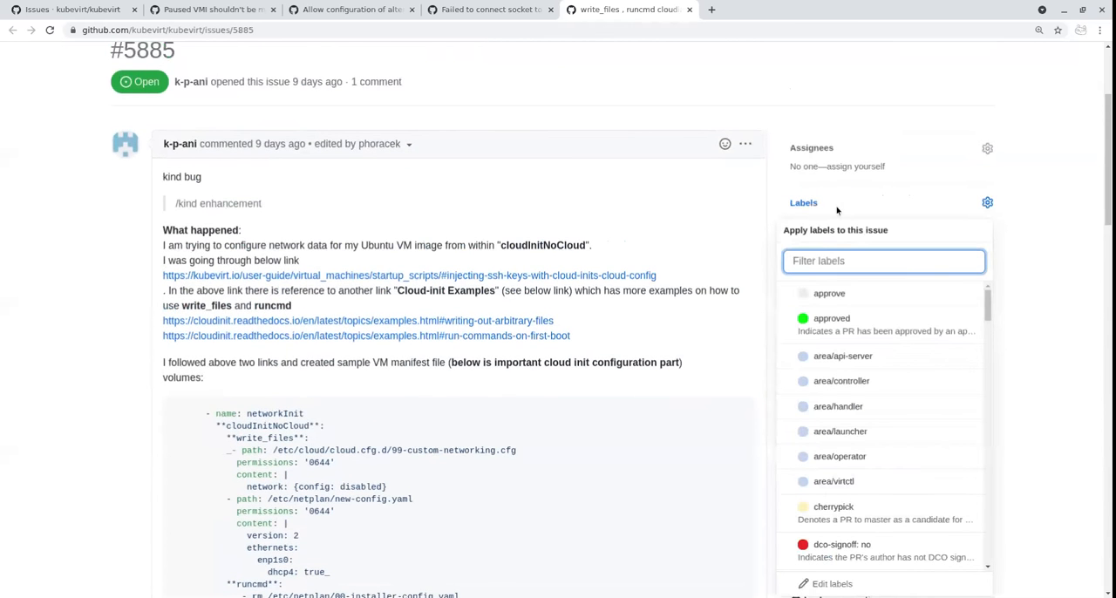
type("triage")
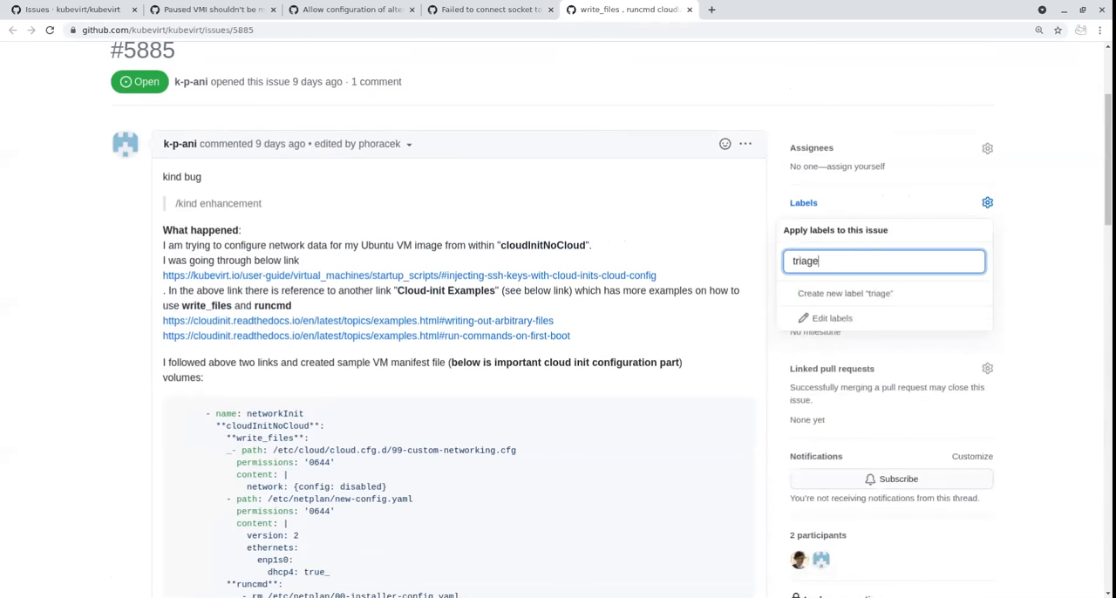